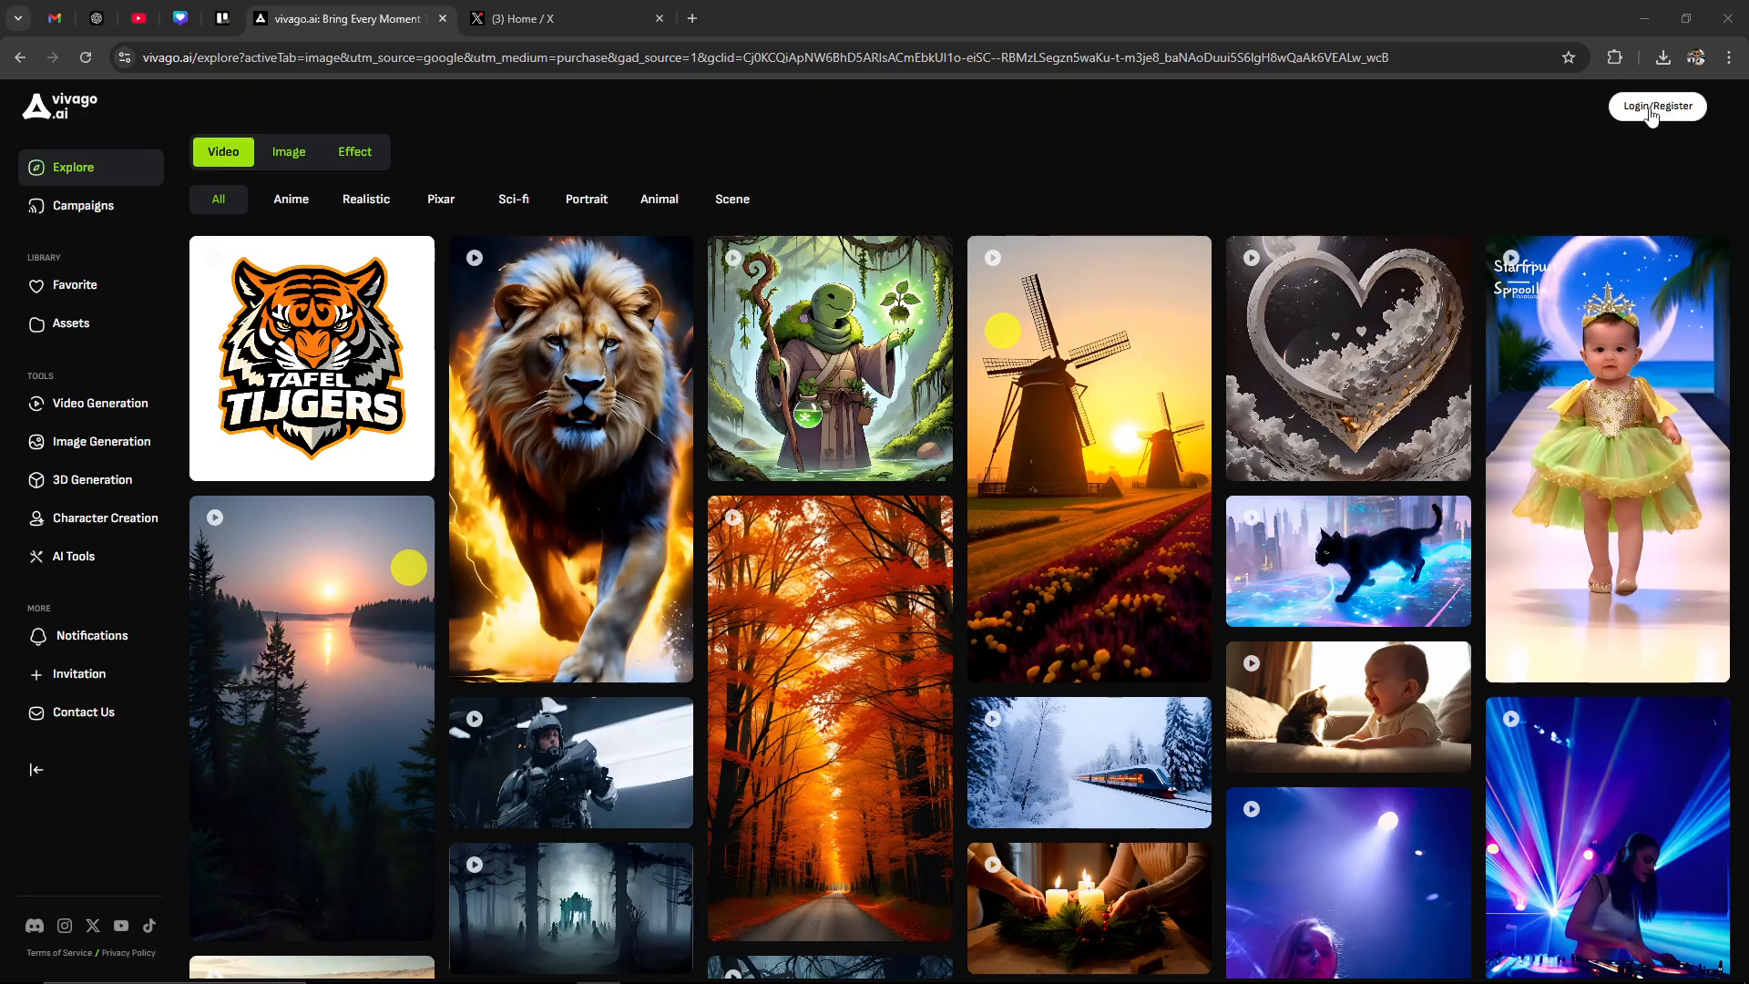
Sign in to Vivago.ai with the saved Google account
click(1656, 105)
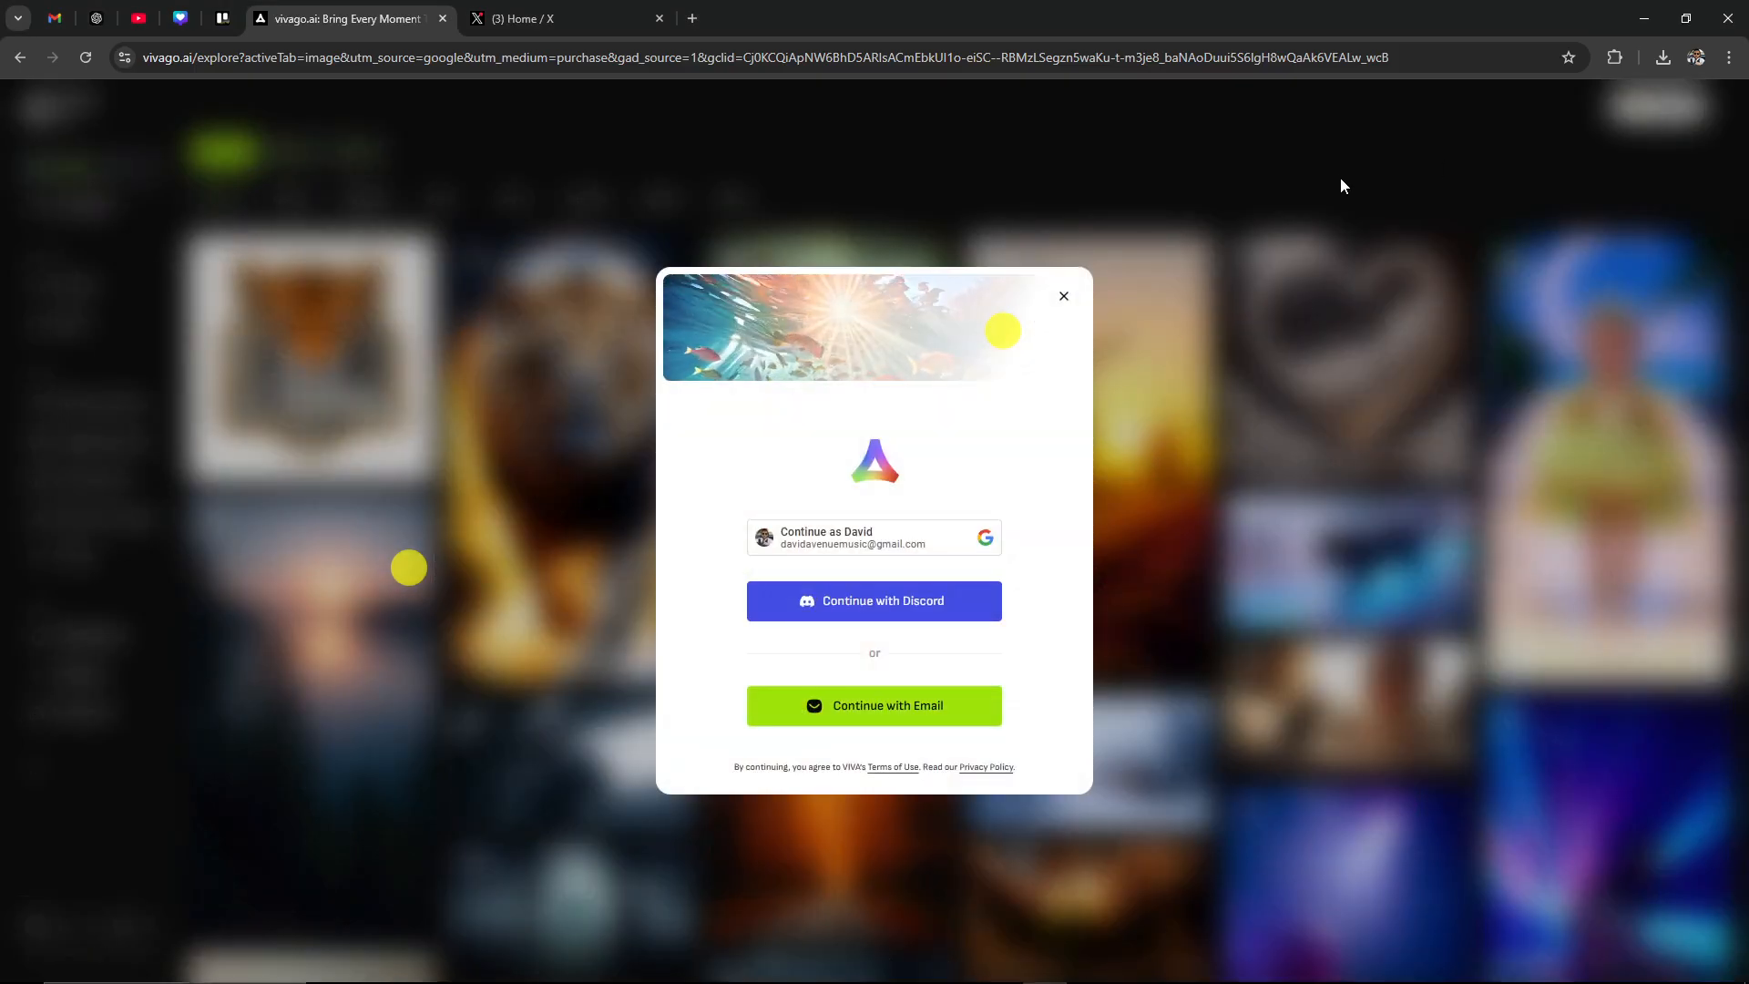
click(873, 537)
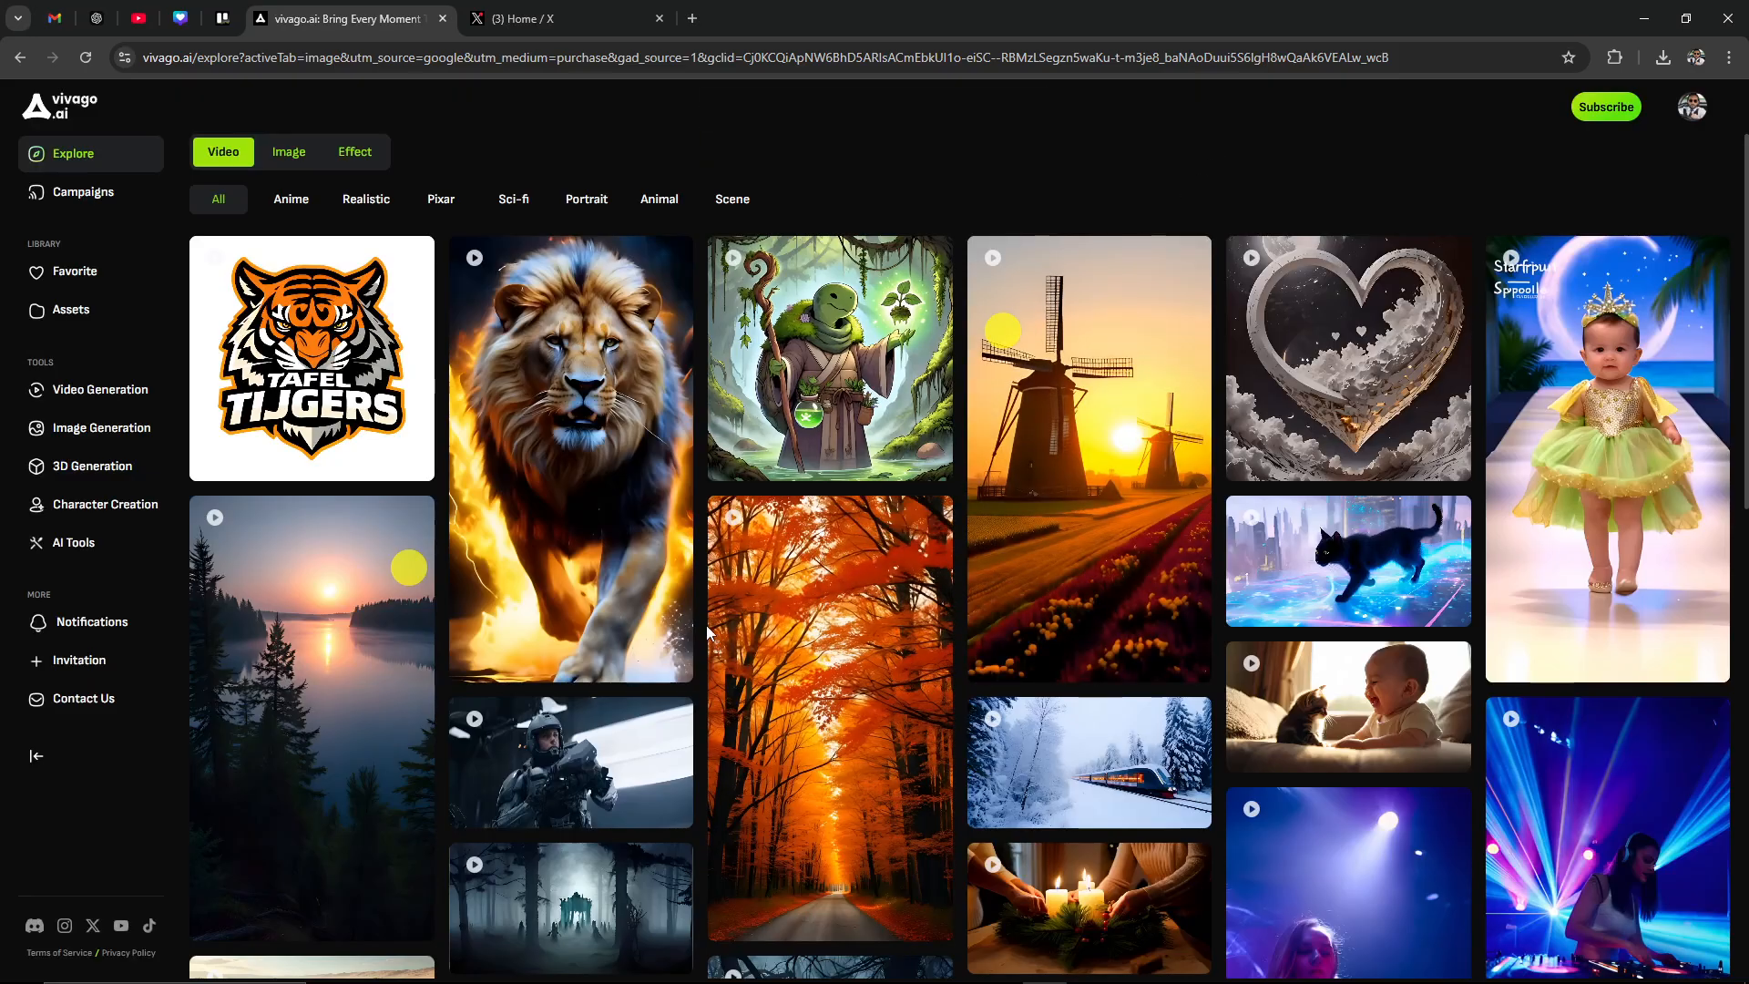
mouse_move(601, 617)
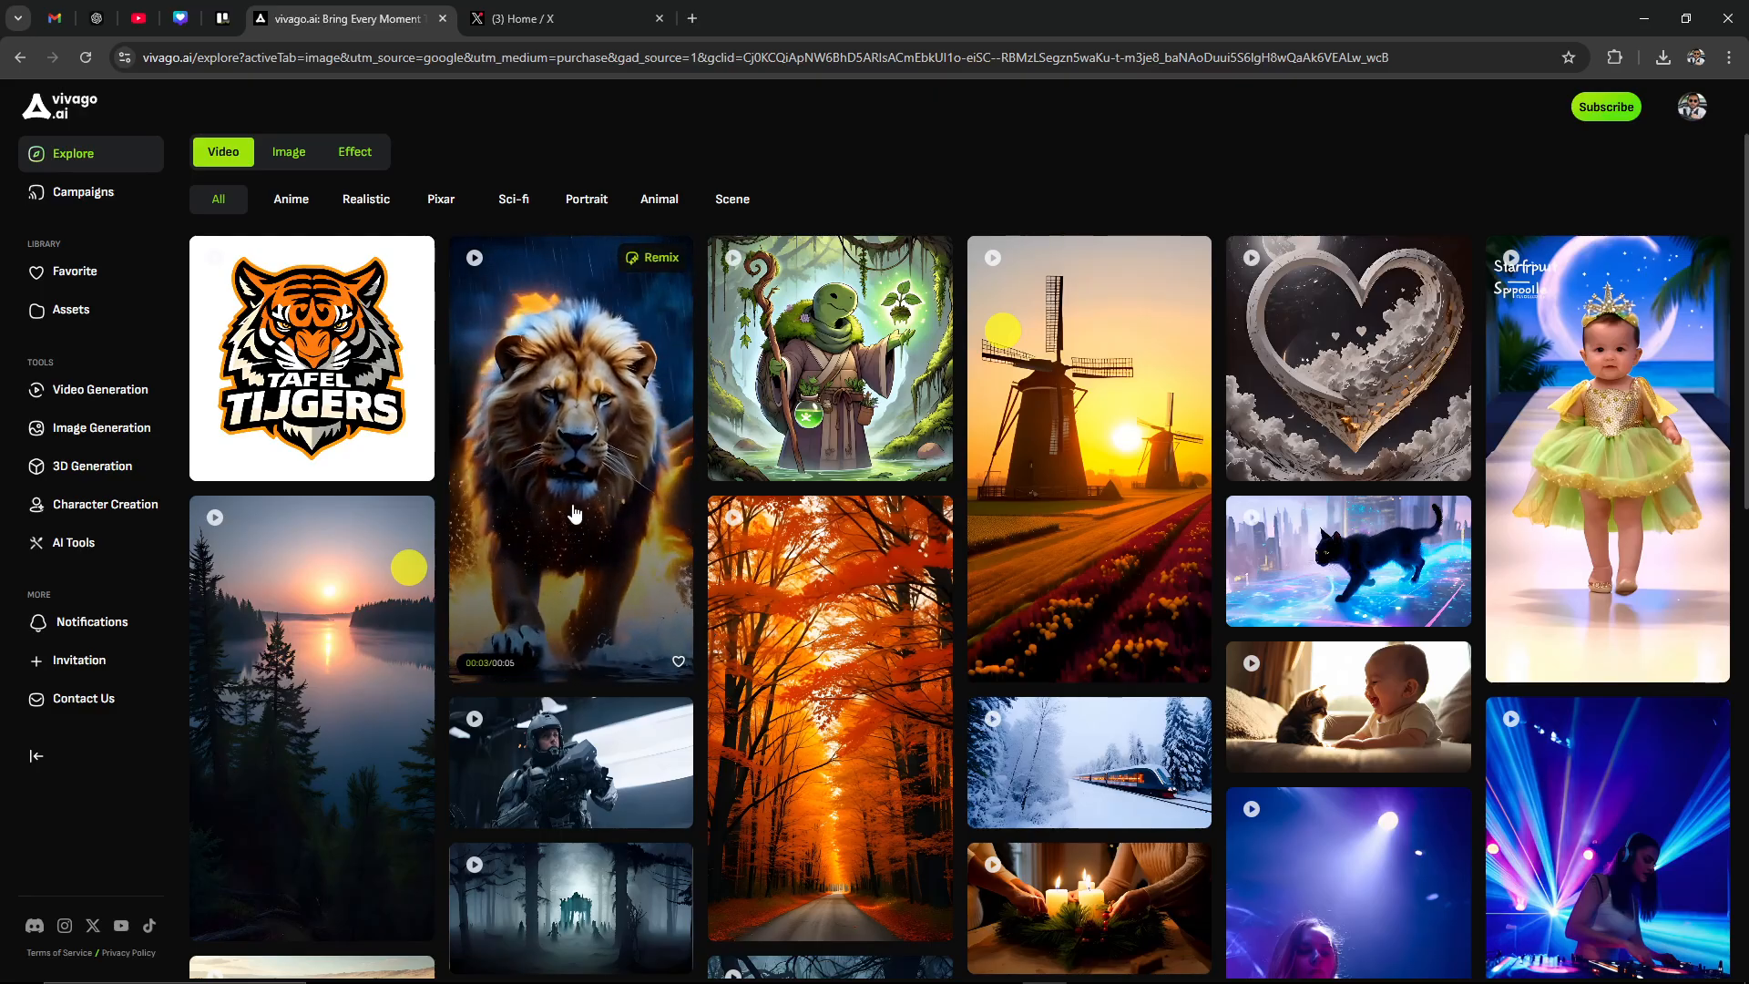
mouse_move(803, 367)
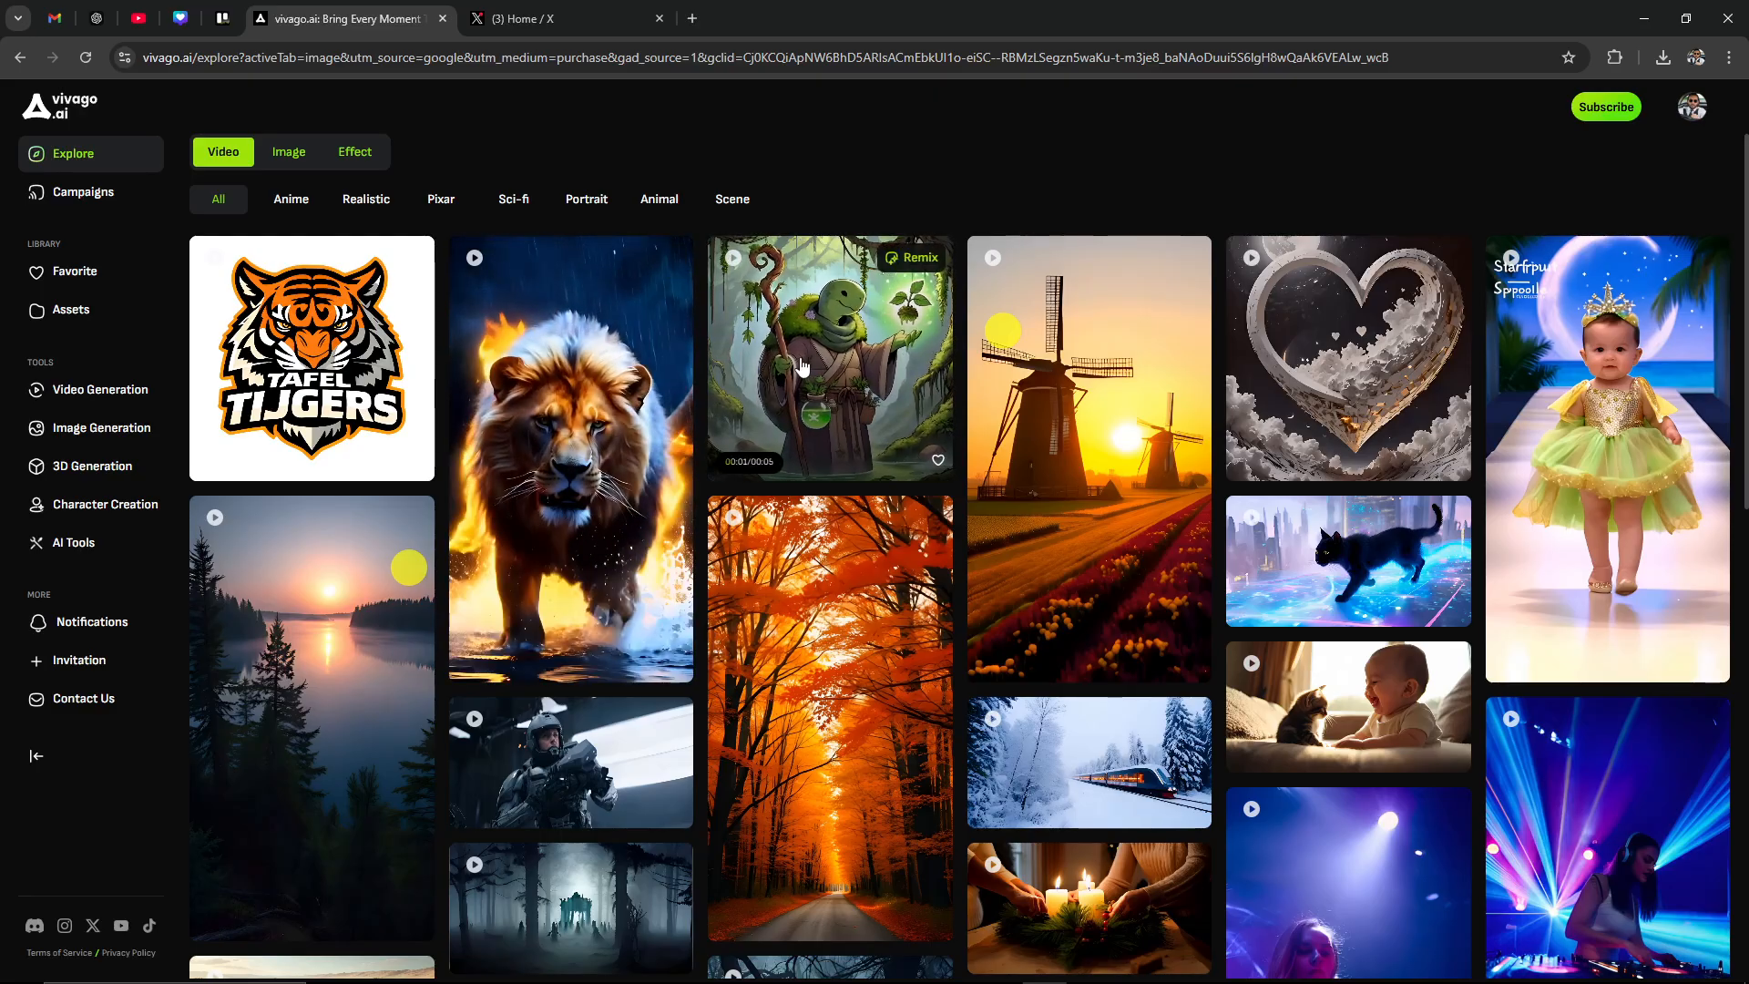
mouse_move(830, 721)
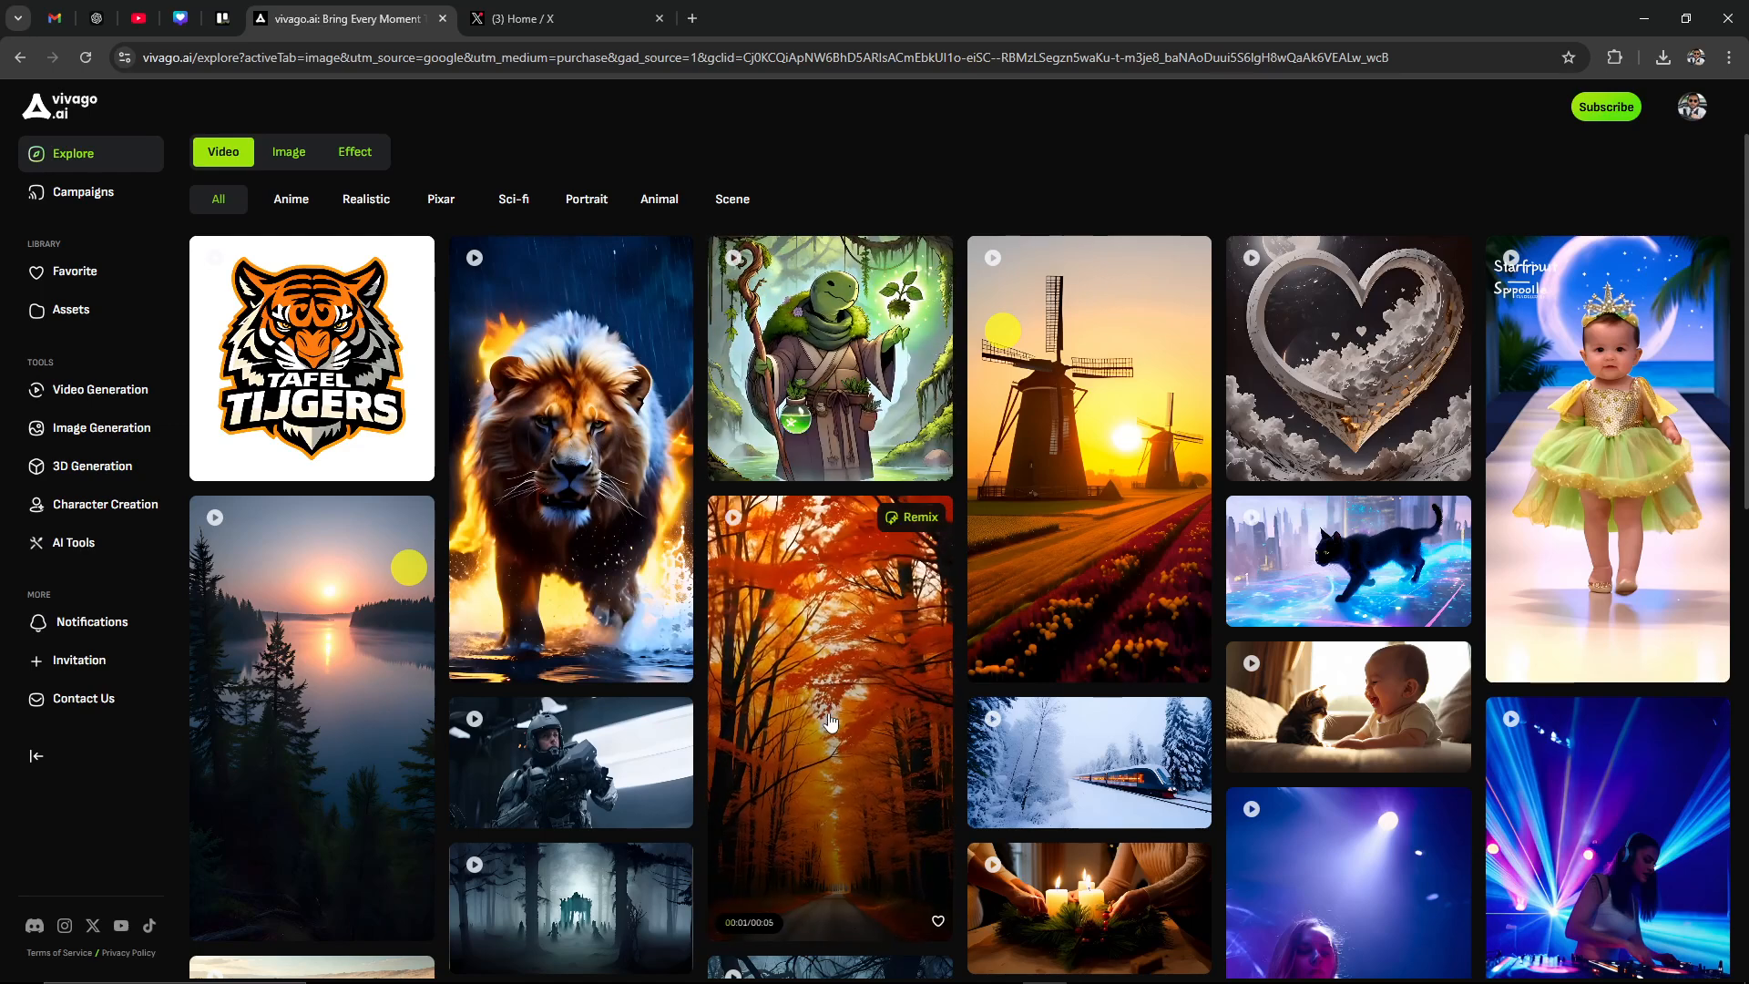
scroll(down, 3)
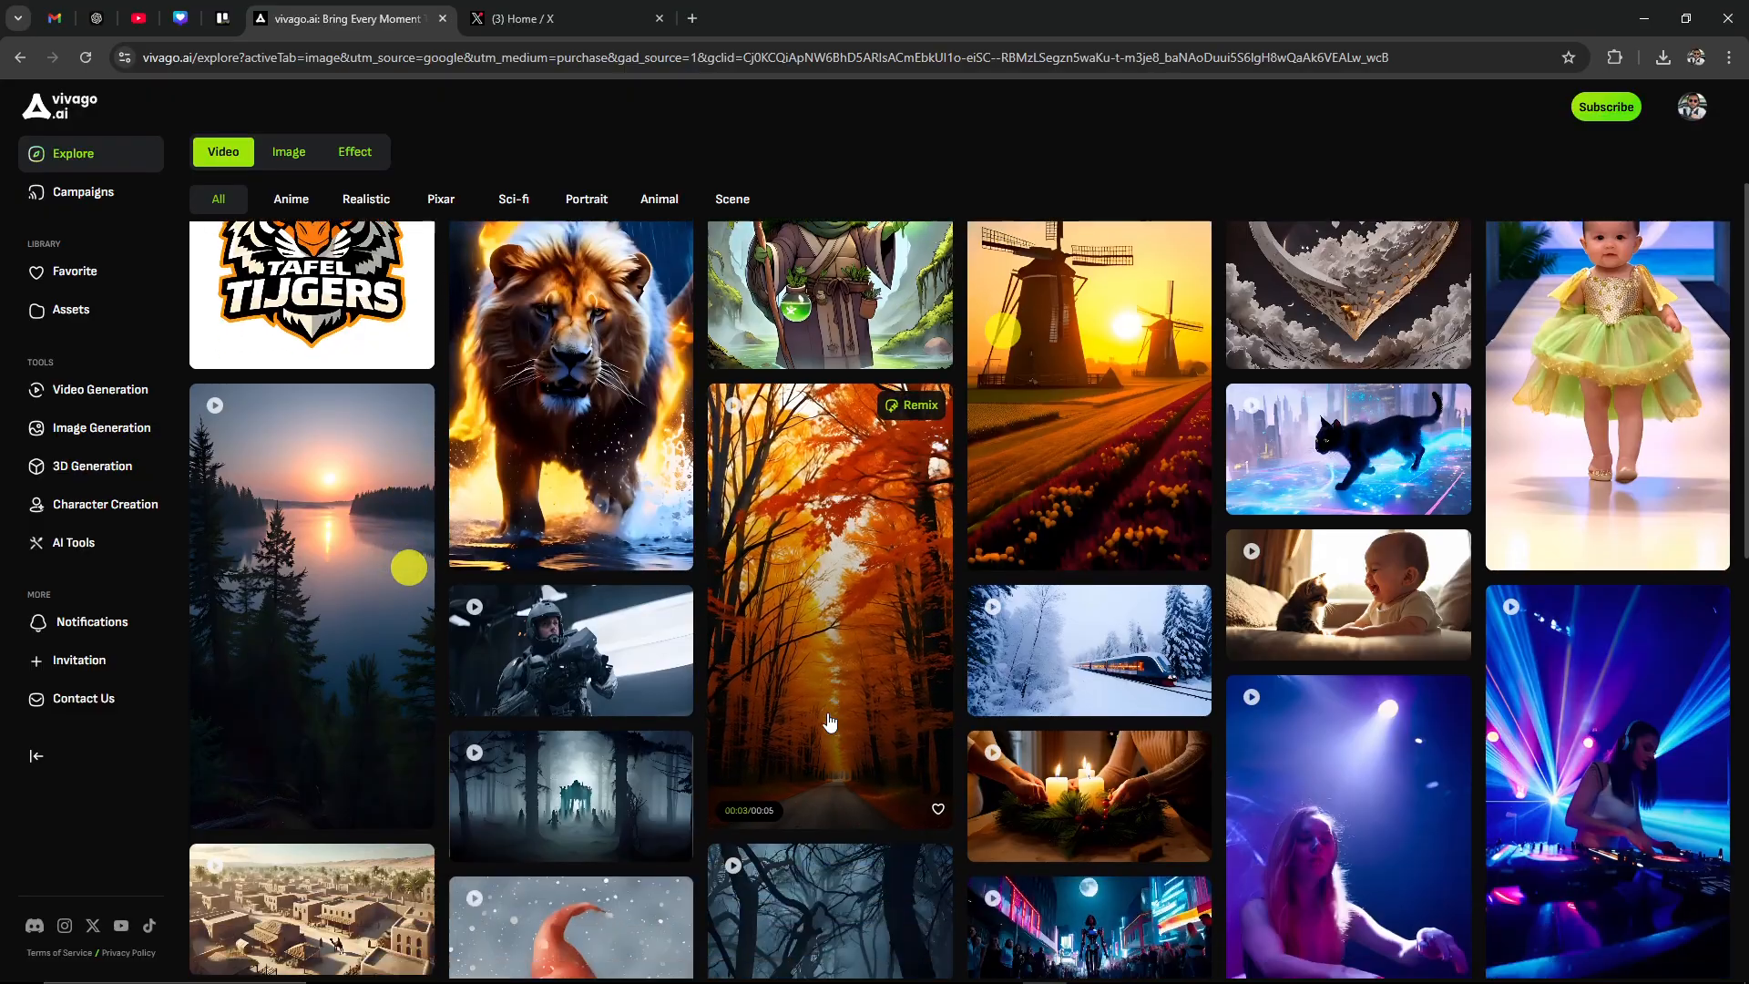
scroll(down, 3)
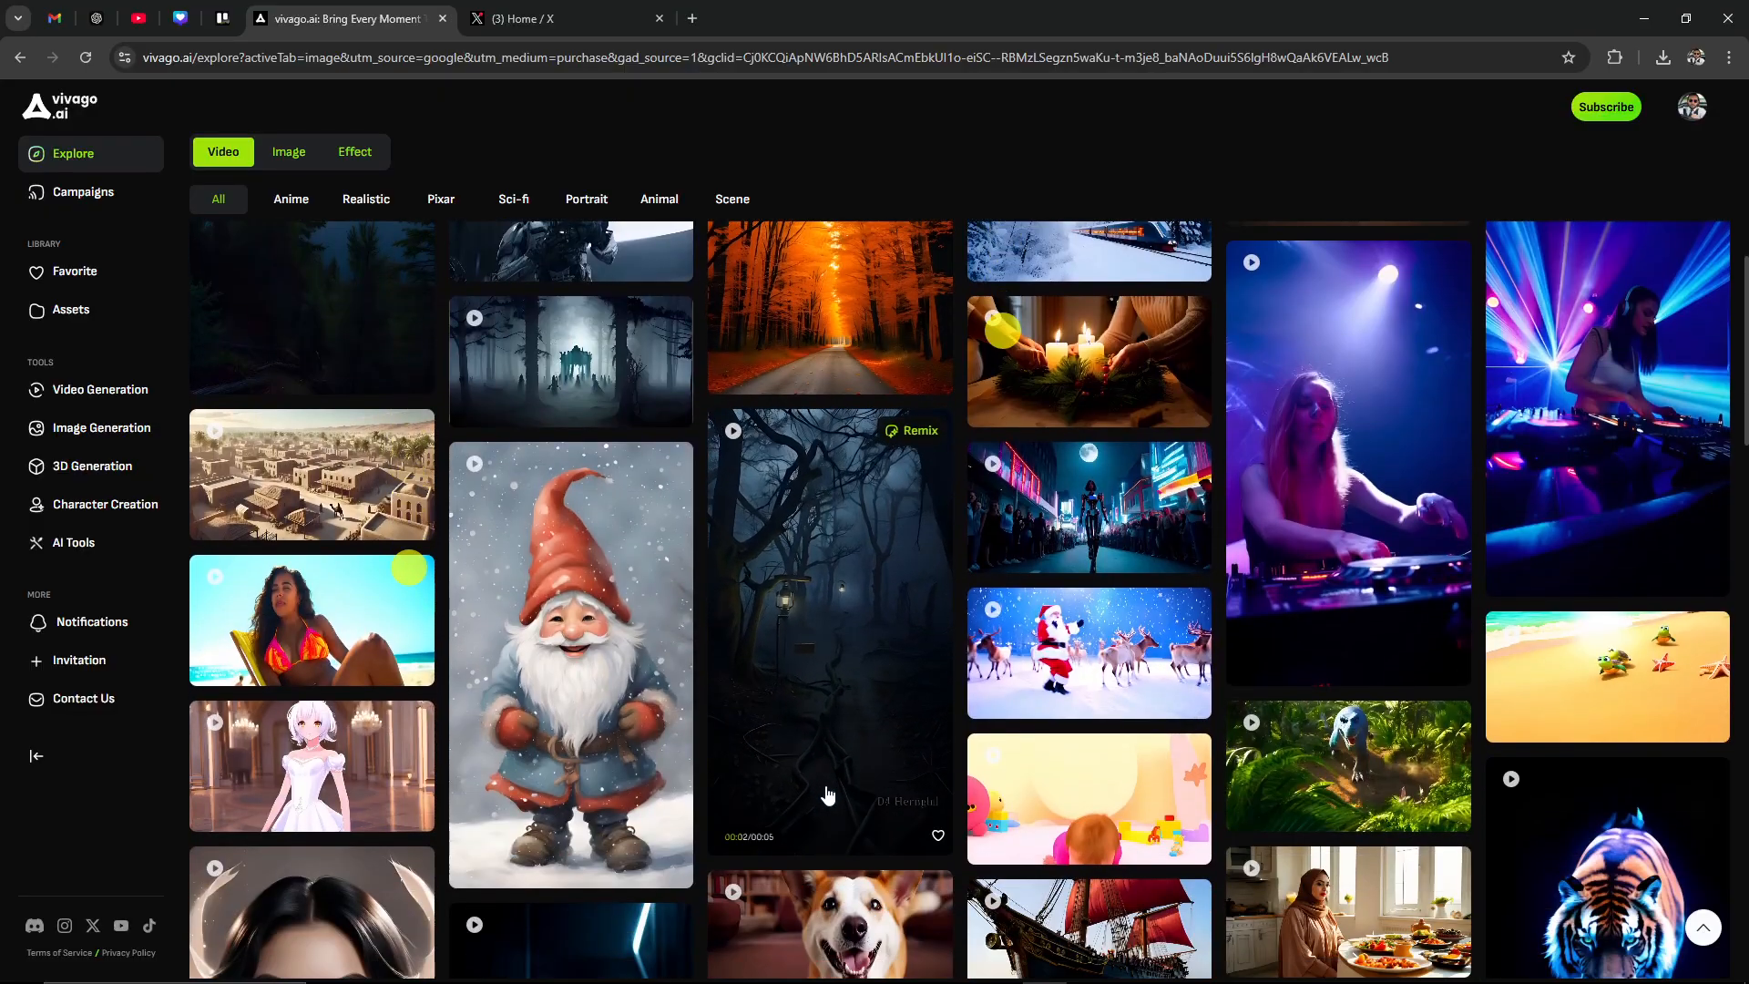
mouse_move(1331, 535)
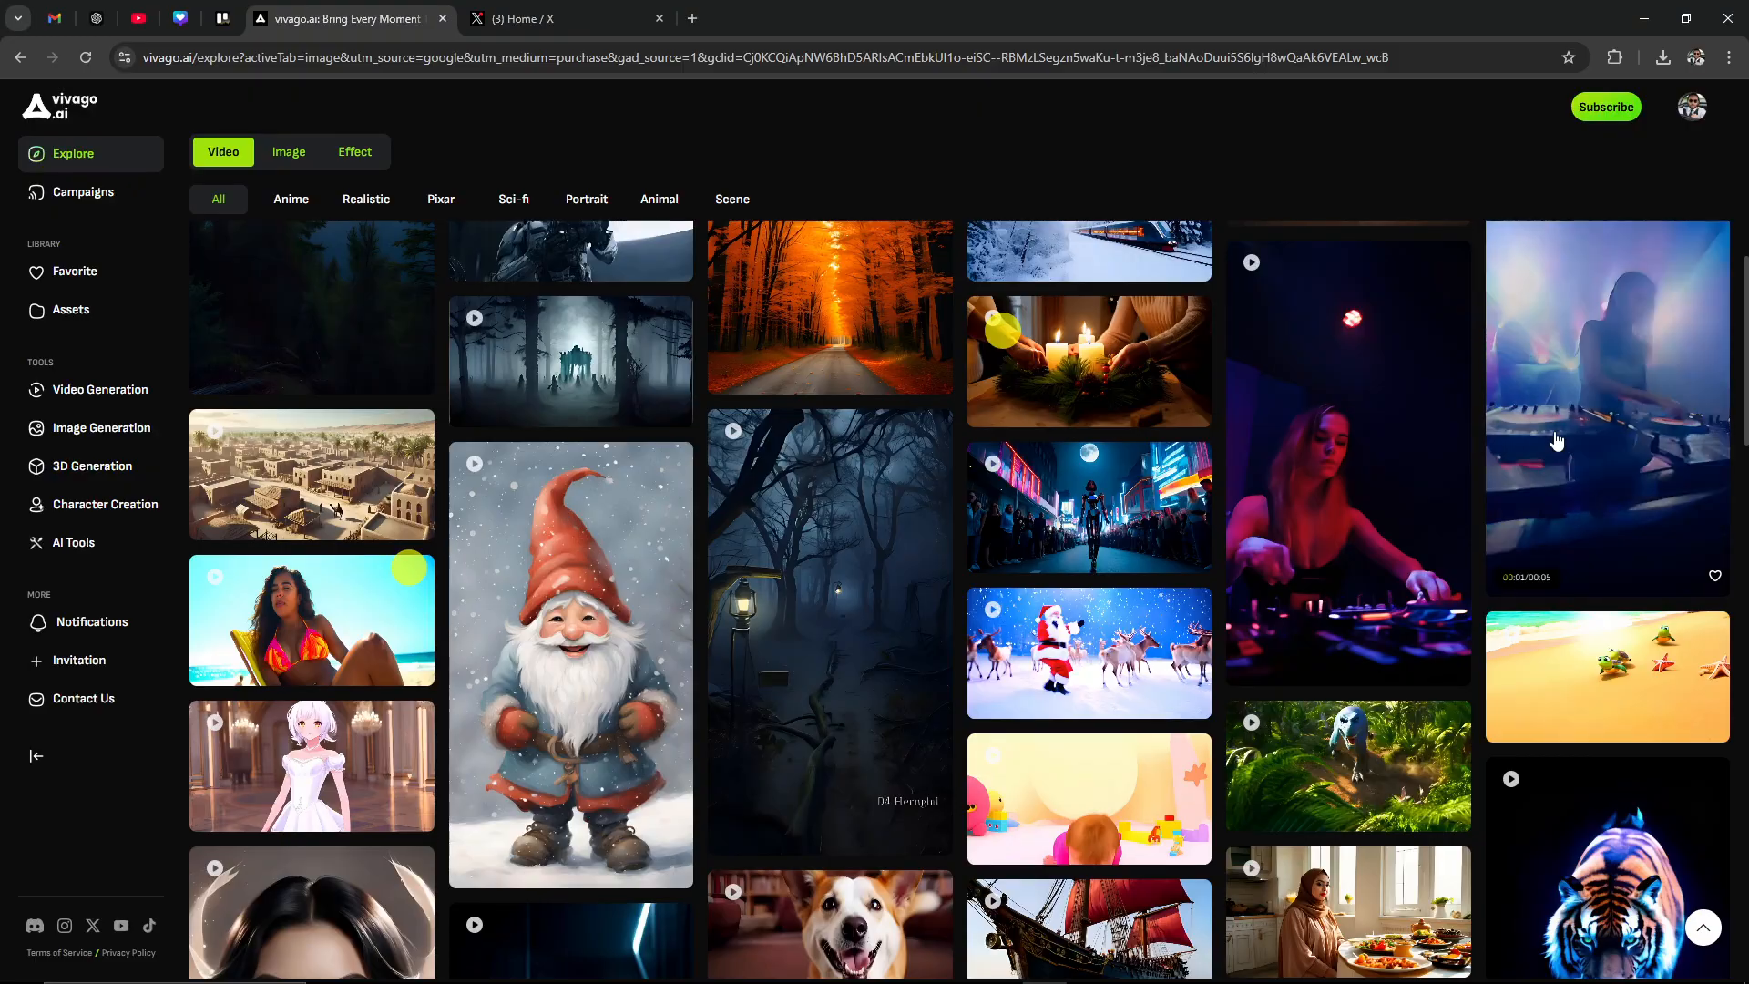
scroll(down, 3)
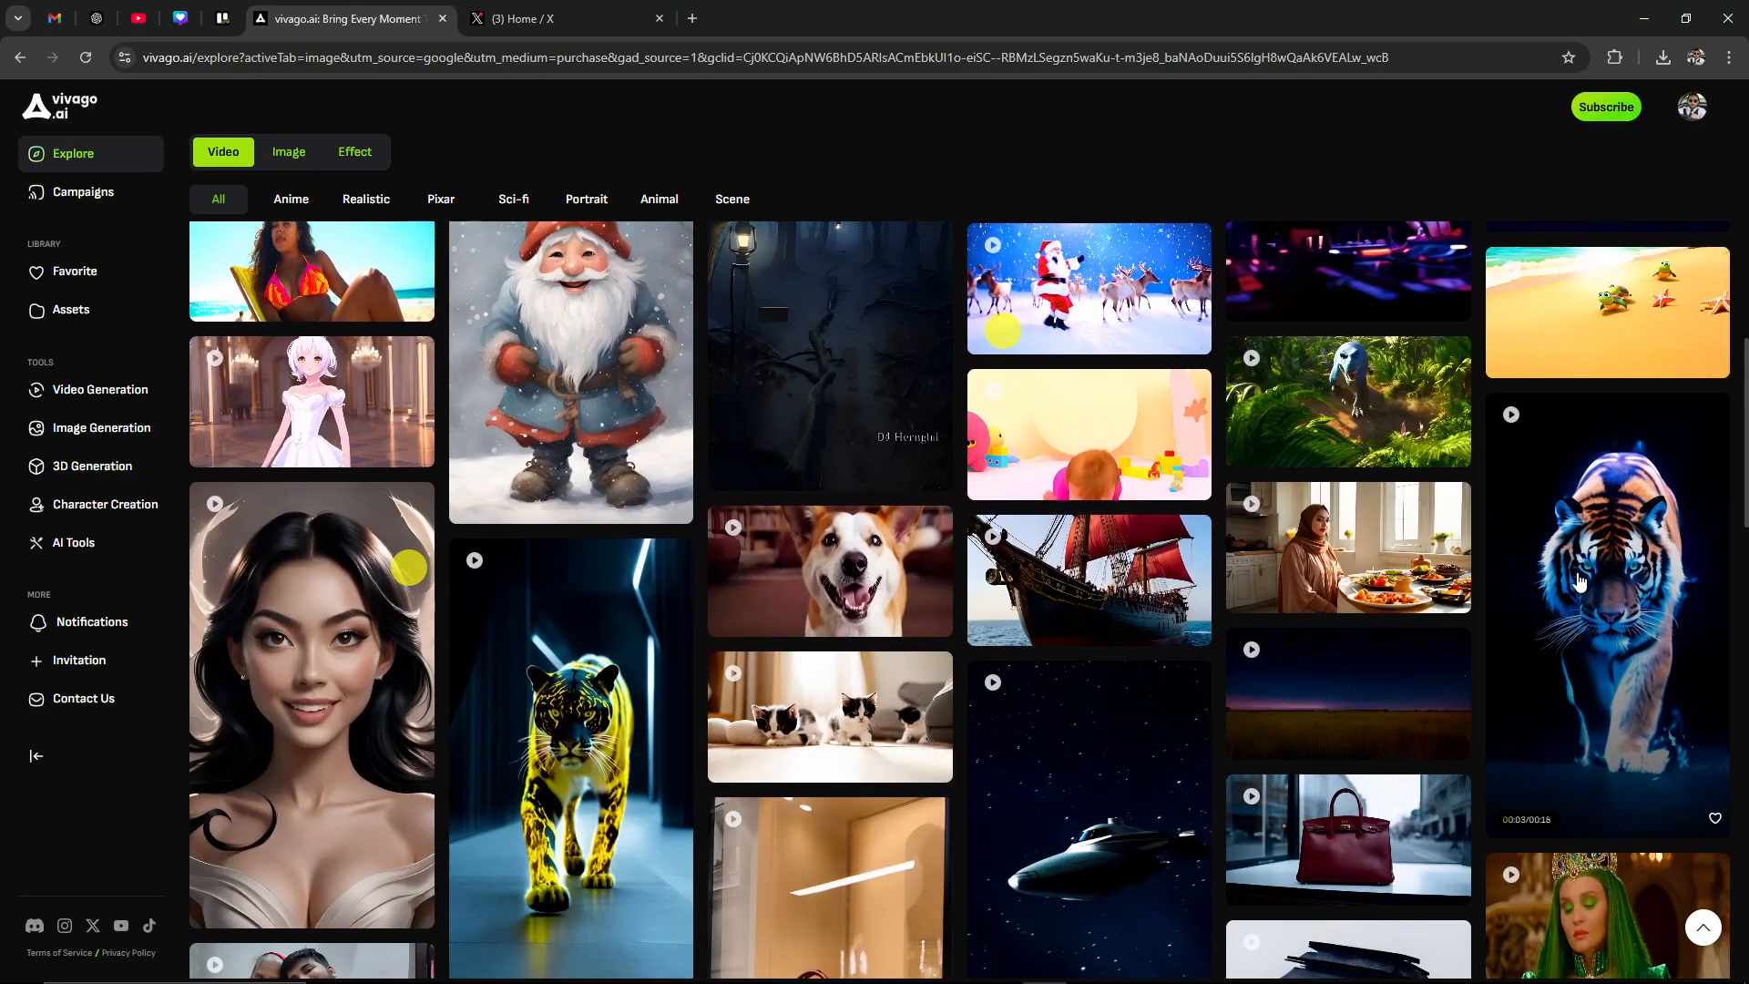
scroll(down, 3)
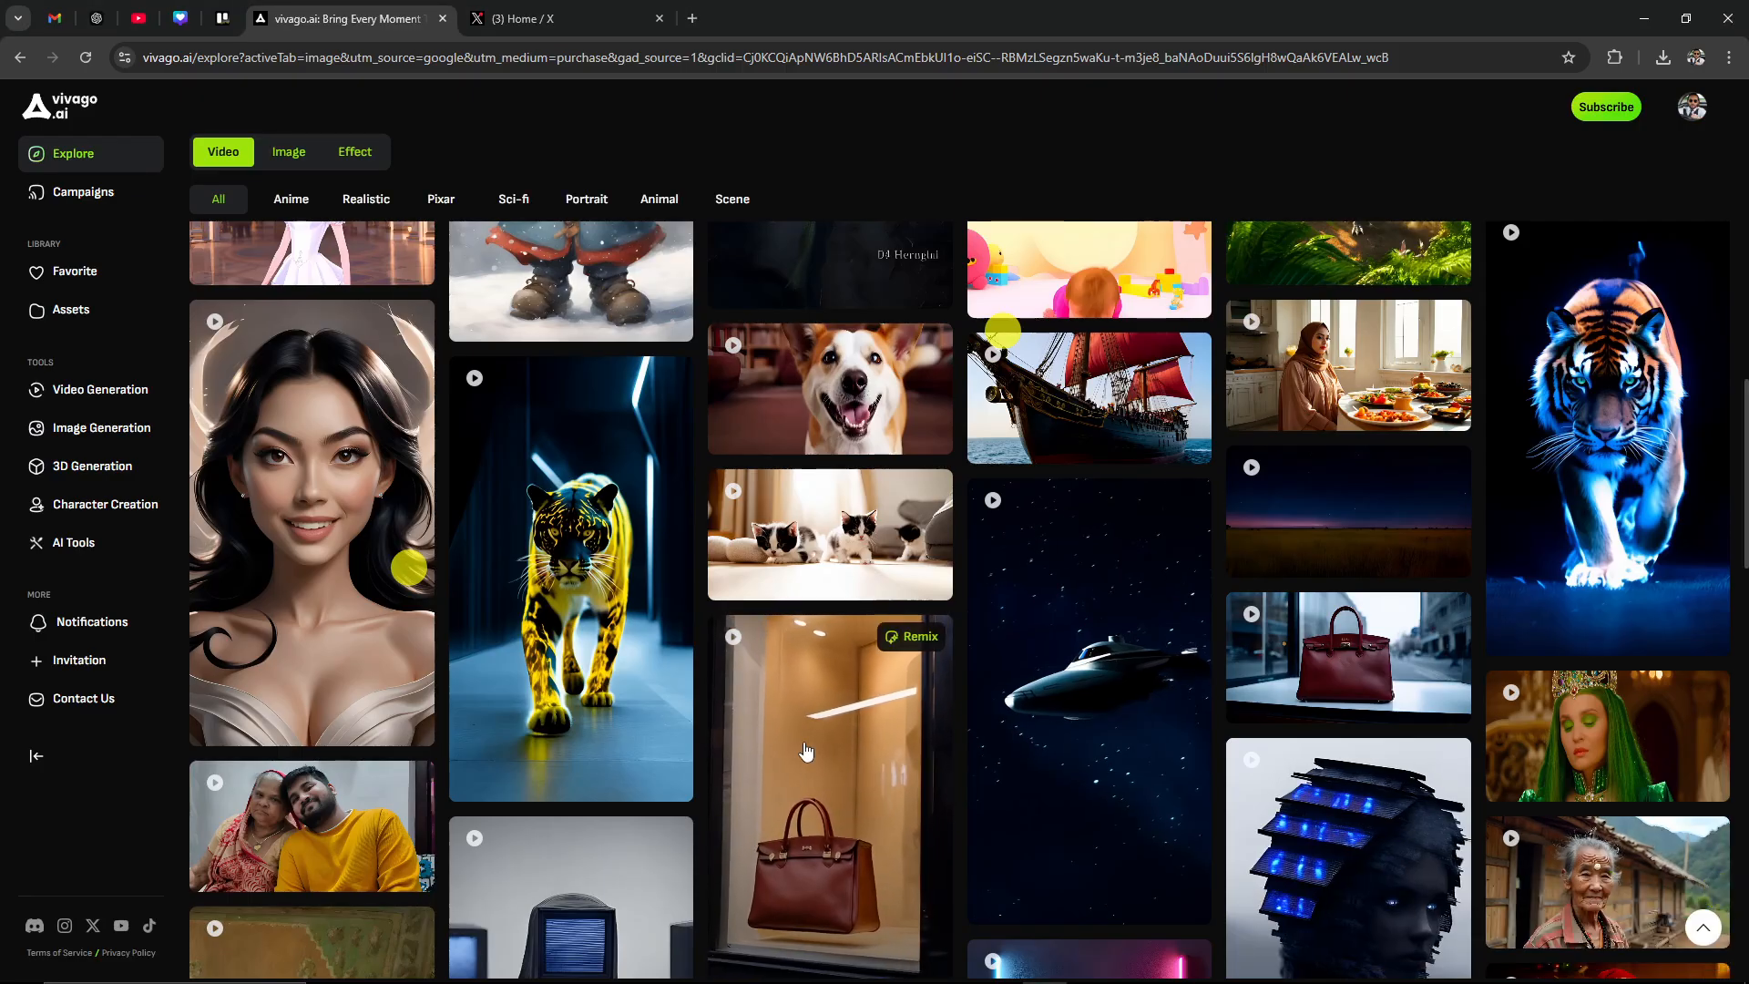
scroll(down, 3)
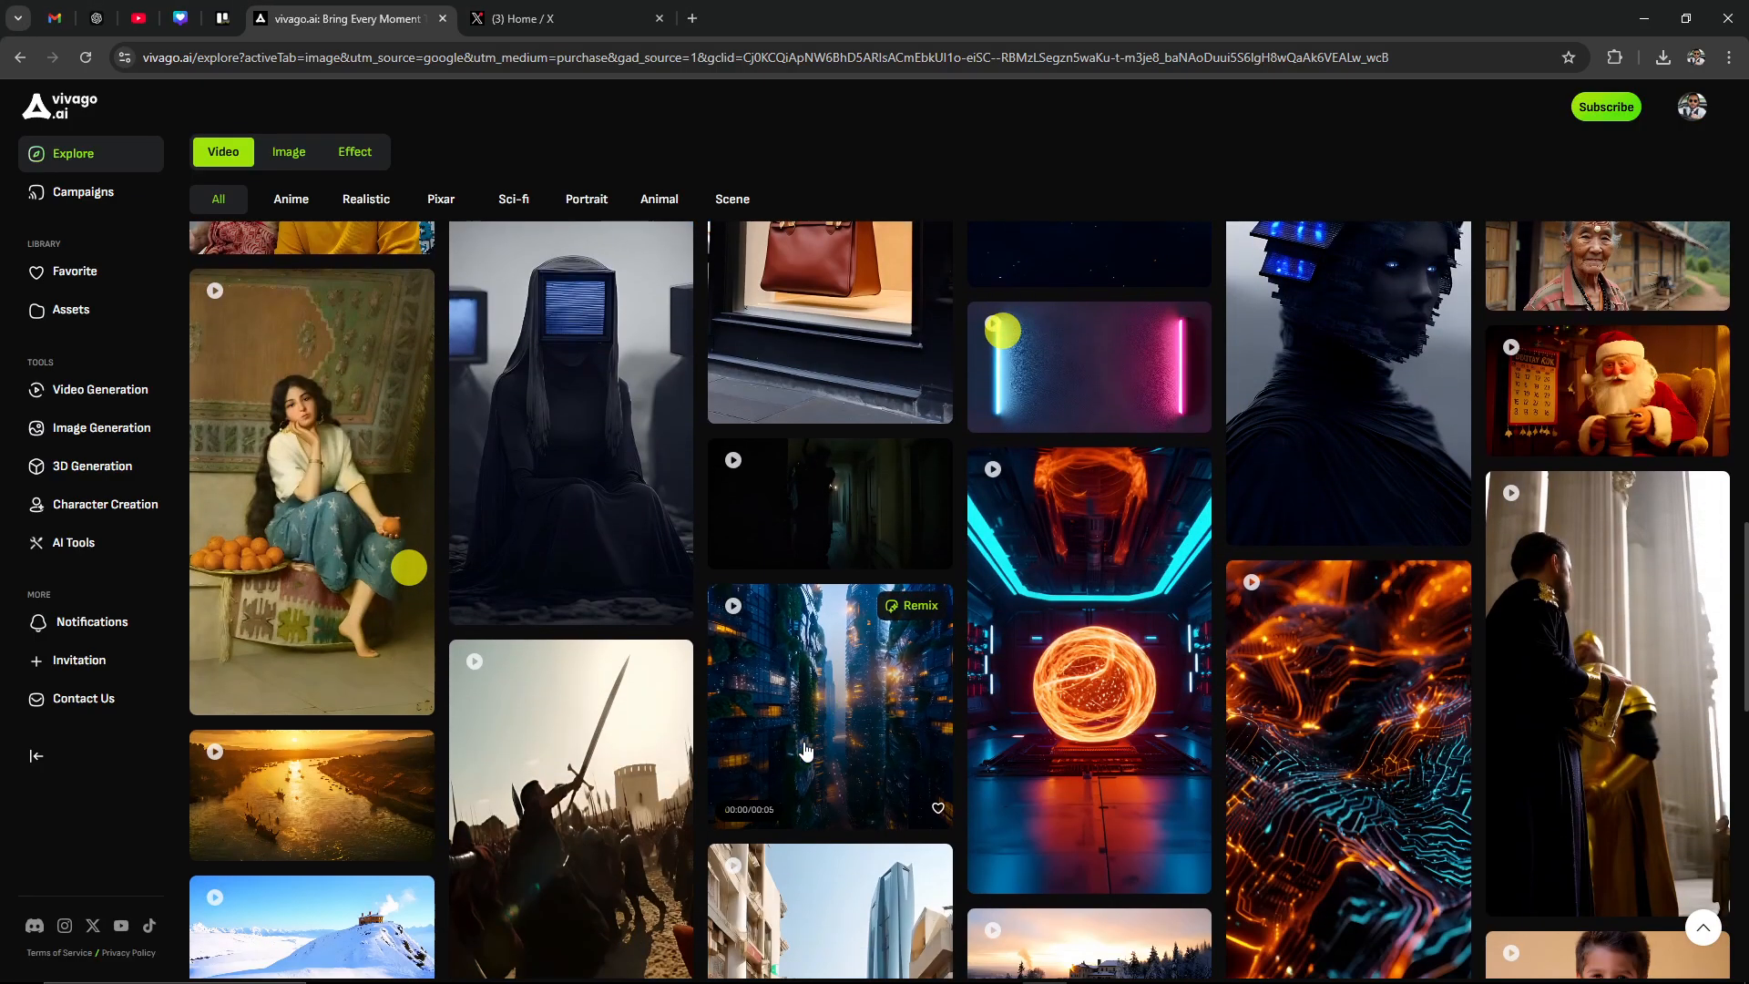
scroll(down, 3)
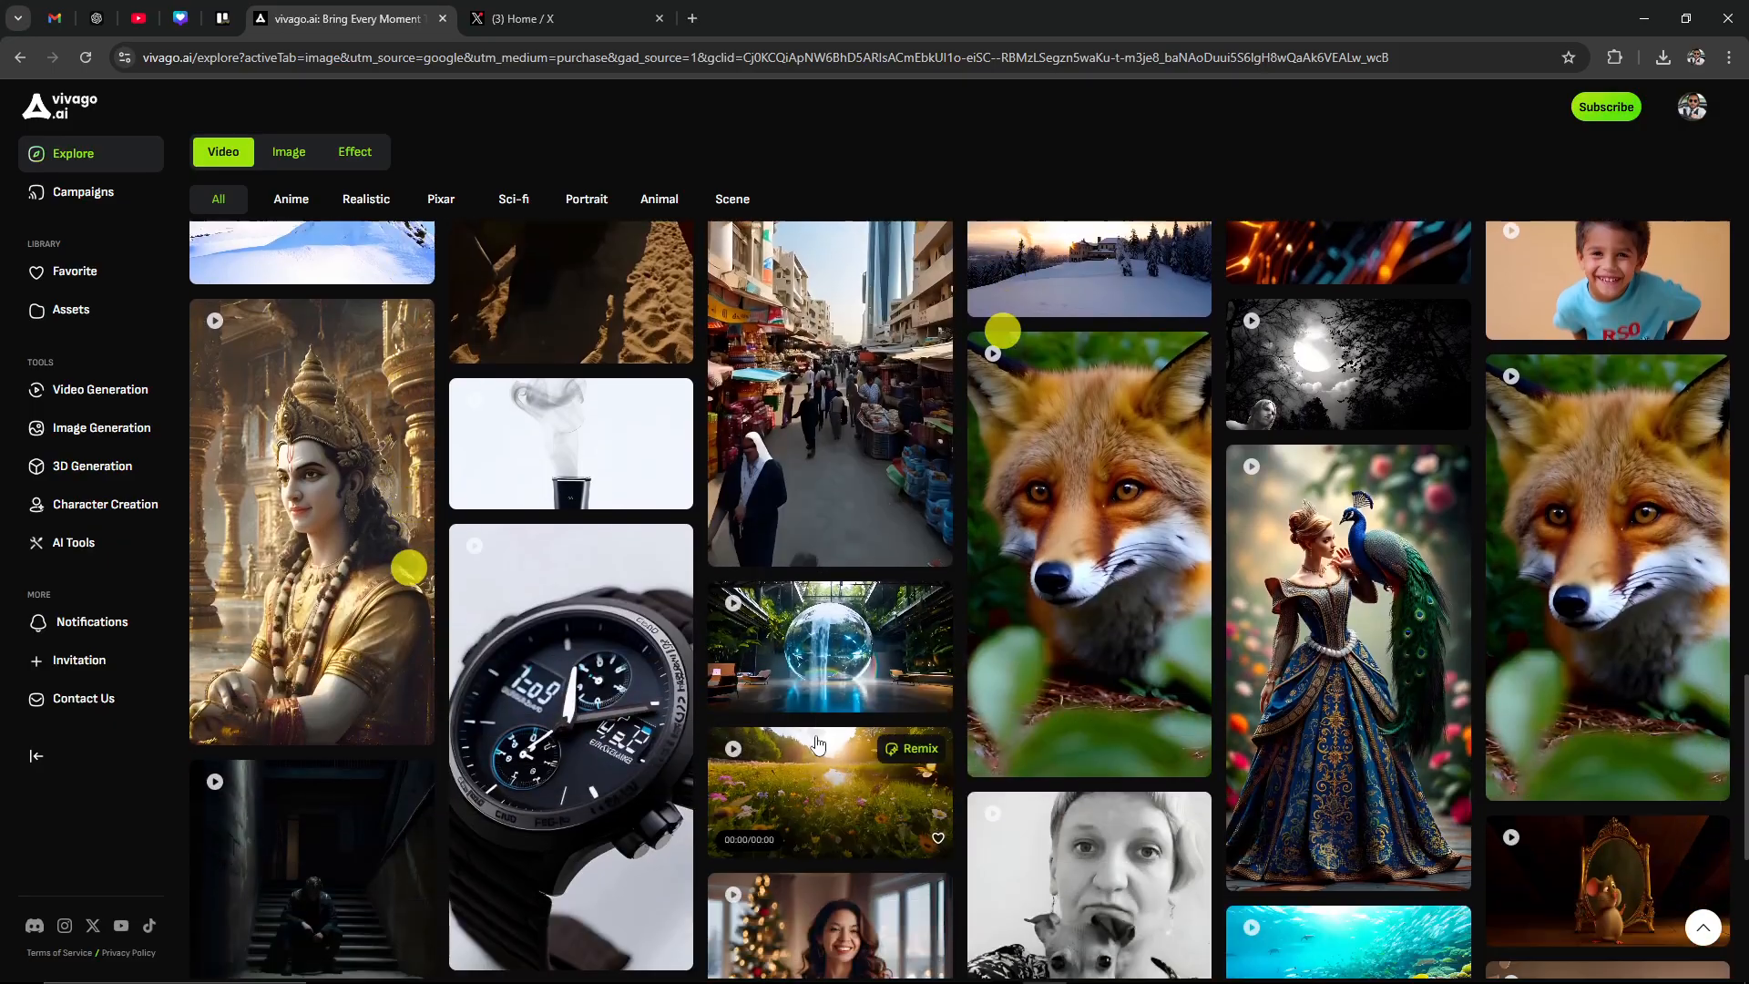
scroll(down, 3)
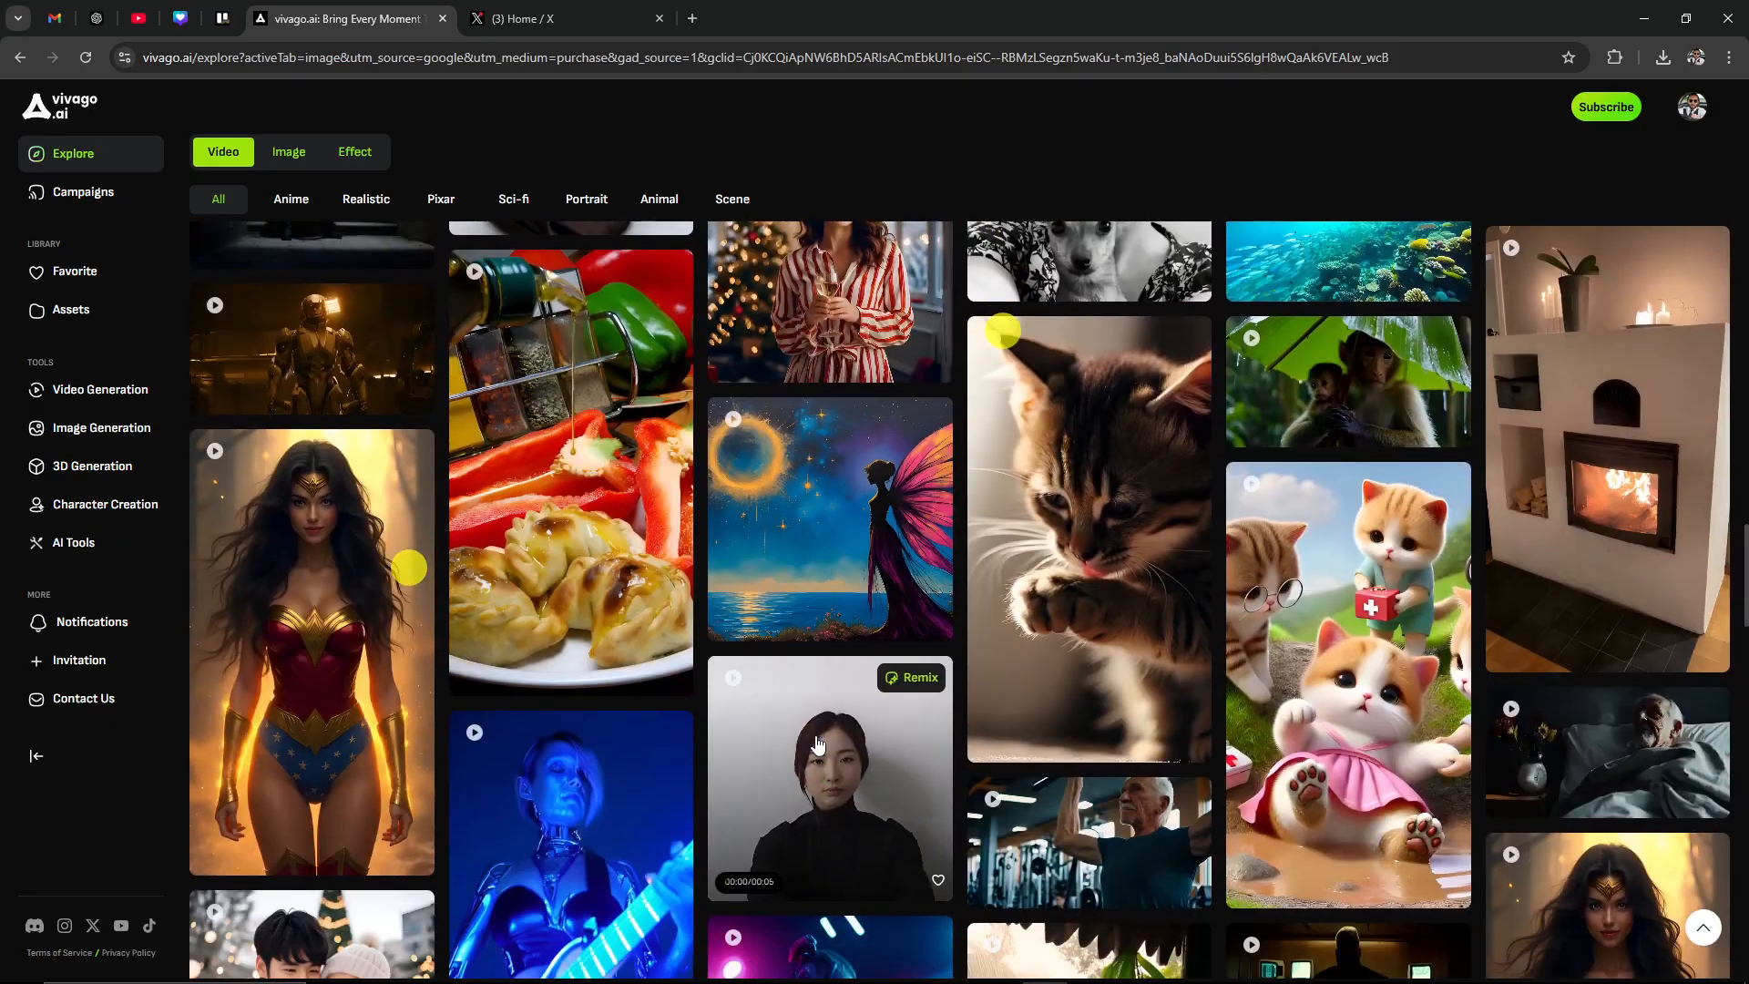
scroll(down, 3)
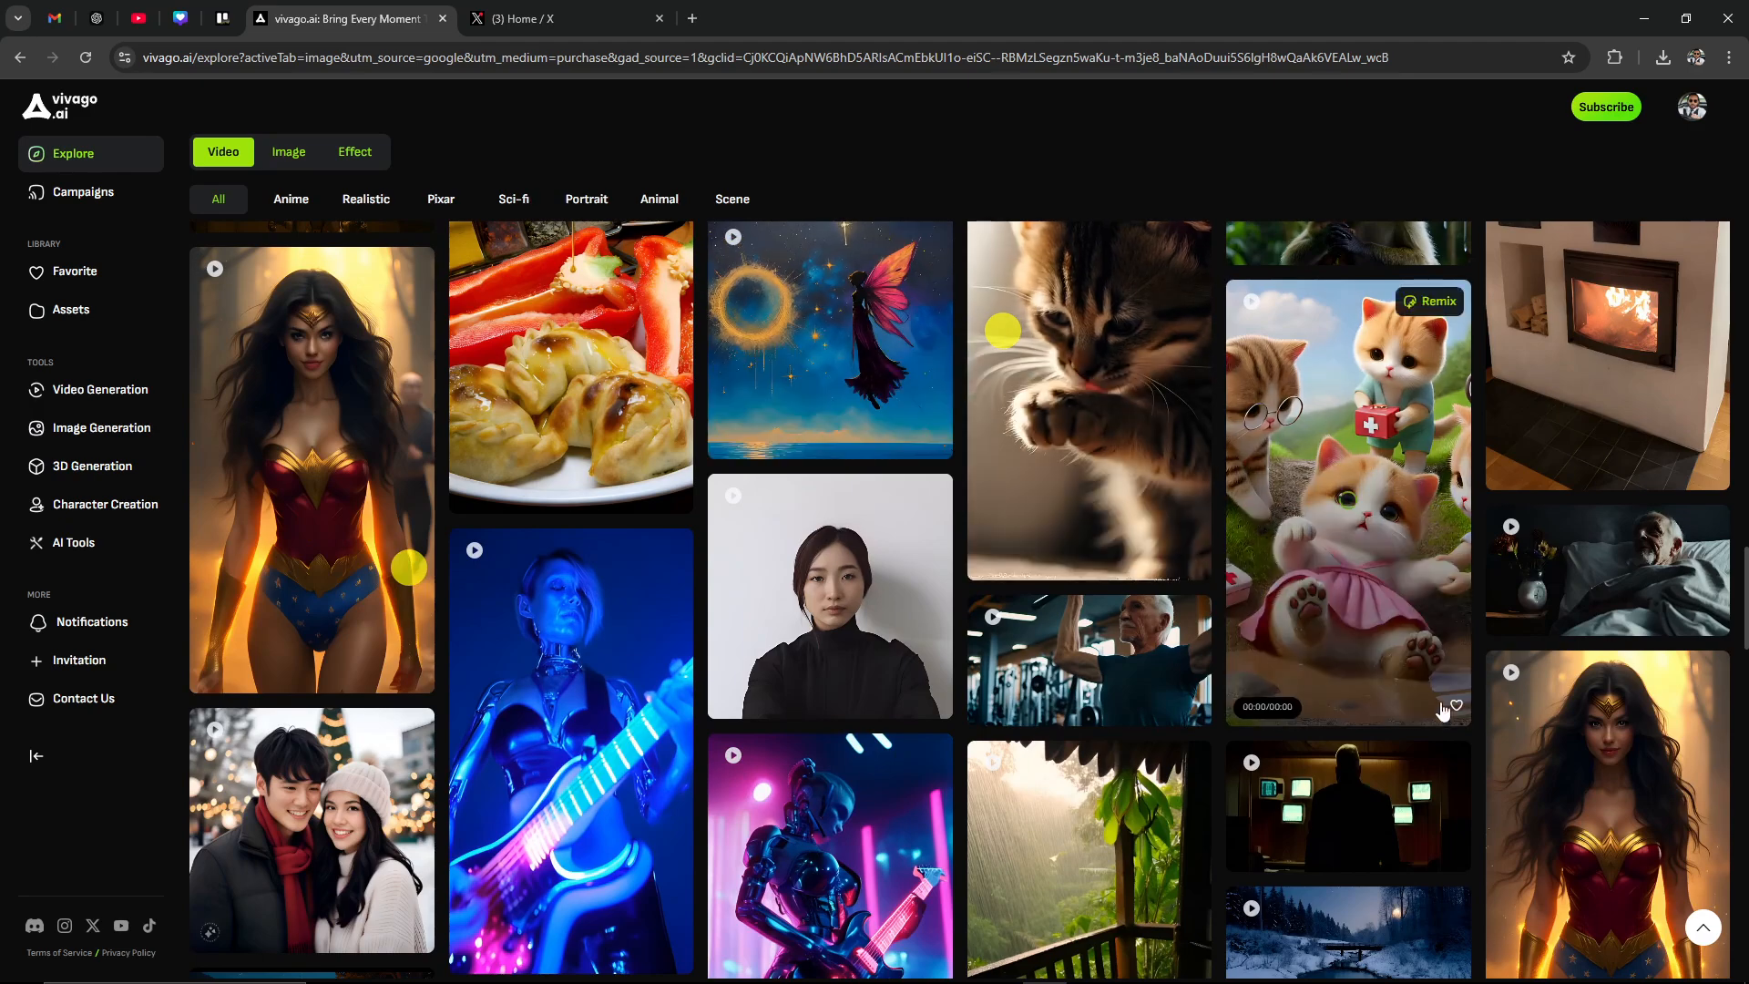
scroll(down, 3)
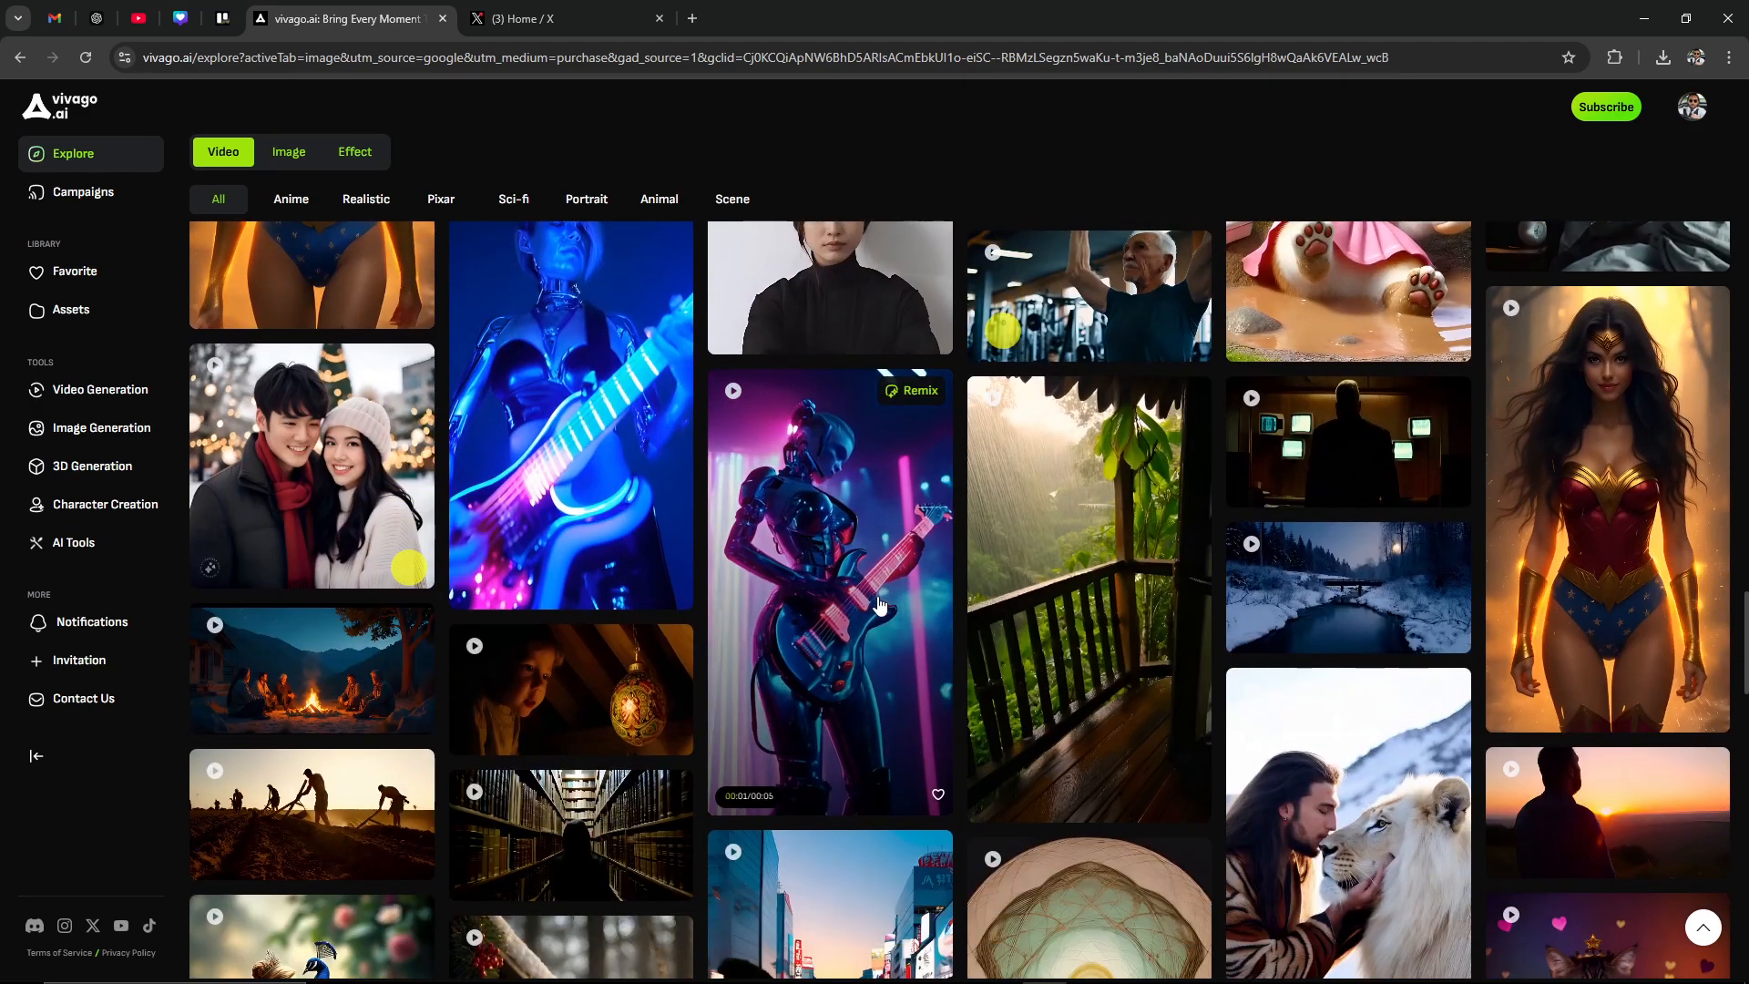
scroll(down, 3)
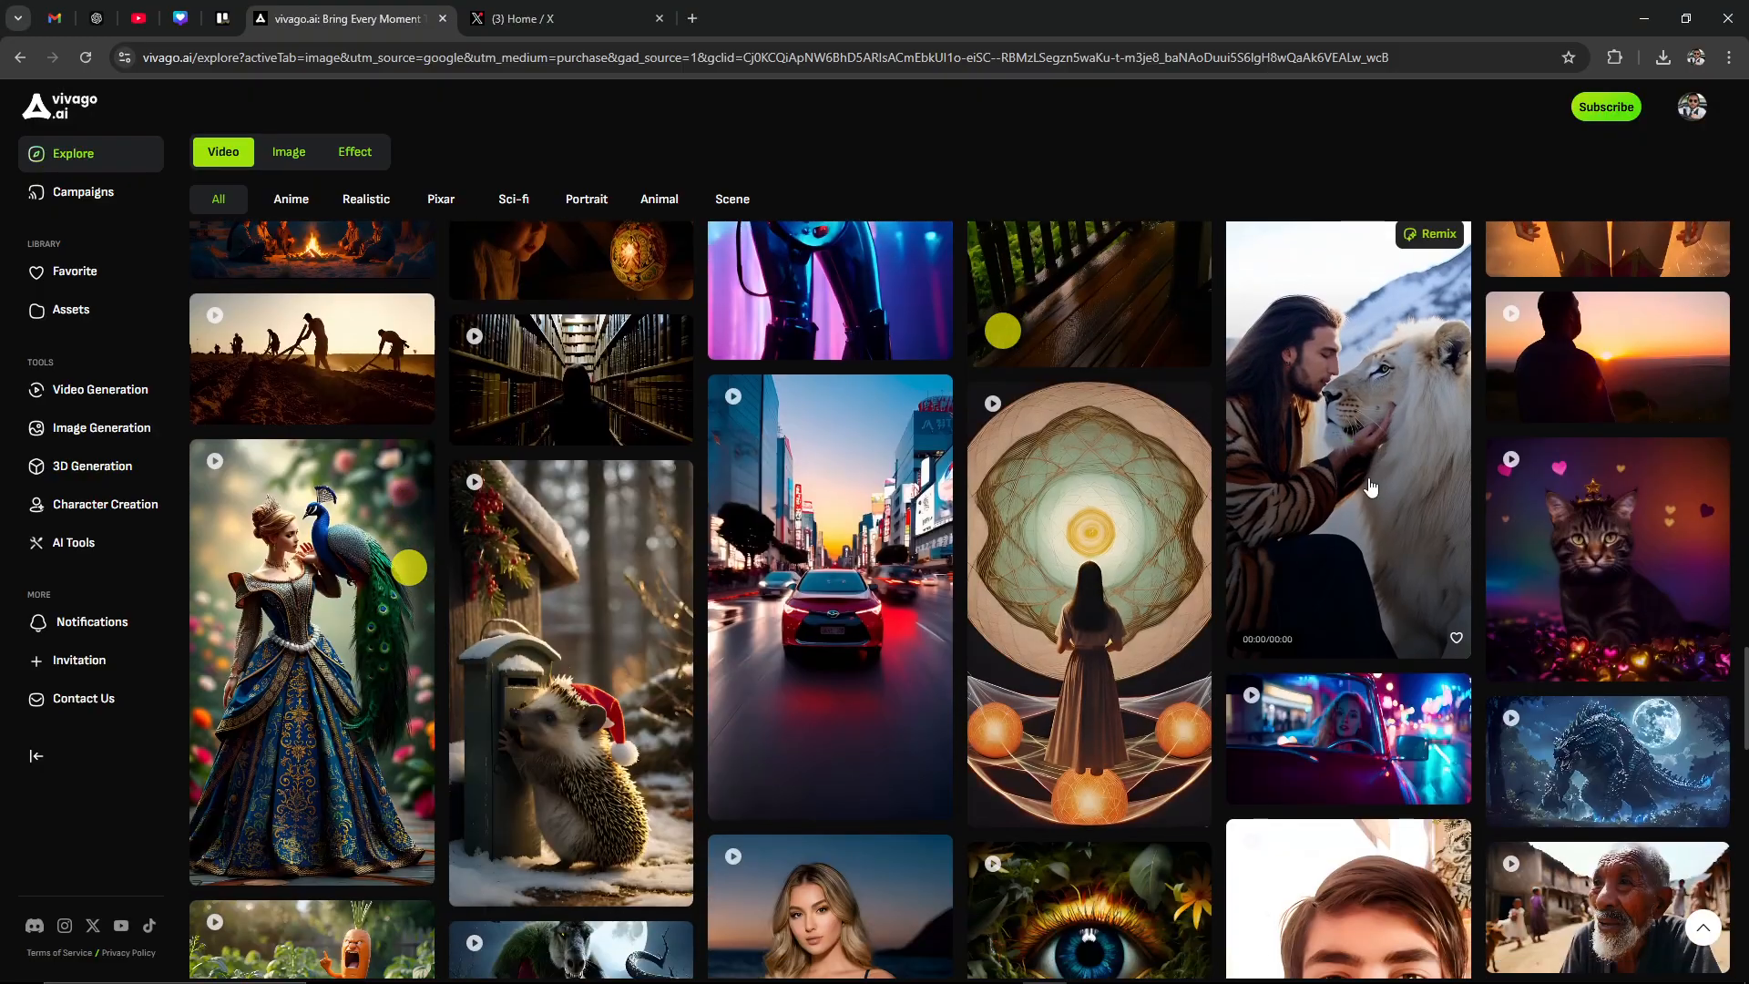
scroll(down, 3)
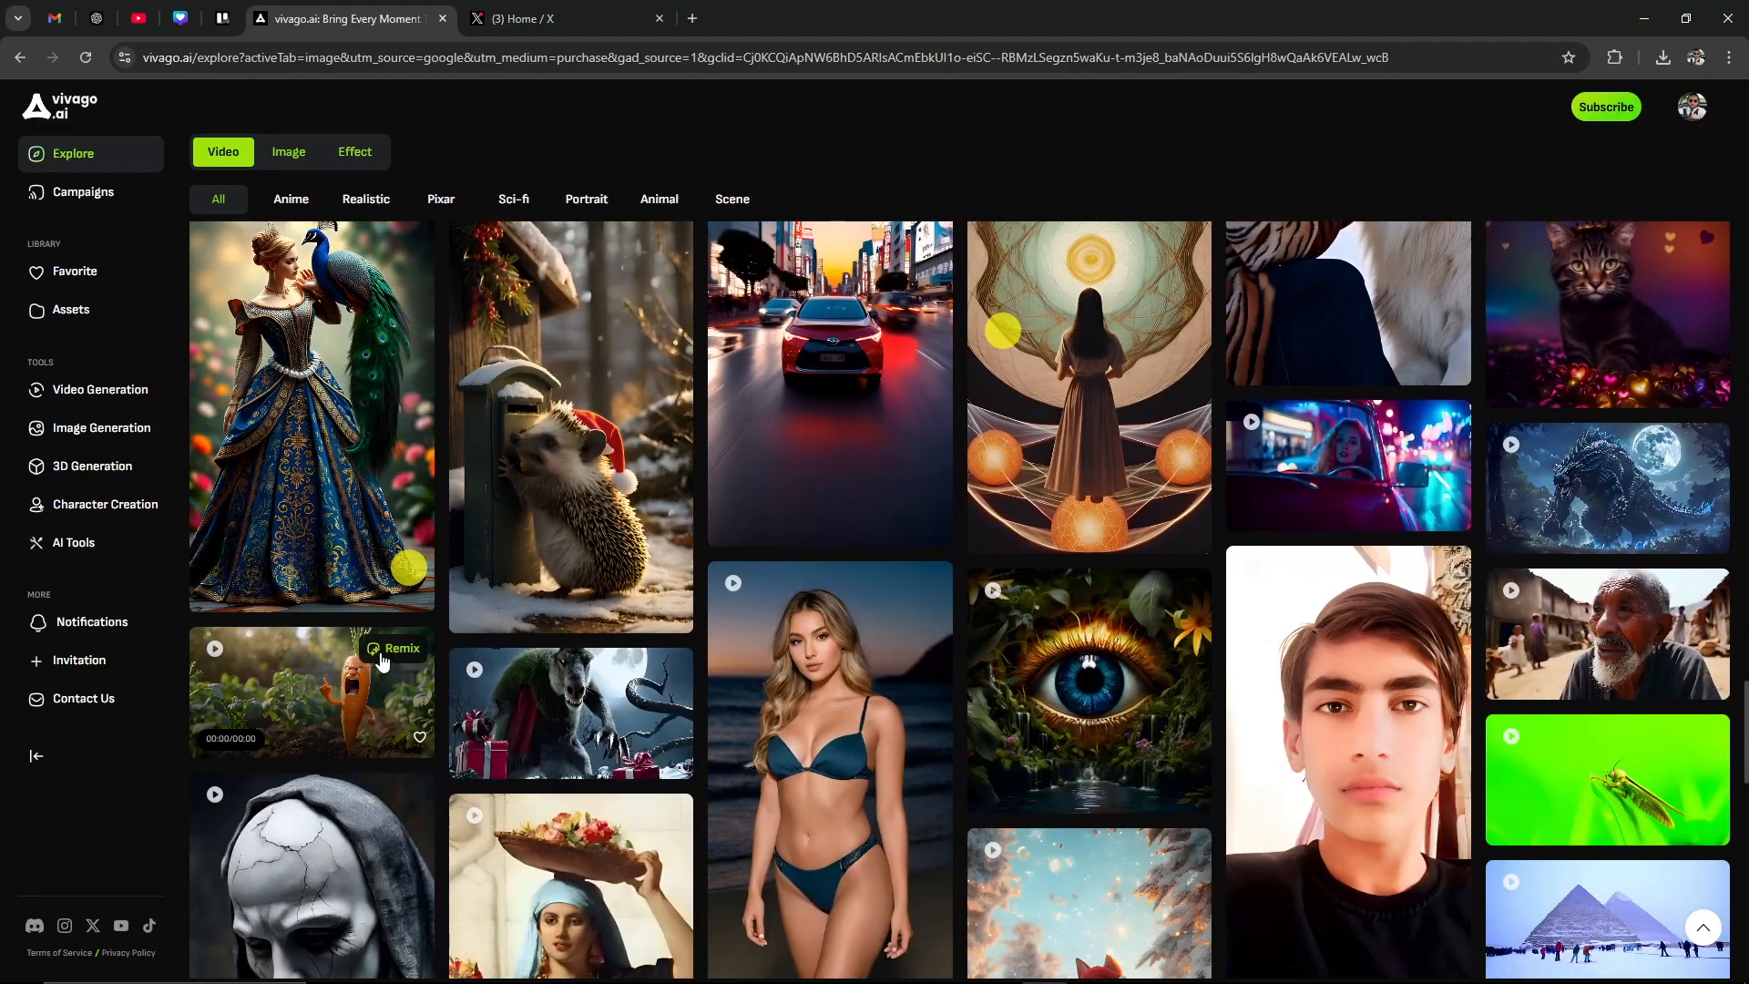
scroll(down, 3)
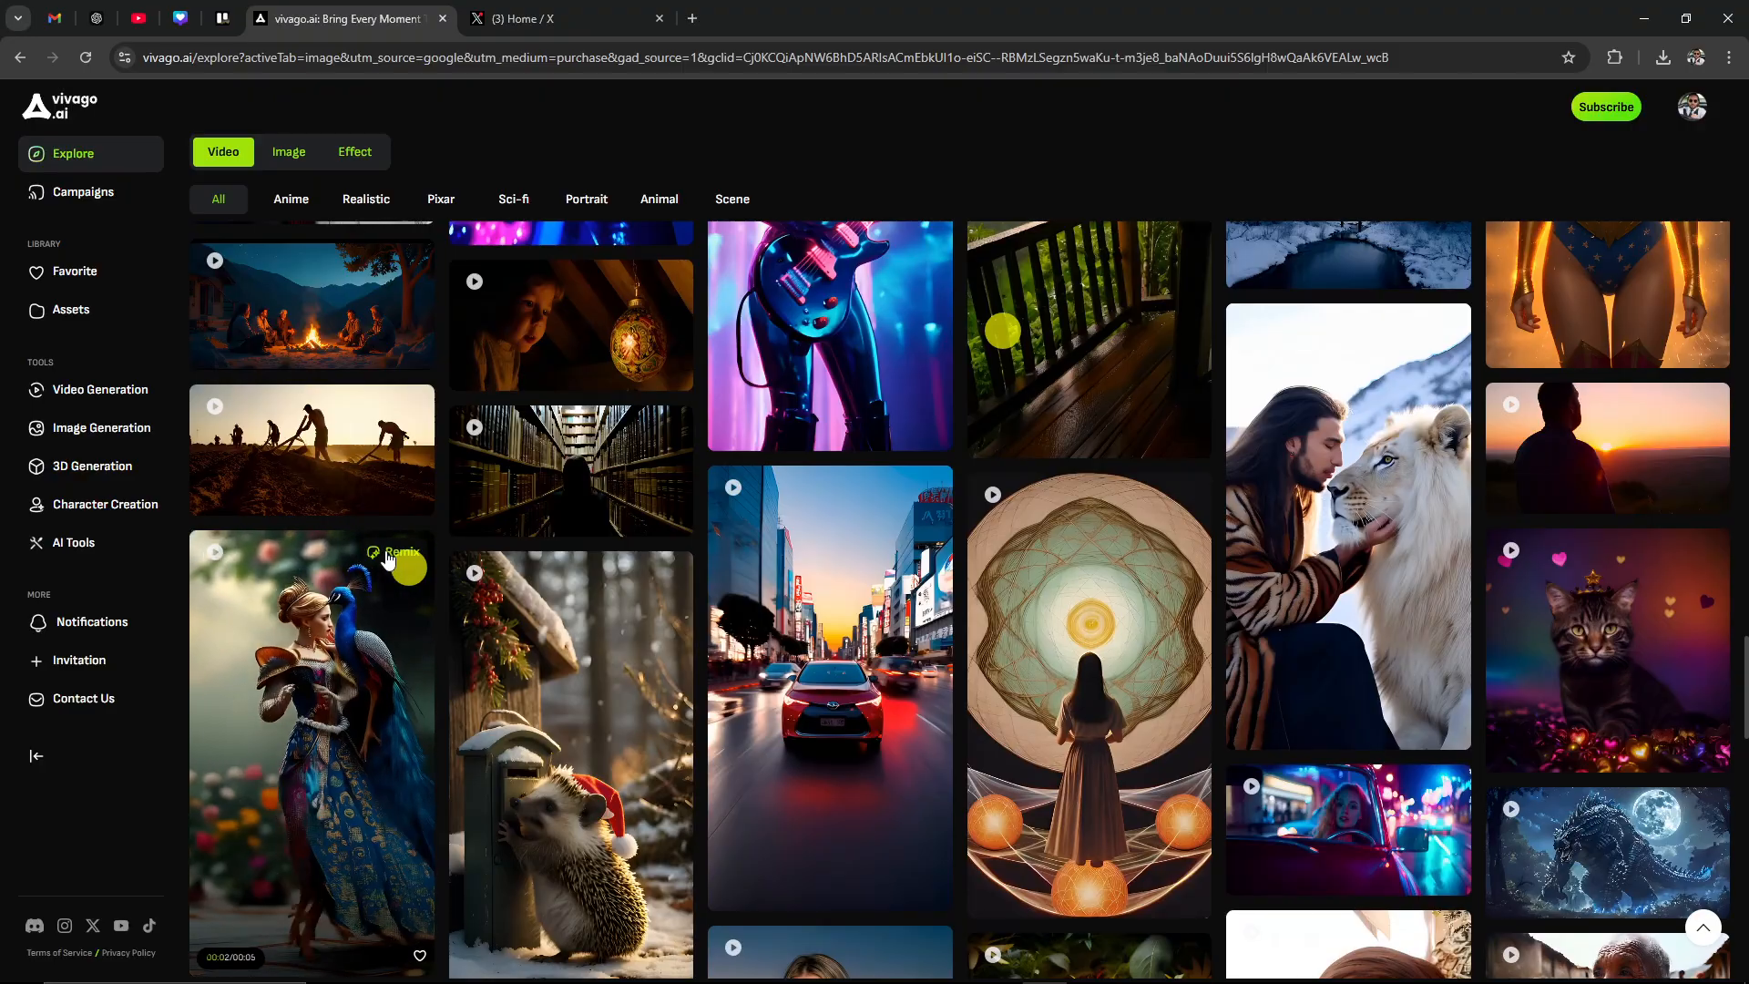
Remix the girl-with-peacock community video into Image to Video
click(392, 551)
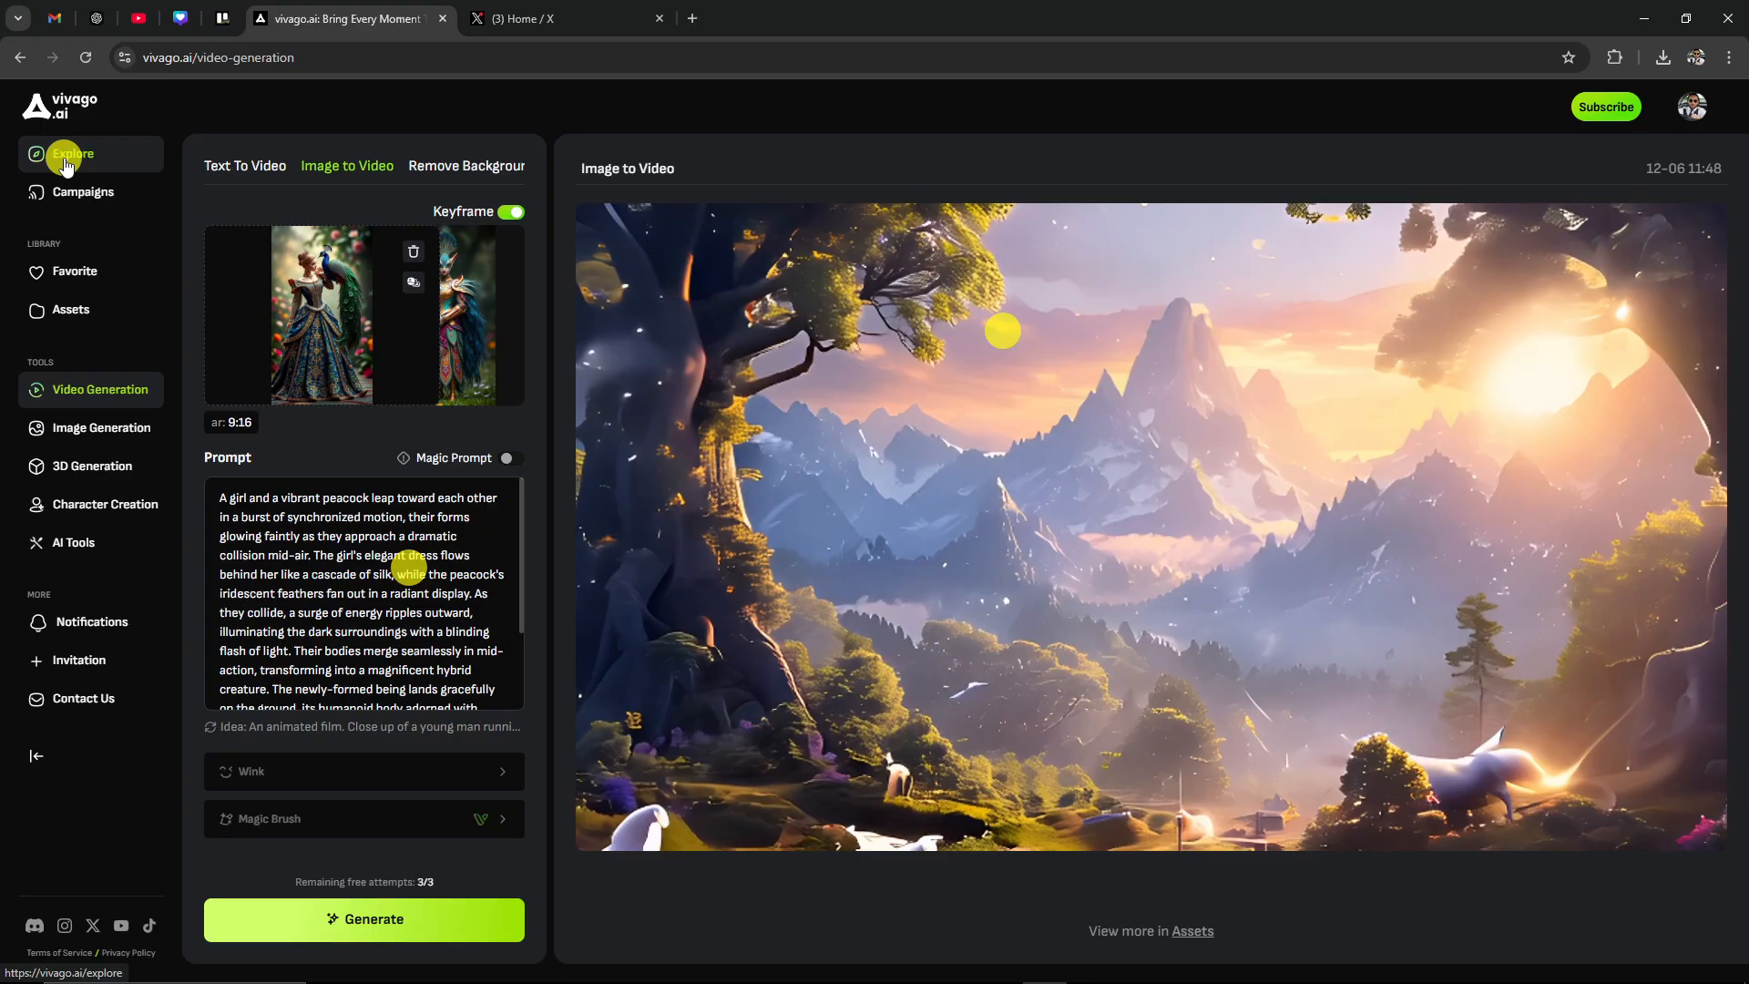
Return to Explore, filter videos by Anime, Pixar and Sci-fi, then show images
click(72, 153)
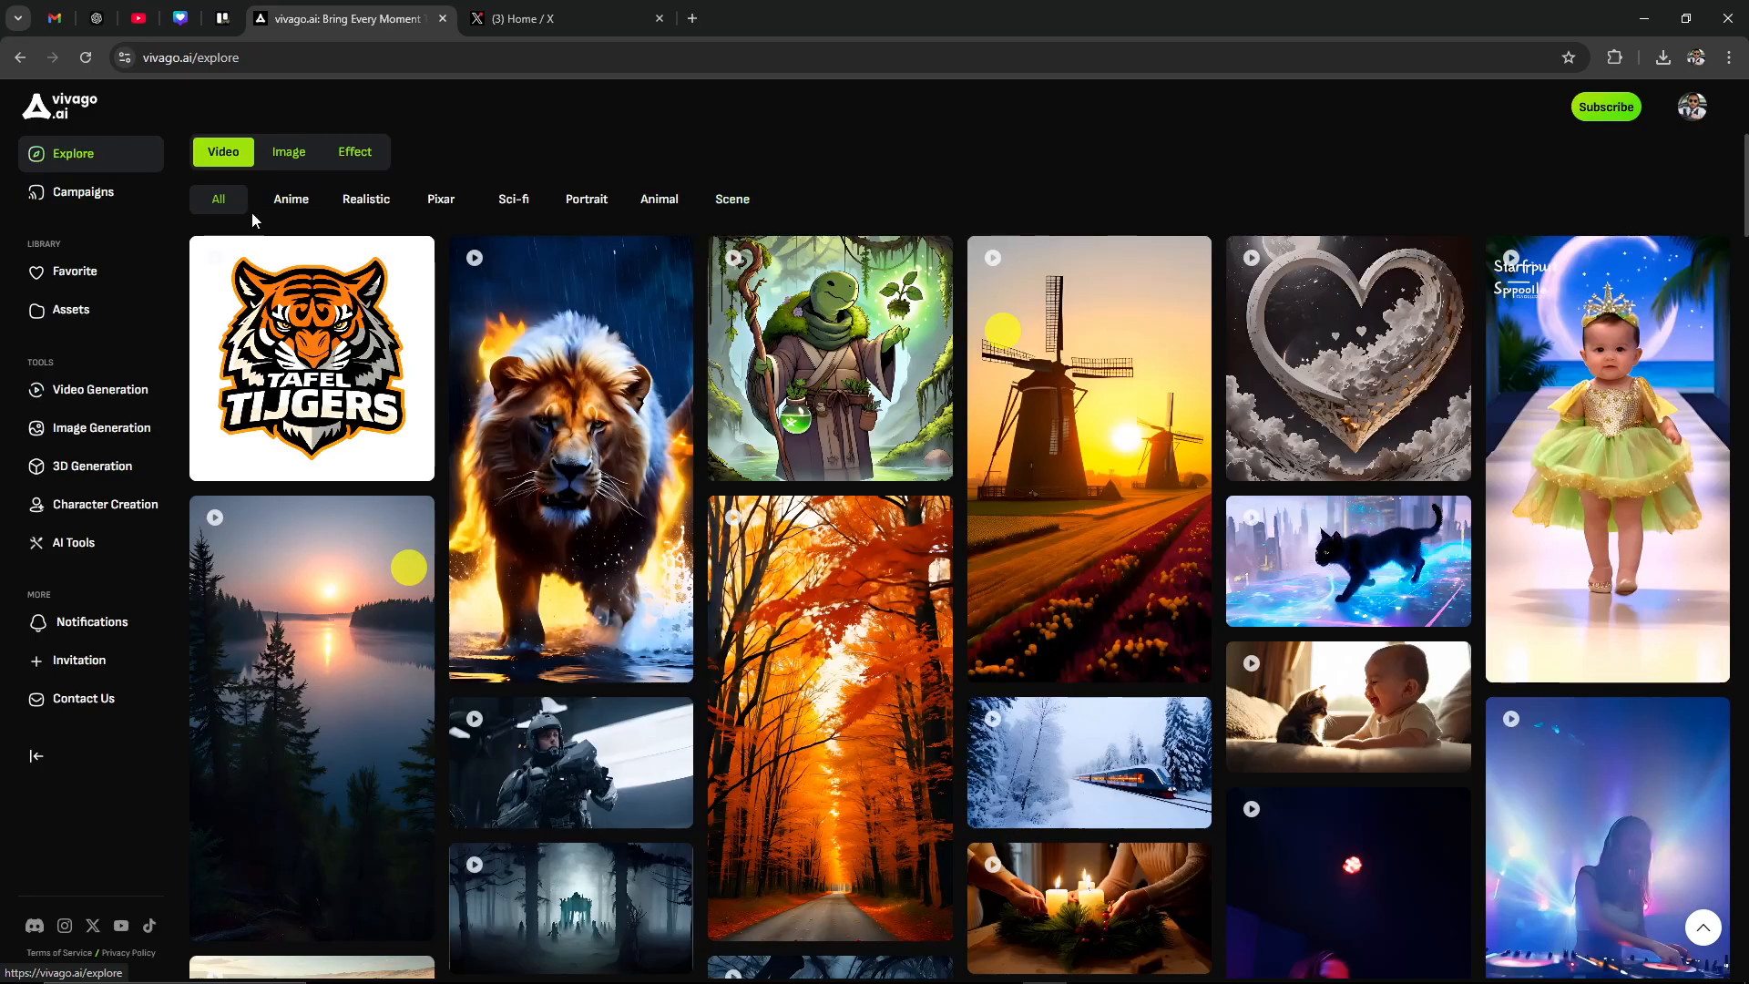
click(365, 199)
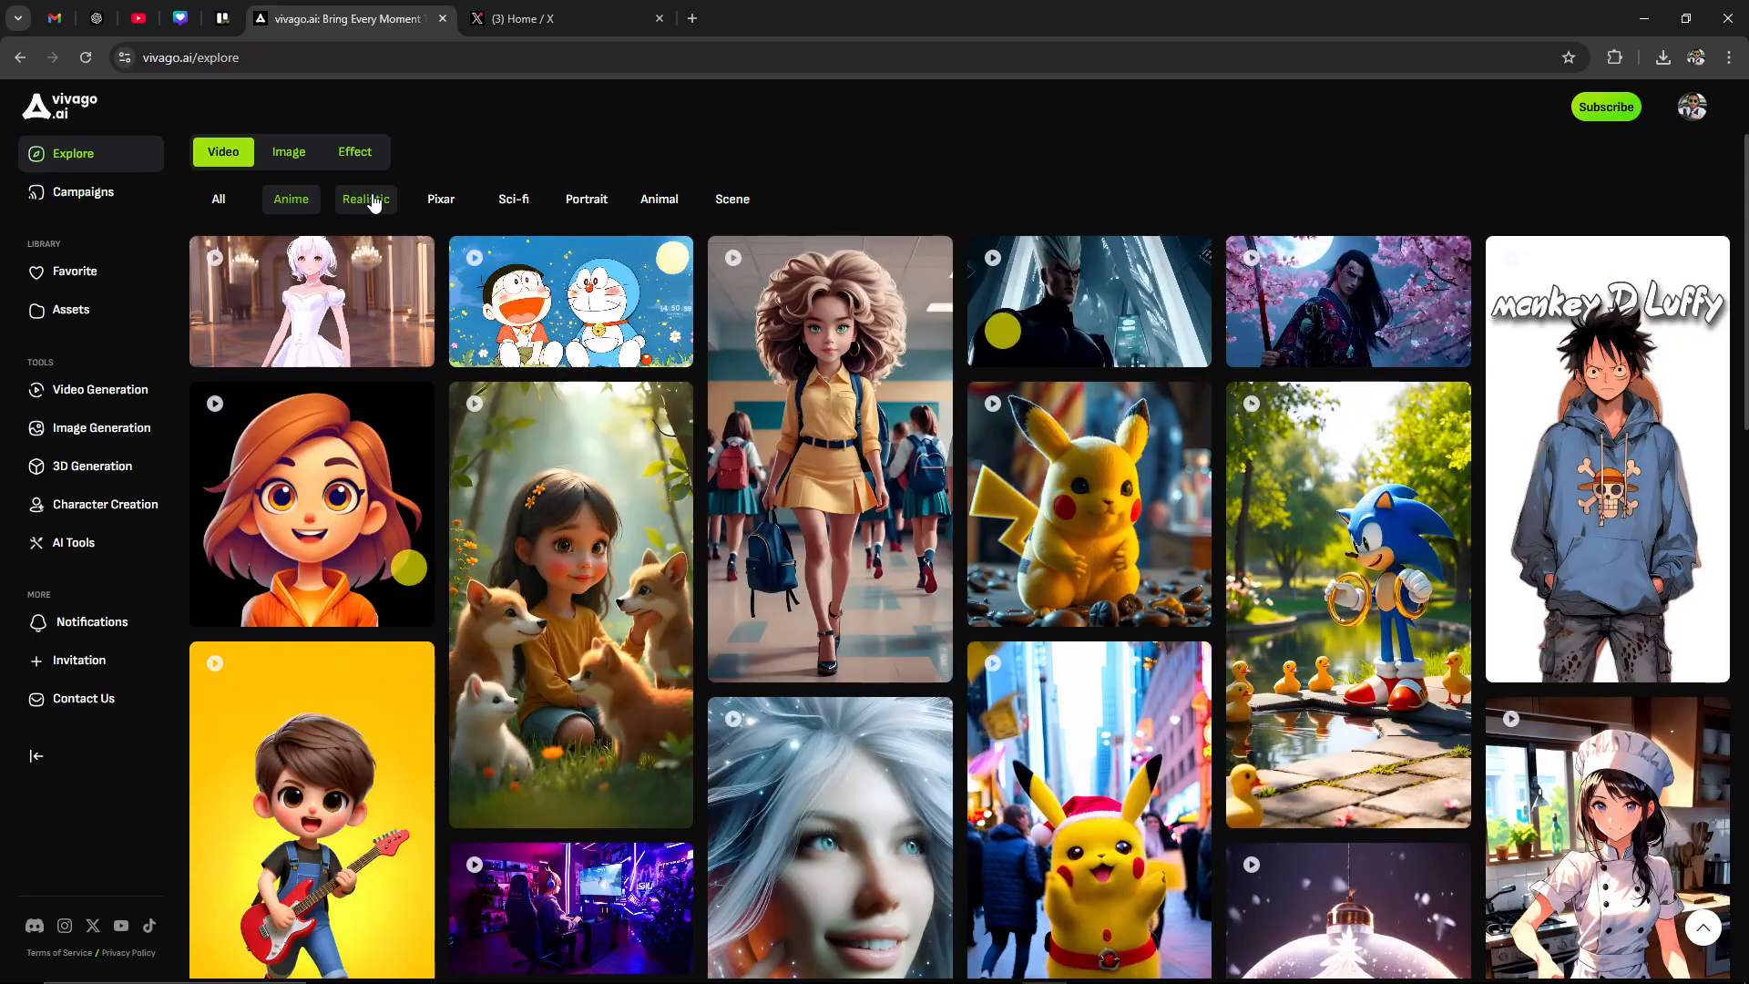
click(441, 198)
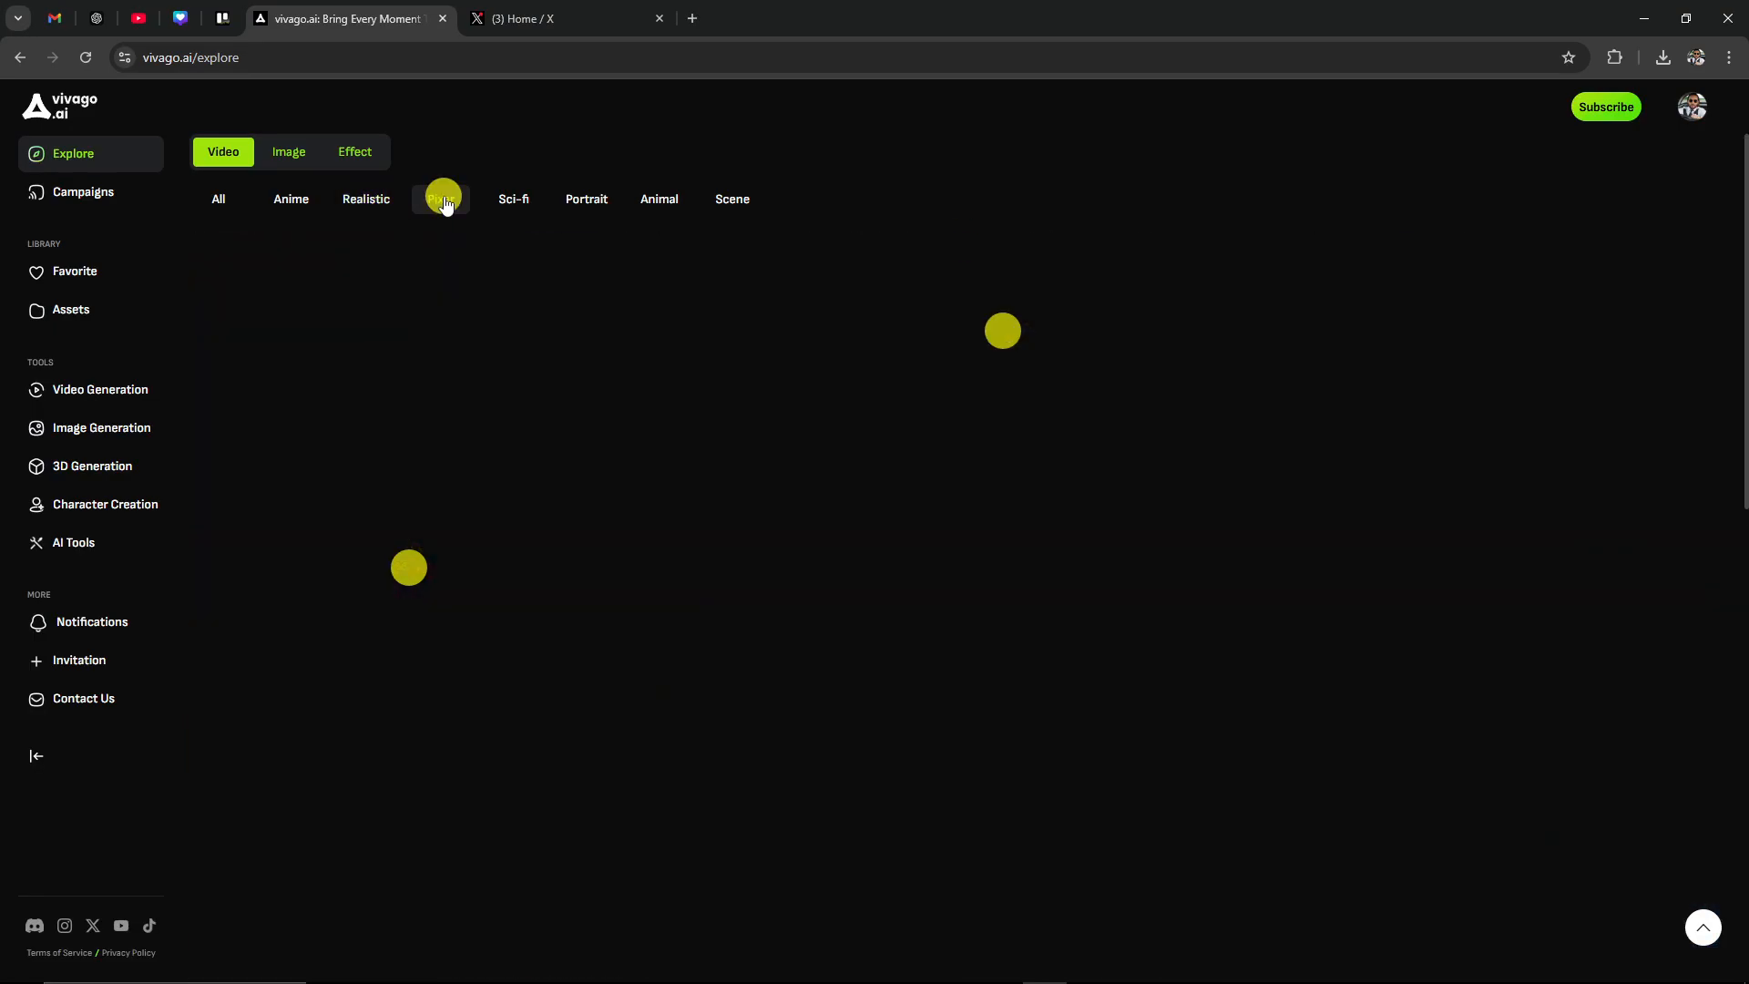
click(512, 199)
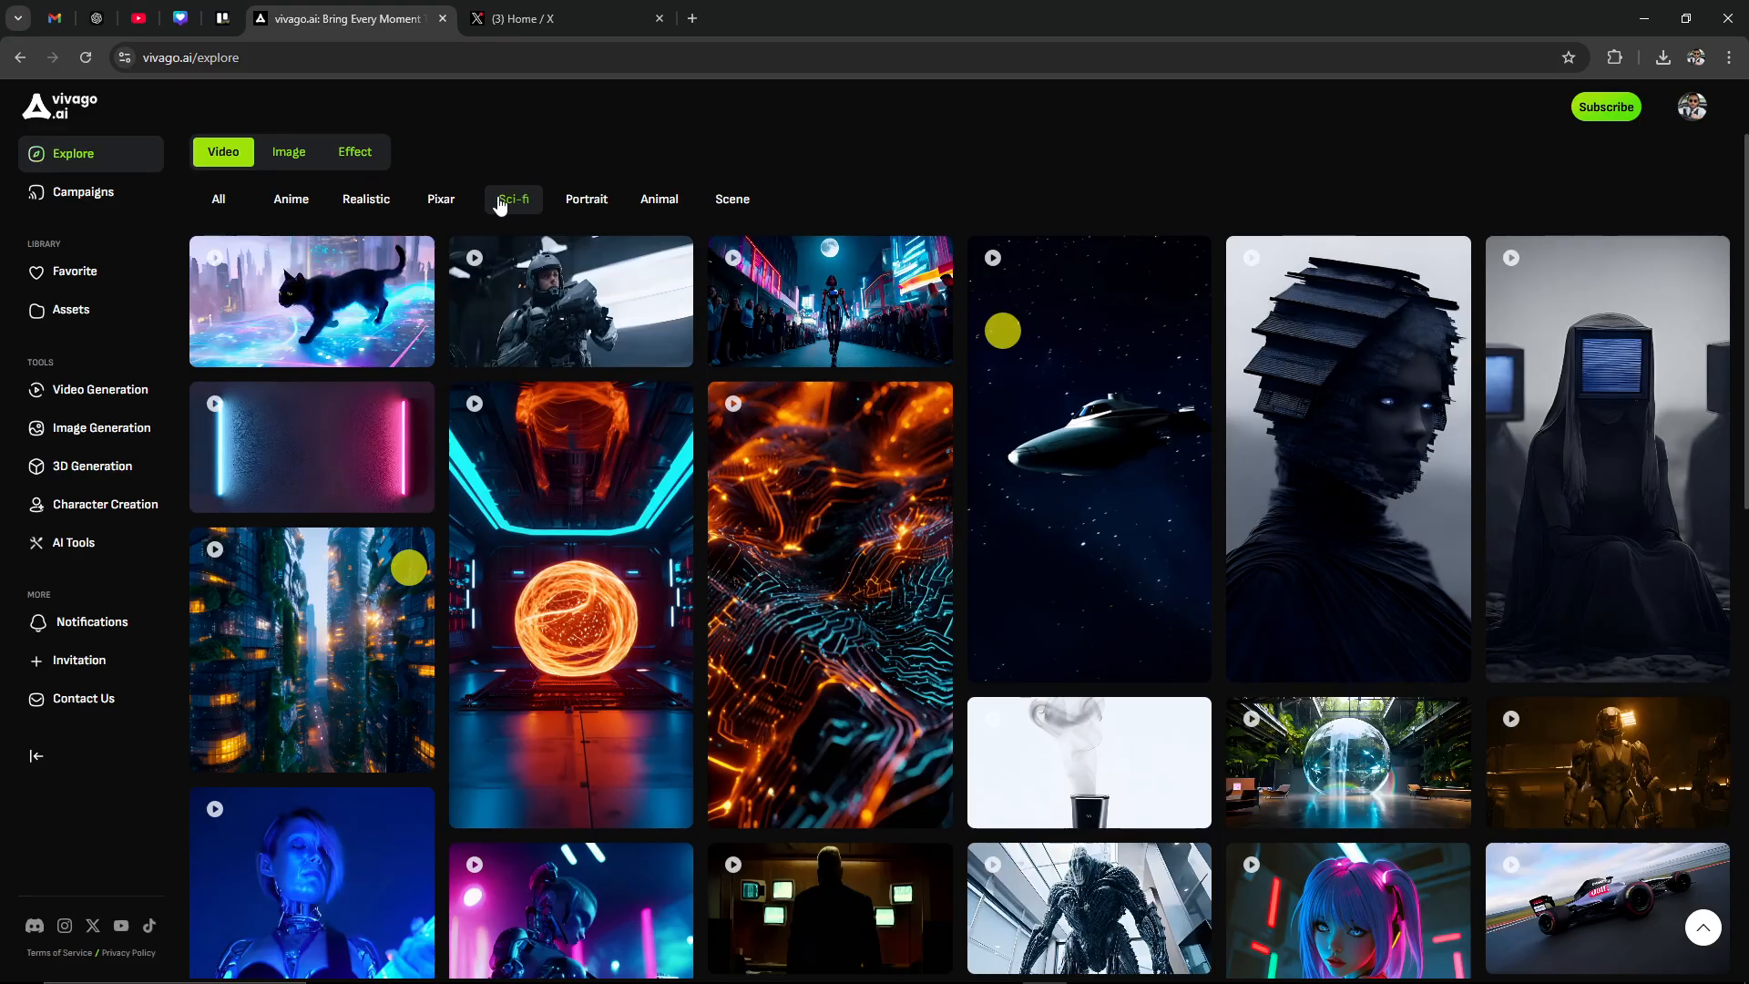
click(288, 152)
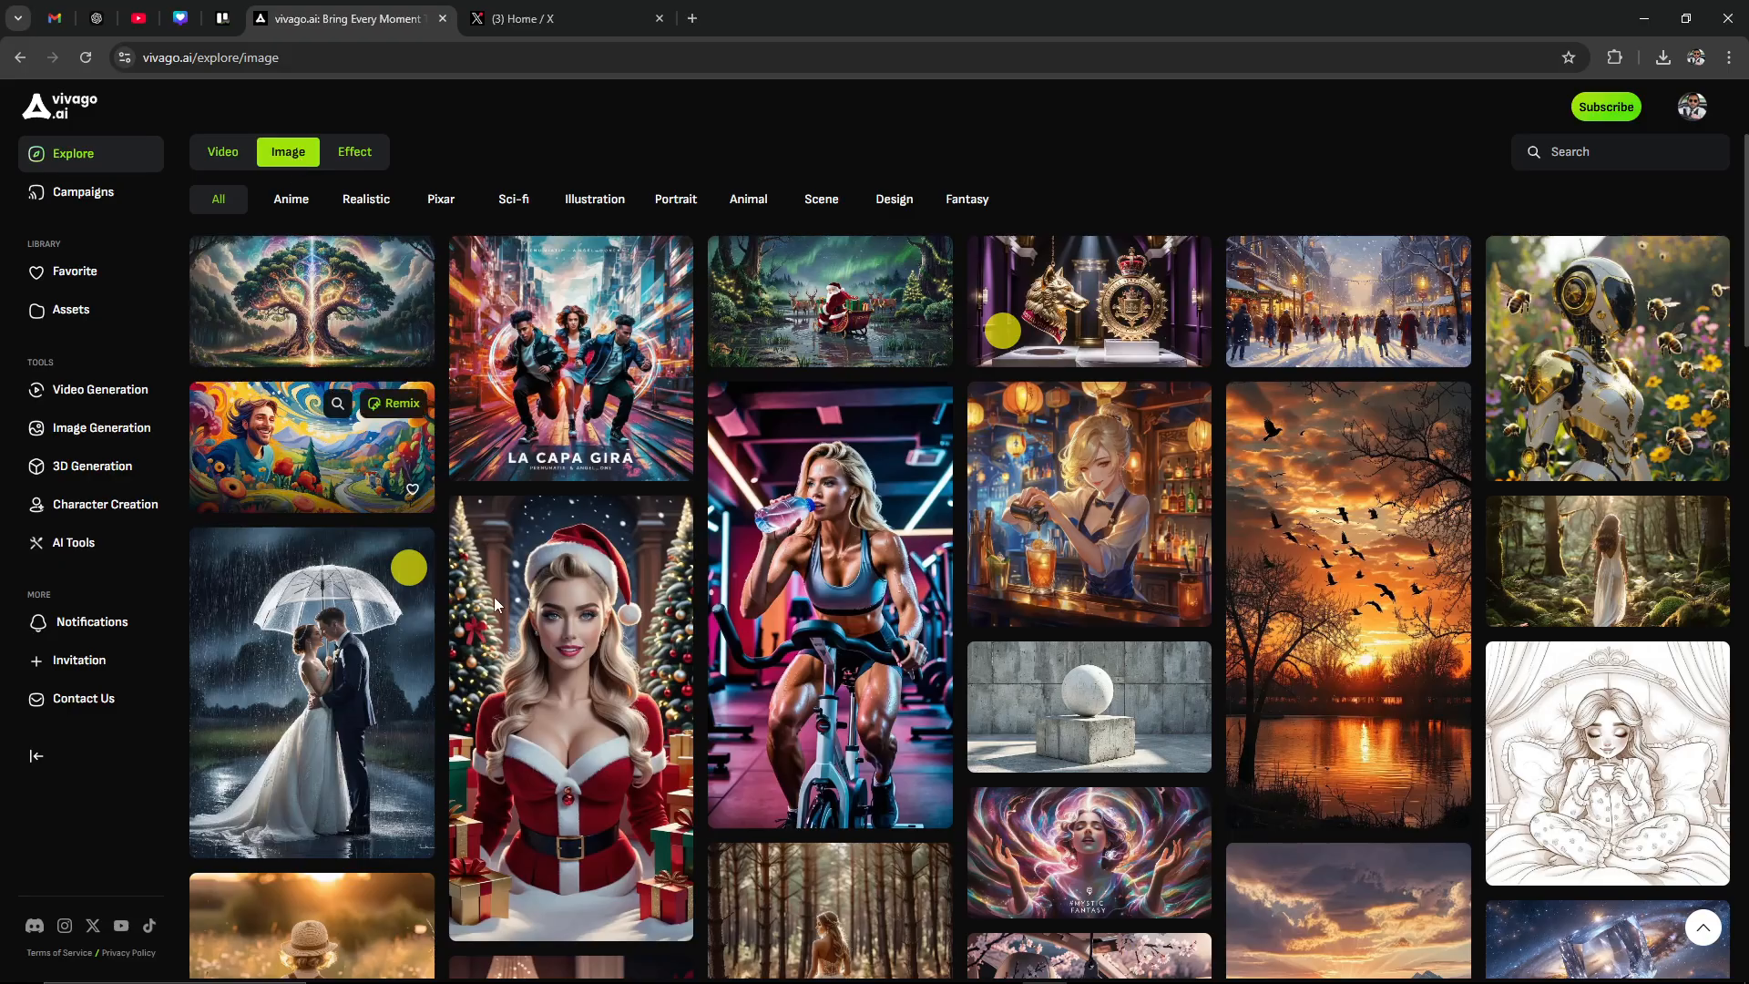
mouse_move(711, 663)
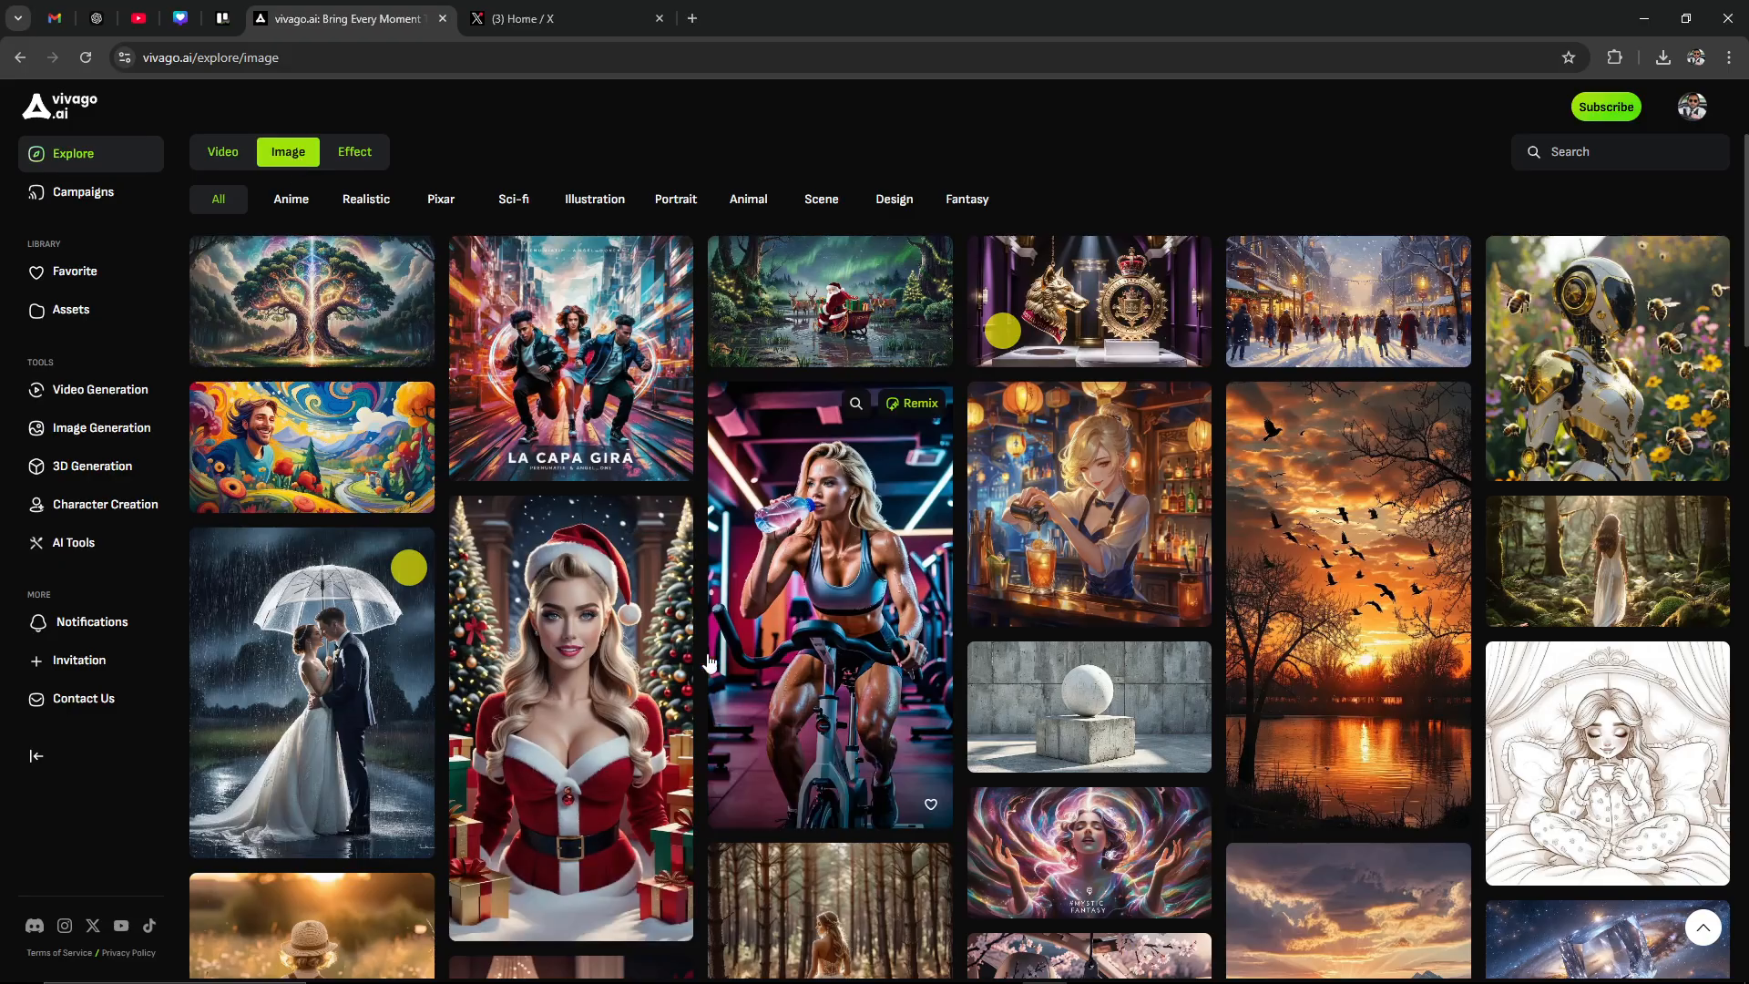
mouse_move(334, 278)
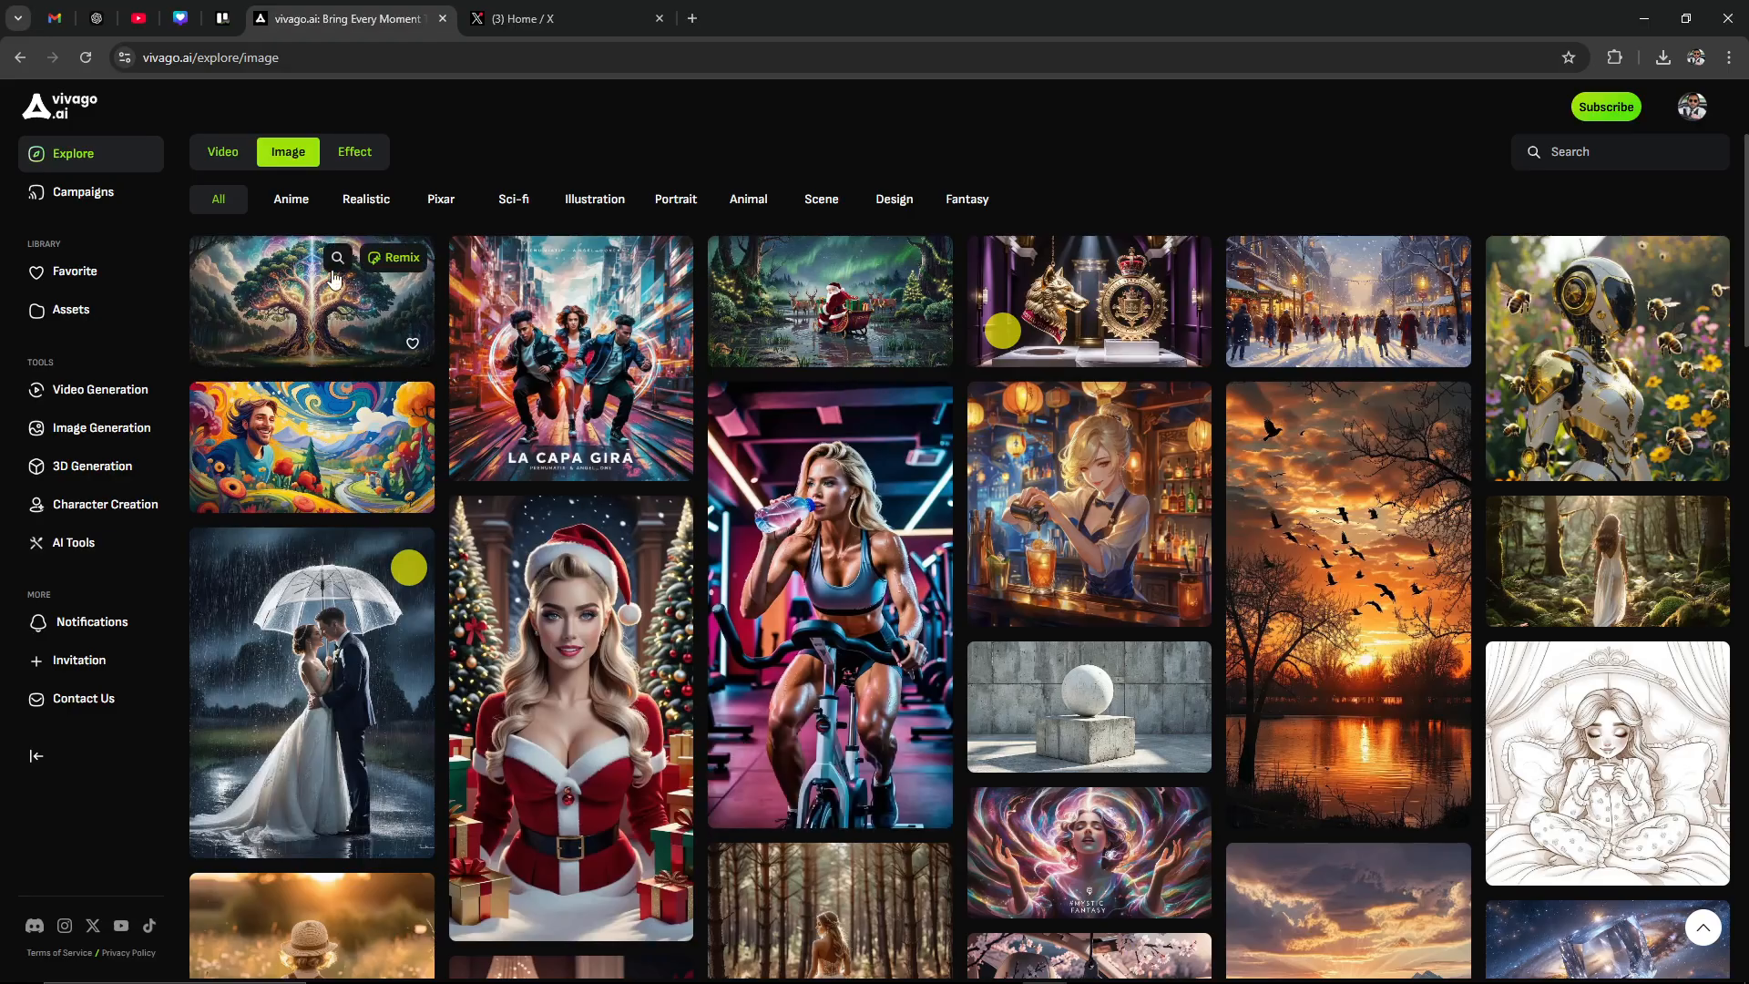
Show the Effect gallery and scroll through the Wink templates
click(354, 151)
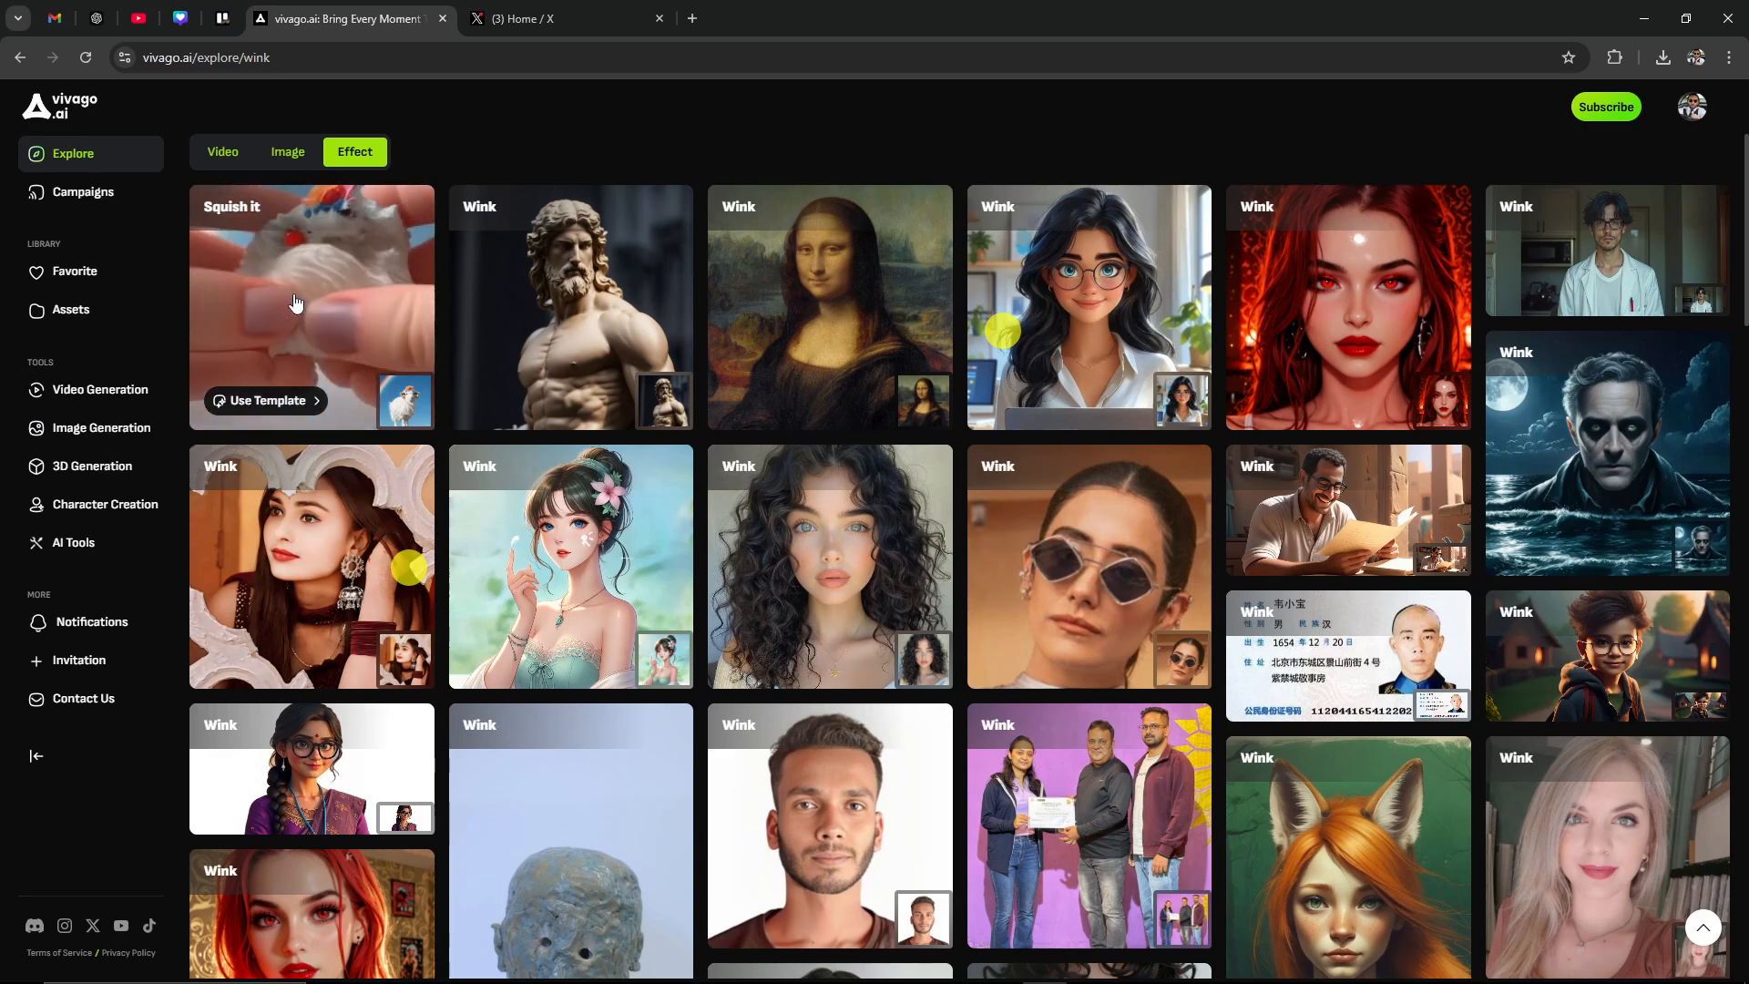
scroll(down, 3)
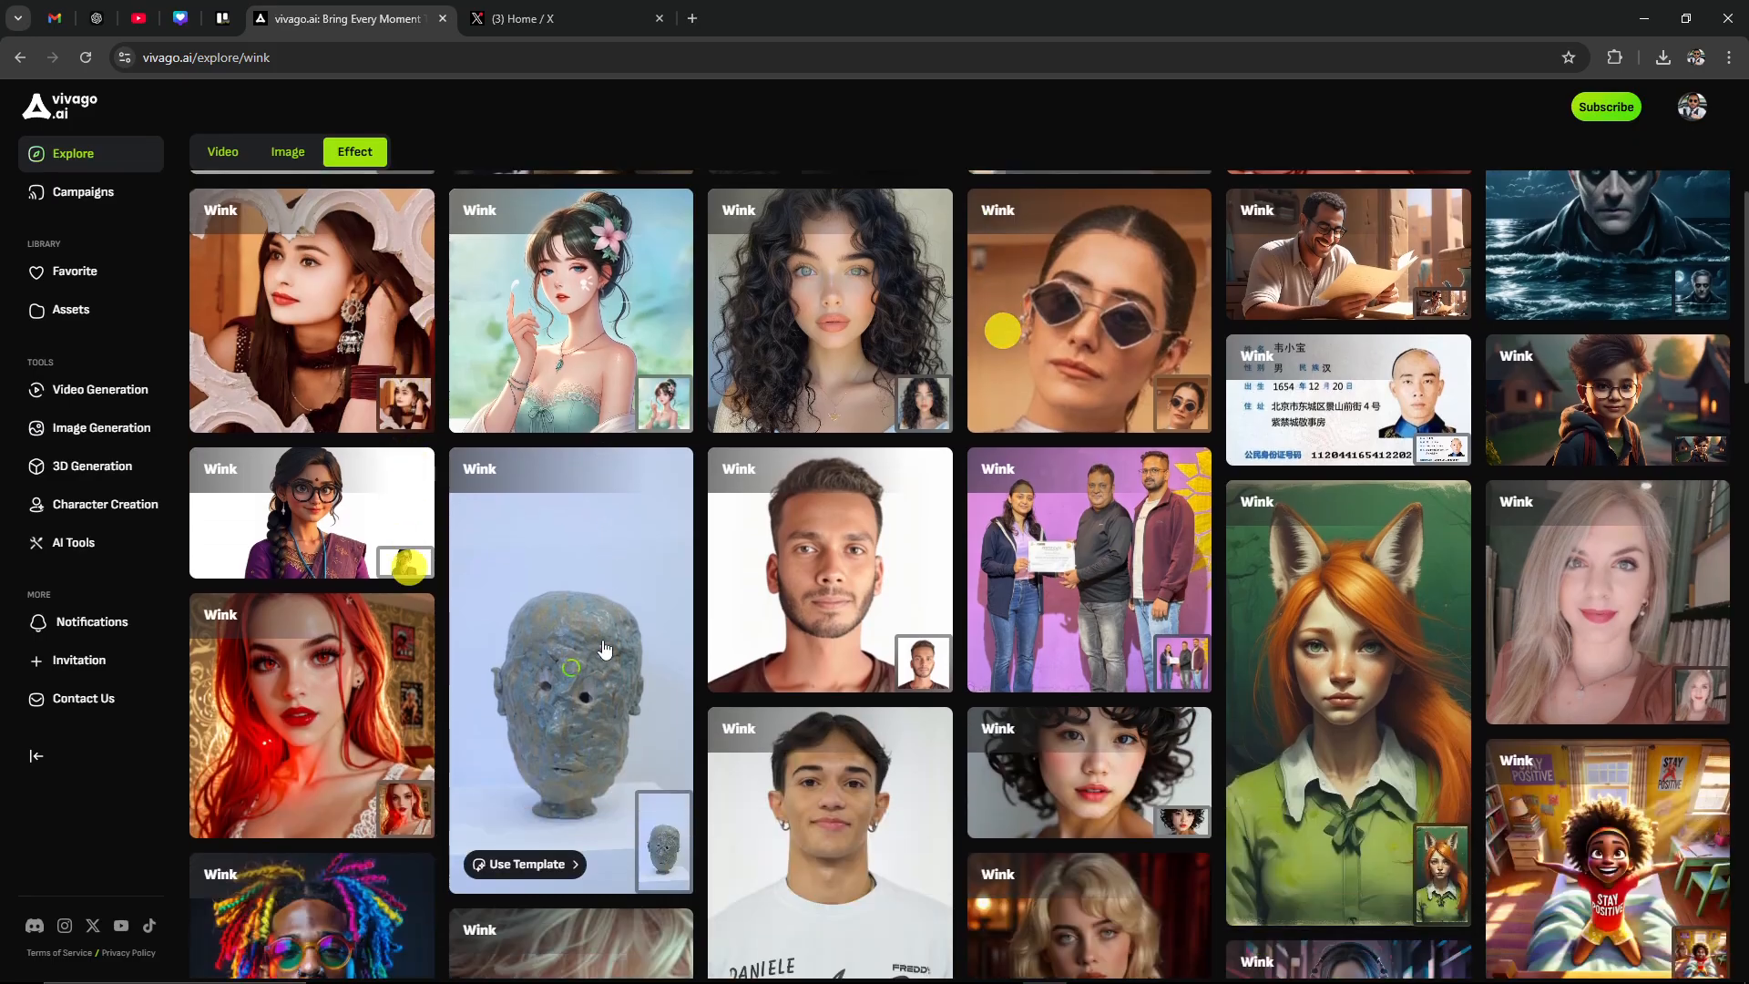
scroll(down, 3)
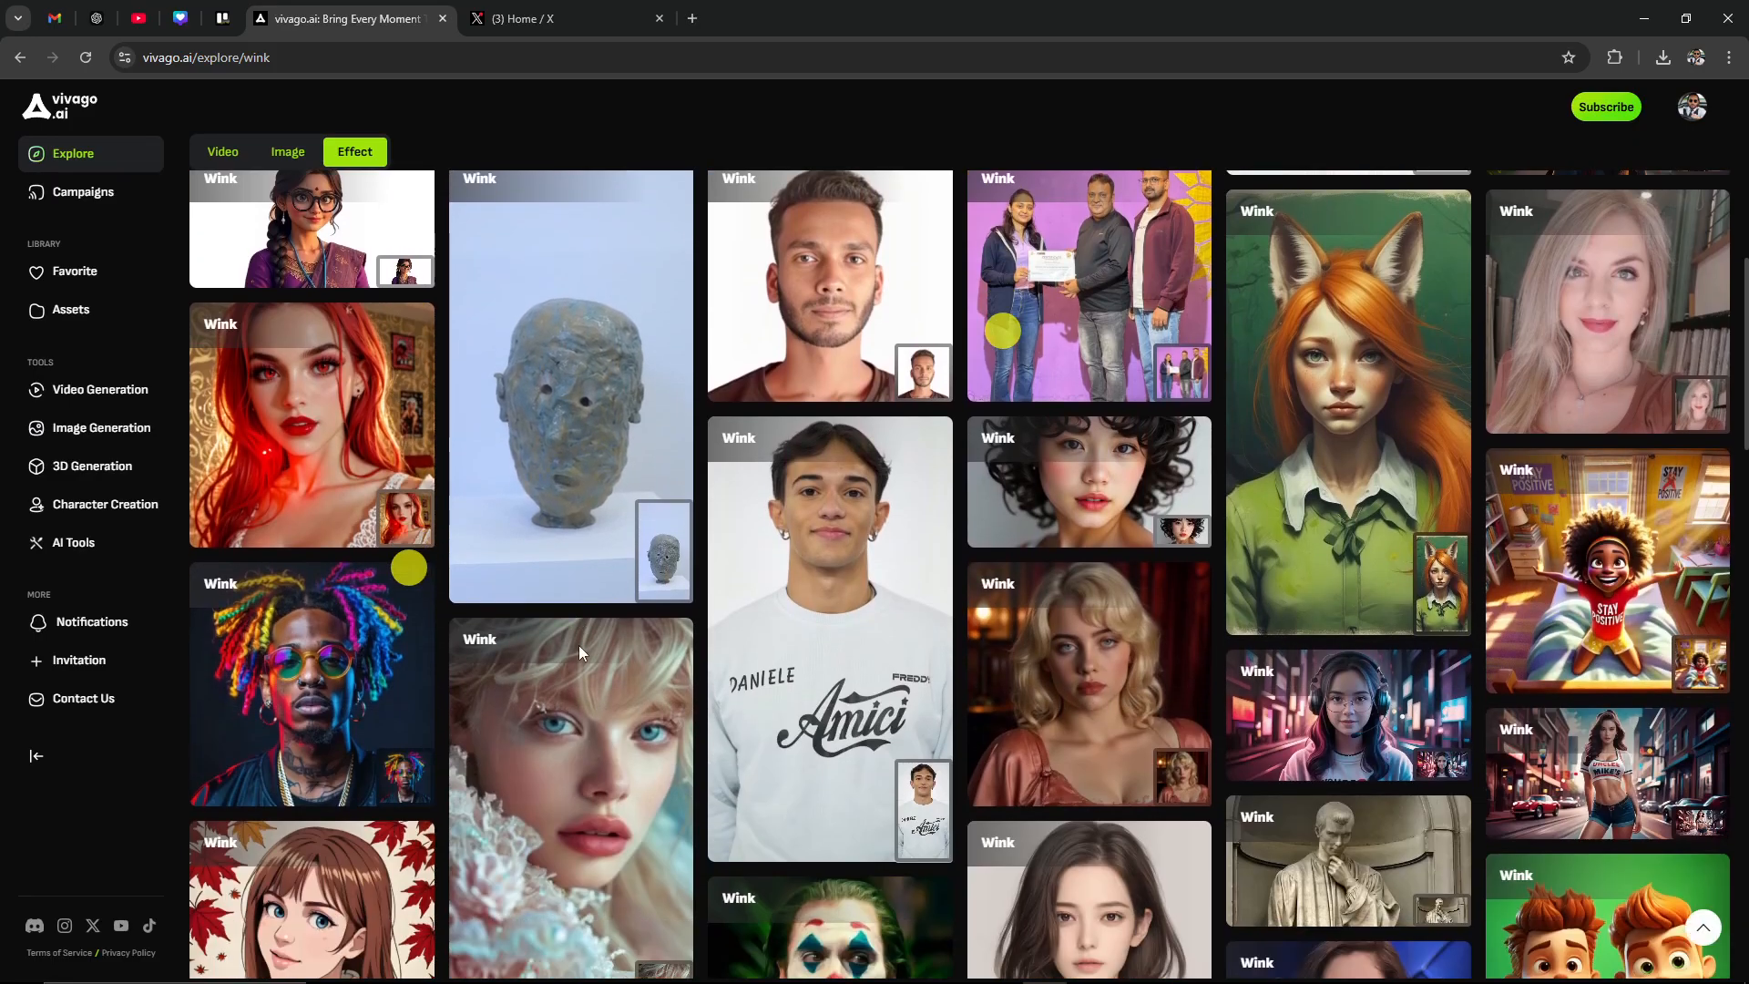
scroll(down, 3)
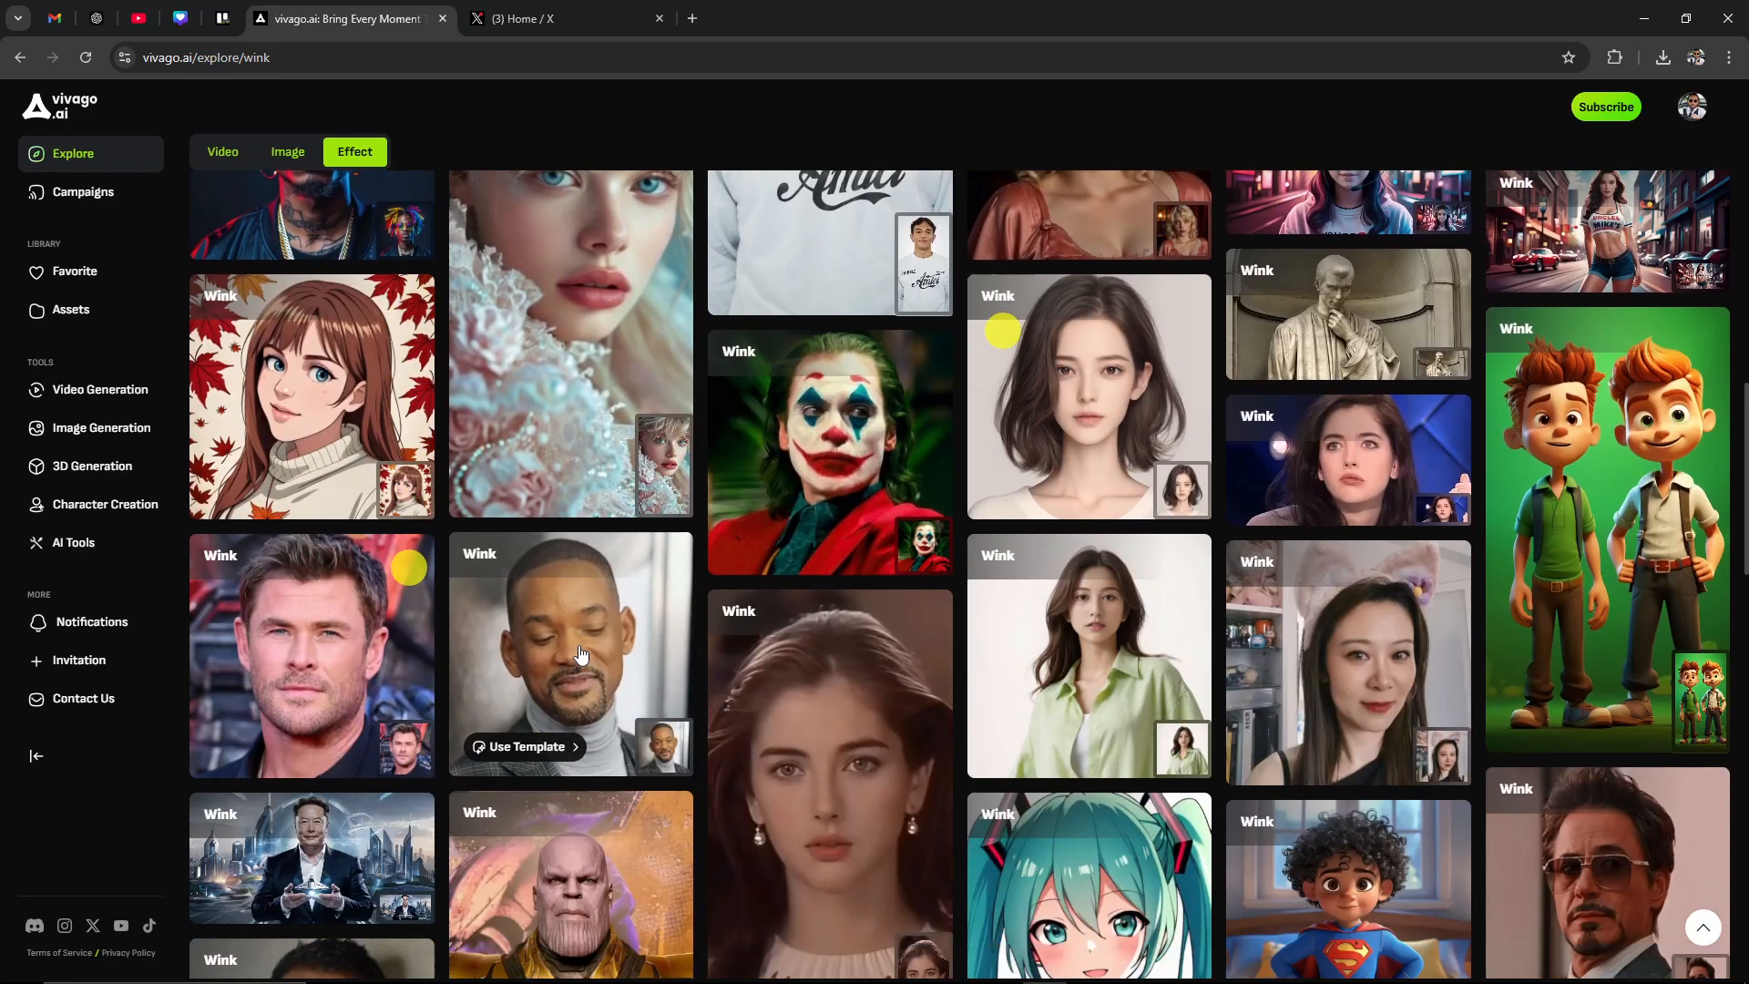
scroll(down, 3)
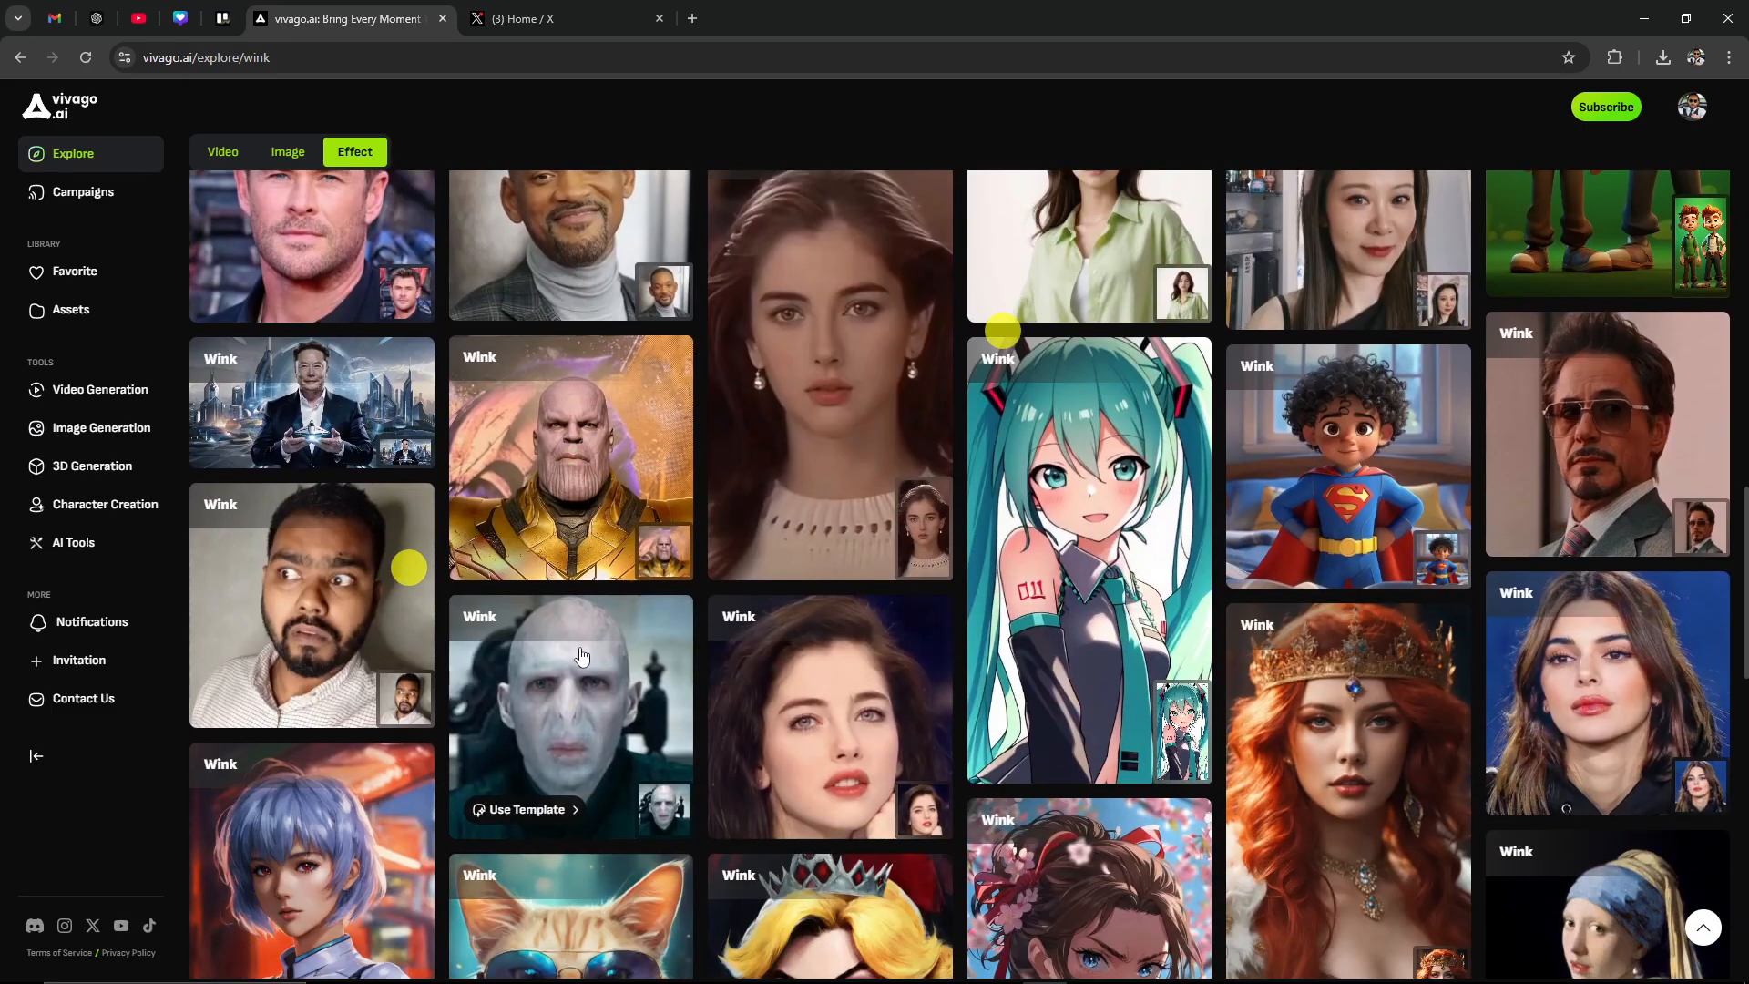
scroll(down, 3)
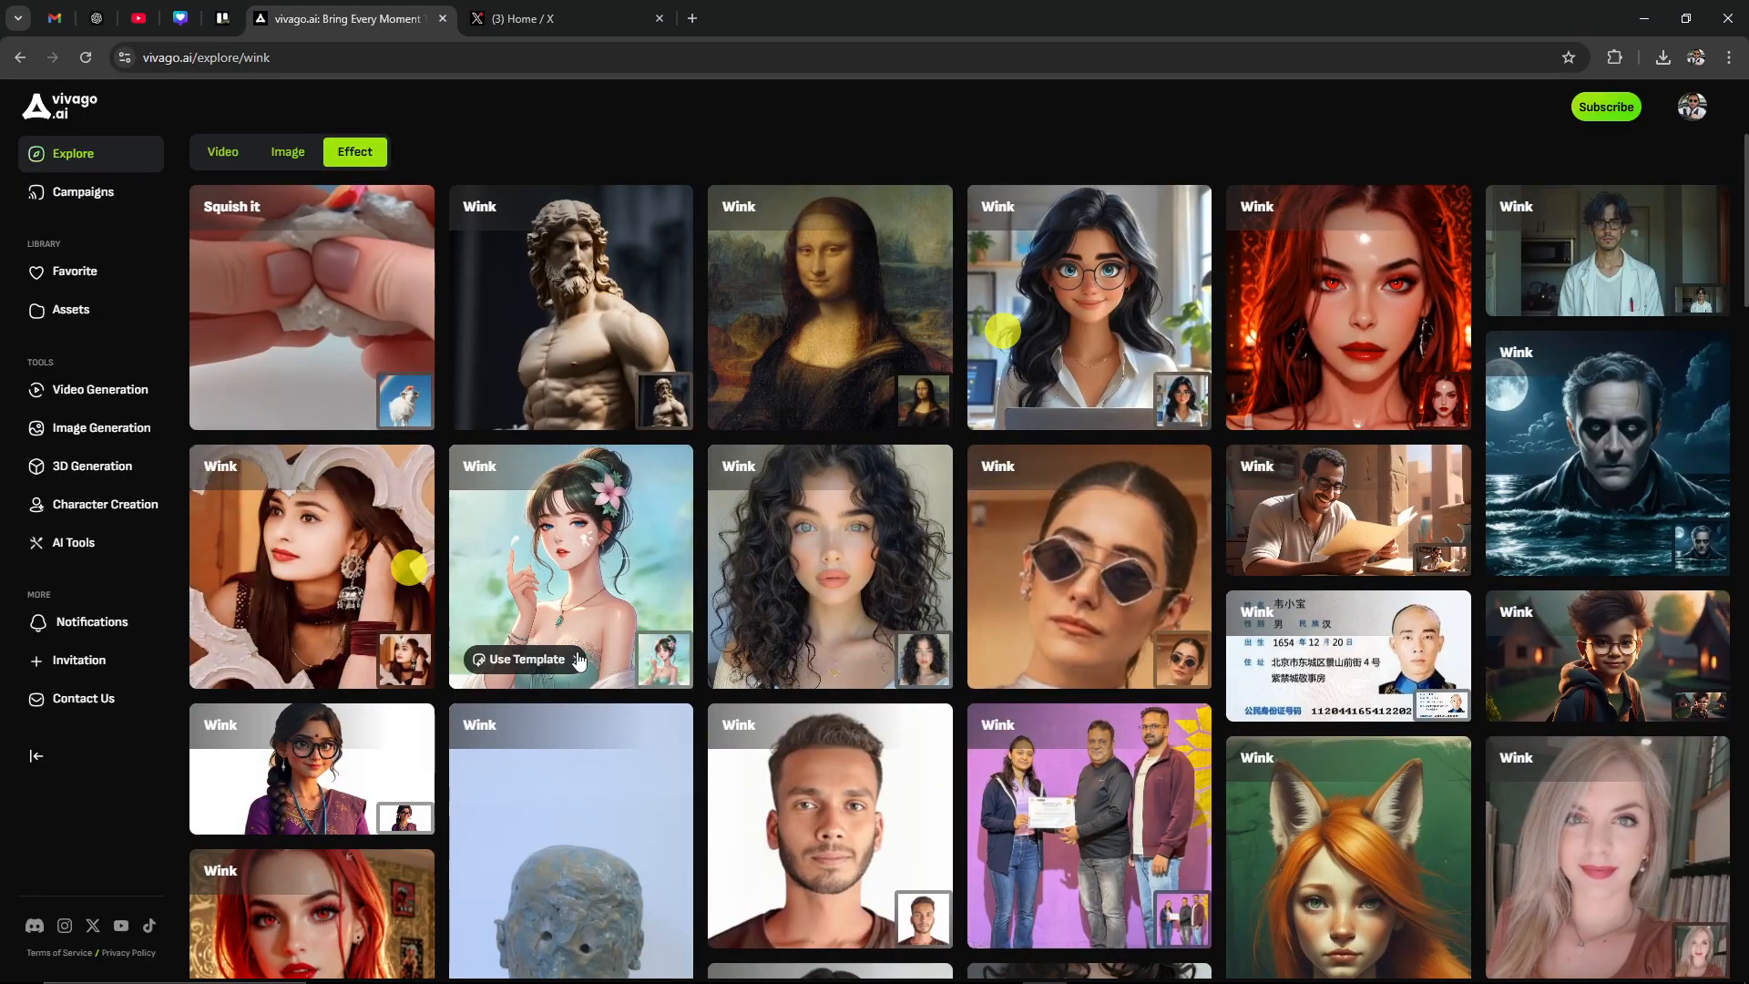
mouse_move(193, 309)
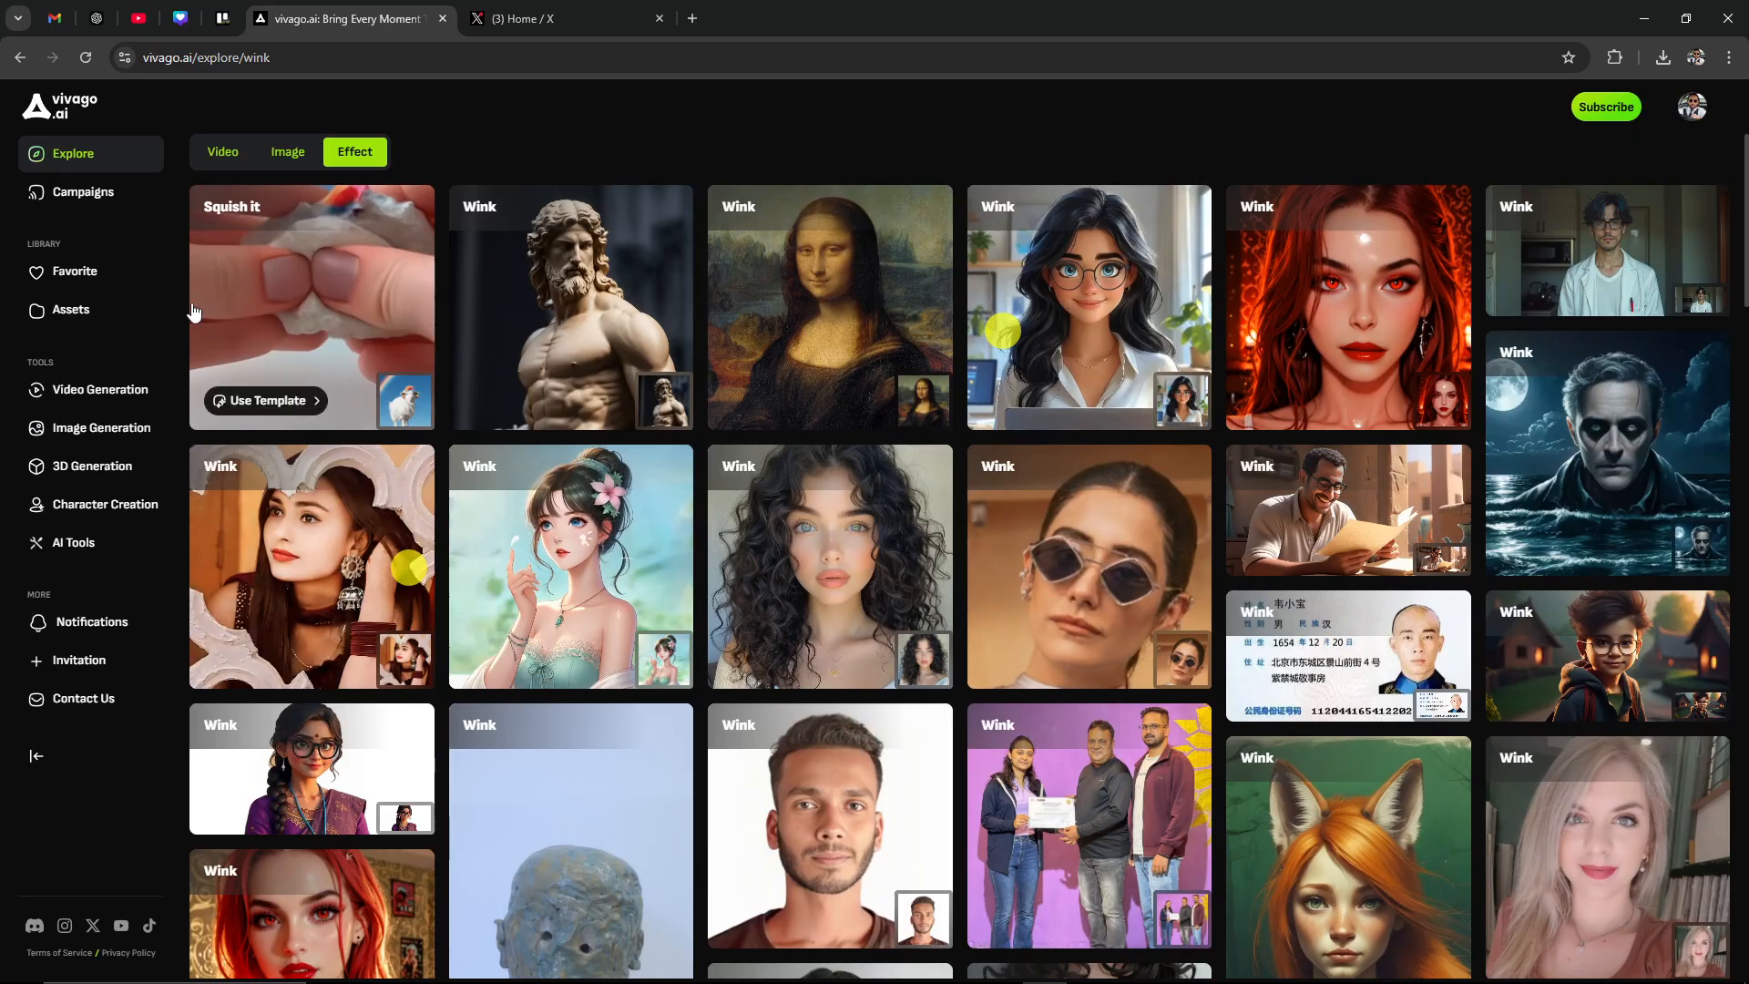
Visit Campaigns and Explore, then open Assets with the December 2024 forest video
click(83, 191)
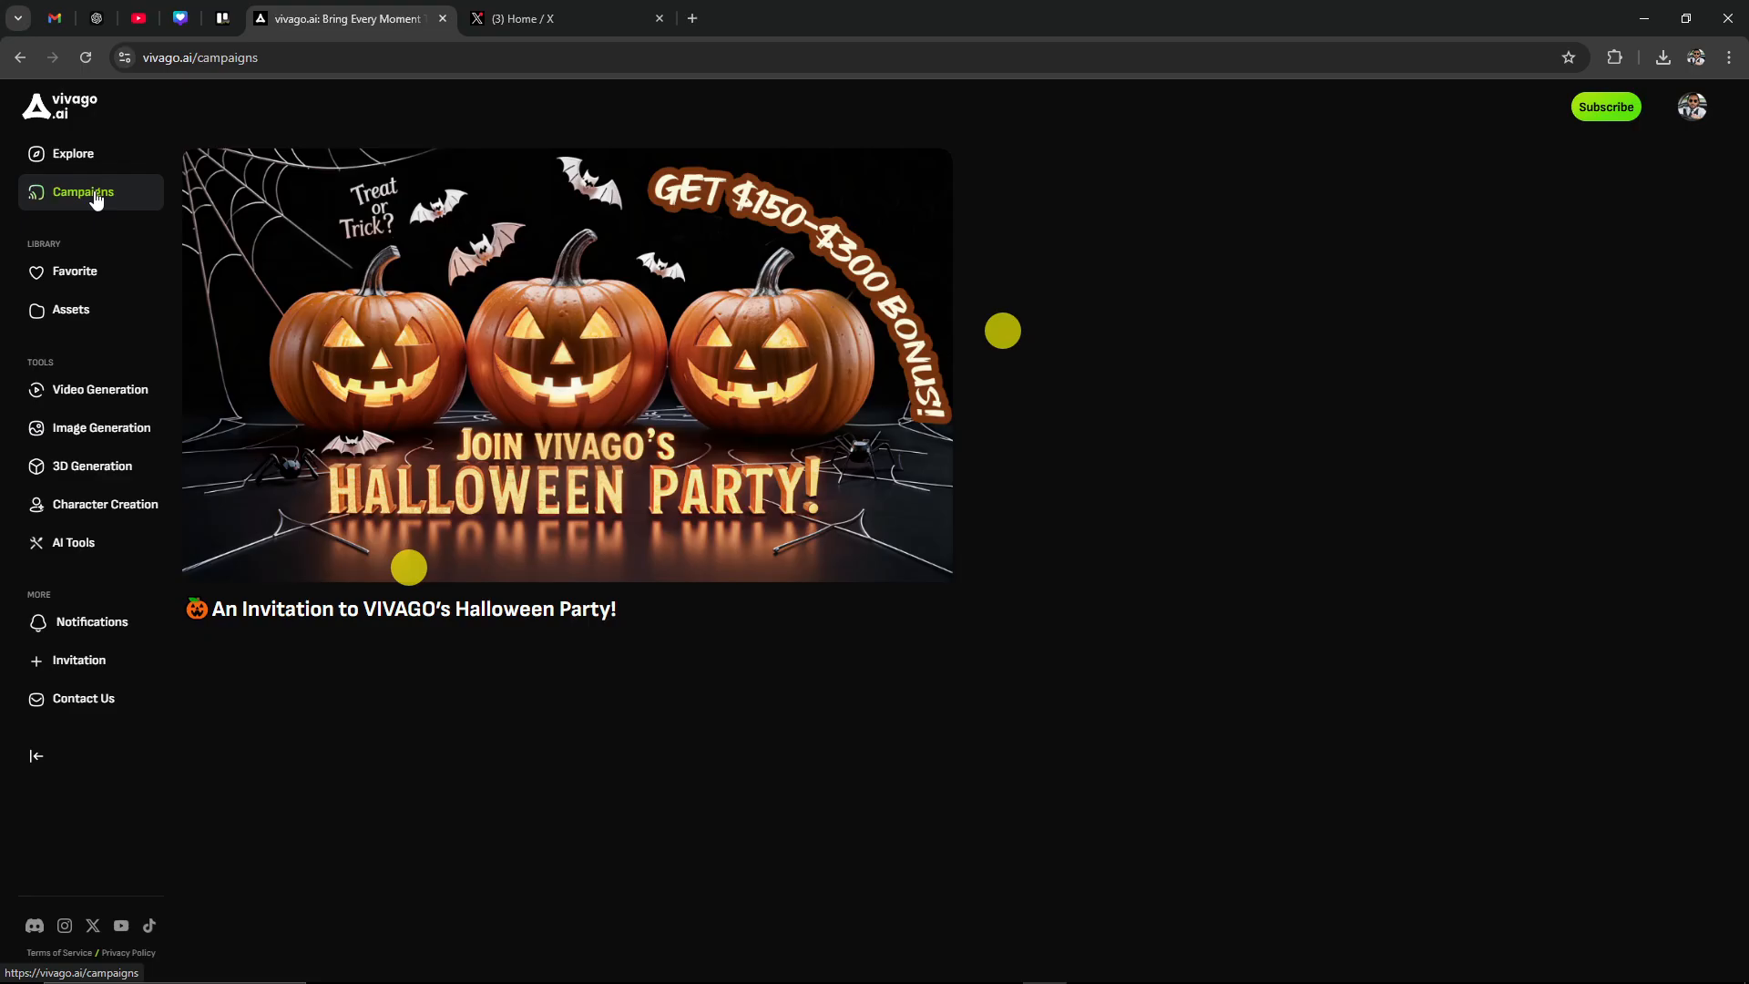
mouse_move(648, 522)
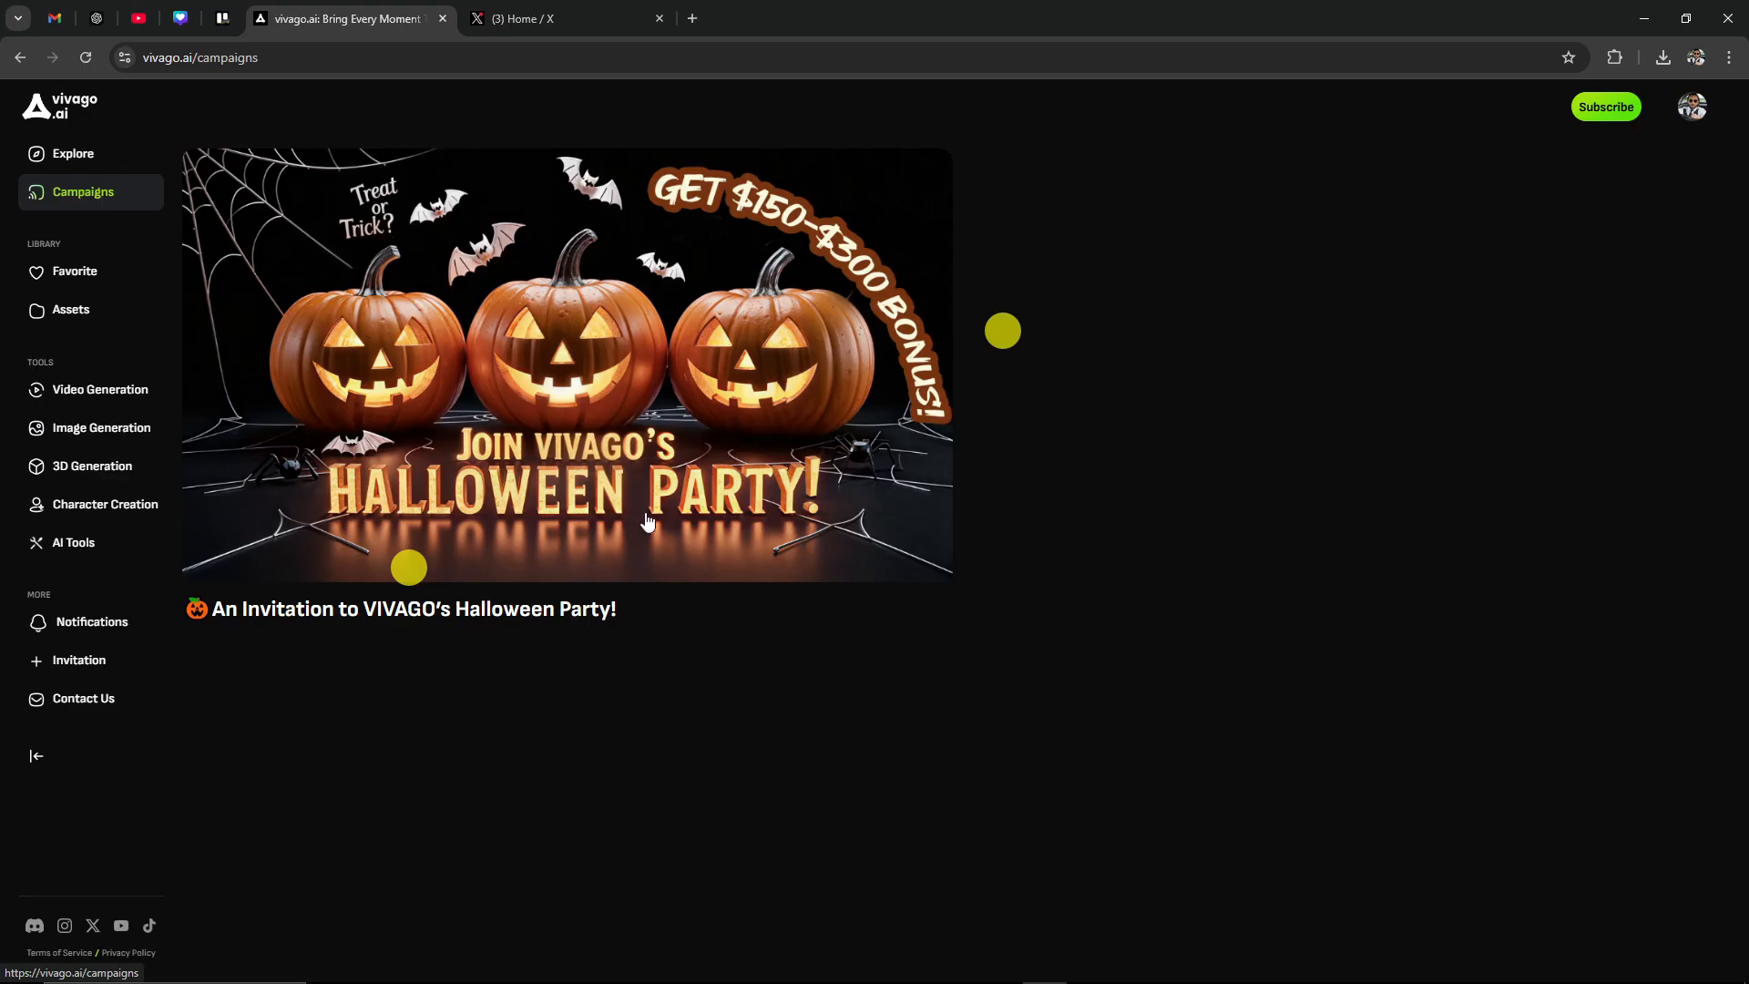
mouse_move(749, 497)
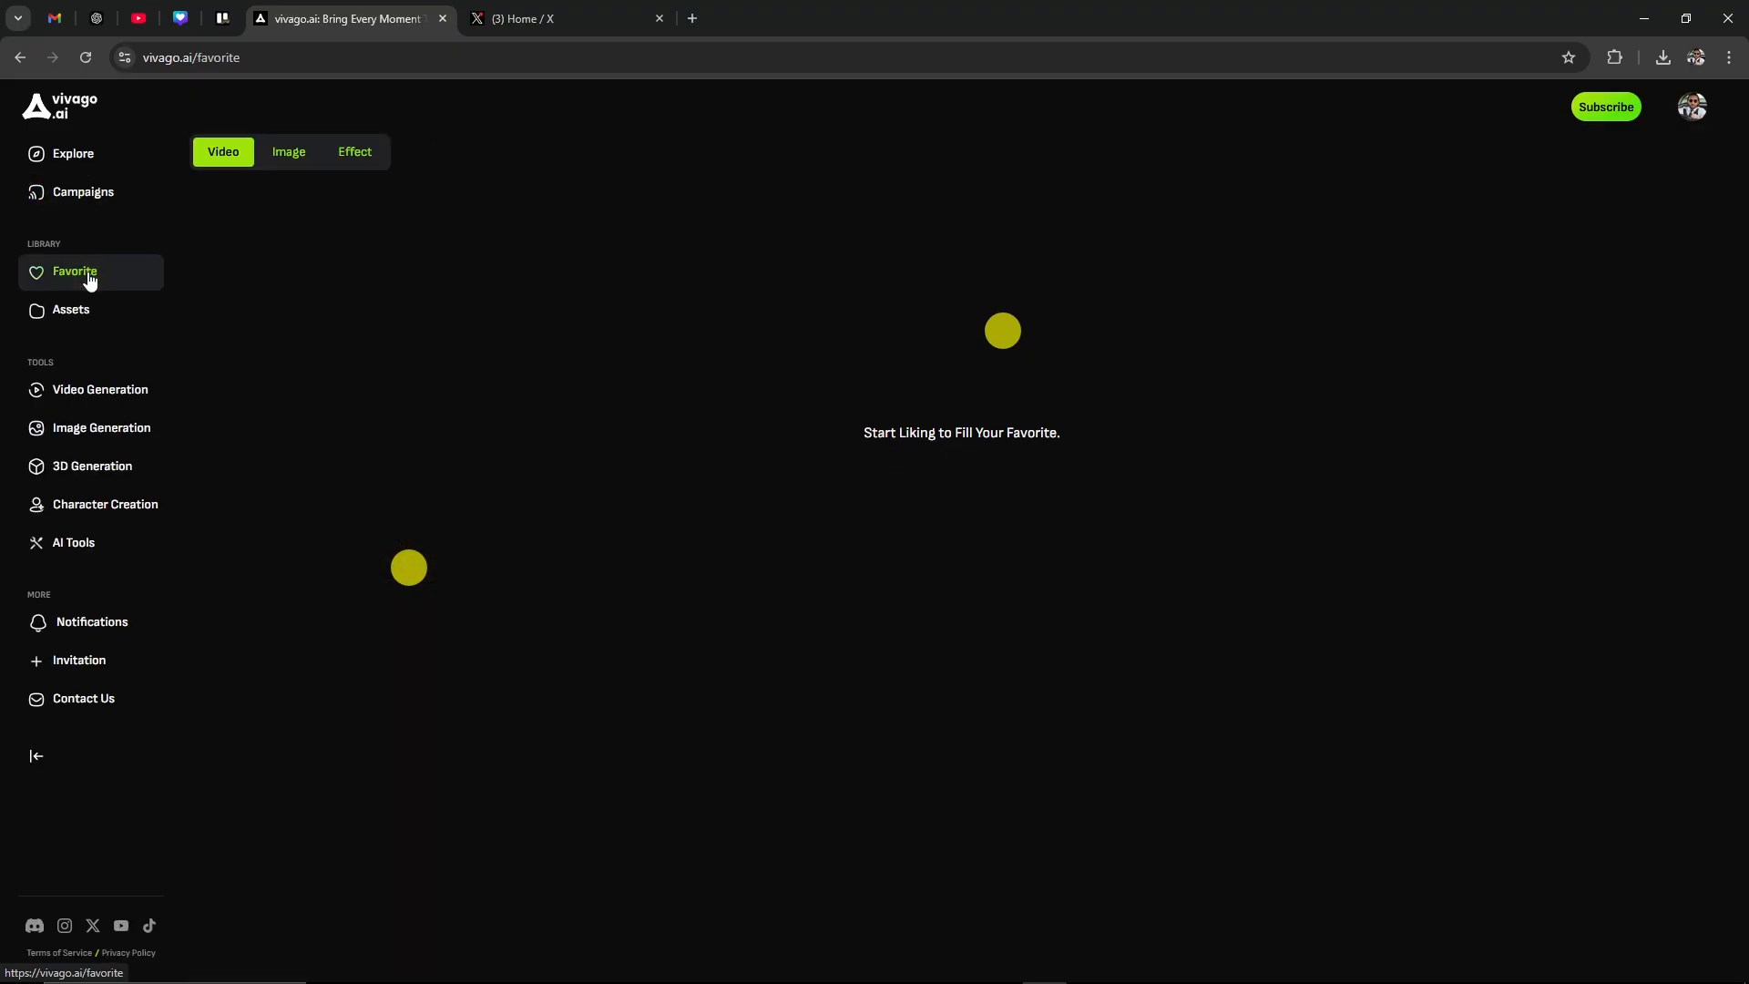
click(71, 153)
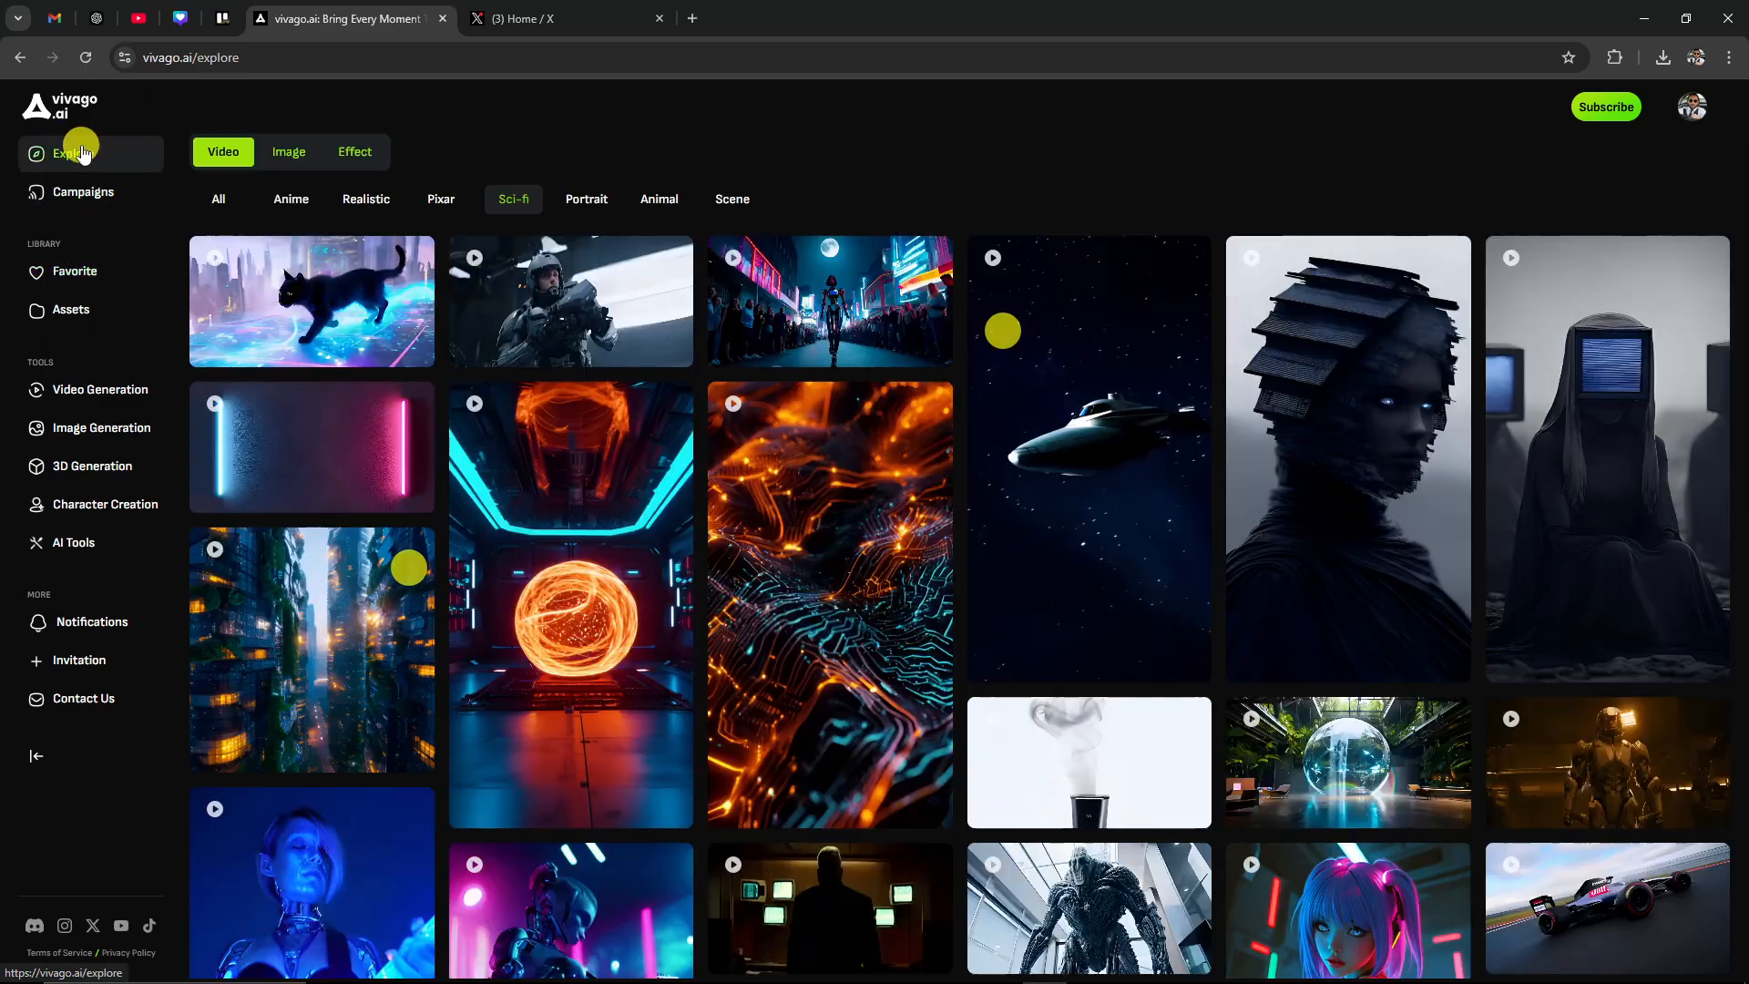
mouse_move(423, 352)
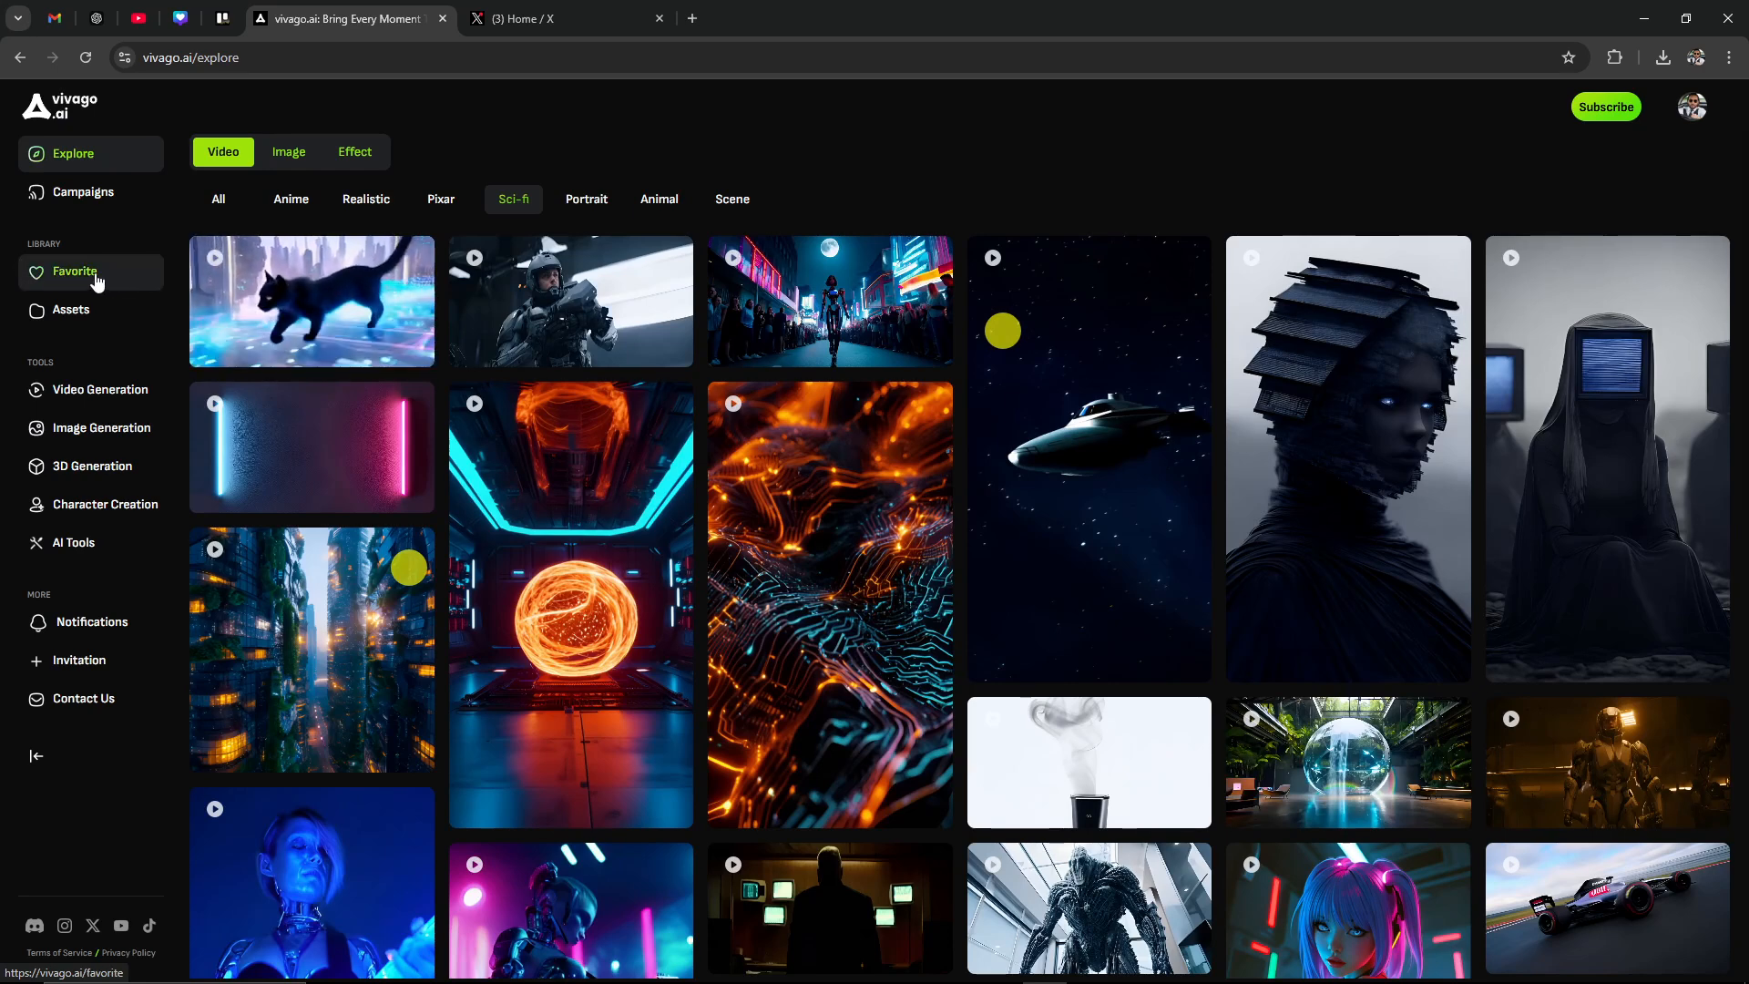
click(71, 310)
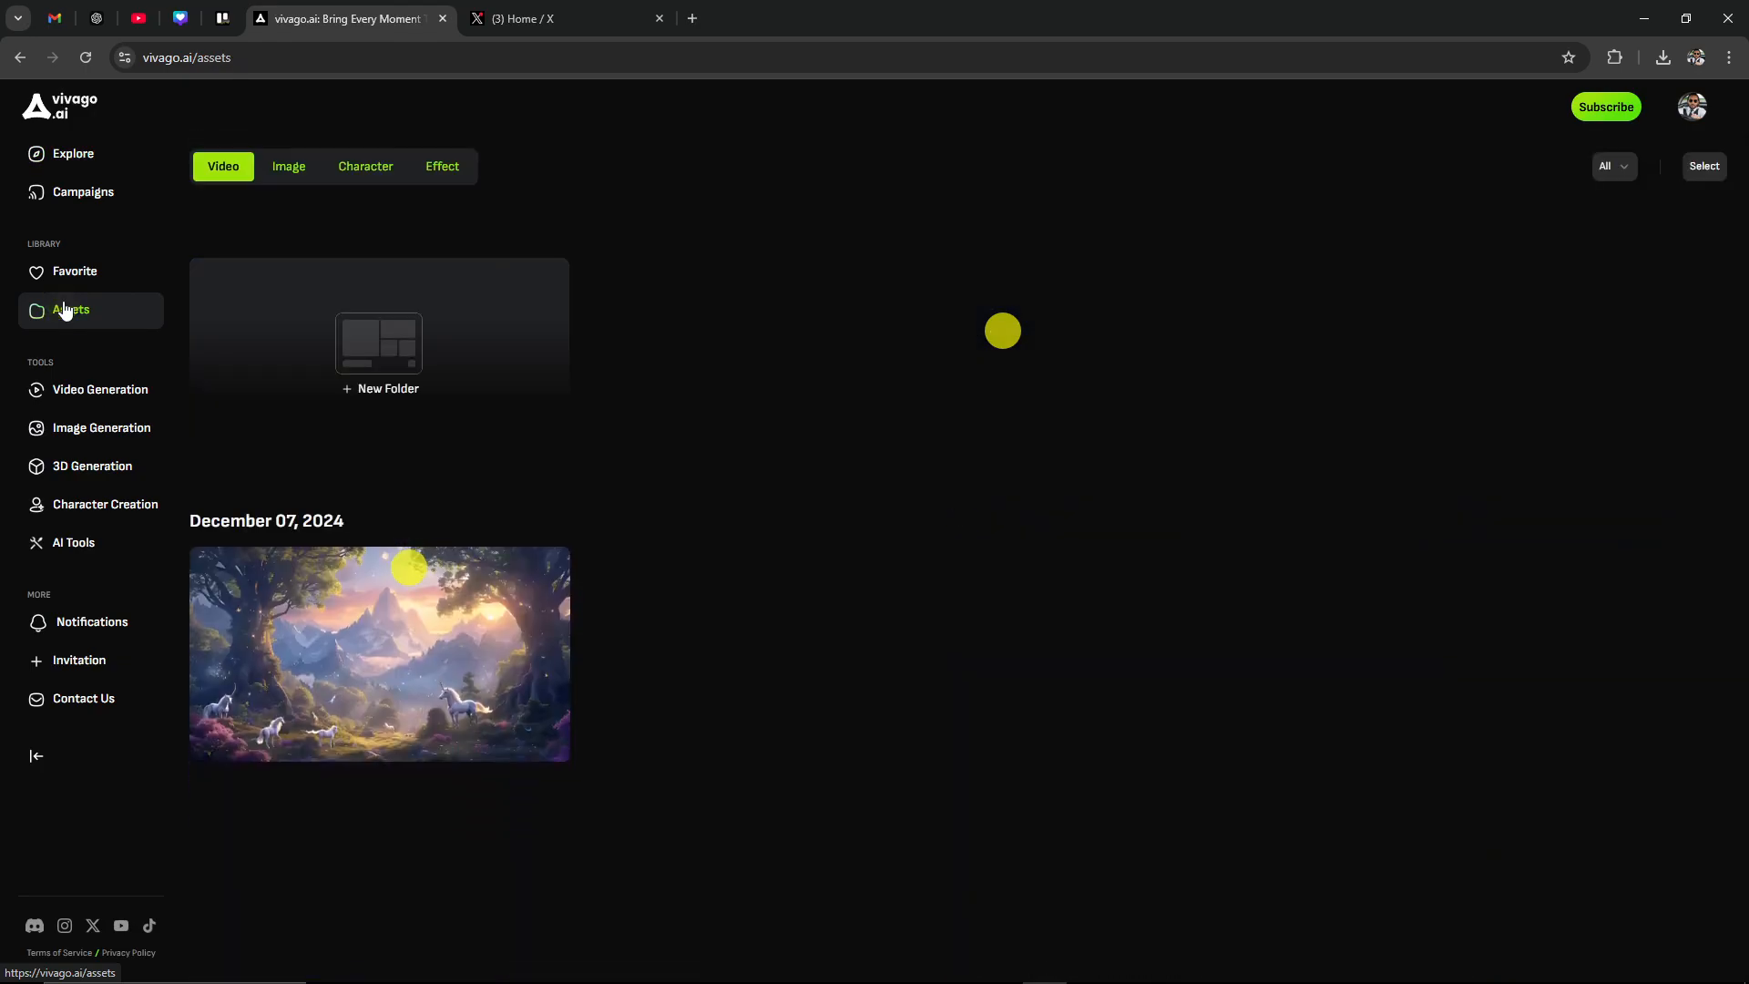
mouse_move(357, 688)
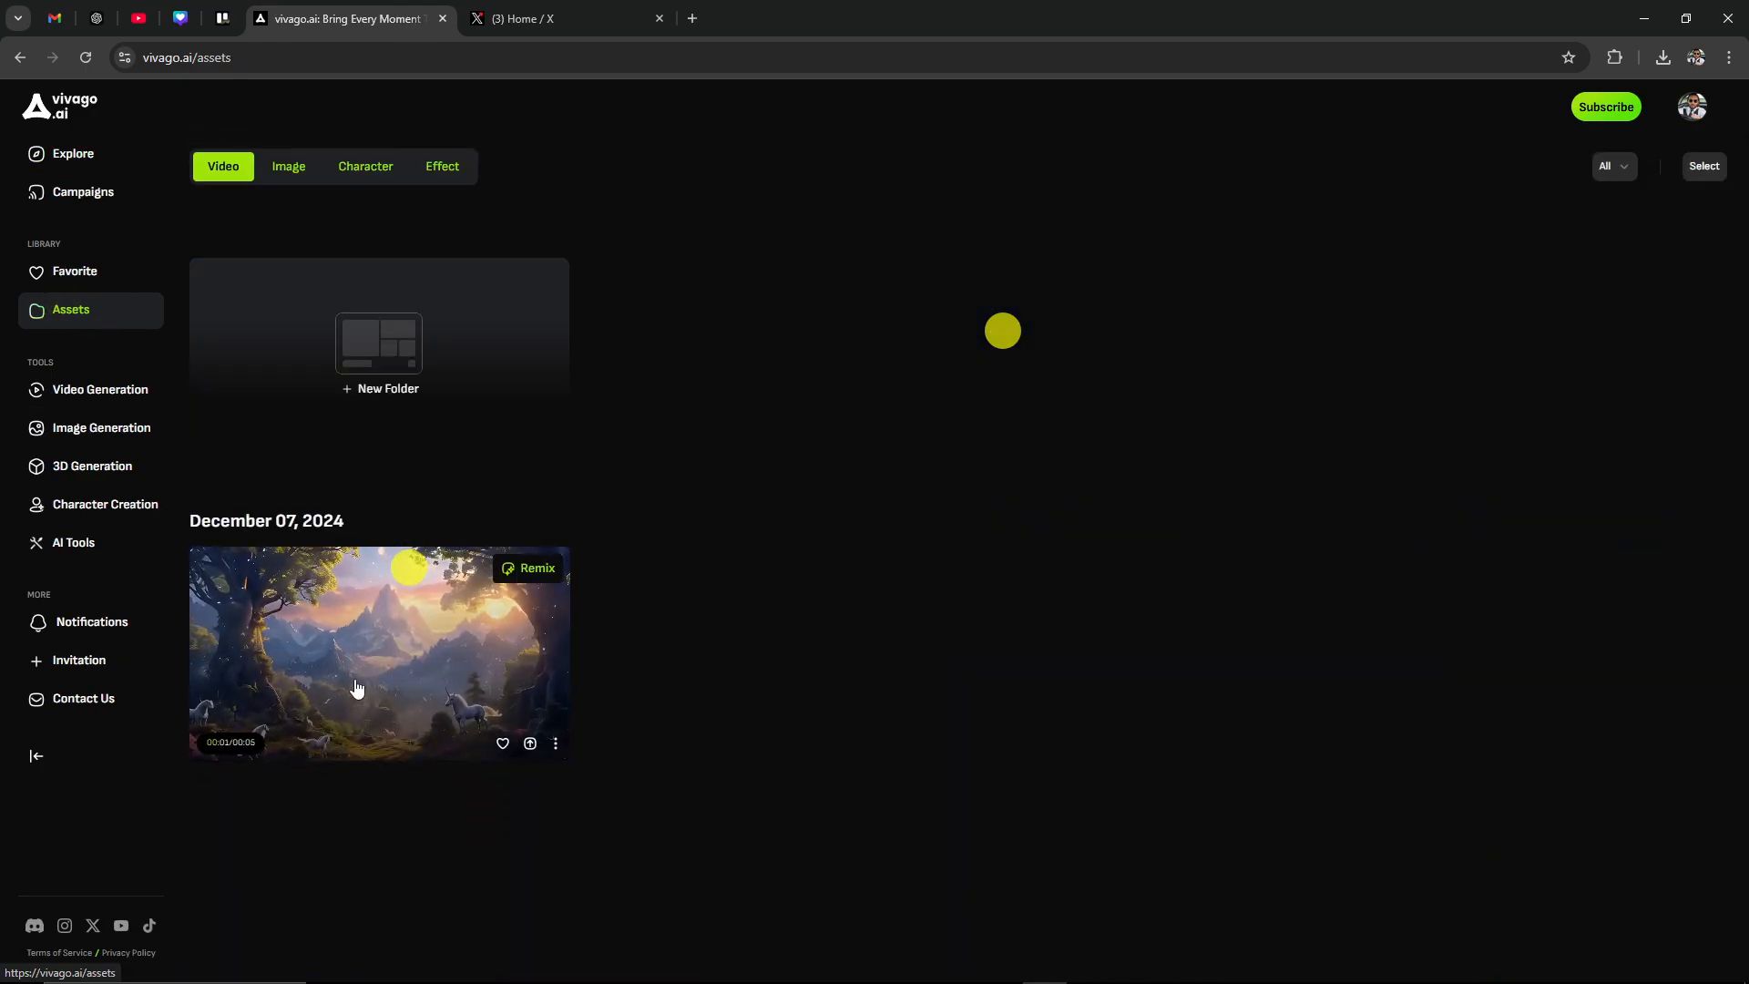
mouse_move(348, 715)
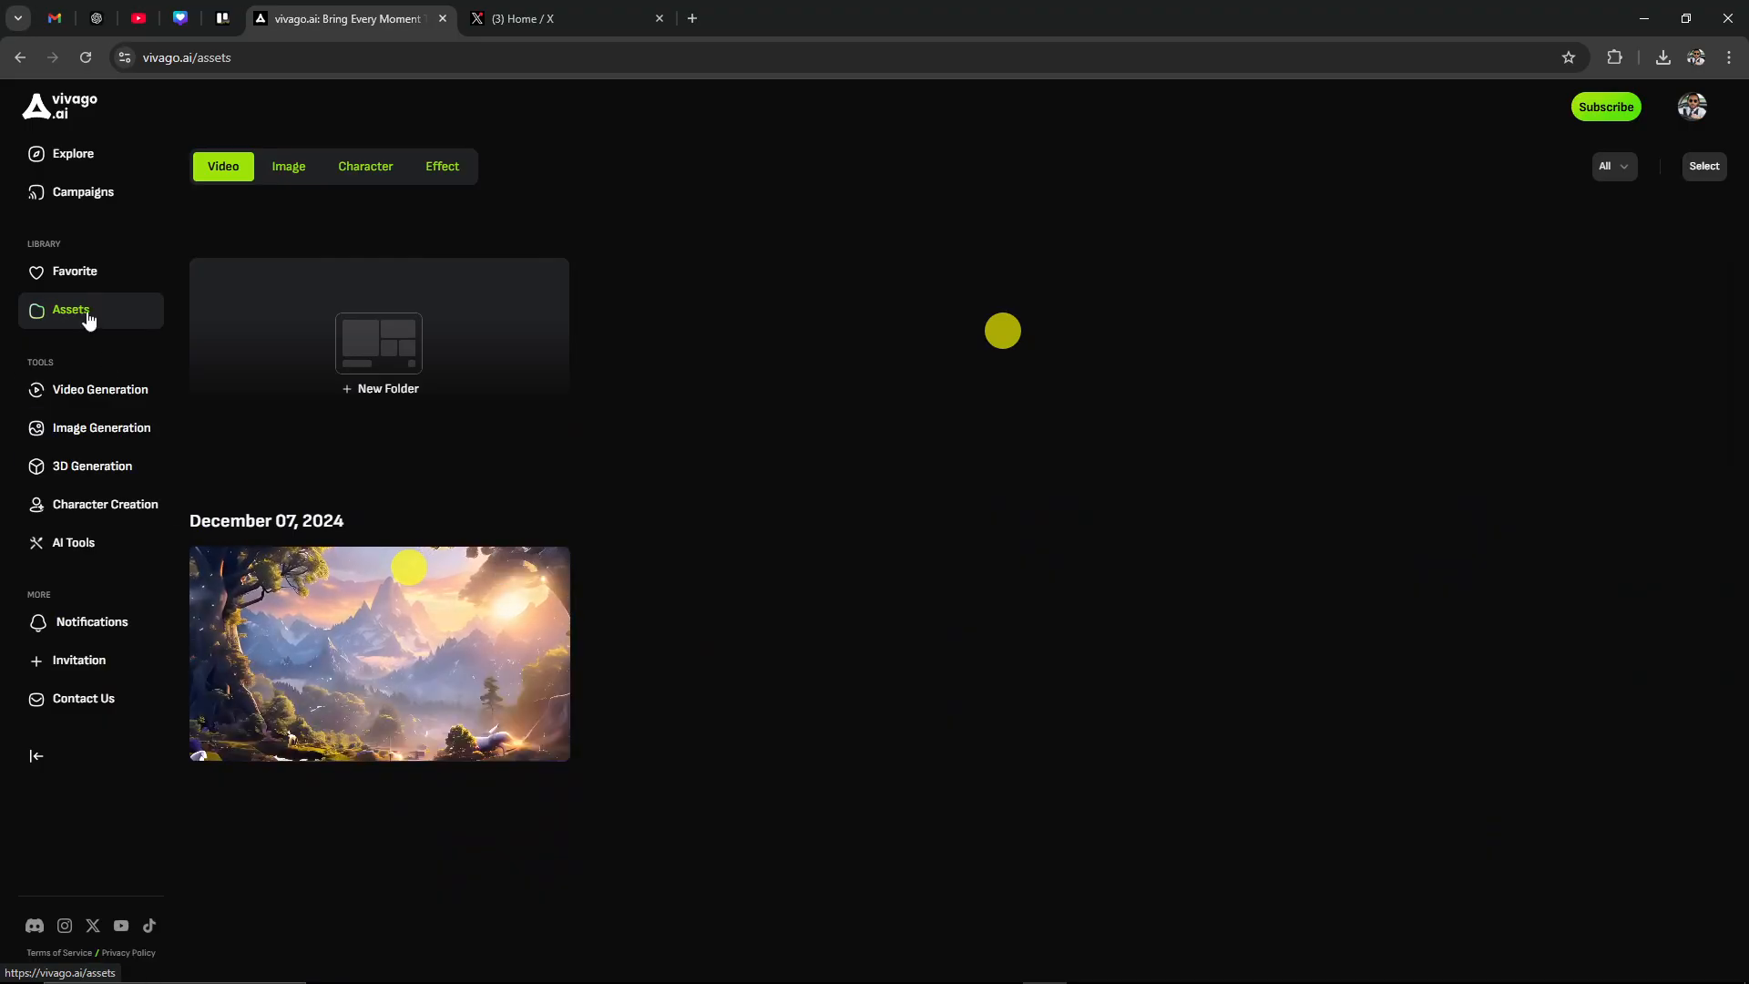
Switch to Video Generation, showing the finished forest video in Image to Video
click(100, 390)
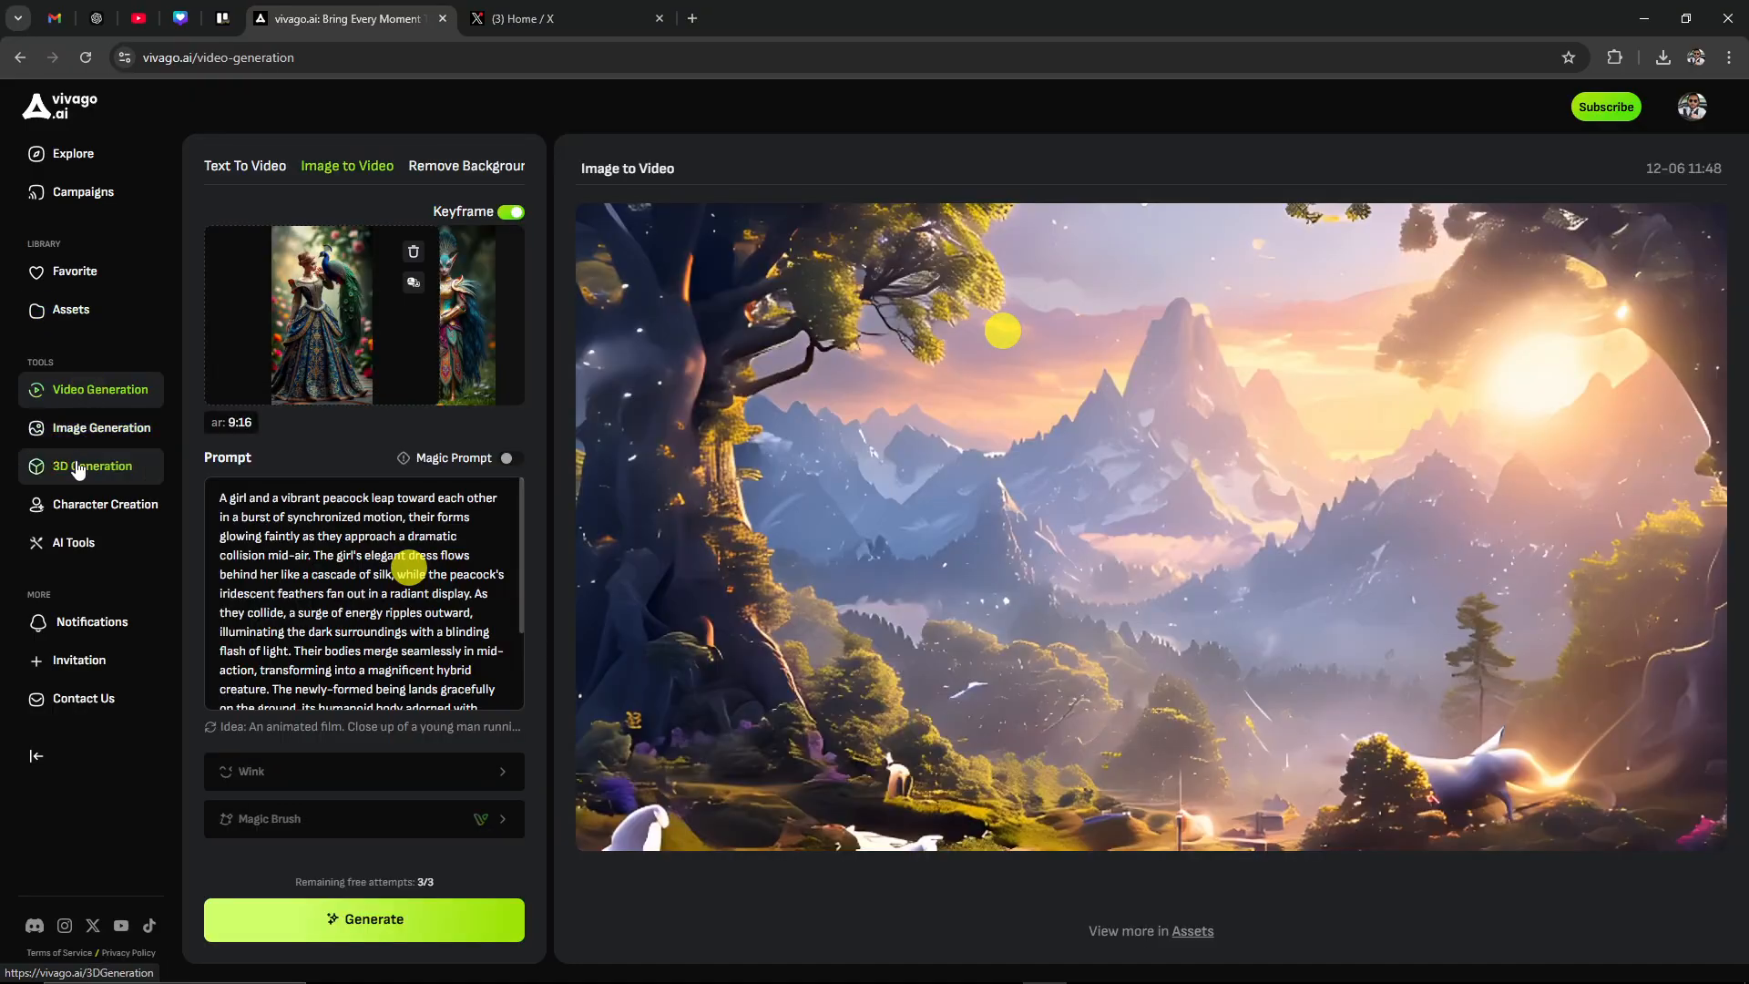
mouse_move(73, 546)
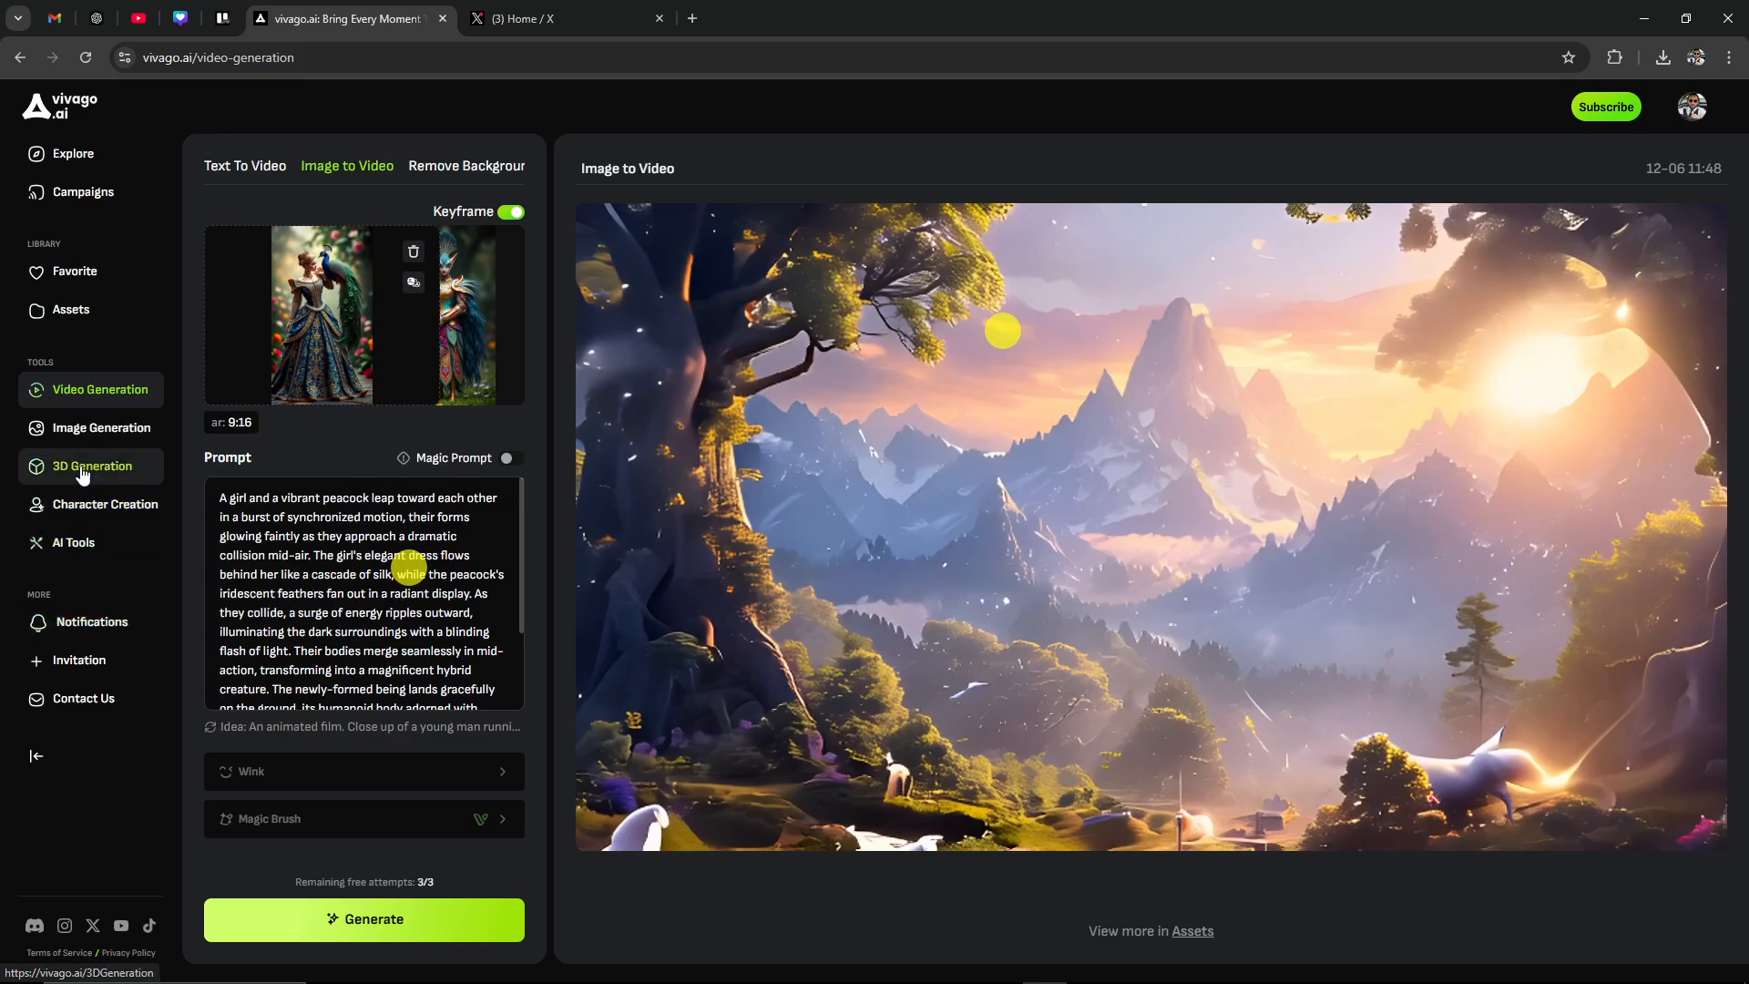
mouse_move(77, 427)
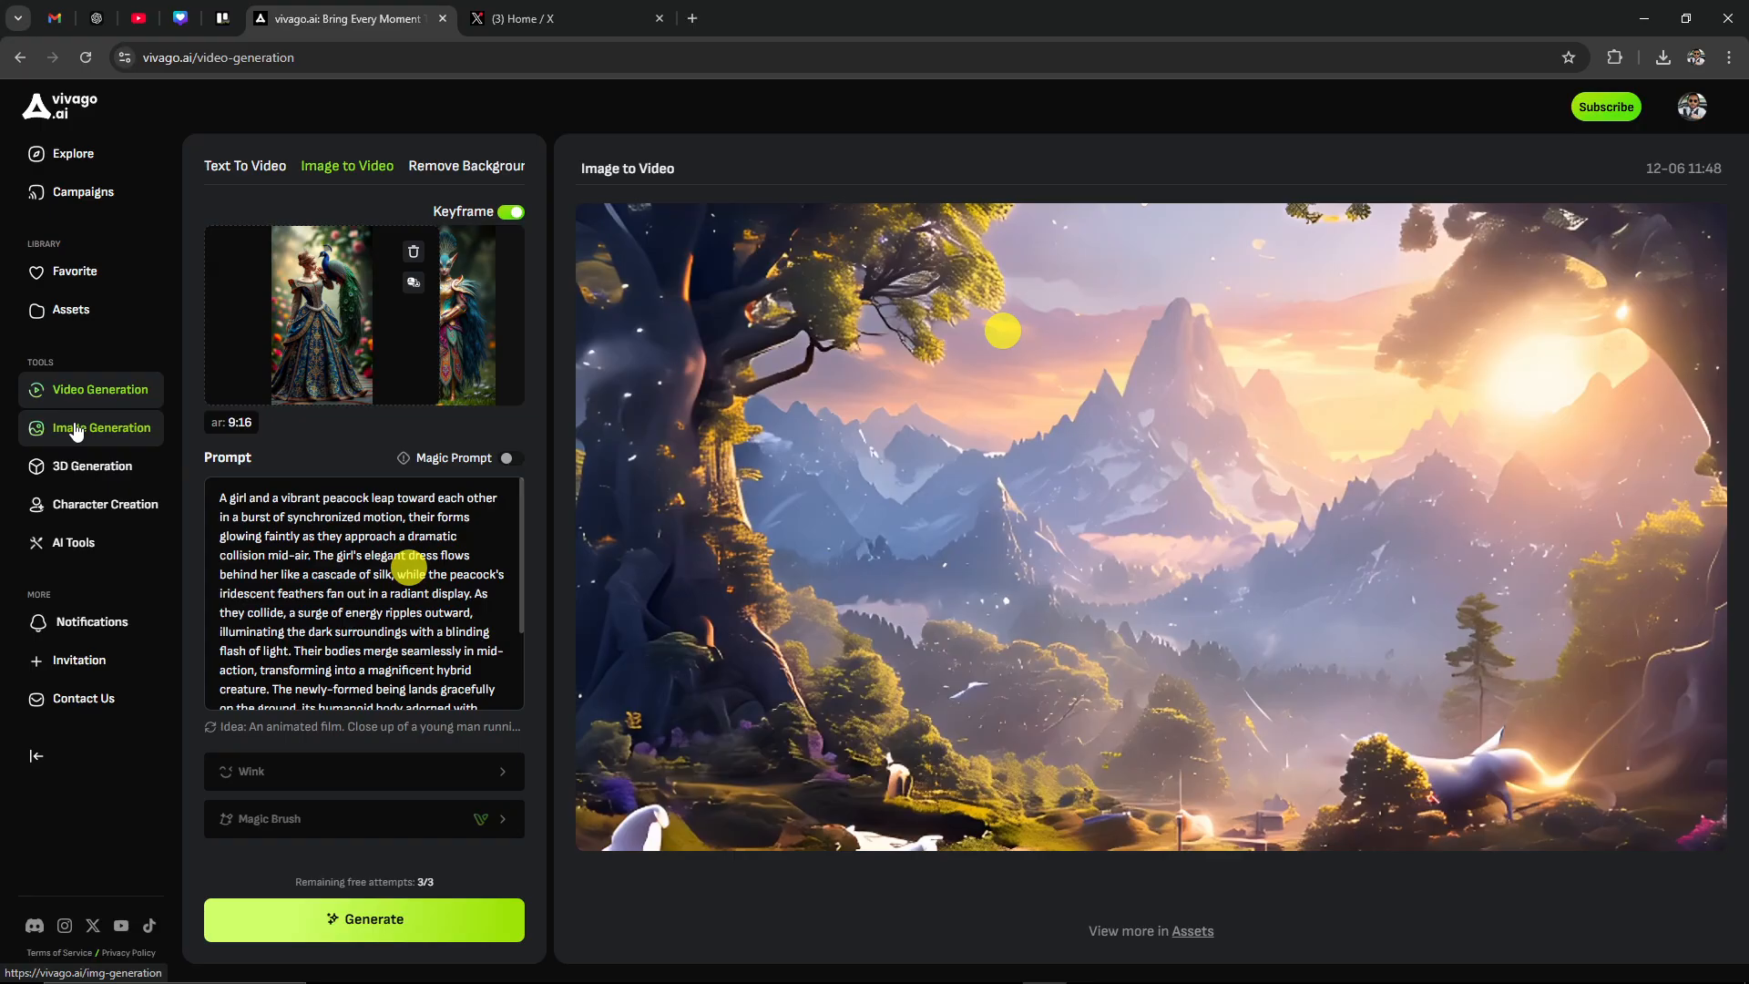
Open Image Generation and place the cursor in the empty prompt box
click(82, 427)
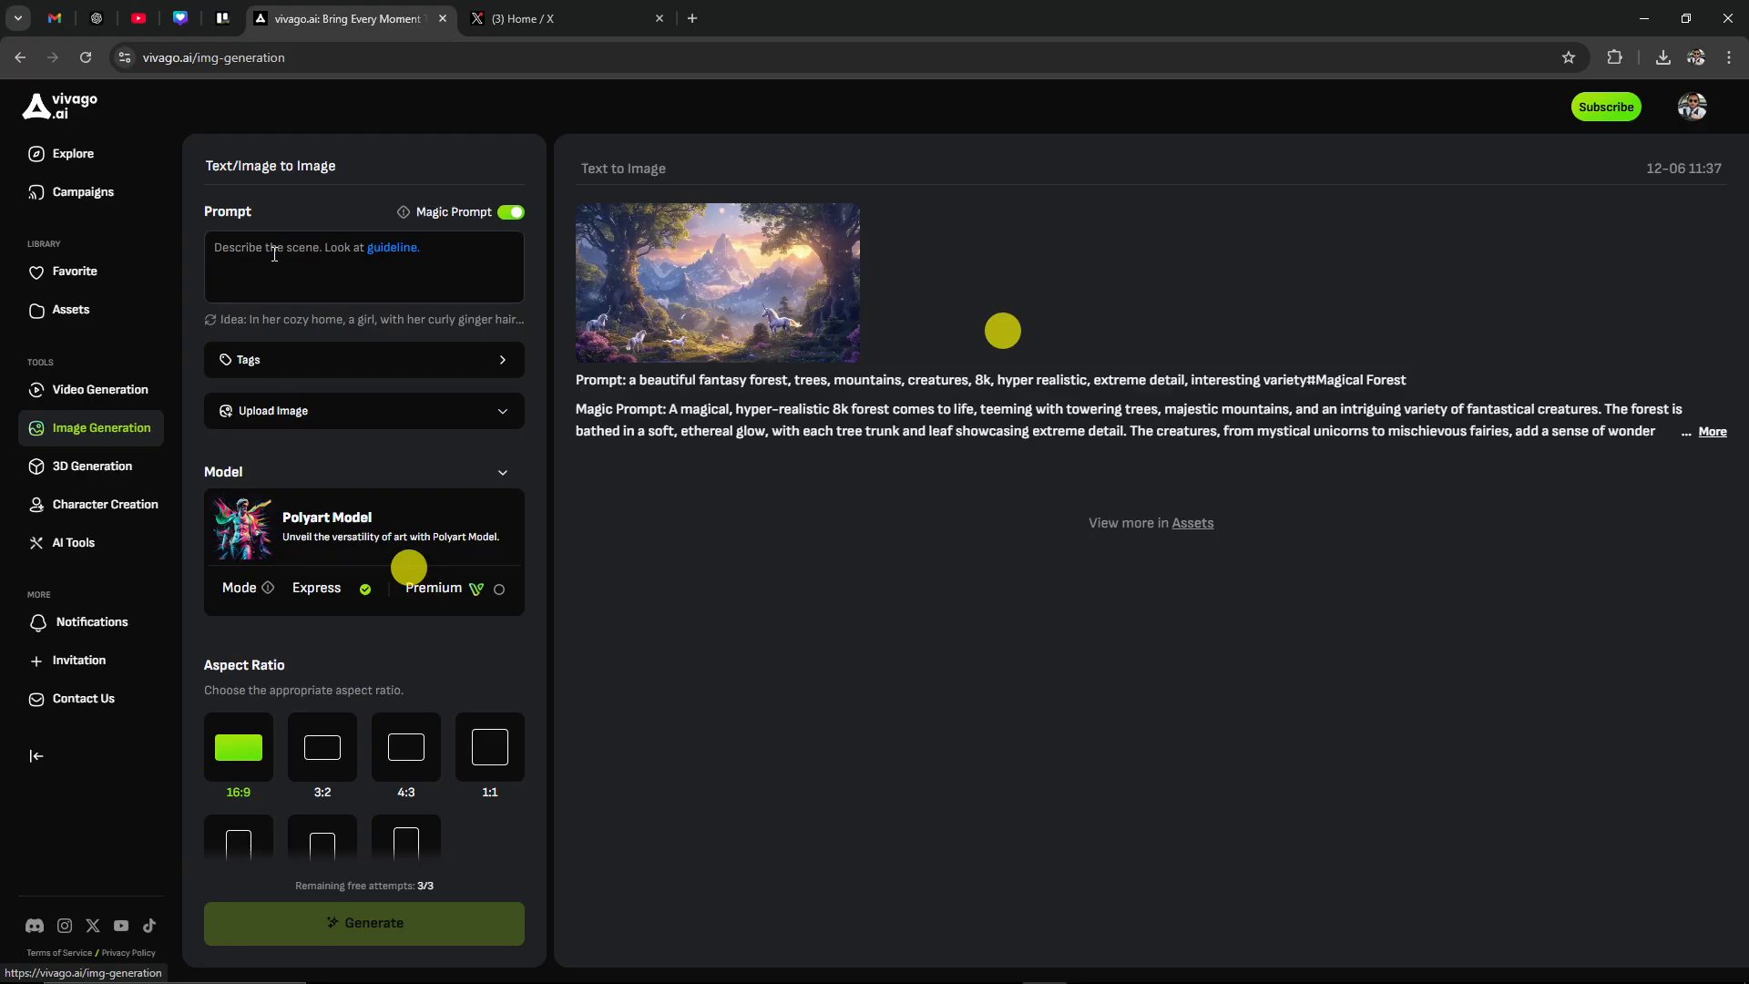
click(364, 265)
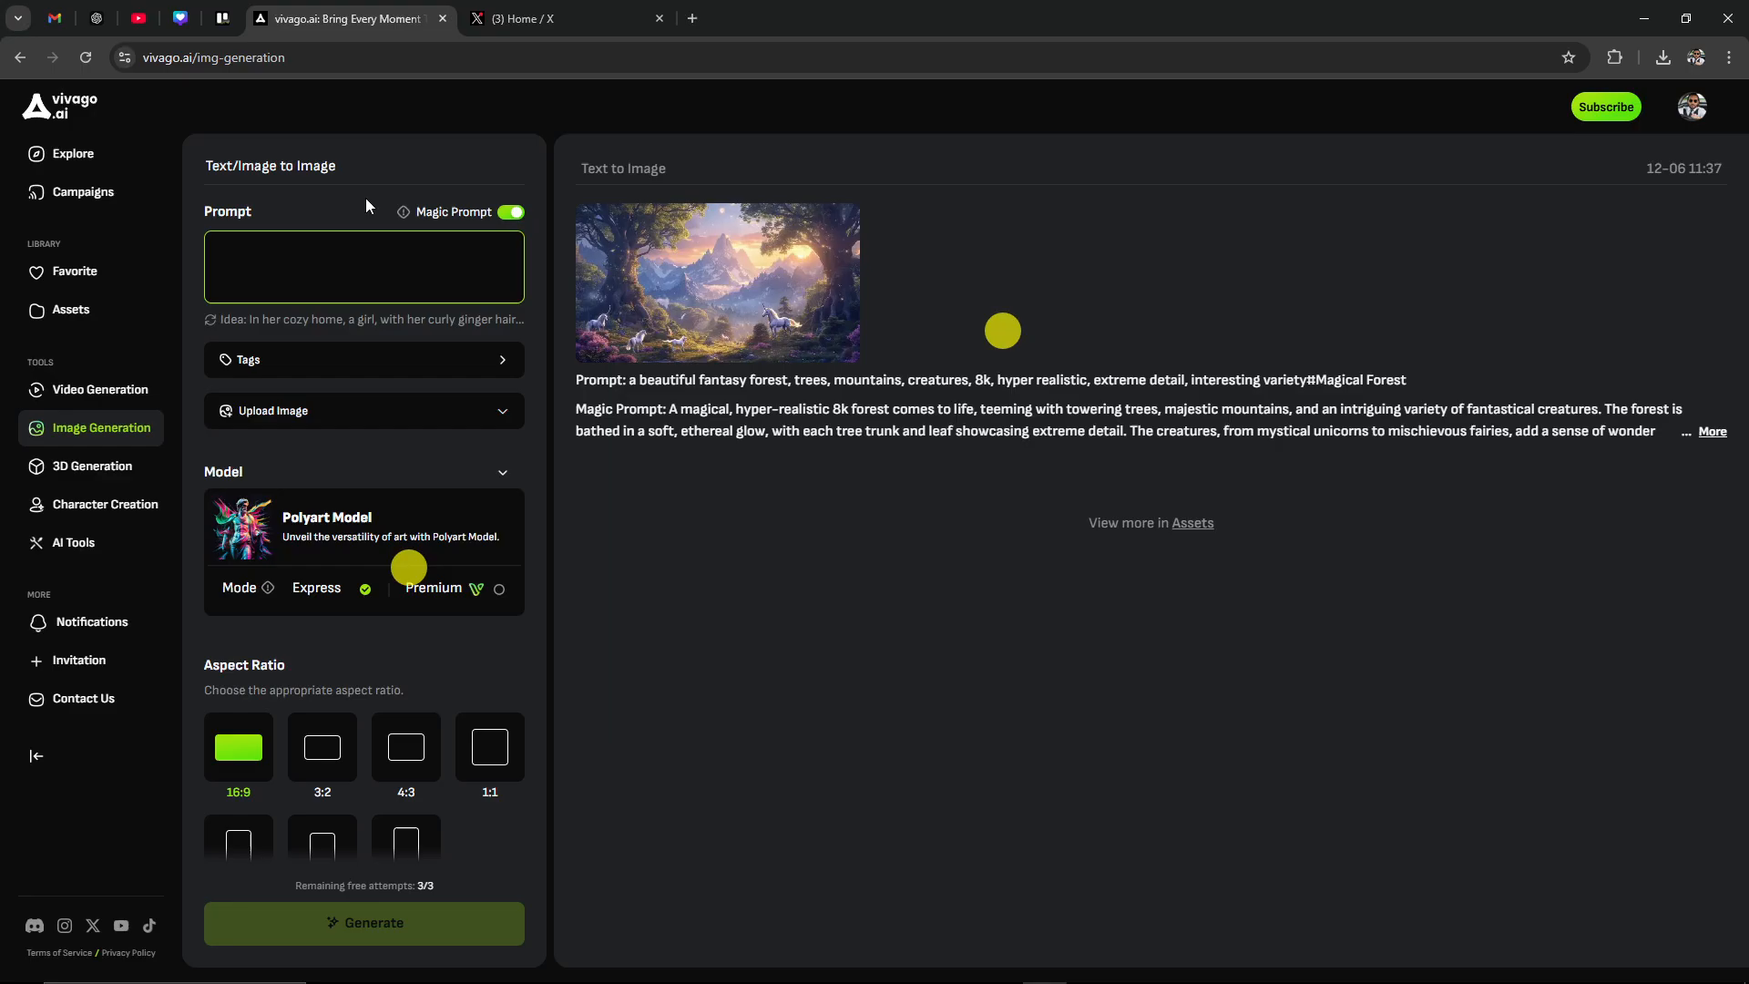
click(356, 283)
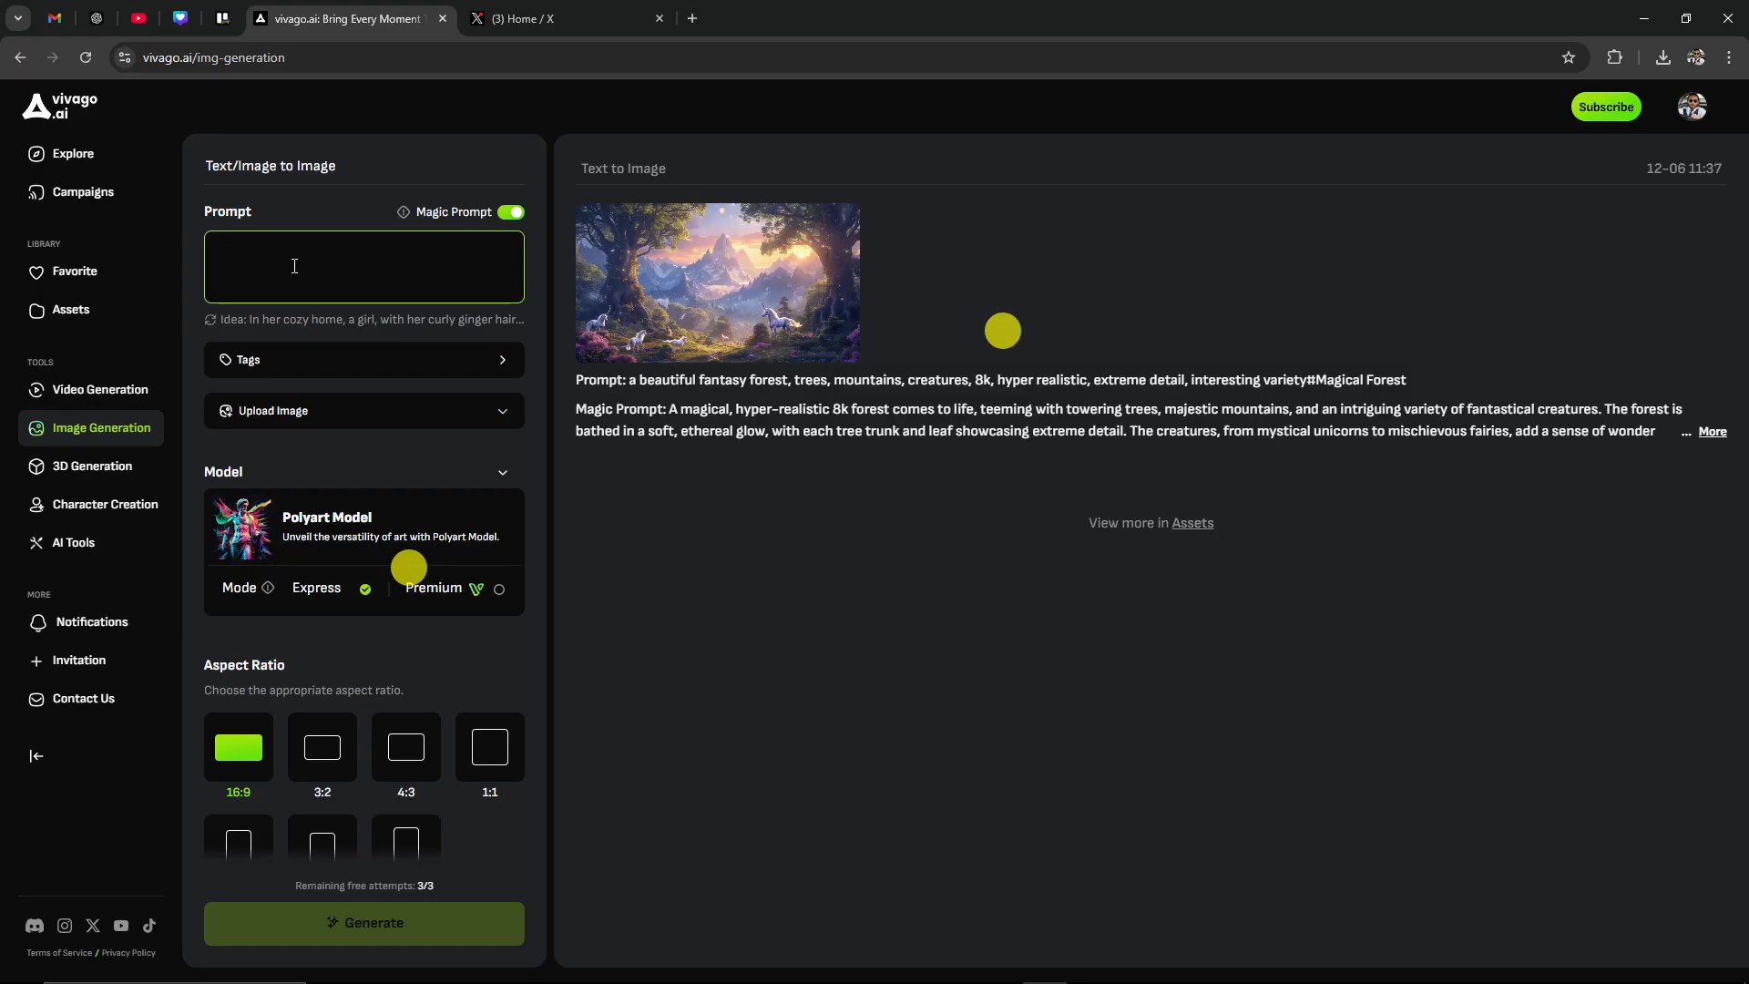
Open prompt Tags and browse Color, Style, Scene, Viewpoint and Composition categories
click(346, 264)
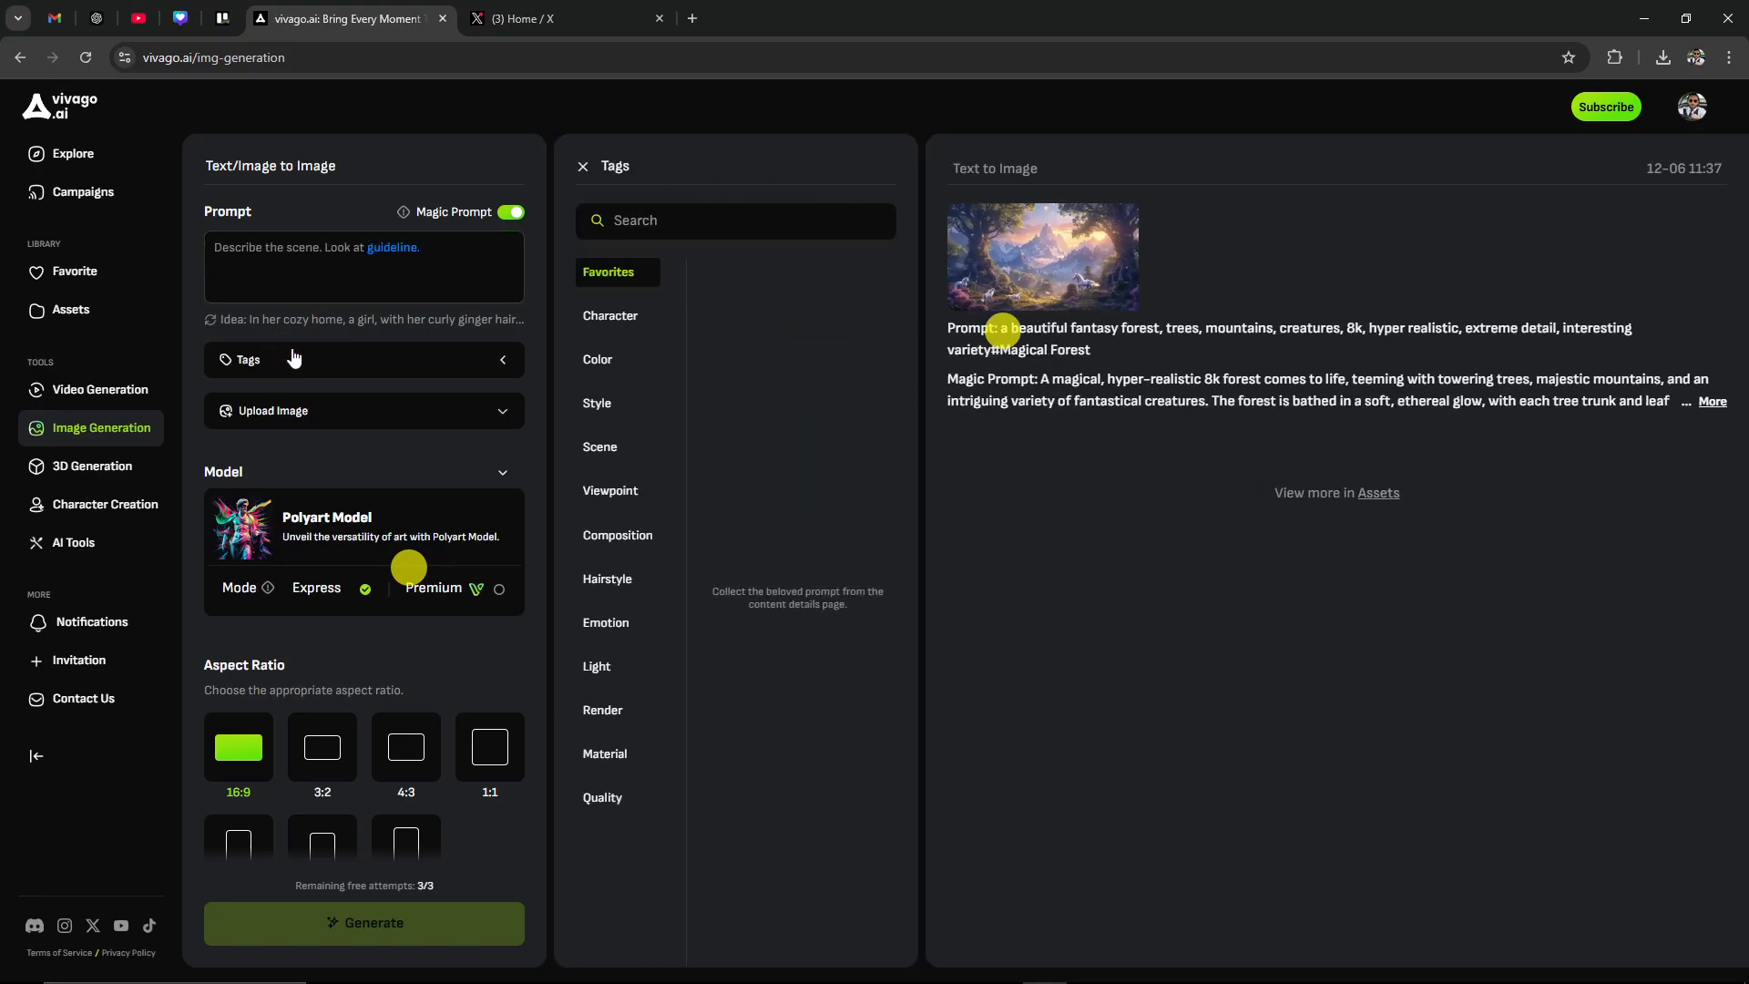
mouse_move(453, 340)
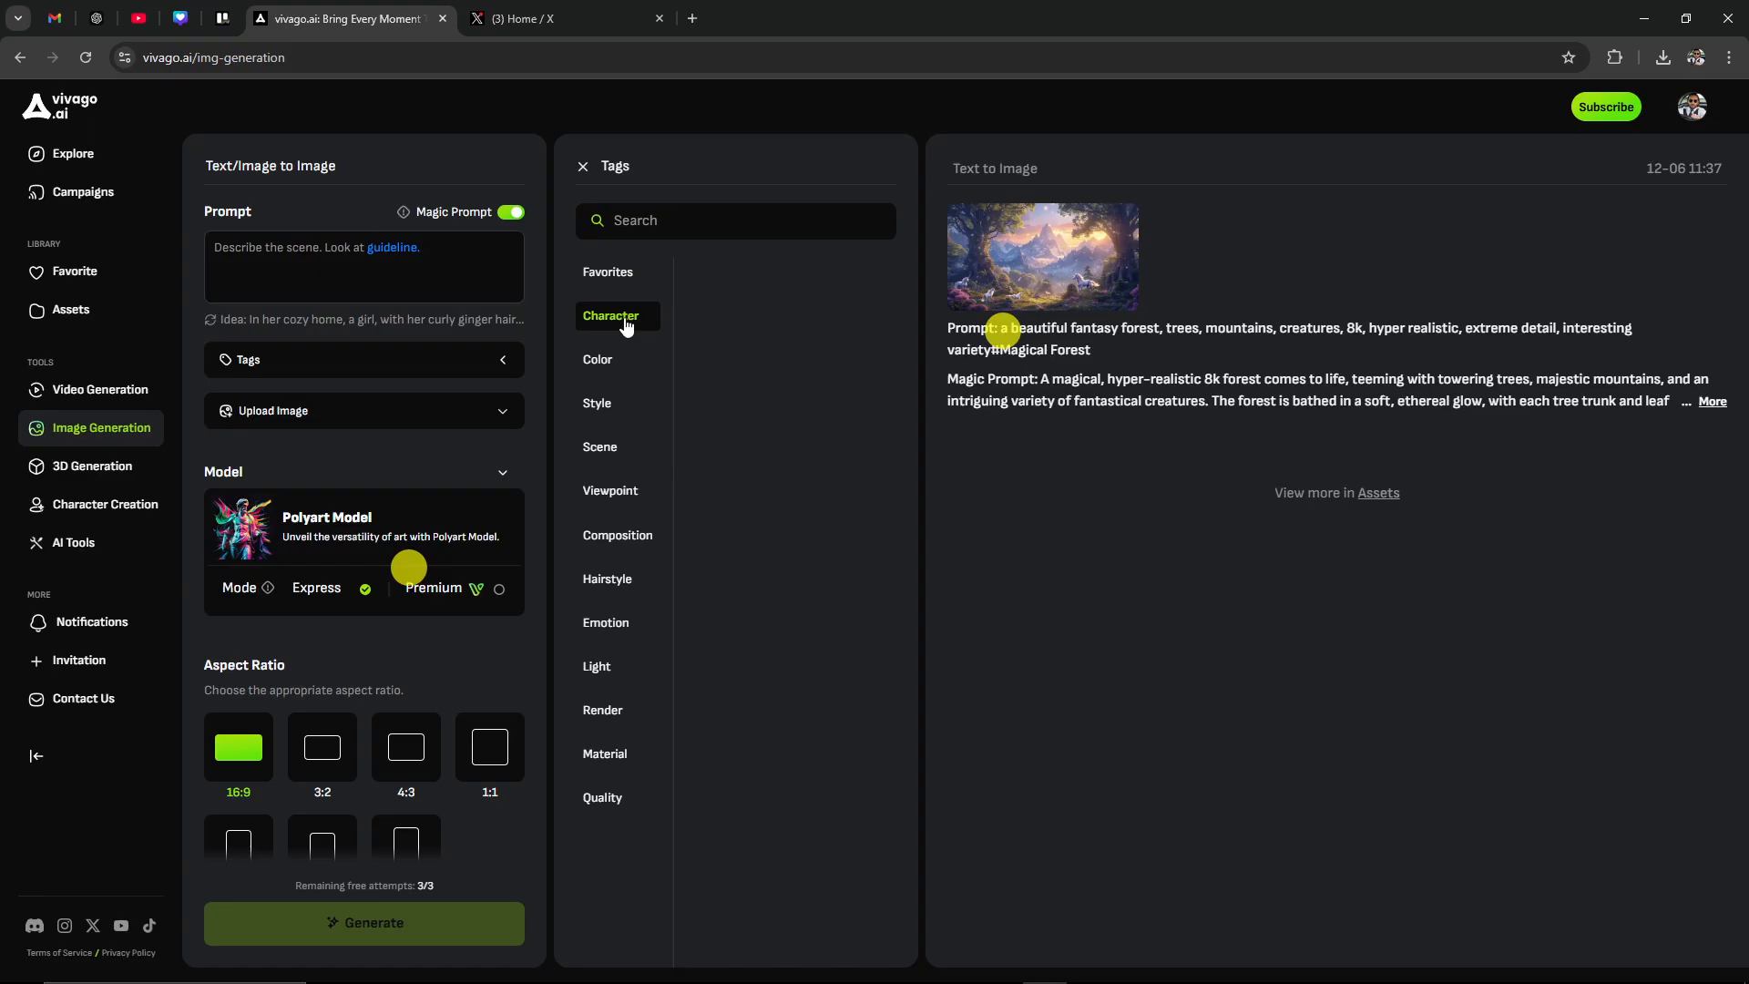
click(598, 359)
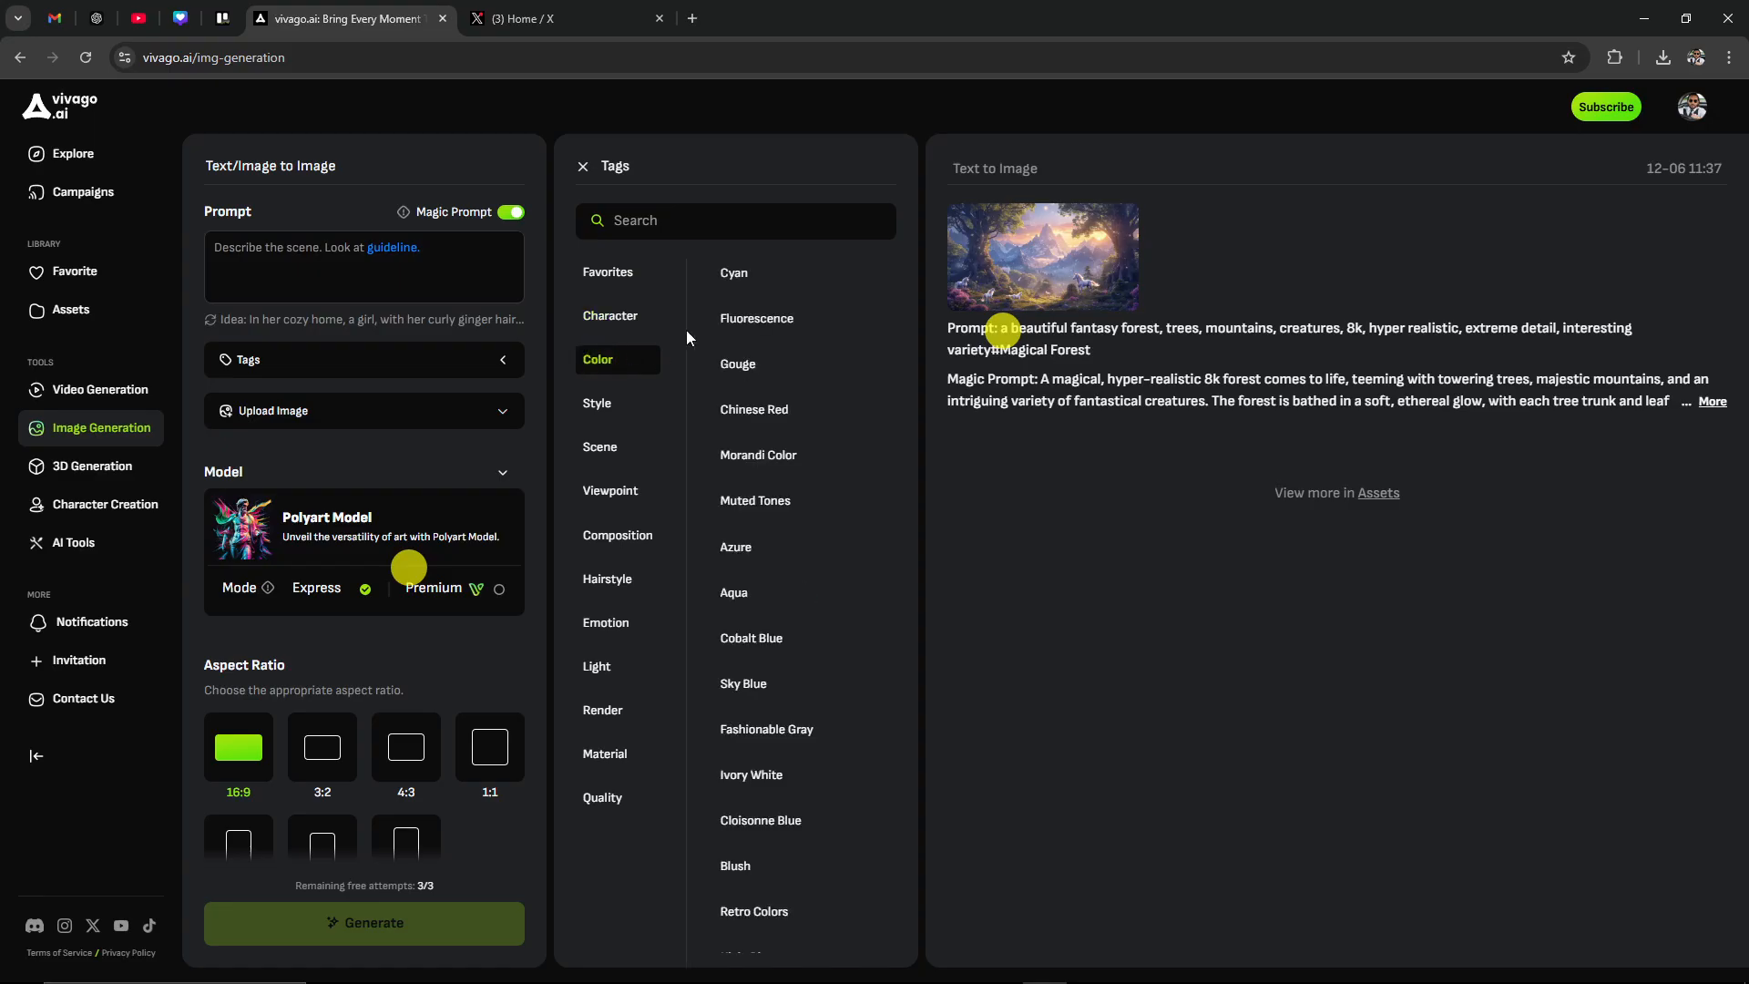
mouse_move(744, 685)
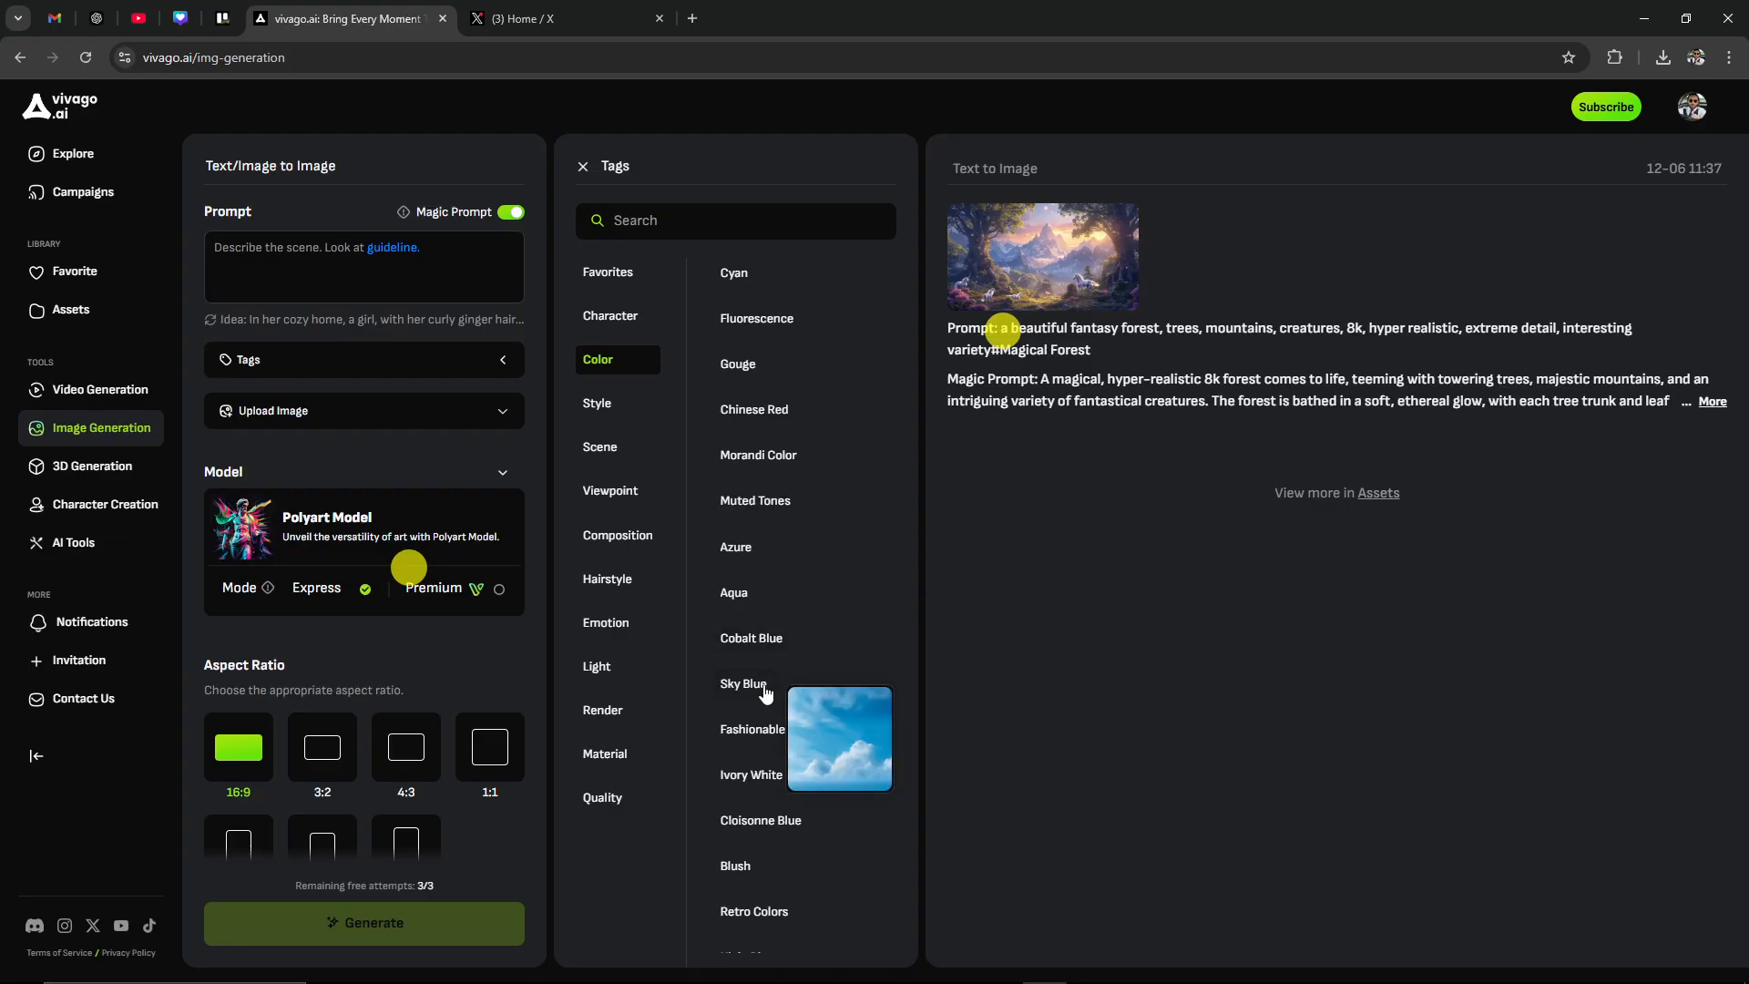
click(597, 402)
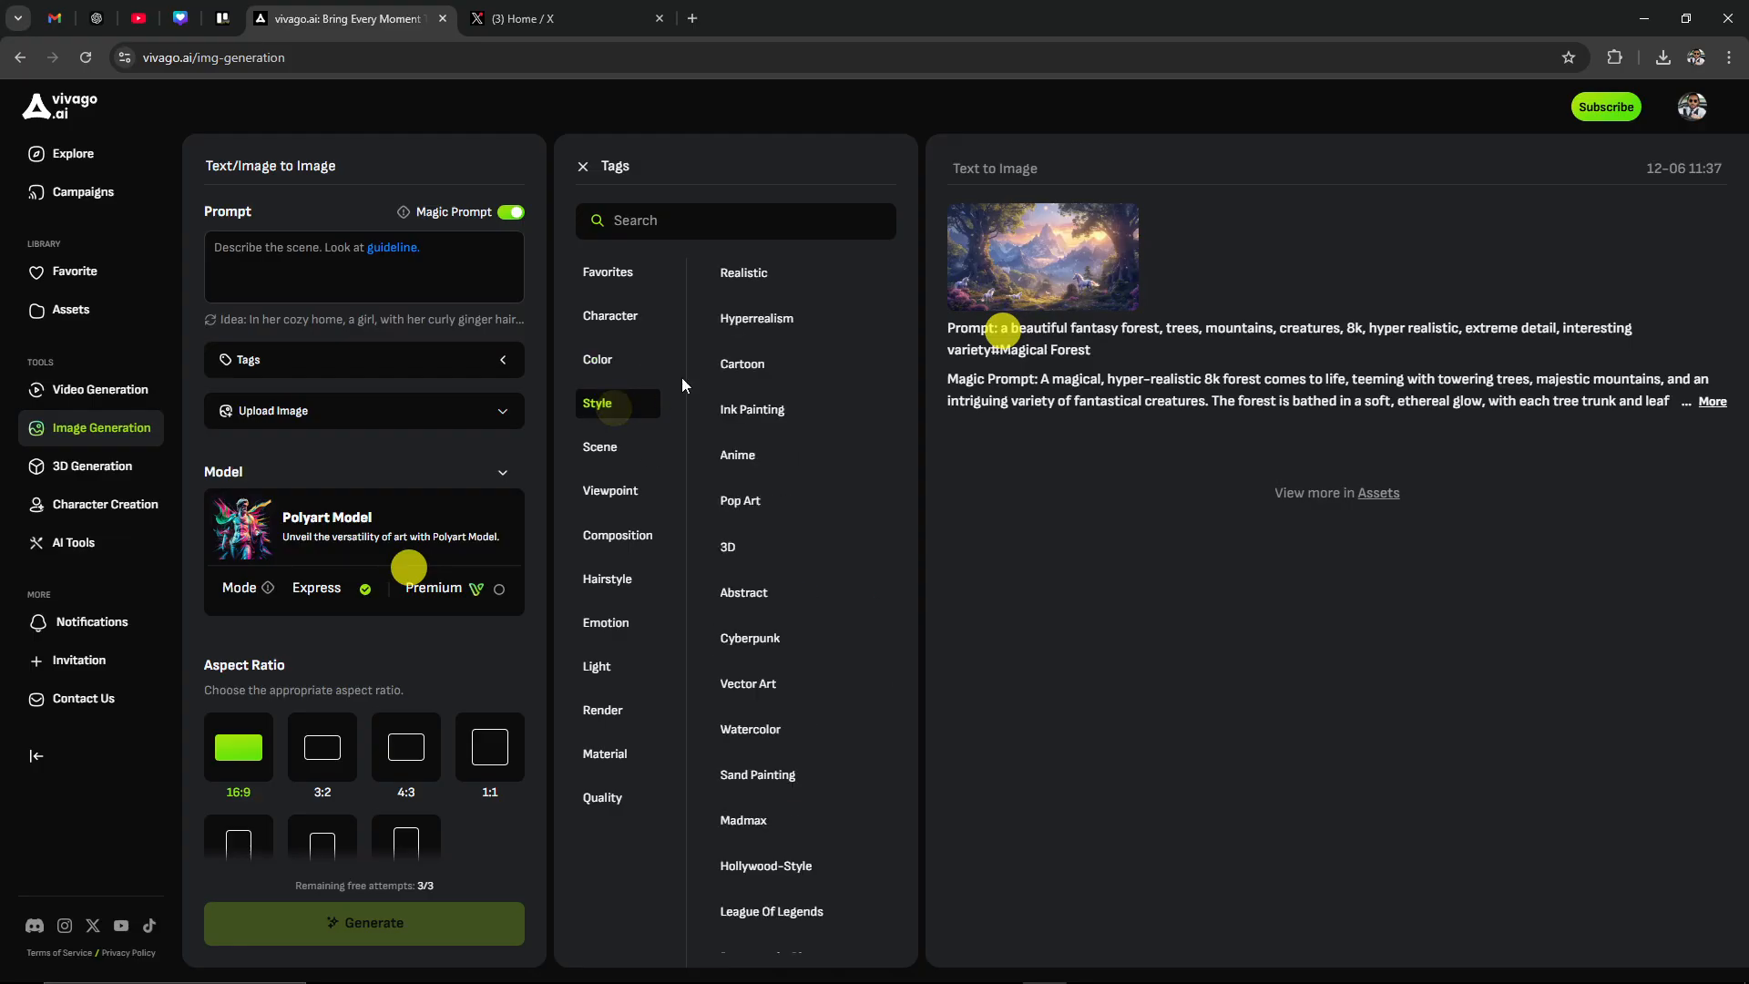
mouse_move(753, 668)
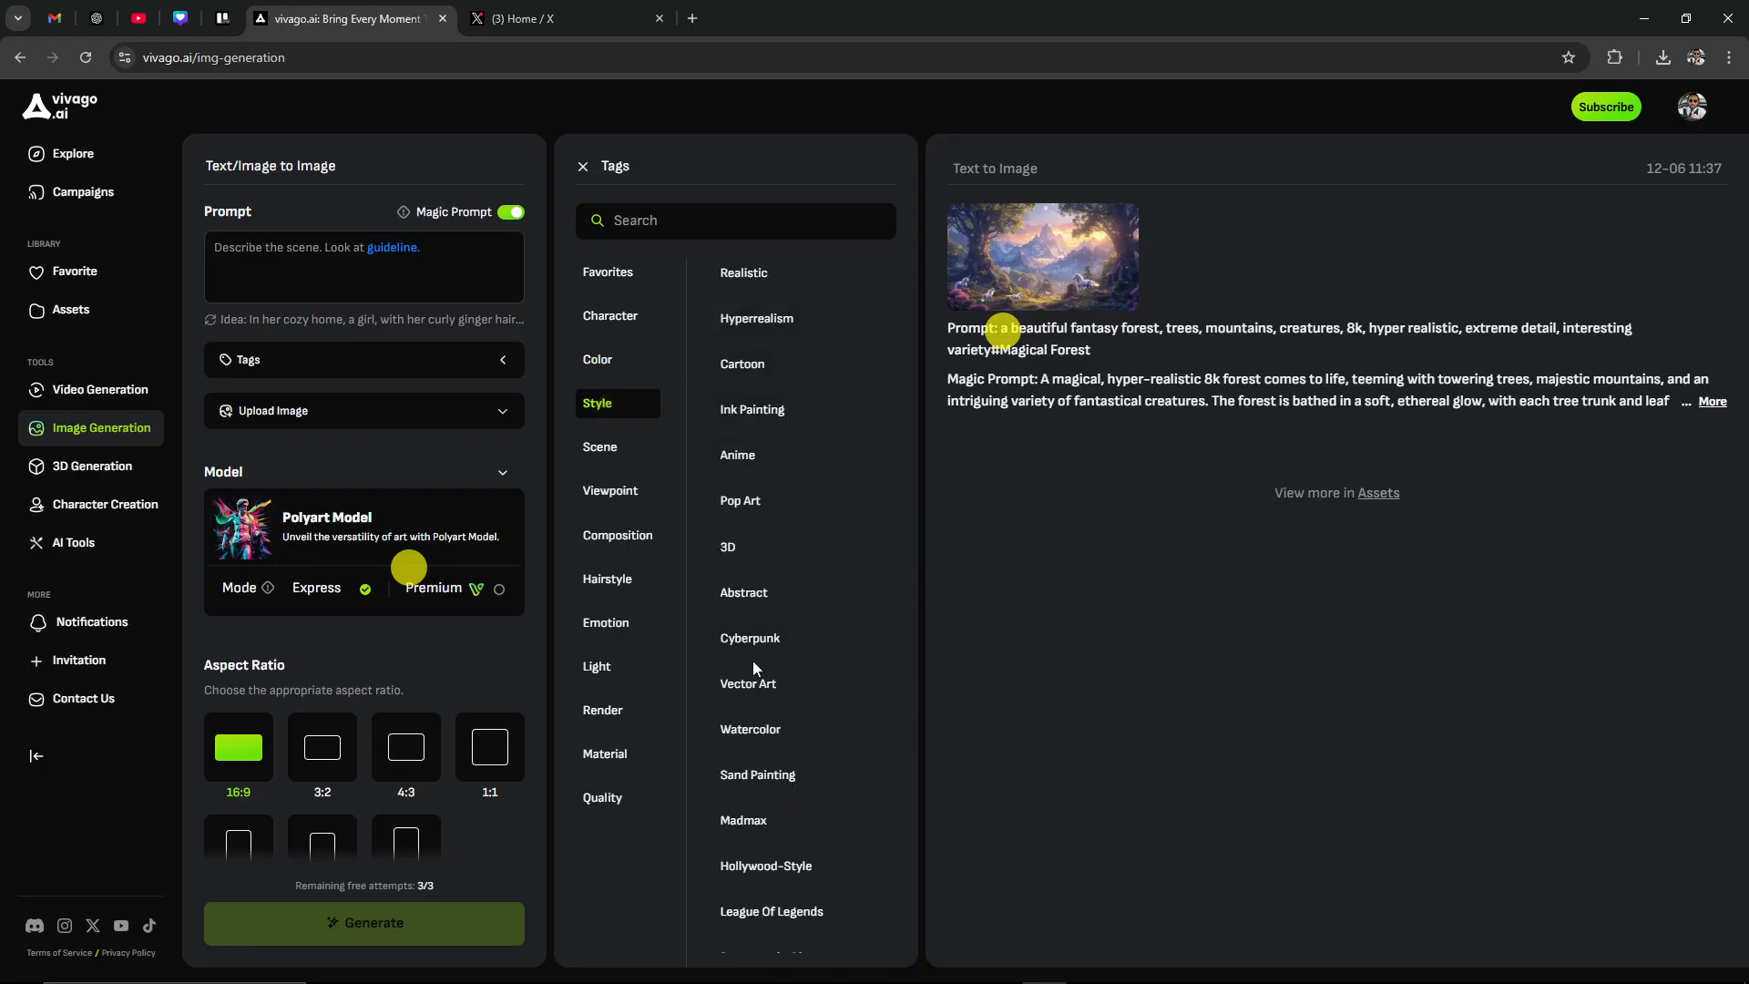
click(599, 446)
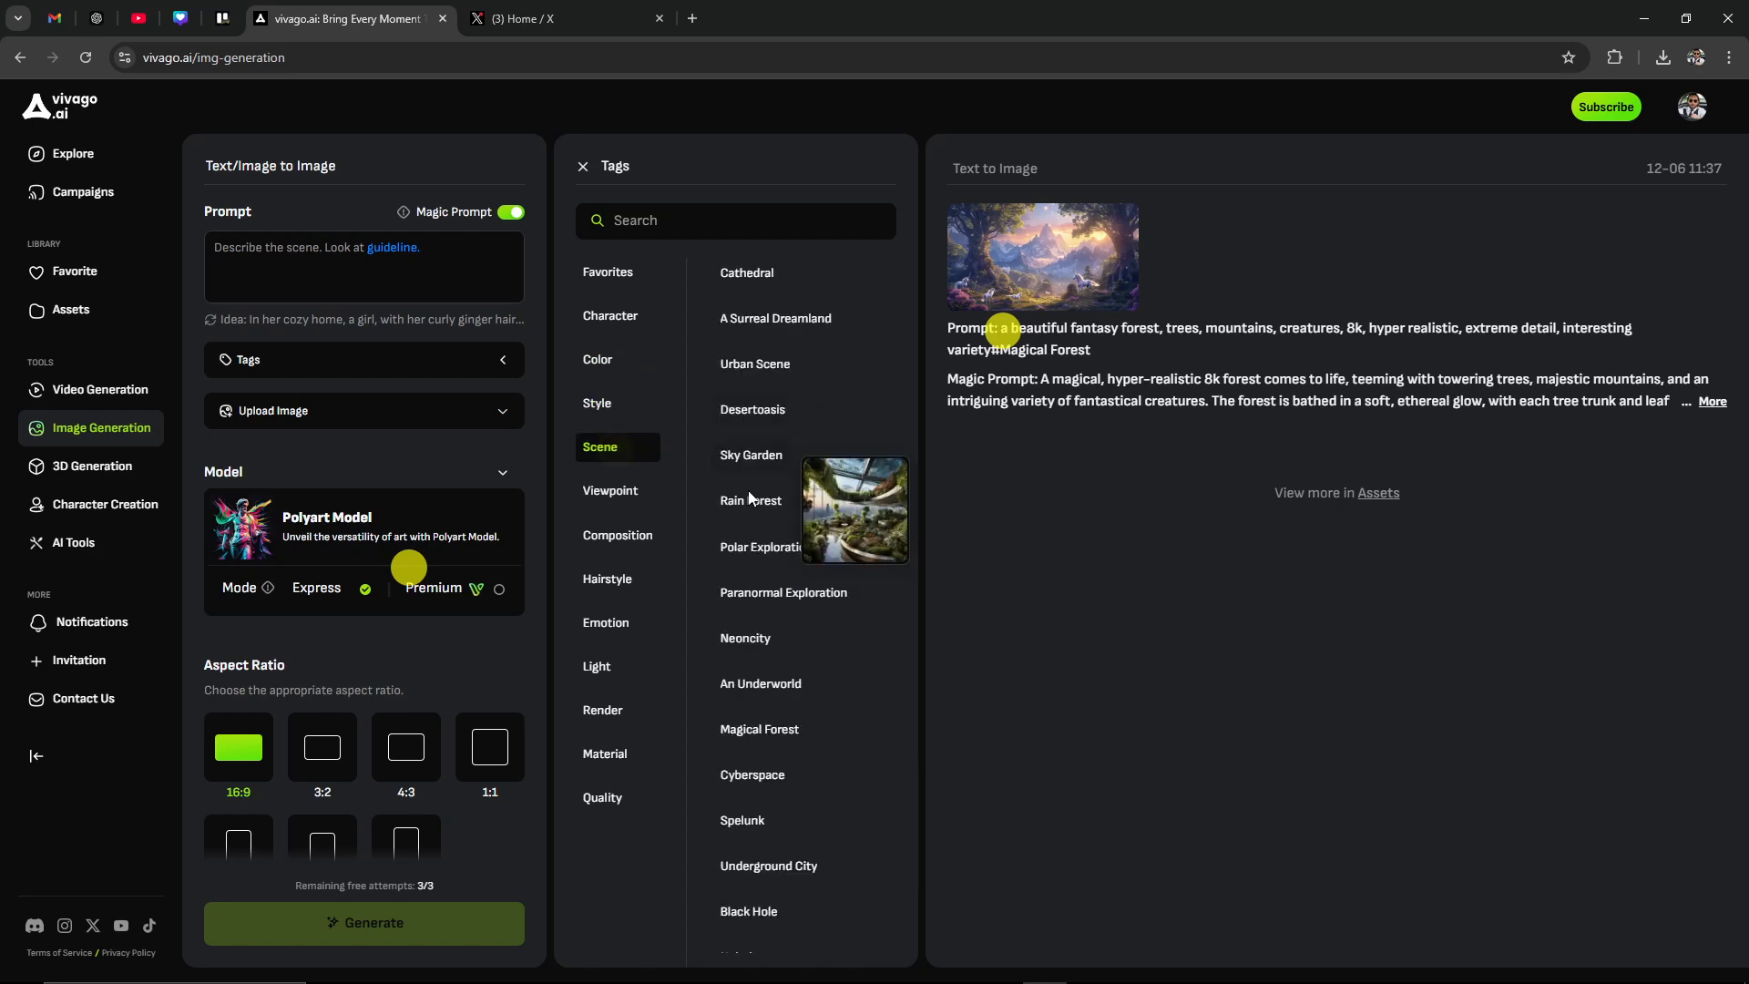
scroll(down, 3)
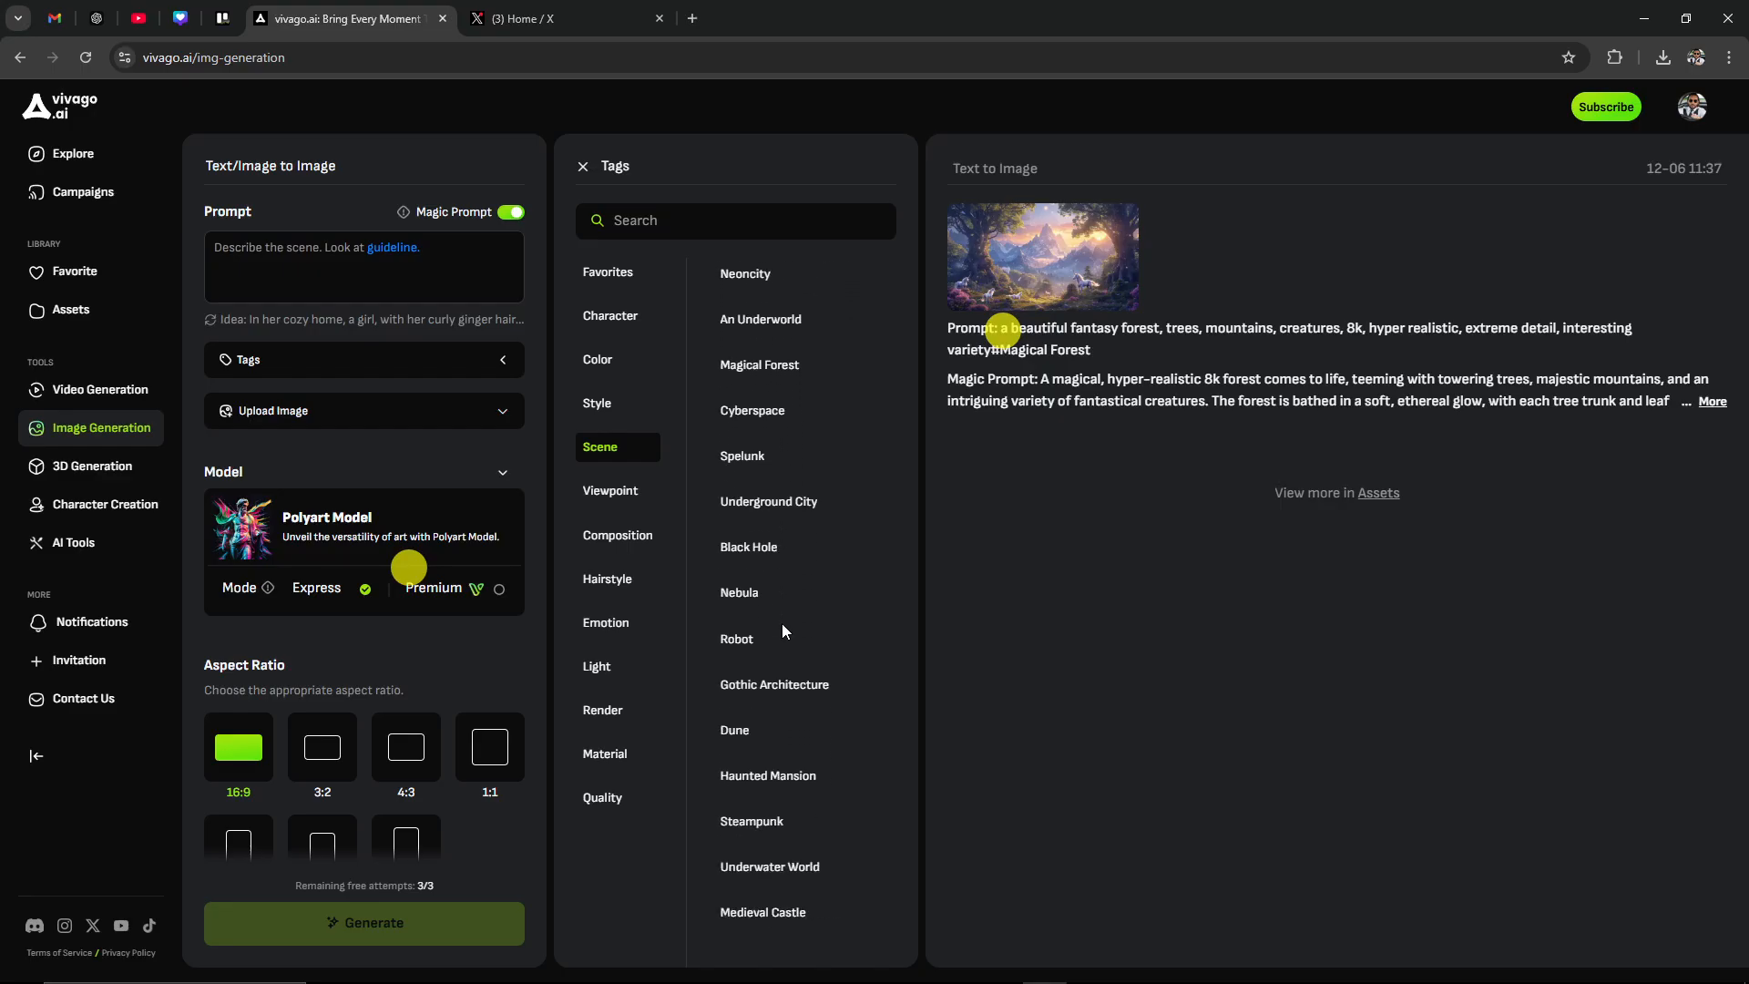
mouse_move(638, 497)
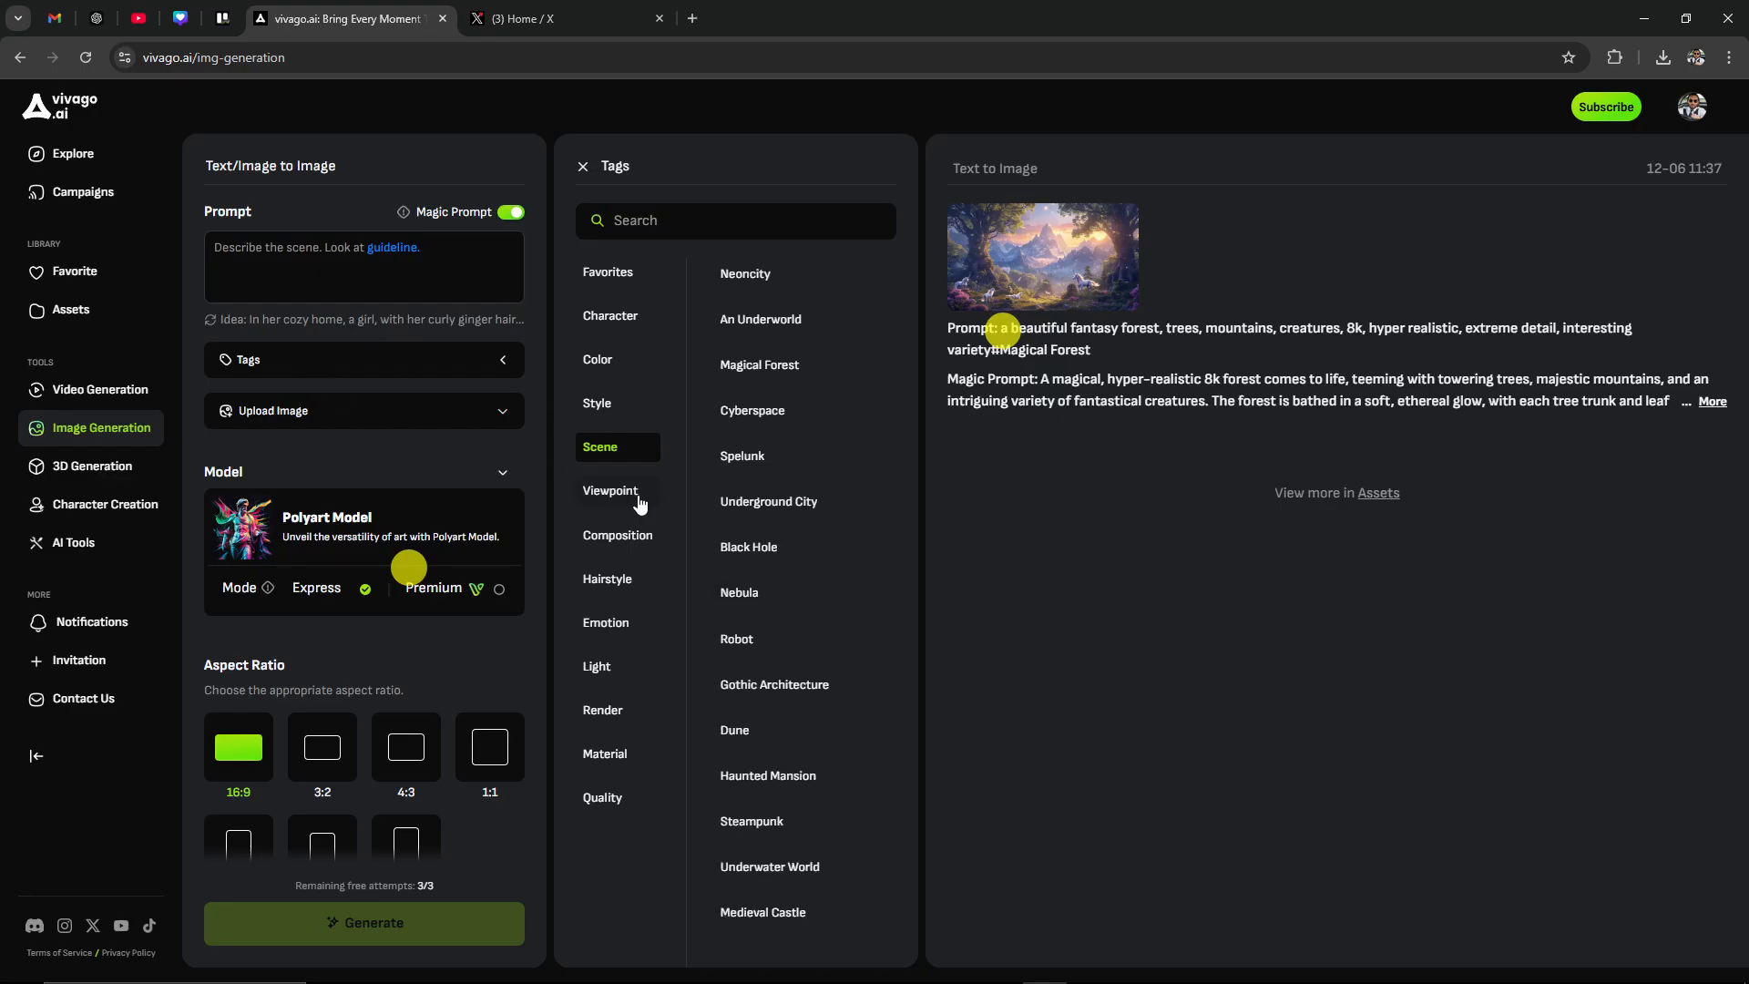
click(611, 491)
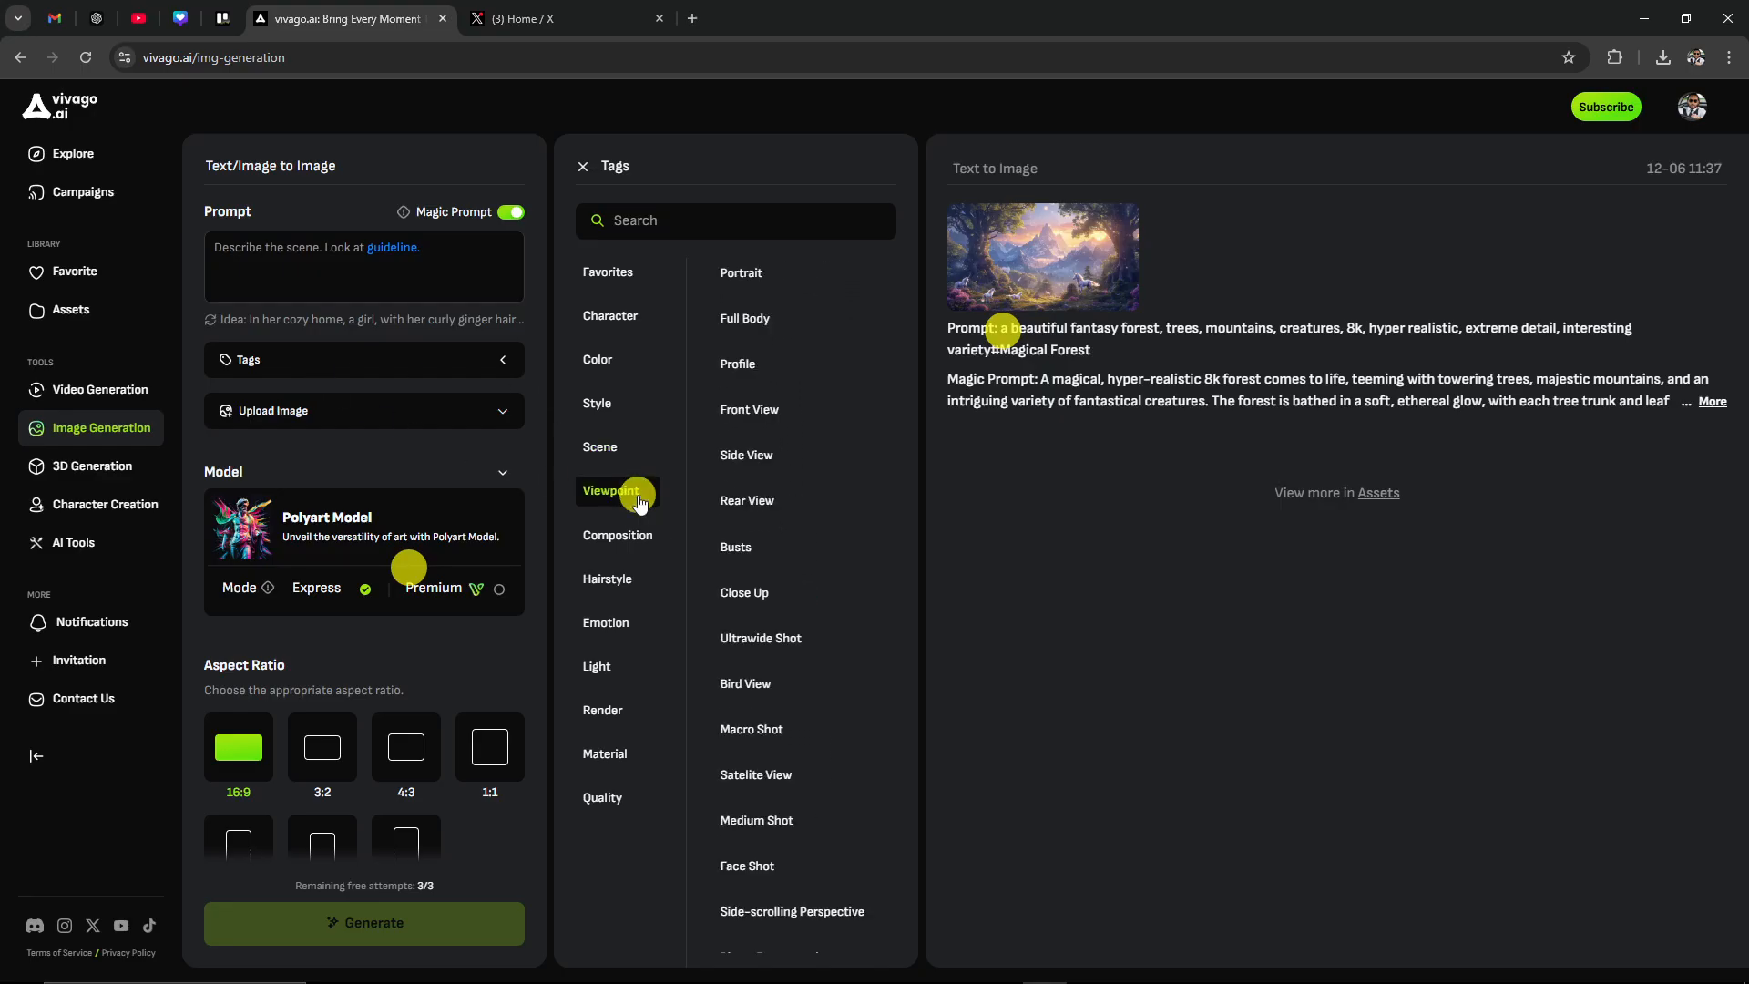
click(618, 534)
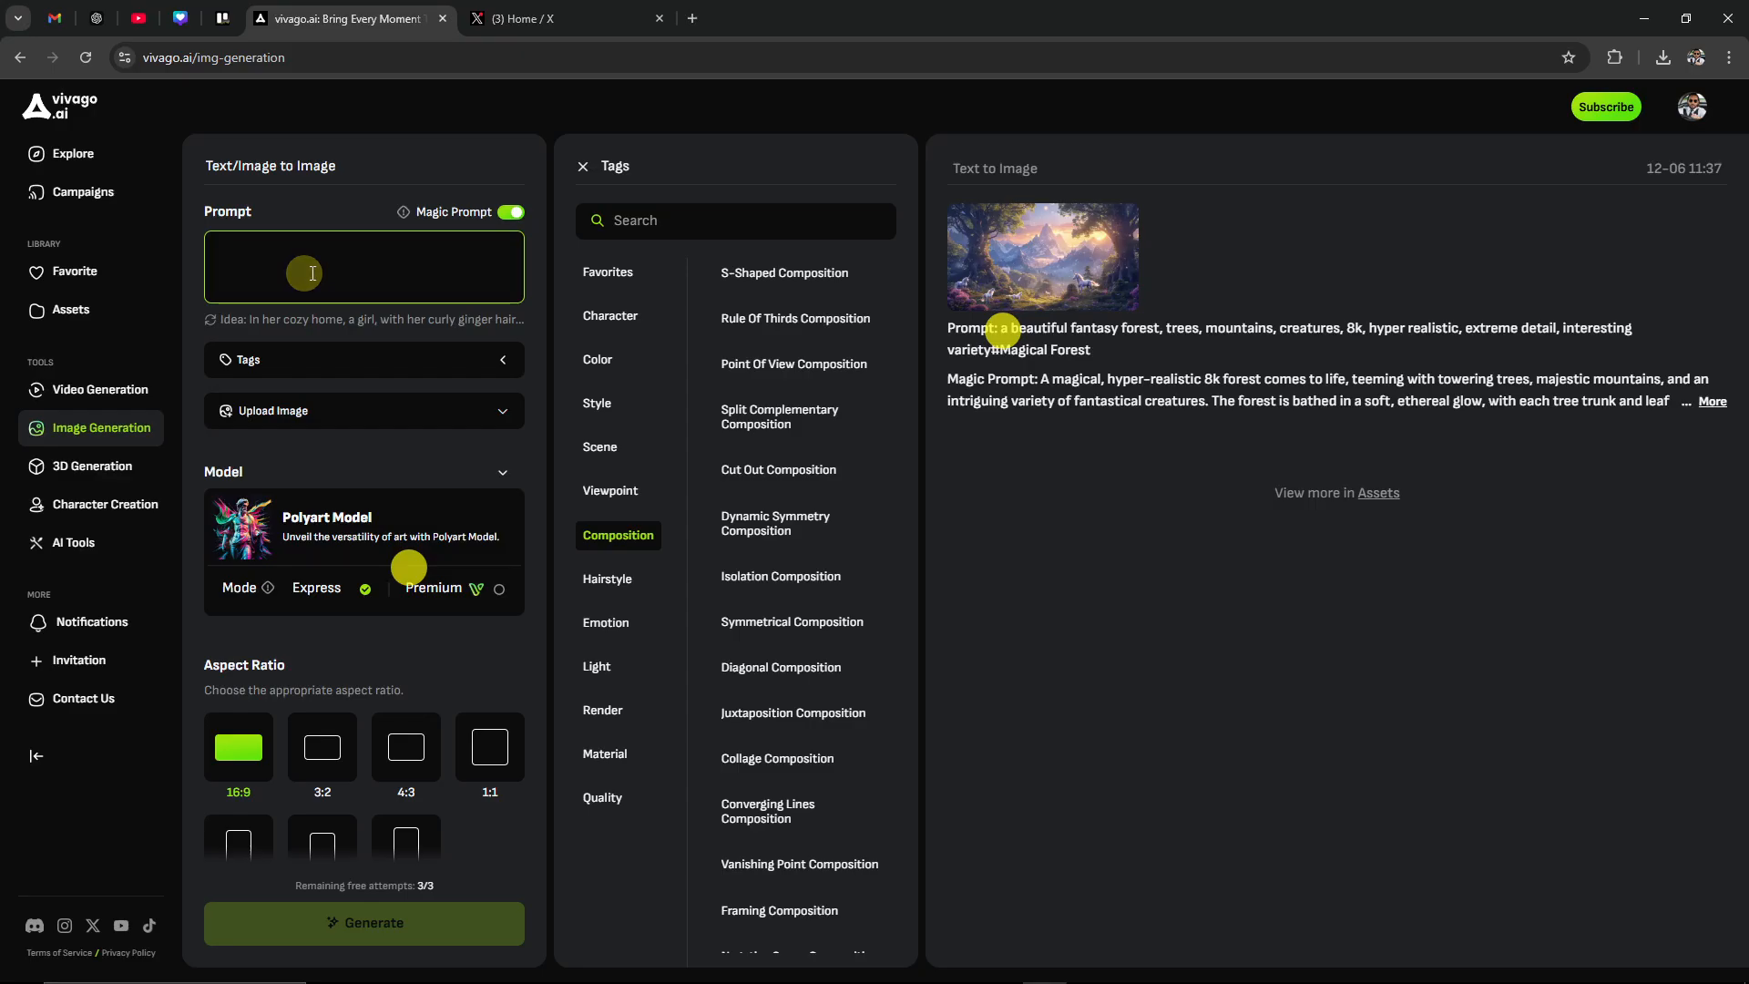
Enter the prompt 'a fantasy forest' and browse the Color tag swatches
text(a fantasy forest)
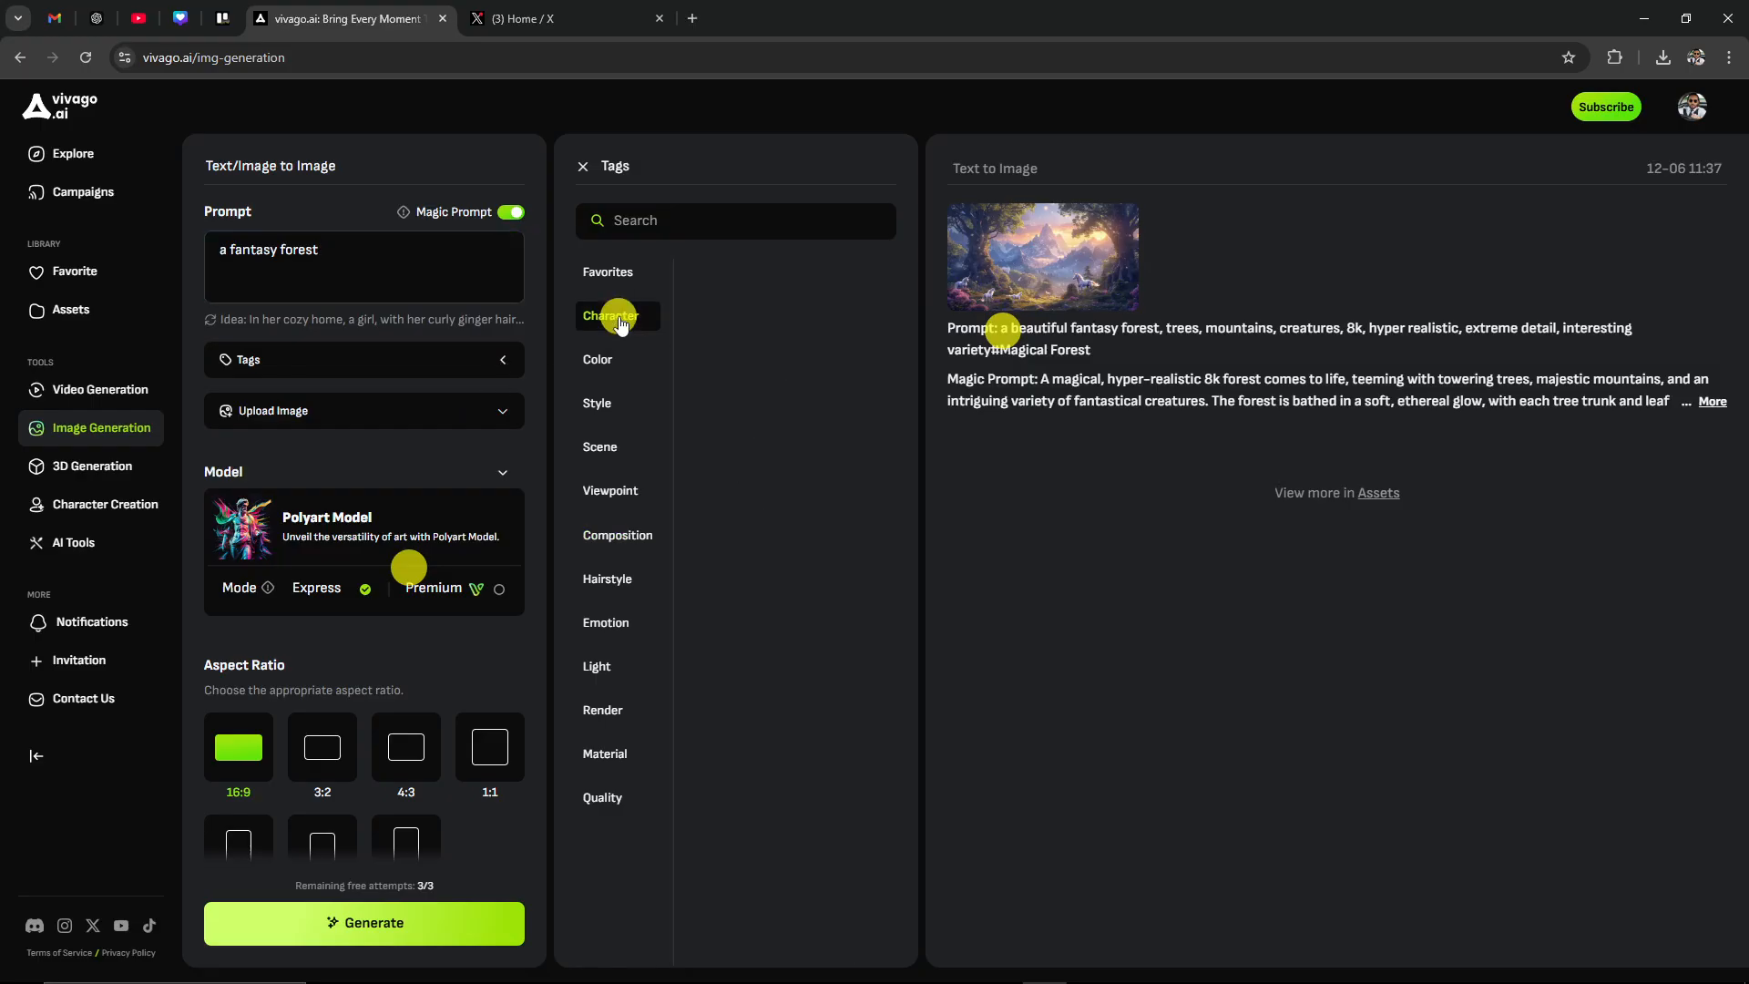
click(597, 359)
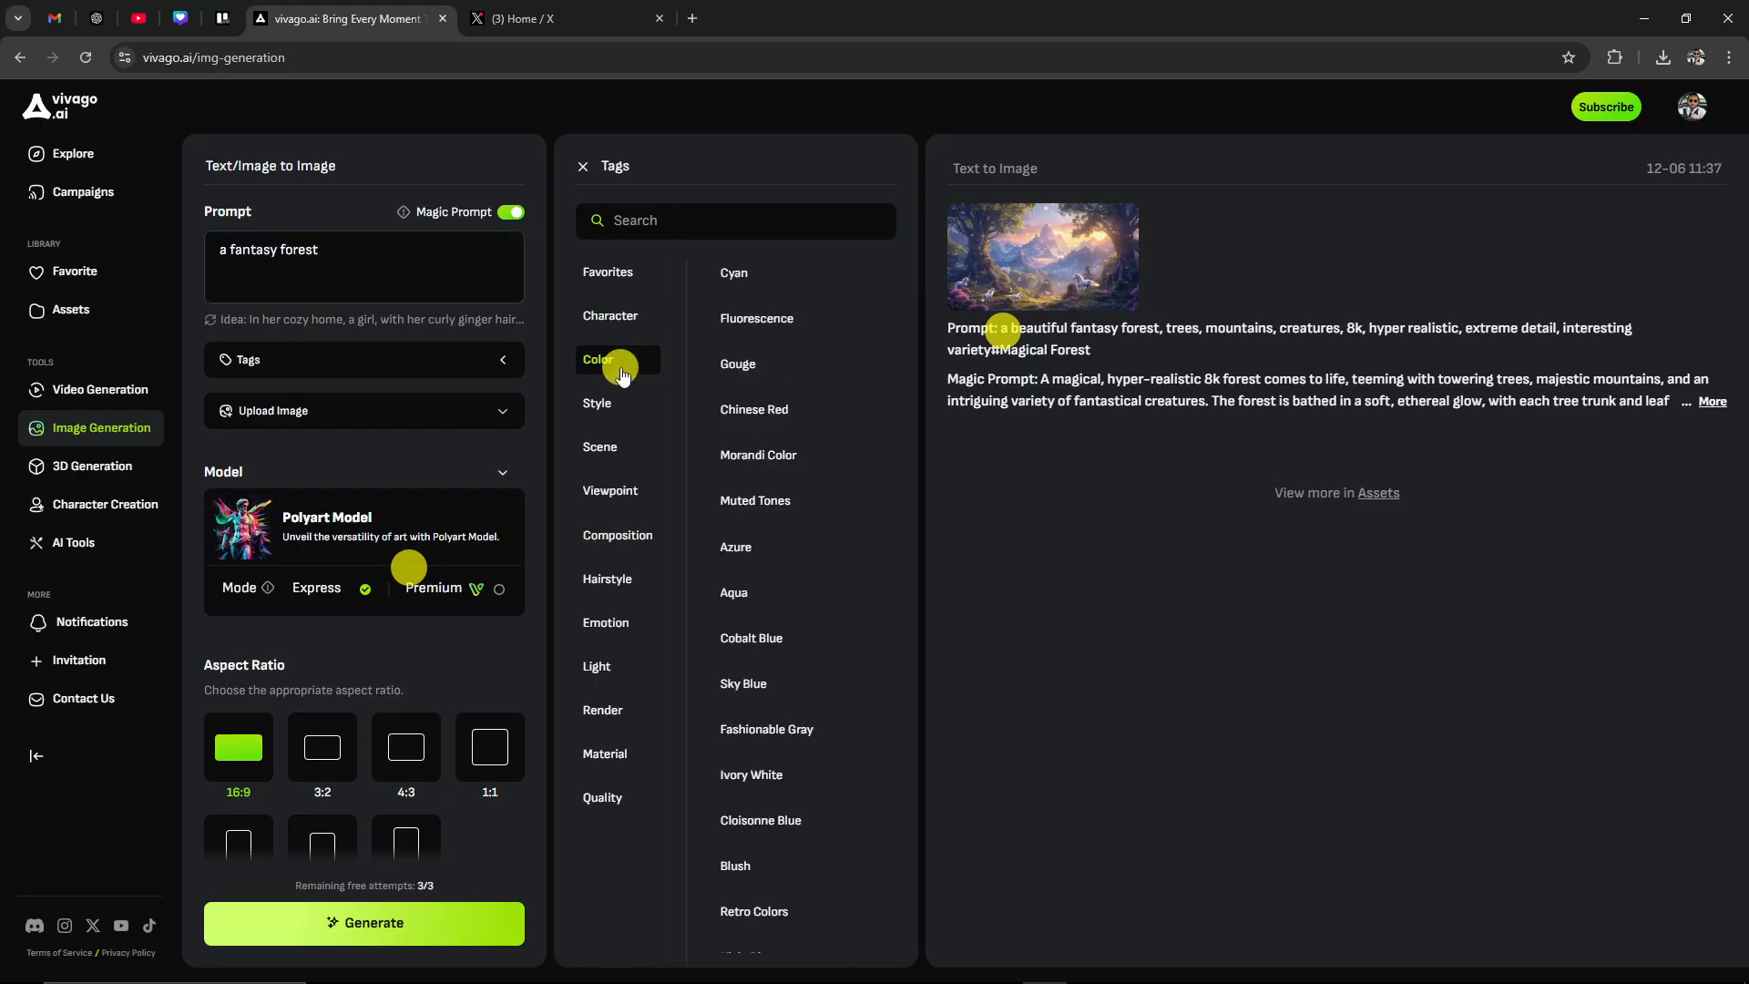
mouse_move(746, 547)
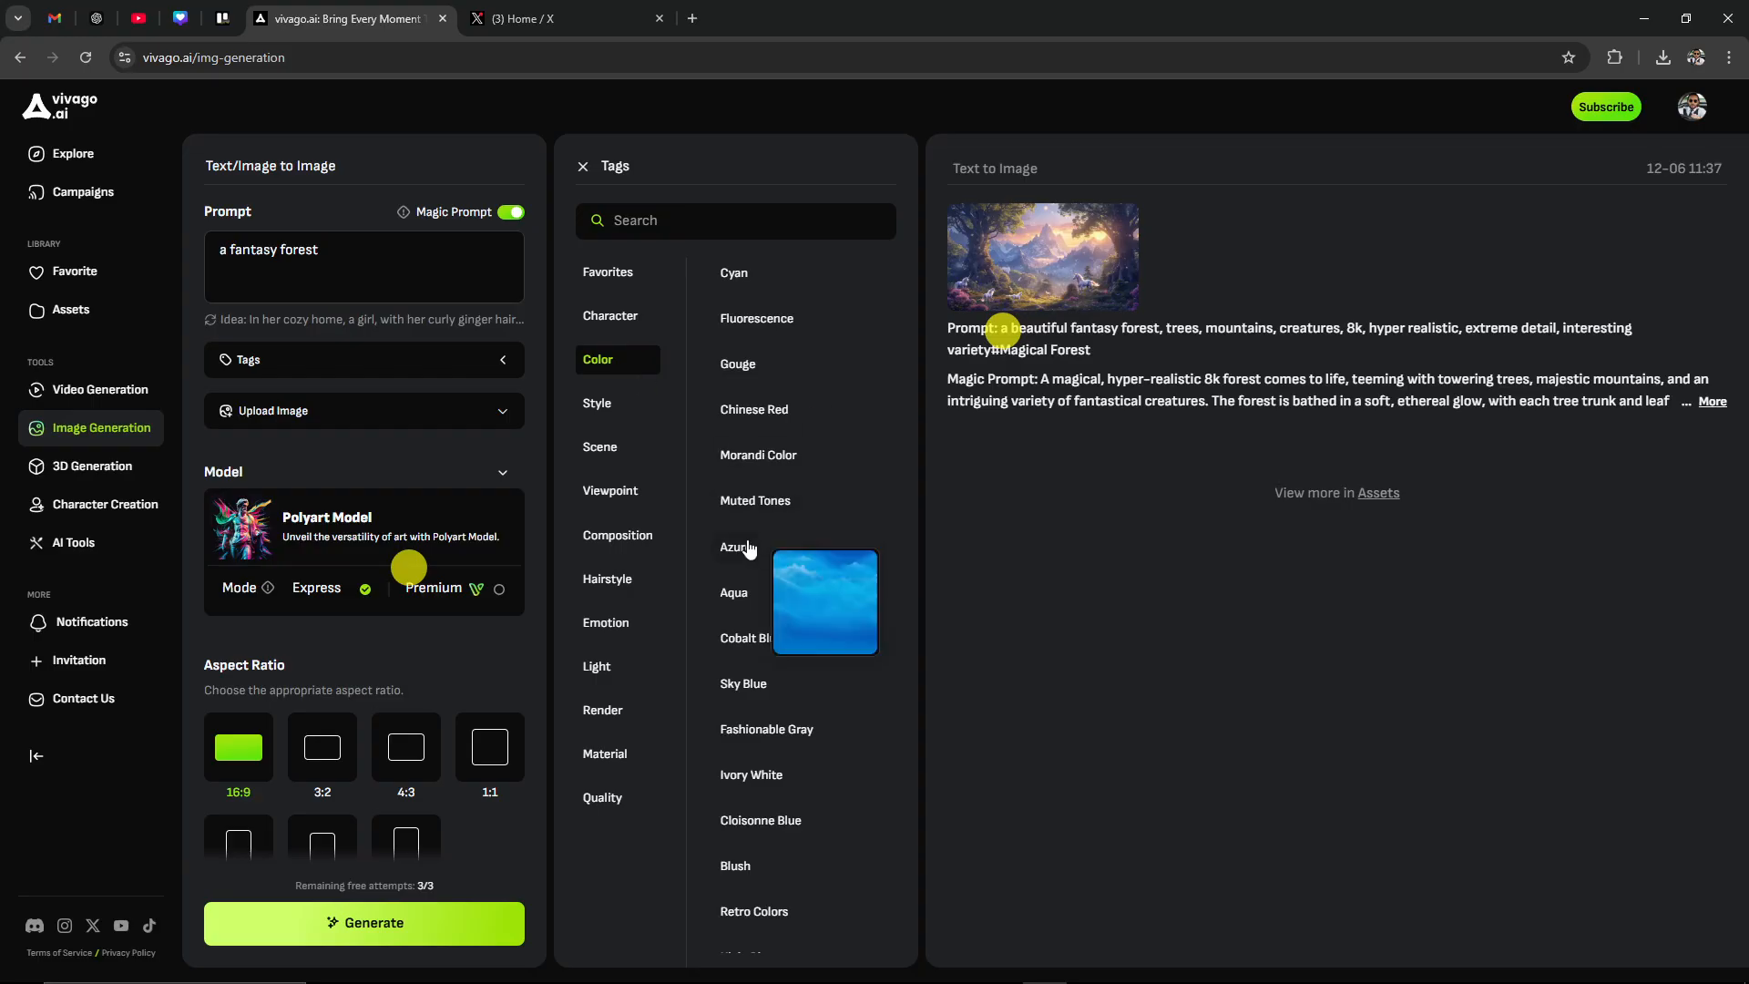
mouse_move(810, 370)
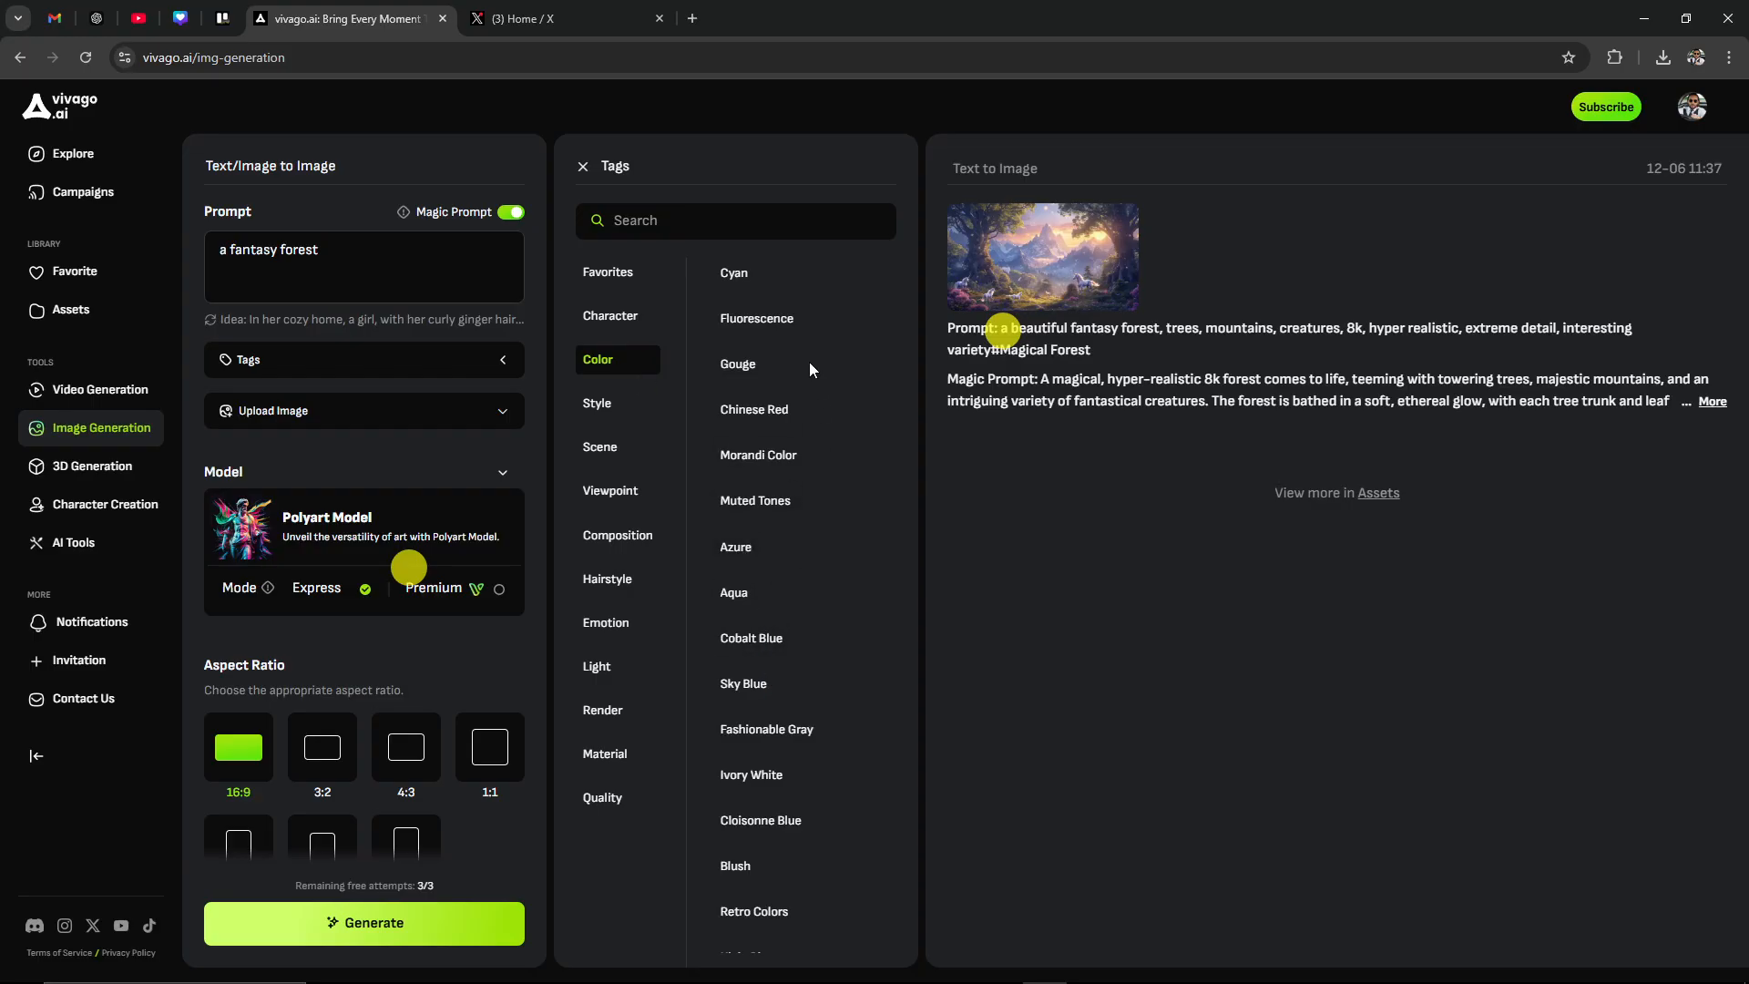
scroll(down, 3)
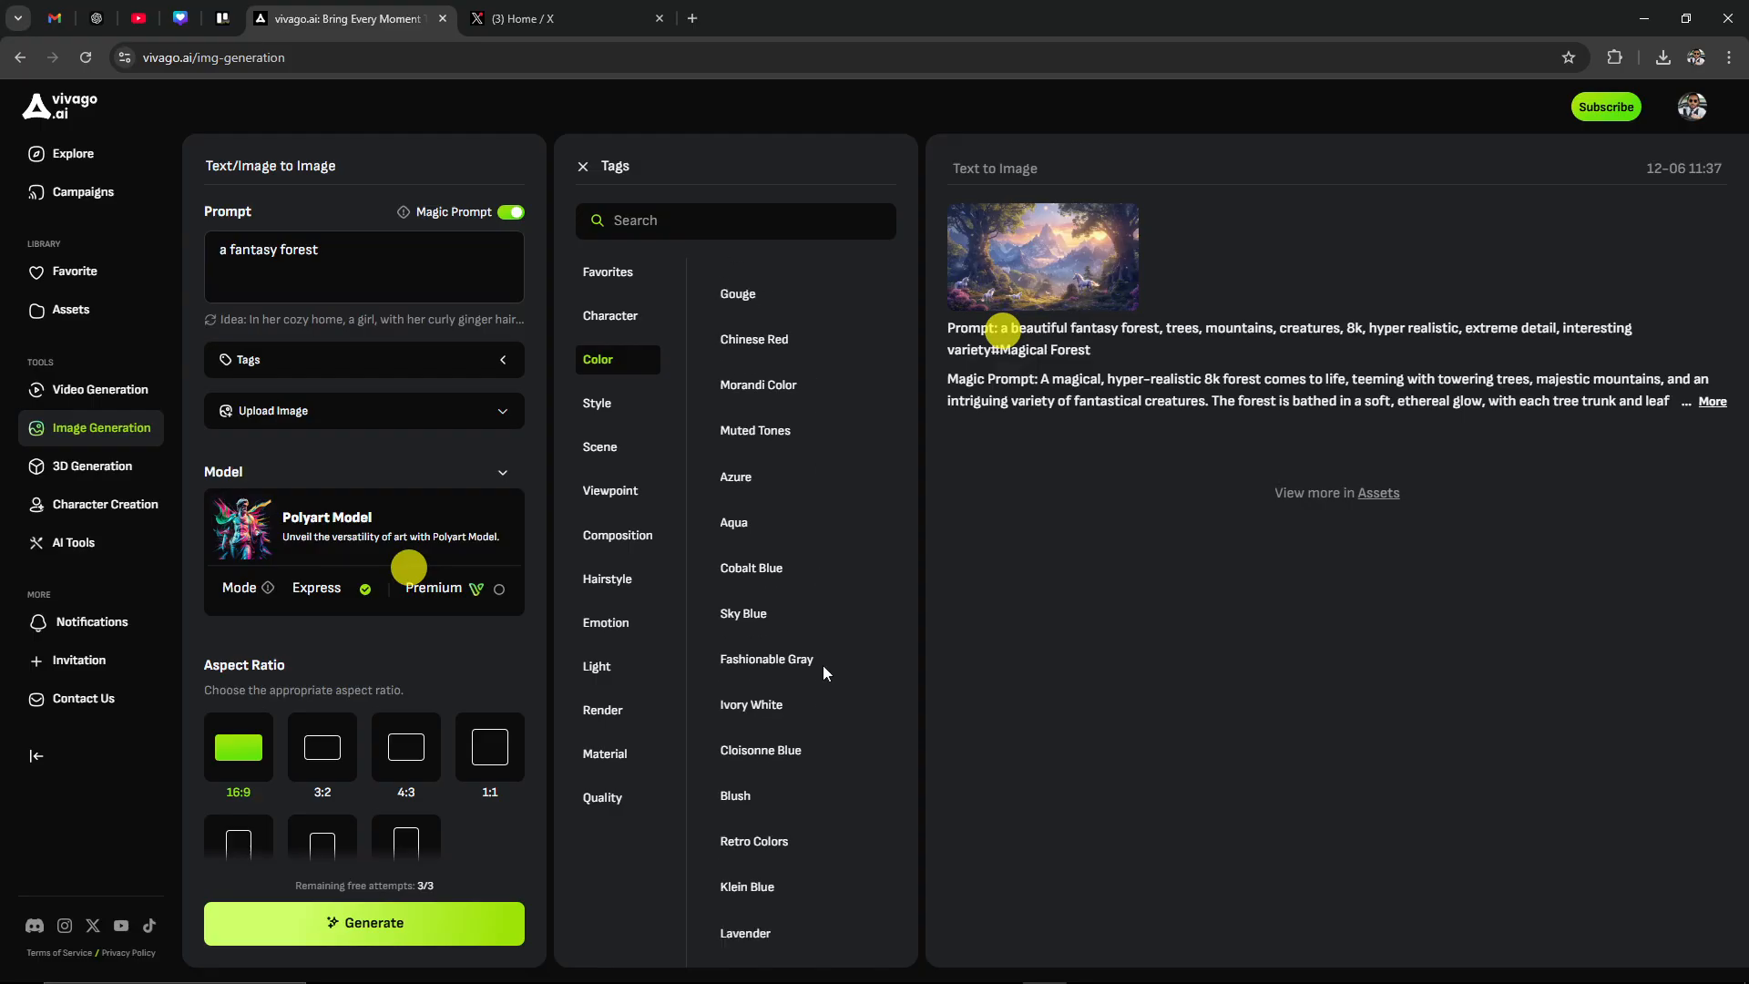
scroll(down, 3)
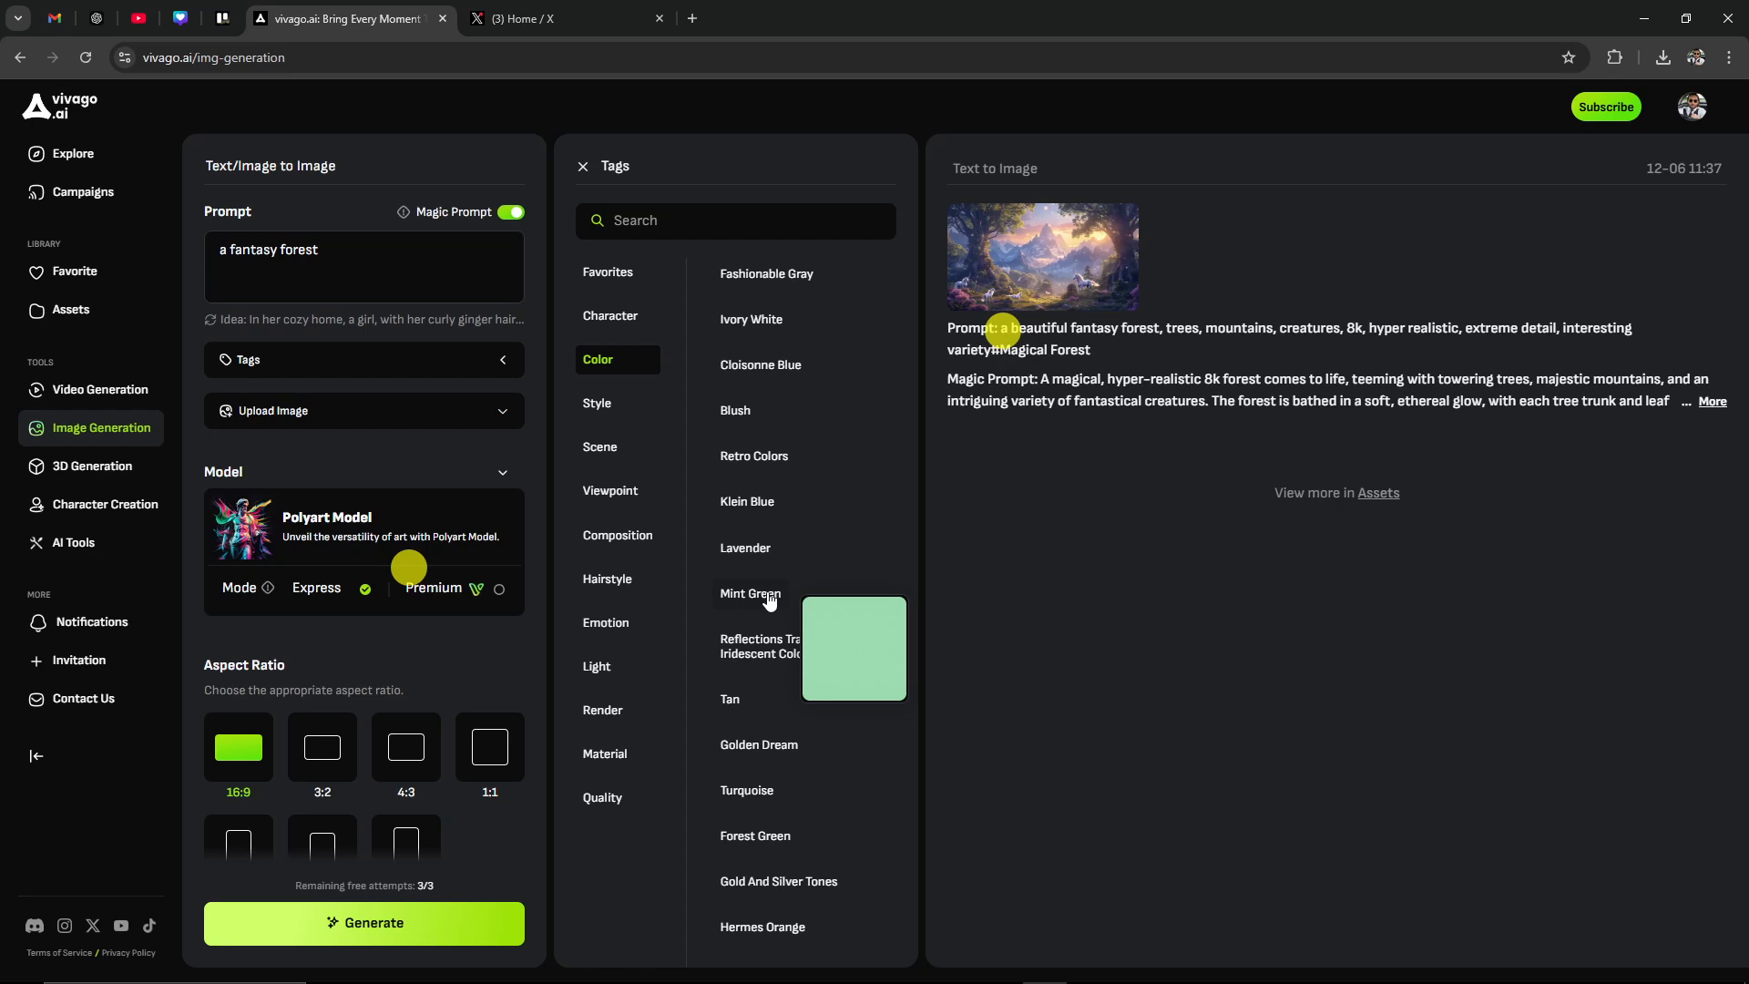
Tag the prompt Forest Green, replacing Mint Green, and add Hyperrealism style
click(750, 593)
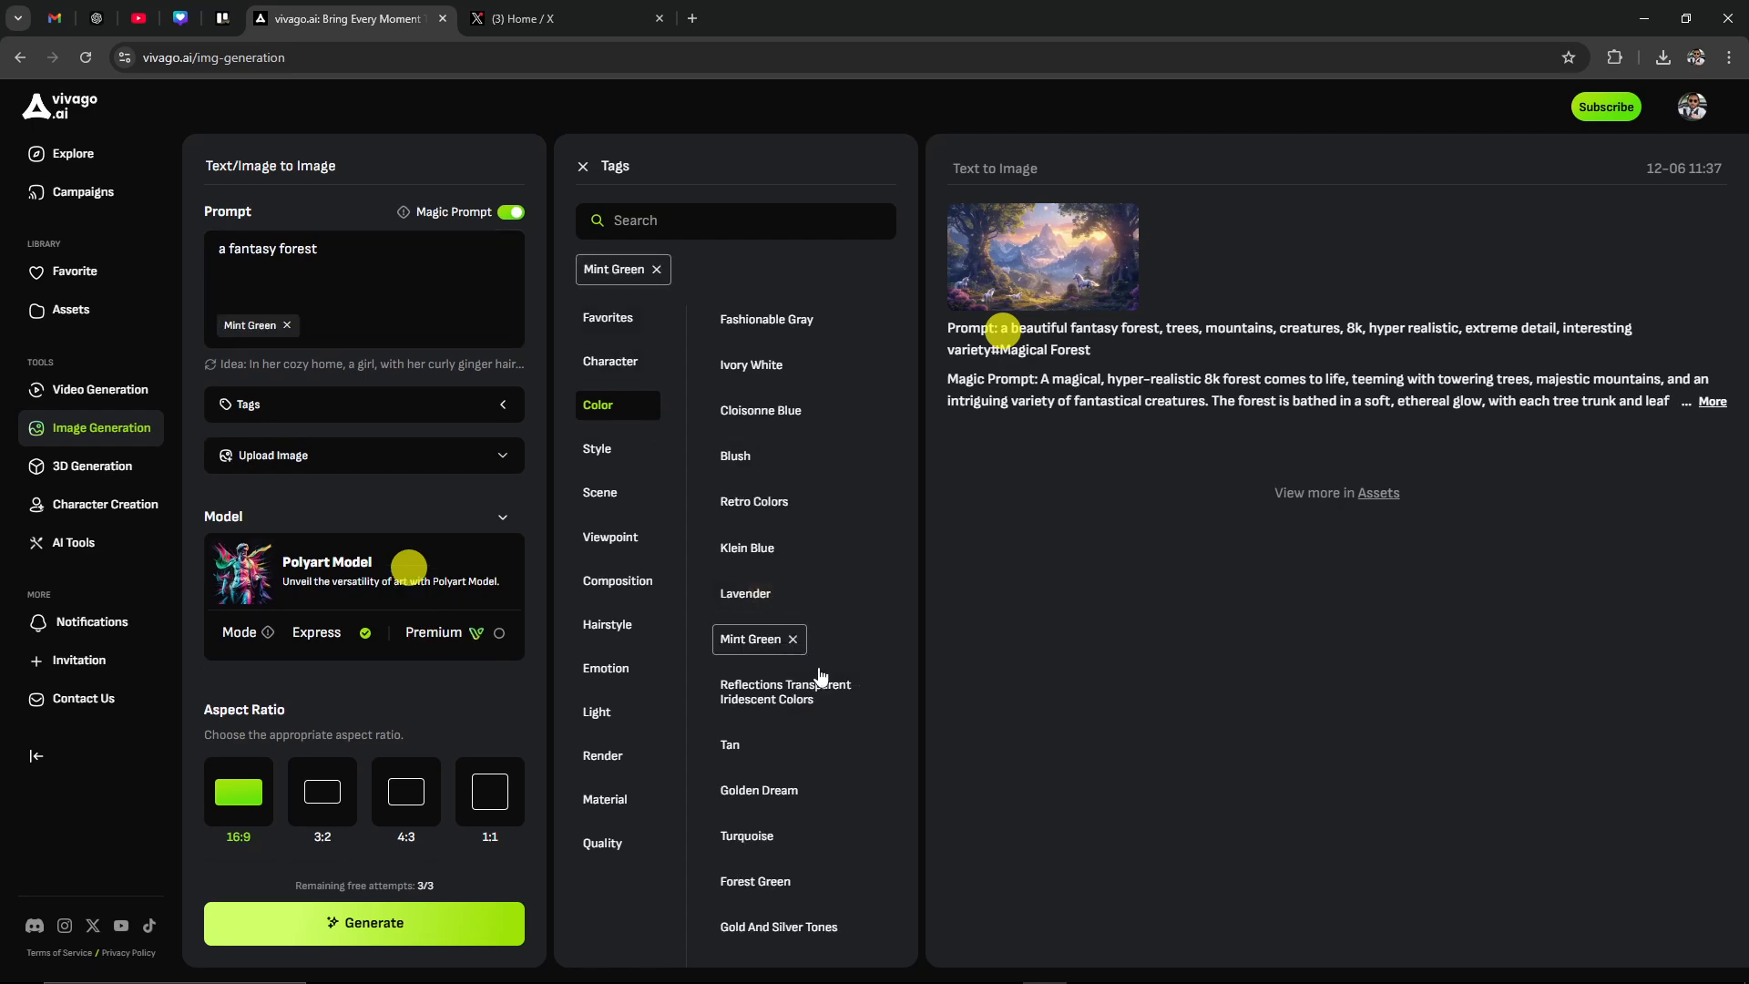
click(755, 881)
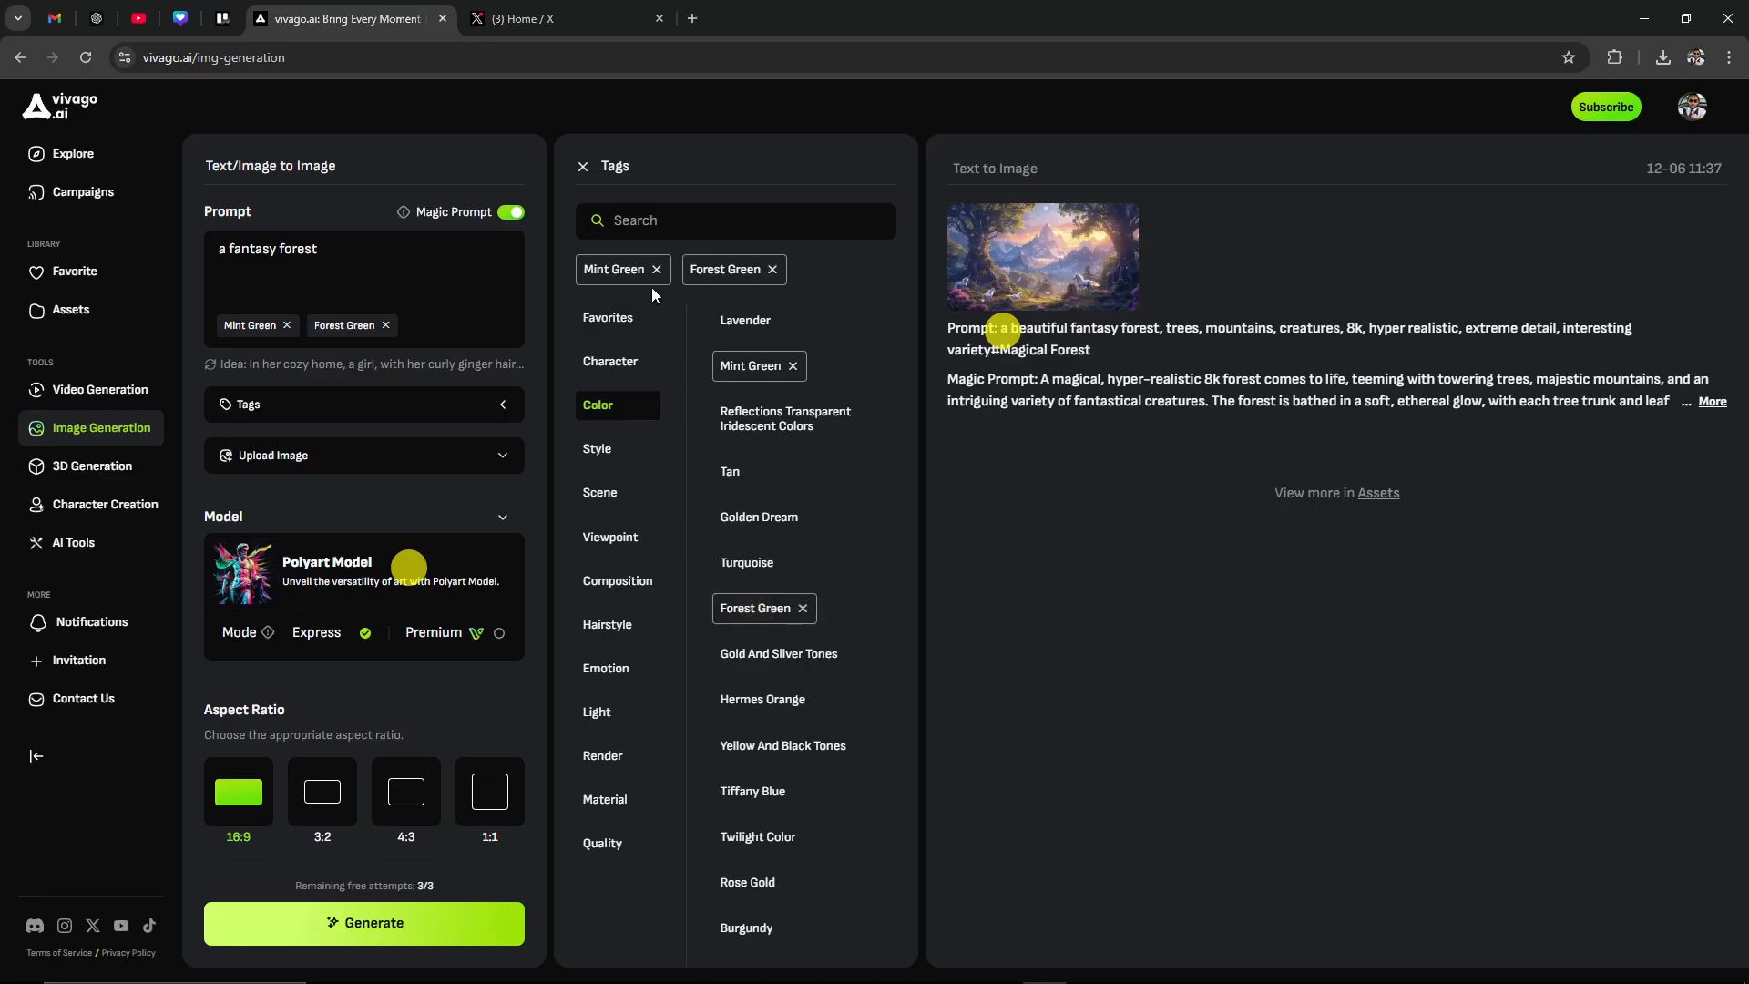
click(656, 268)
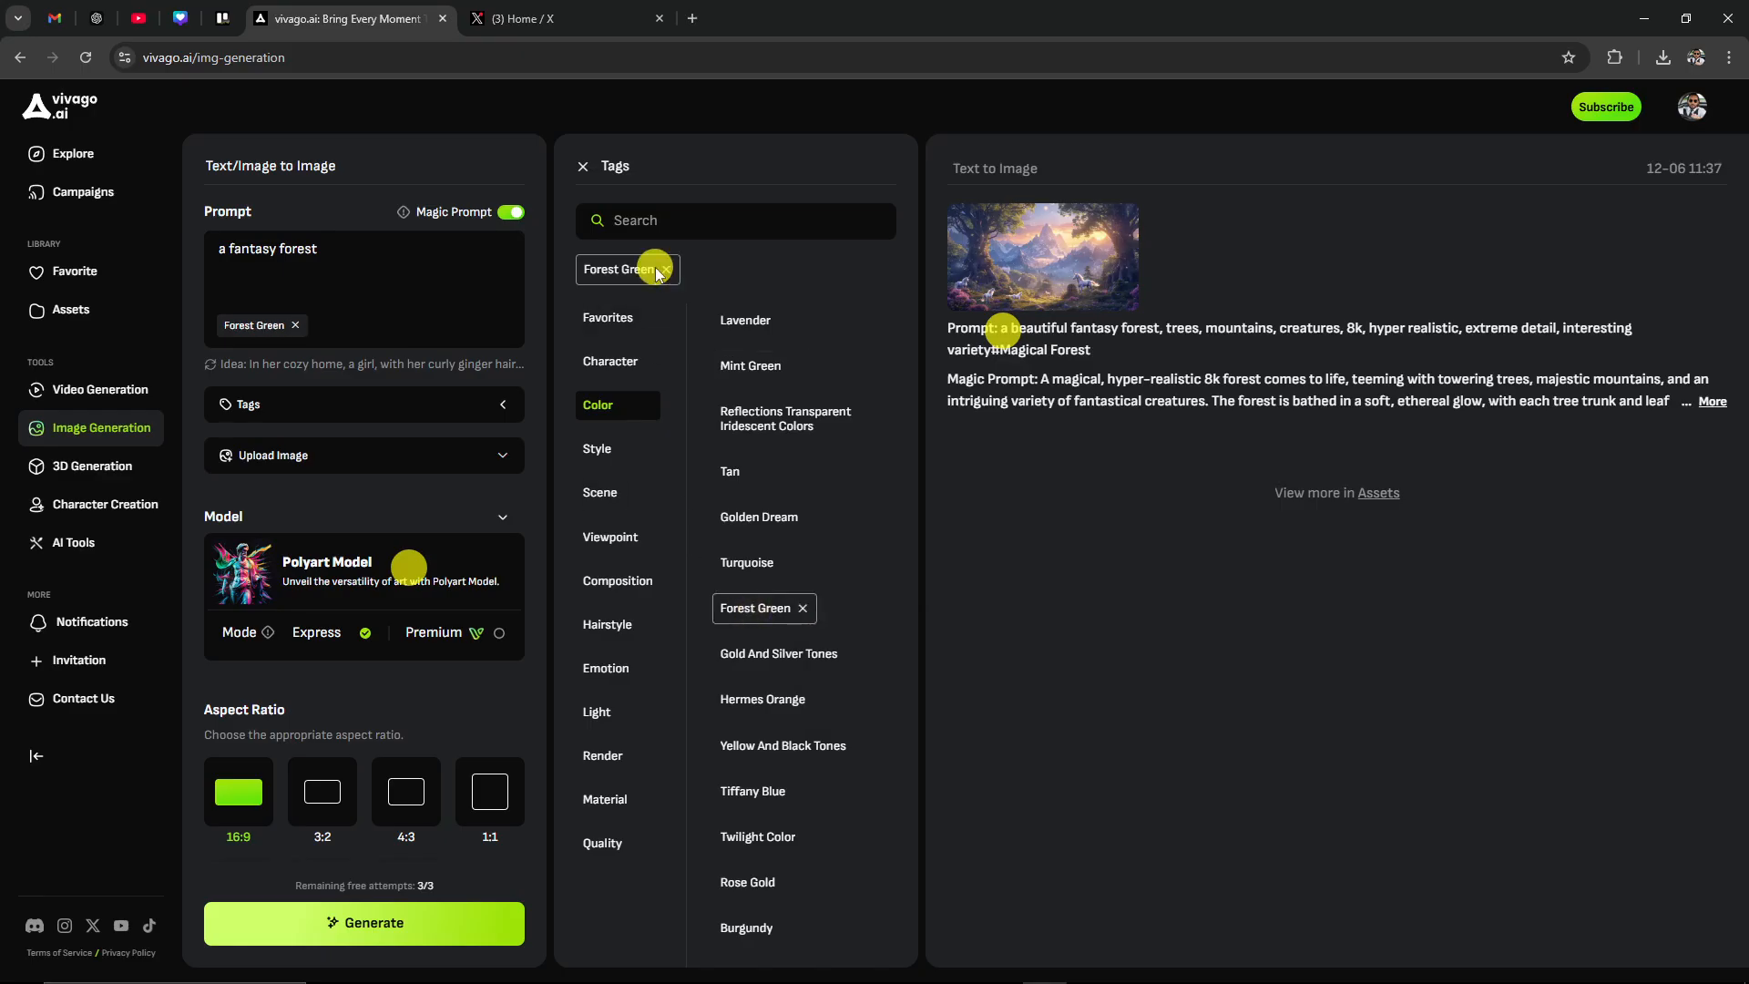
click(597, 448)
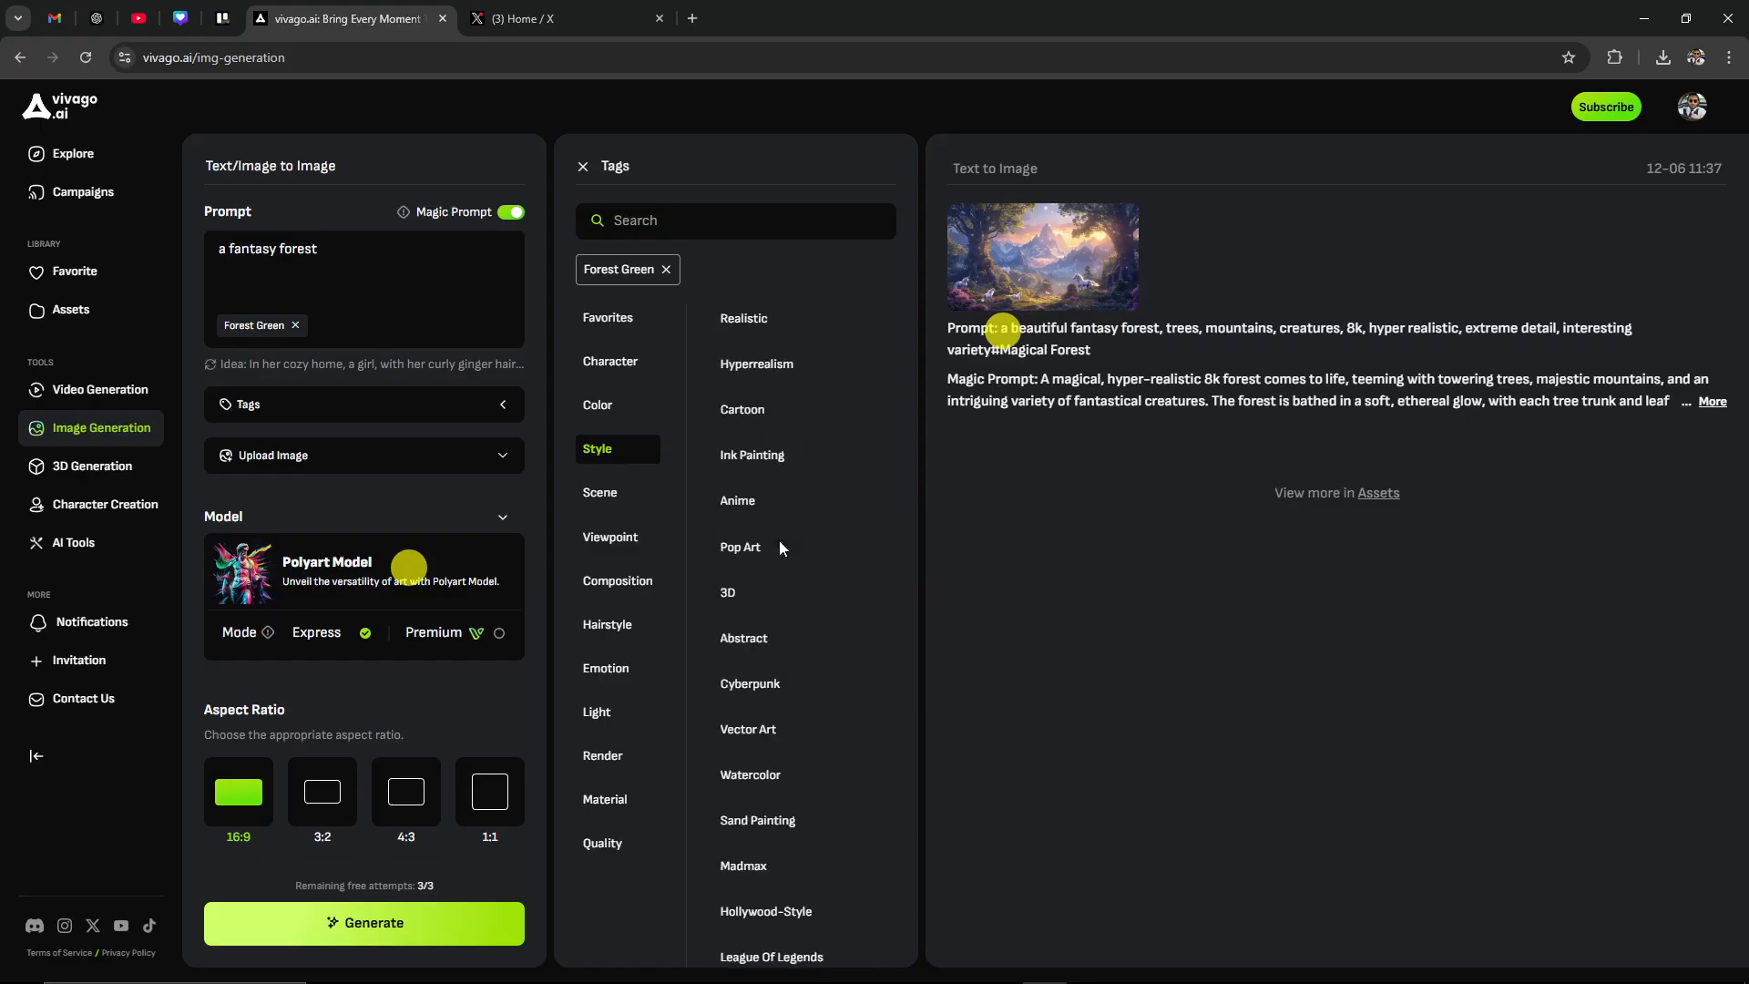
click(756, 364)
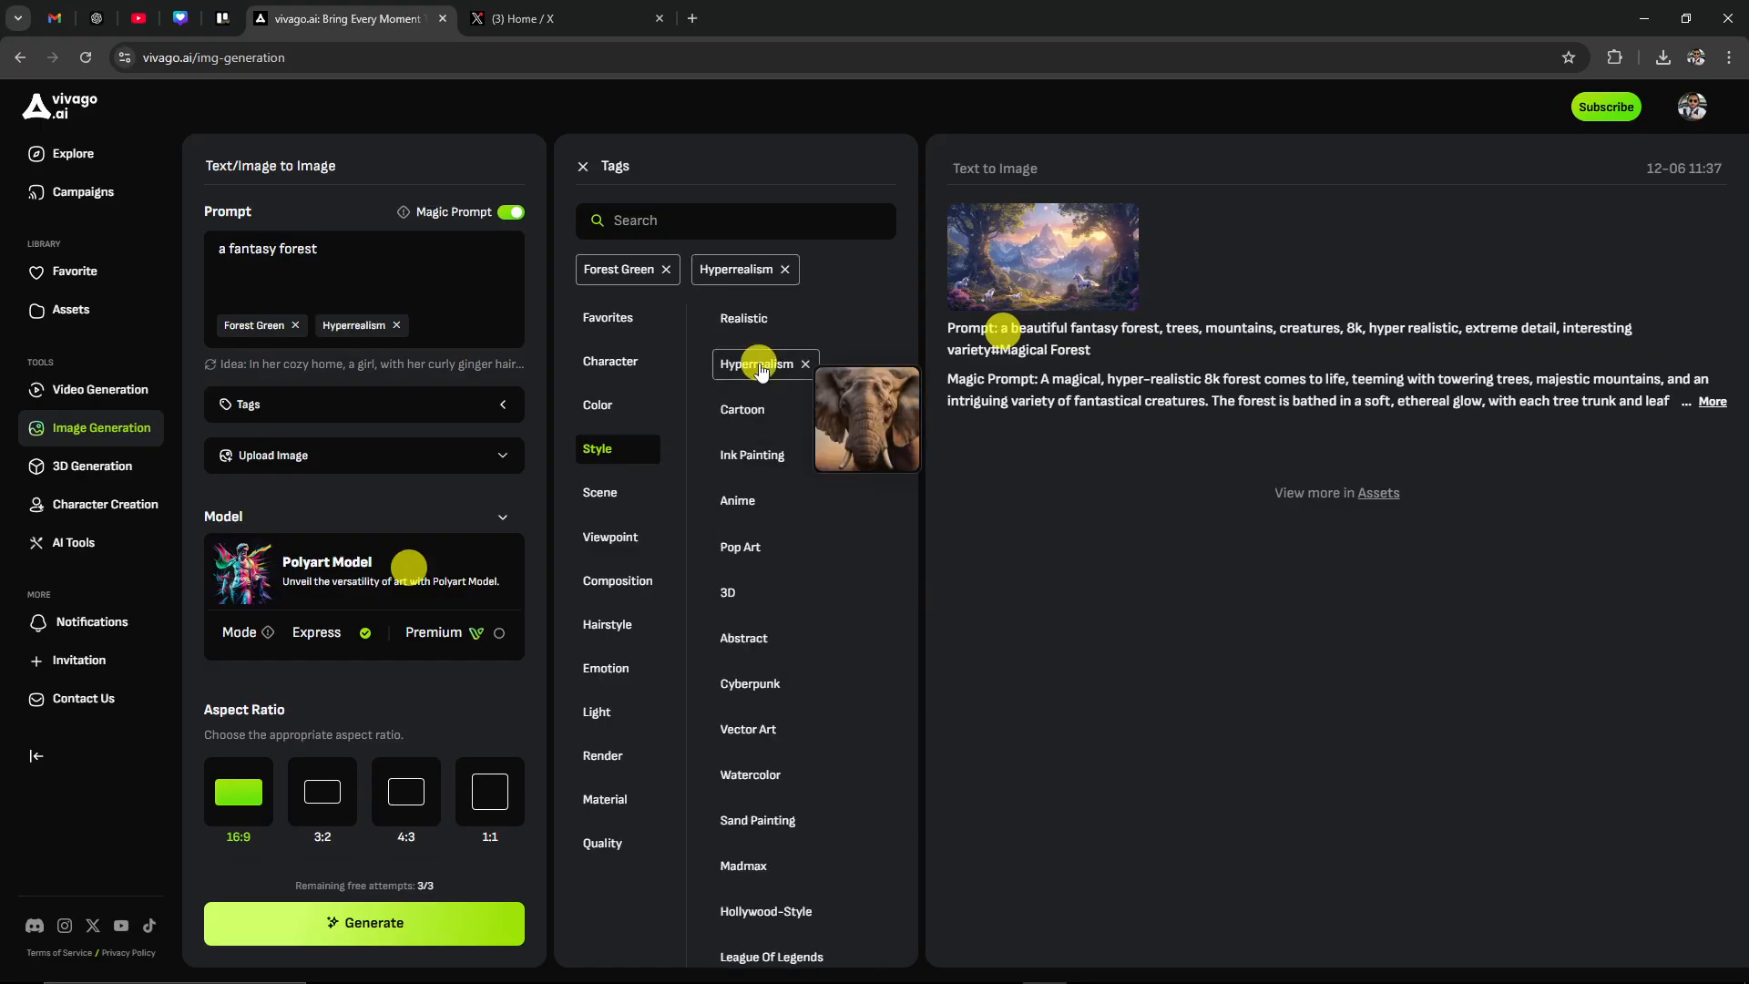
Add the Magical Forest scene tag and browse the Viewpoint tags
click(600, 492)
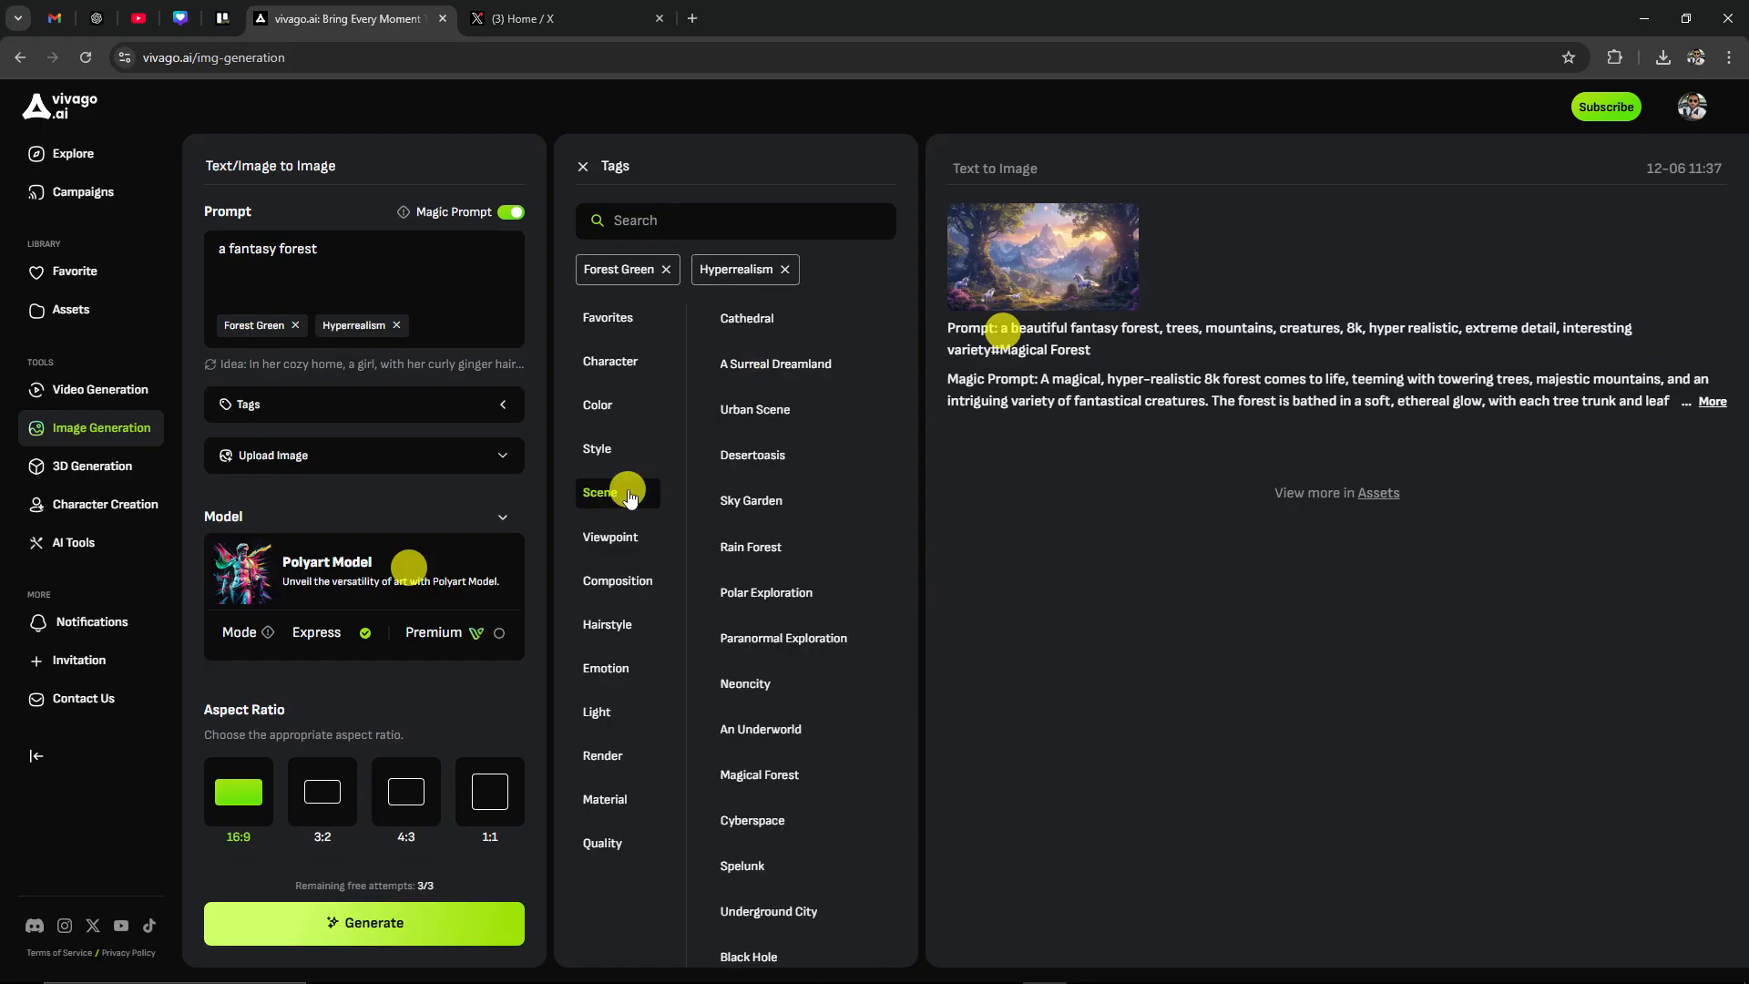
scroll(down, 3)
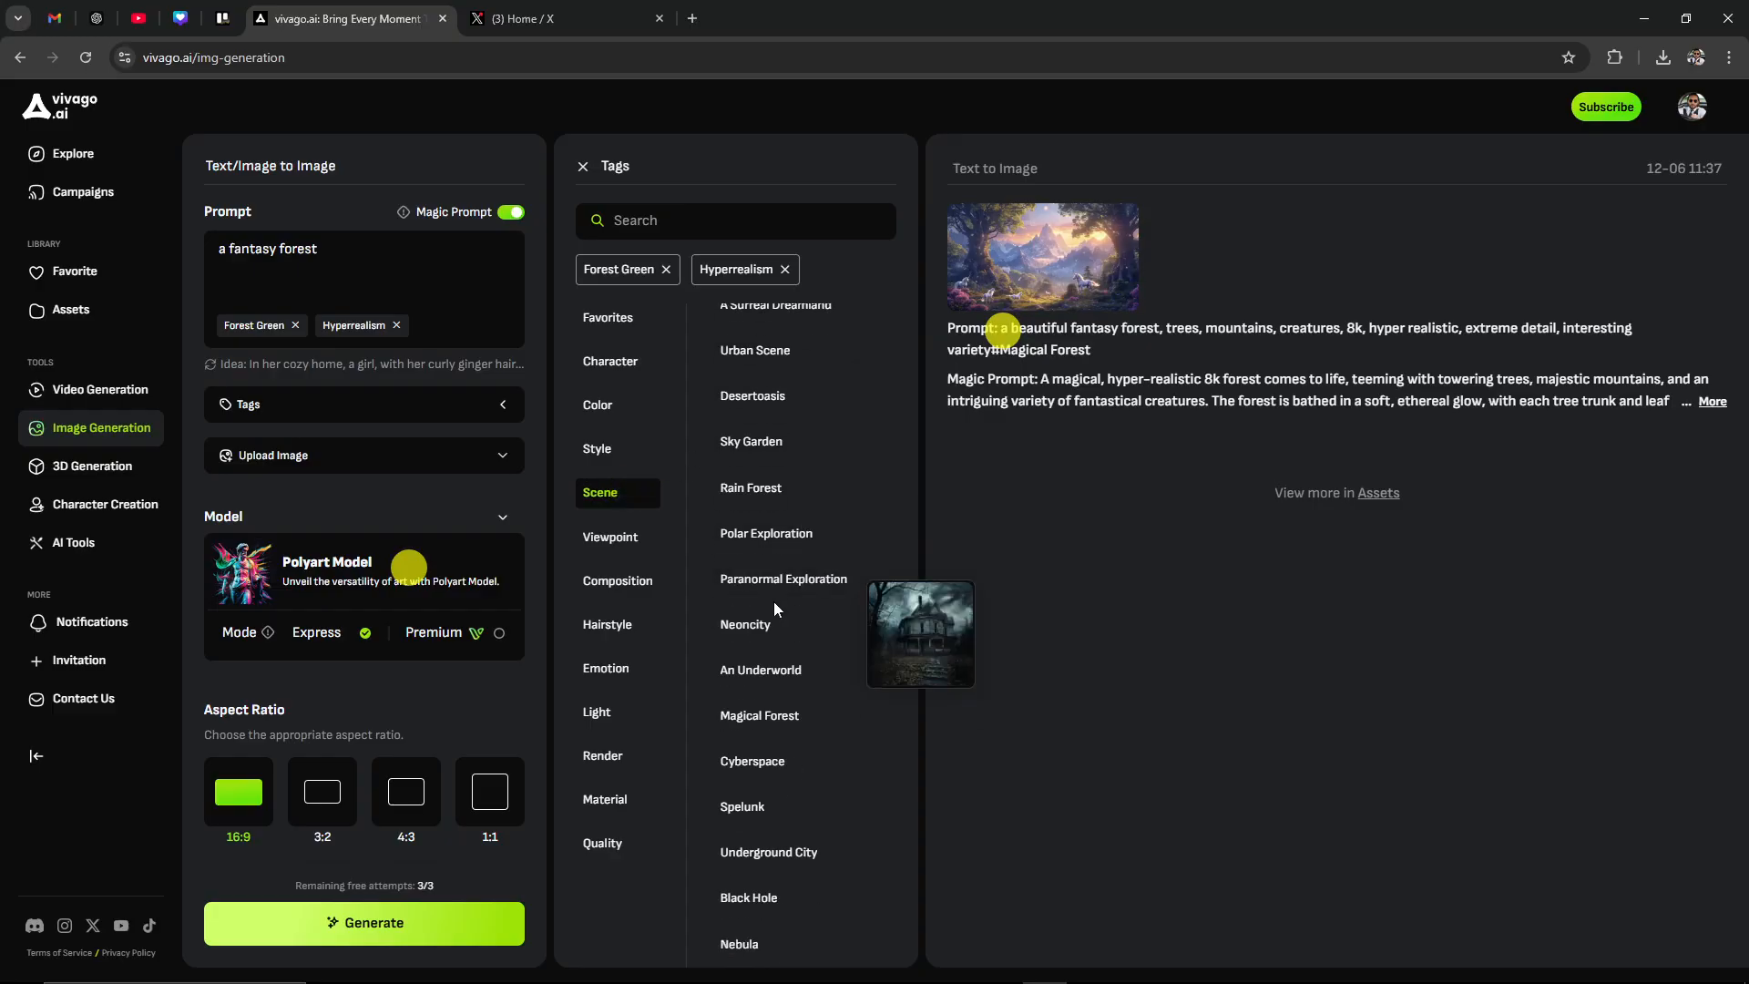
click(759, 715)
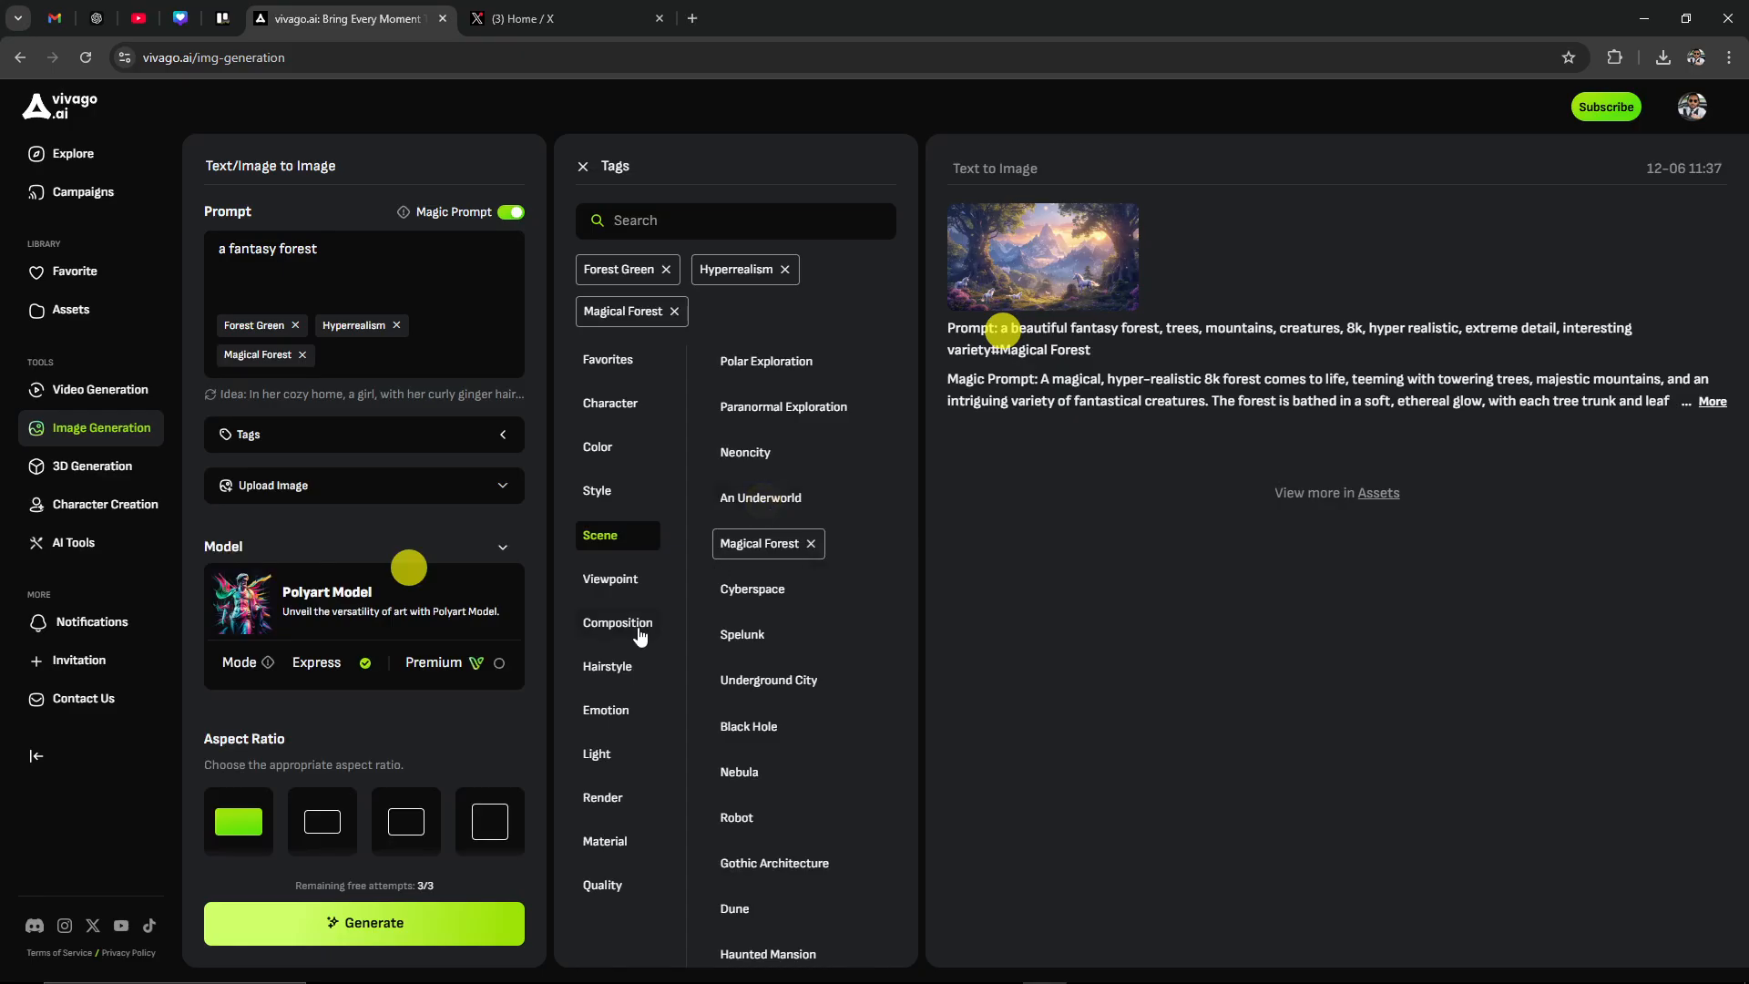
click(609, 579)
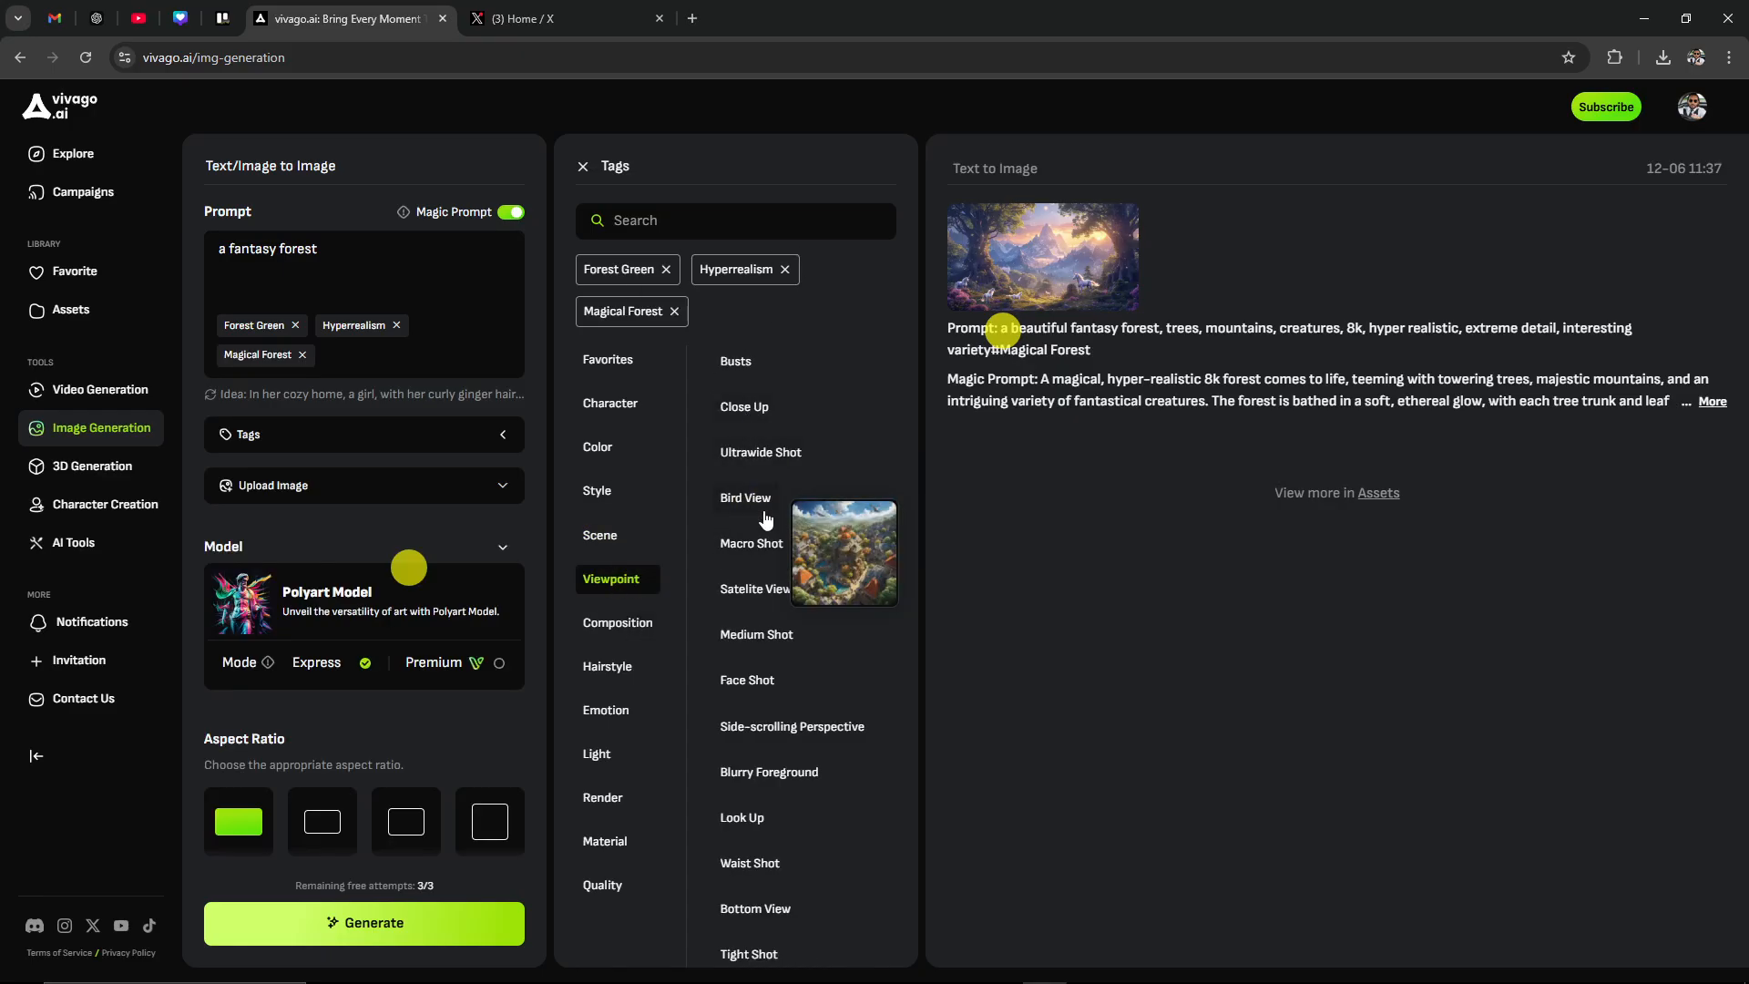
mouse_move(809, 772)
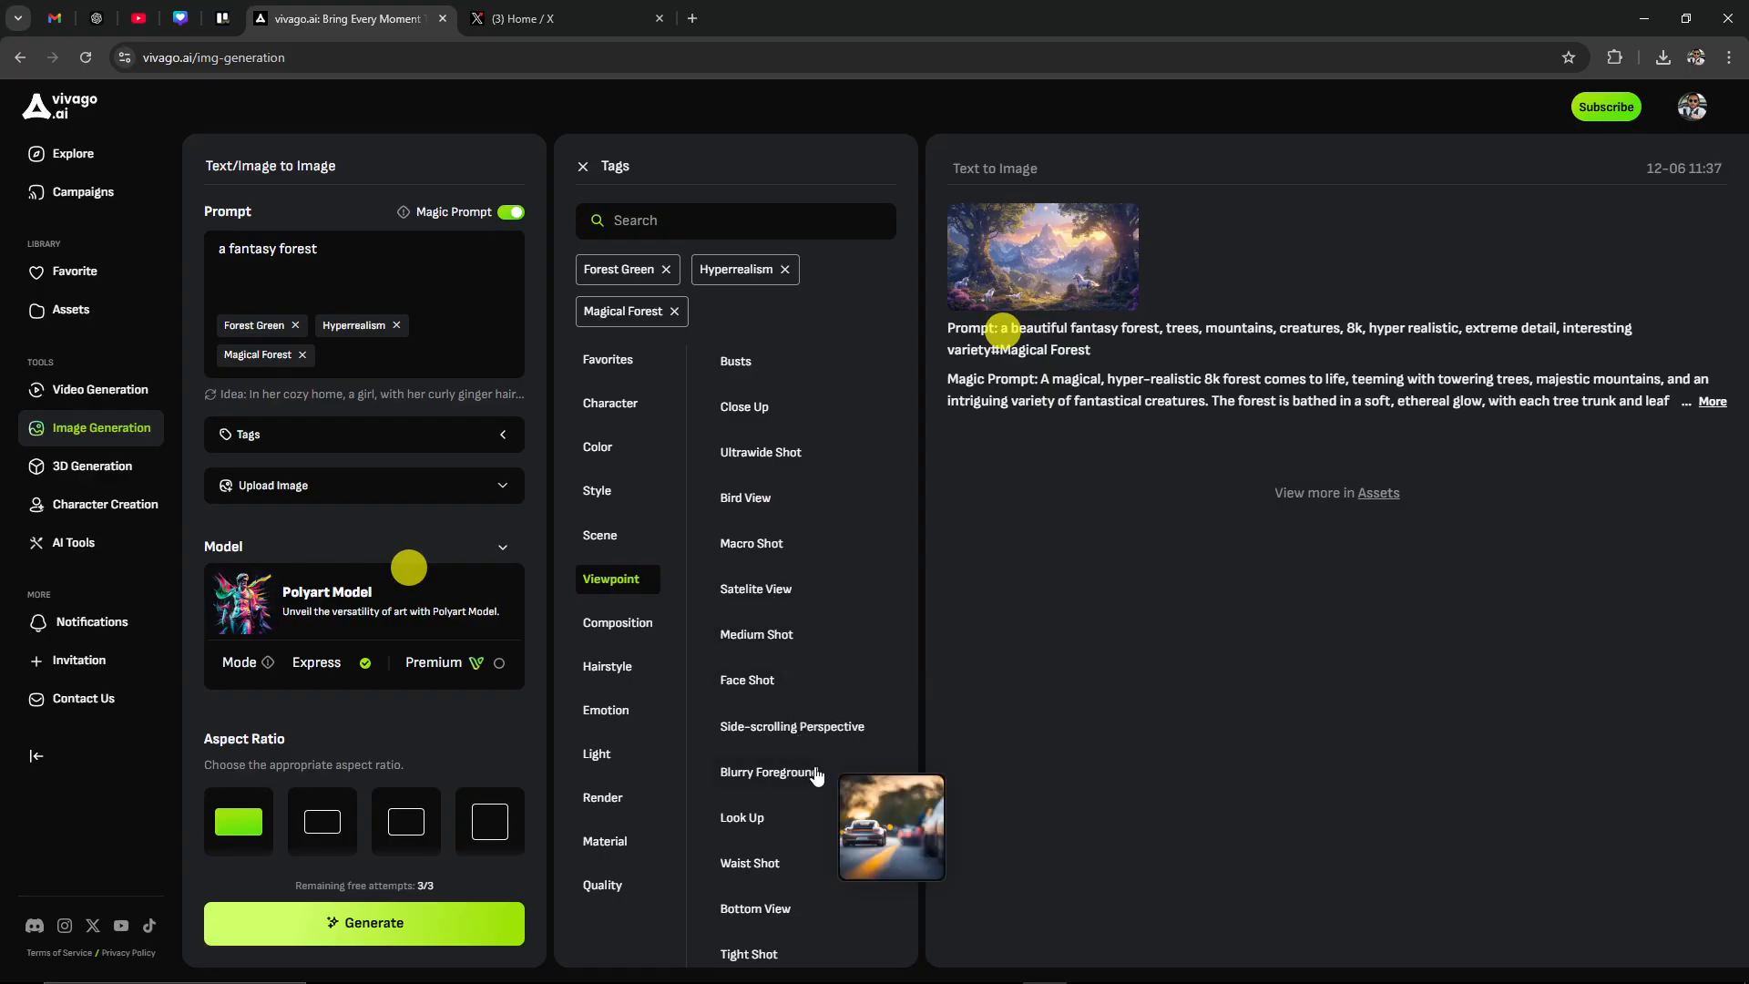
scroll(down, 3)
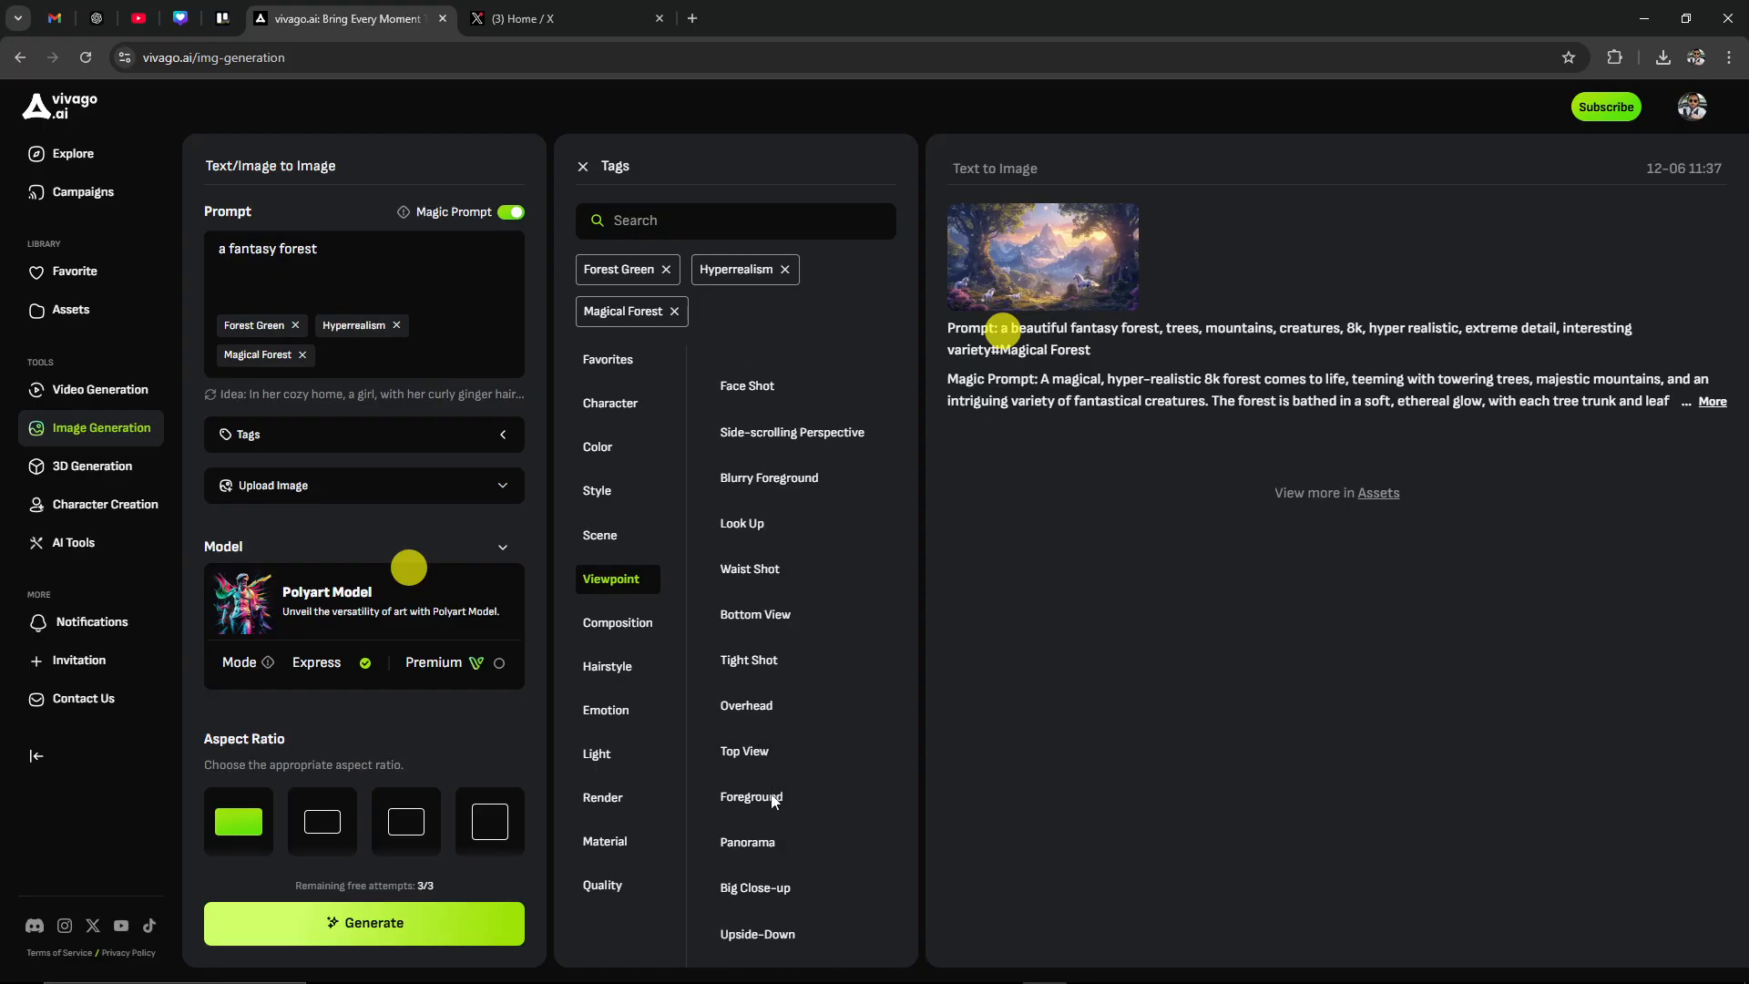
scroll(down, 3)
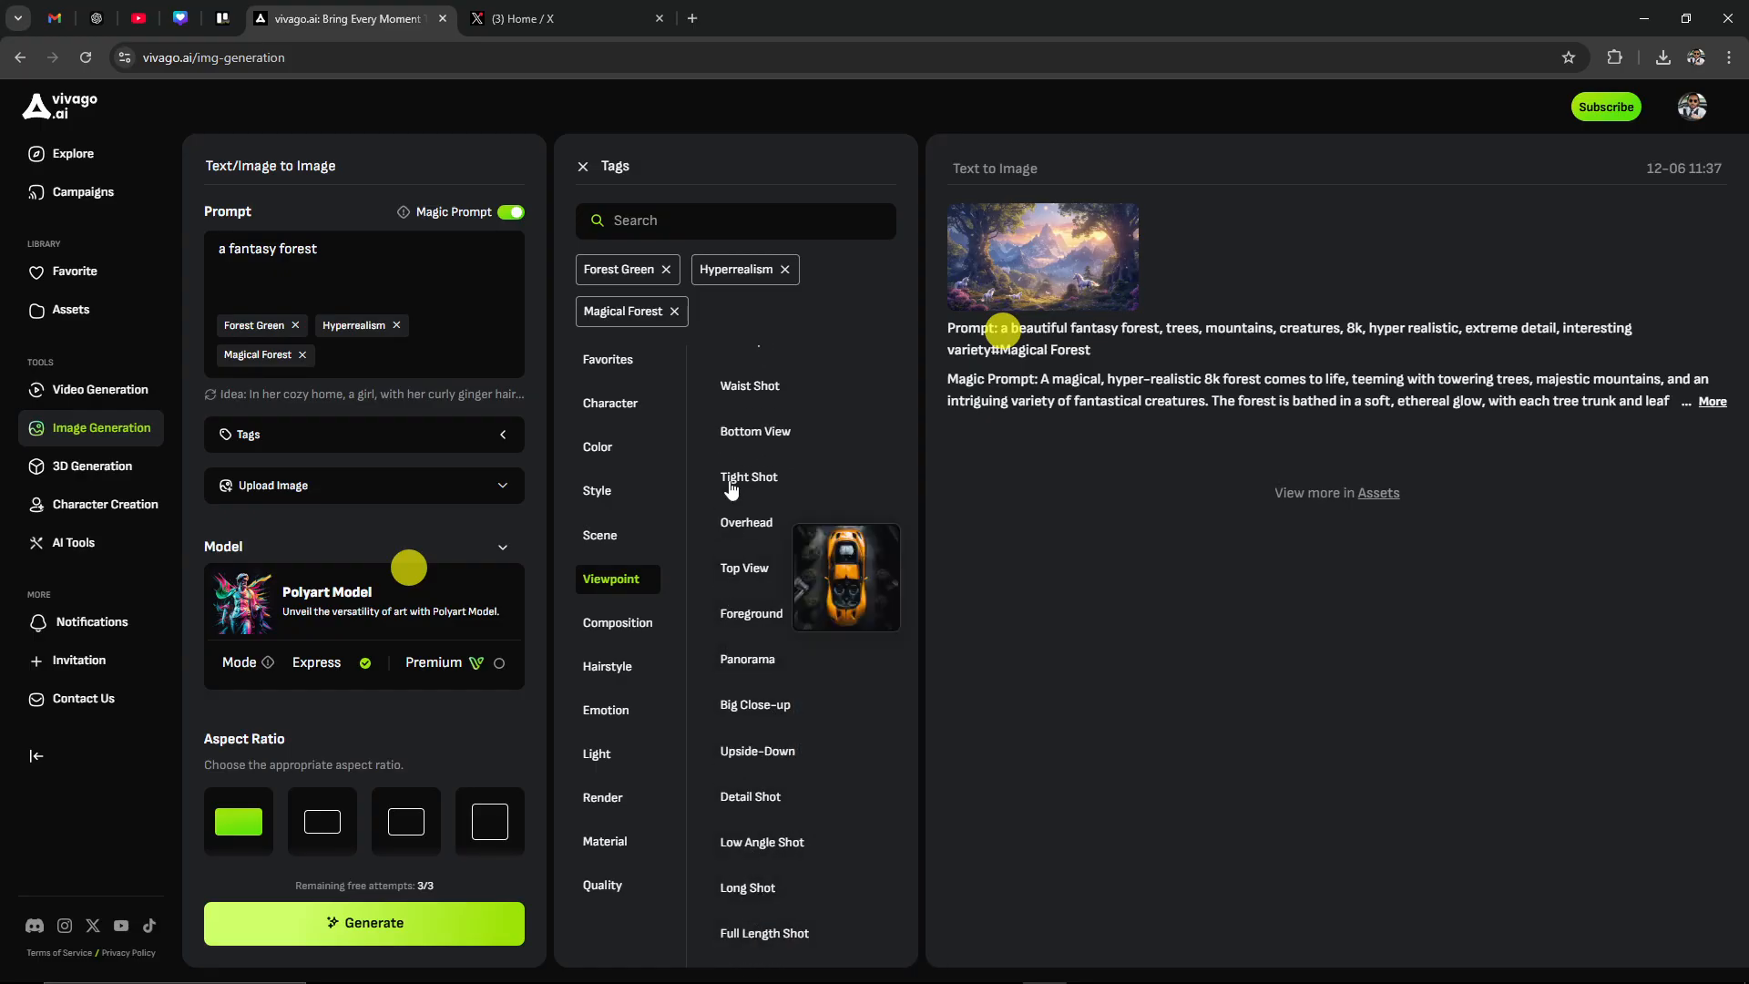
mouse_move(601, 624)
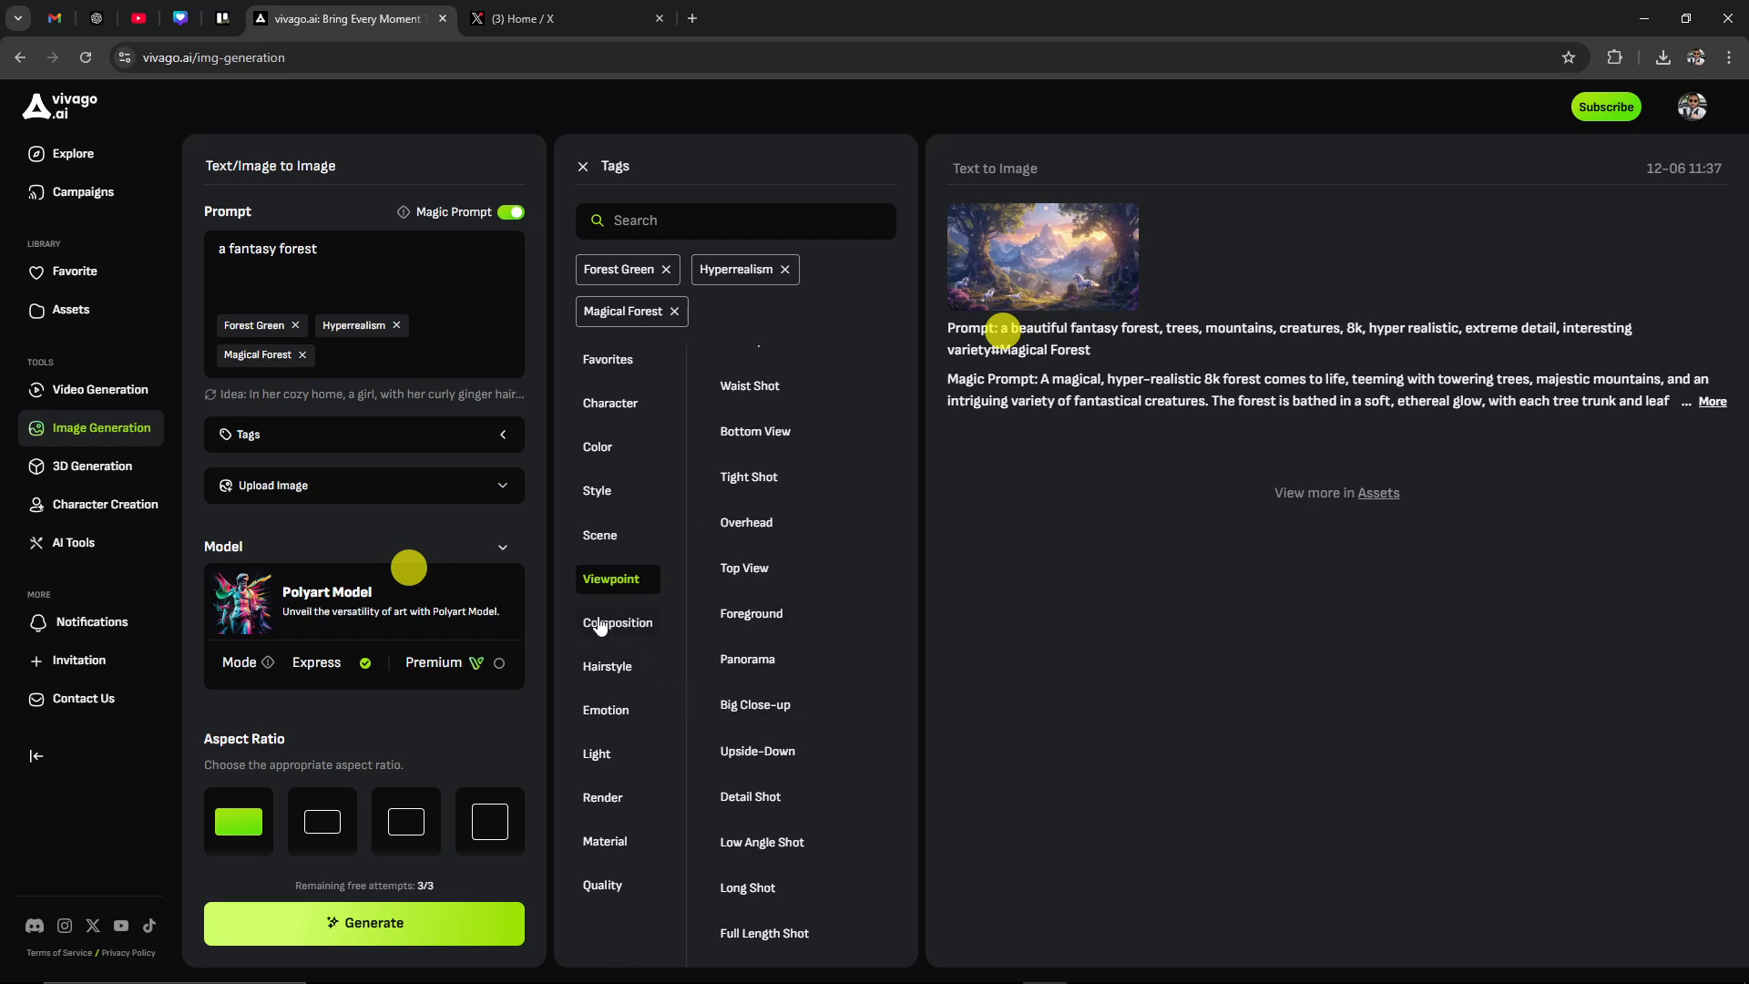
Browse the Composition, Hairstyle and Emotion tag lists down to the Lighting tags
click(618, 623)
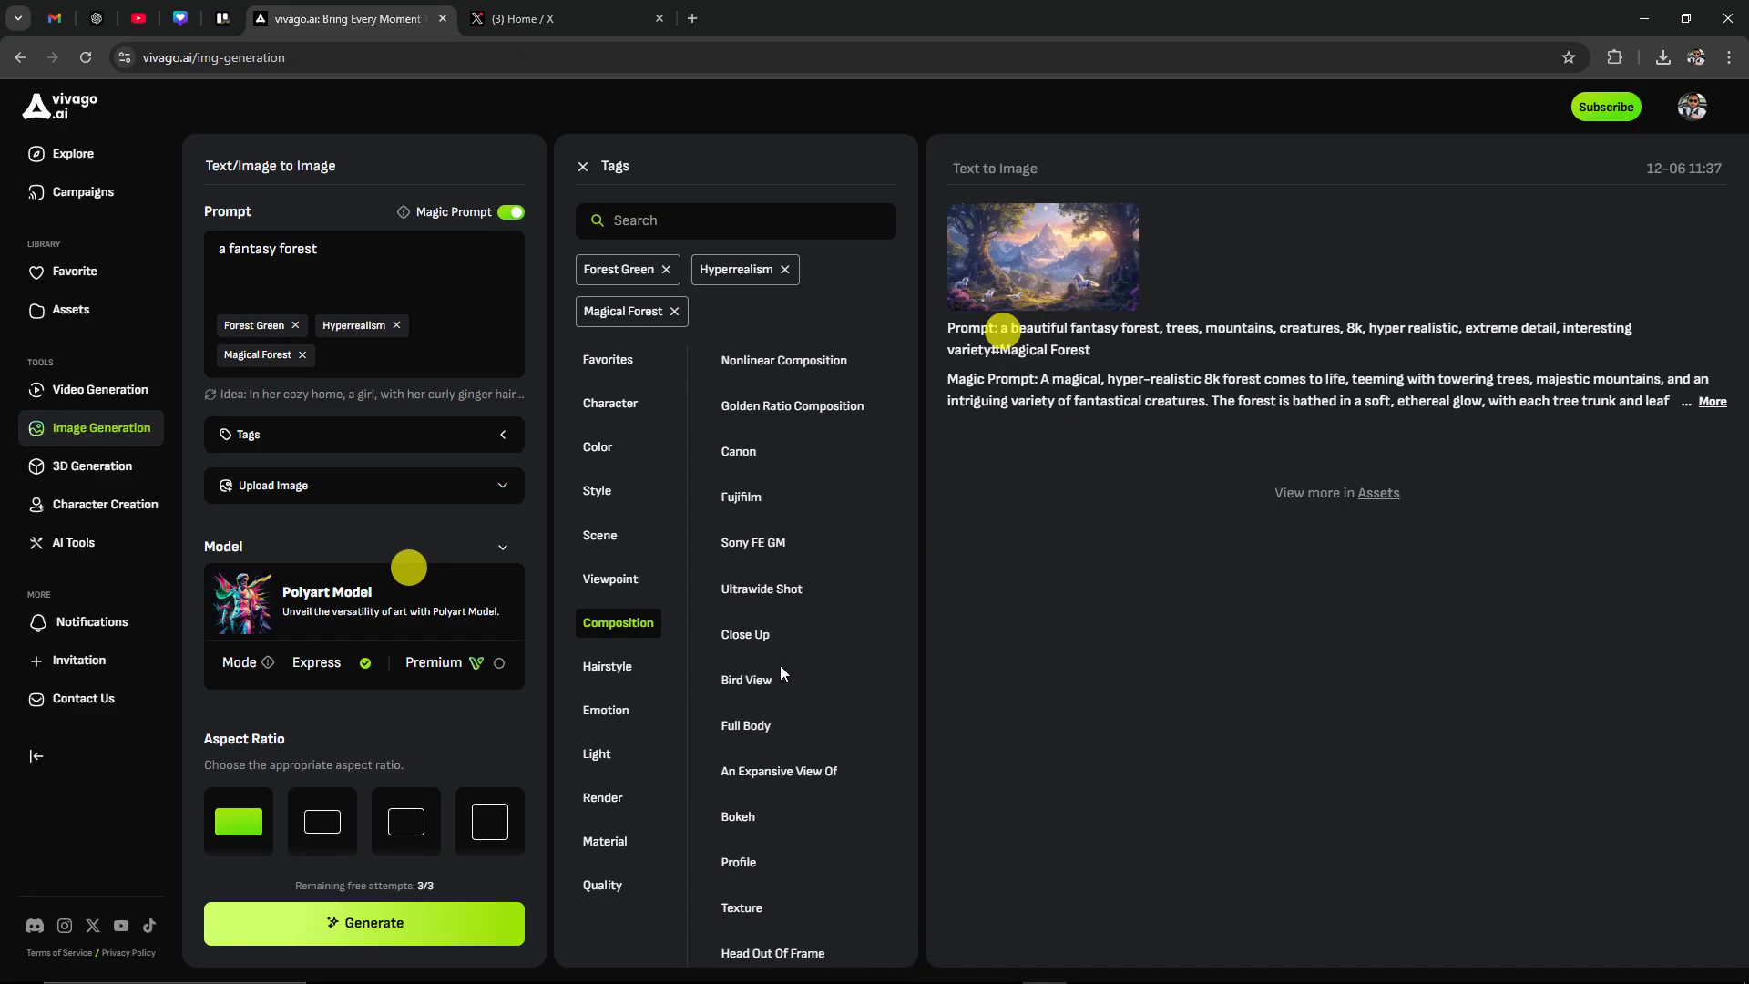
scroll(down, 3)
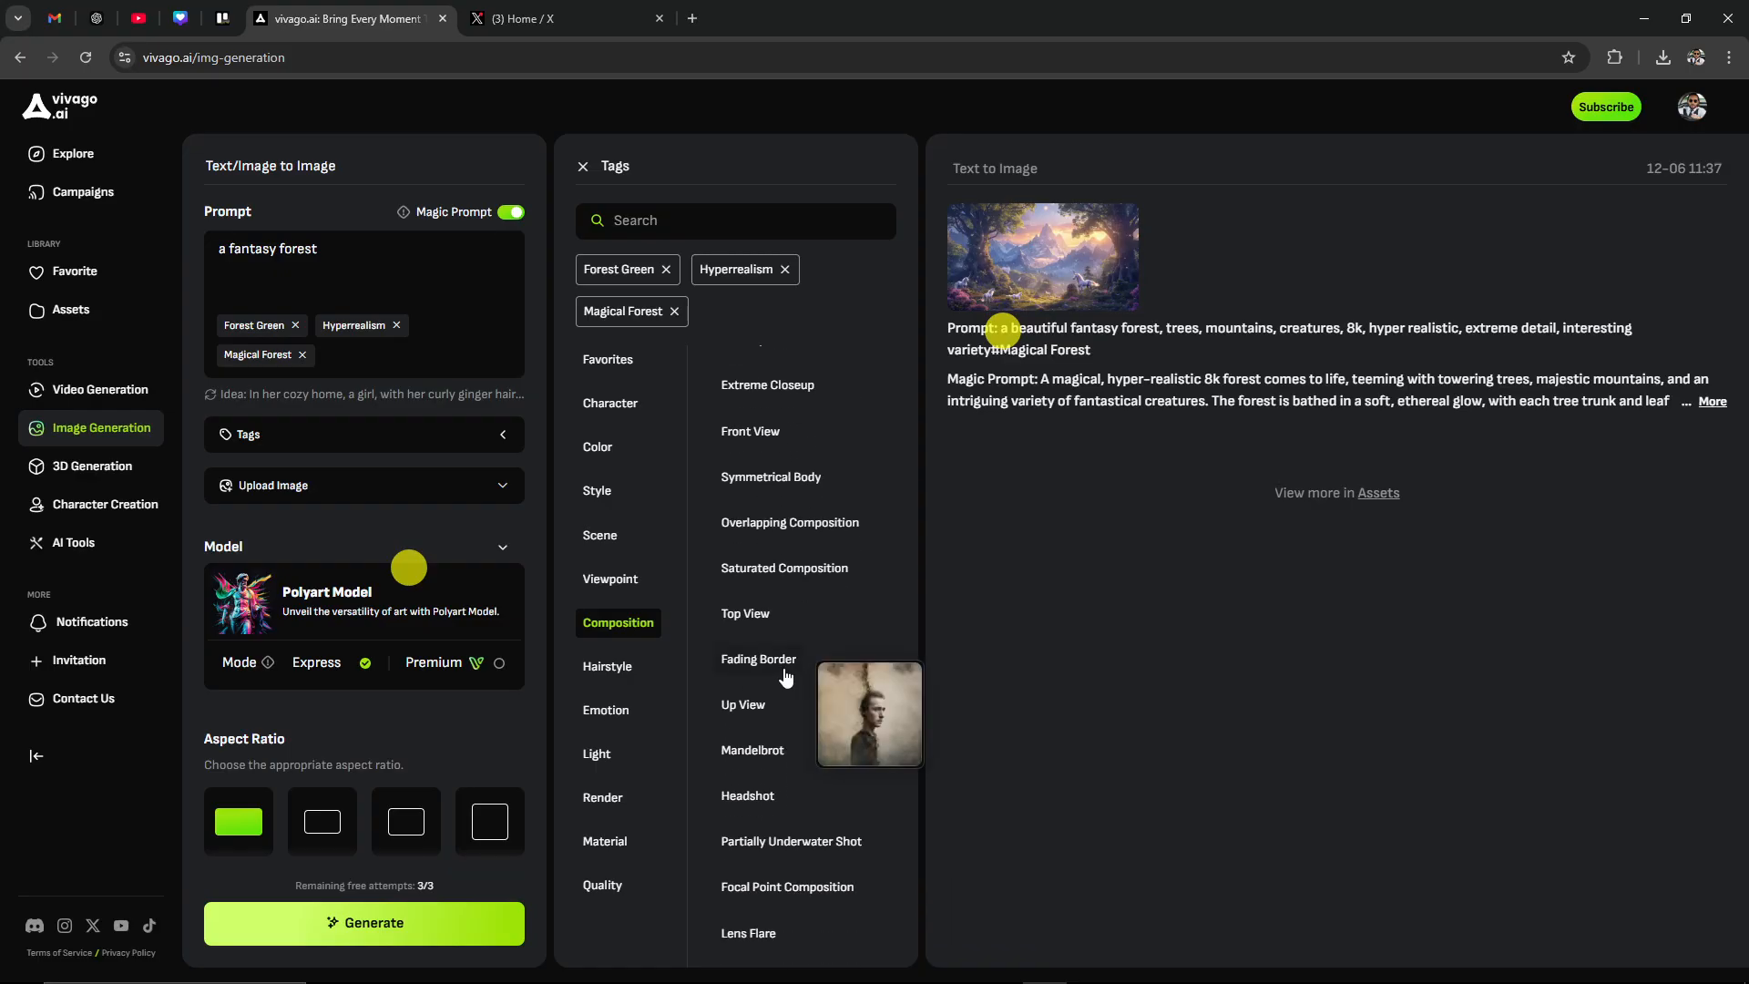
click(607, 665)
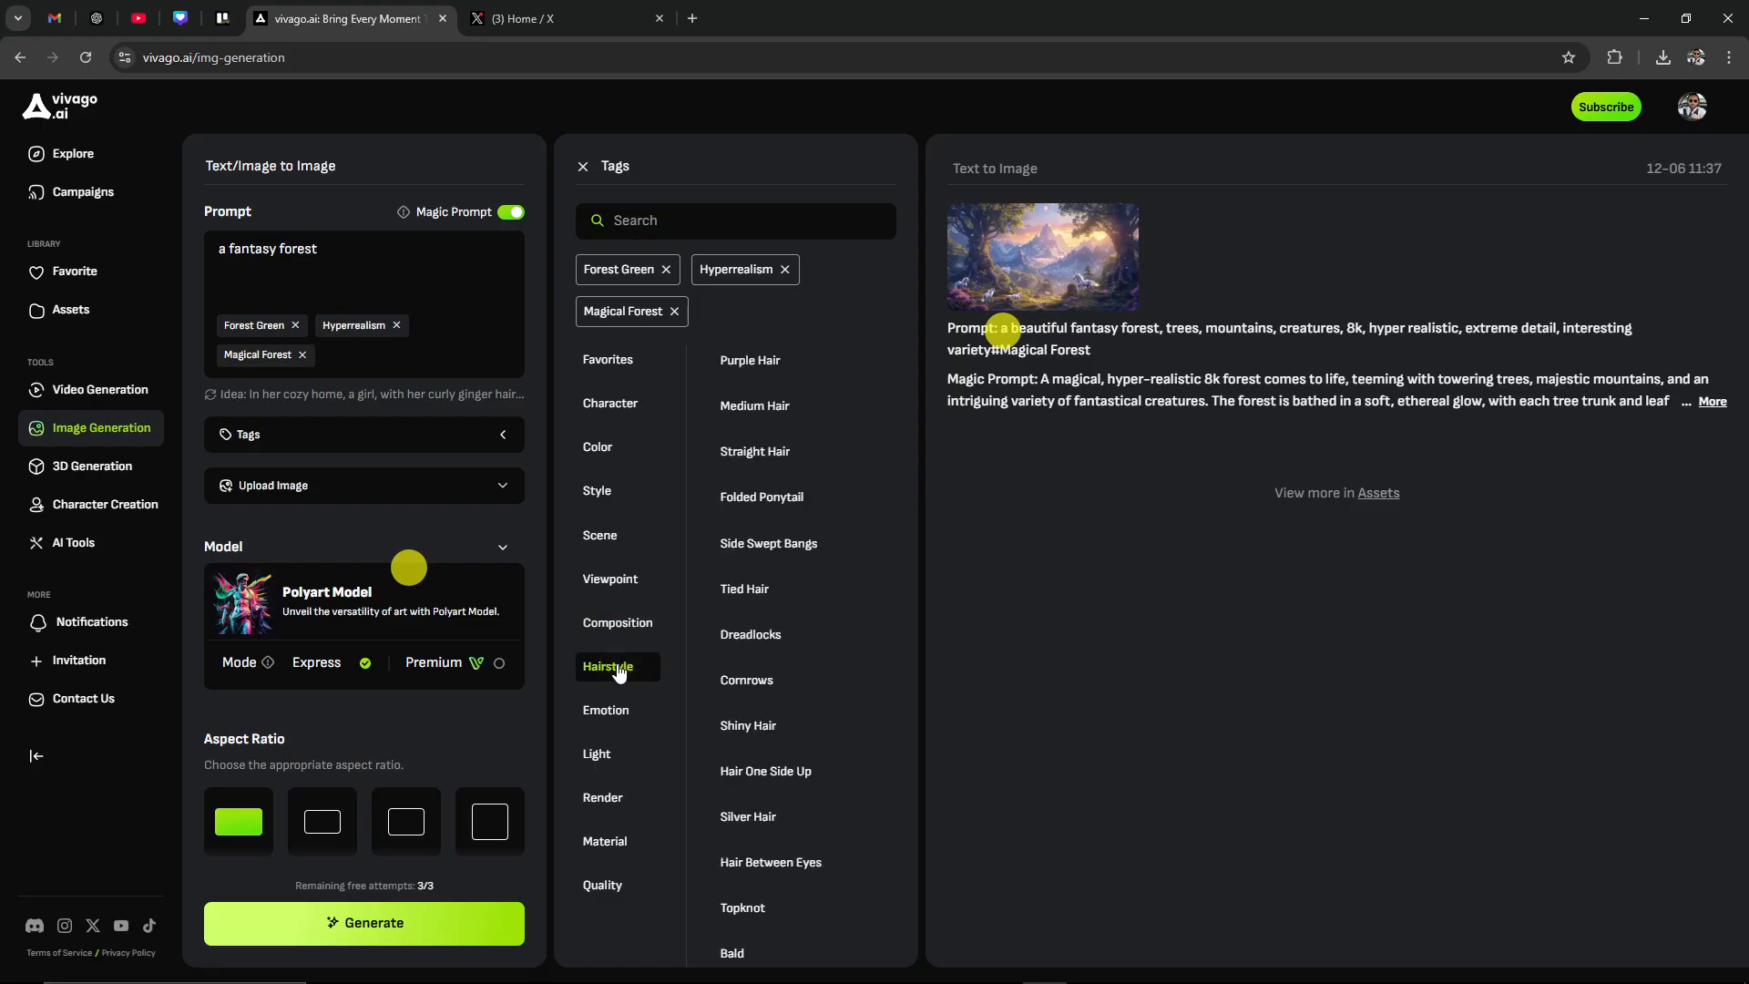
mouse_move(746, 680)
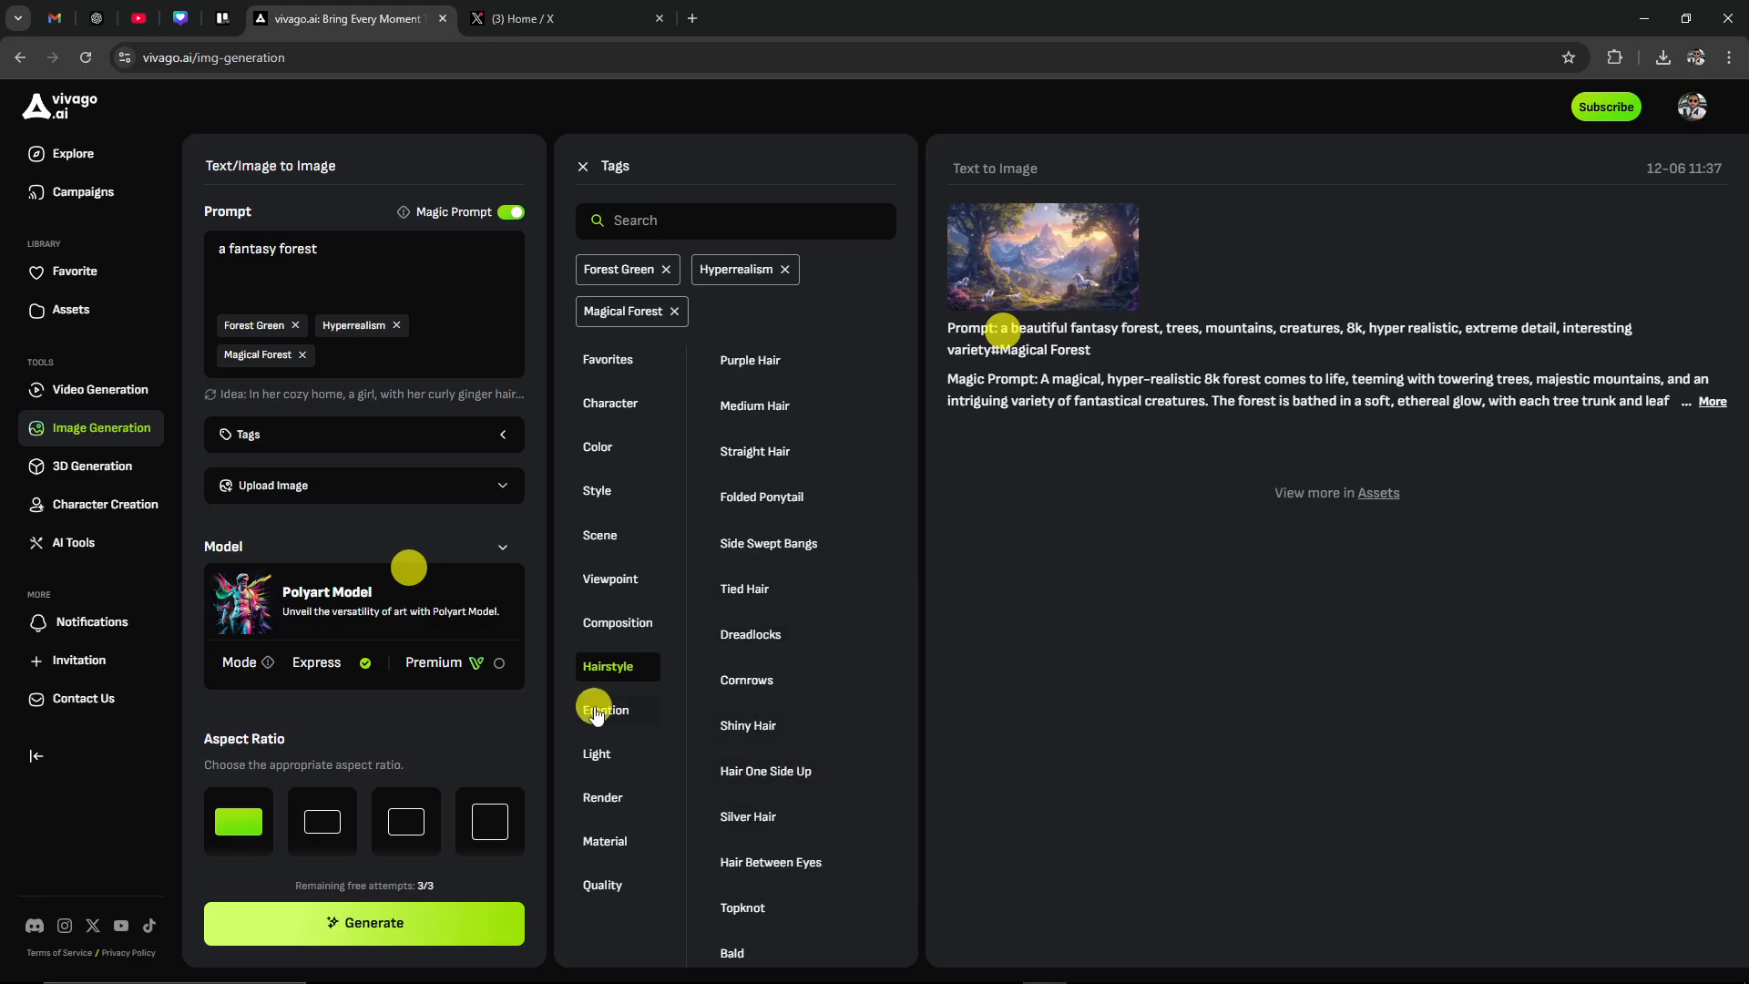
click(607, 709)
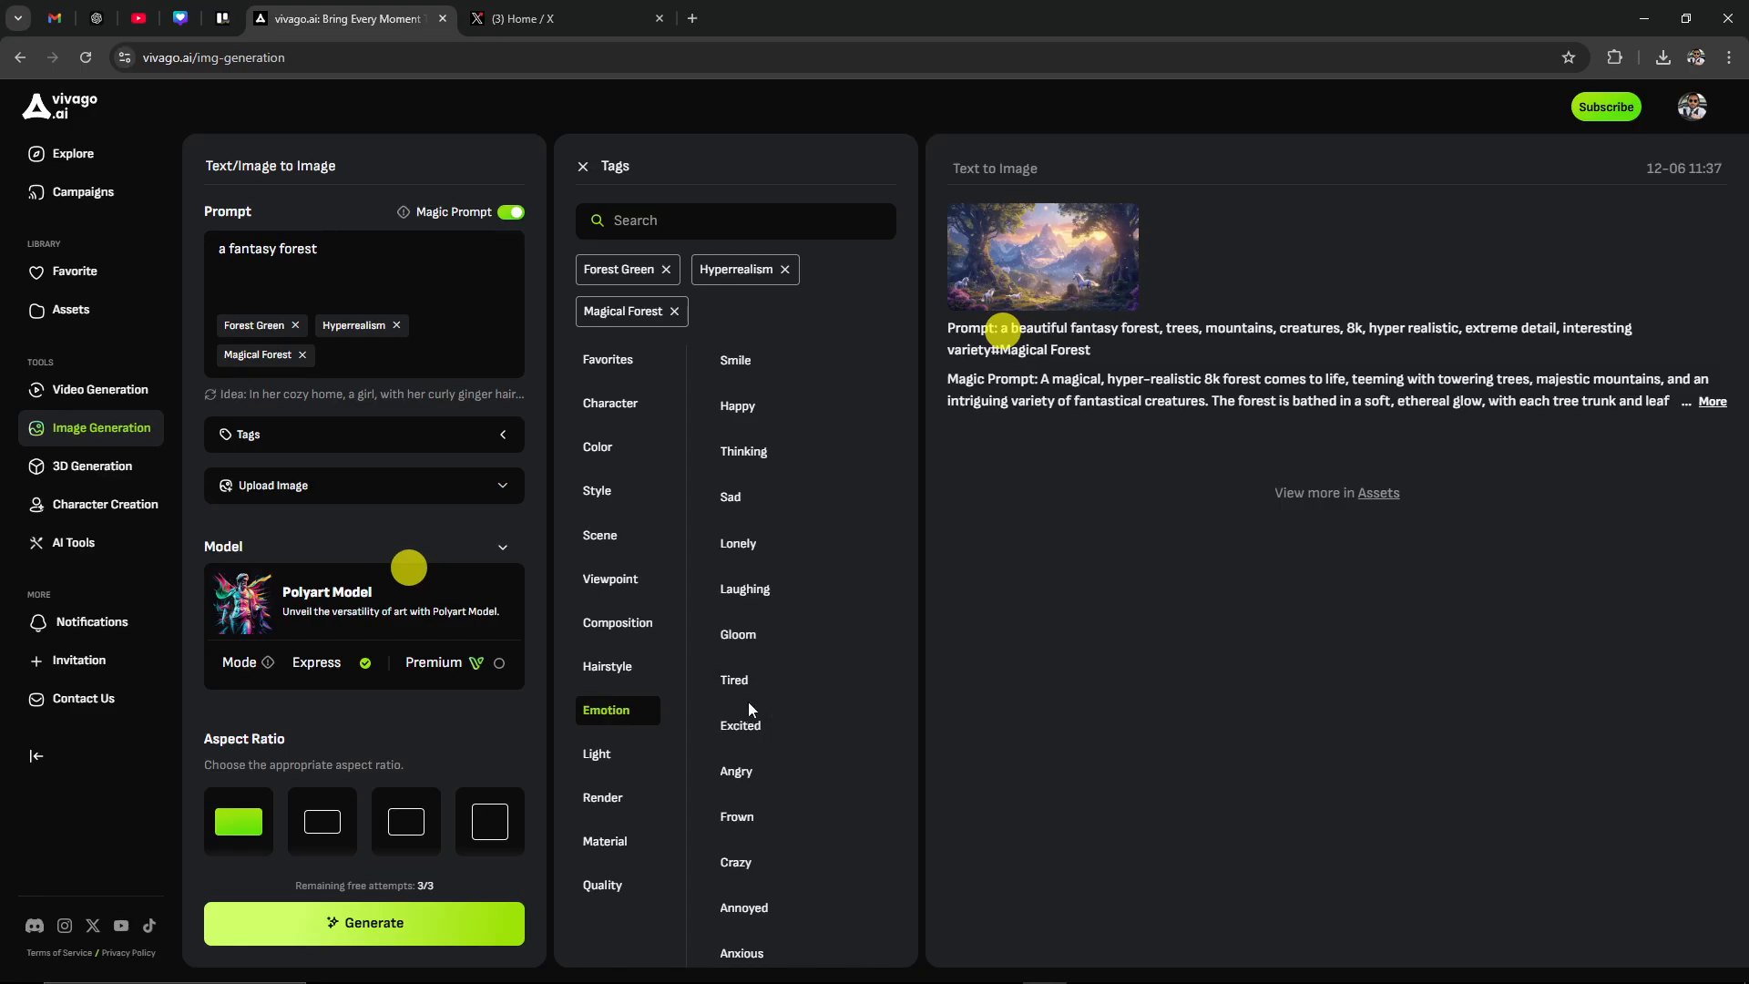
mouse_move(750, 677)
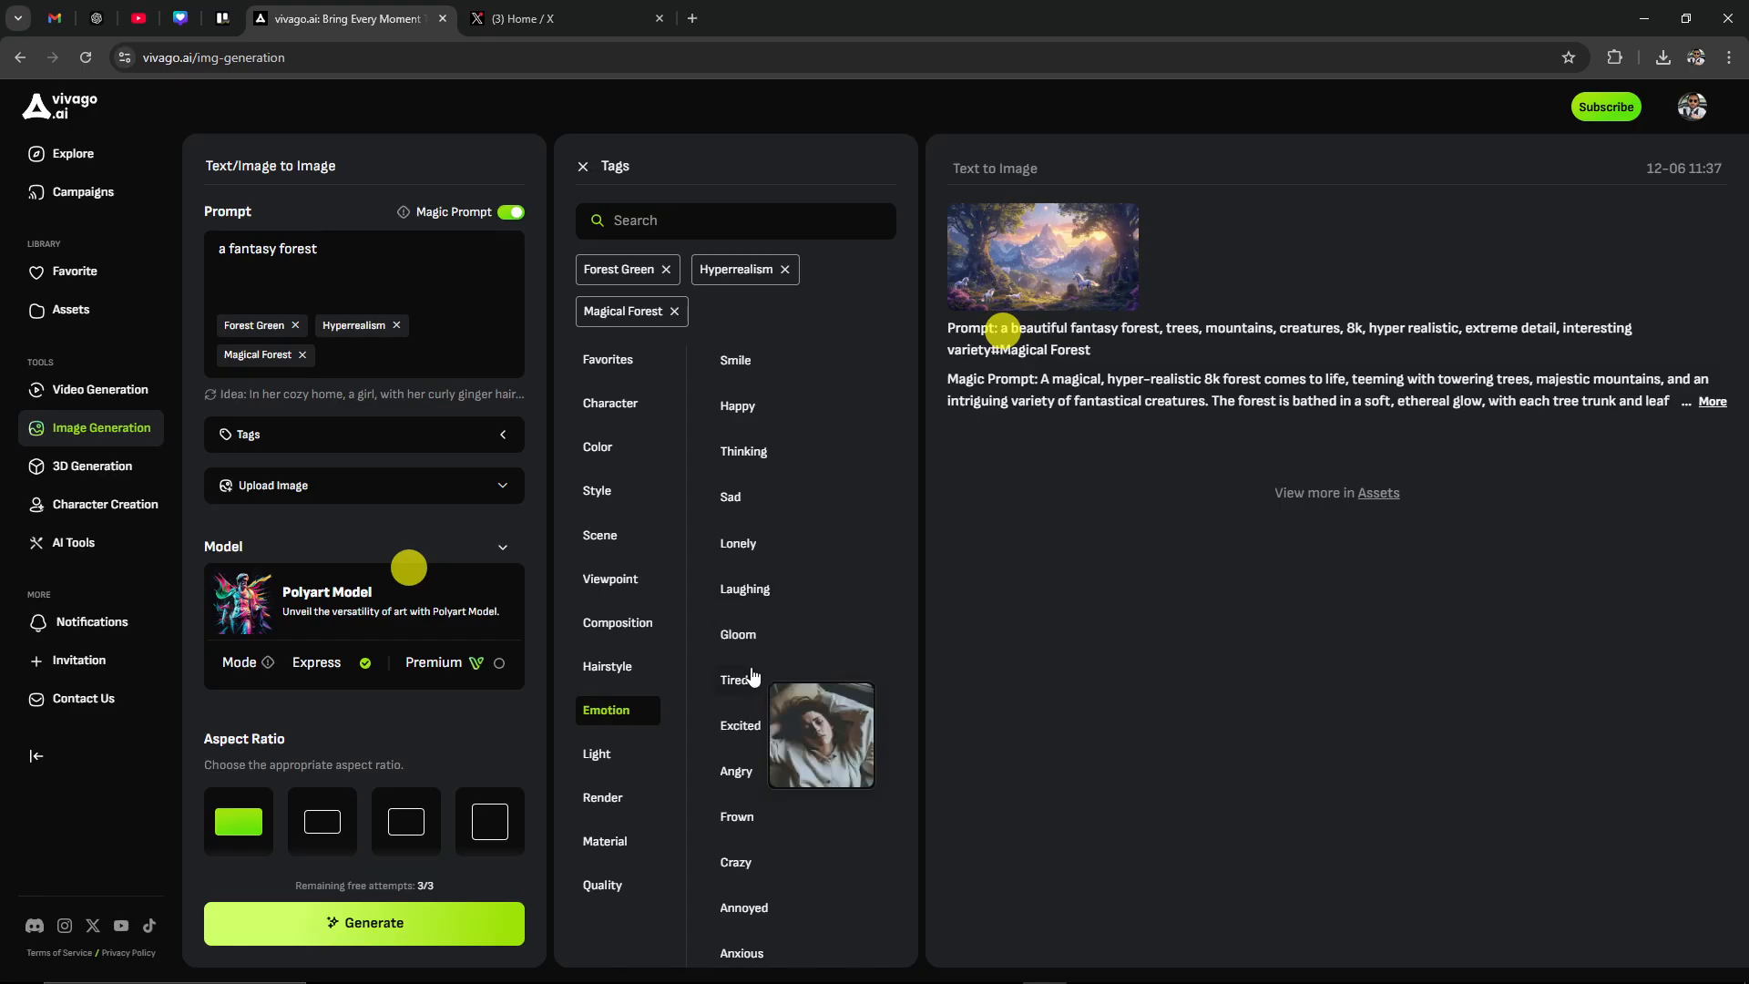
scroll(down, 3)
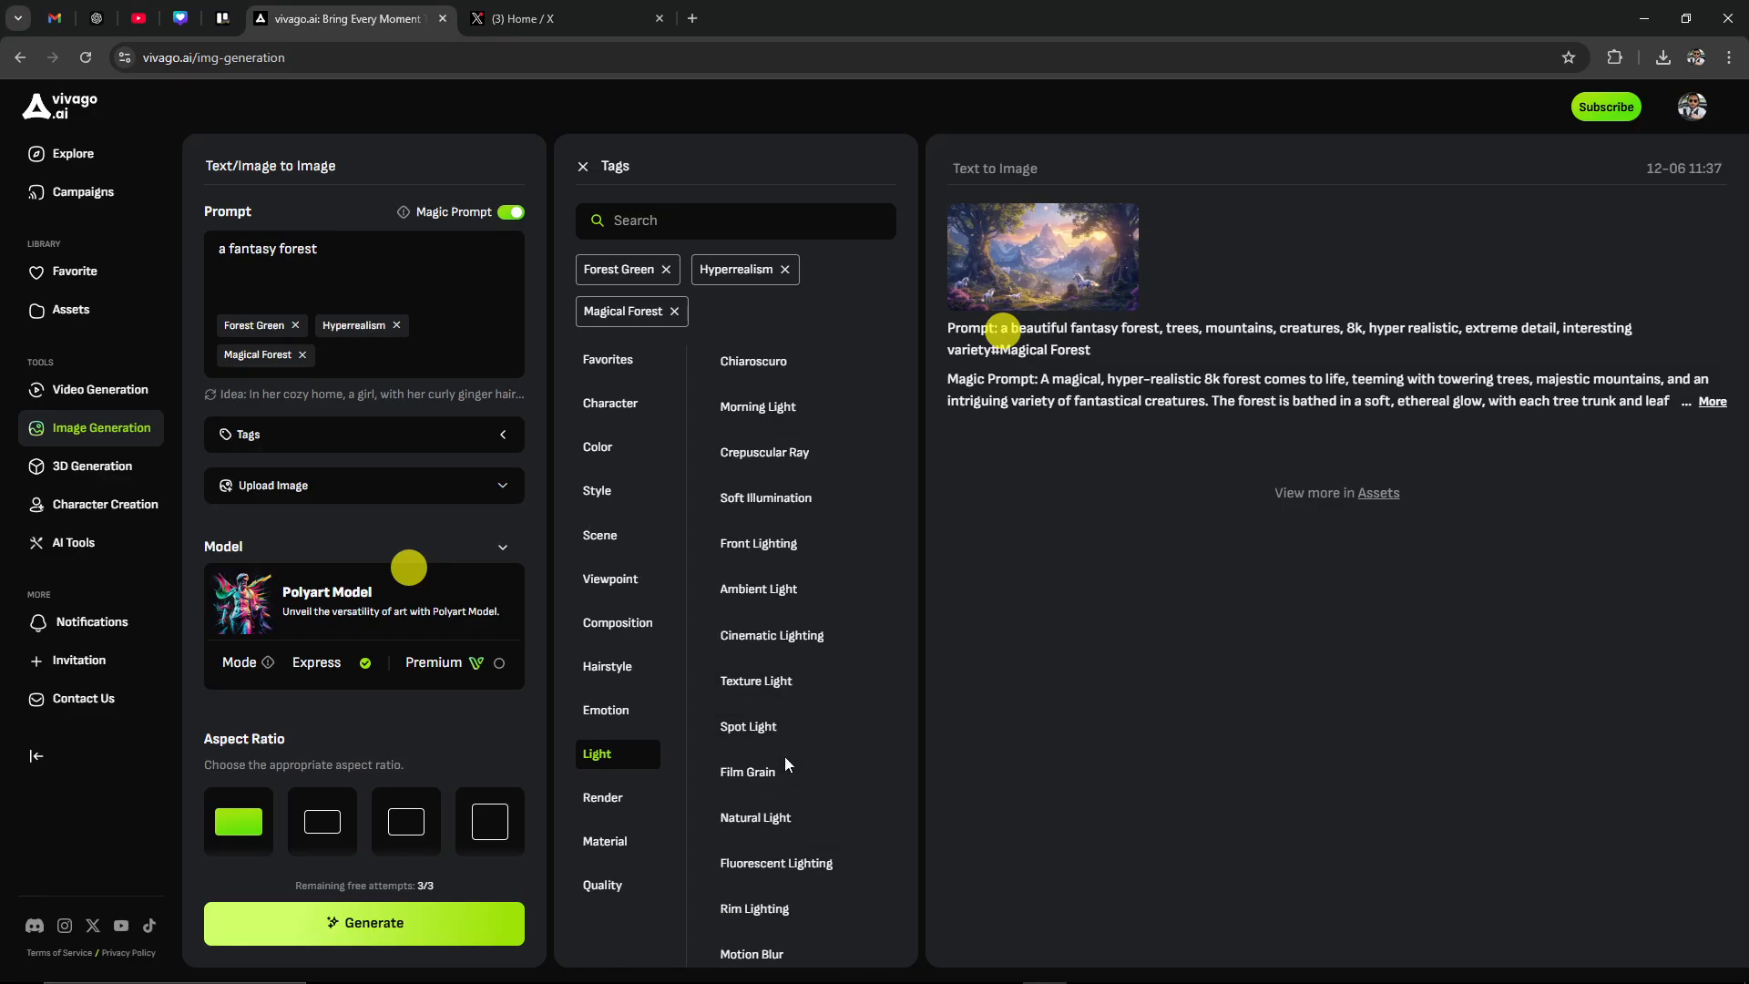
Add the Cinematic Lighting and Ray Tracing render tags to the forest prompt
click(771, 635)
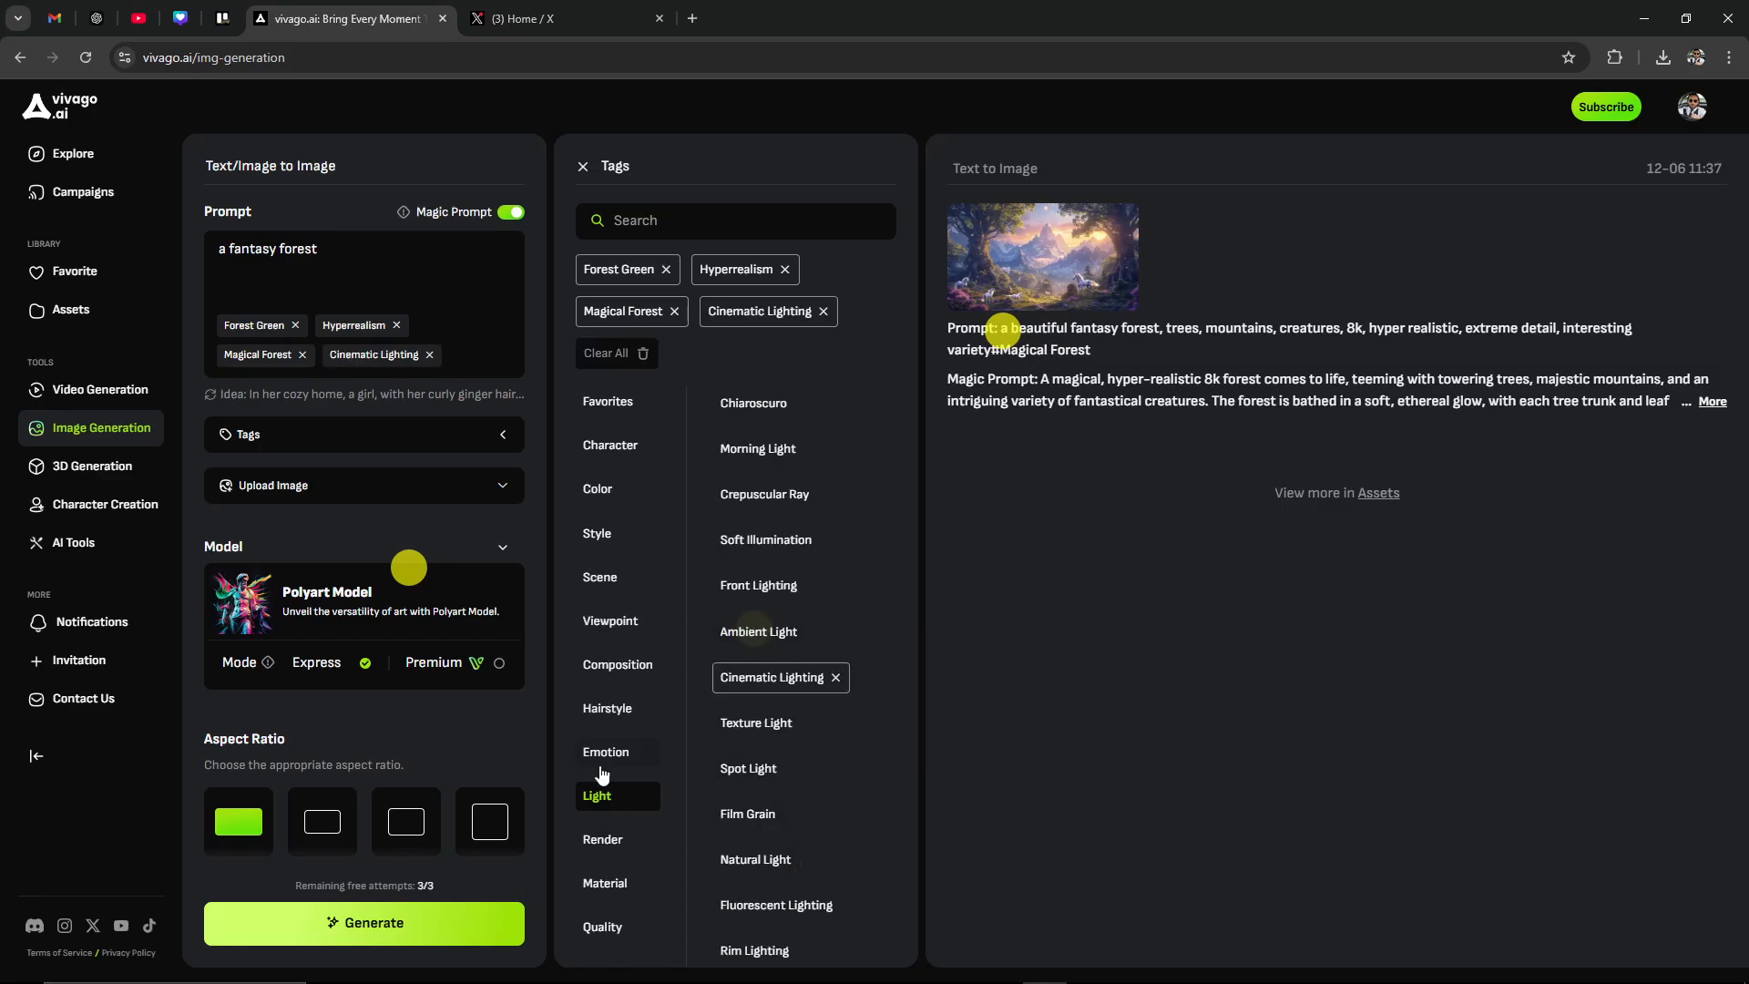
click(602, 838)
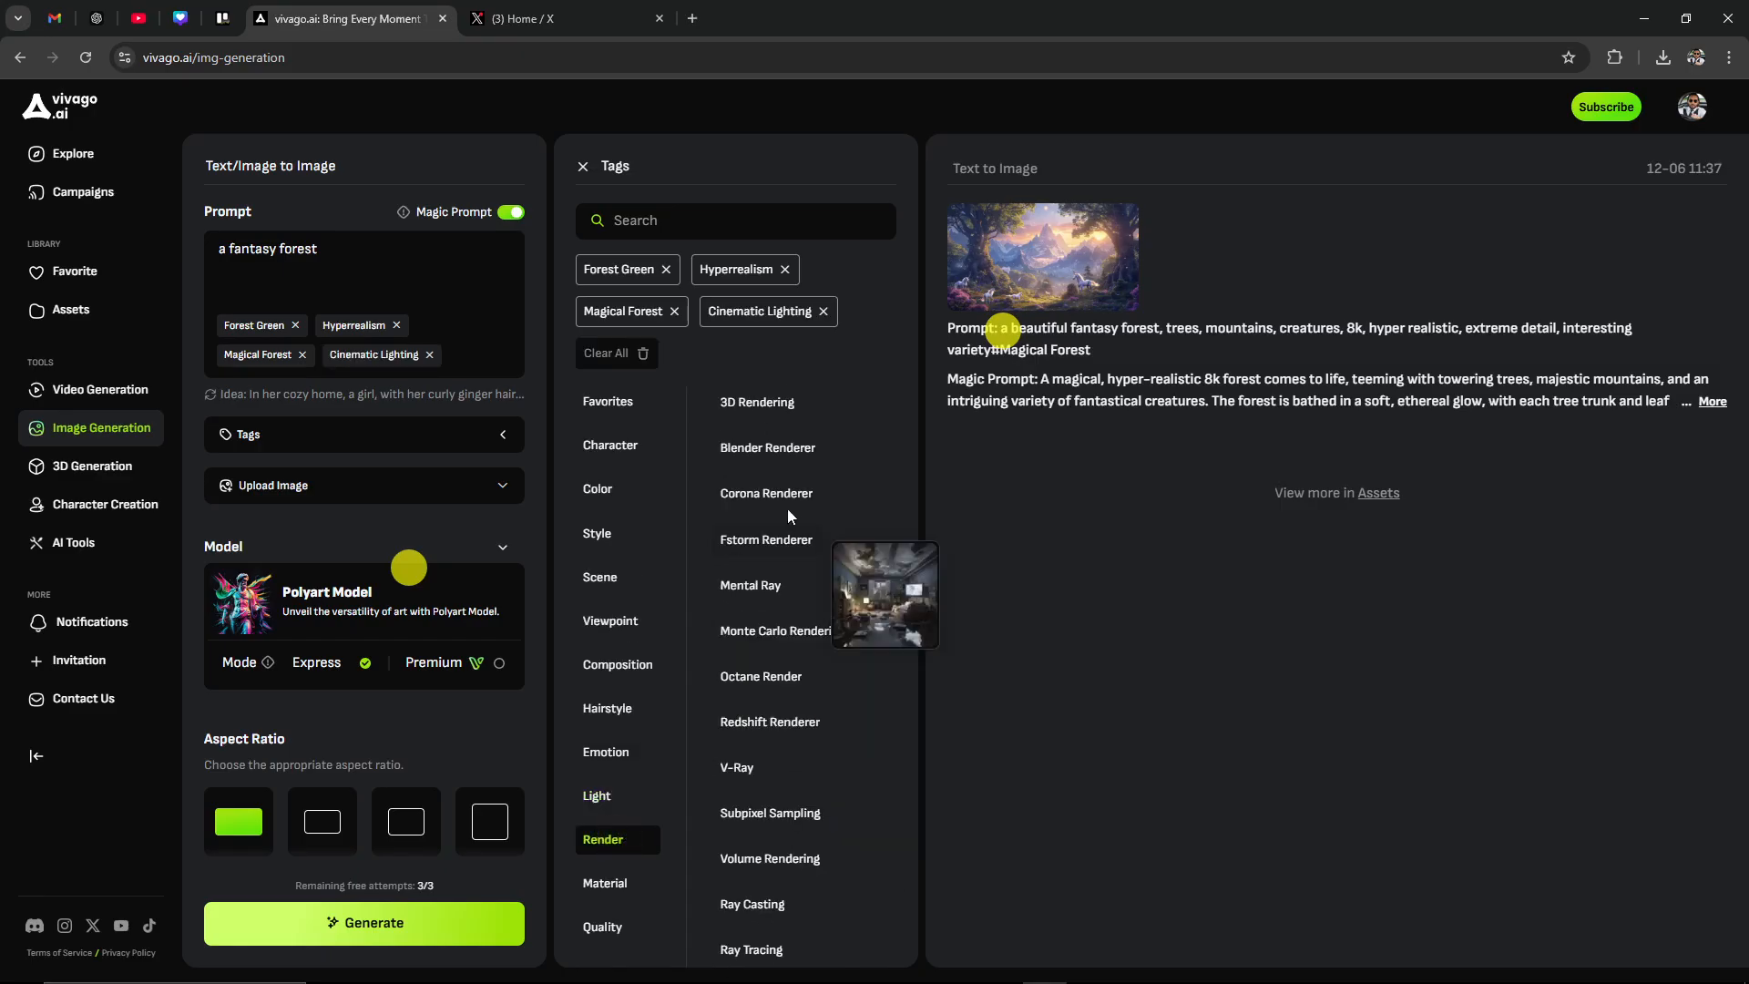
mouse_move(762, 823)
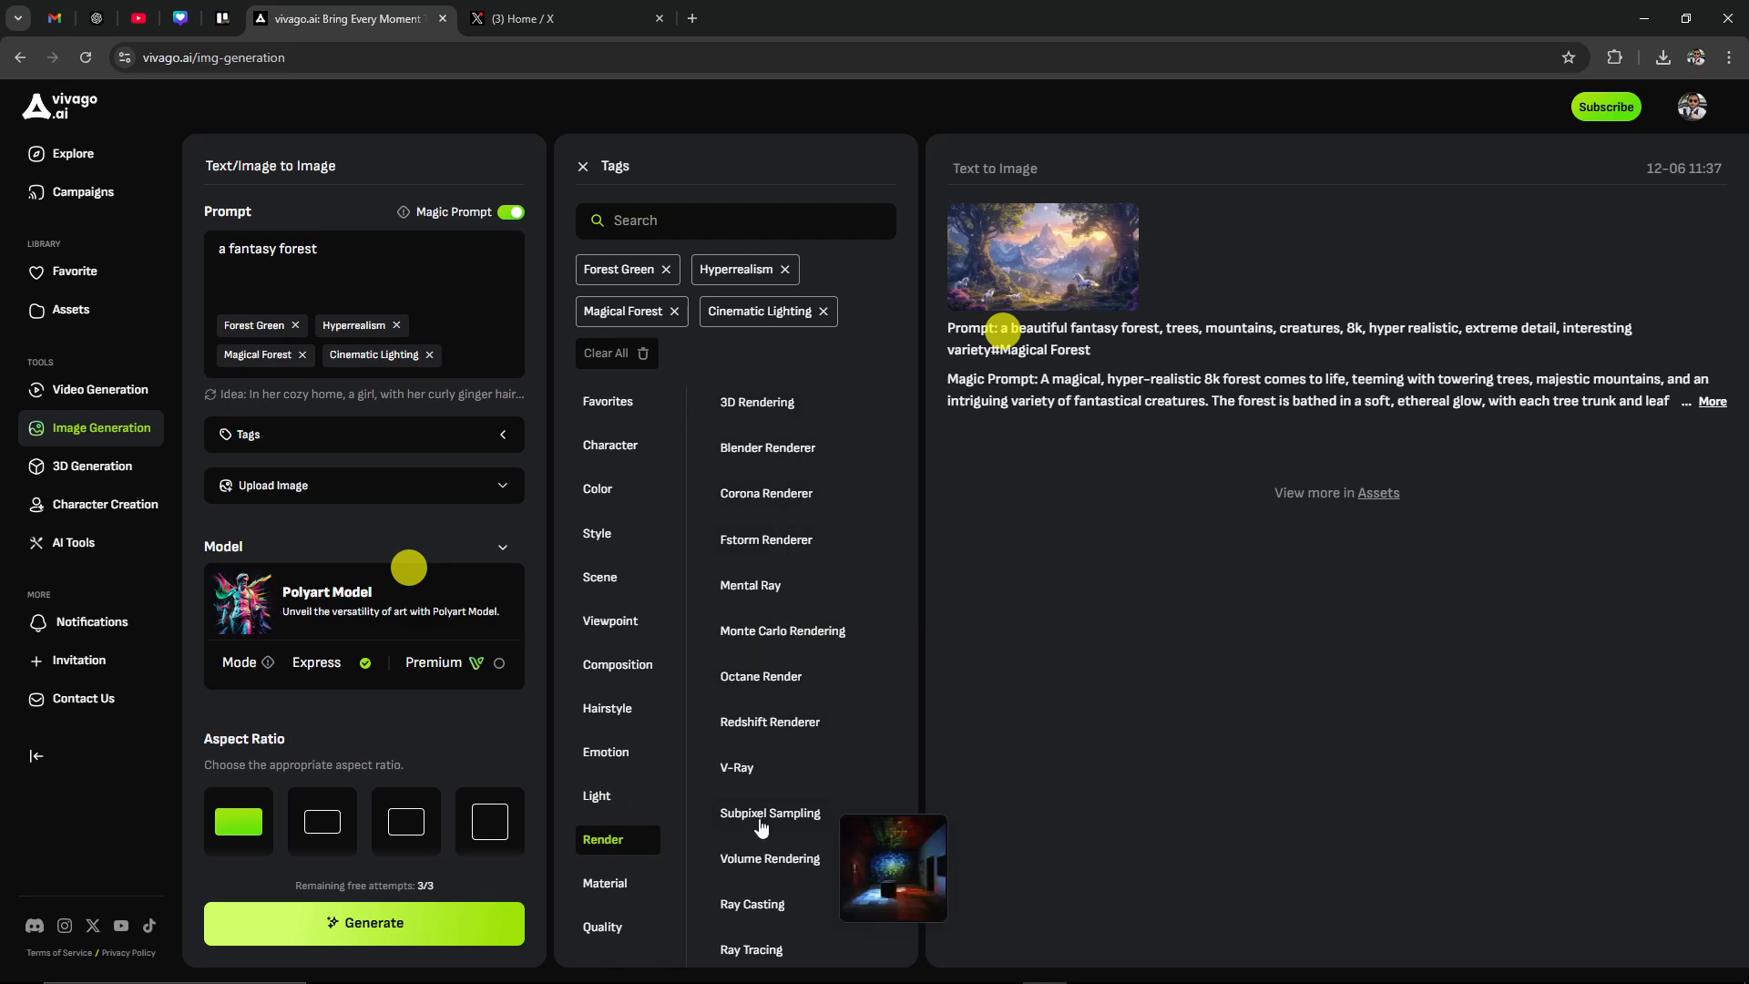
scroll(down, 3)
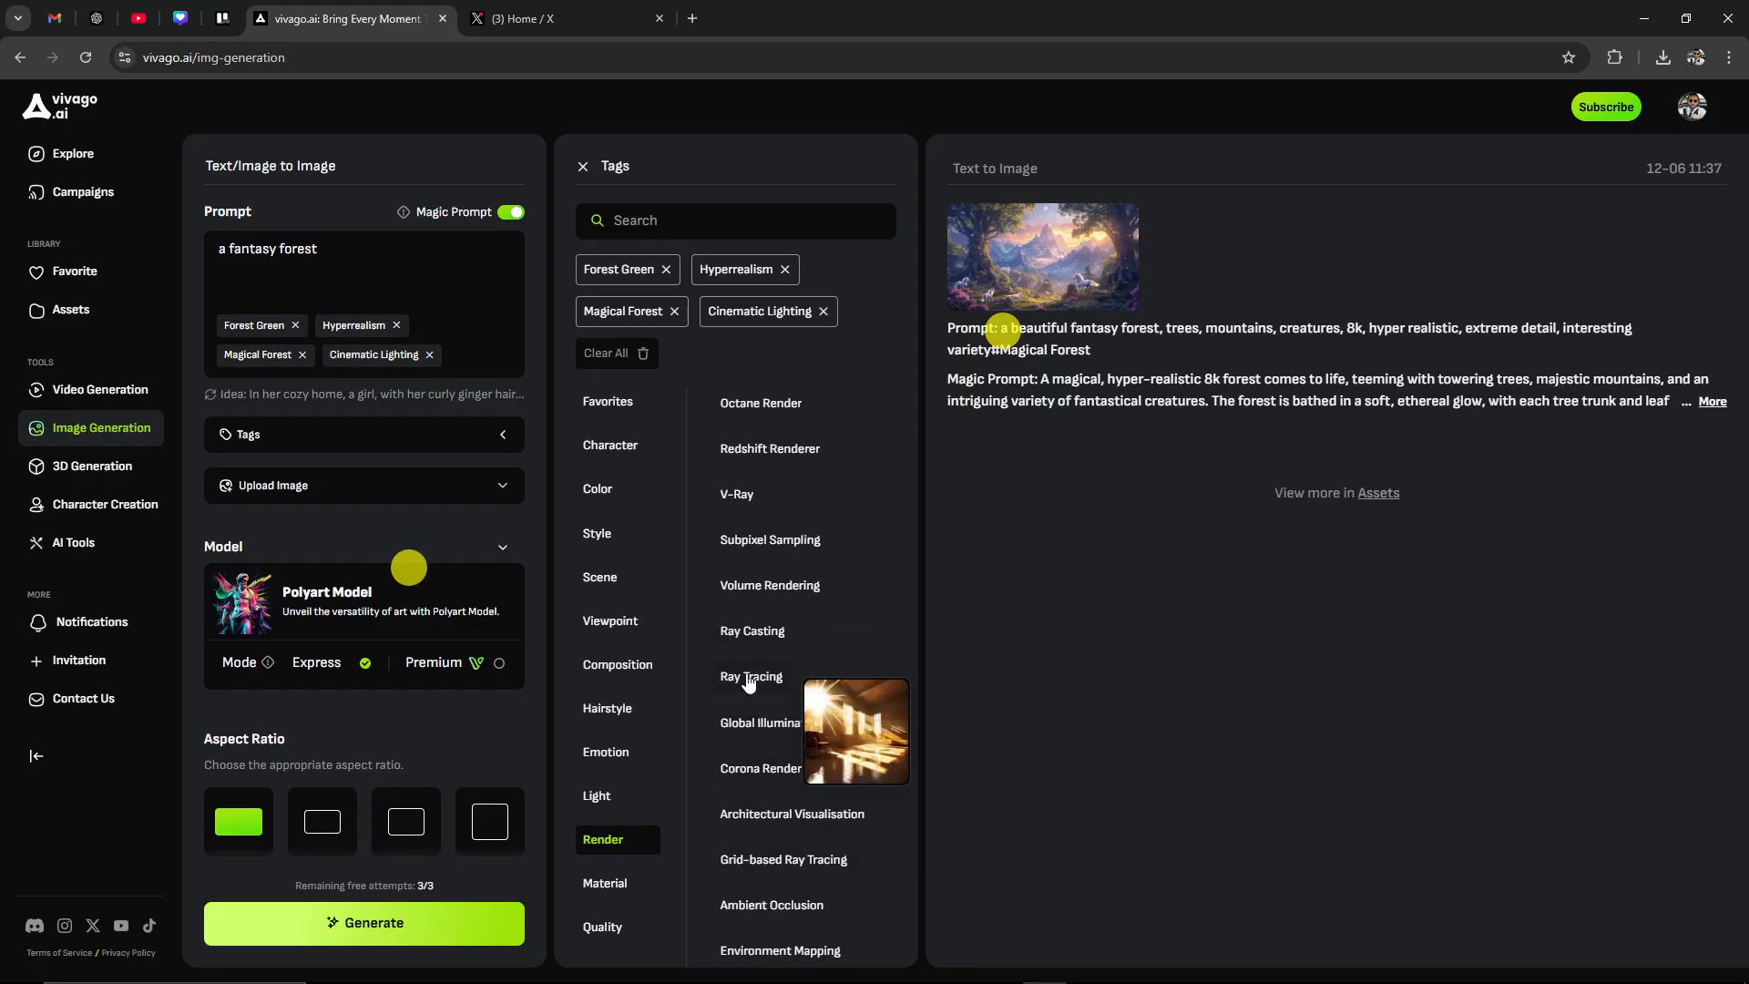
click(751, 677)
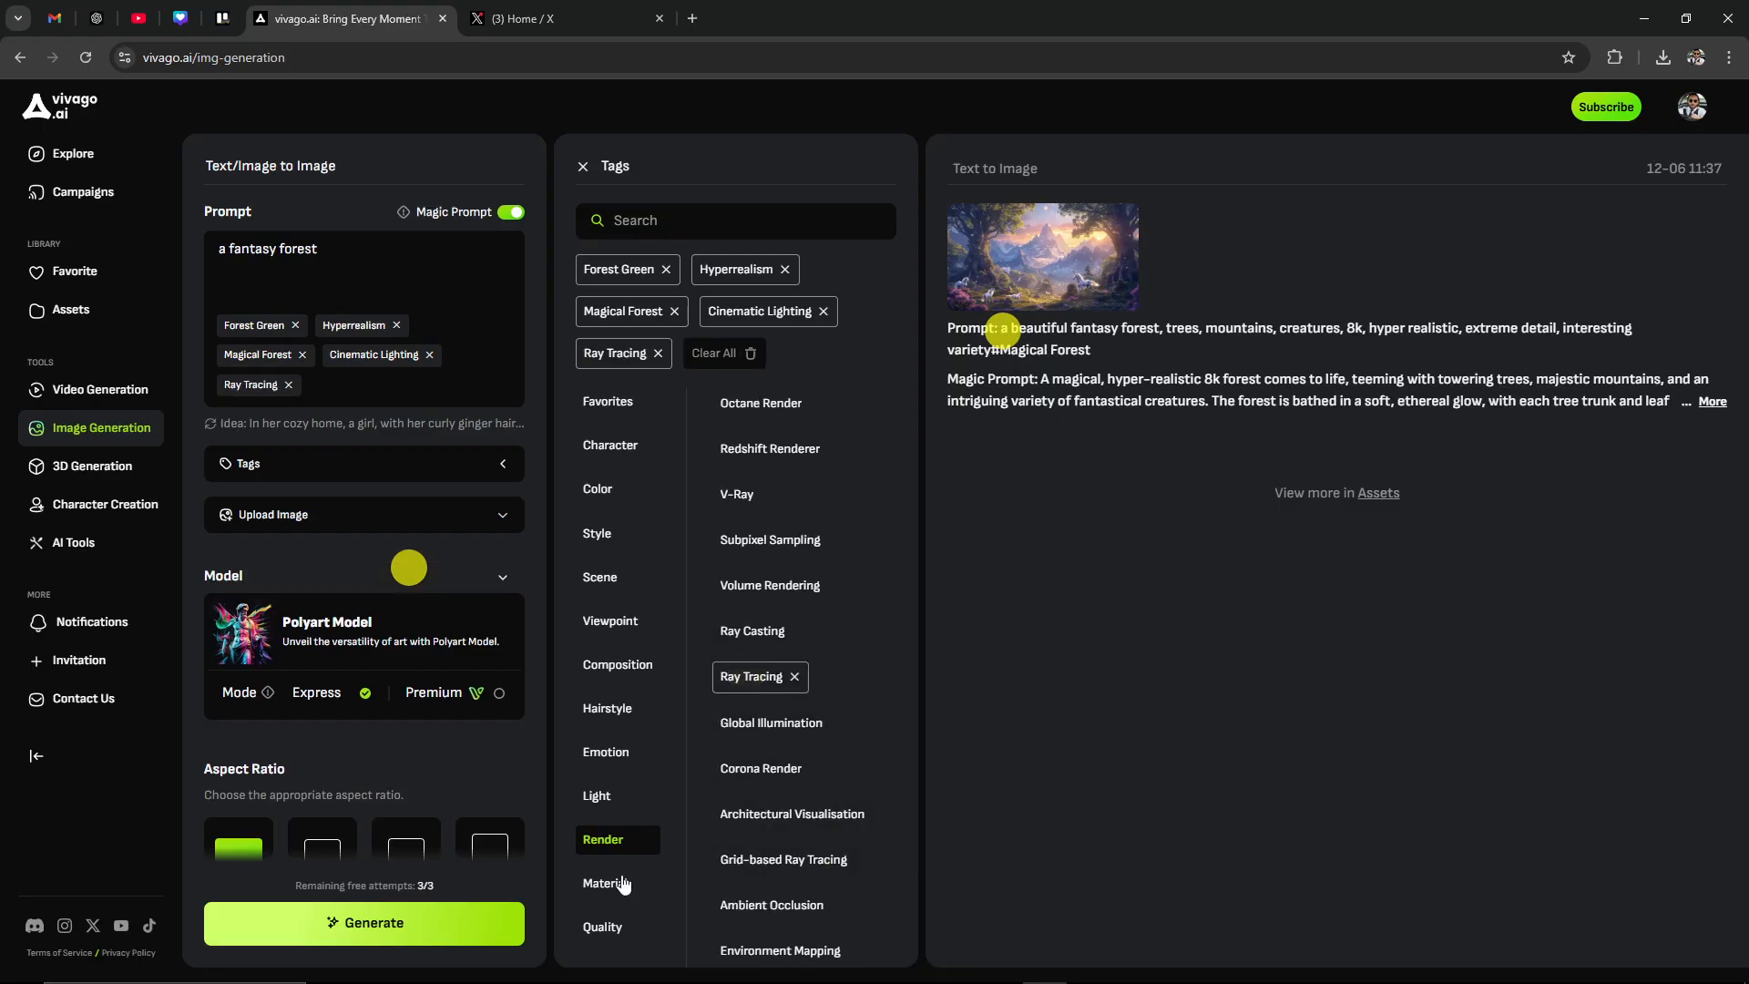
Add the 16k Resolution and Hyper Quality tags, bringing the prompt to seven tags
click(605, 882)
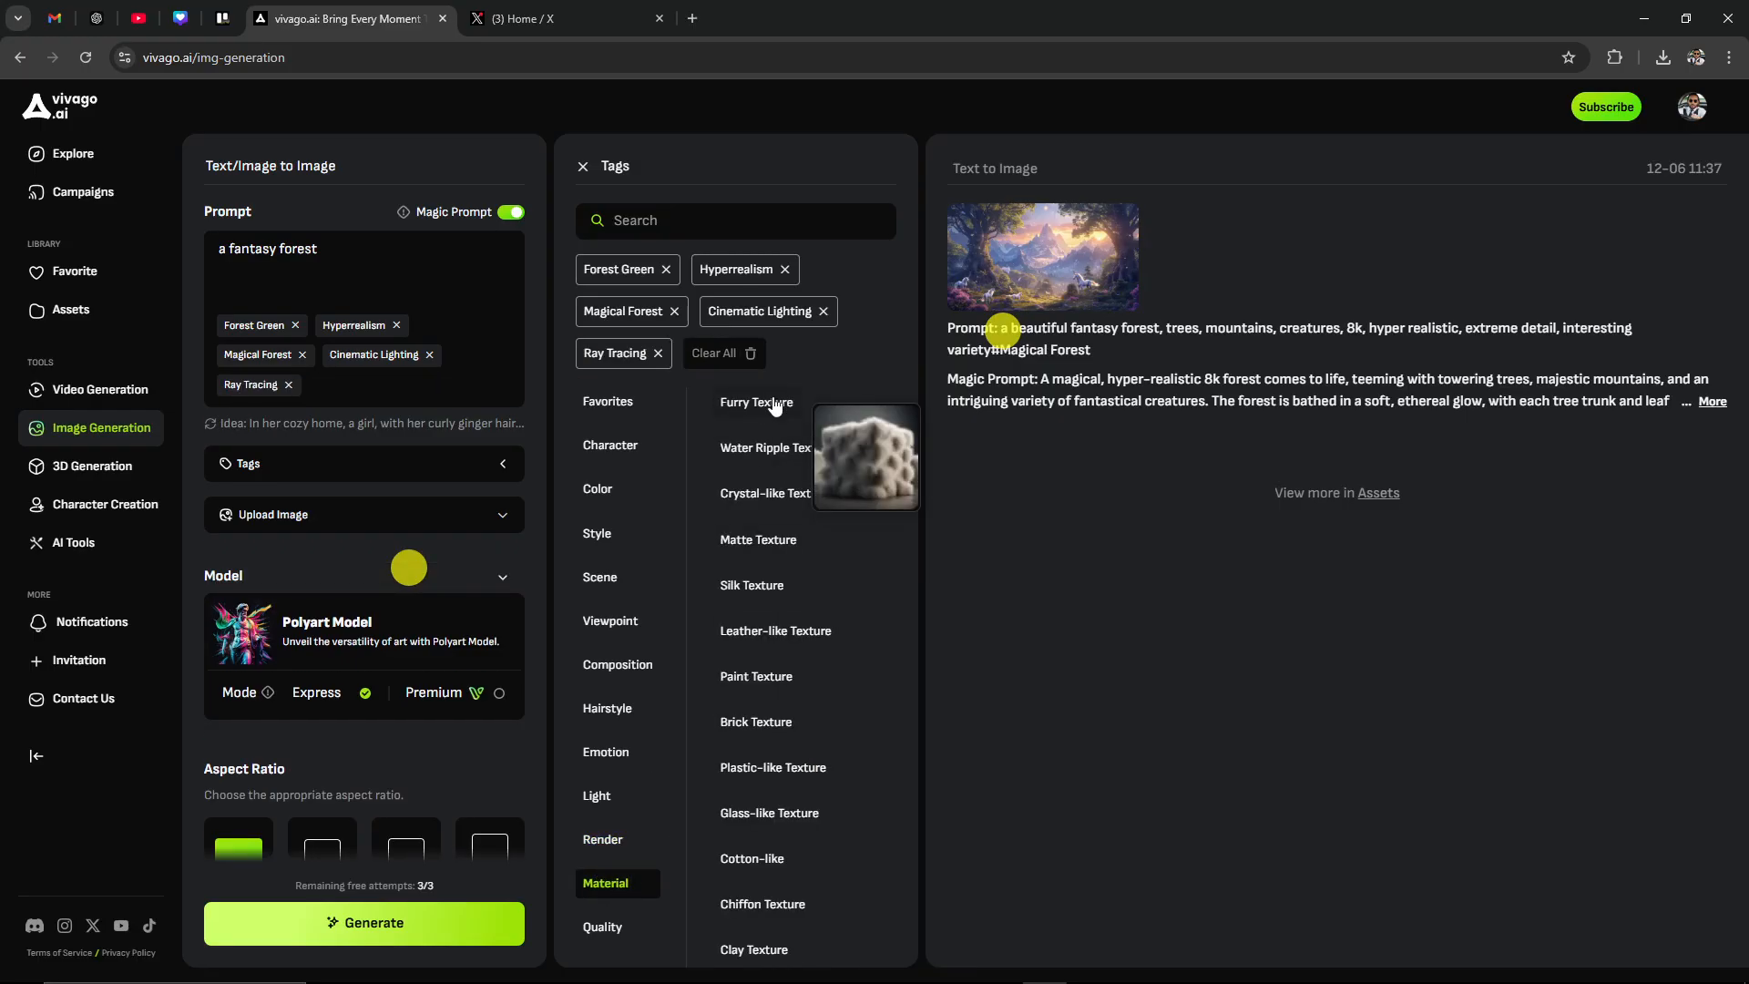
scroll(down, 3)
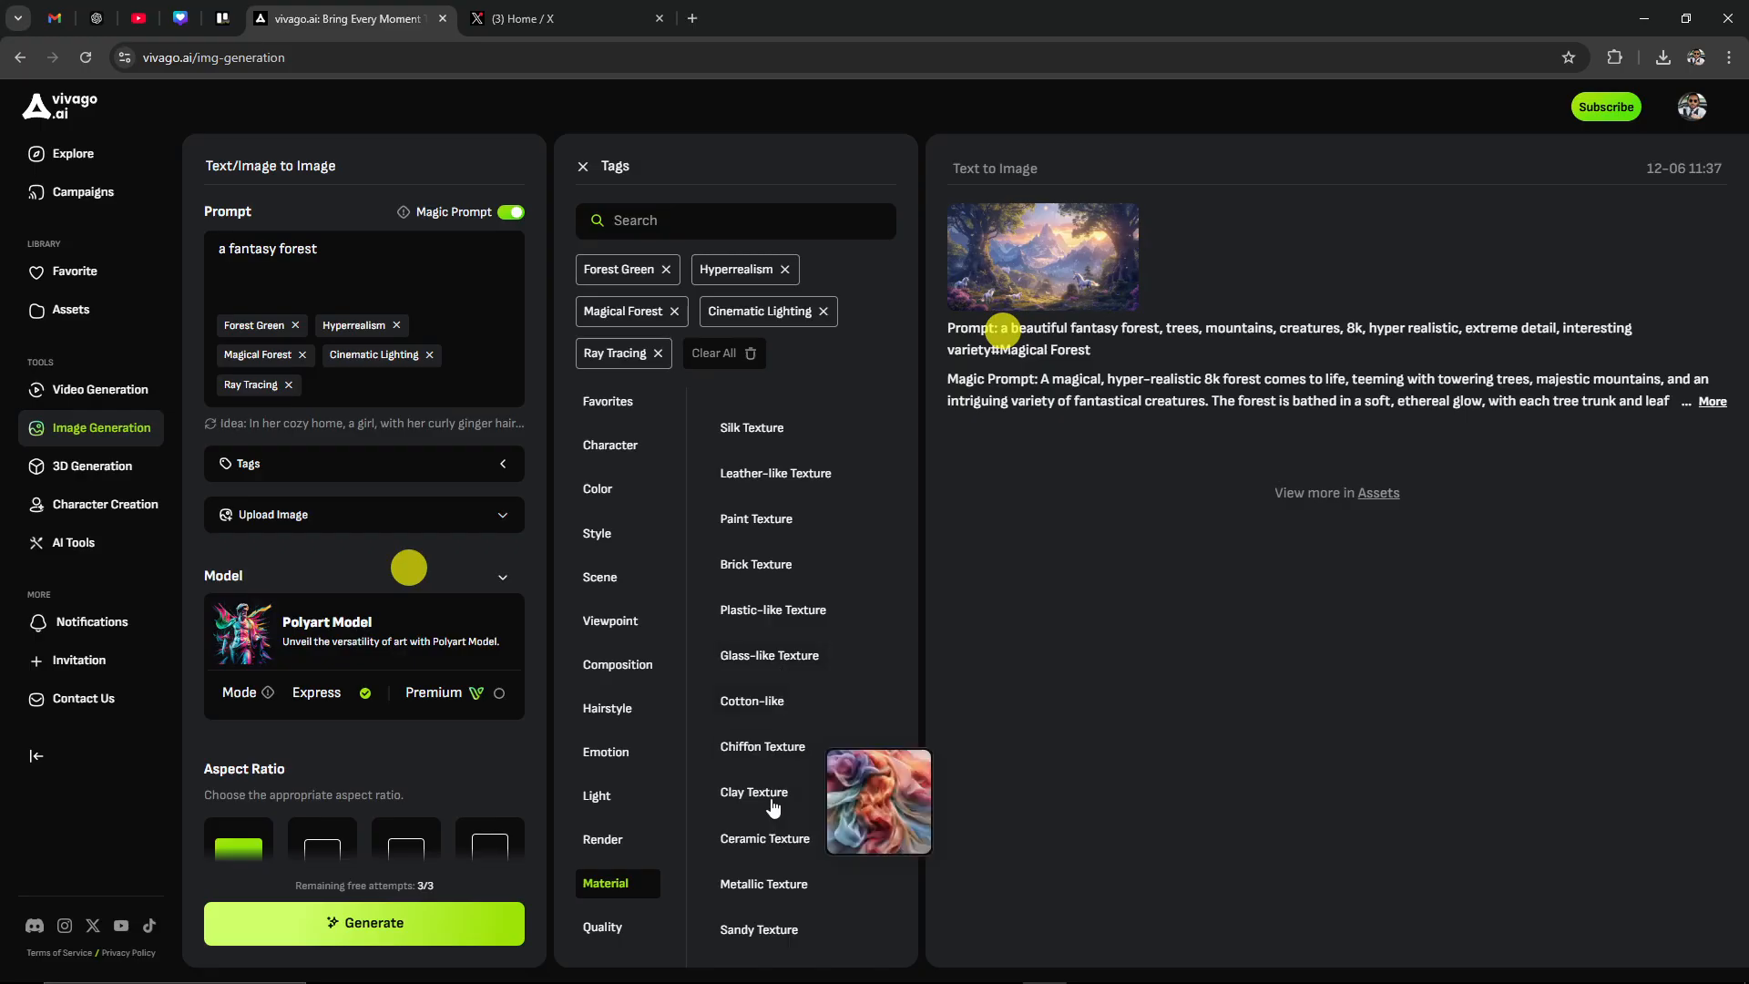
mouse_move(602, 949)
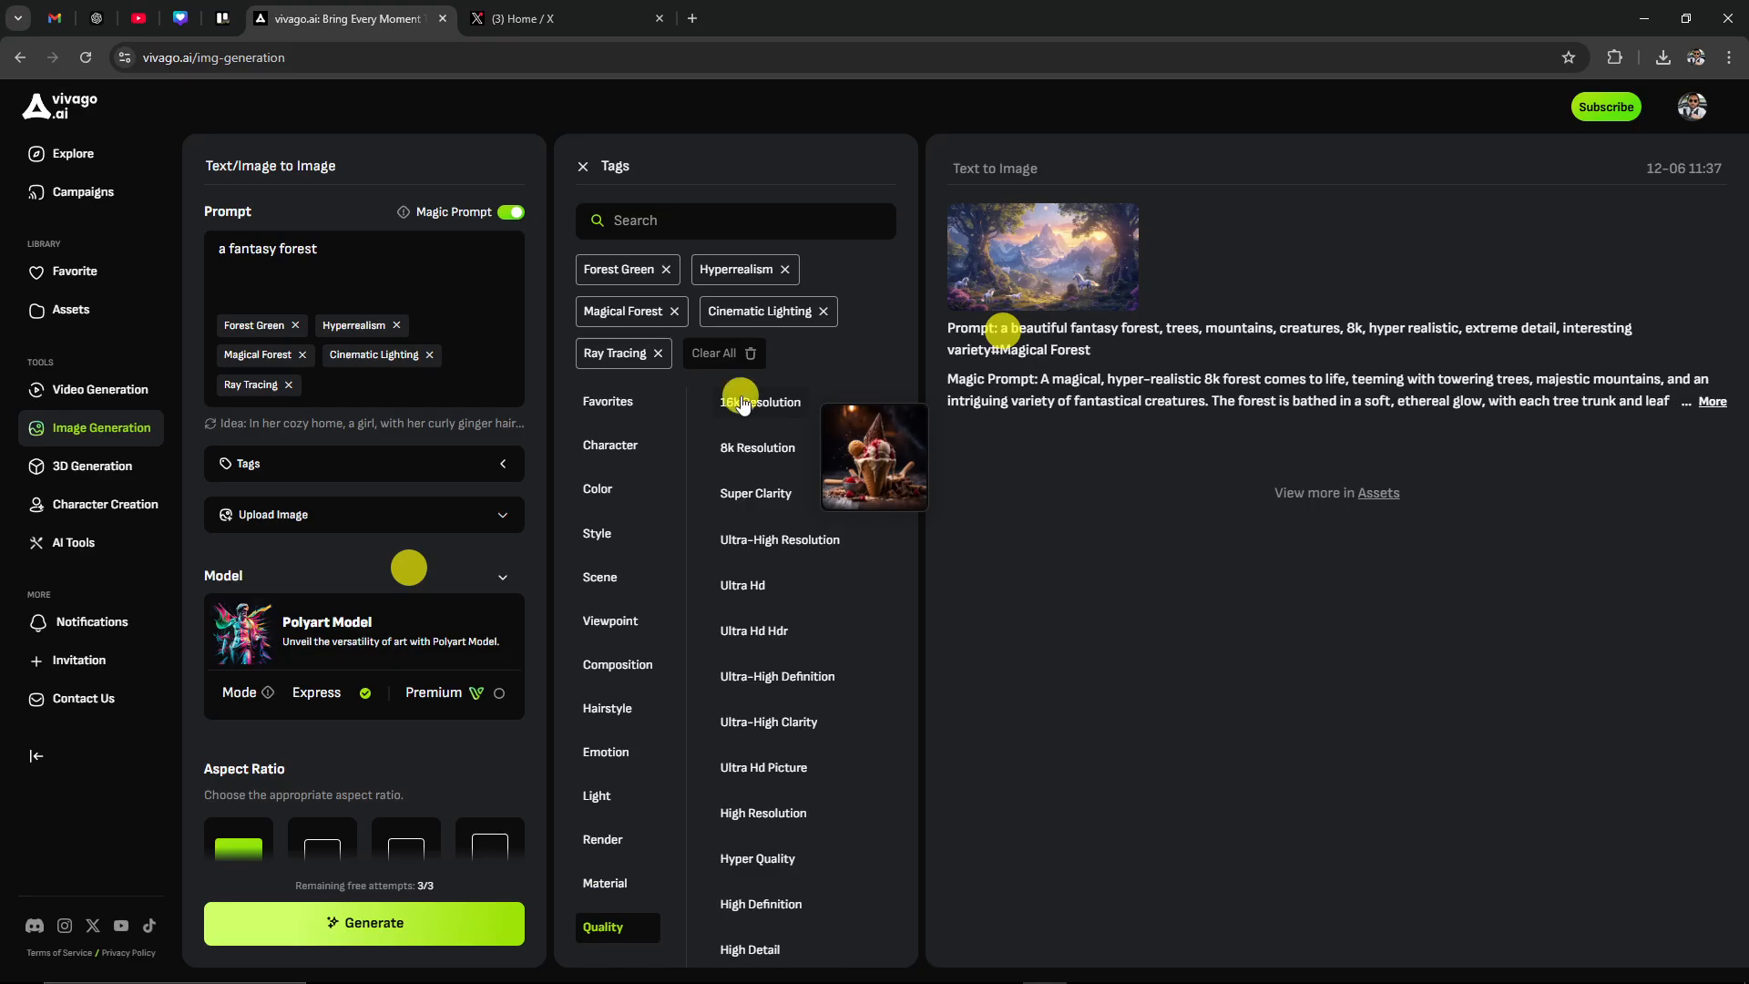
click(756, 401)
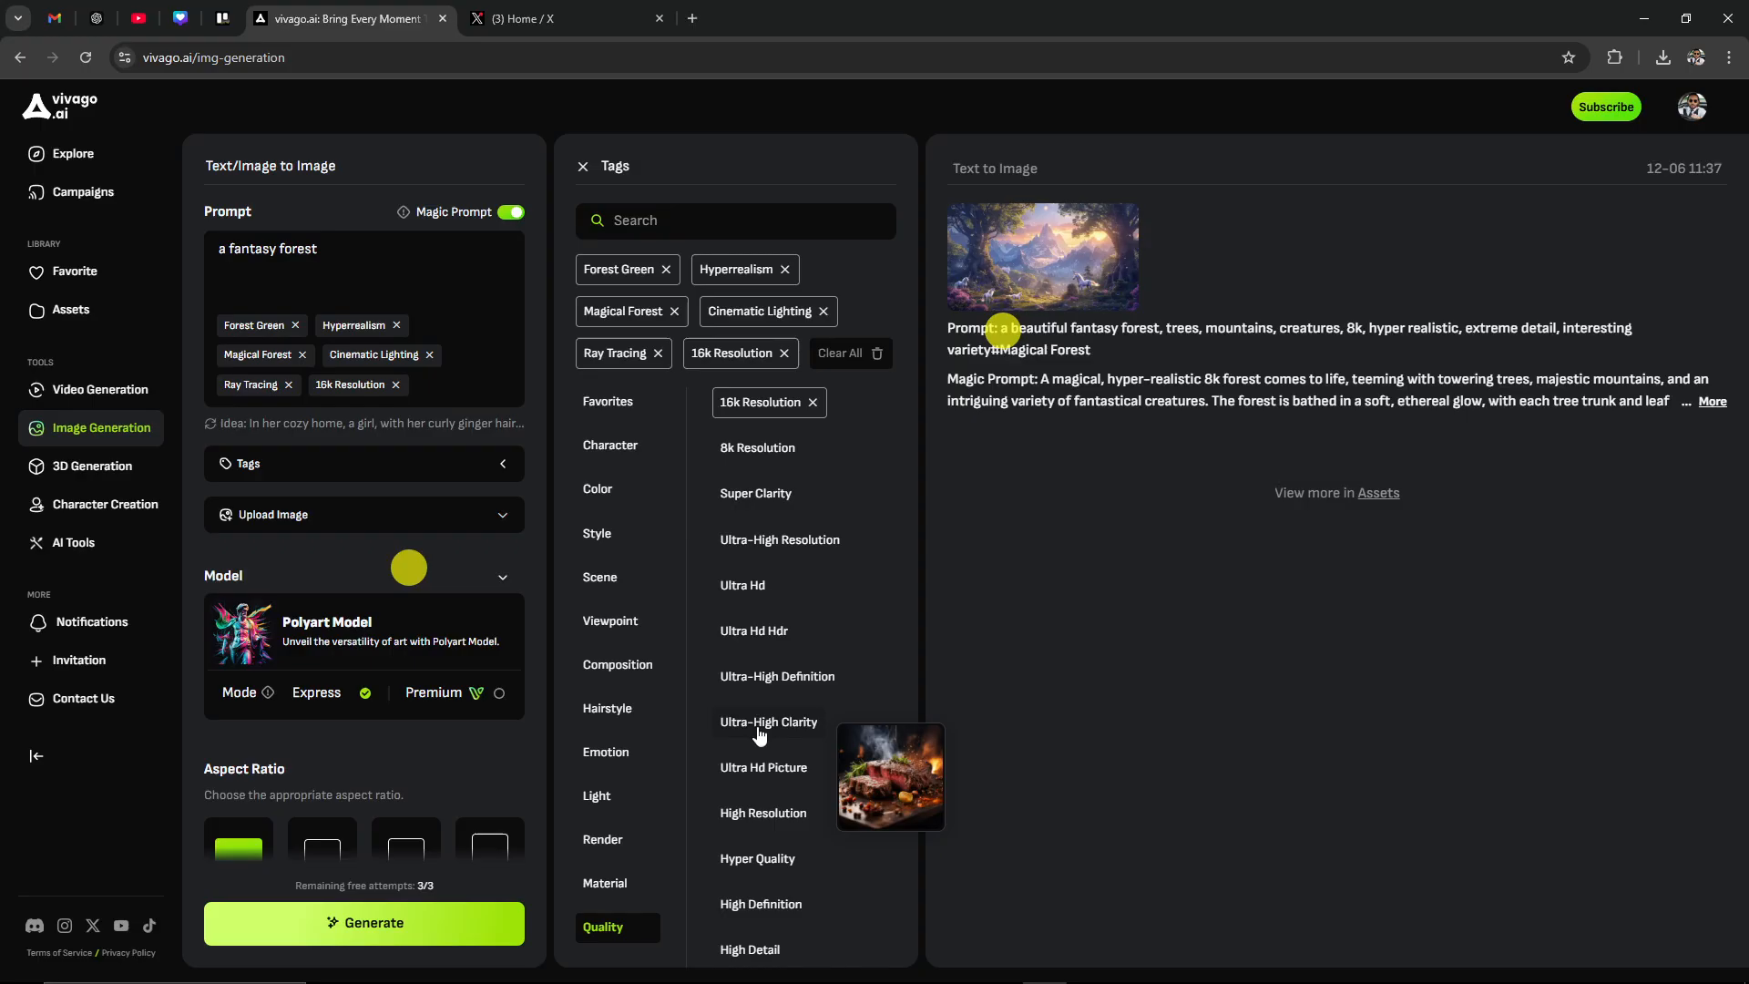
mouse_move(753, 730)
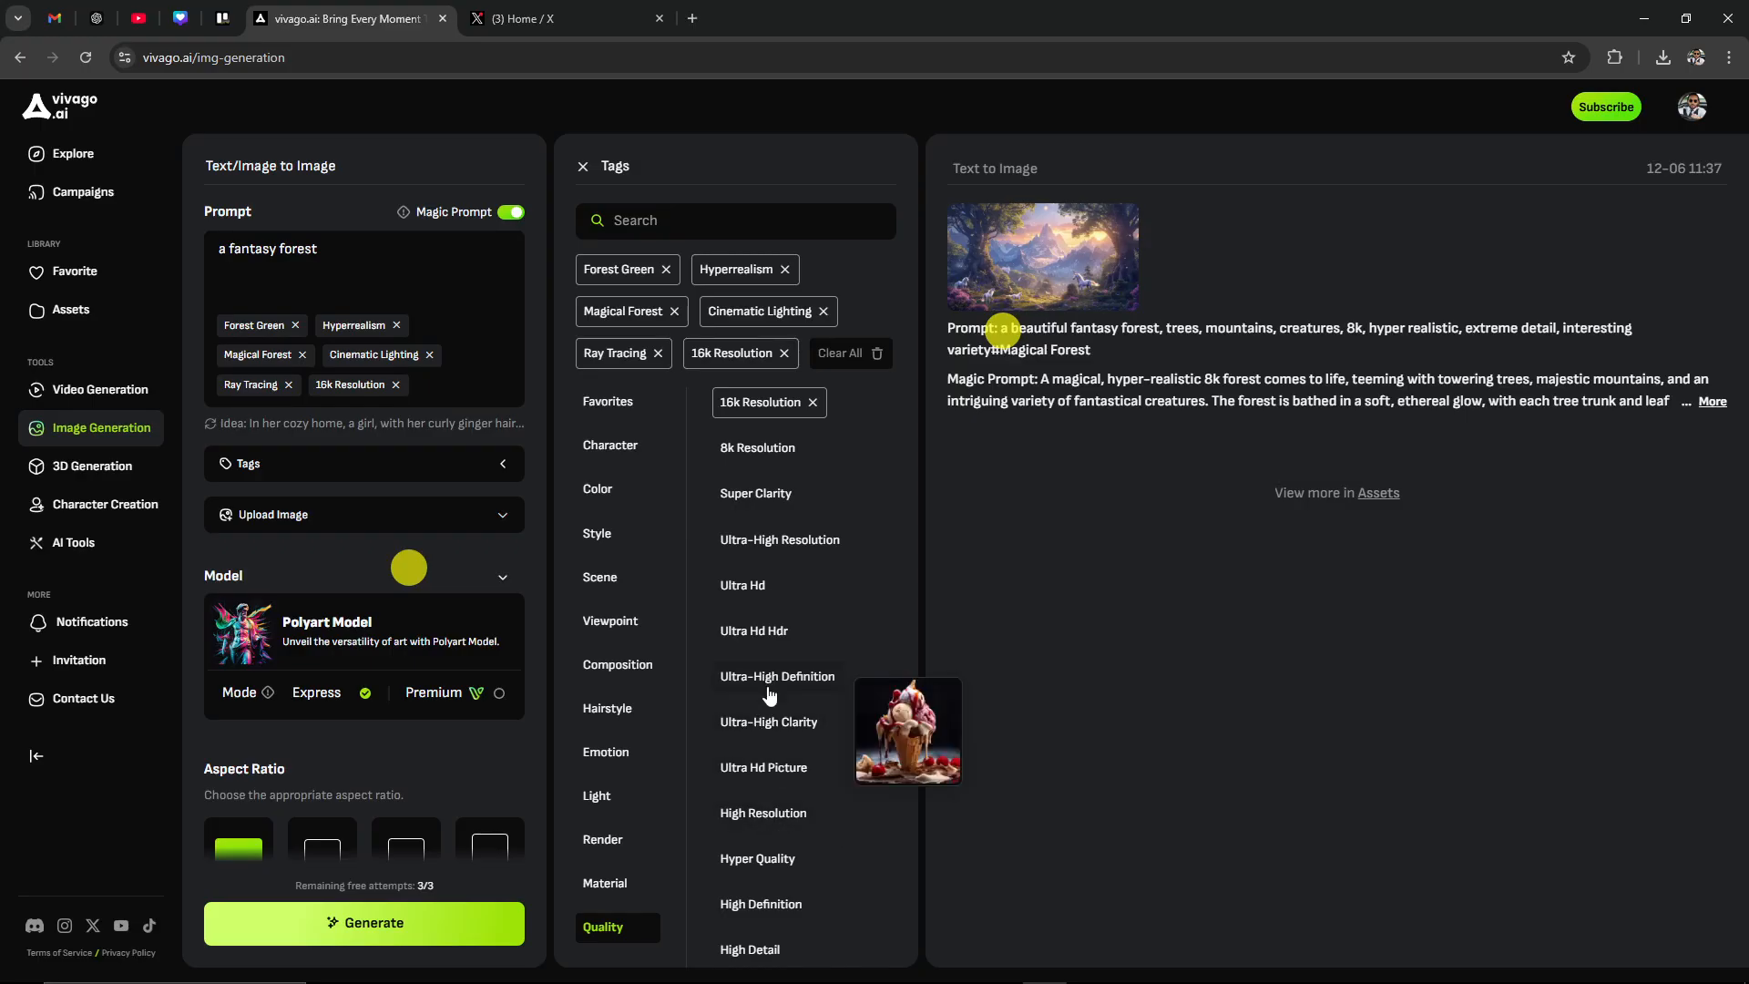
click(757, 858)
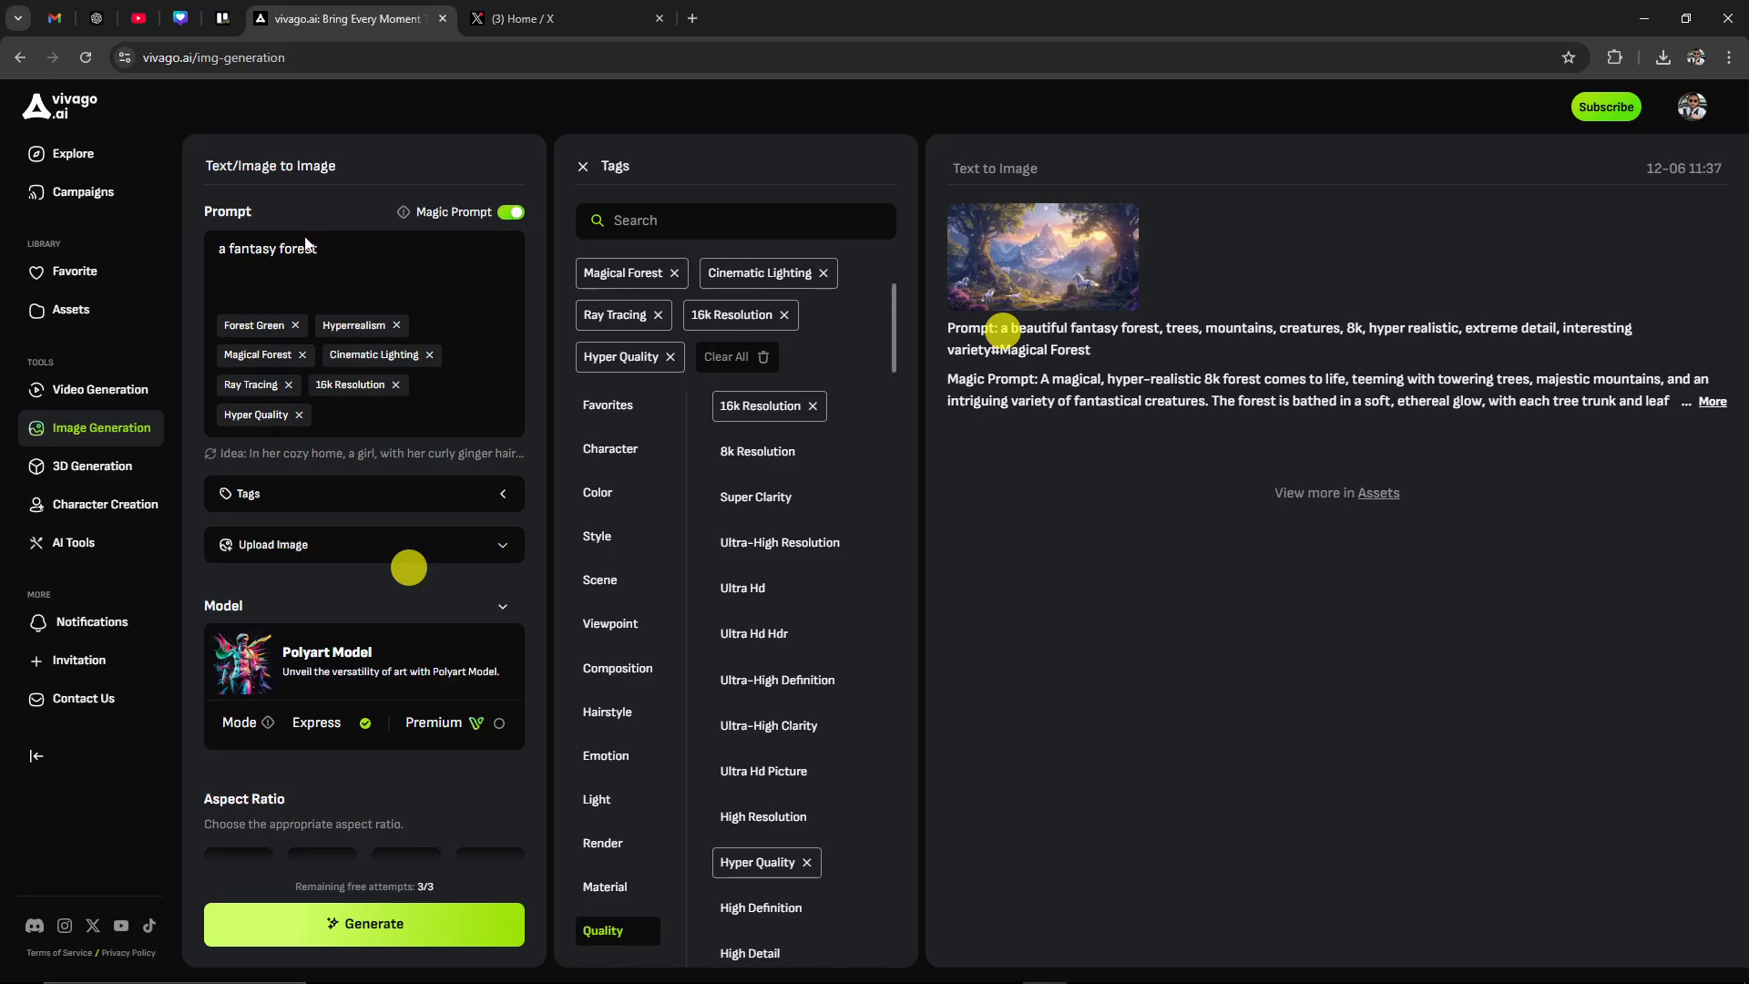
mouse_move(277, 497)
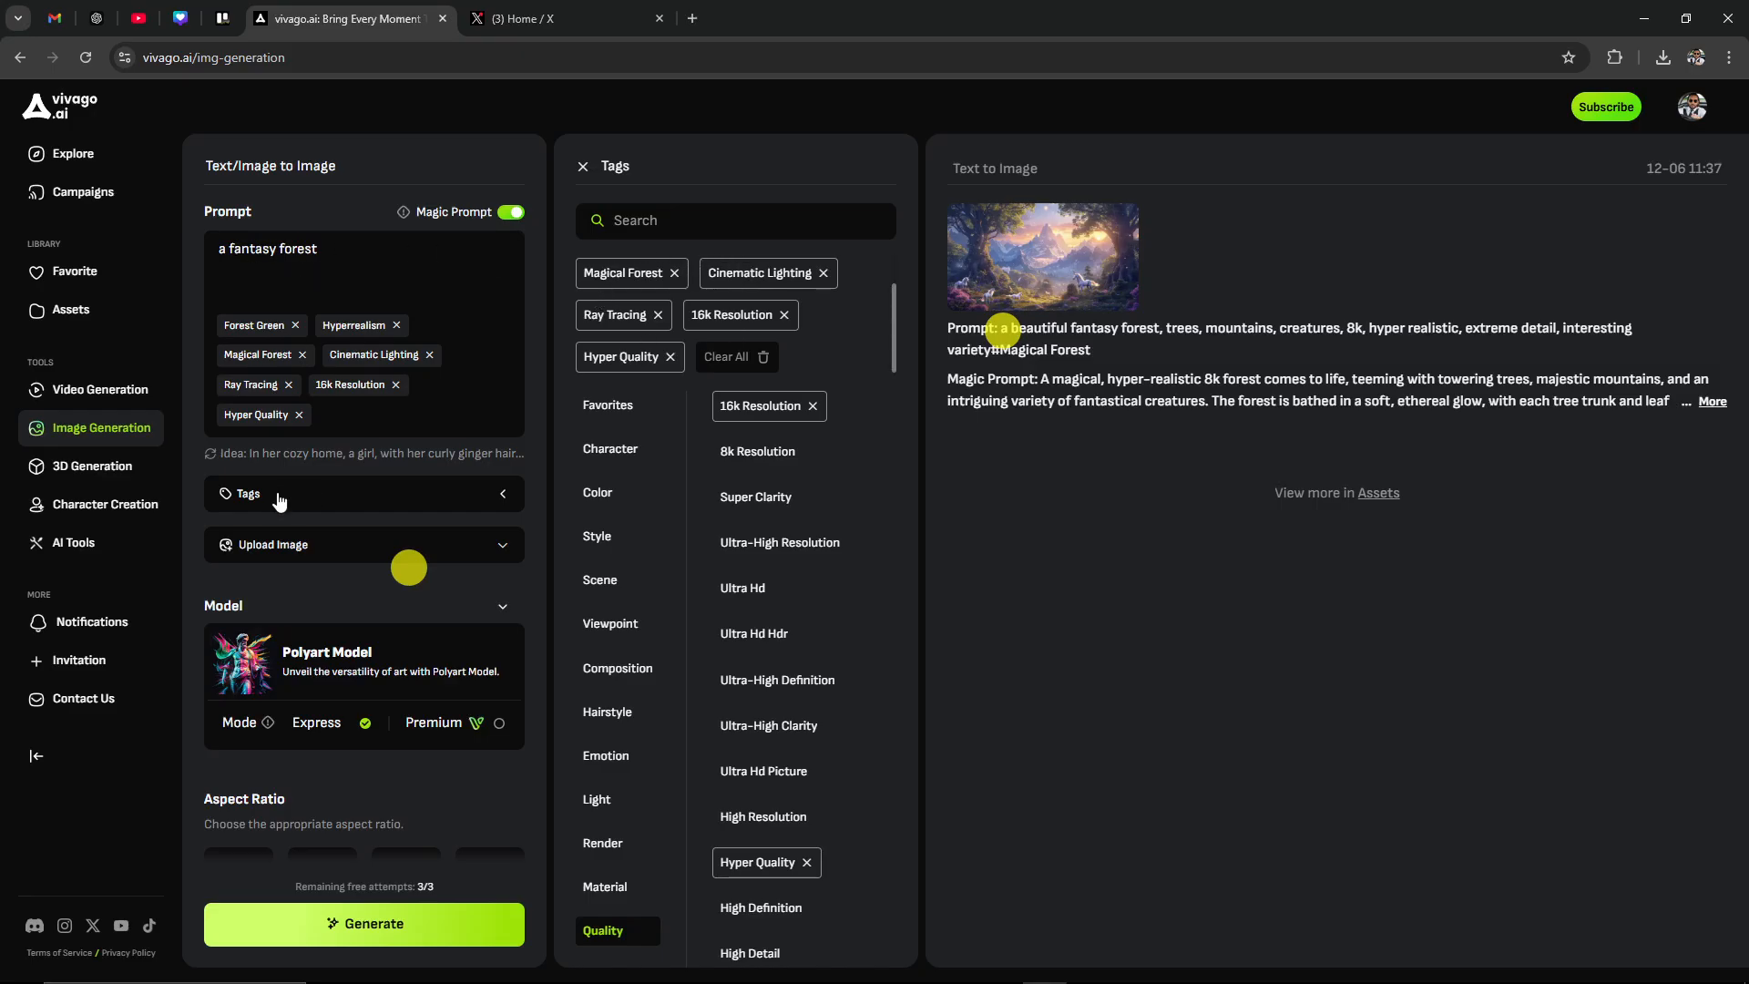
mouse_move(517, 556)
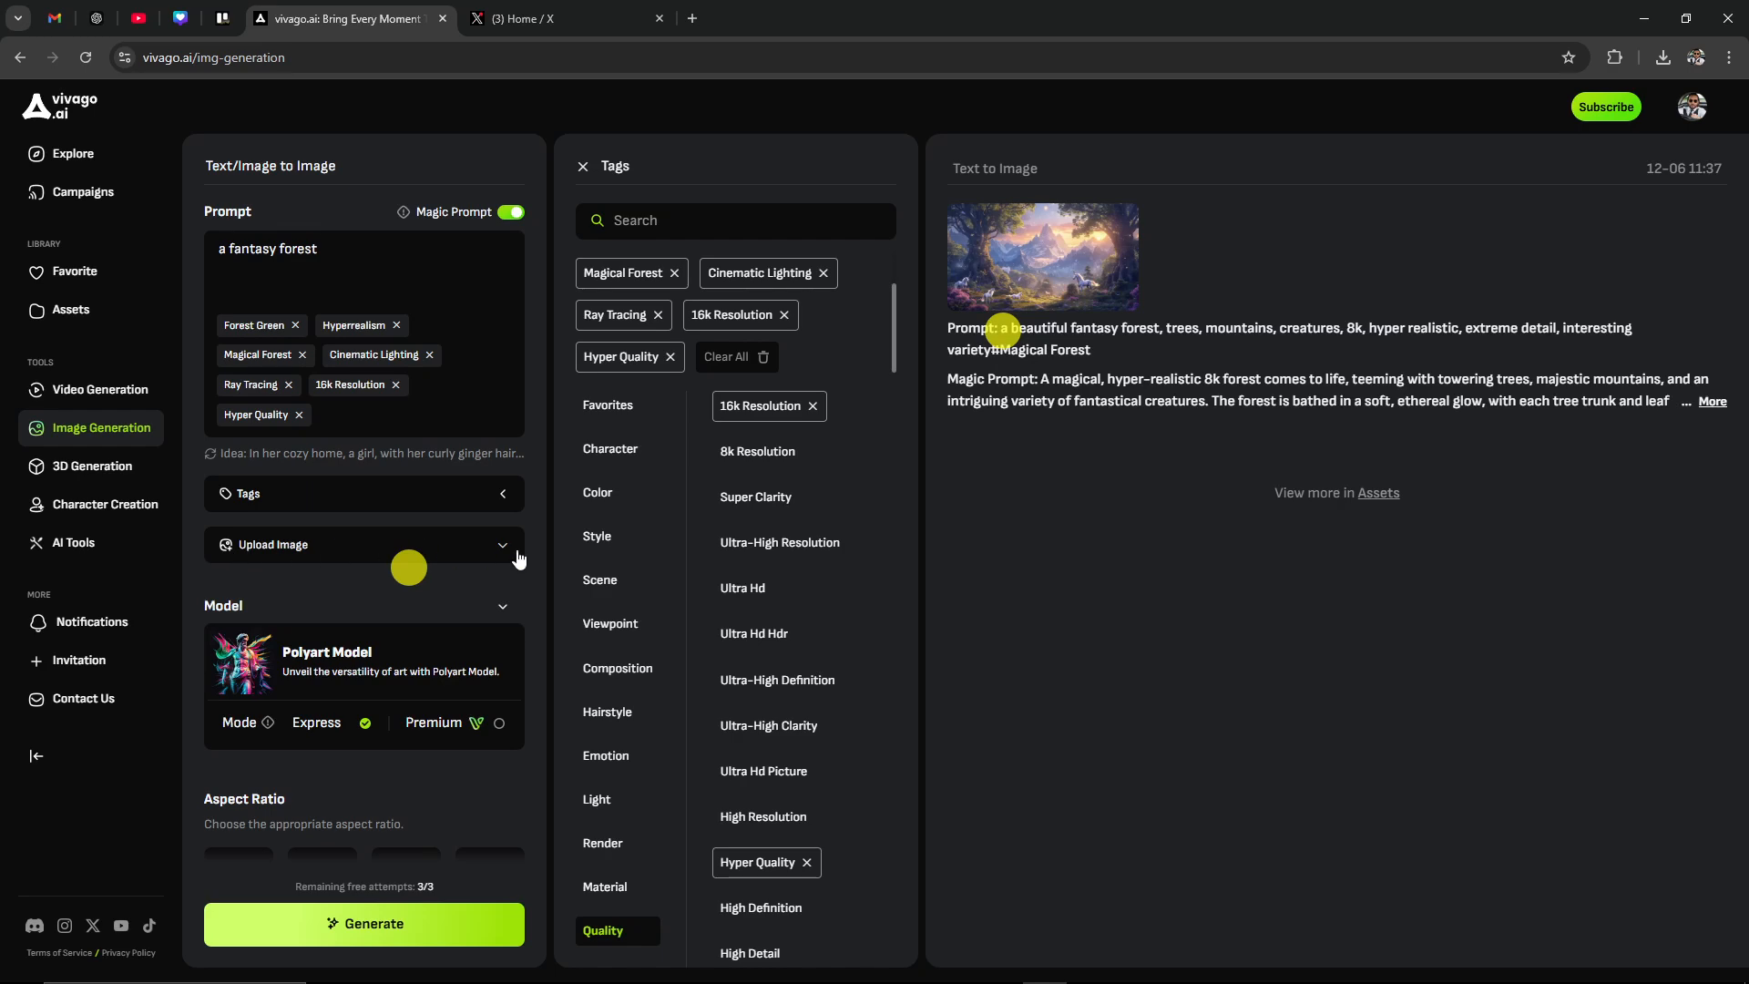
mouse_move(286, 559)
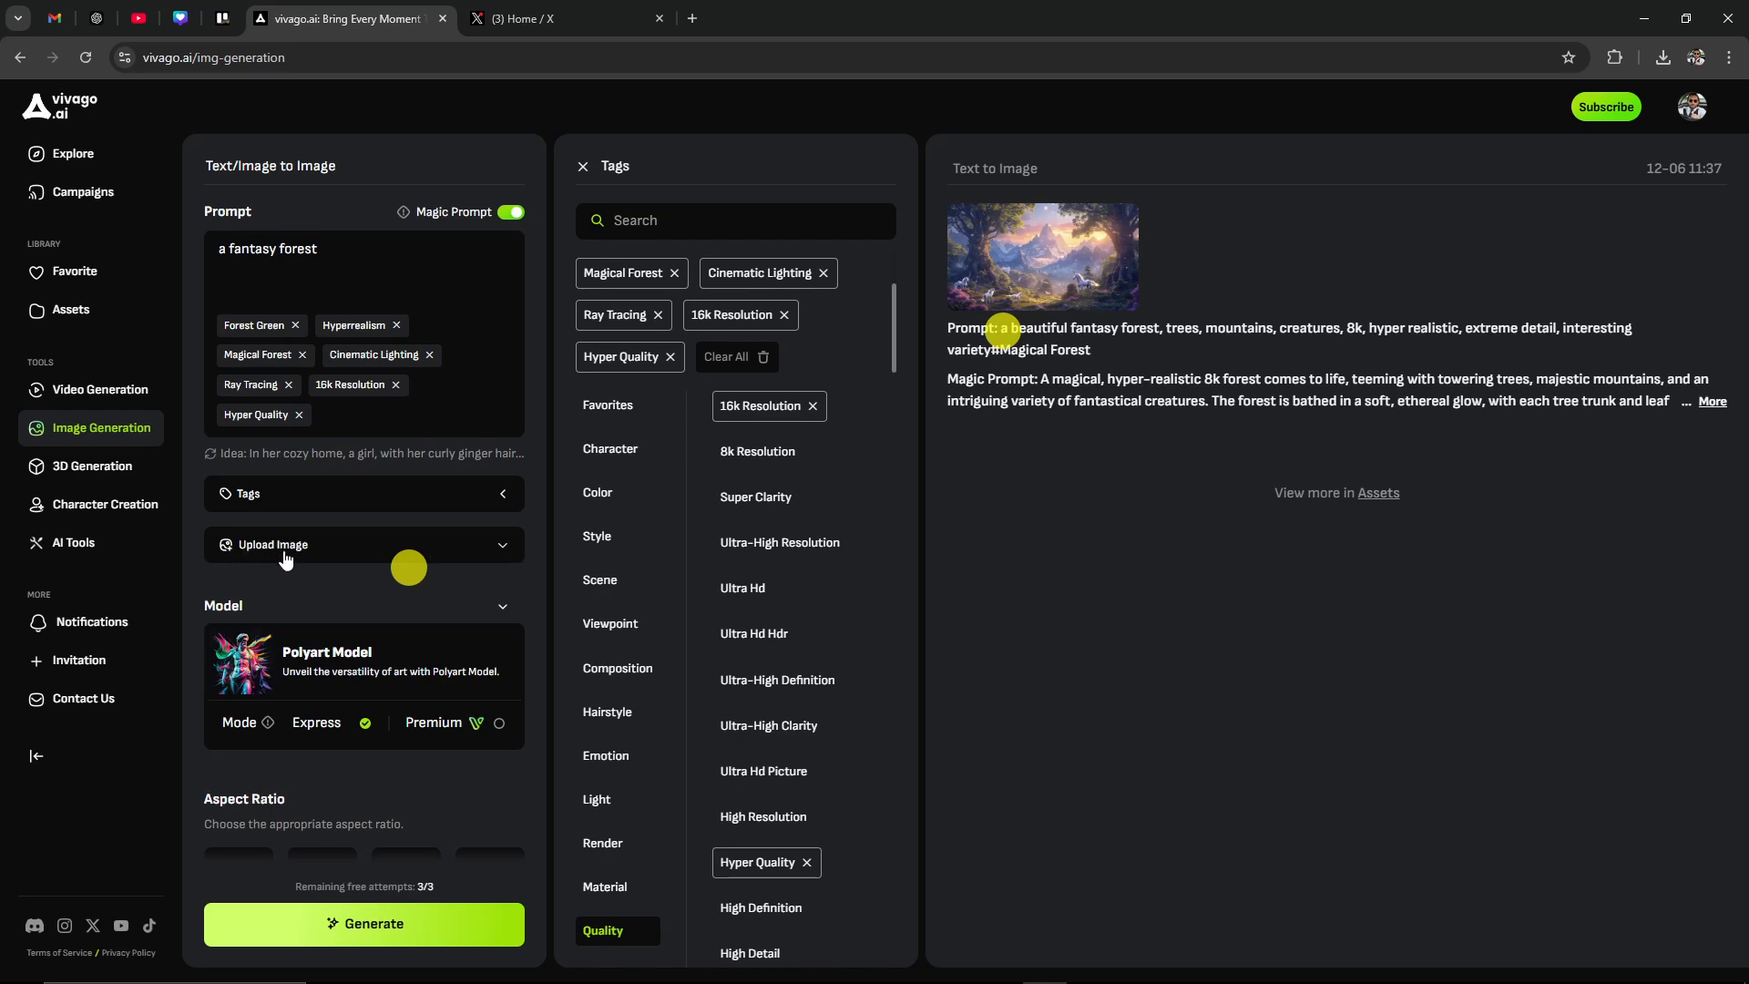
Generate 2 images at 16:9 from the seven-tag fantasy forest prompt
scroll(down, 3)
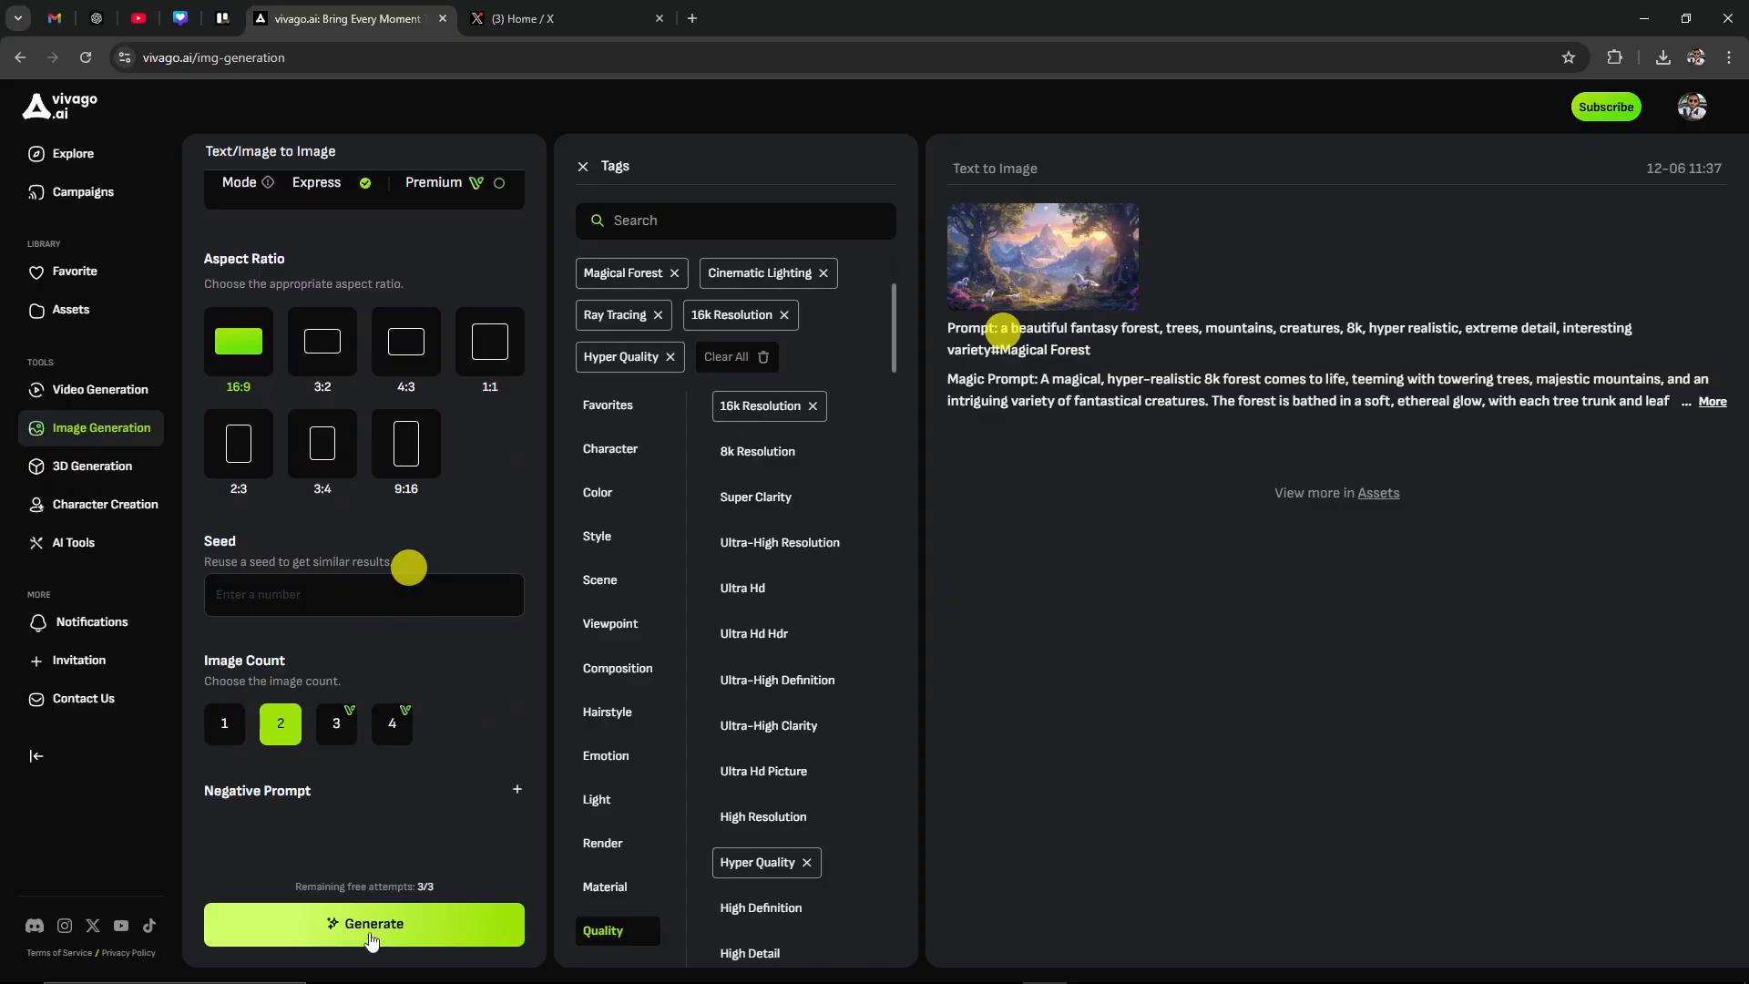
click(364, 924)
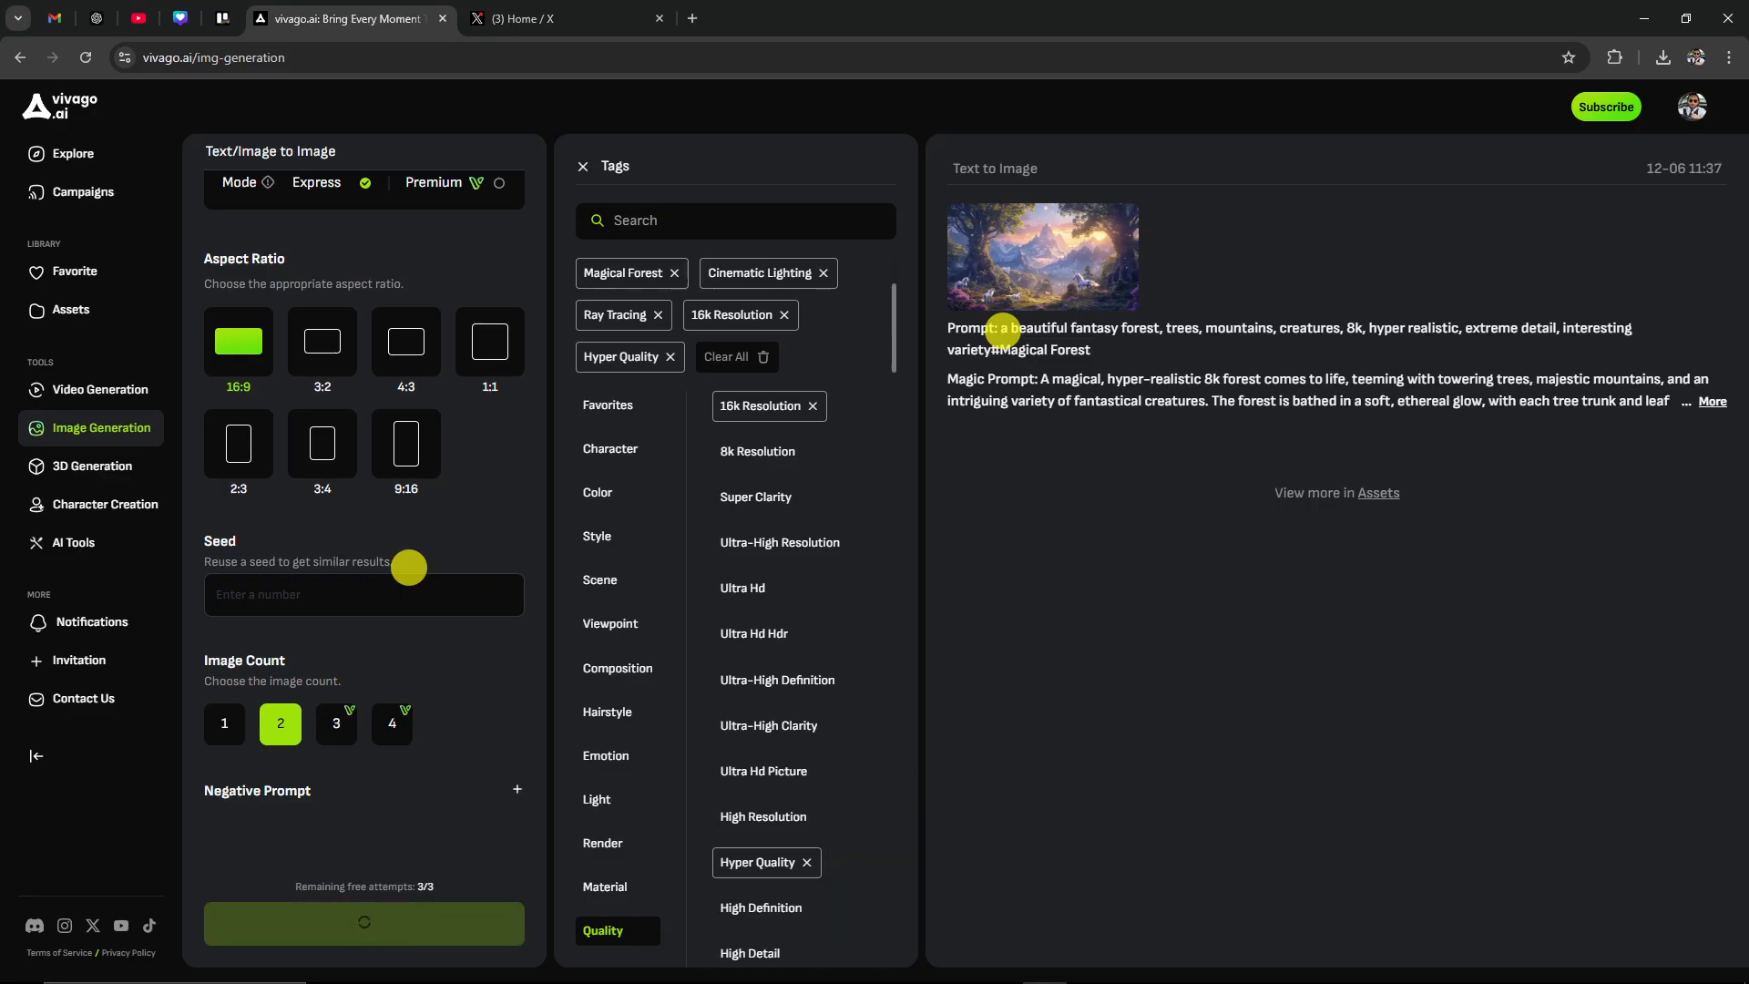
click(364, 922)
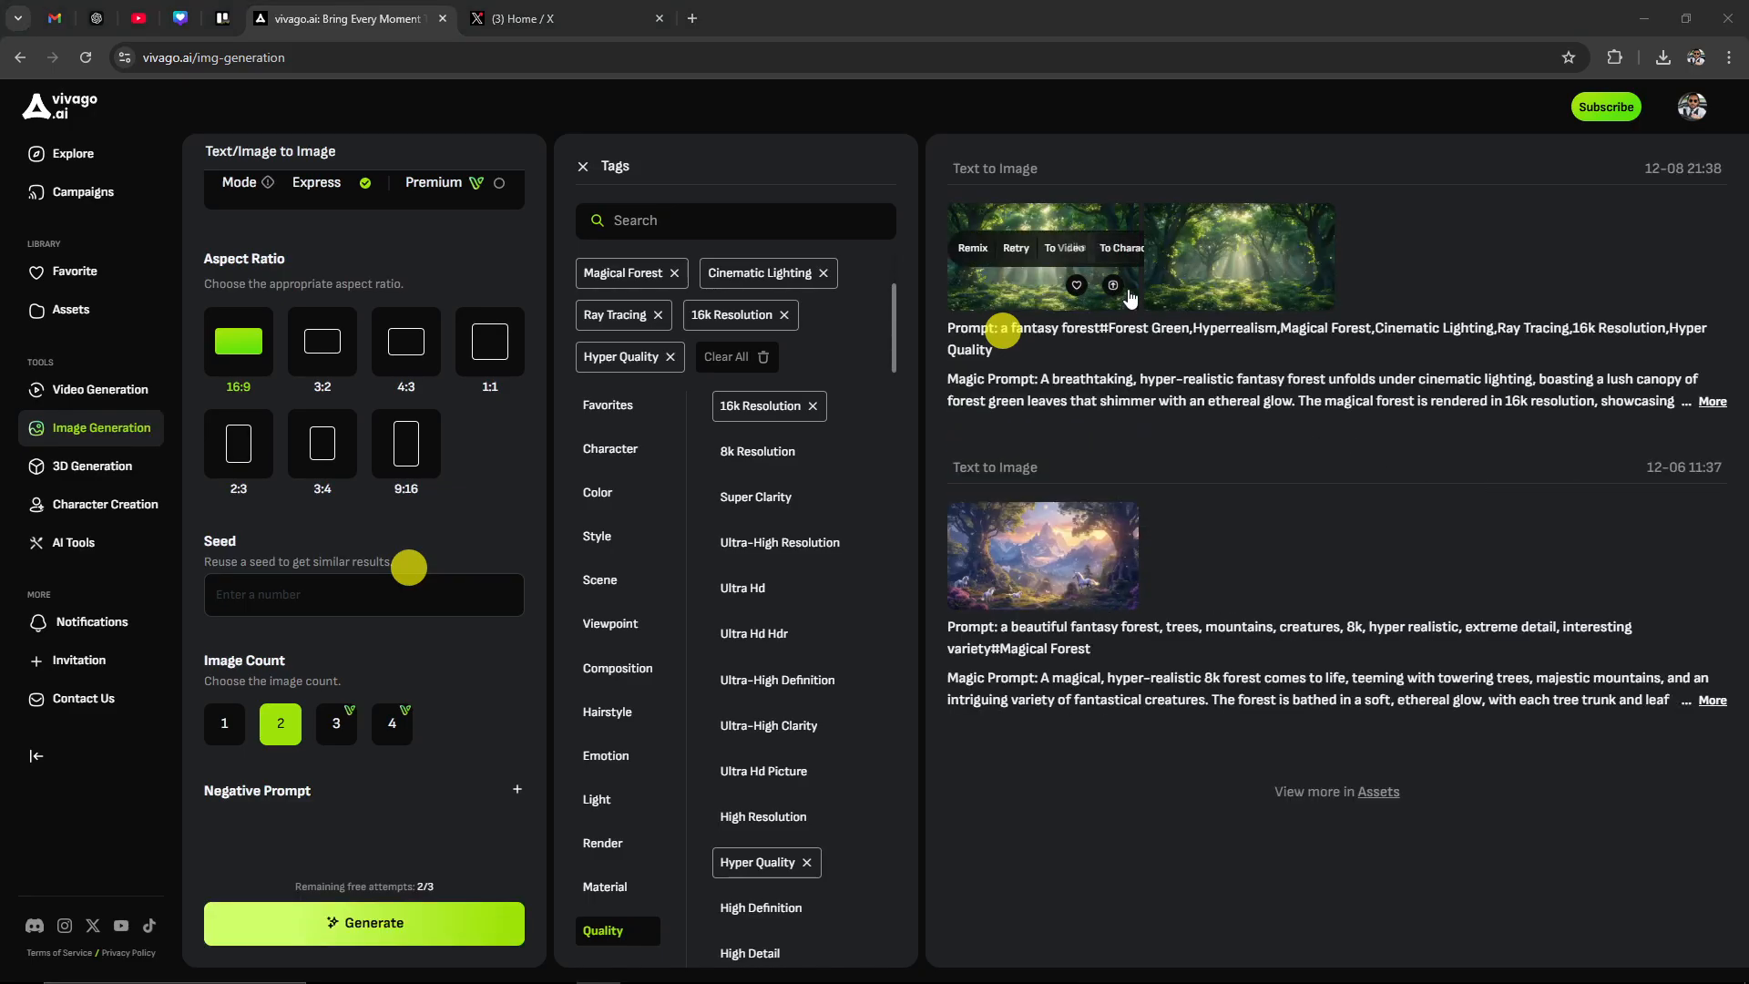
mouse_move(997, 299)
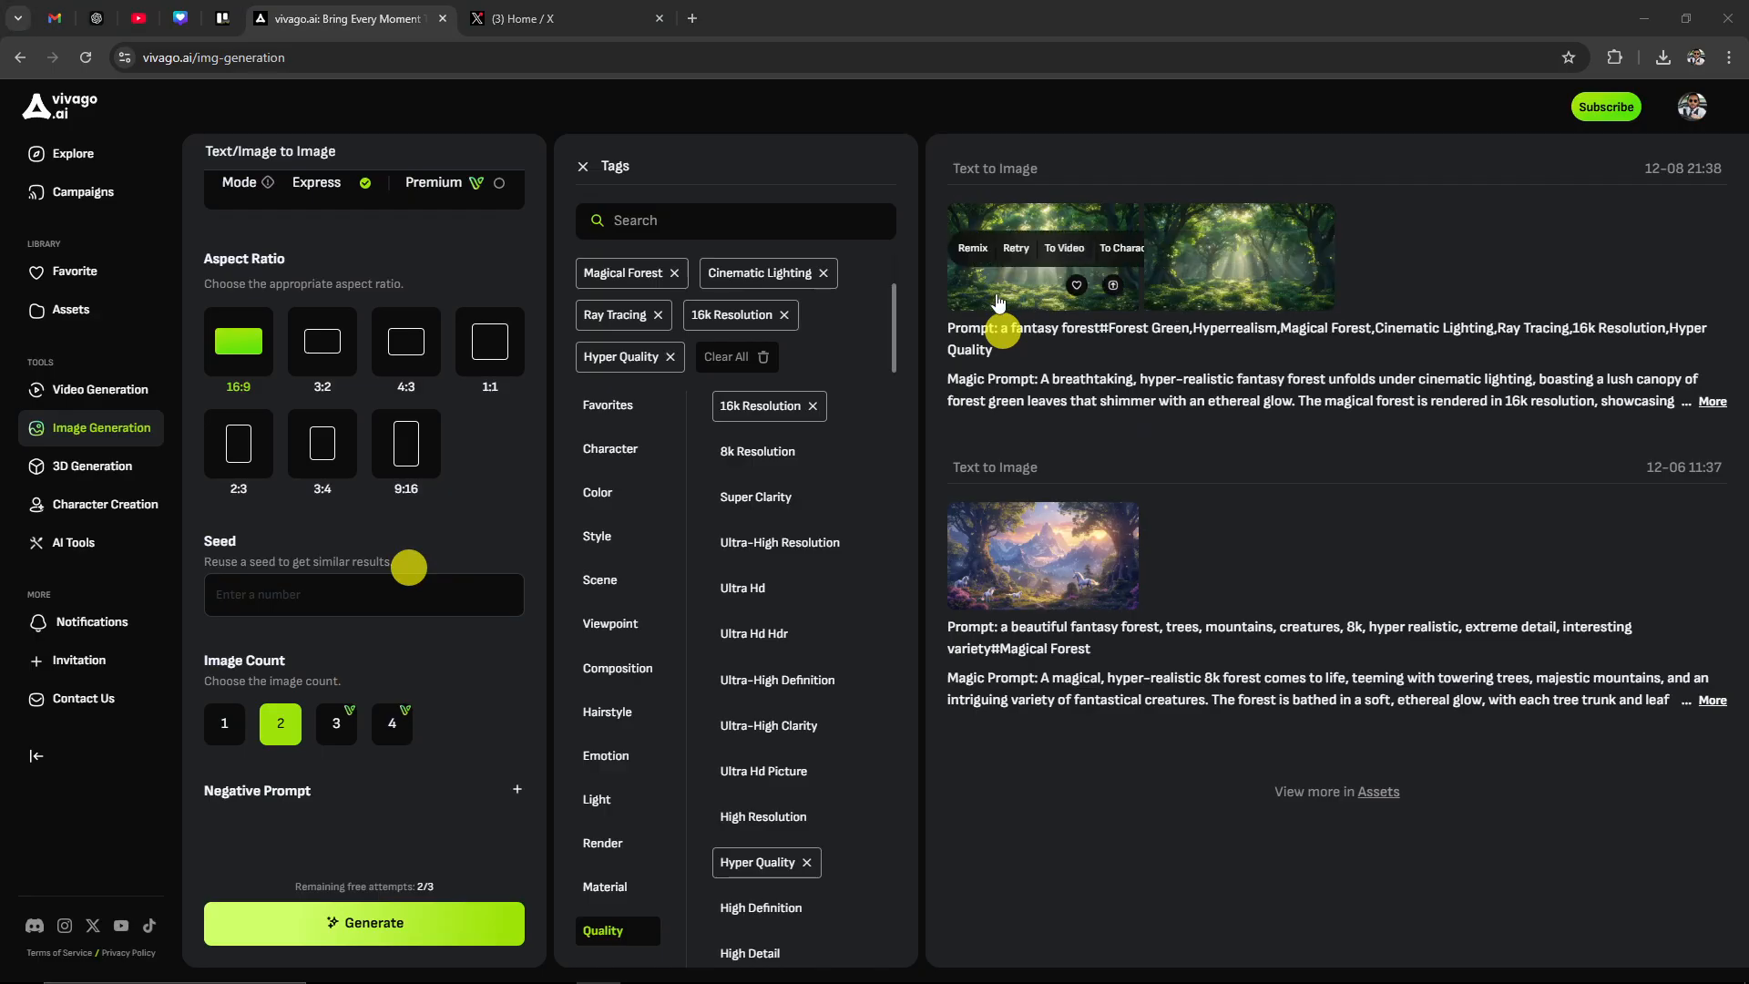
mouse_move(1076, 286)
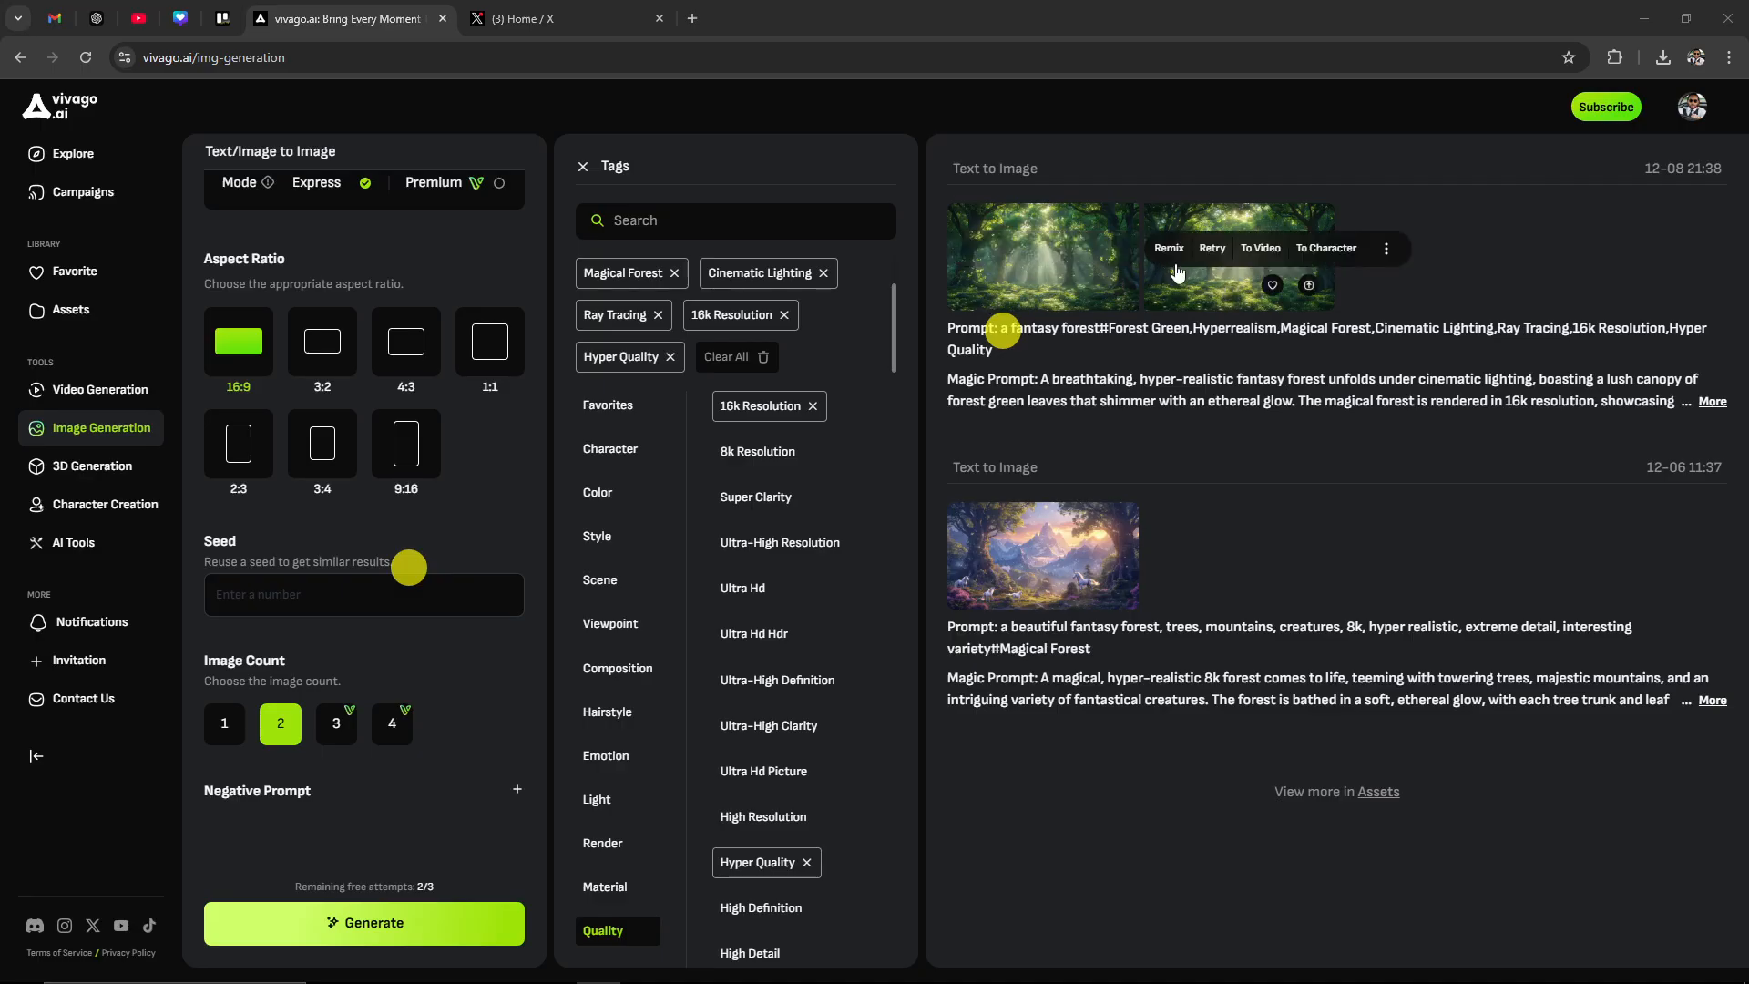
mouse_move(1170, 247)
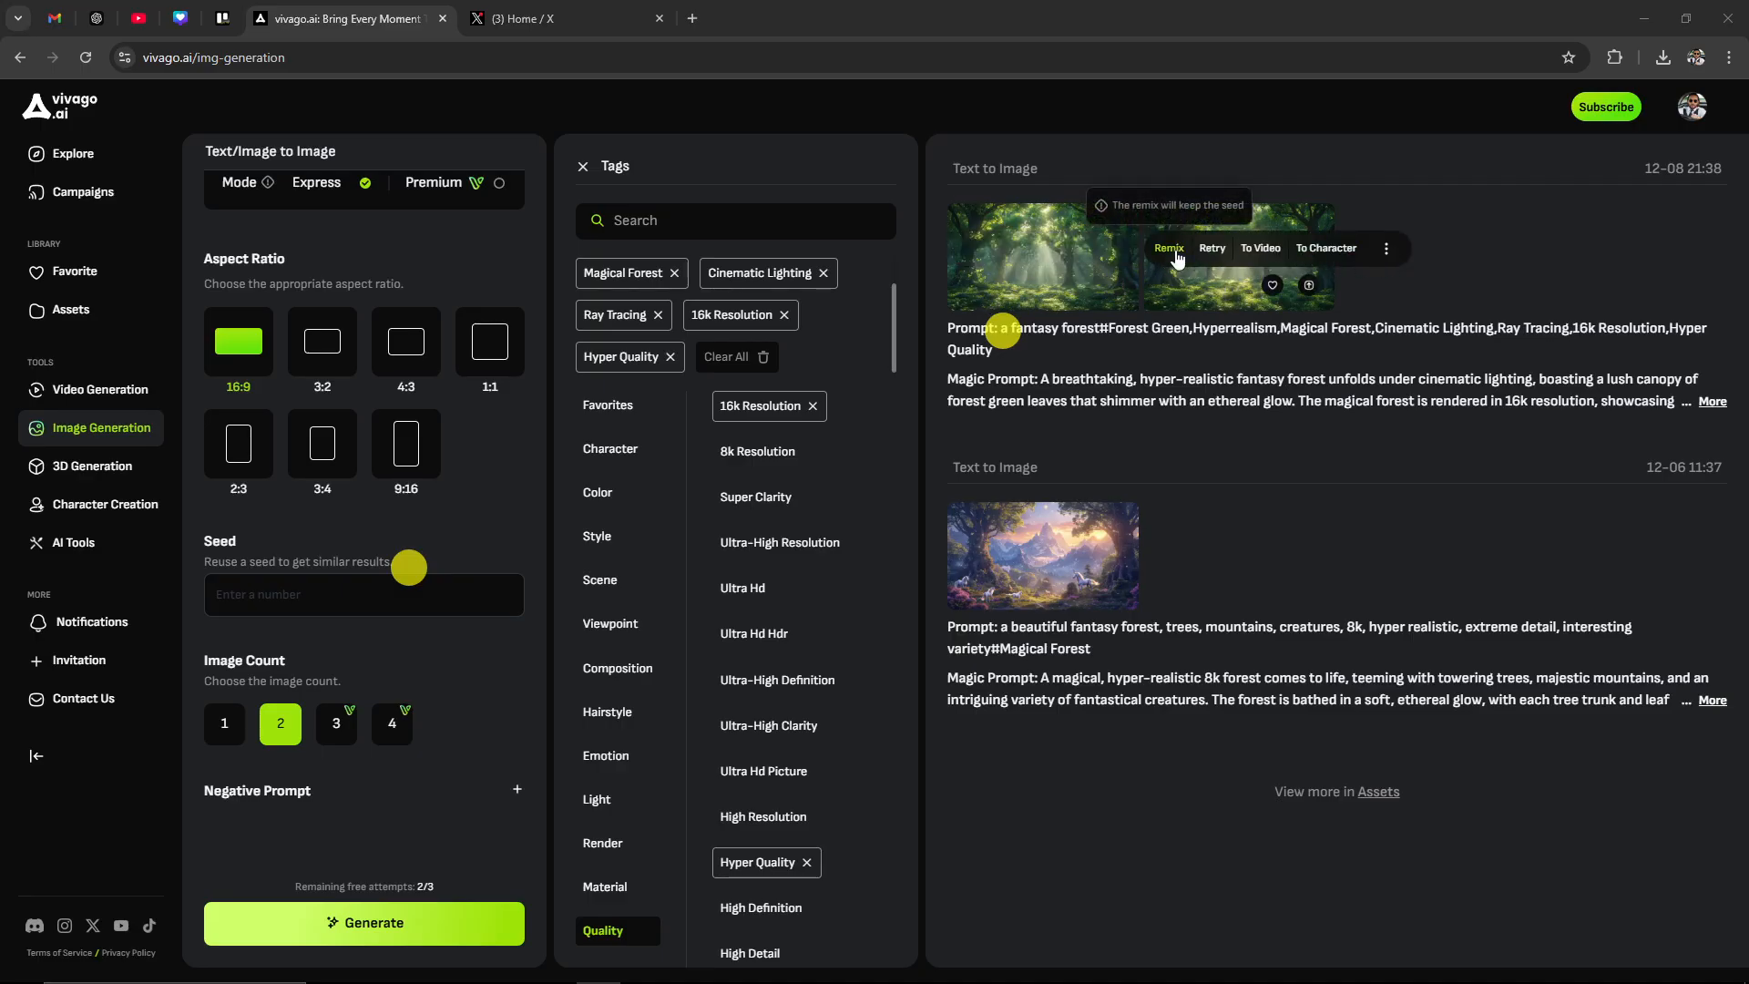
mouse_move(1261, 252)
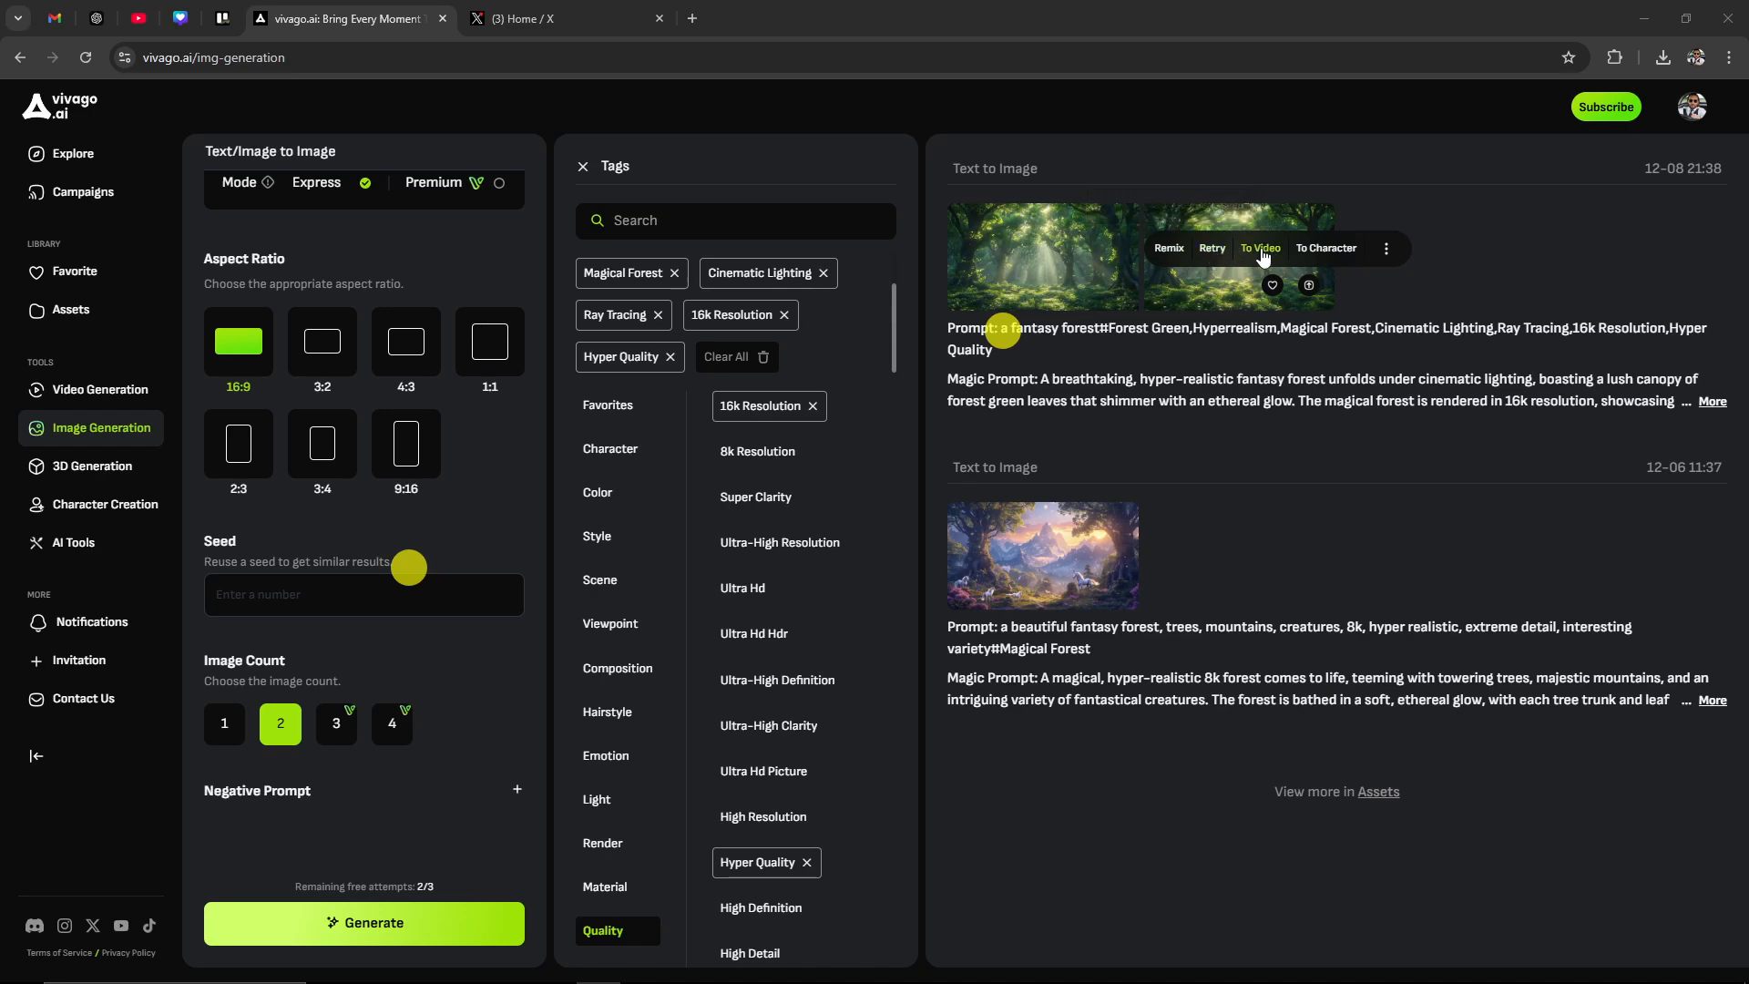
click(1386, 248)
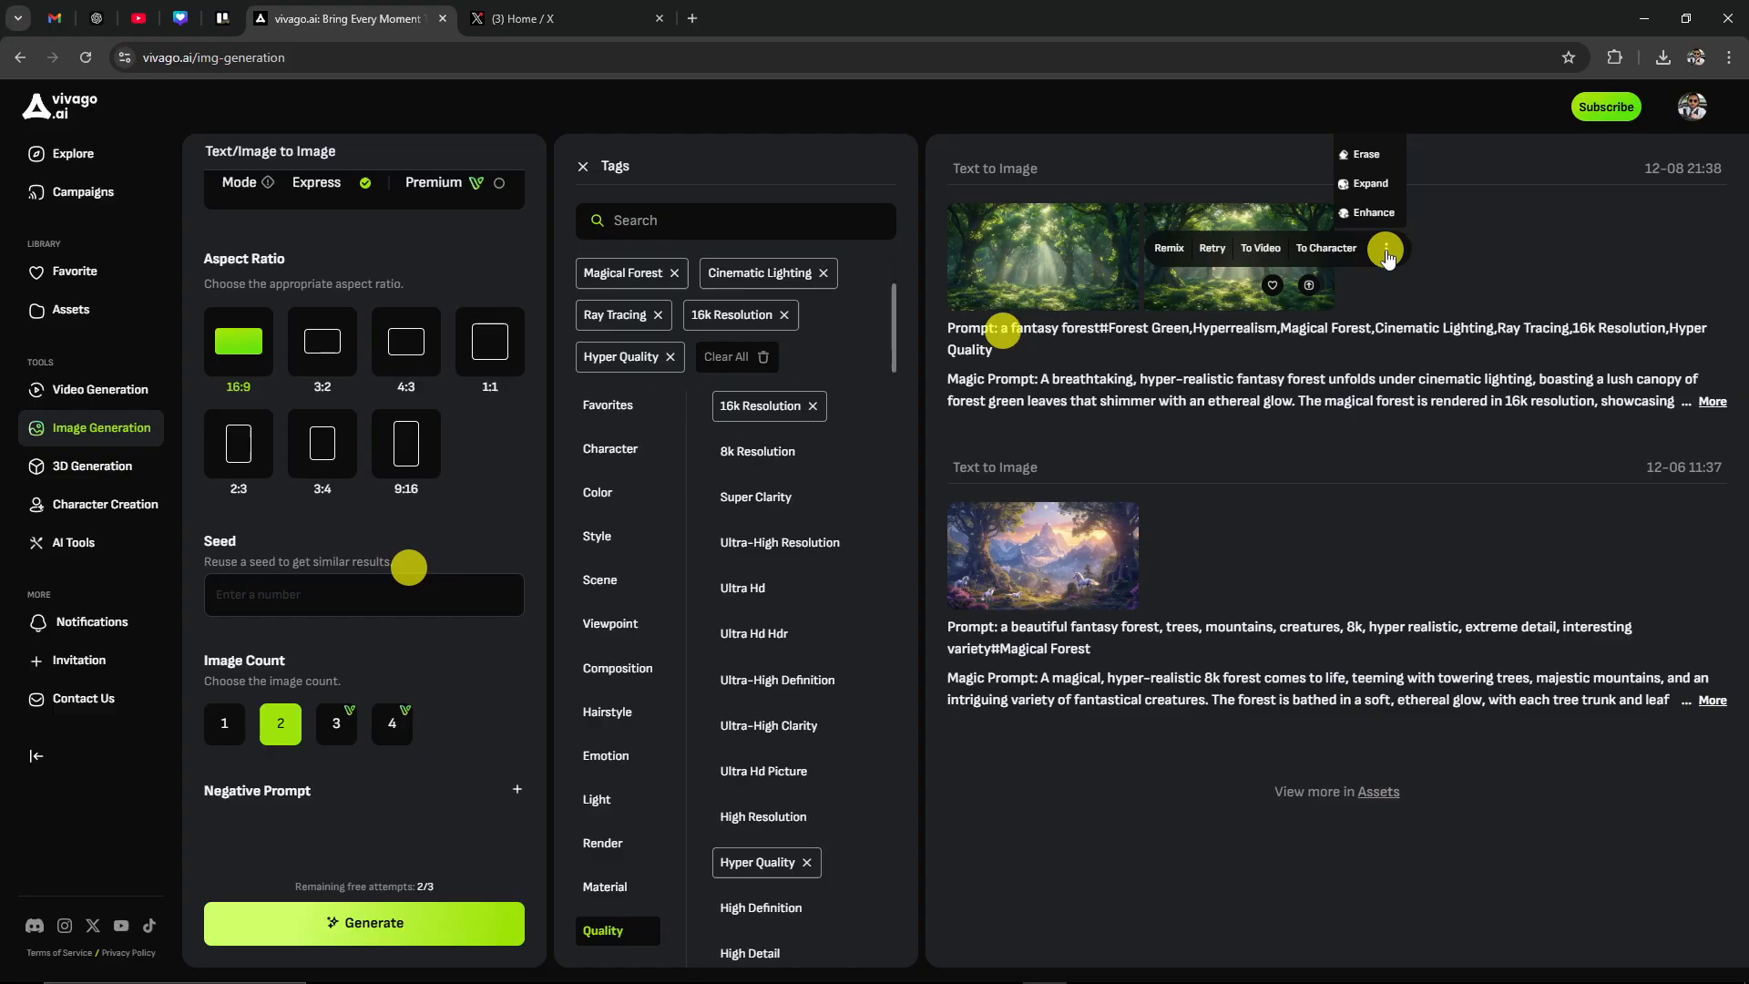
mouse_move(1368, 183)
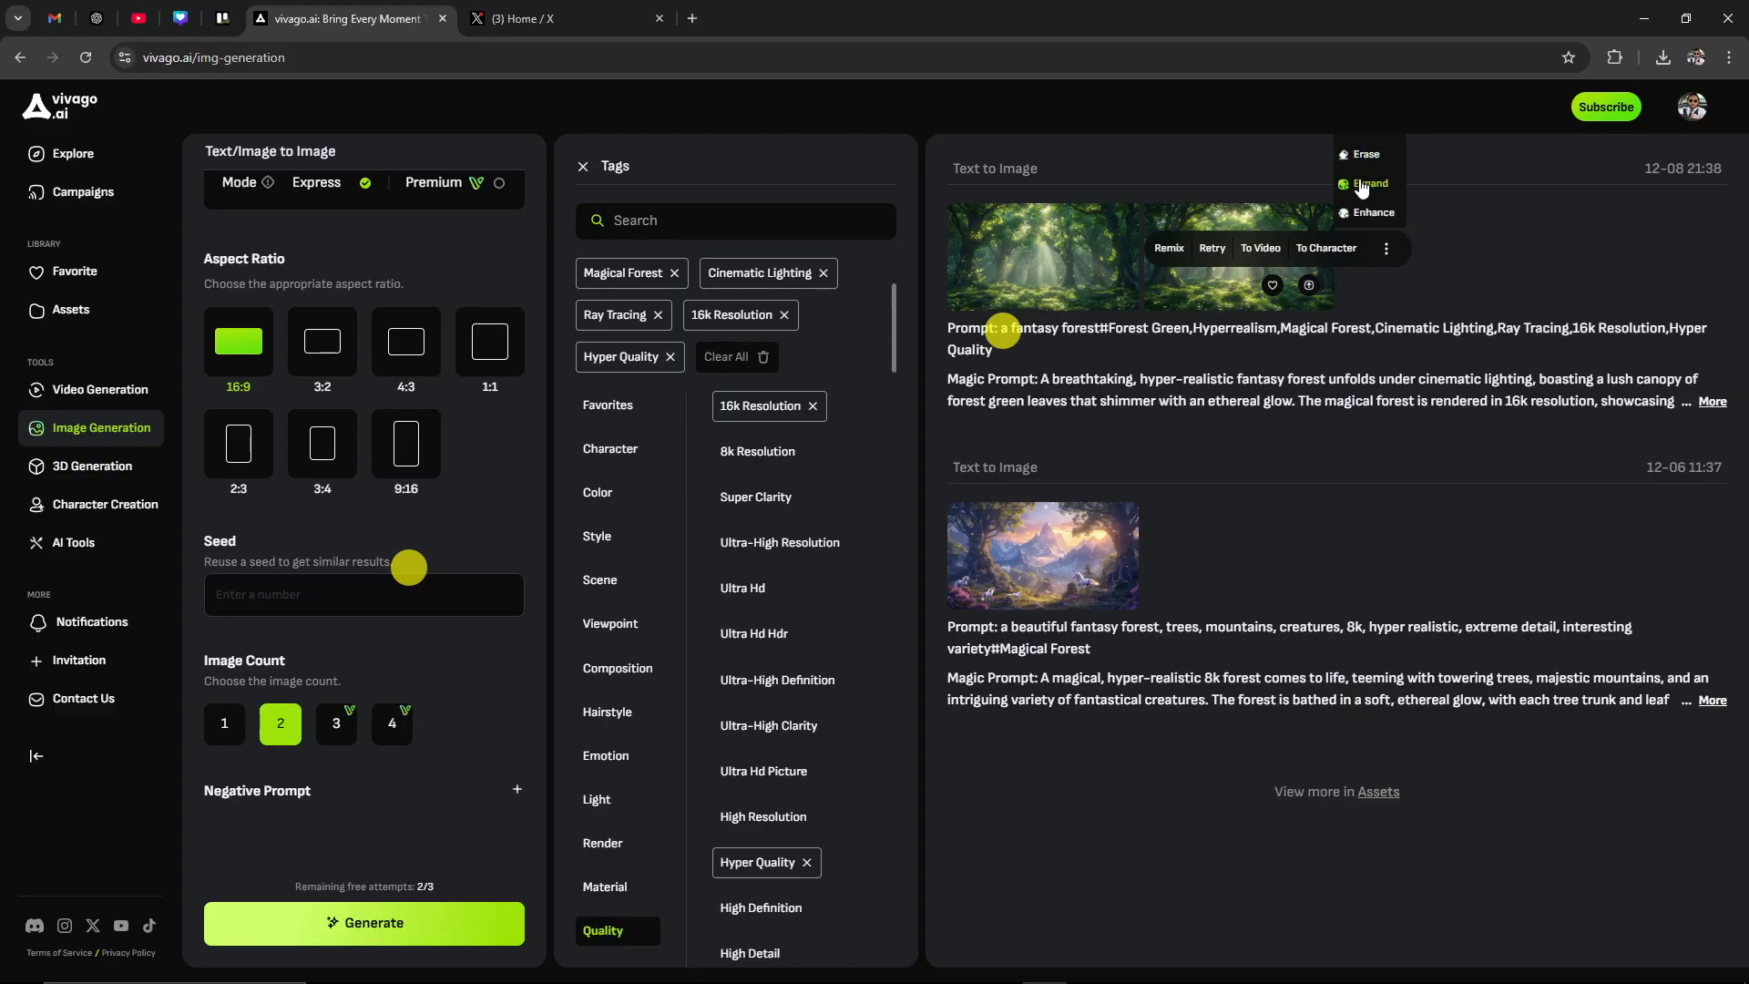
mouse_move(1373, 215)
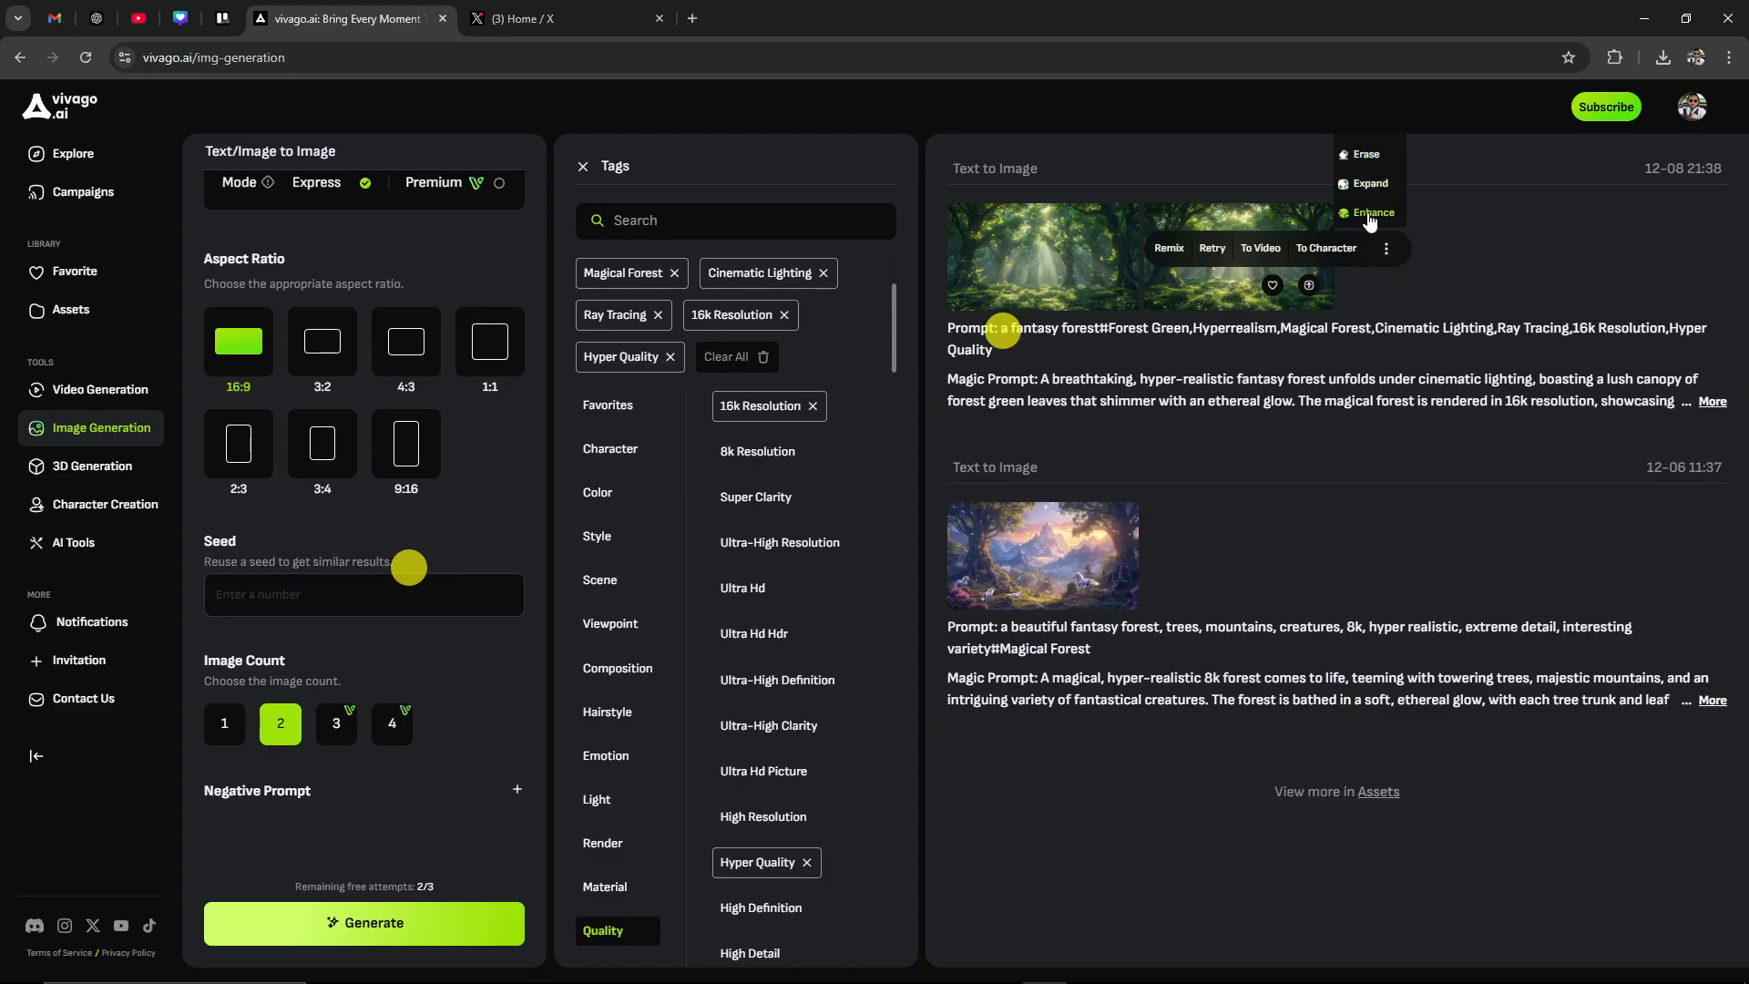
click(1386, 247)
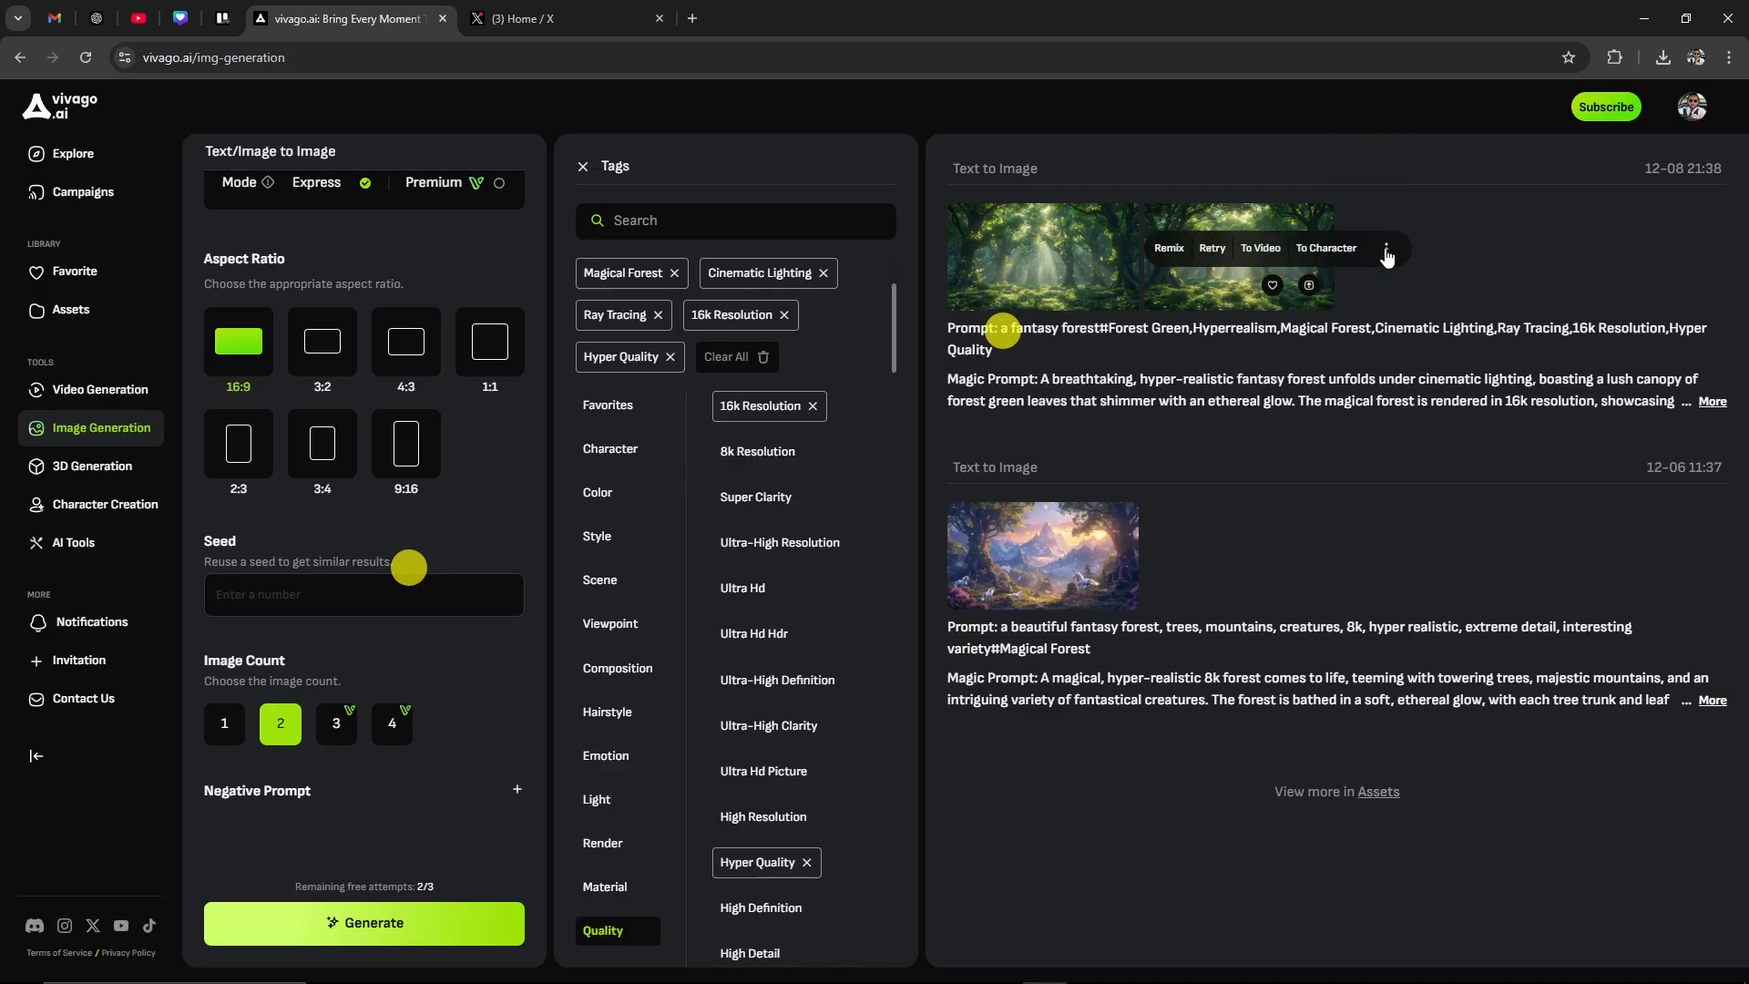
mouse_move(1232, 285)
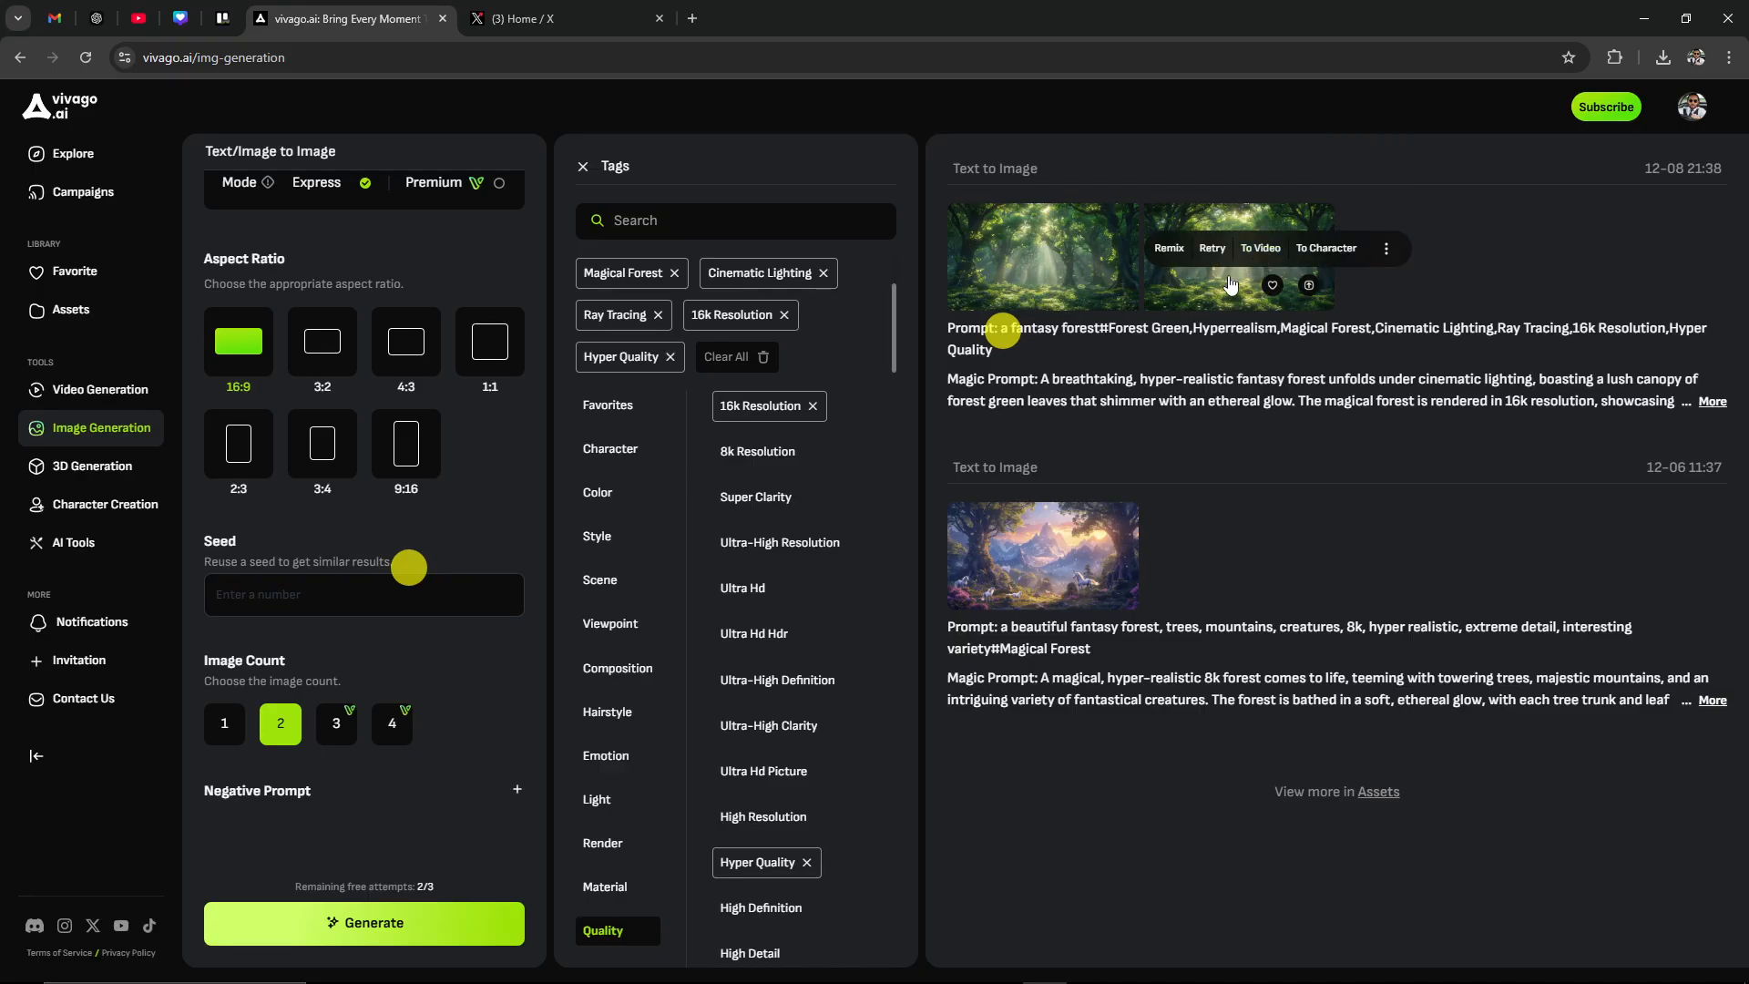
mouse_move(1224, 297)
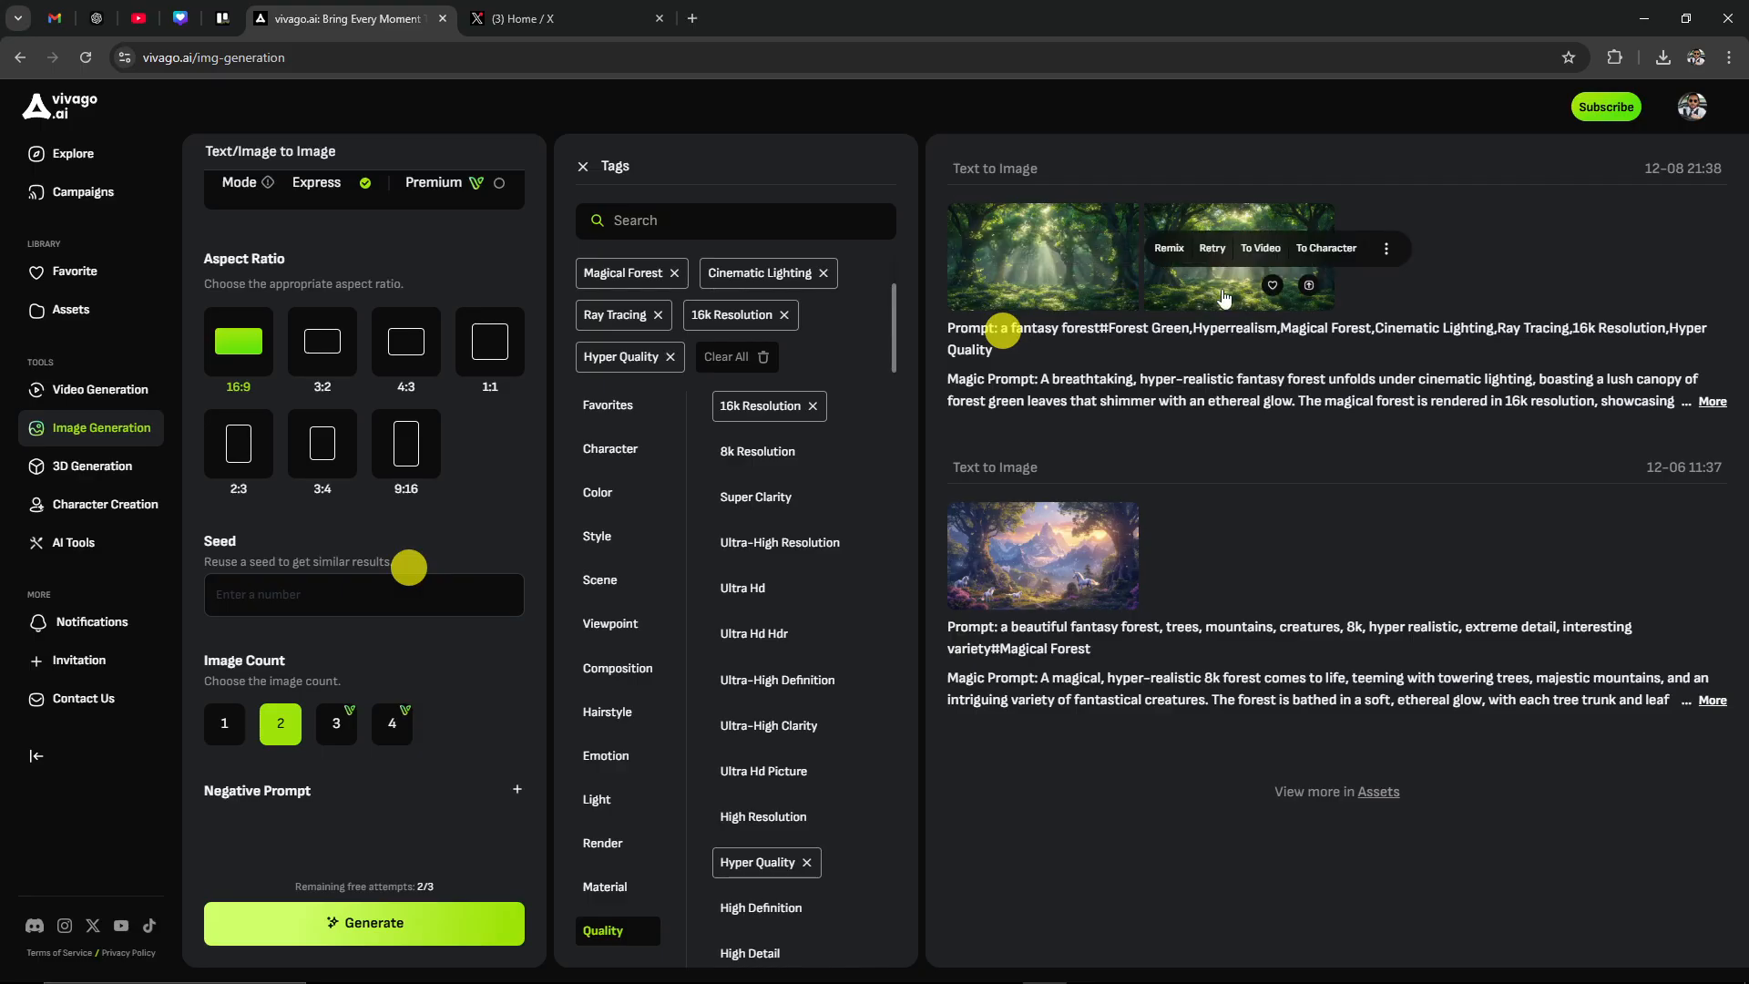
mouse_move(1260, 253)
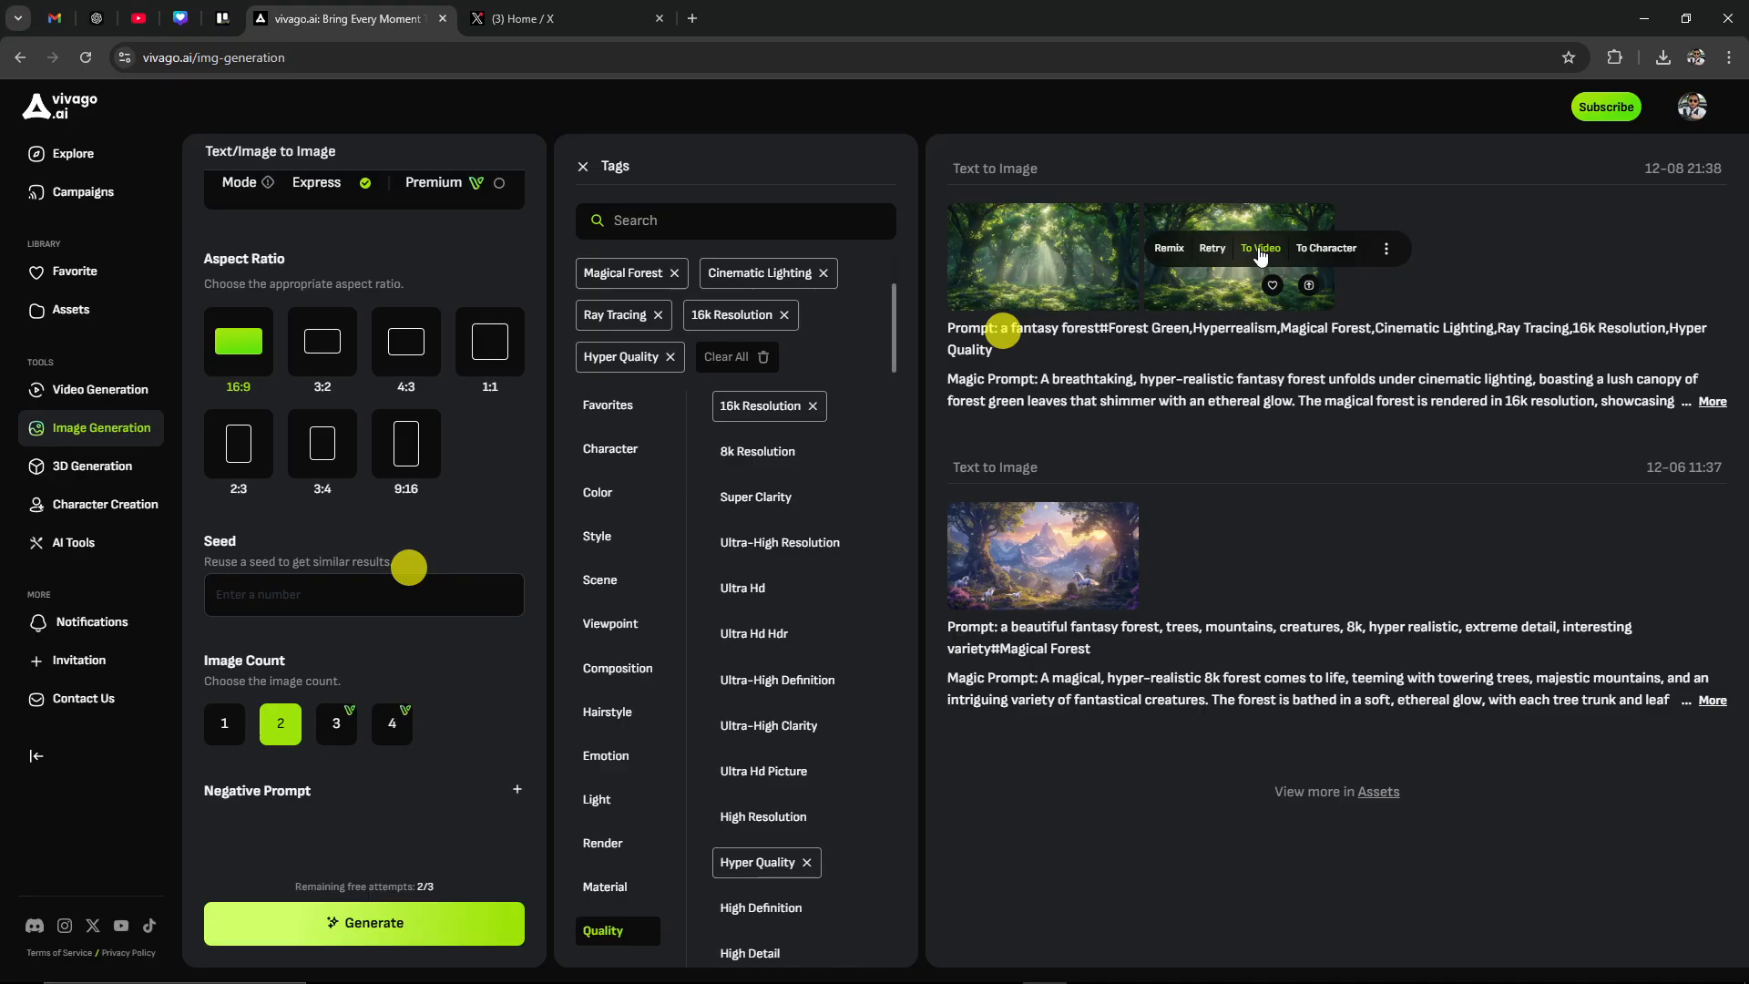
mouse_move(1157, 302)
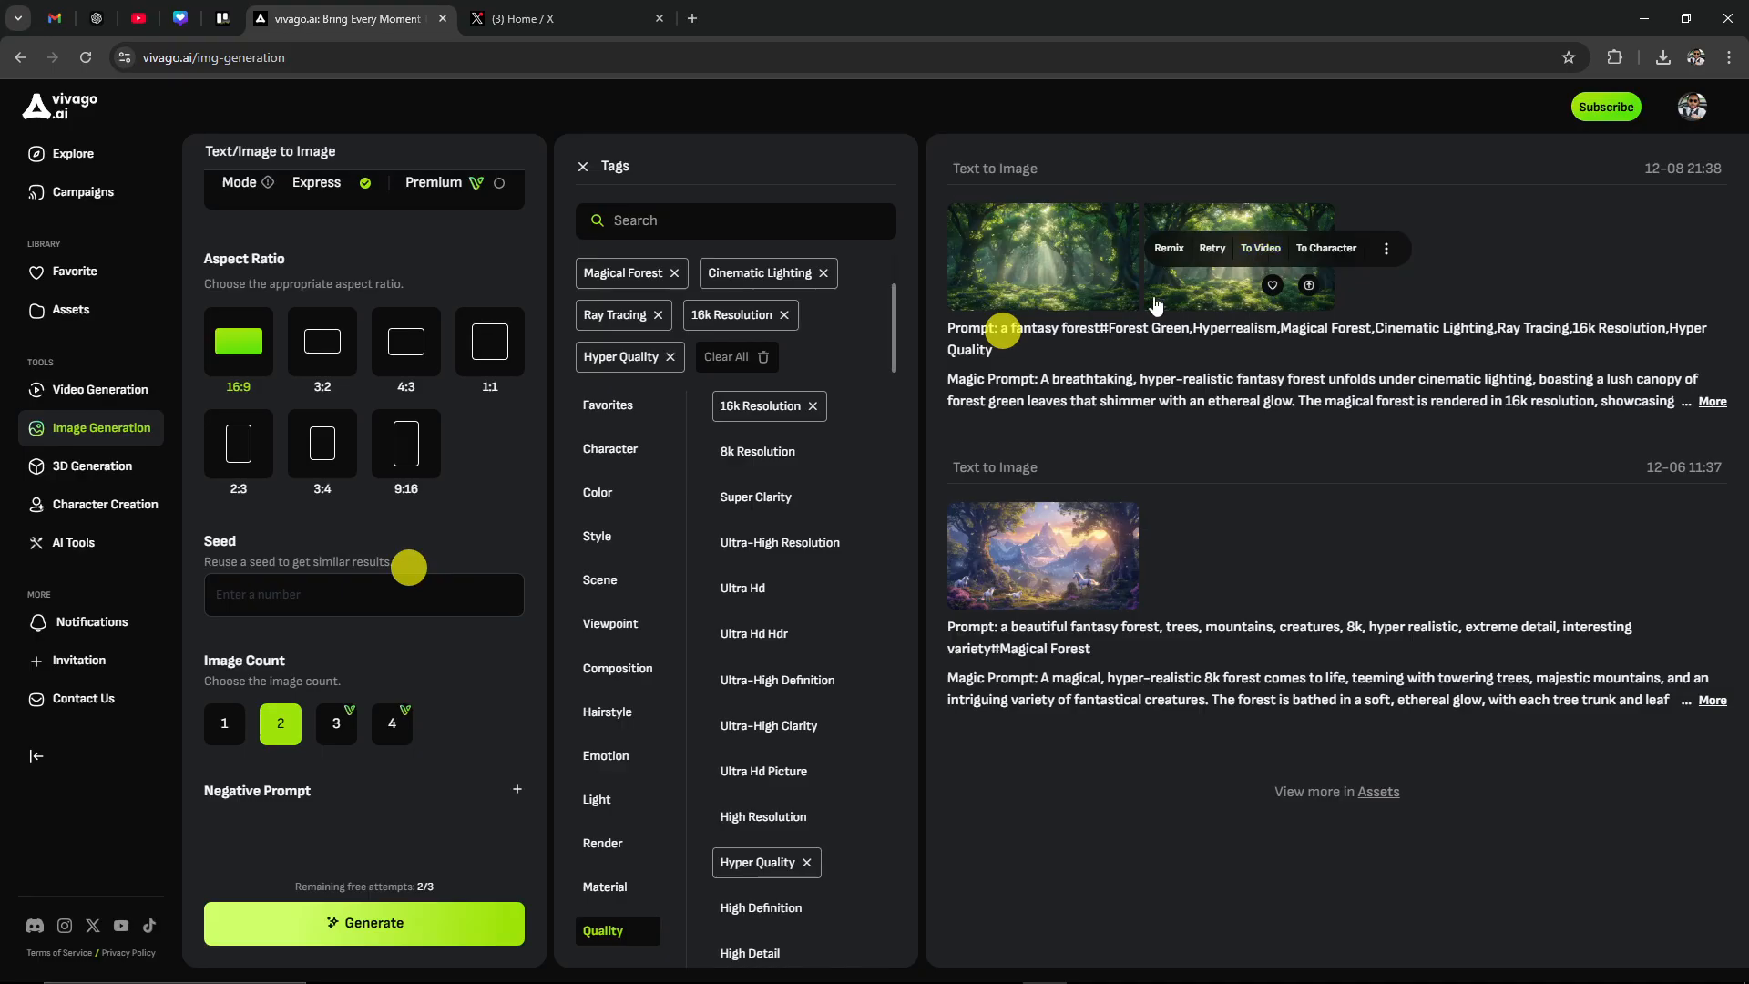
Open the sunlit forest image in large preview and toggle between its two variations
click(1041, 255)
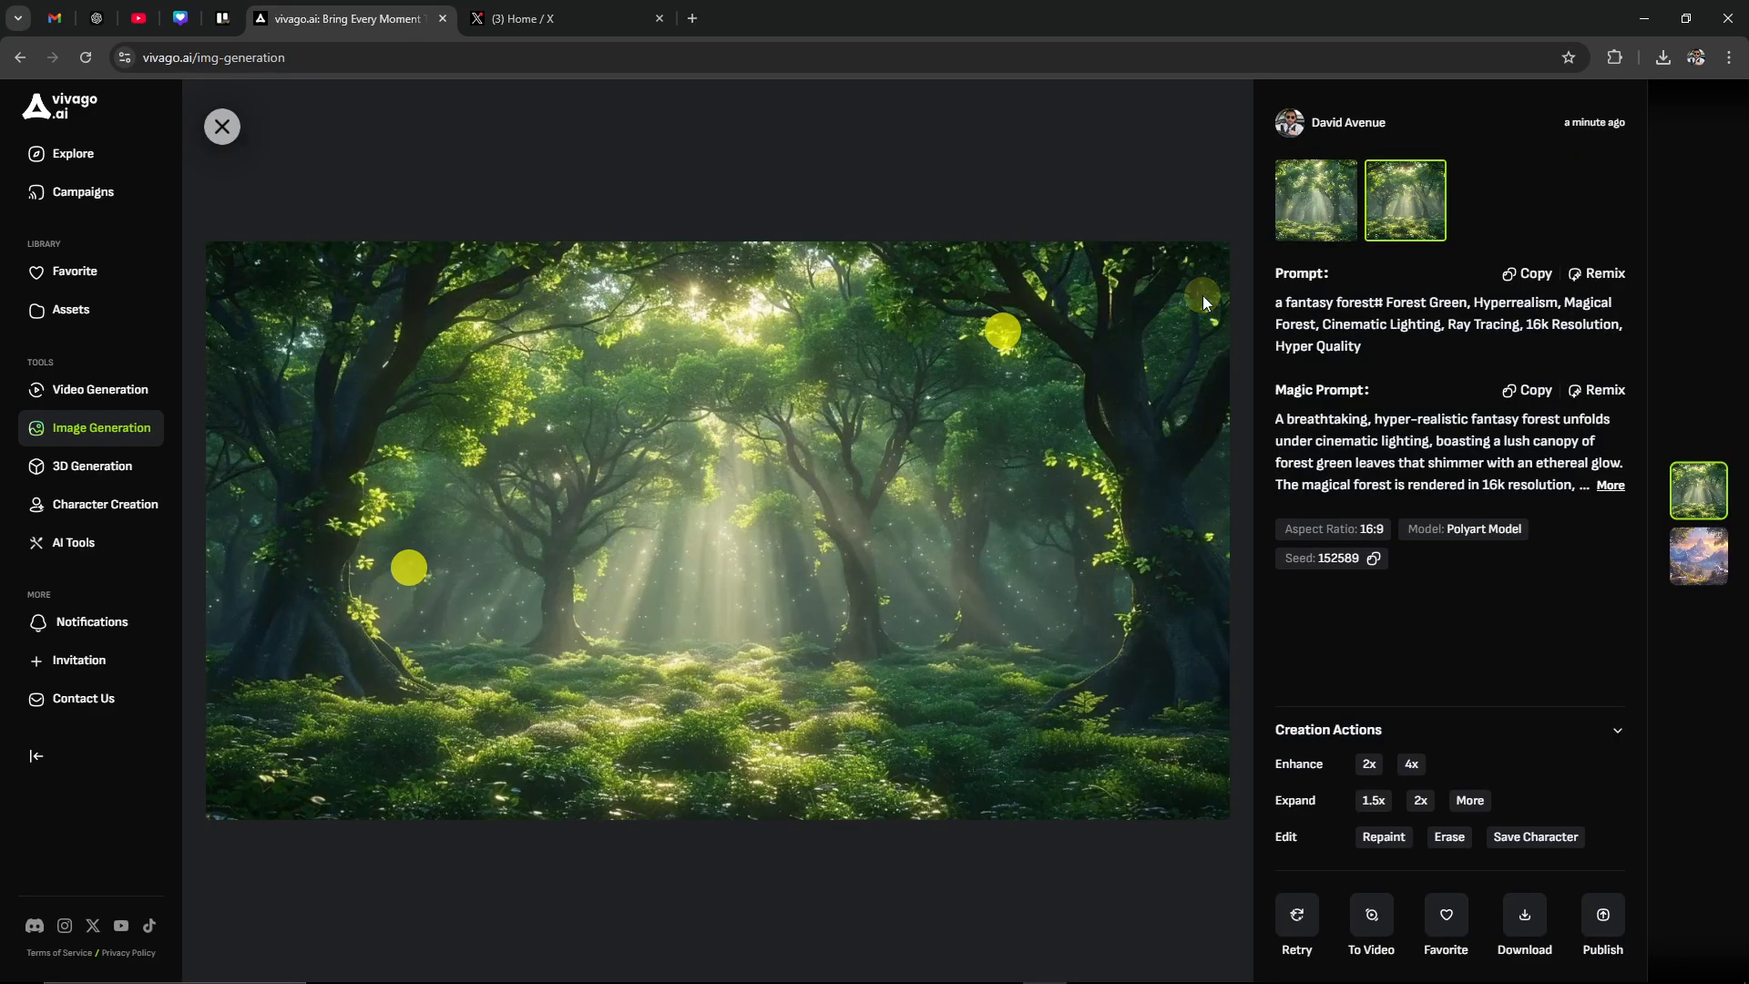
mouse_move(840, 546)
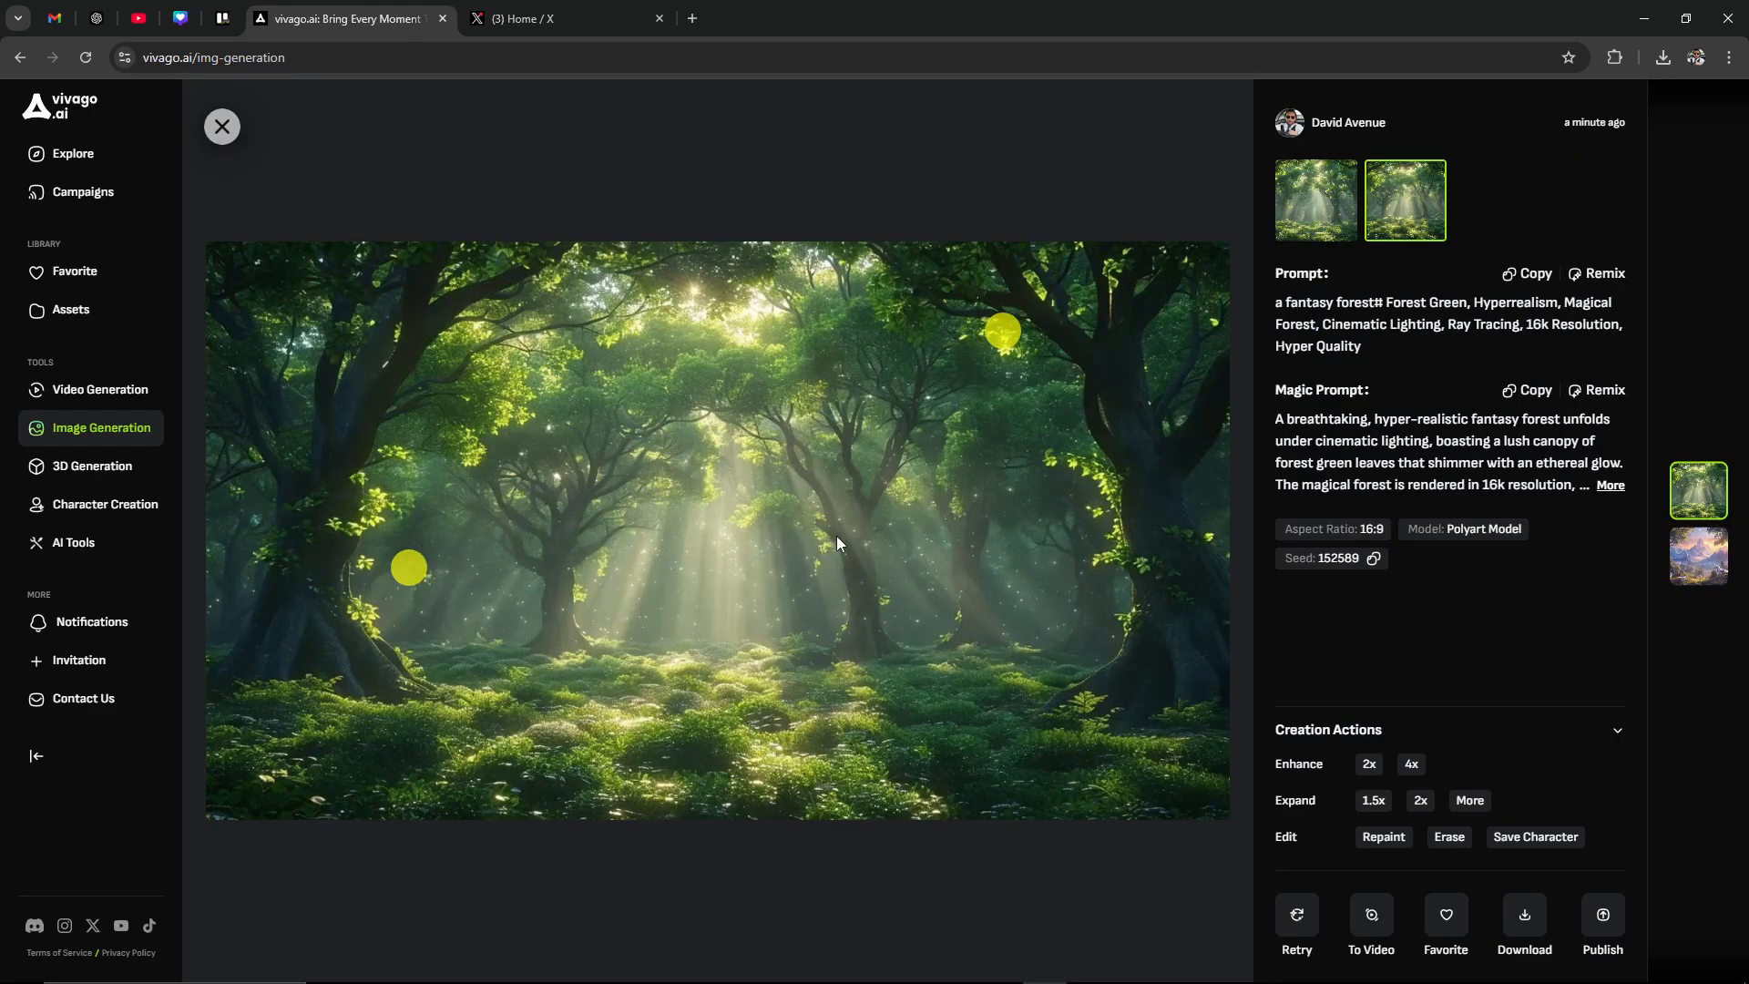
mouse_move(1098, 450)
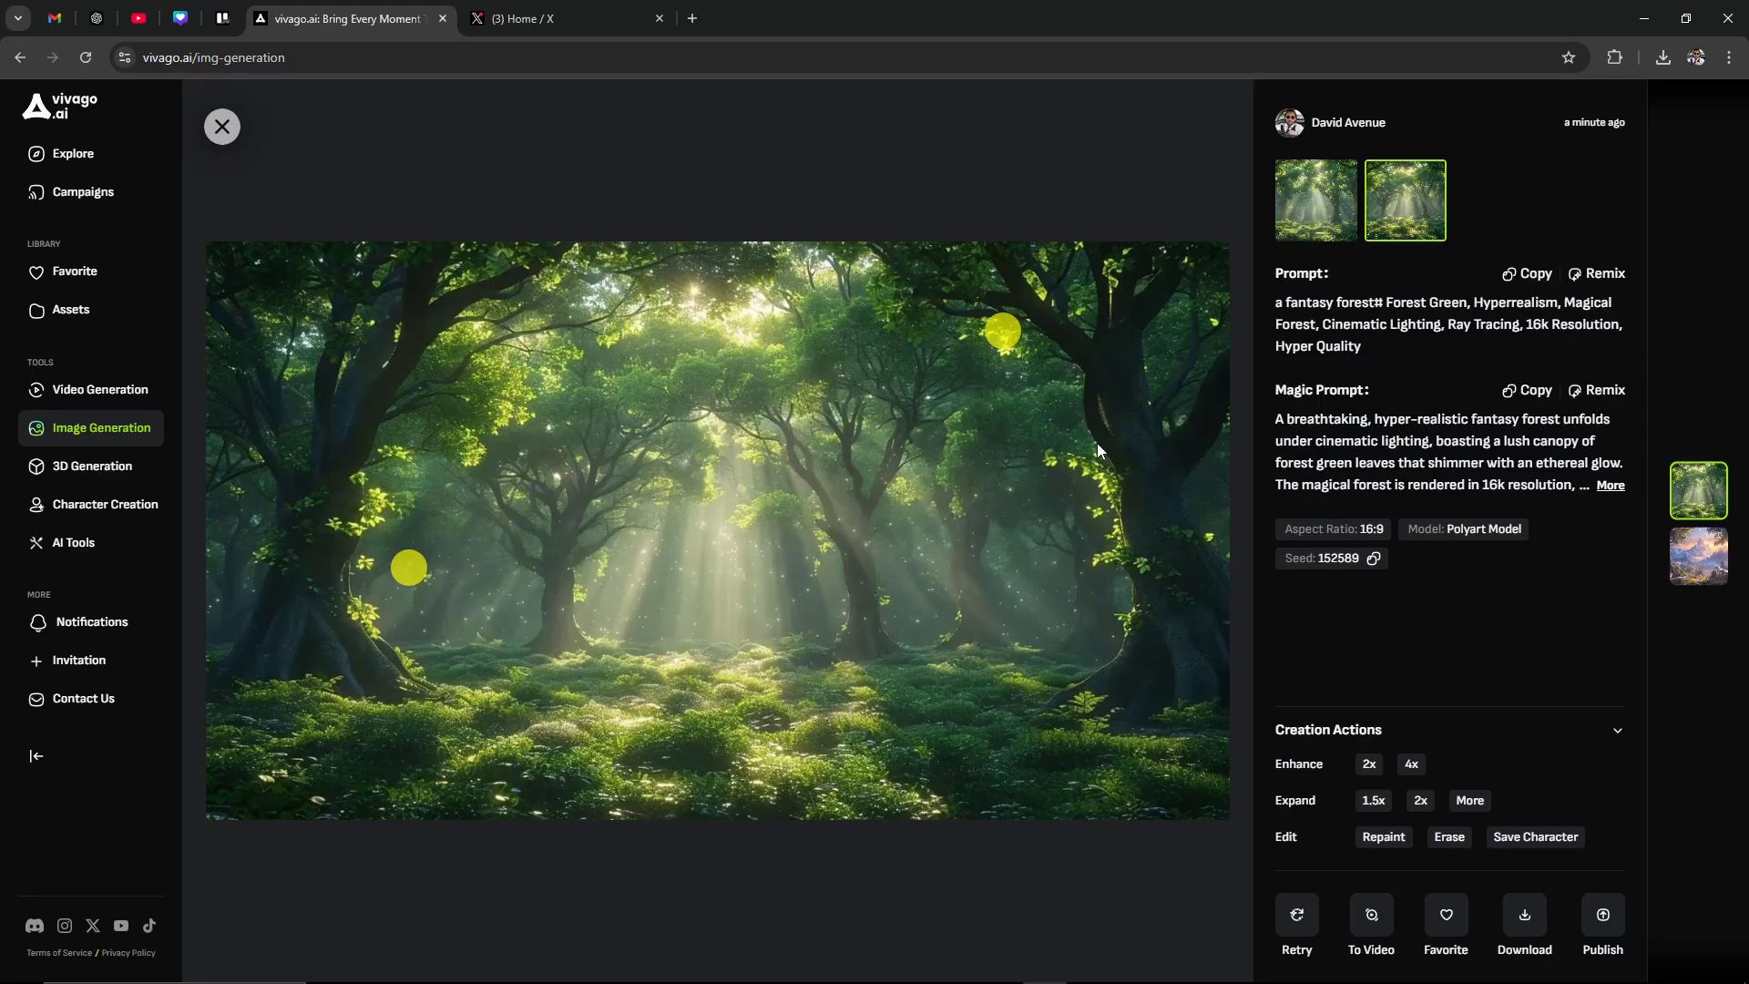
mouse_move(1289, 208)
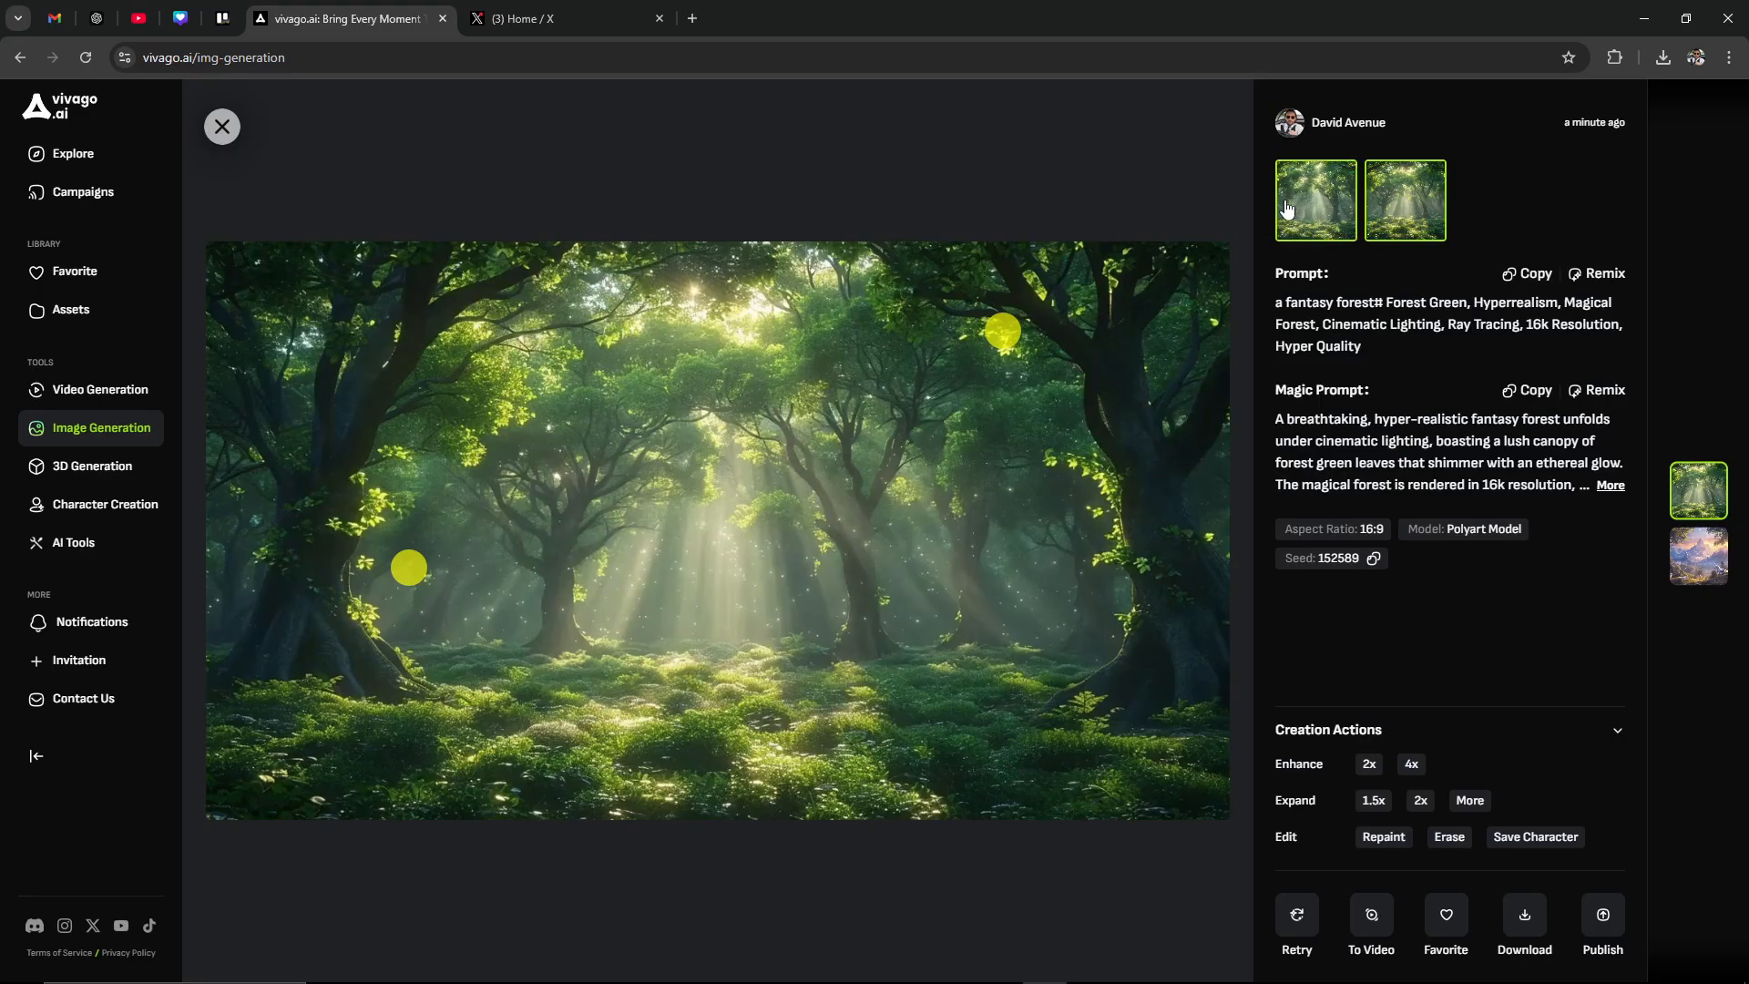
click(1404, 199)
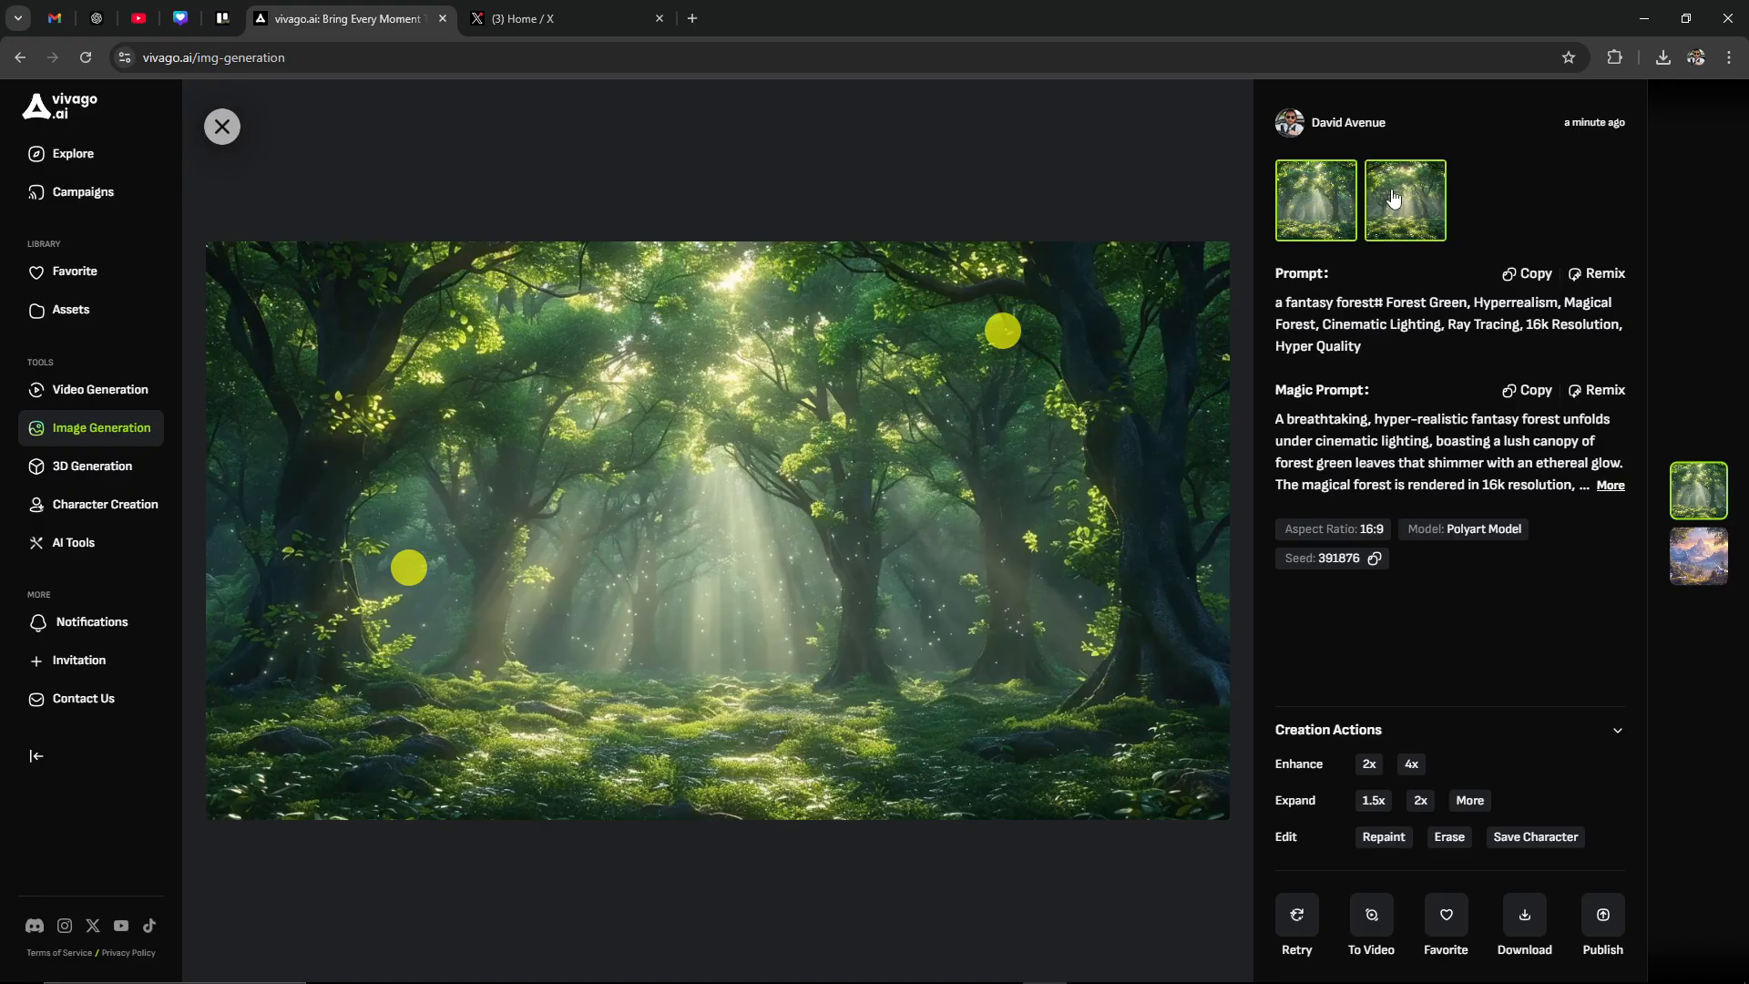
click(1315, 201)
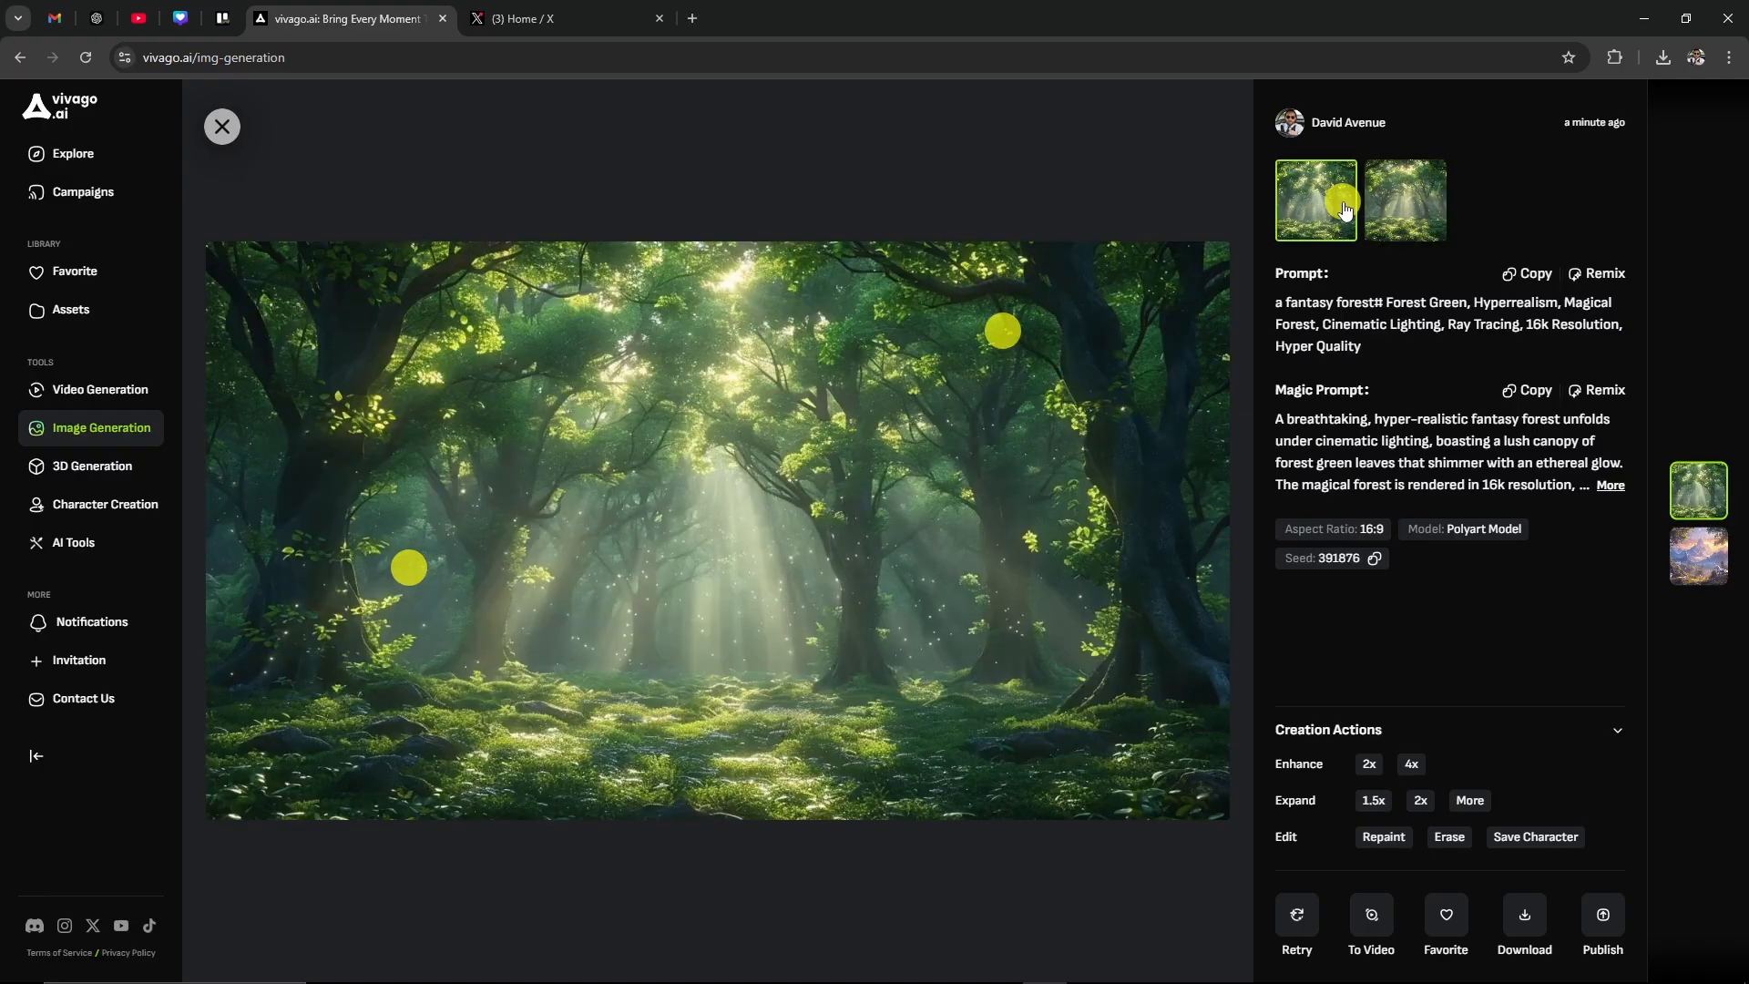
click(1405, 199)
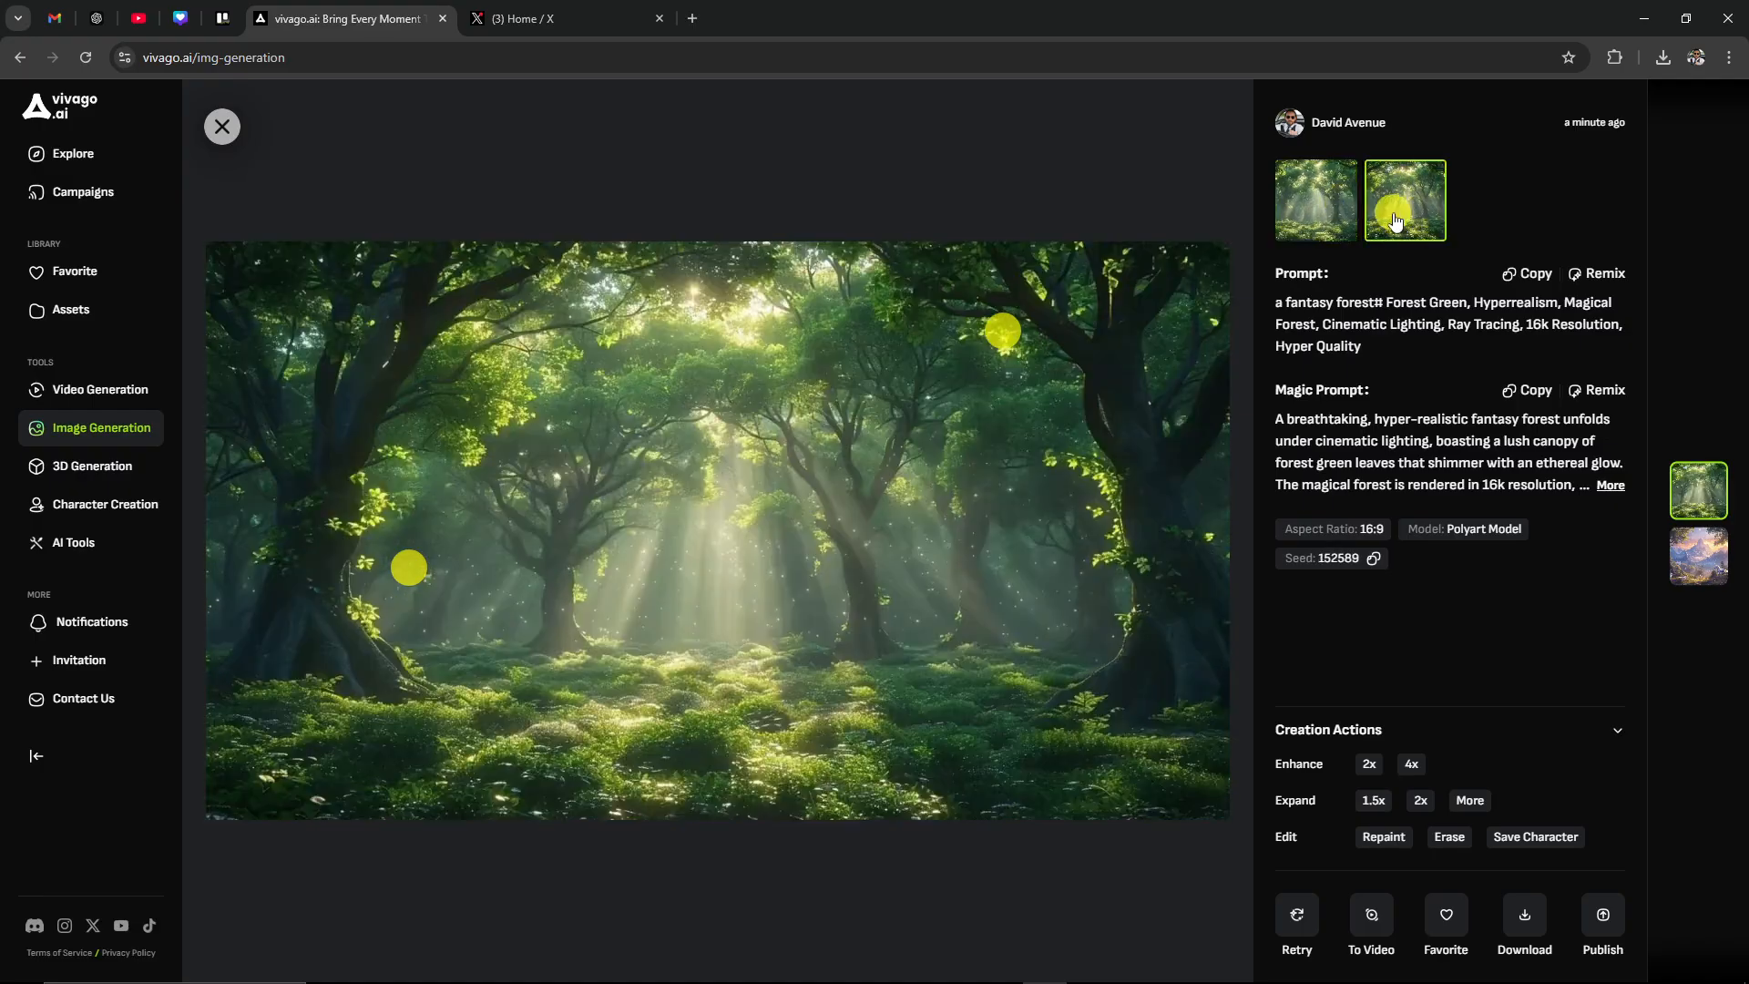
click(1316, 218)
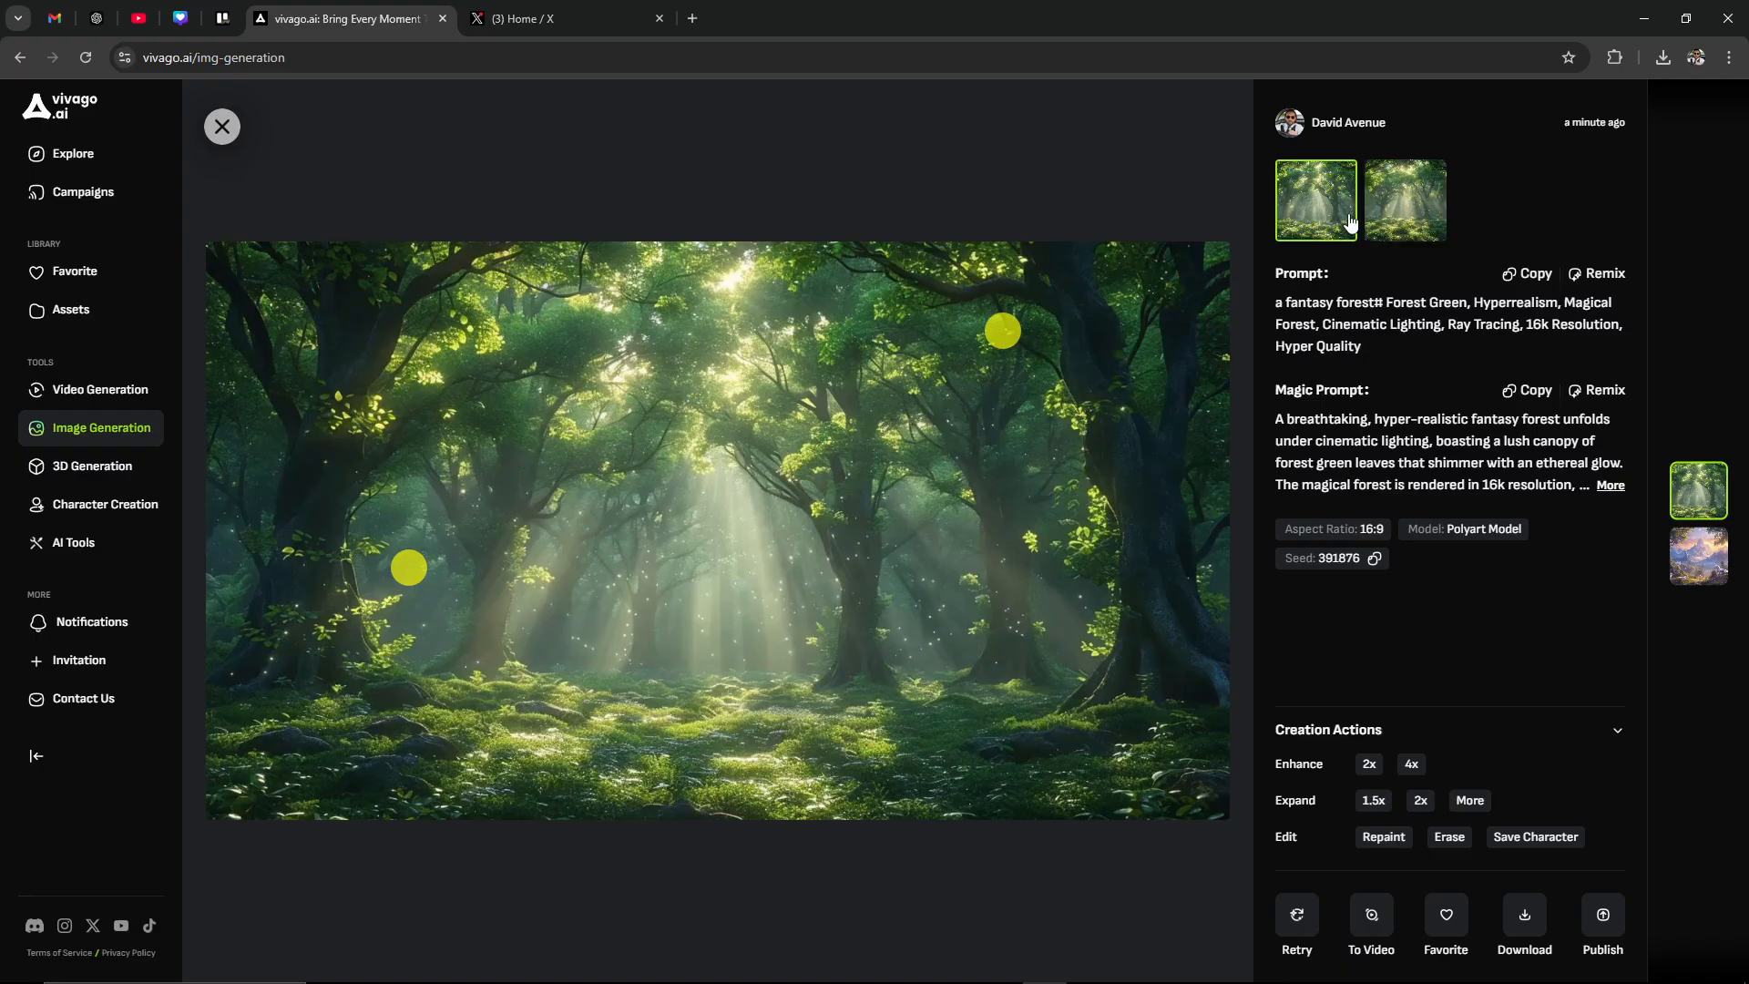
mouse_move(1362, 216)
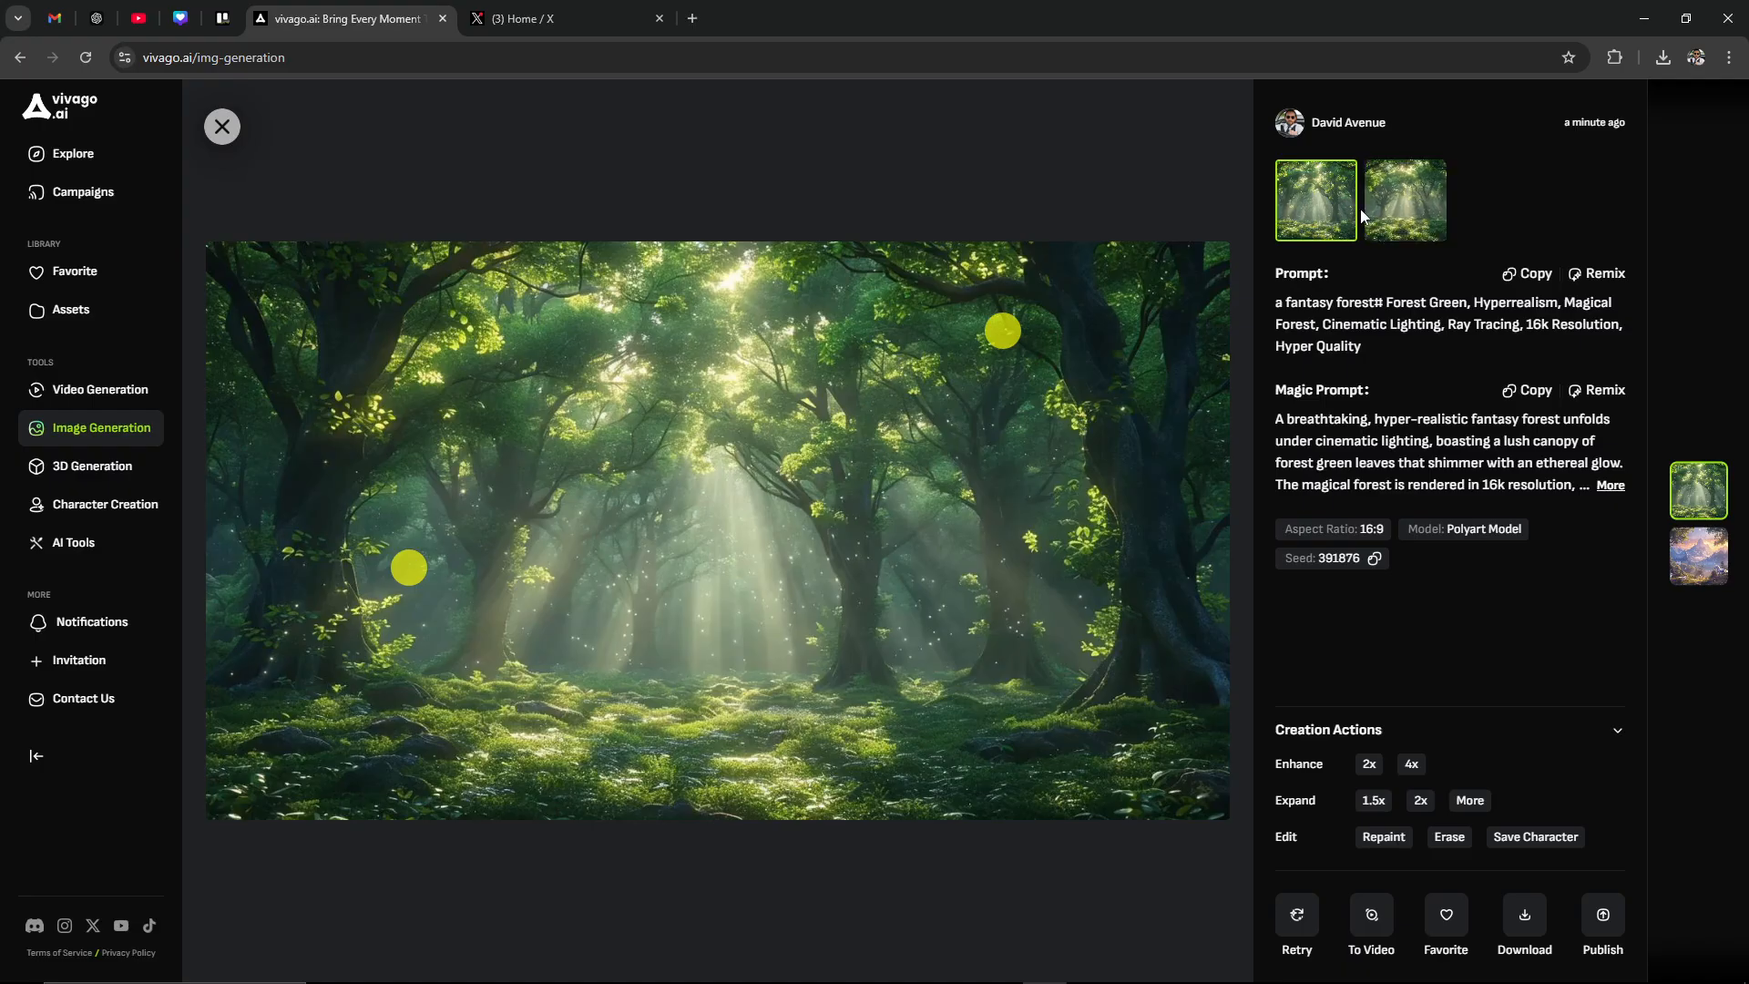
click(1405, 200)
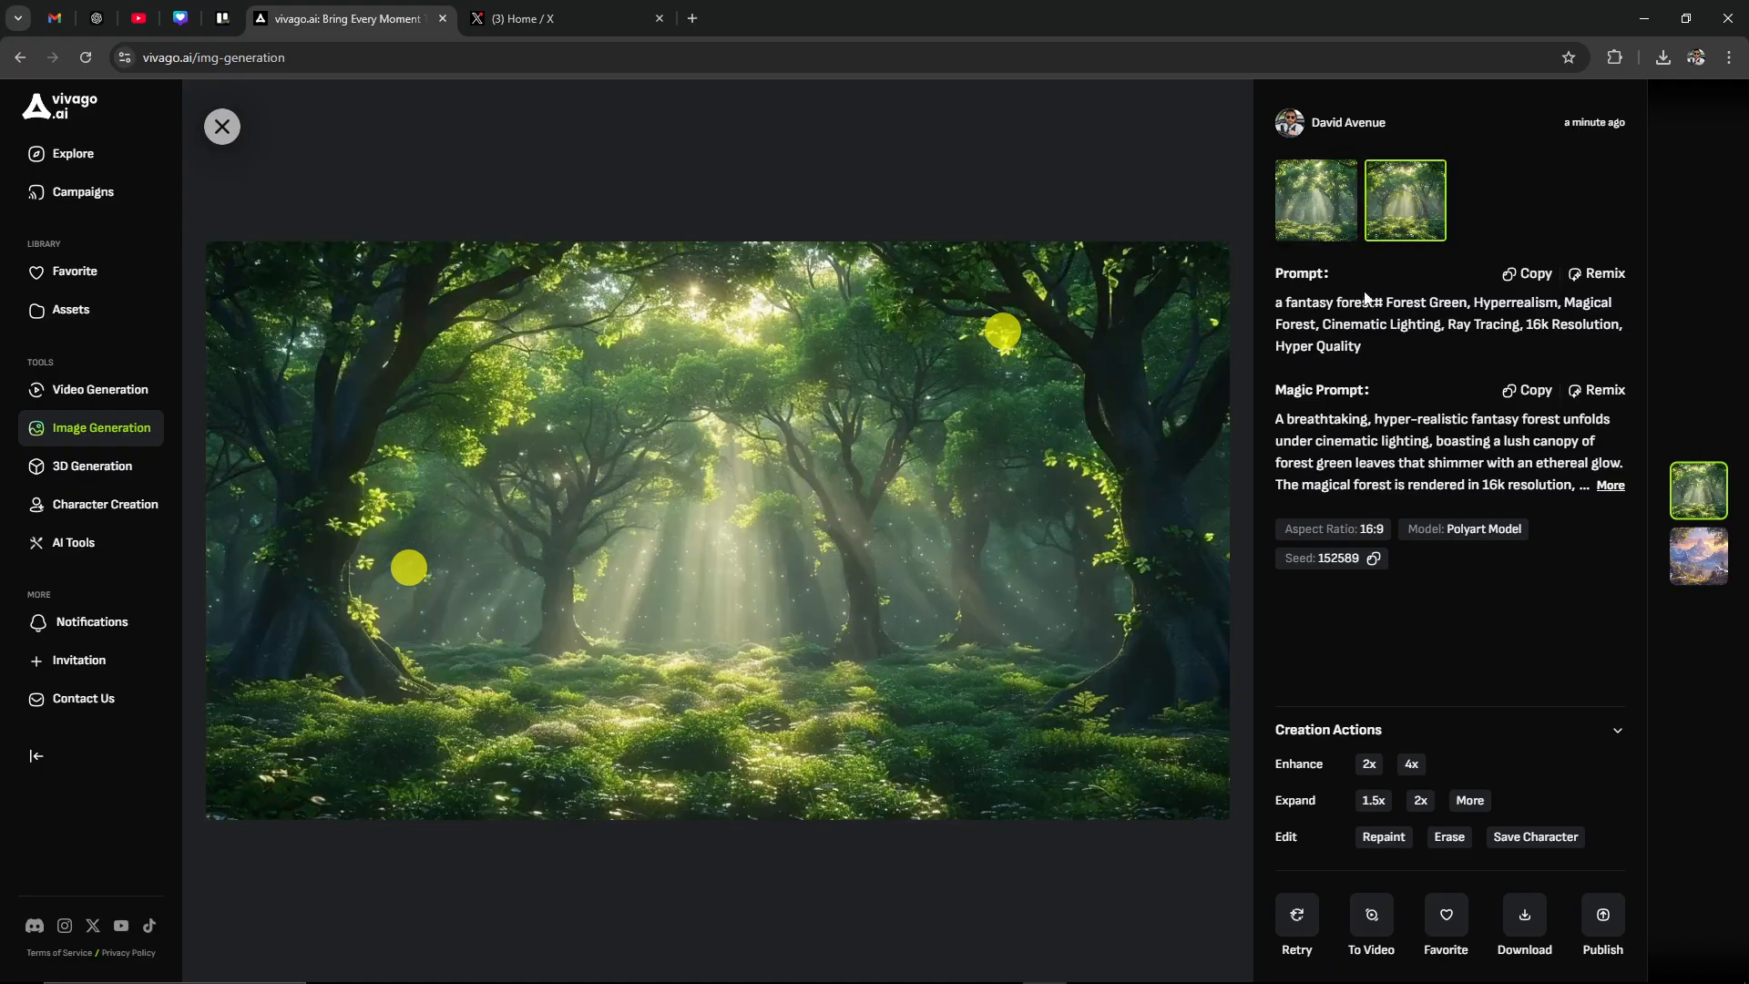
mouse_move(406, 627)
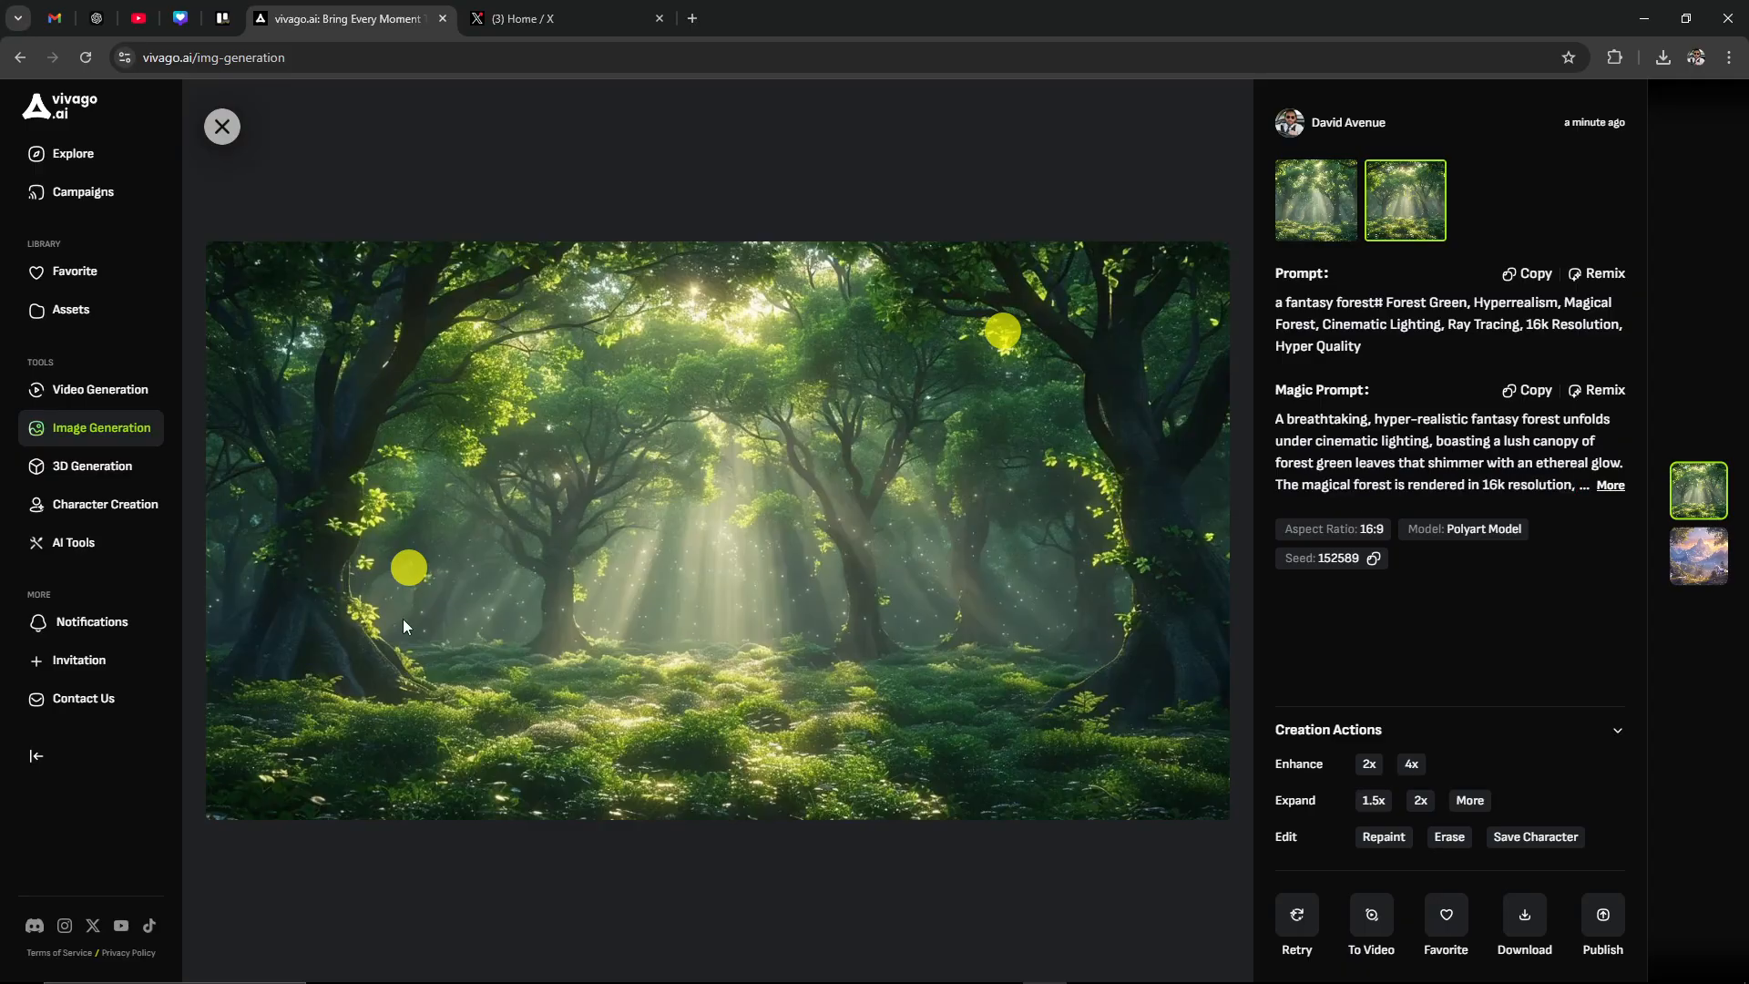
mouse_move(1058, 770)
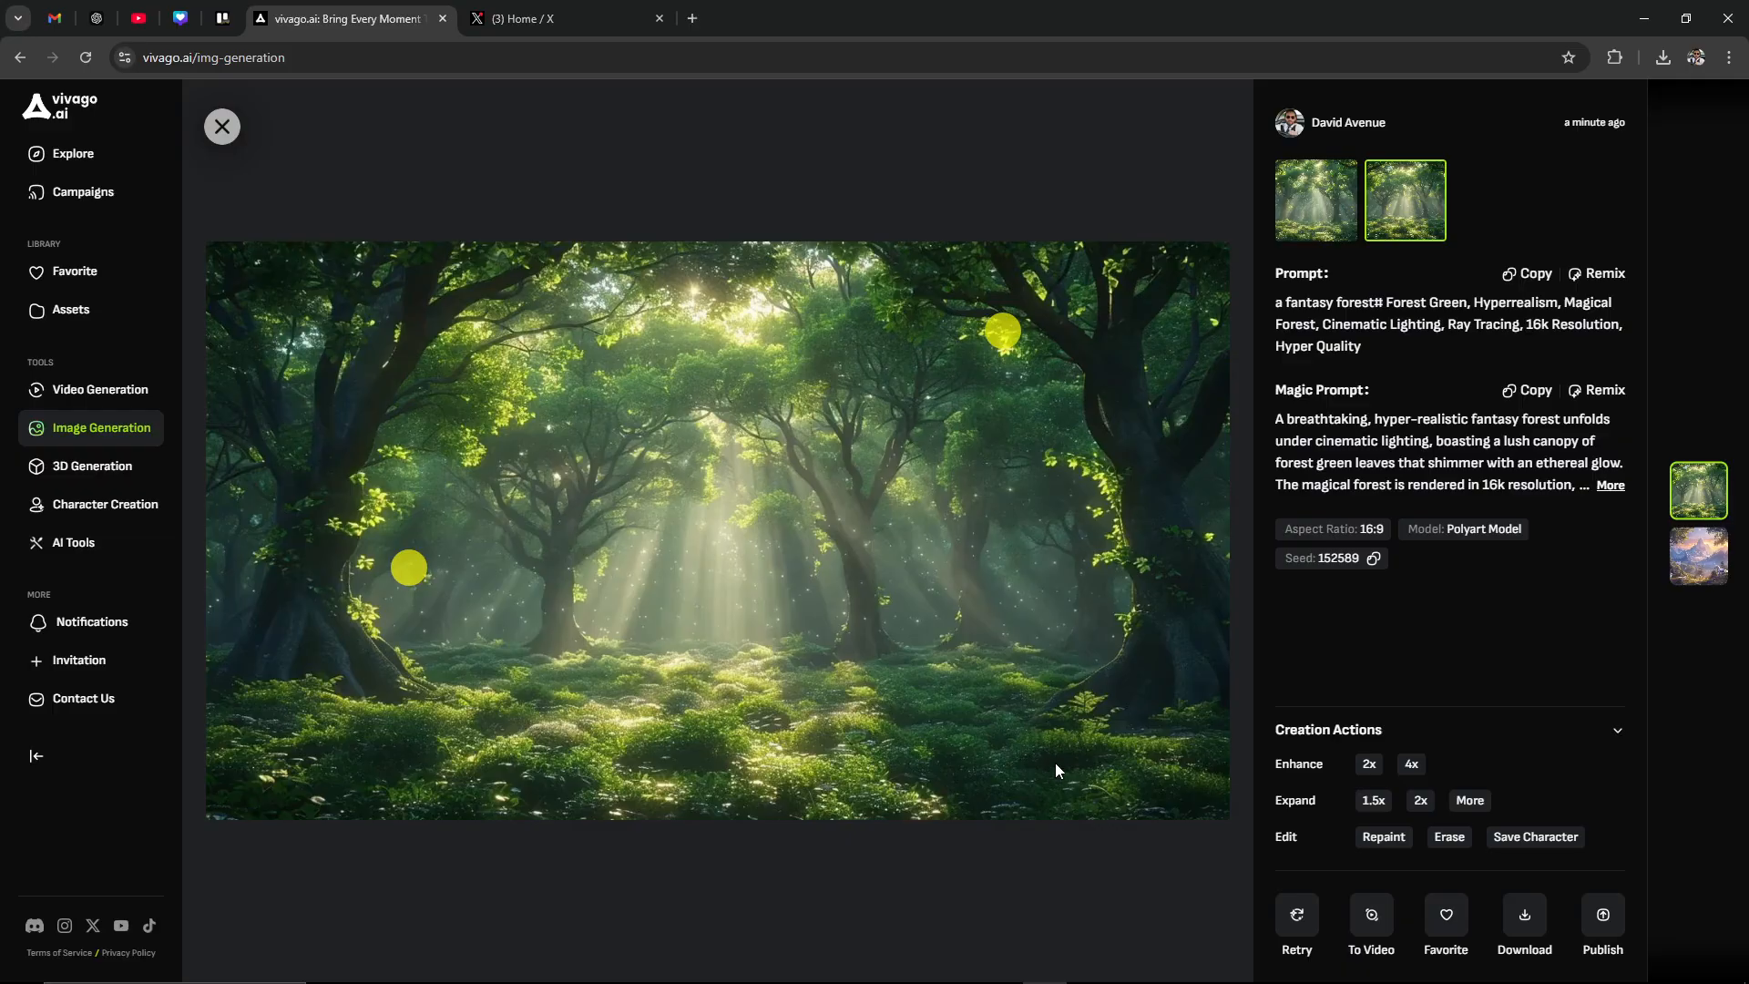
mouse_move(1025, 759)
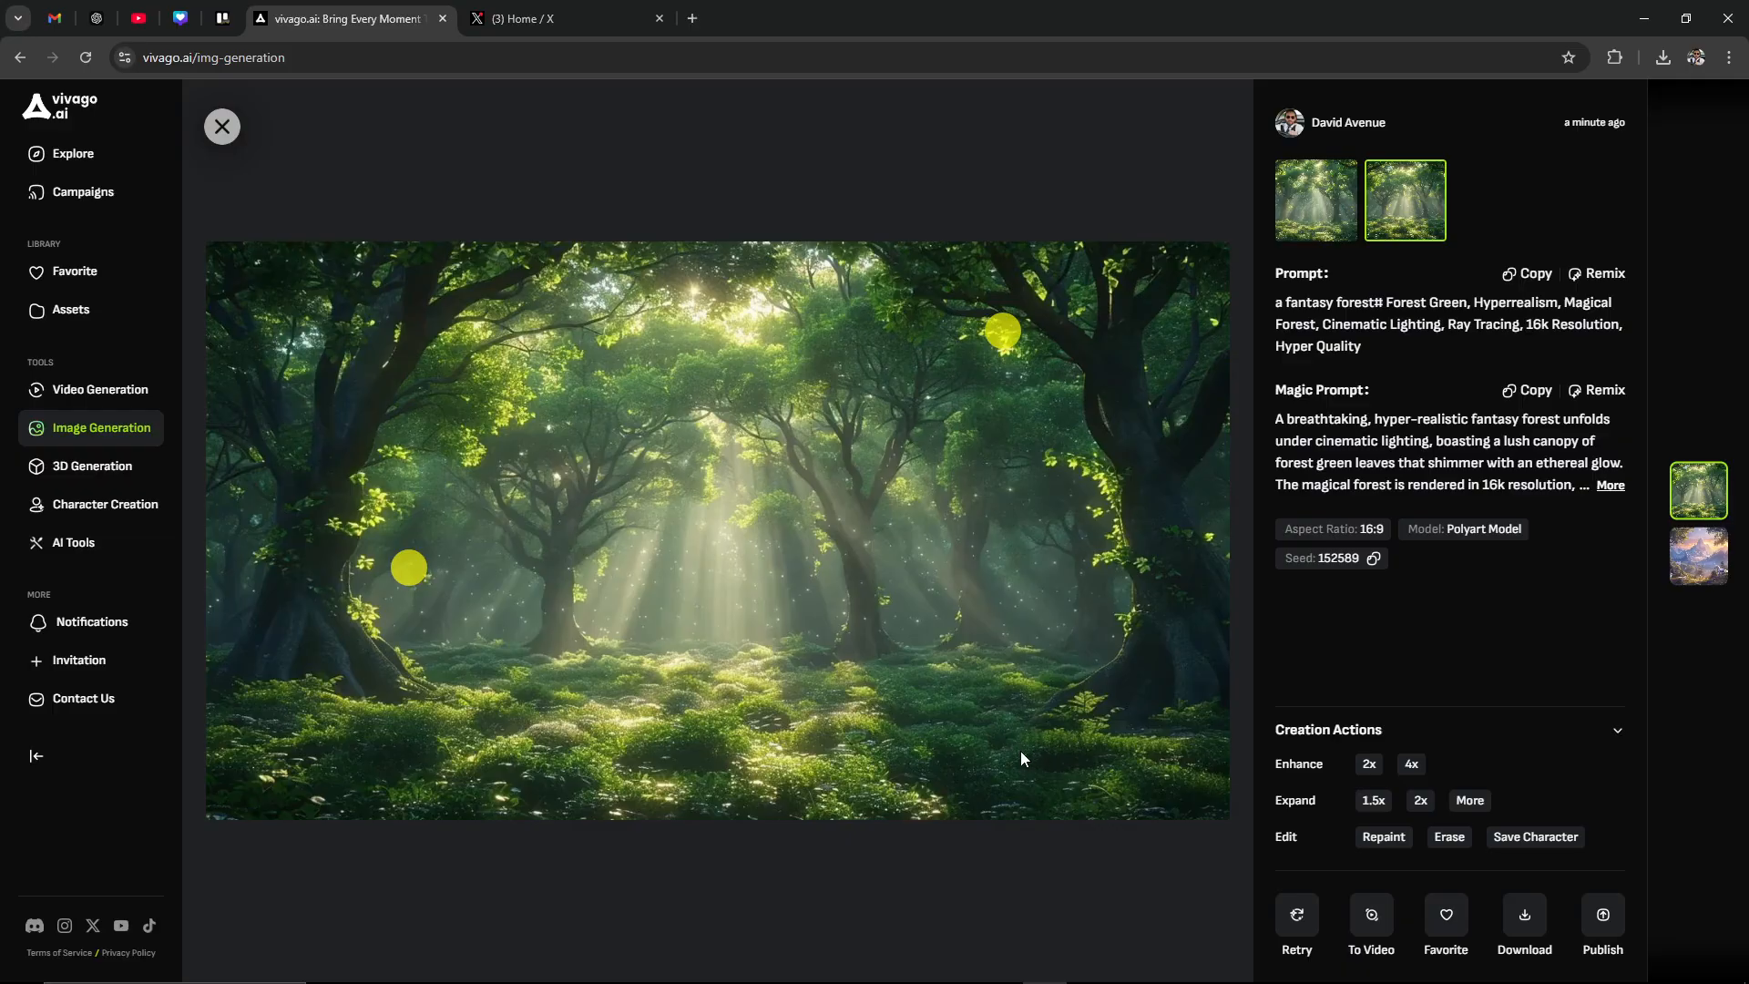
mouse_move(98, 396)
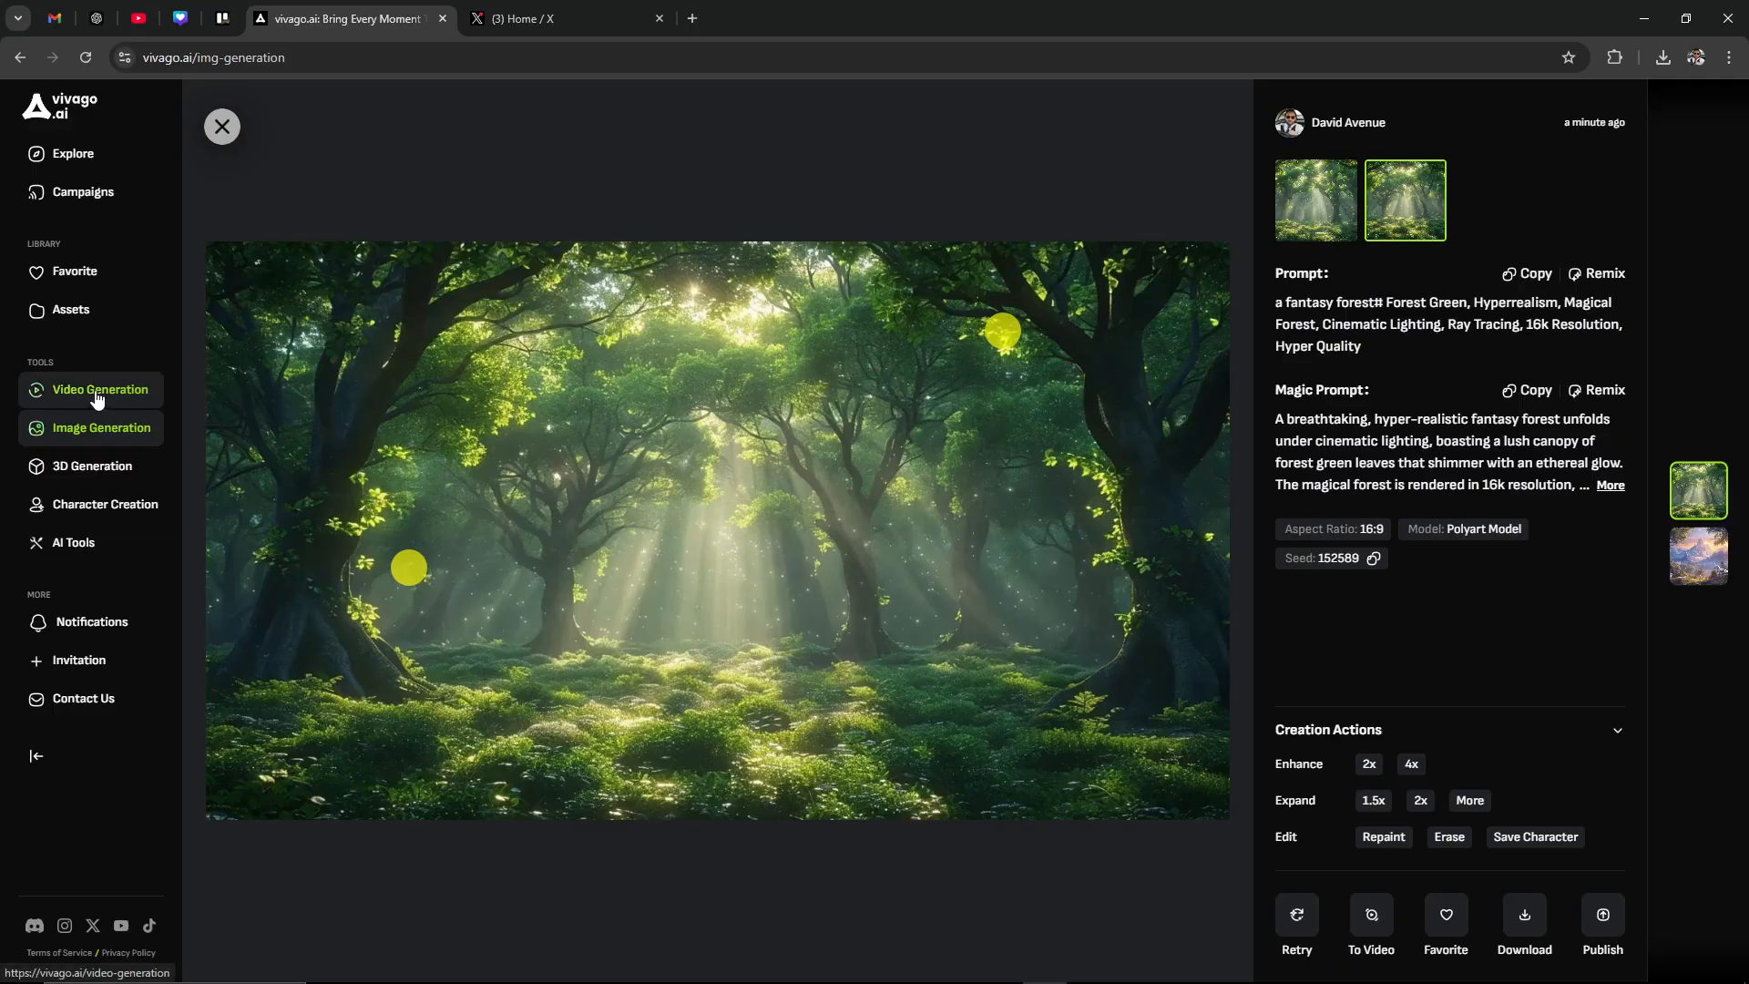
Pass through Video Generation, then return to Image Generation showing the seven-tag forest results
click(99, 389)
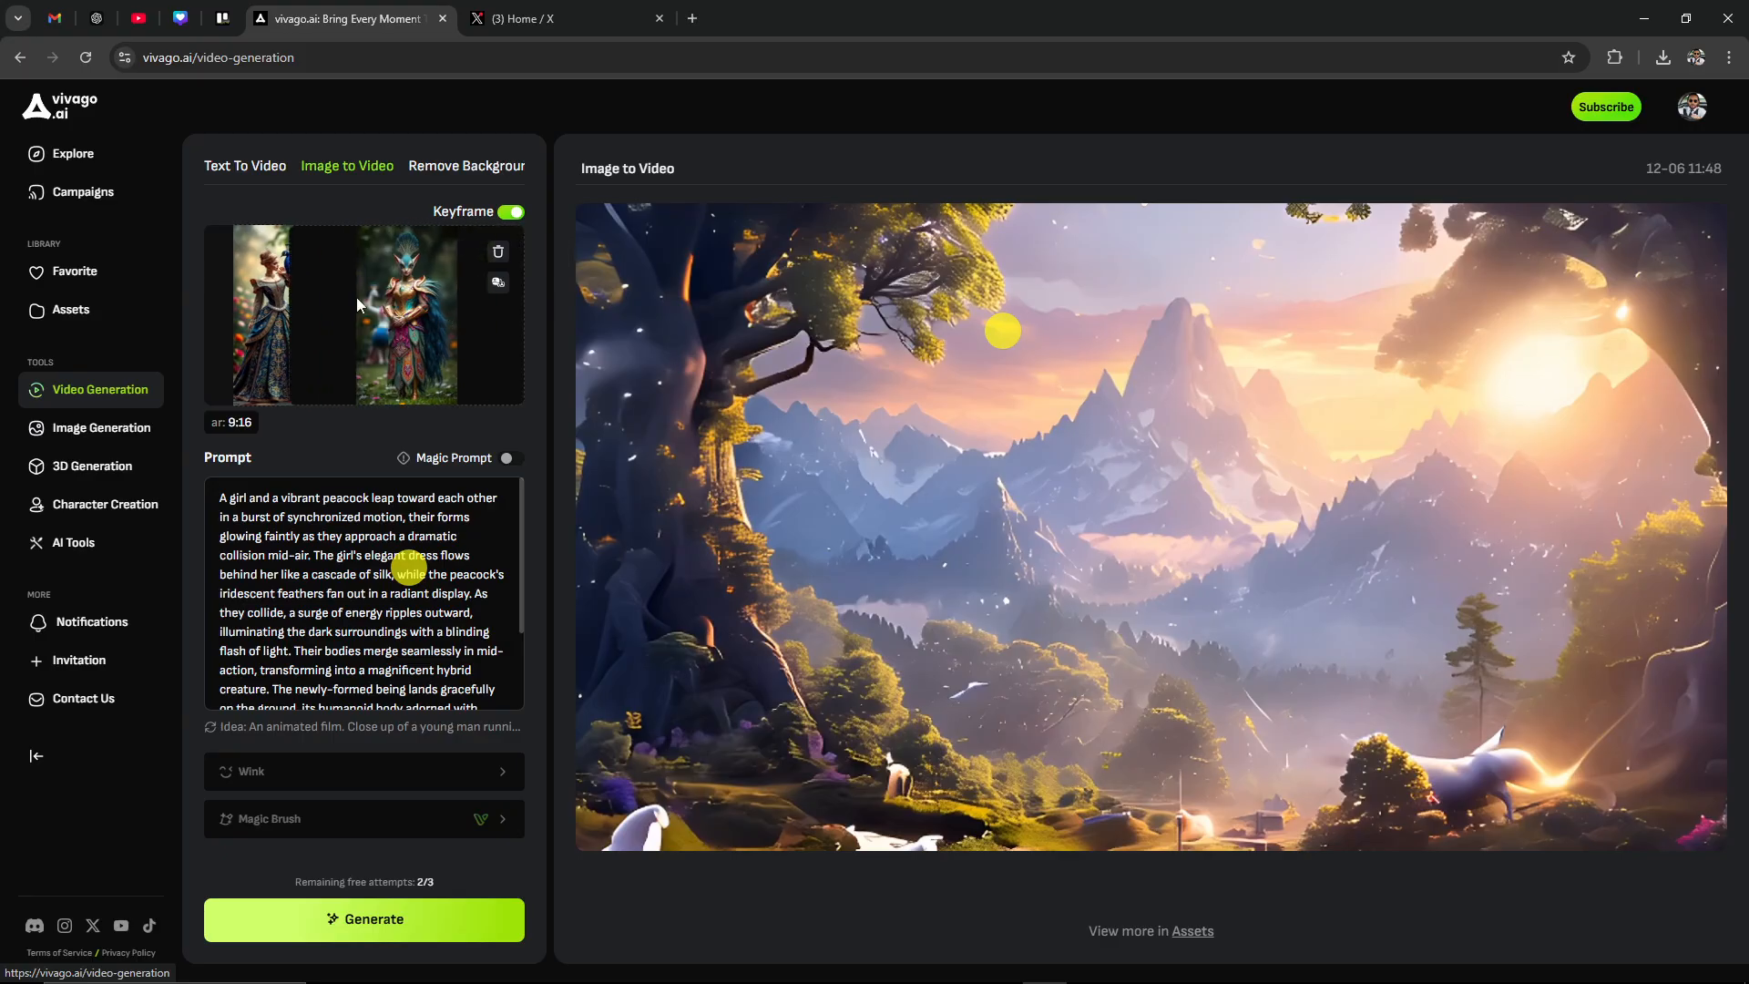
mouse_move(304, 318)
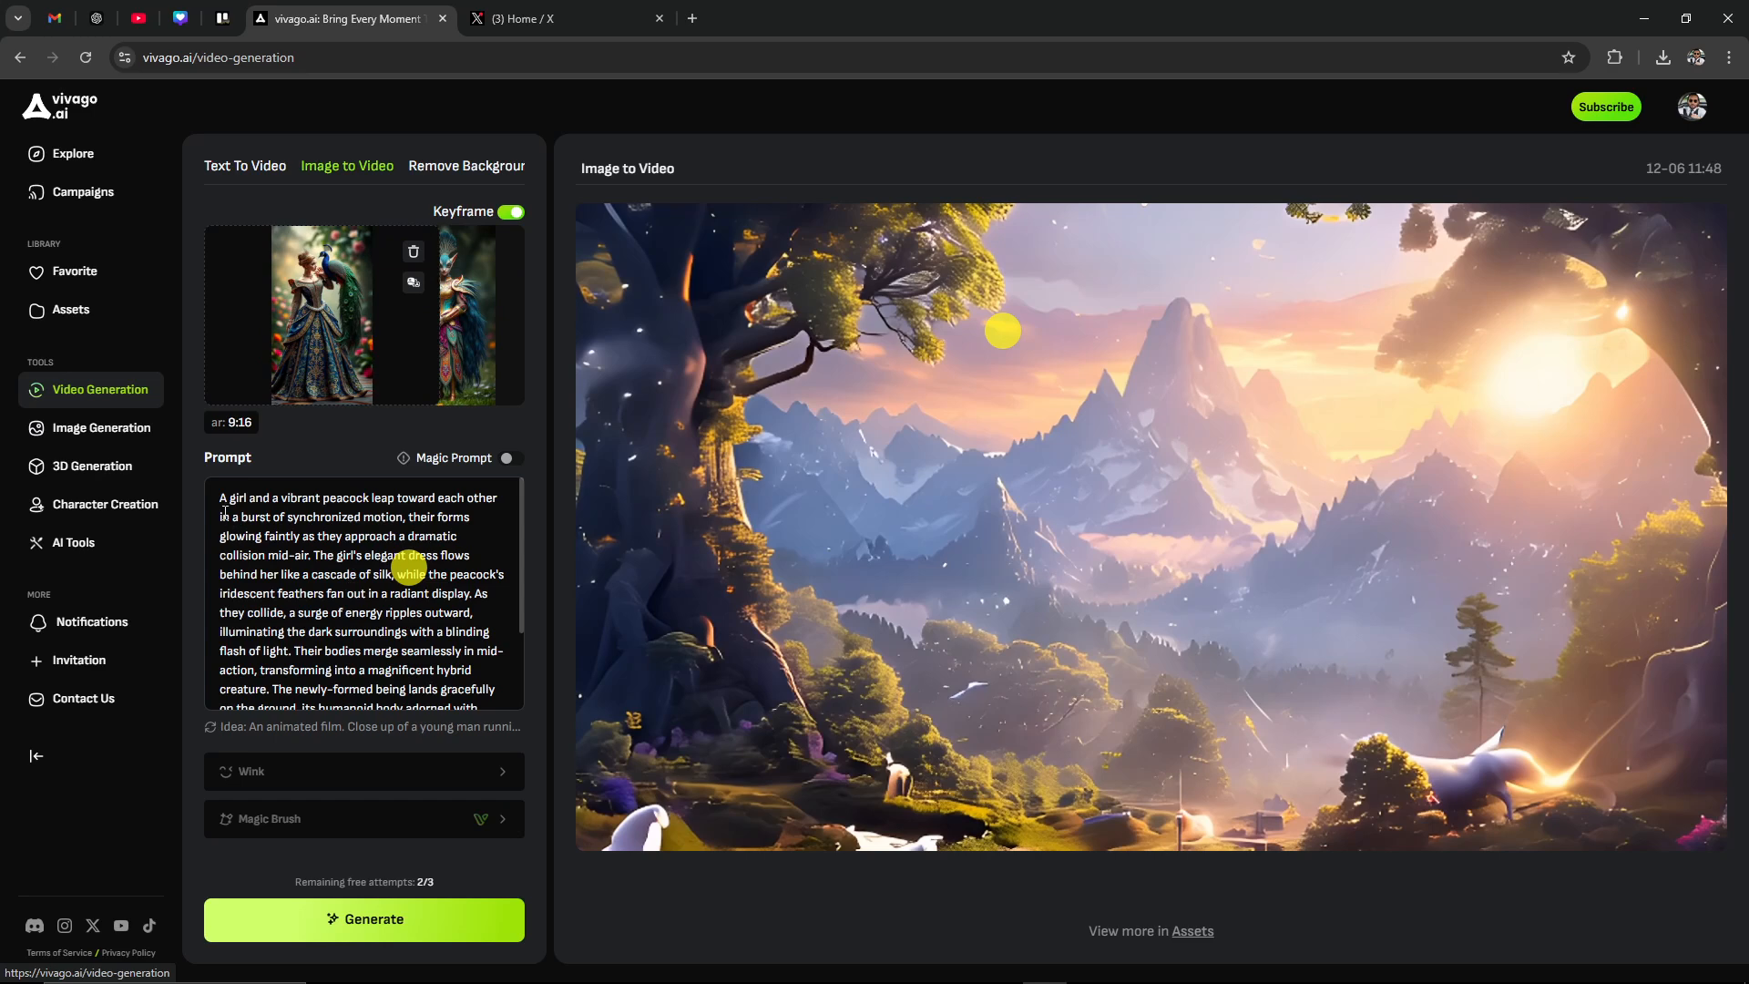
scroll(down, 3)
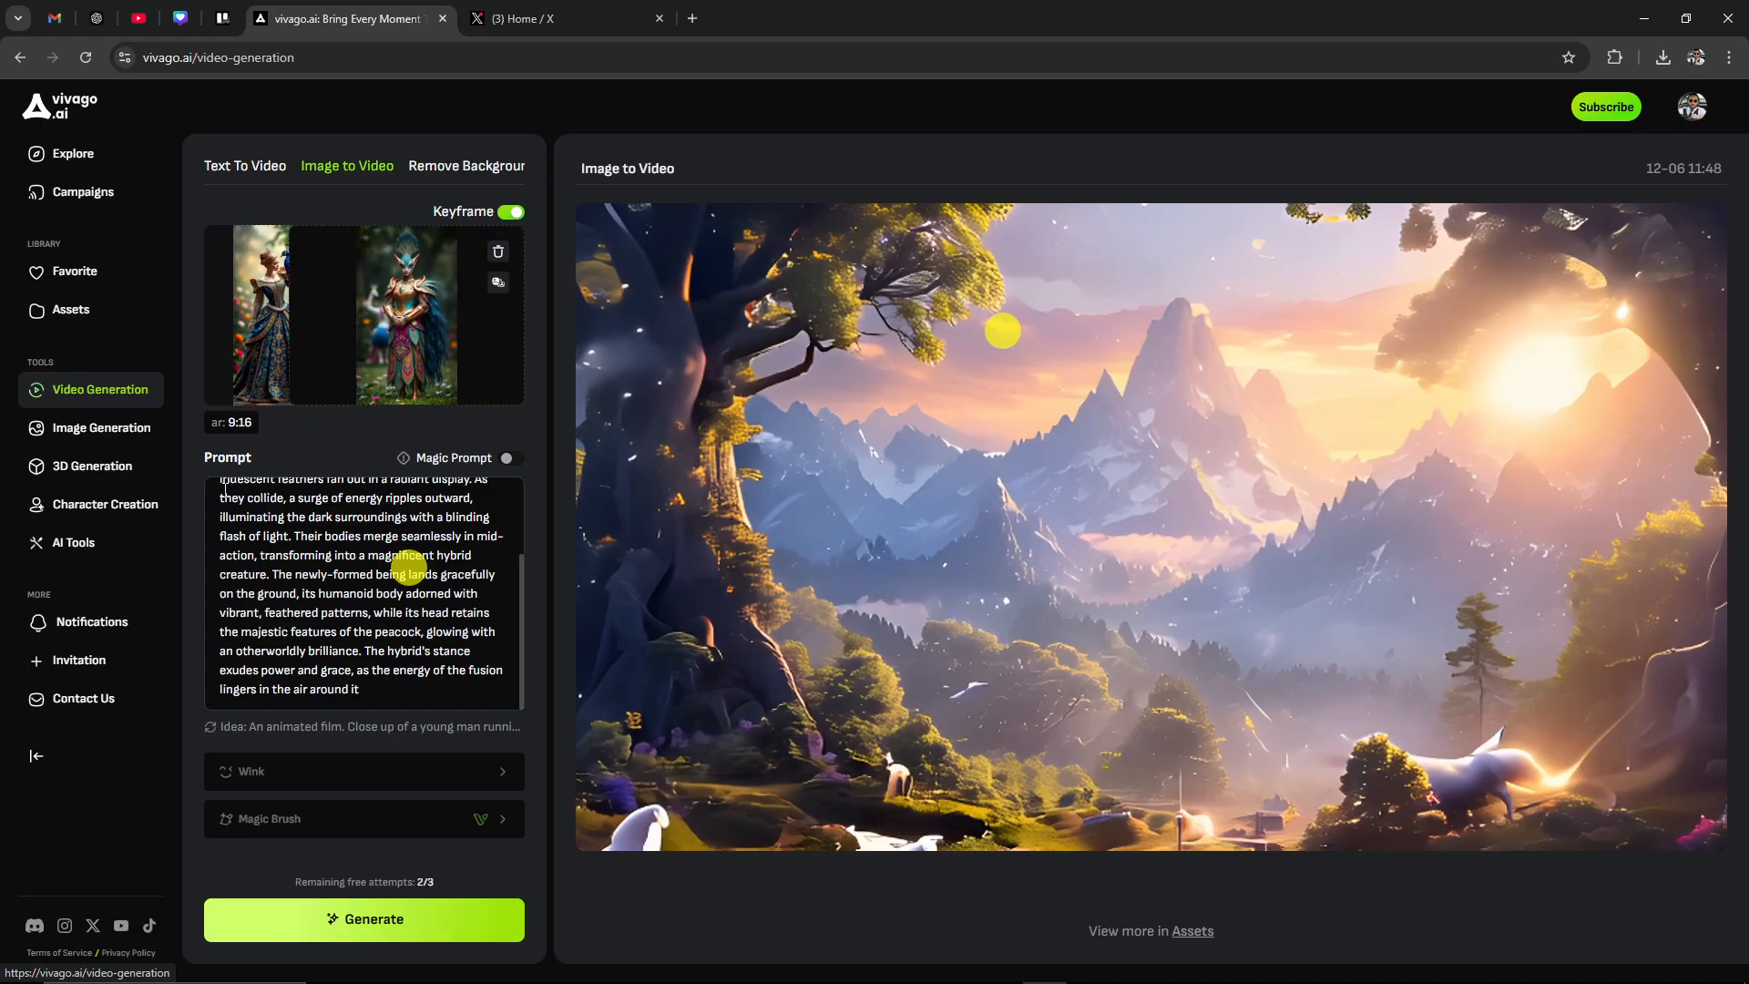
click(100, 427)
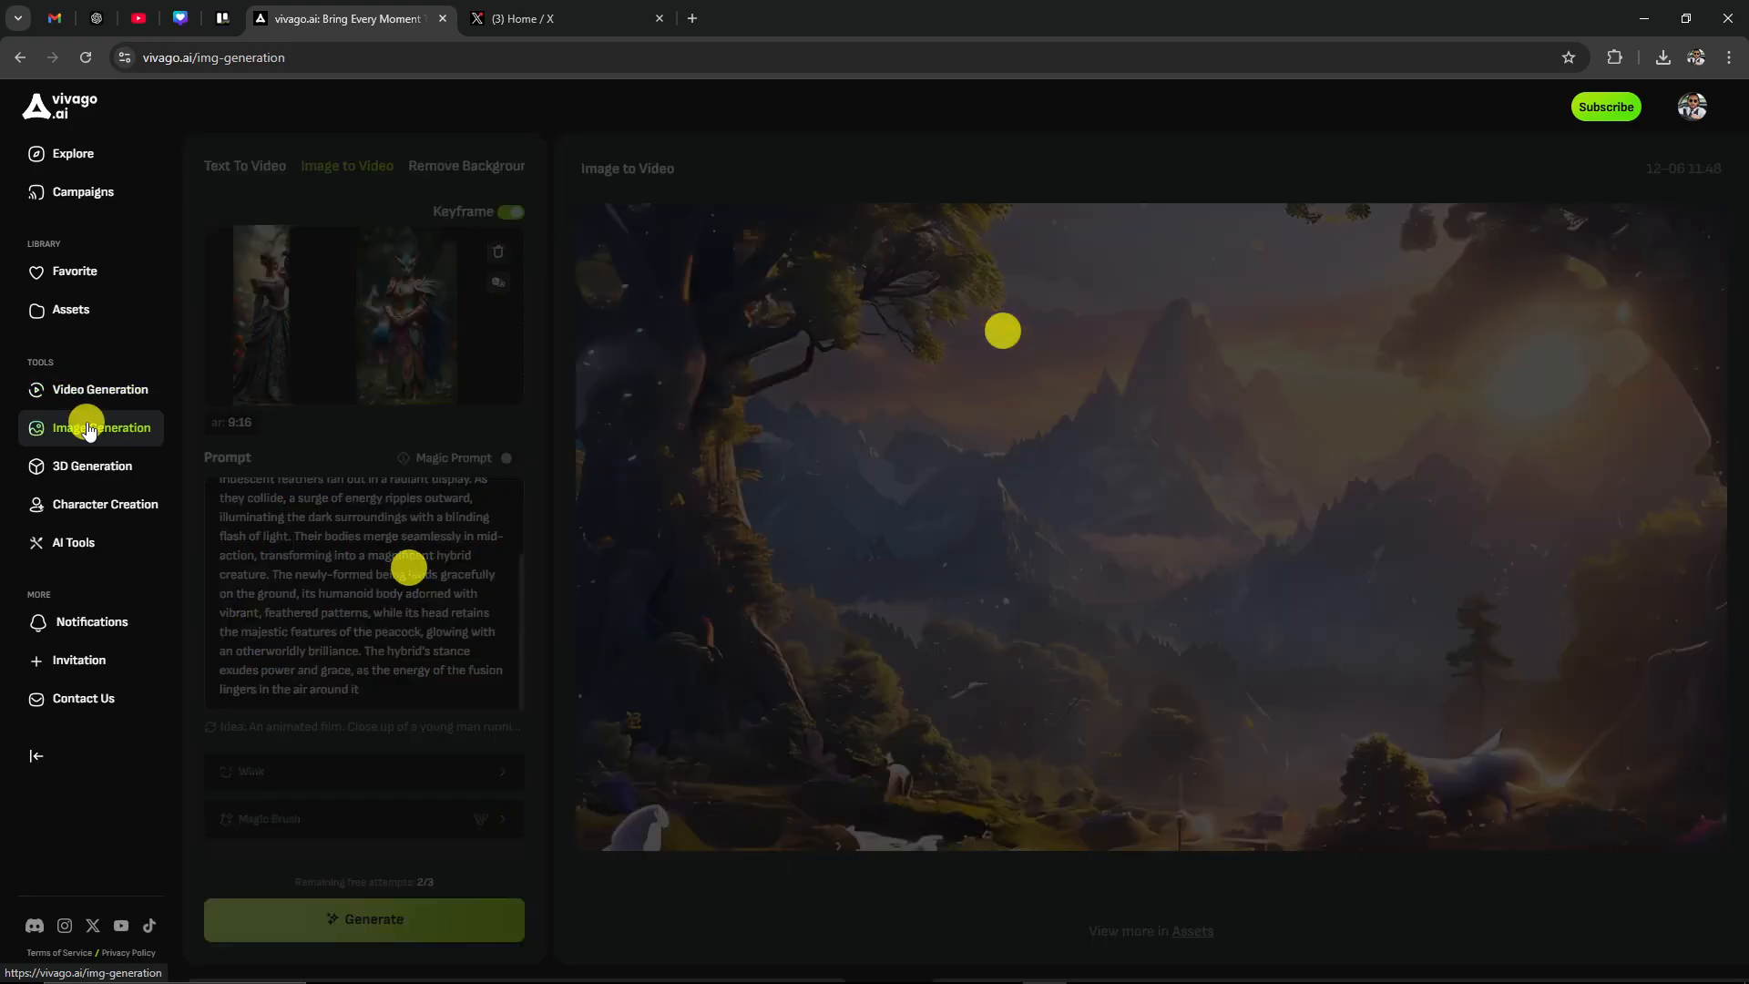
click(102, 427)
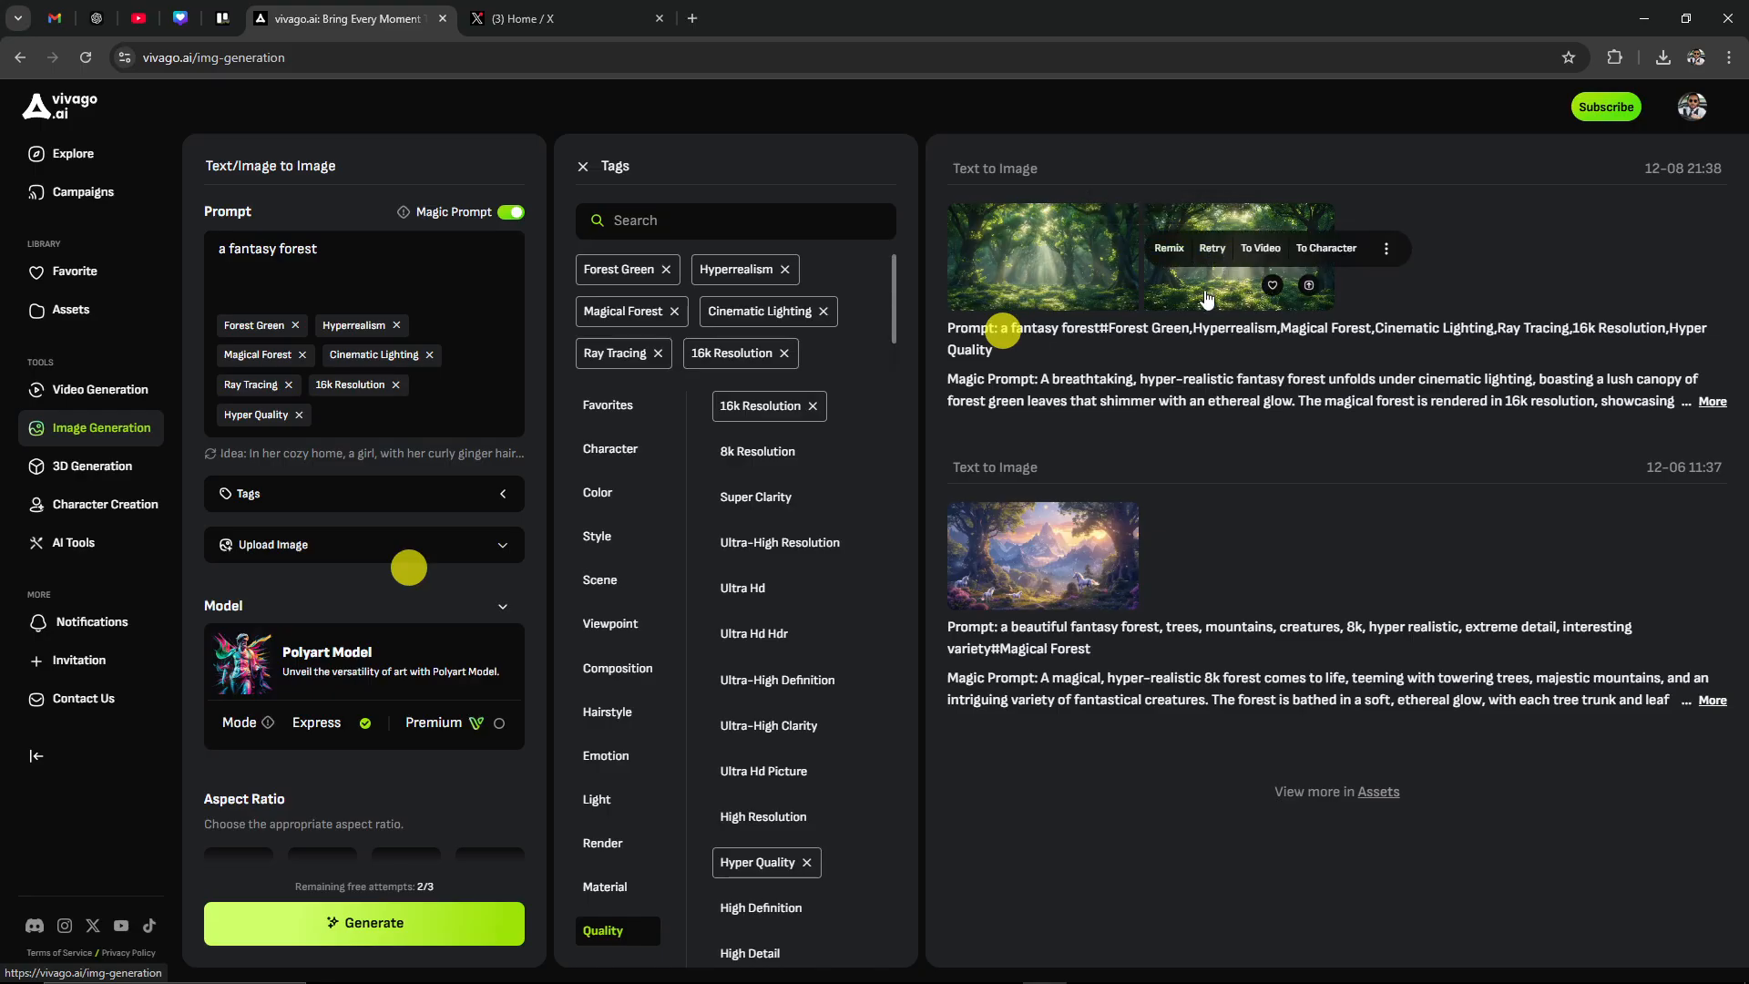
mouse_move(1259, 248)
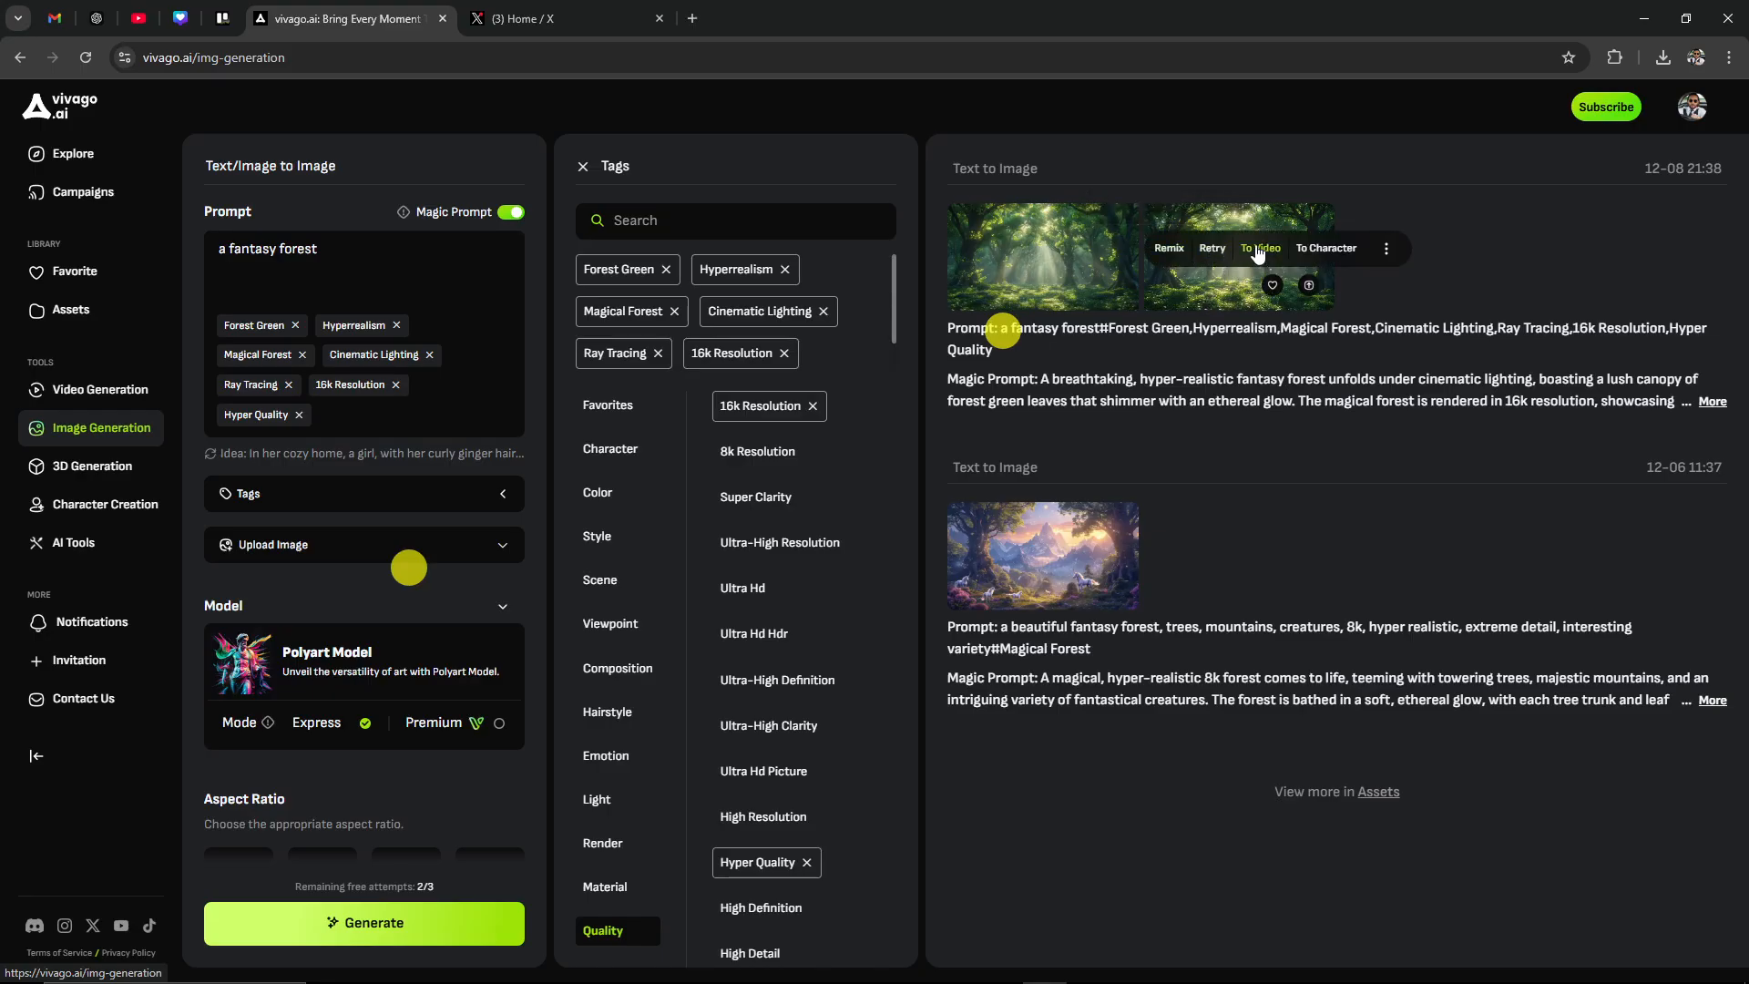
Send the green forest image to Image to Video, keeping 16:9 framing
click(1260, 248)
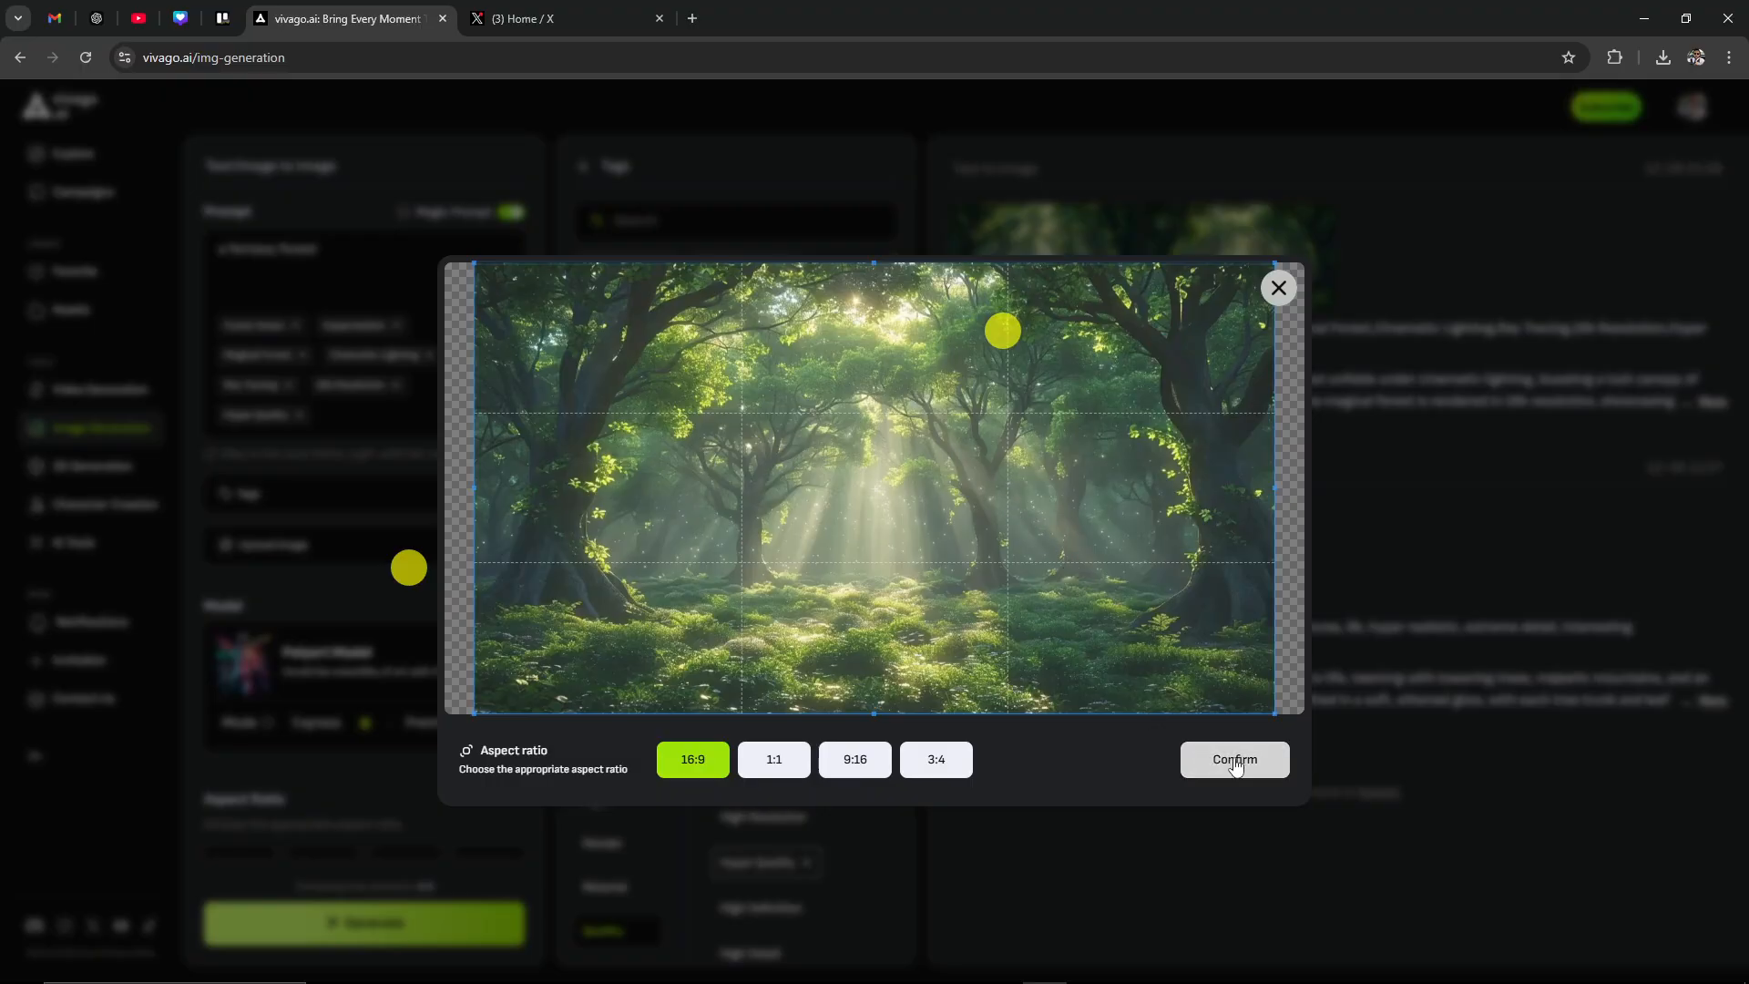
click(1234, 759)
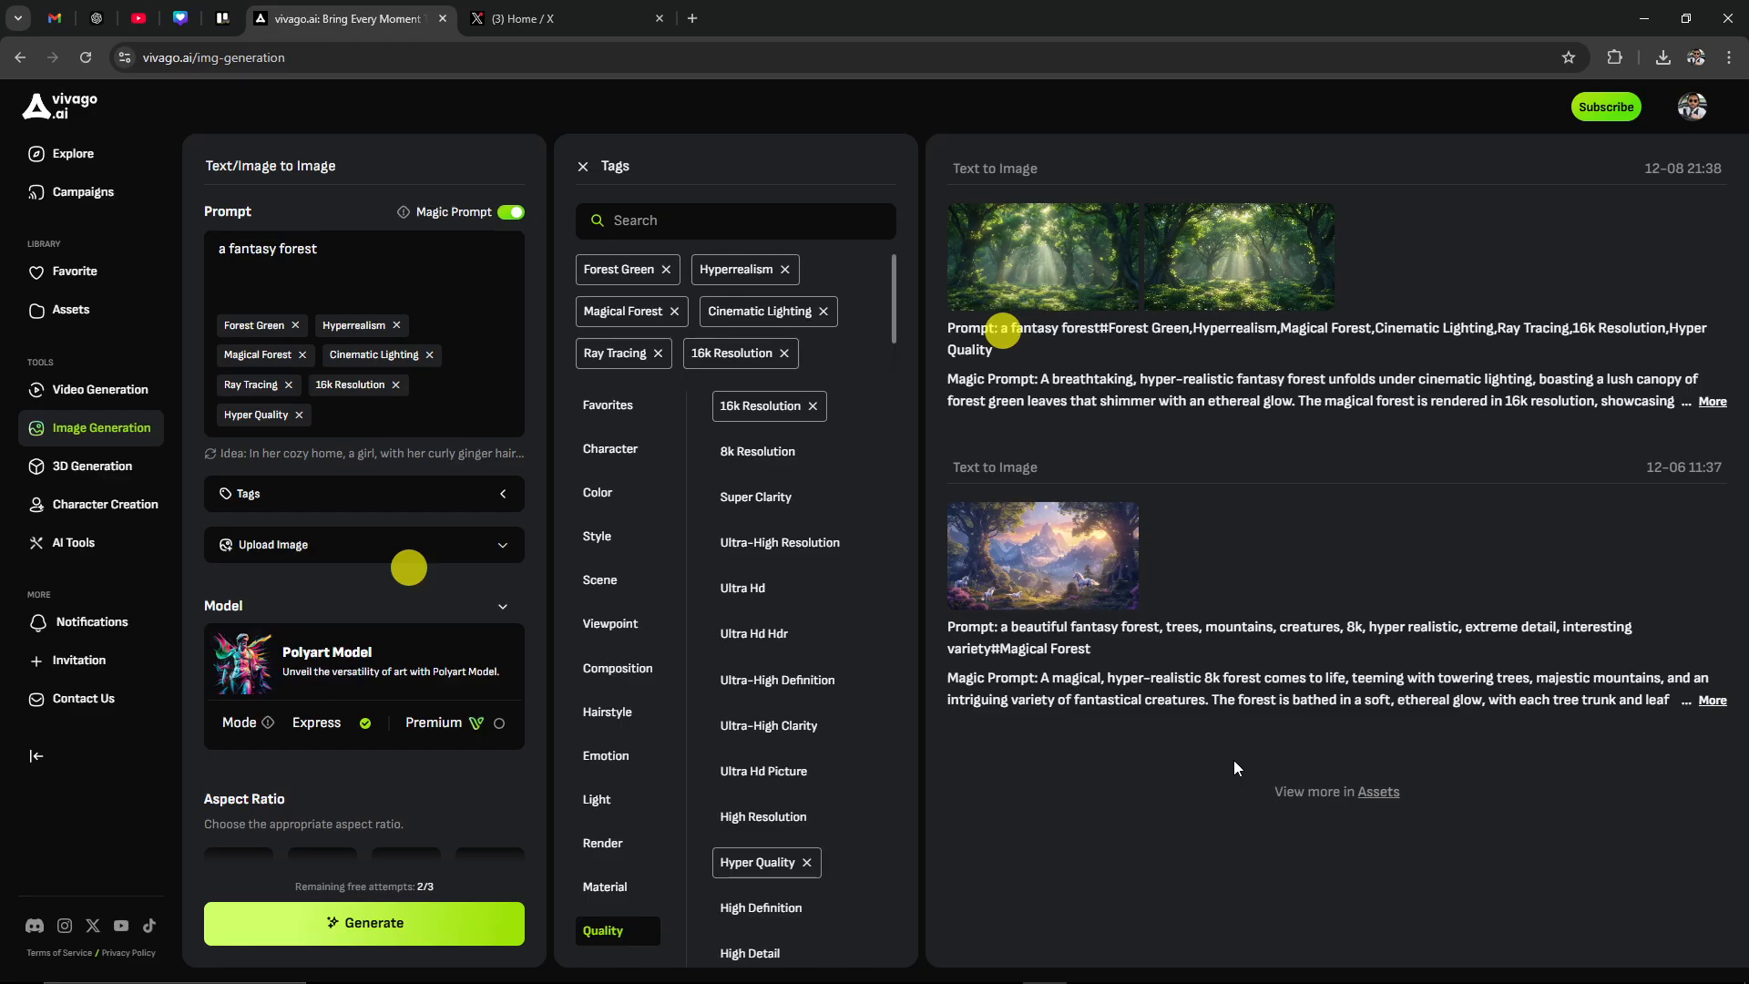
click(364, 922)
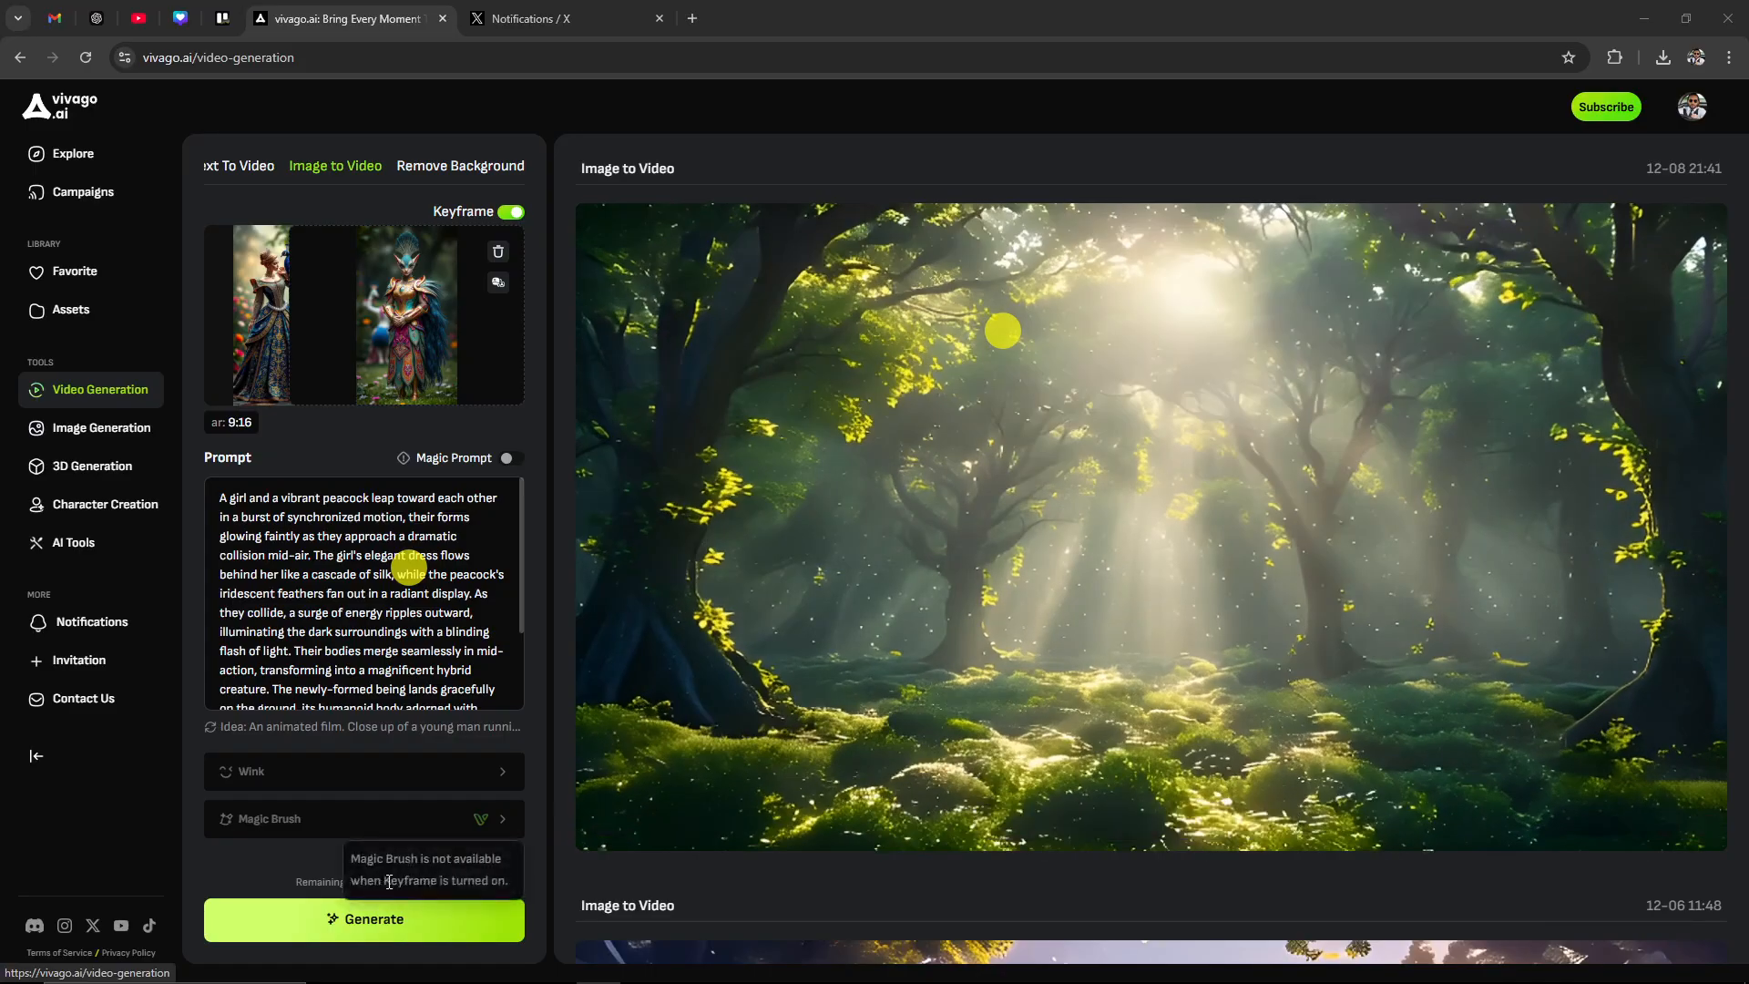
mouse_move(420, 888)
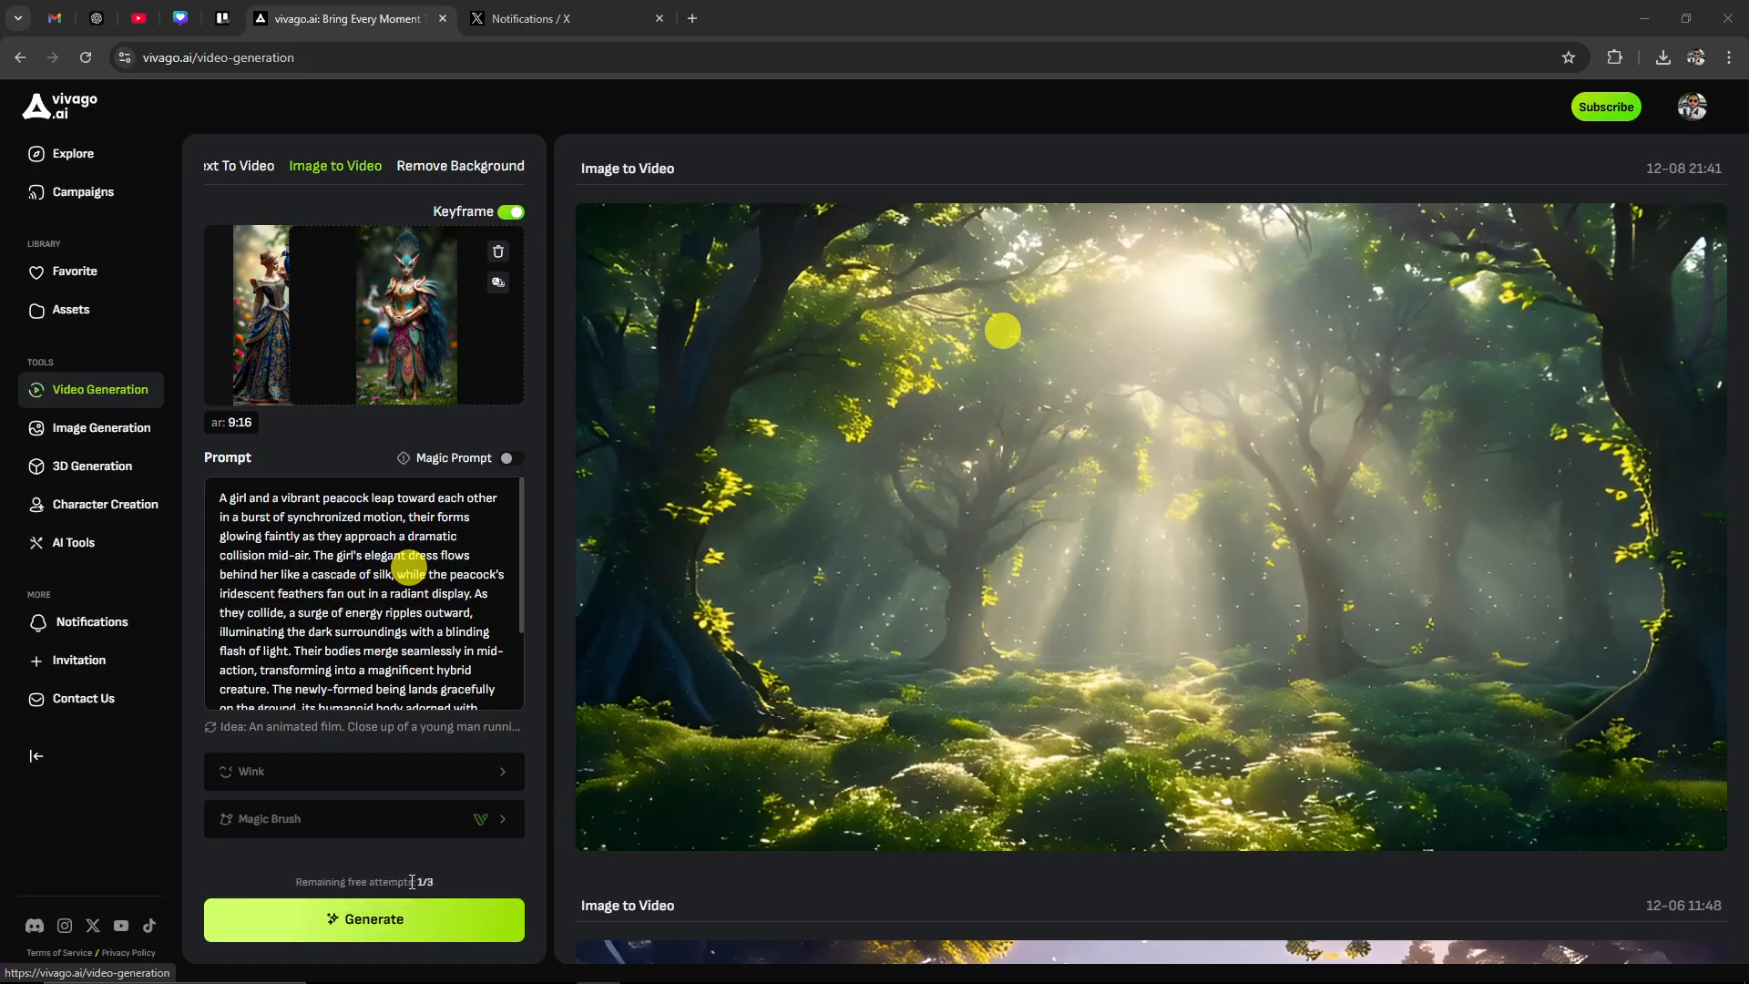
mouse_move(875, 574)
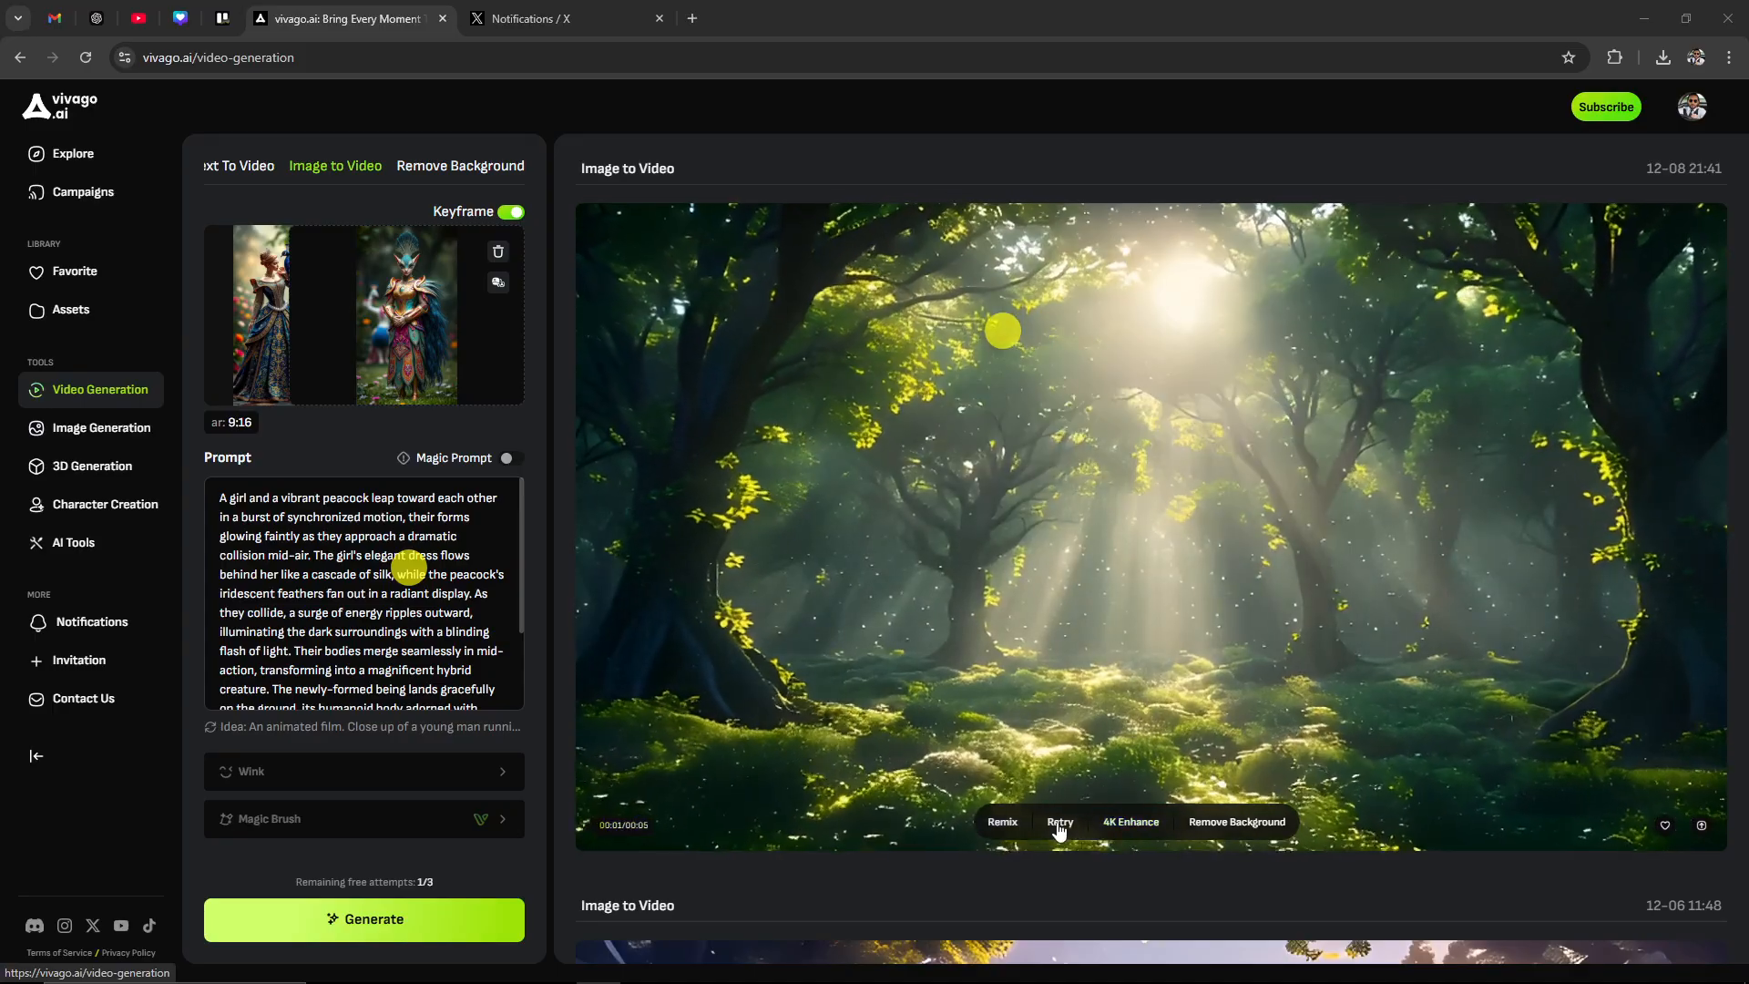
mouse_move(1002, 827)
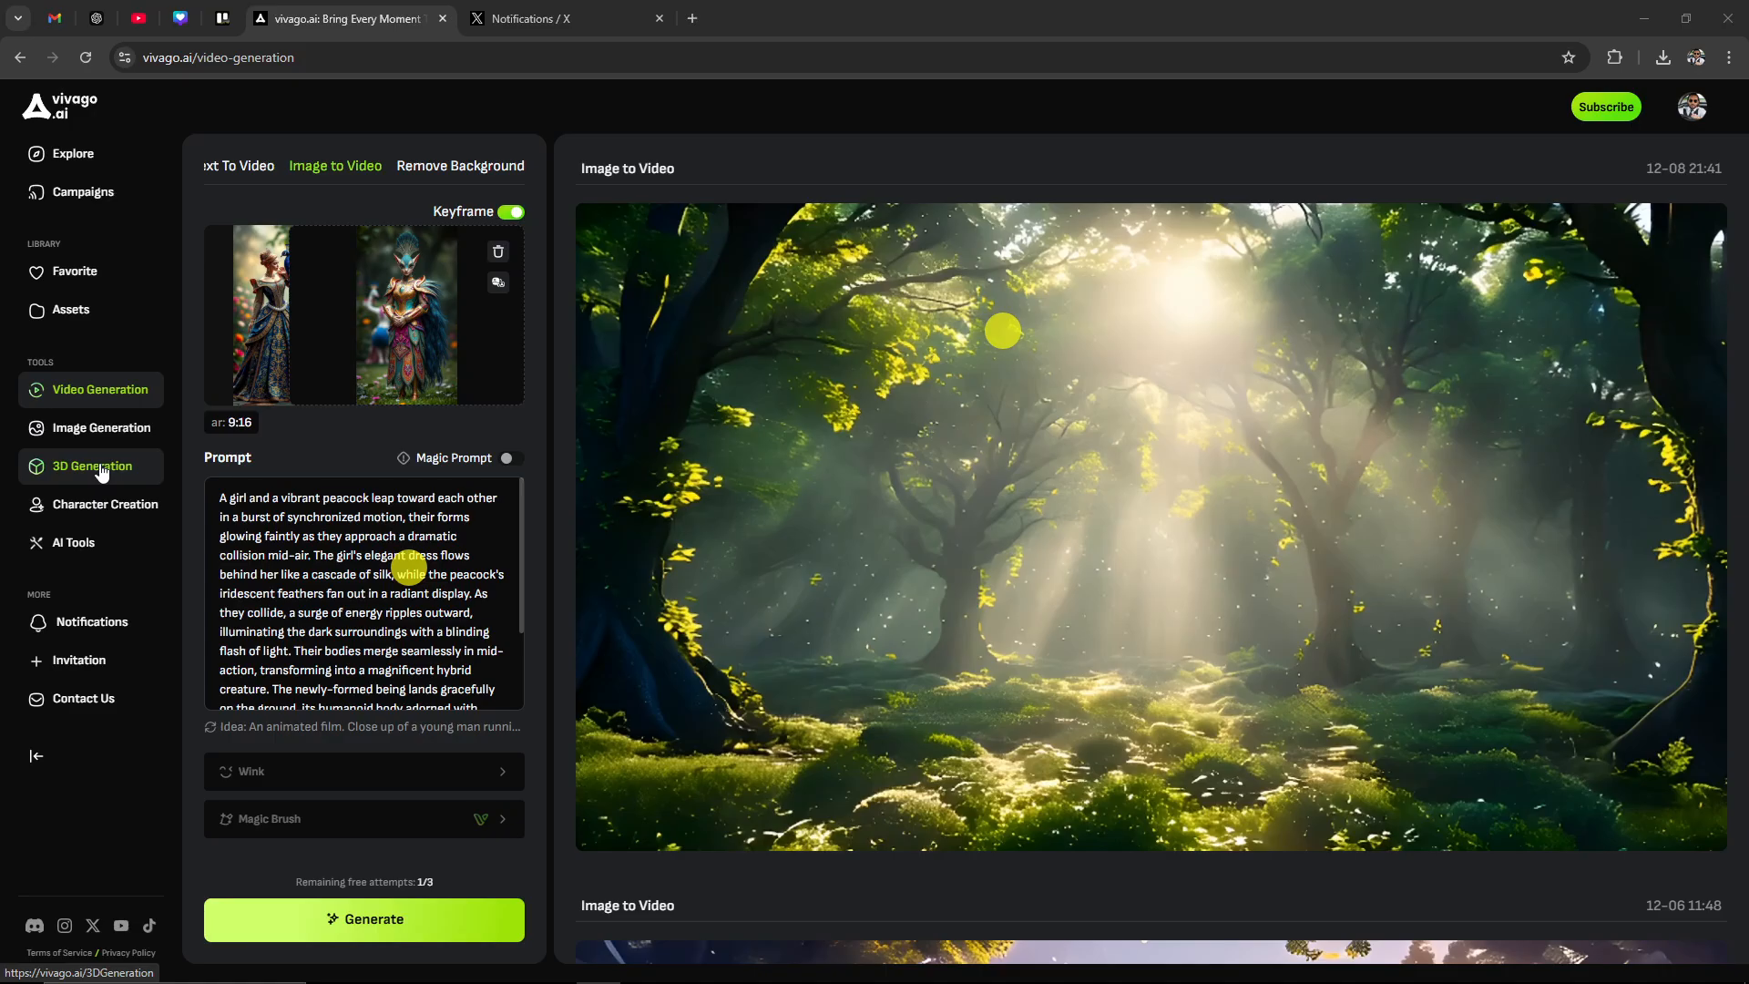
Open the 3D Generation tool once the five-second forest video is ready
click(92, 466)
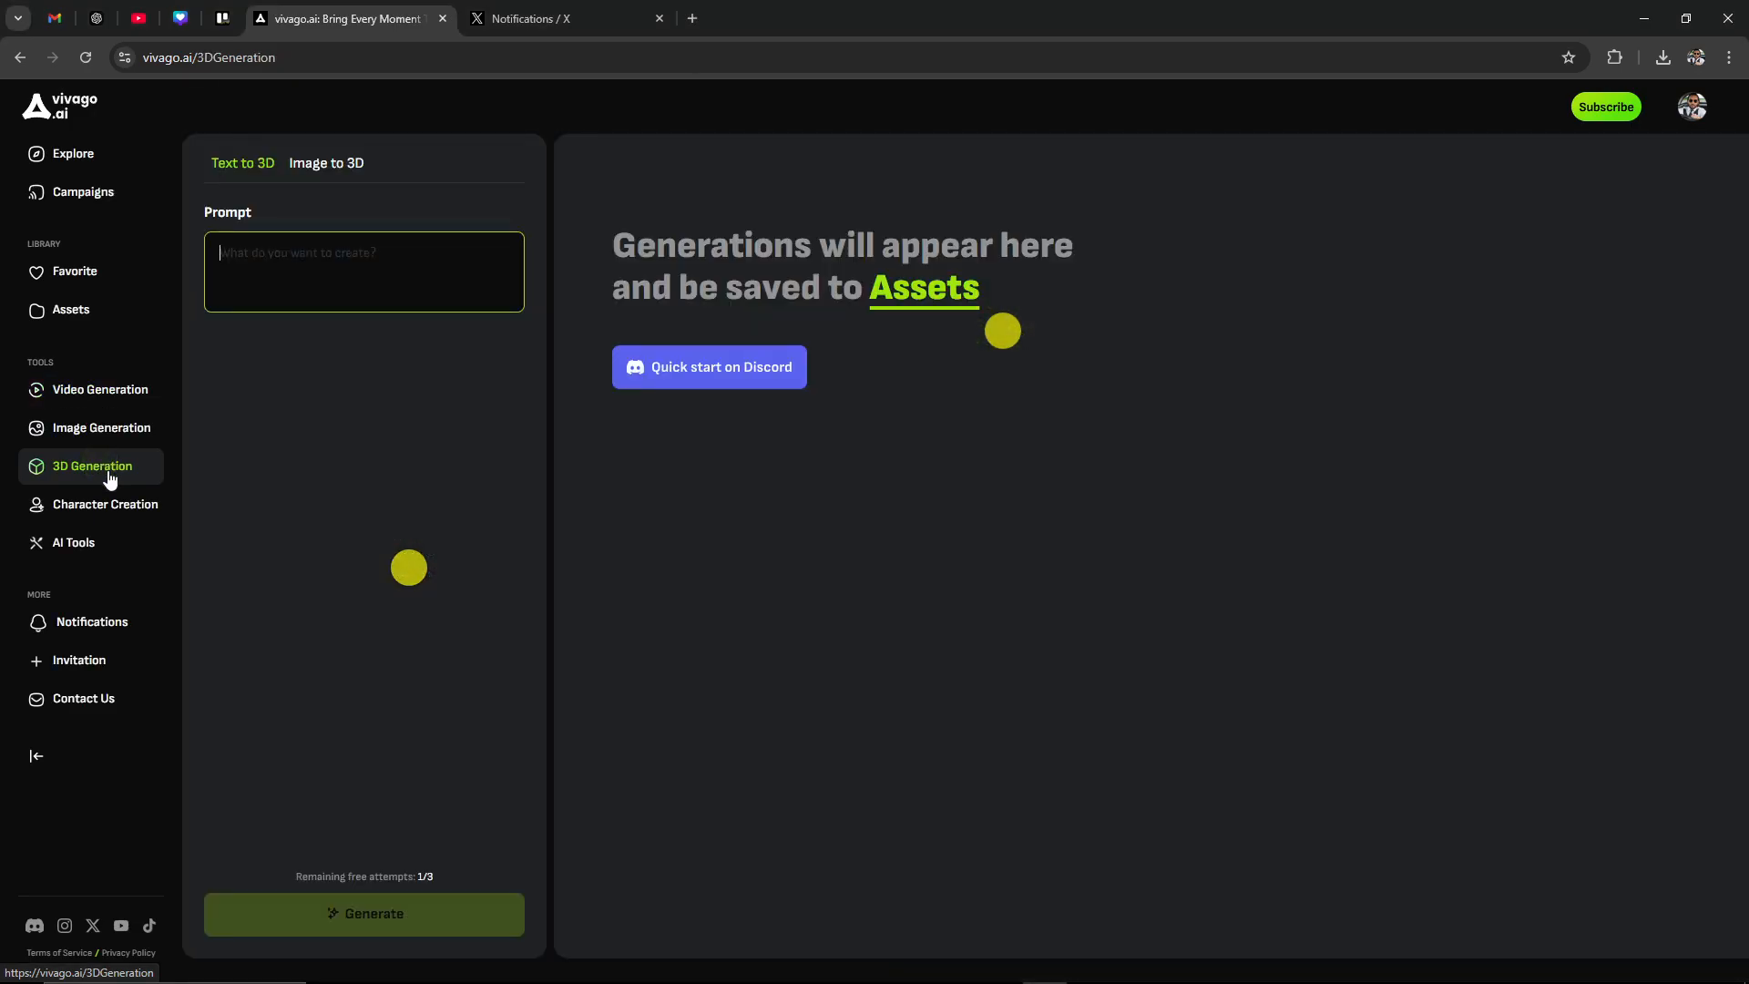
mouse_move(235, 168)
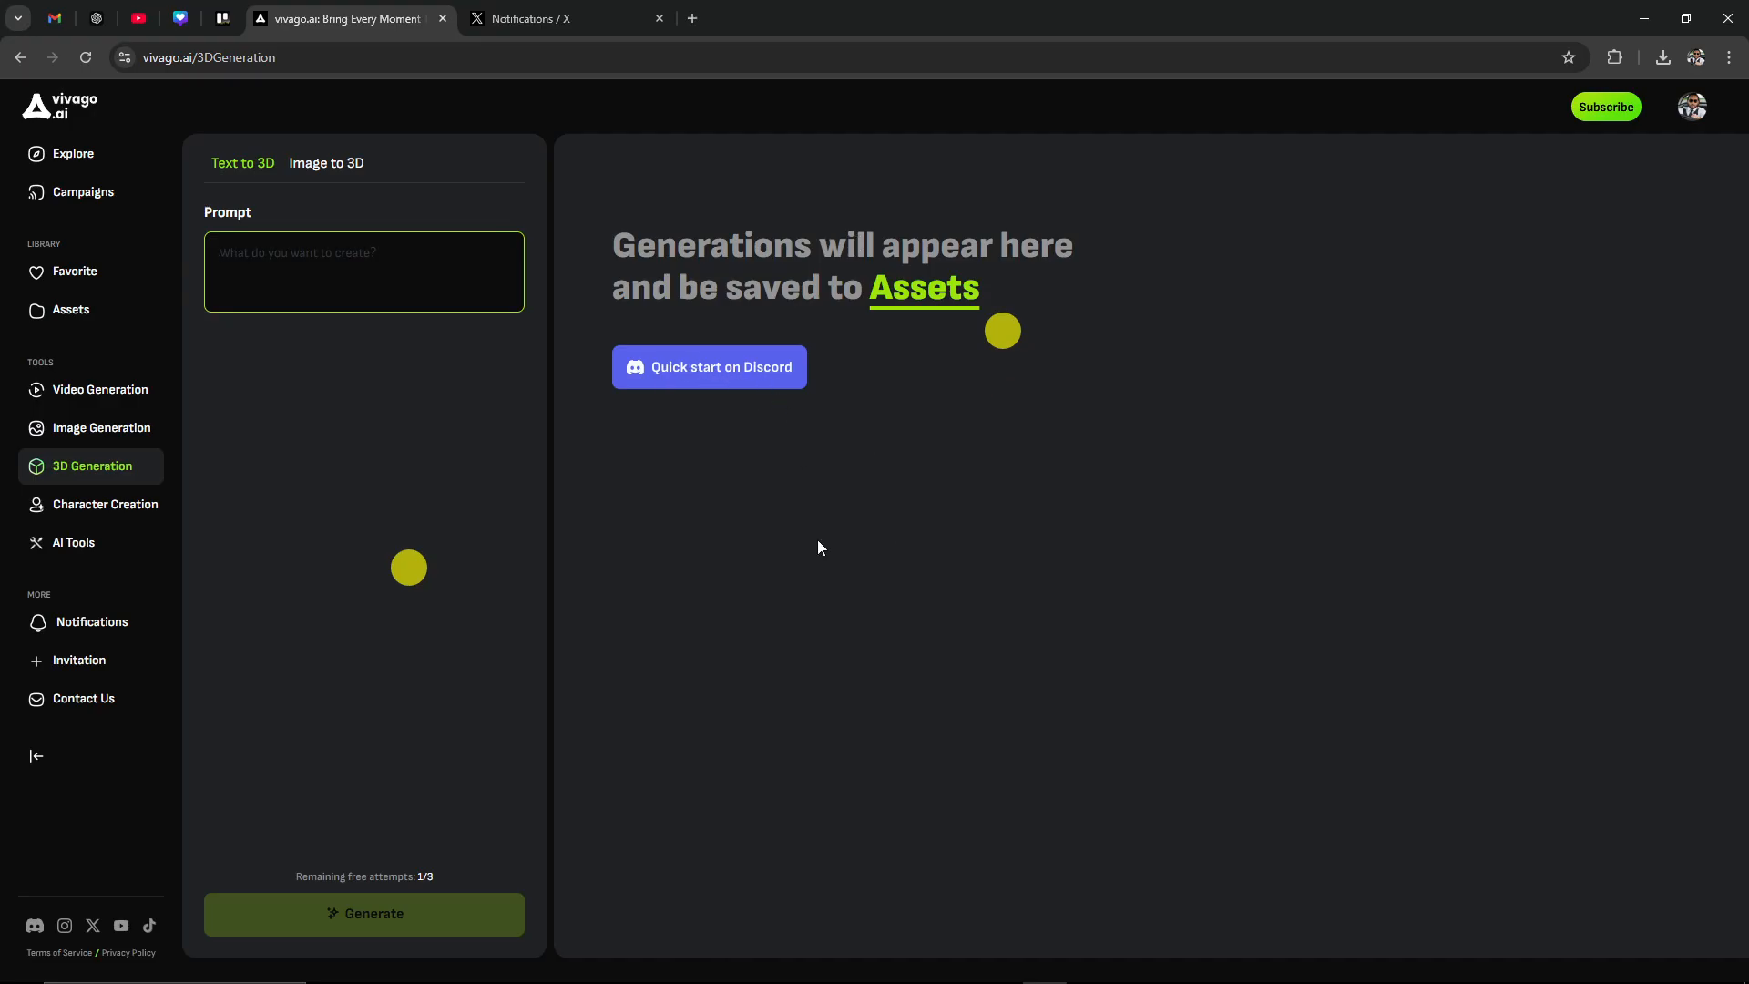
mouse_move(777, 517)
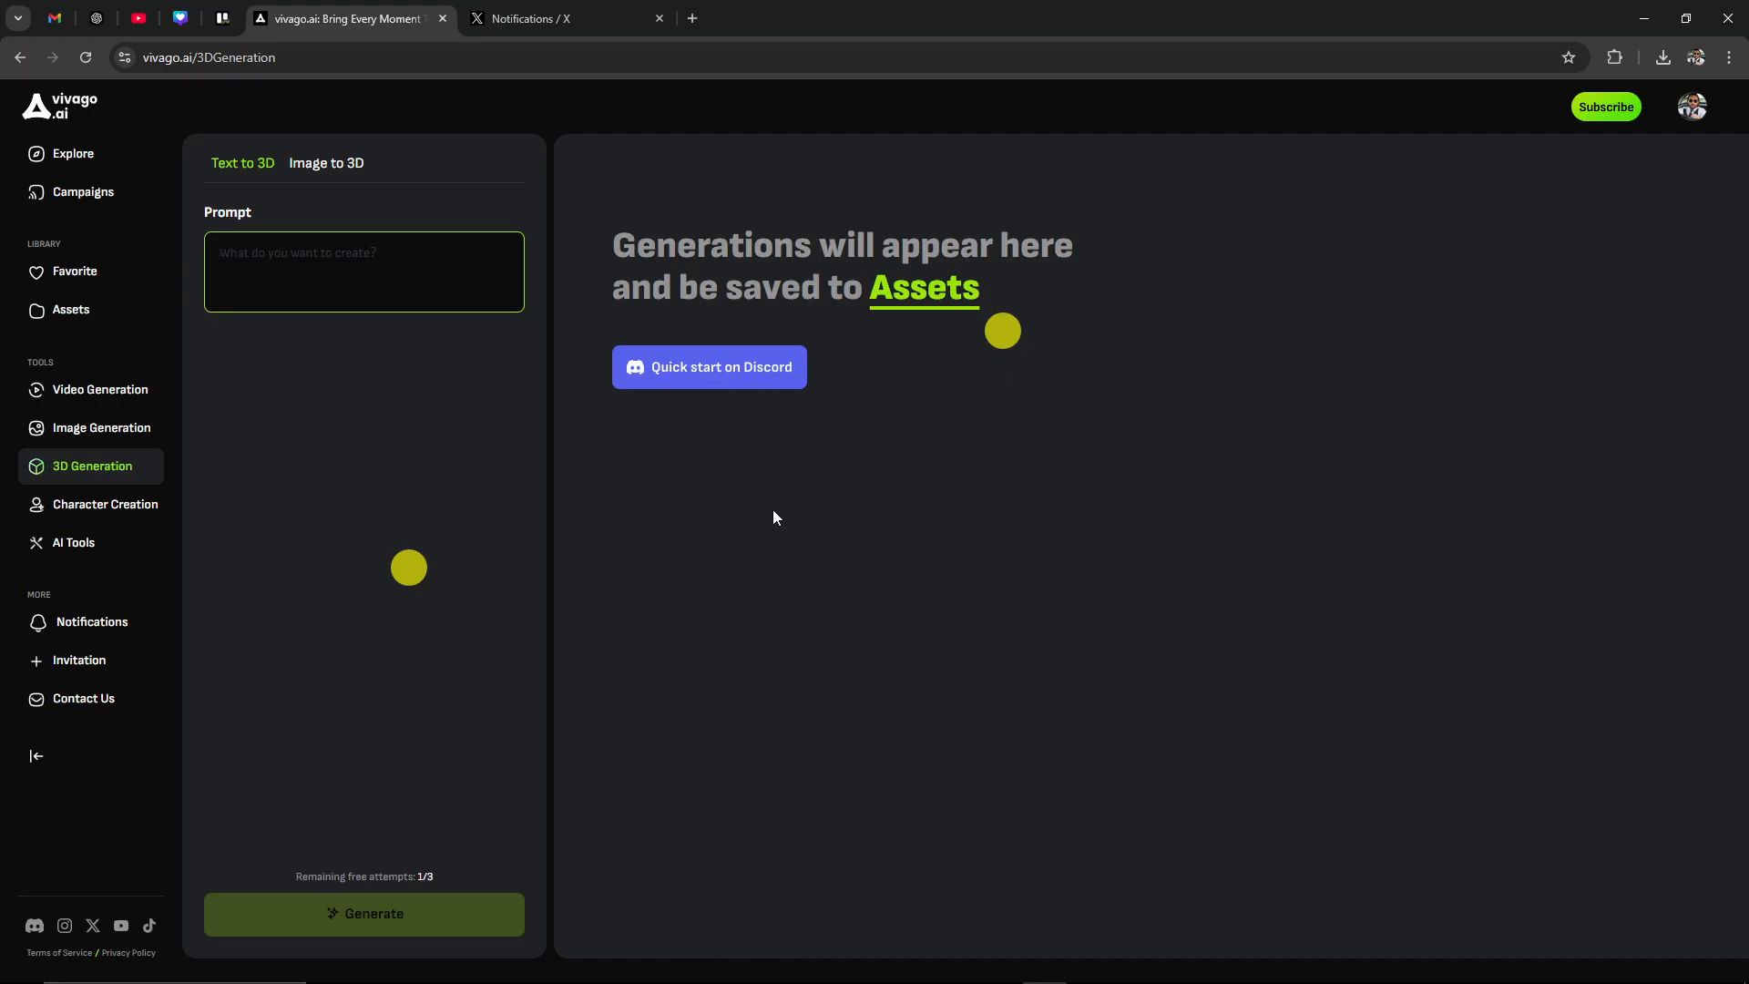
mouse_move(649, 433)
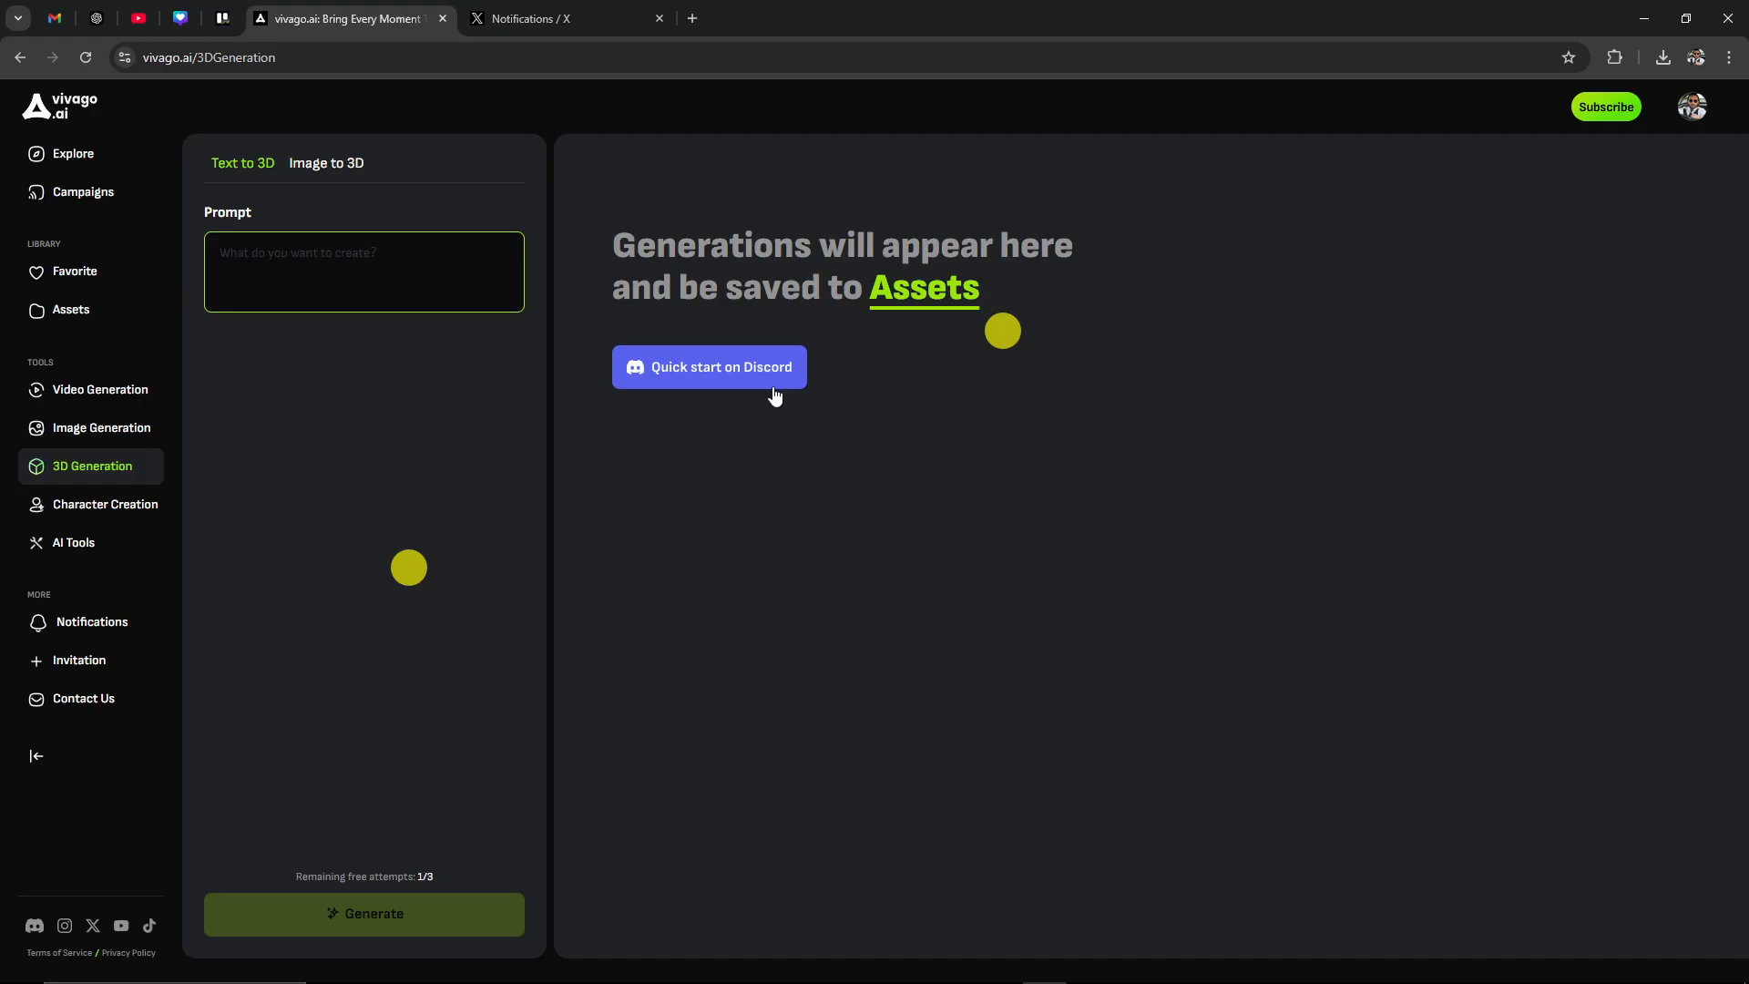
mouse_move(665, 538)
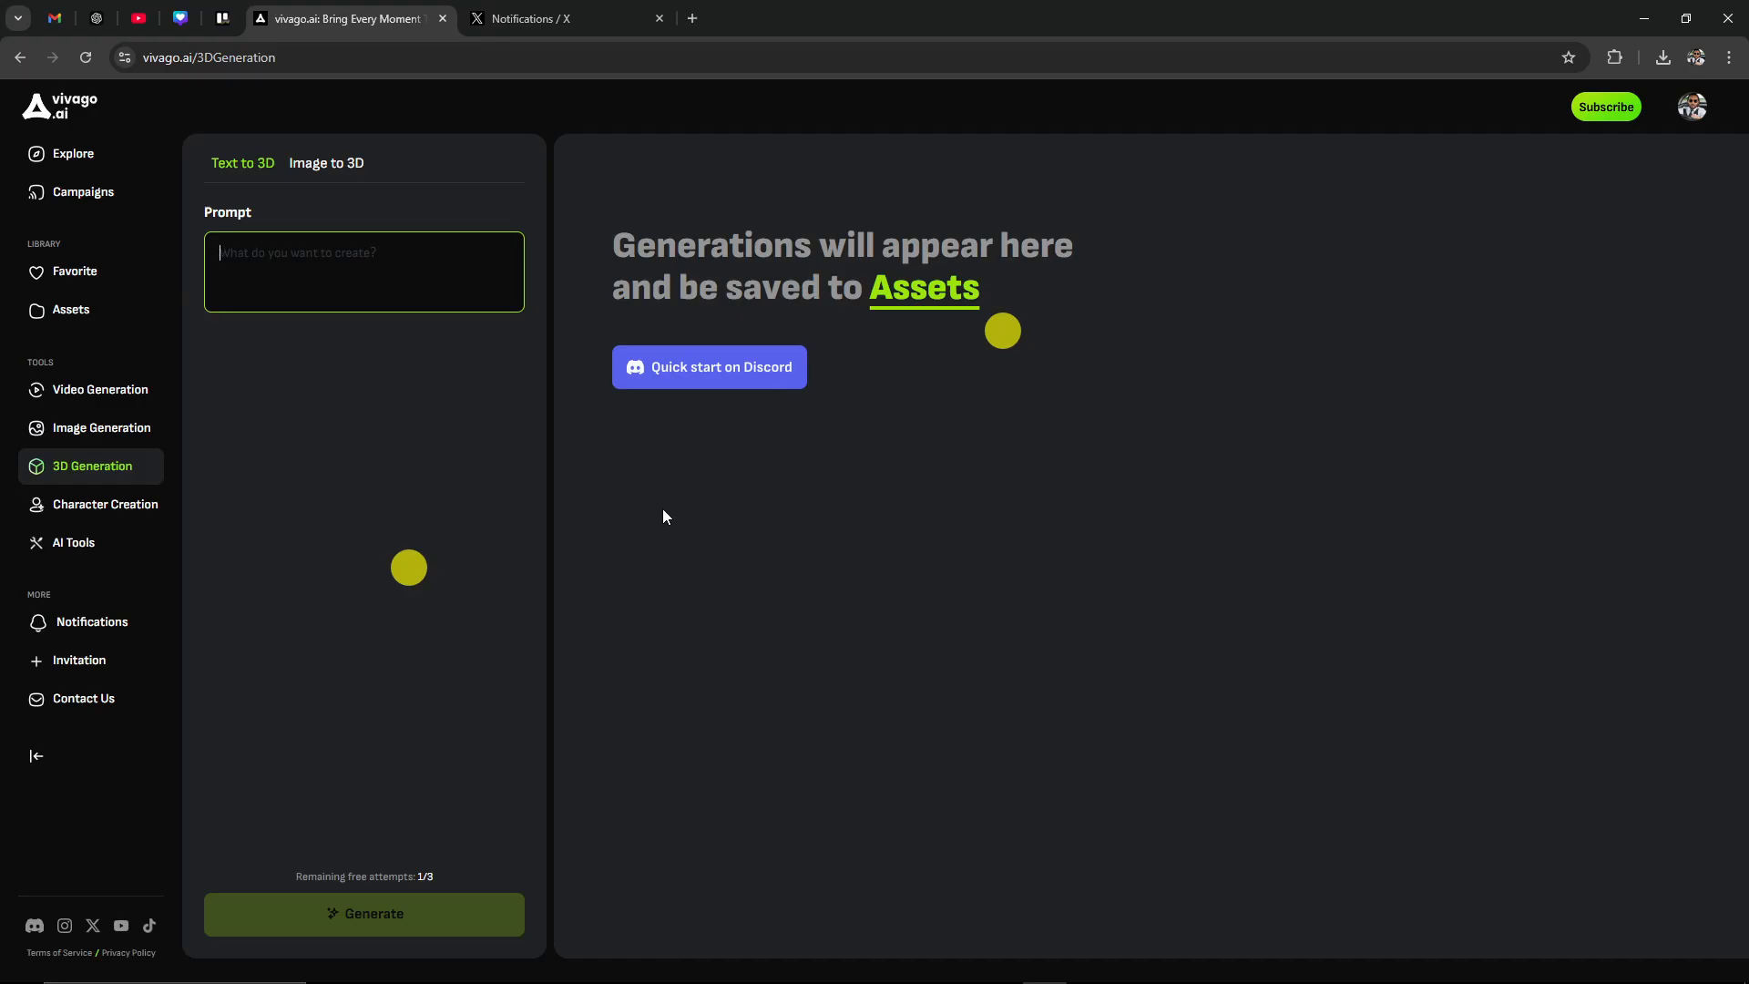
mouse_move(837, 516)
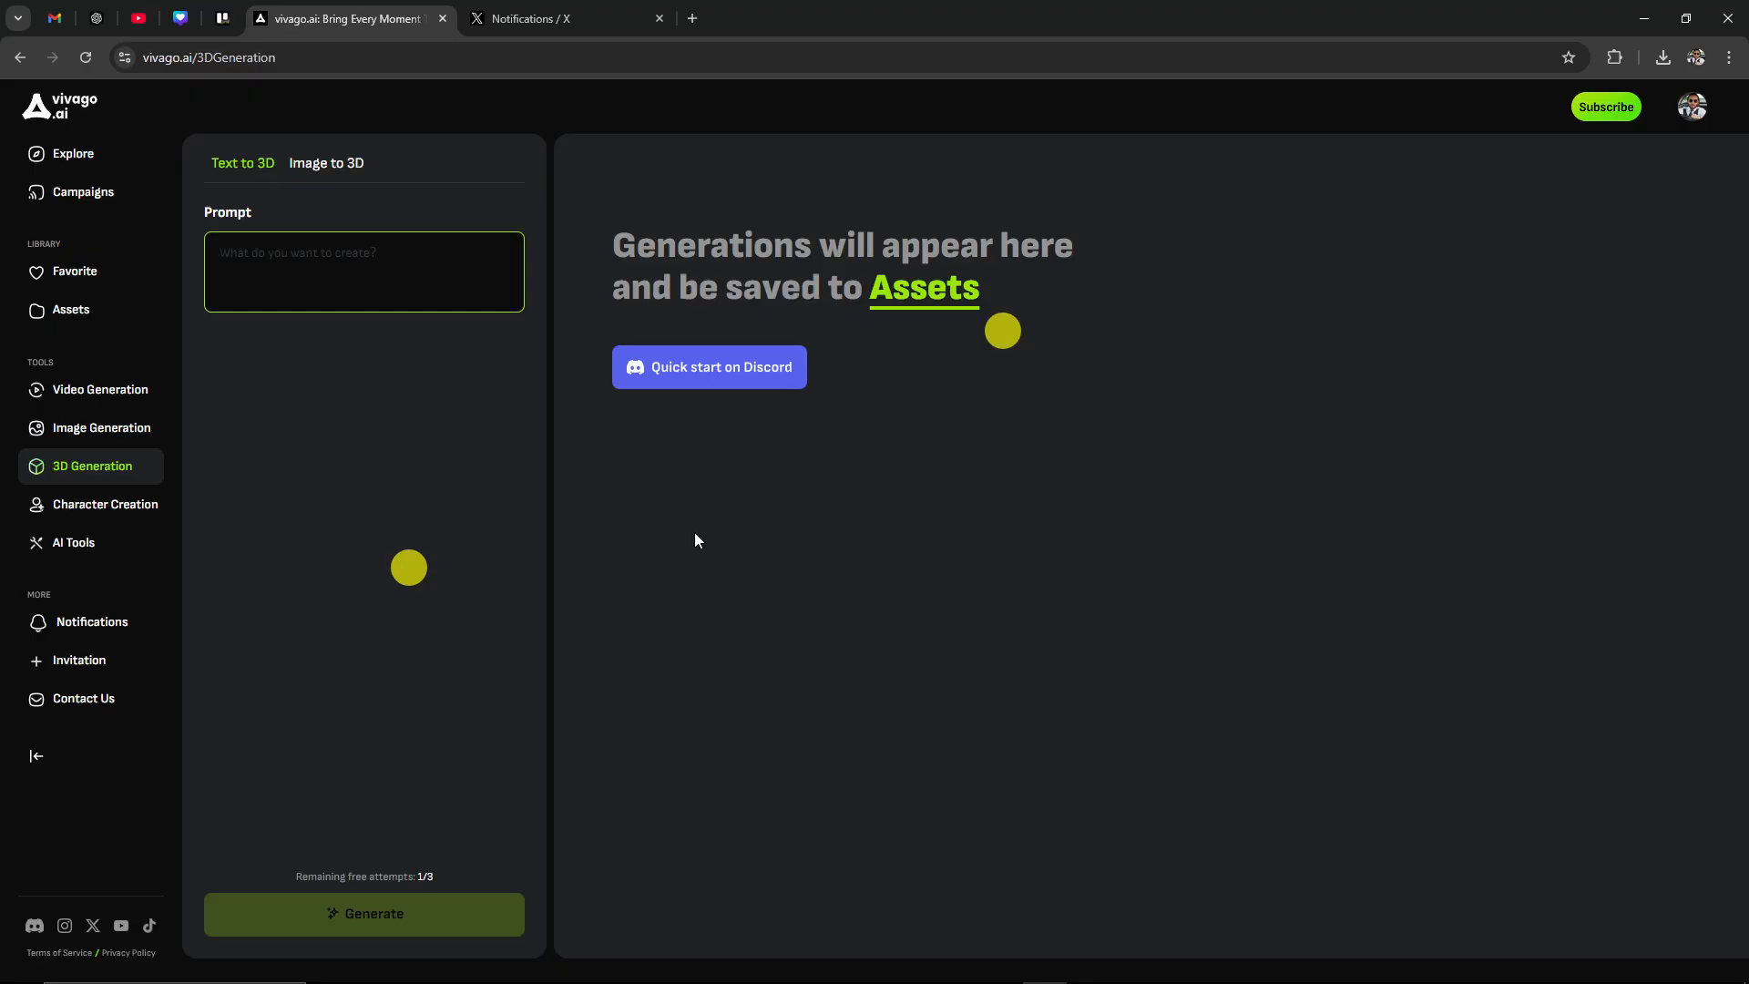
mouse_move(73, 132)
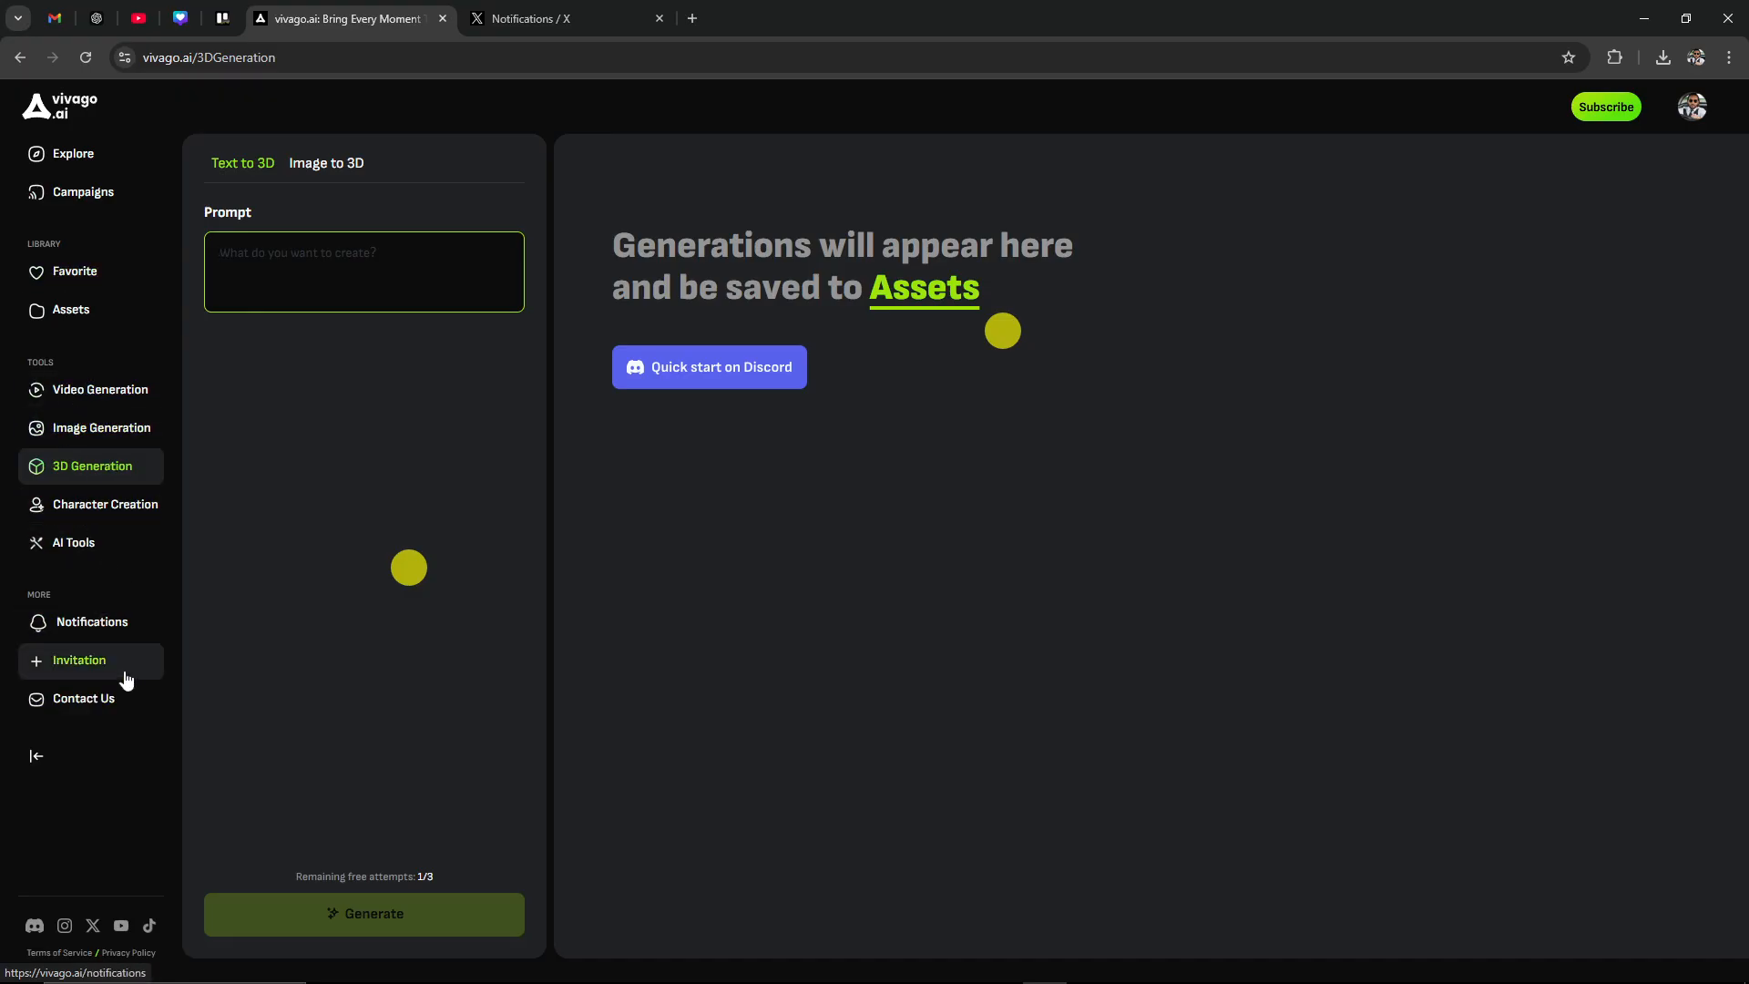
mouse_move(717, 556)
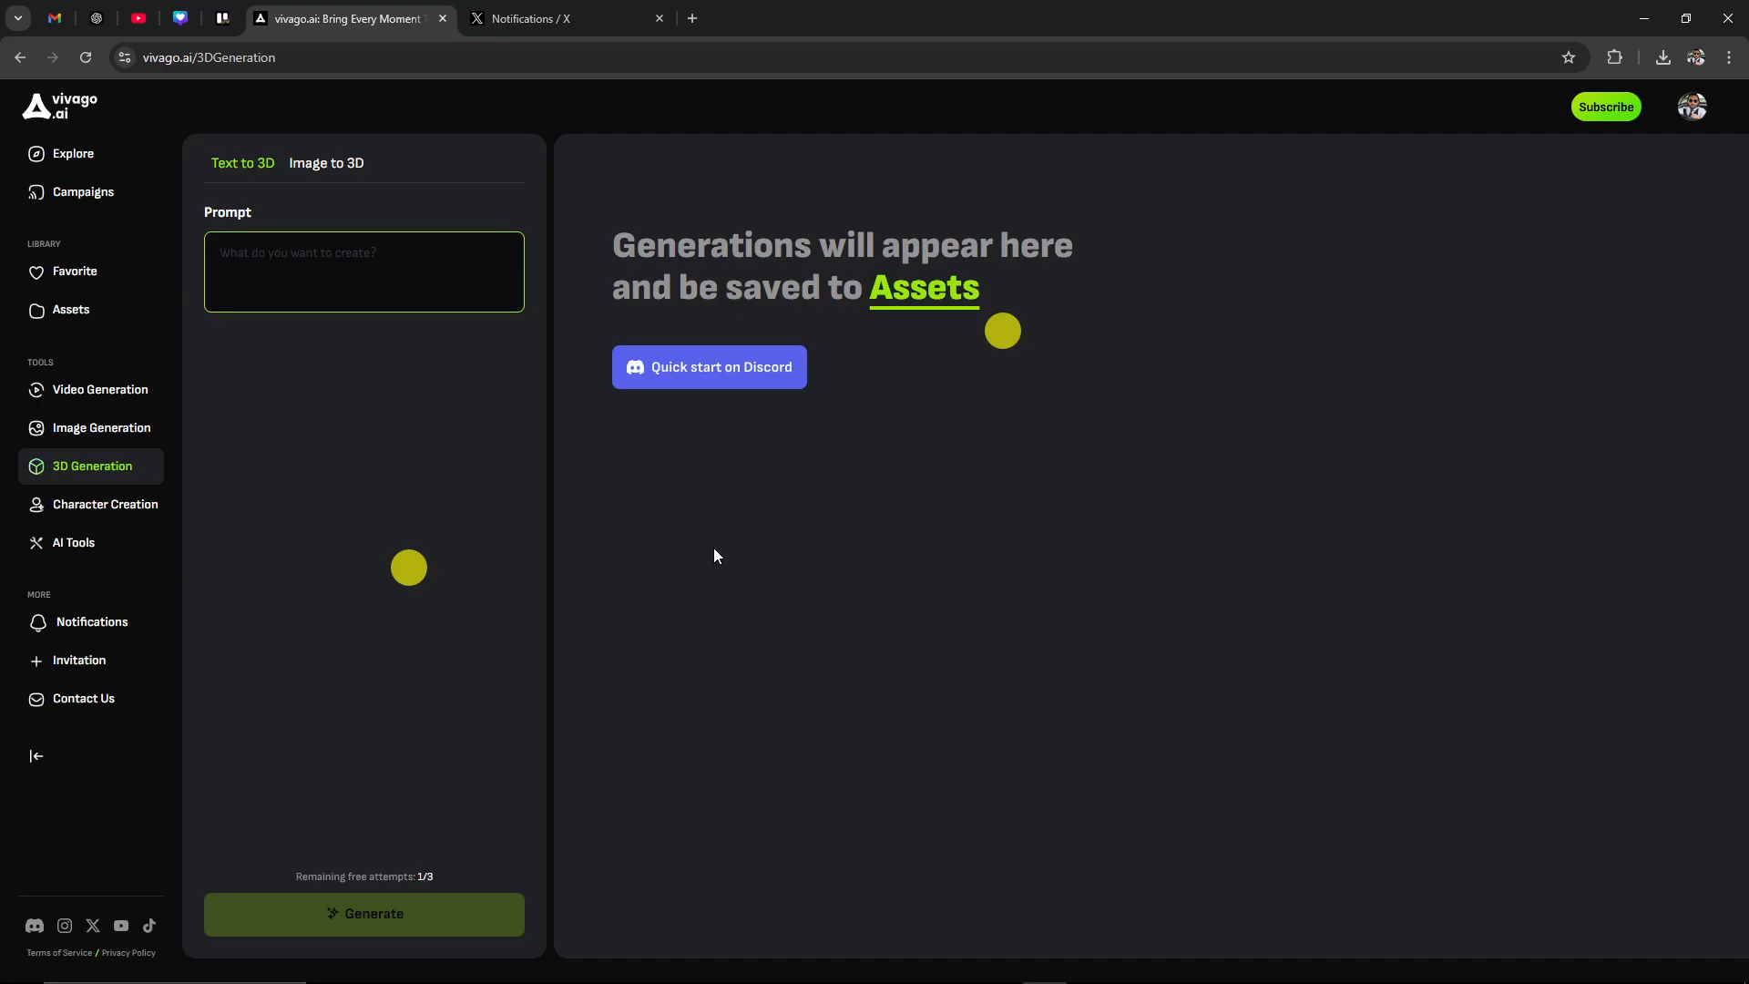
mouse_move(728, 564)
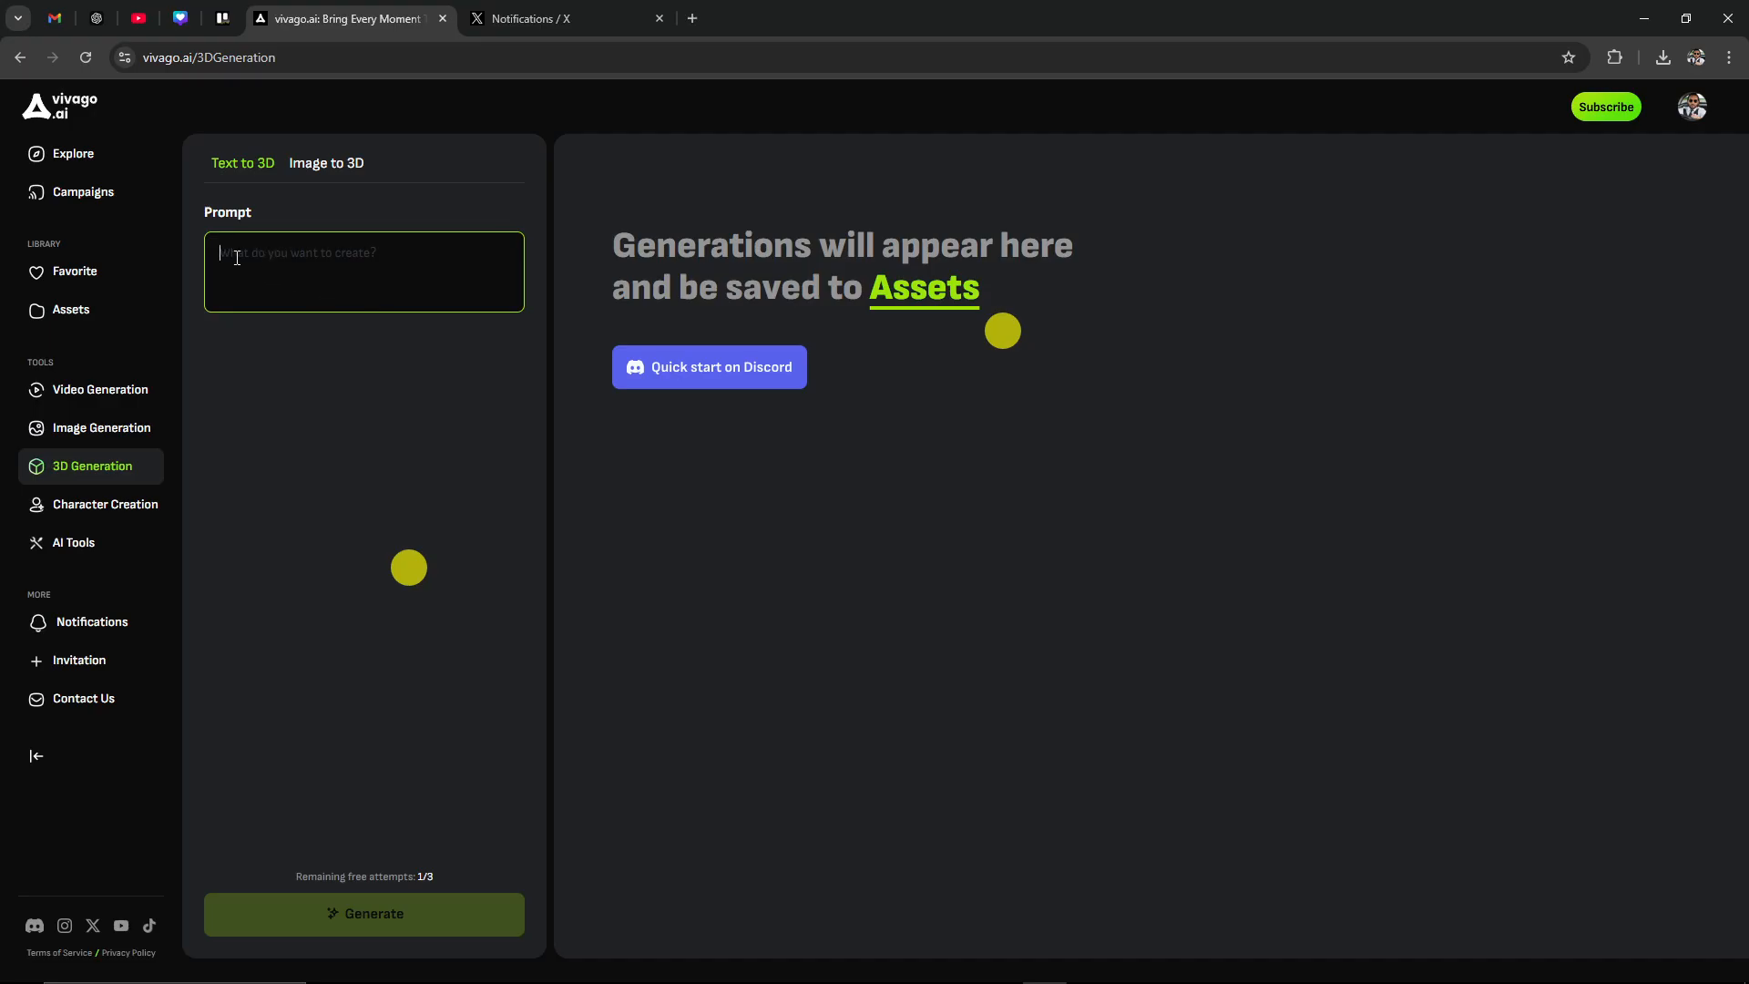
mouse_move(236, 519)
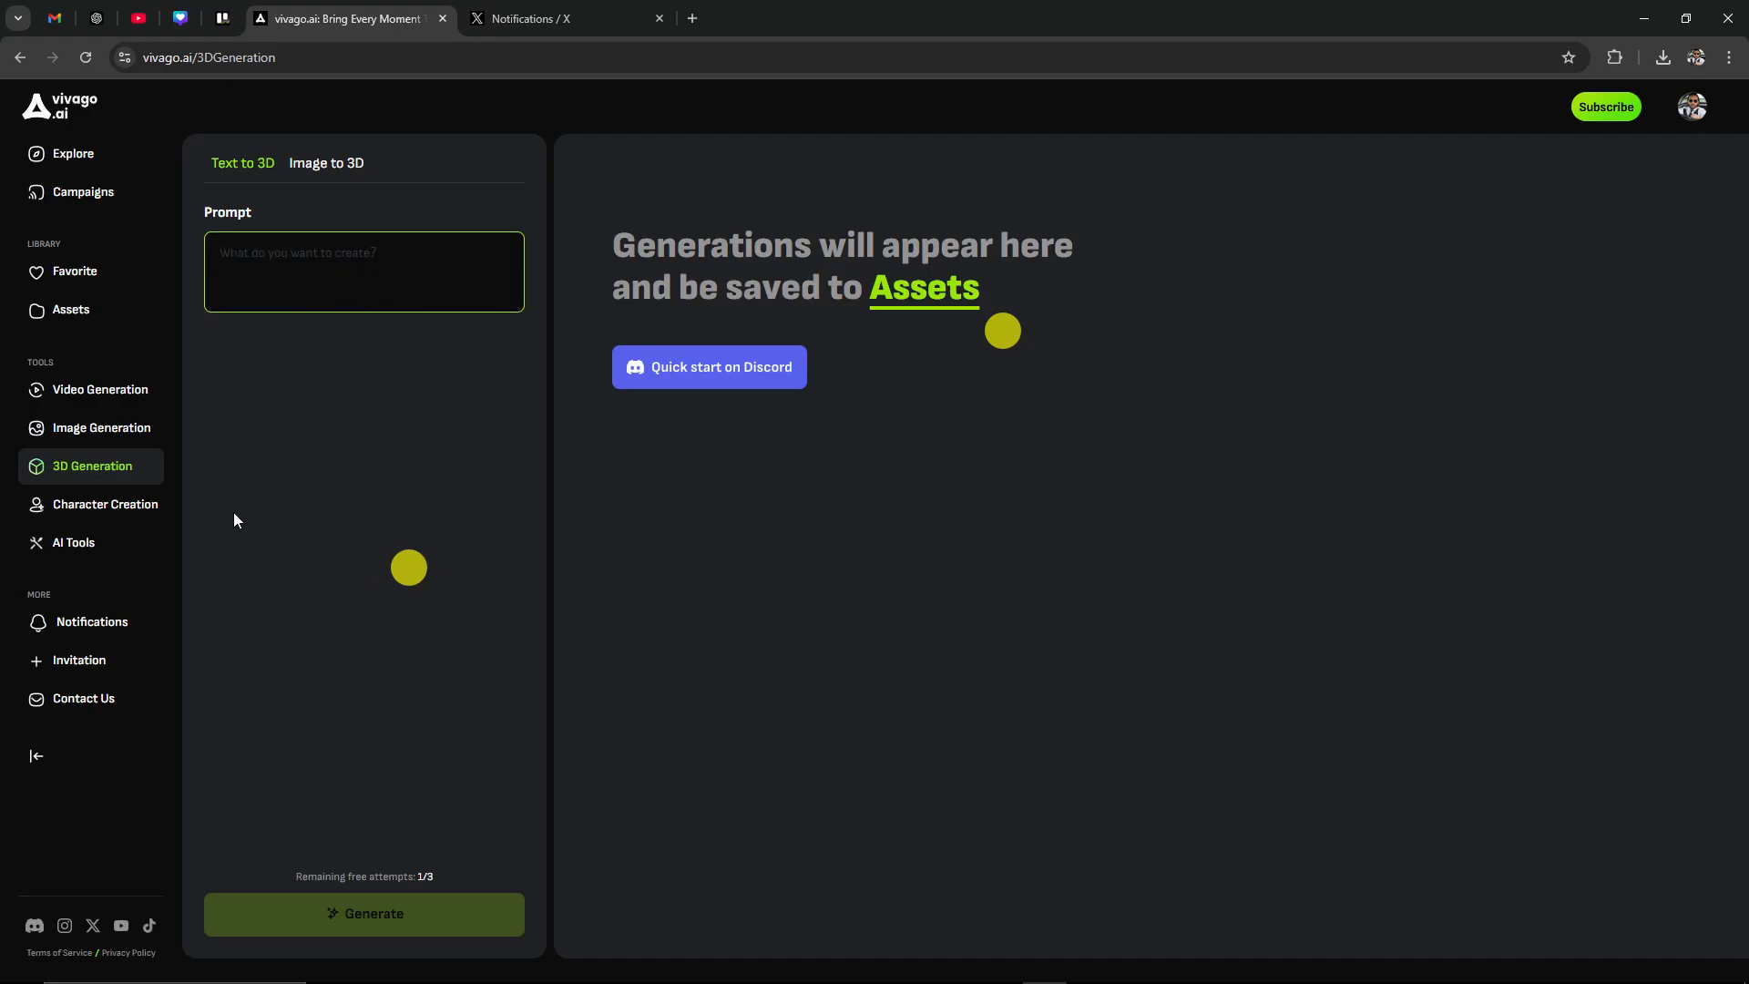
mouse_move(73, 153)
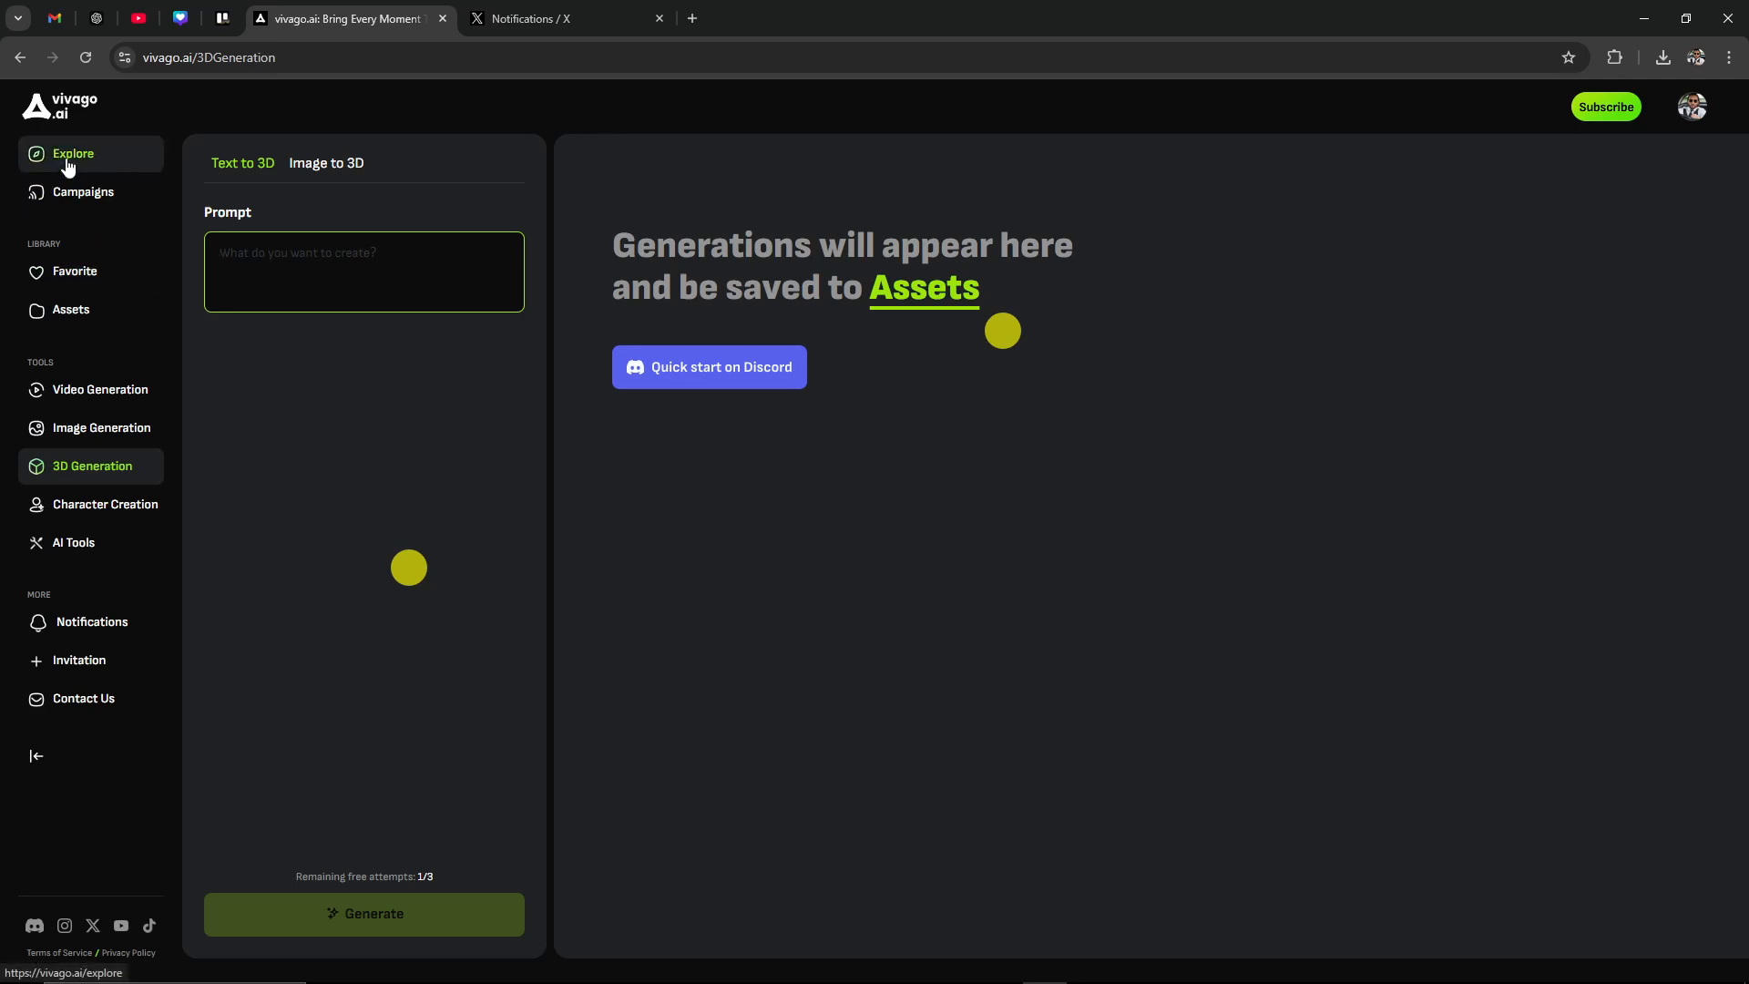
Scroll through the Explore gallery's Sci-fi videos, then go to Character Creation
click(73, 153)
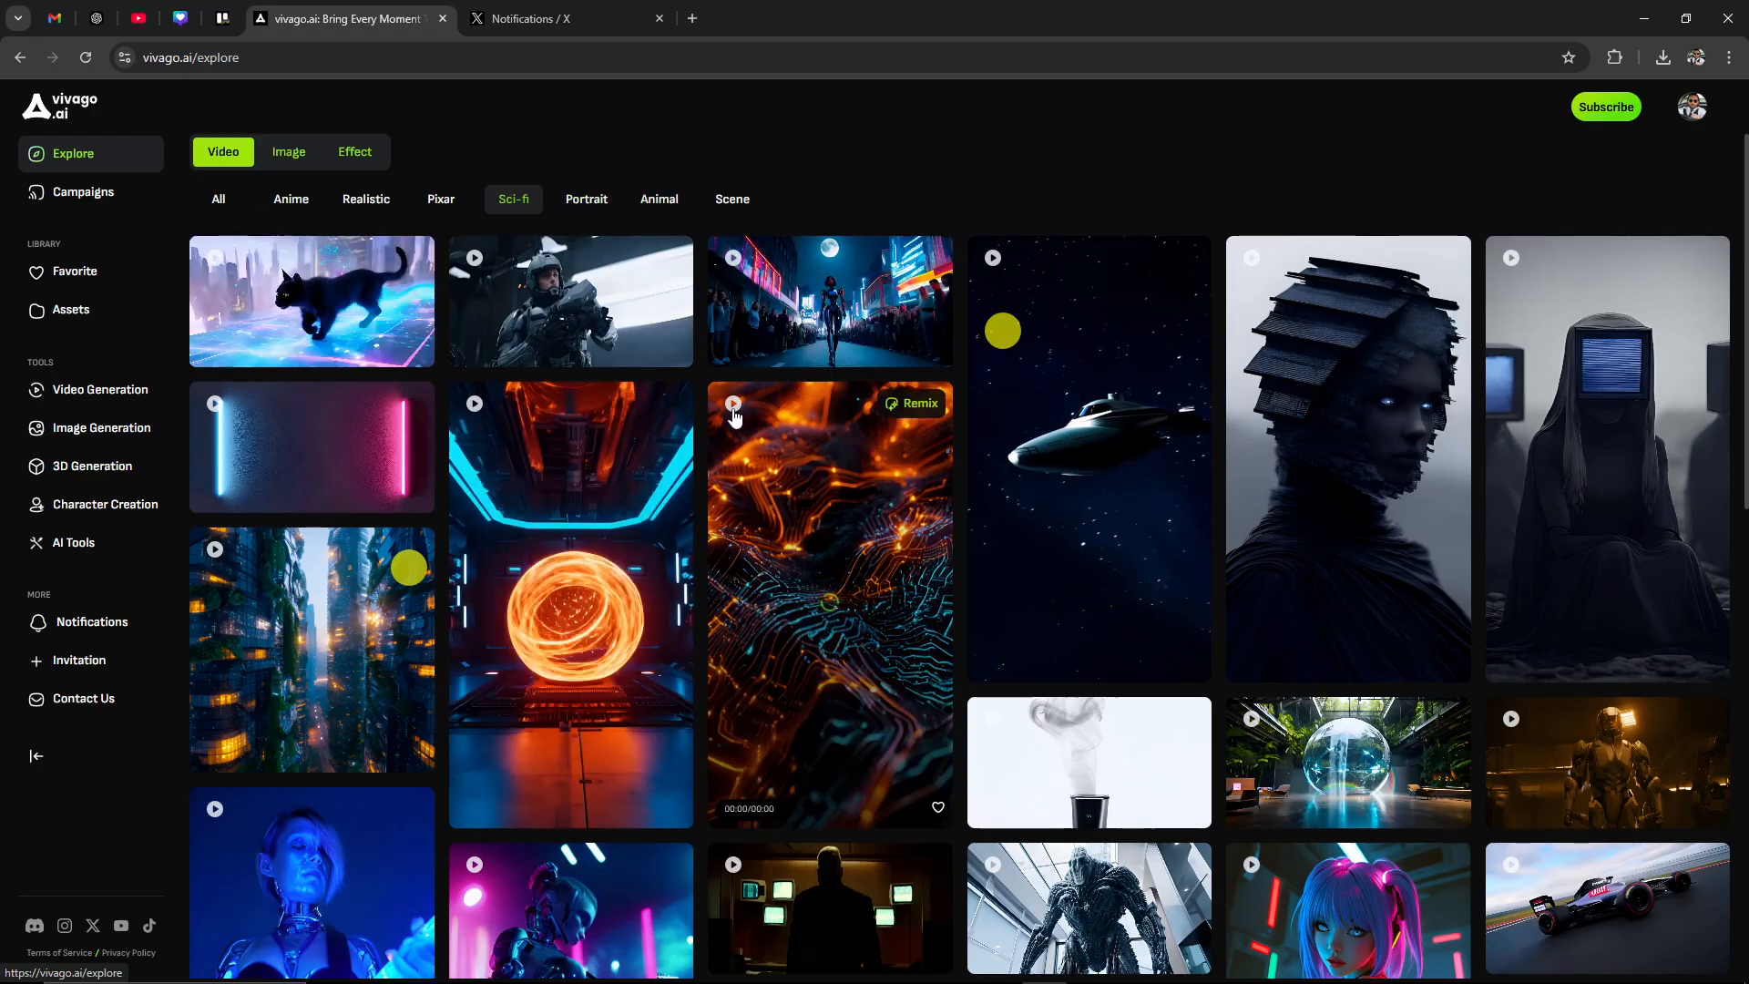
scroll(down, 3)
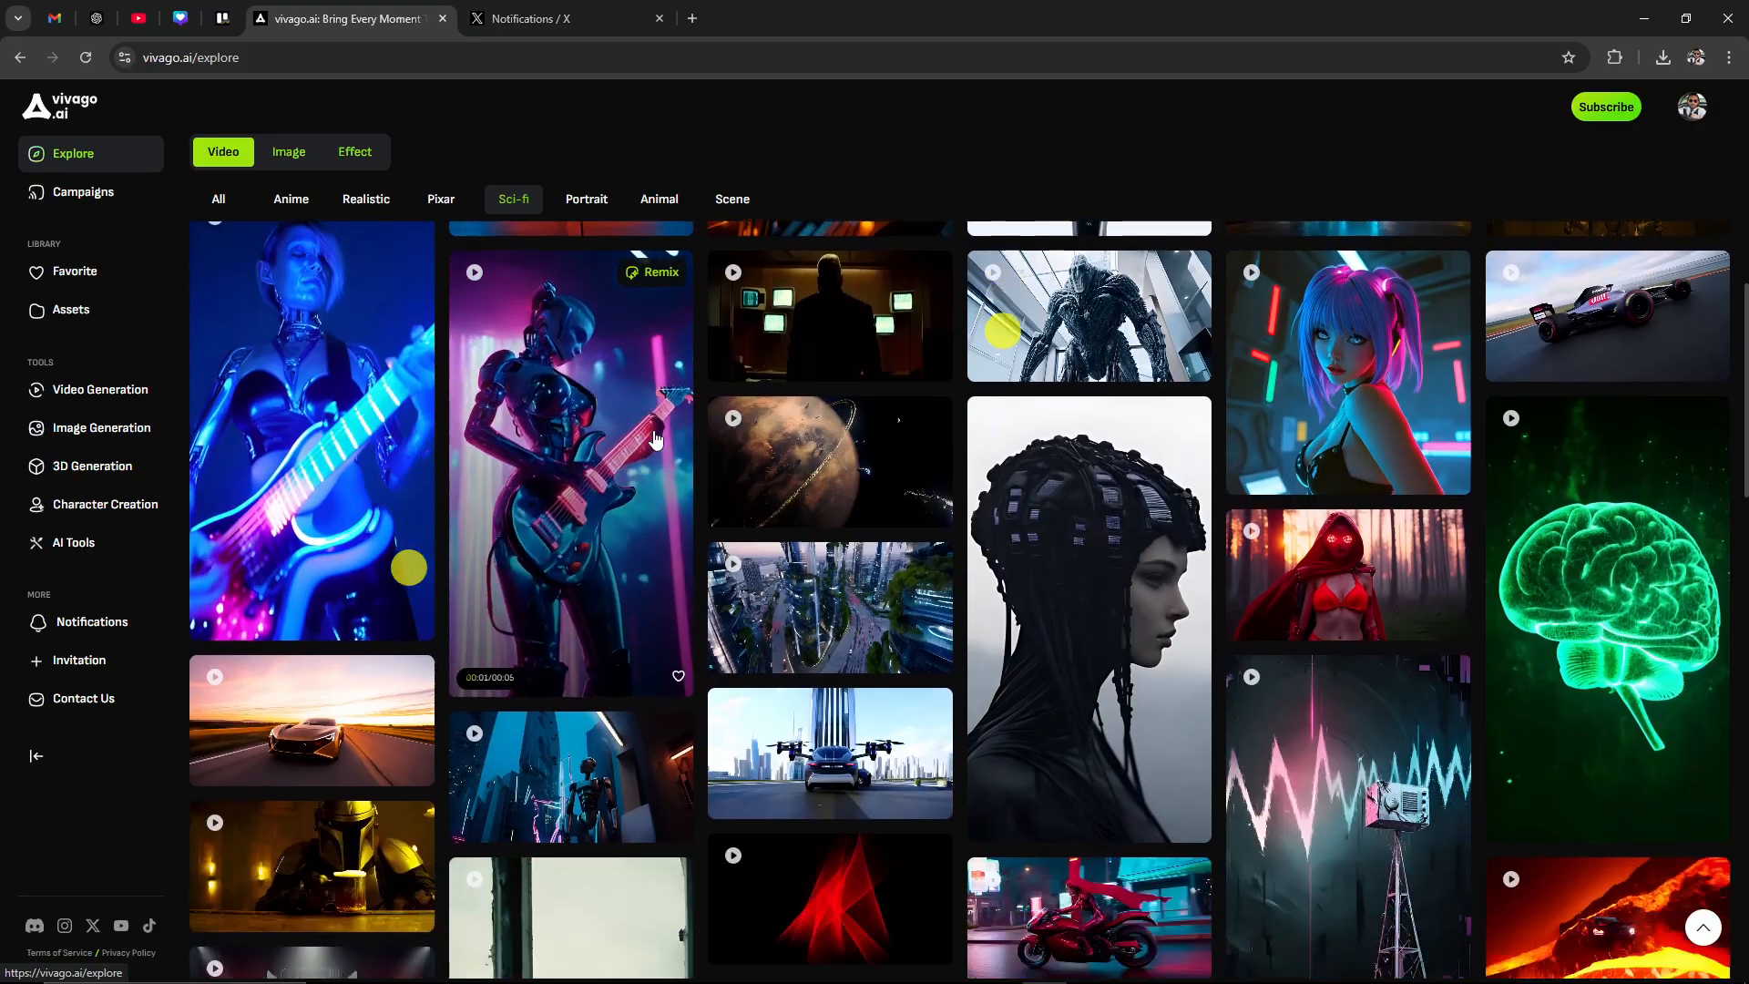
scroll(down, 3)
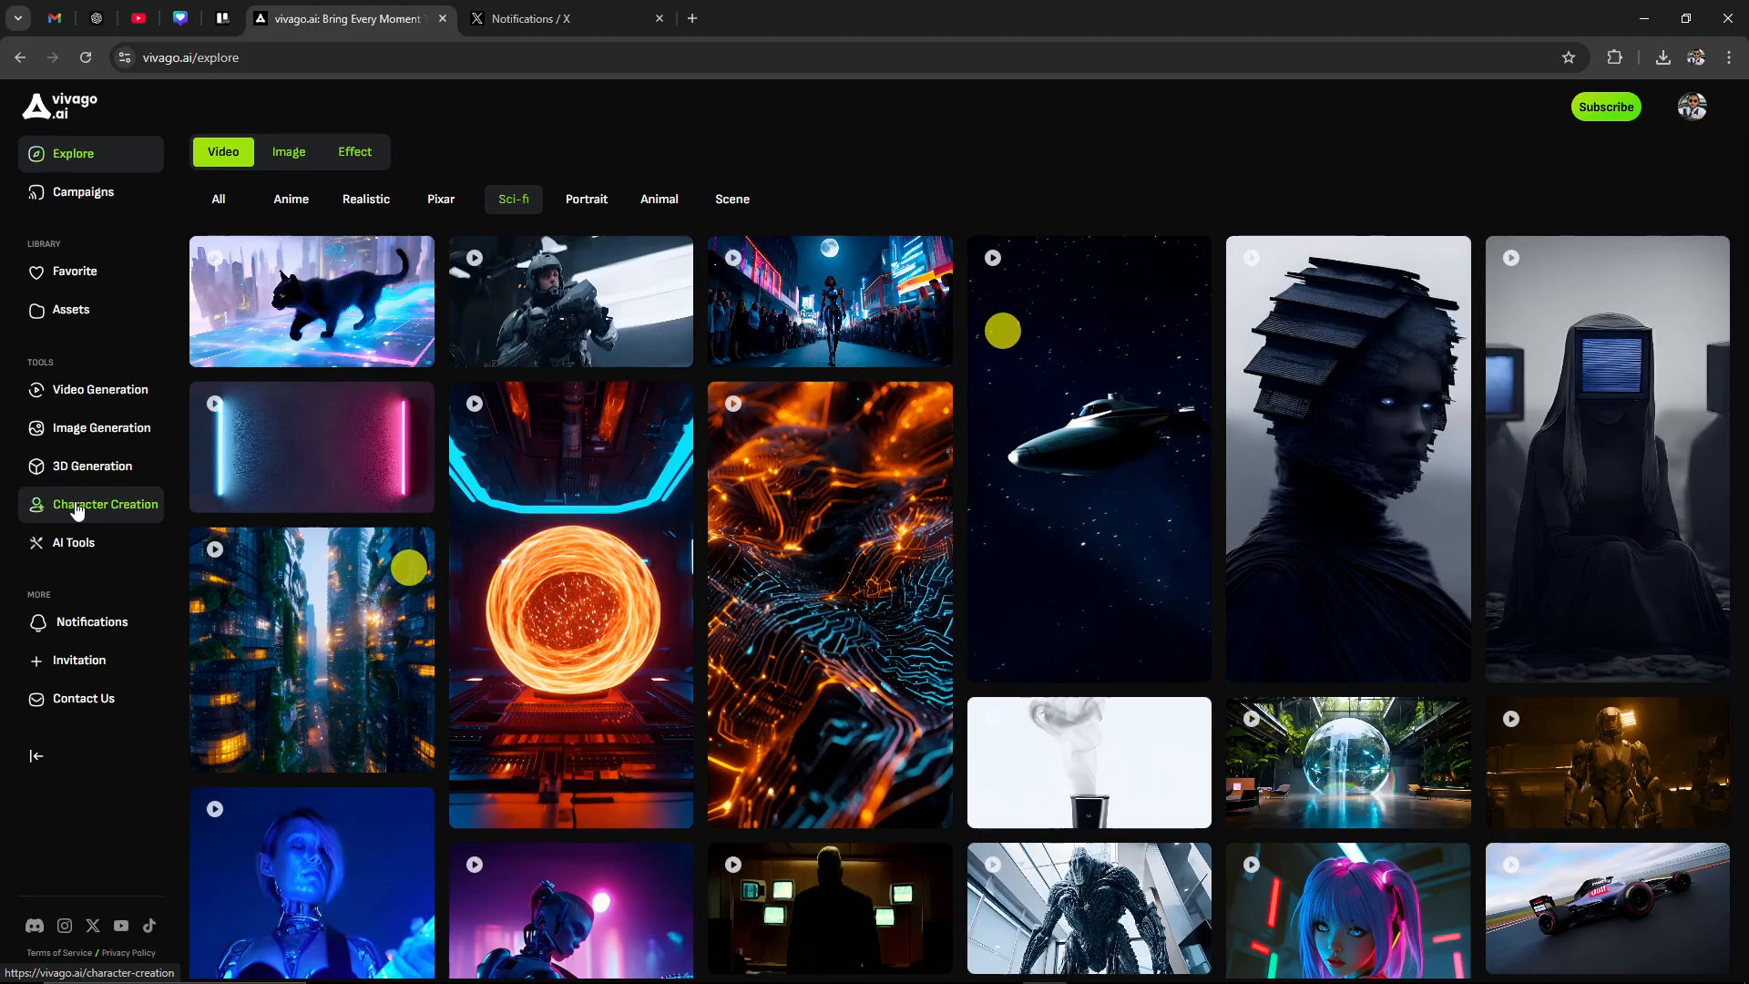
click(78, 505)
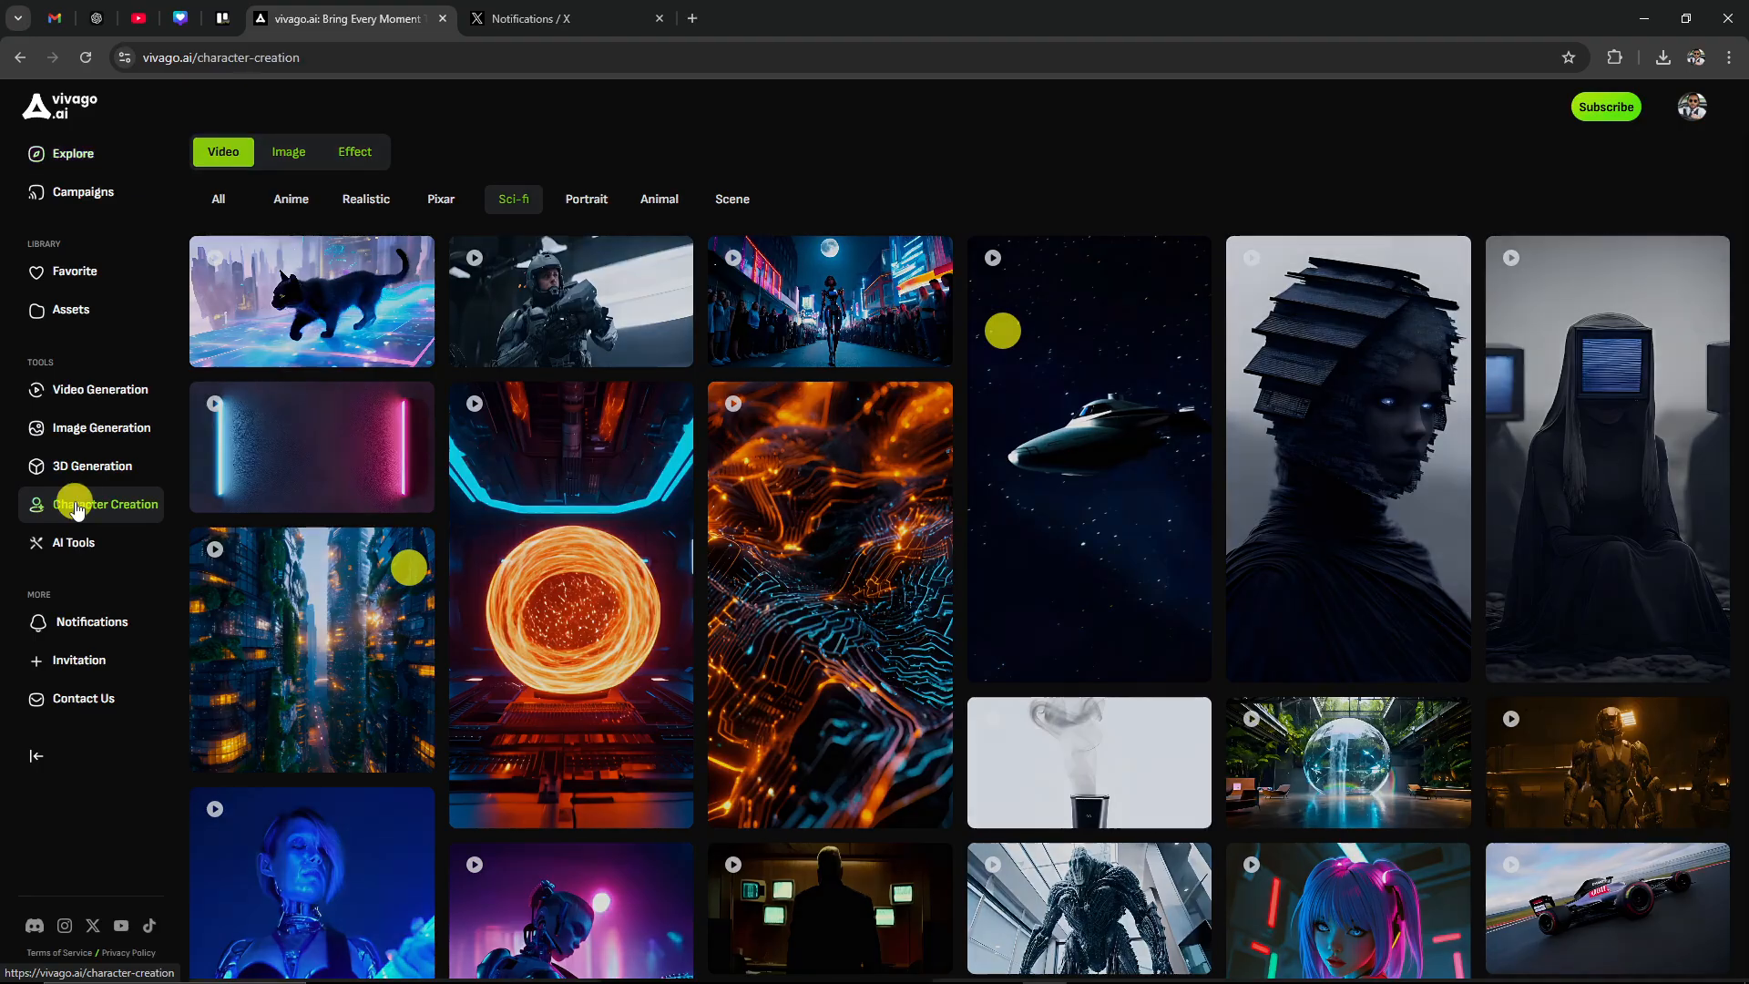
Enter 'a superhero' as the Character Creation prompt
click(91, 504)
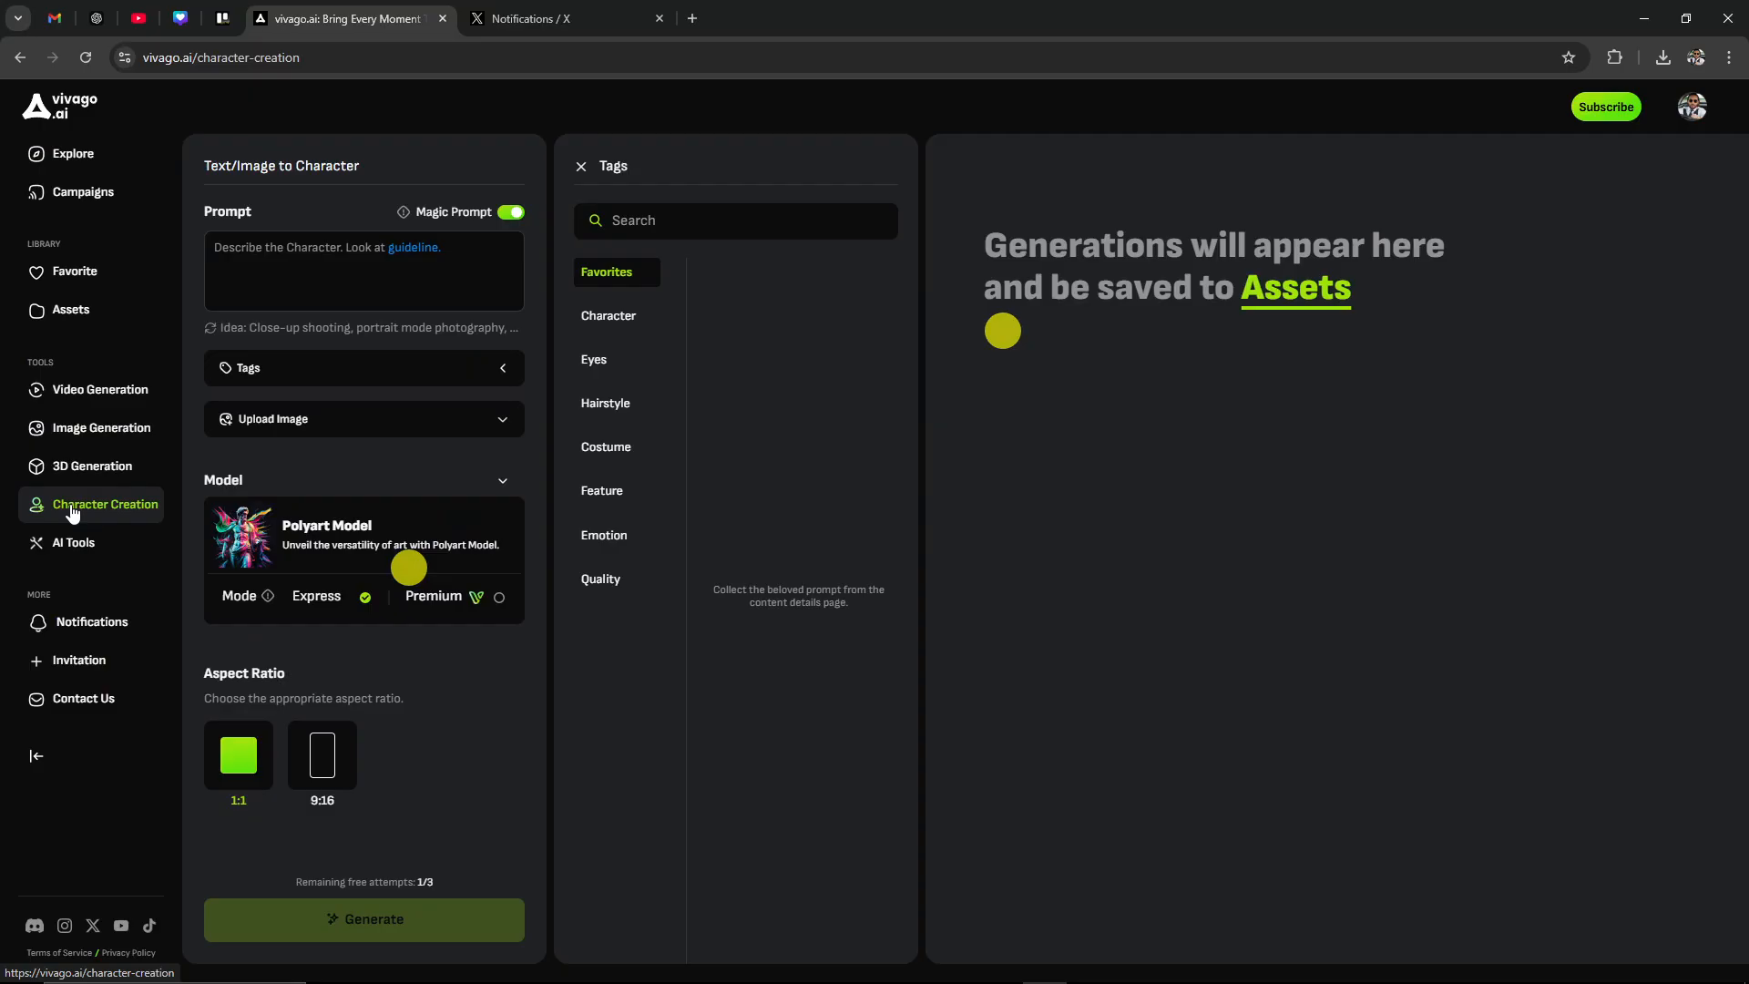
mouse_move(71, 542)
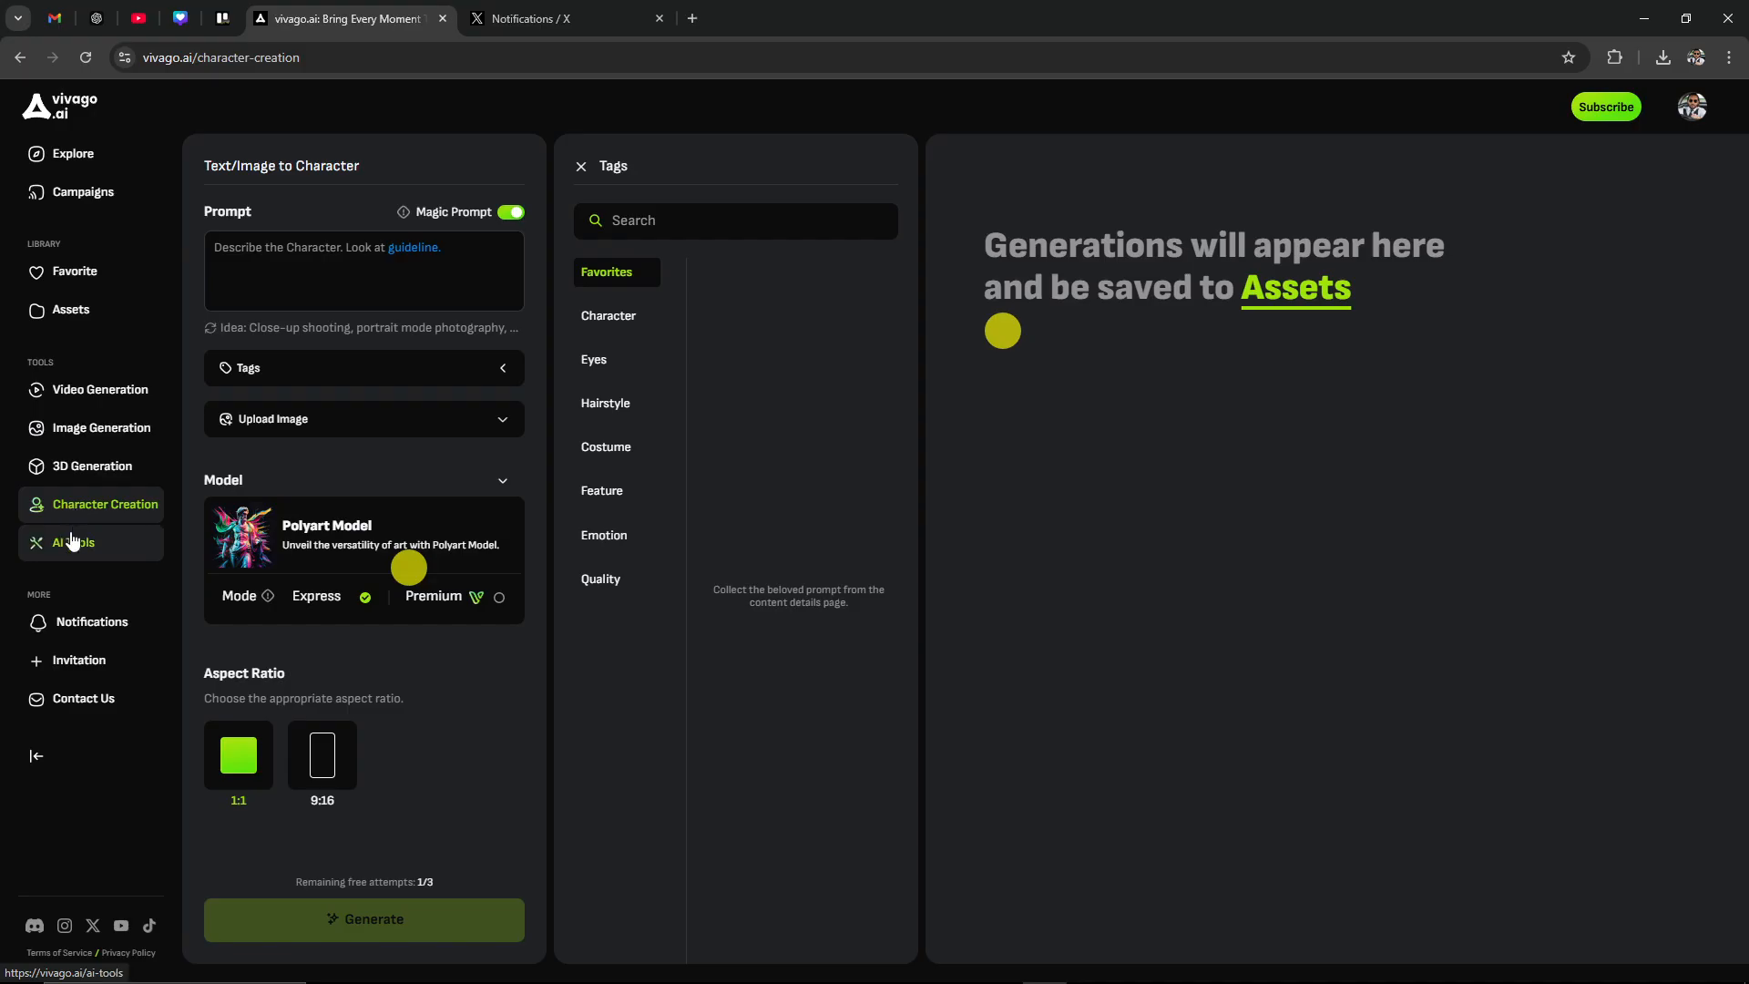
mouse_move(79, 433)
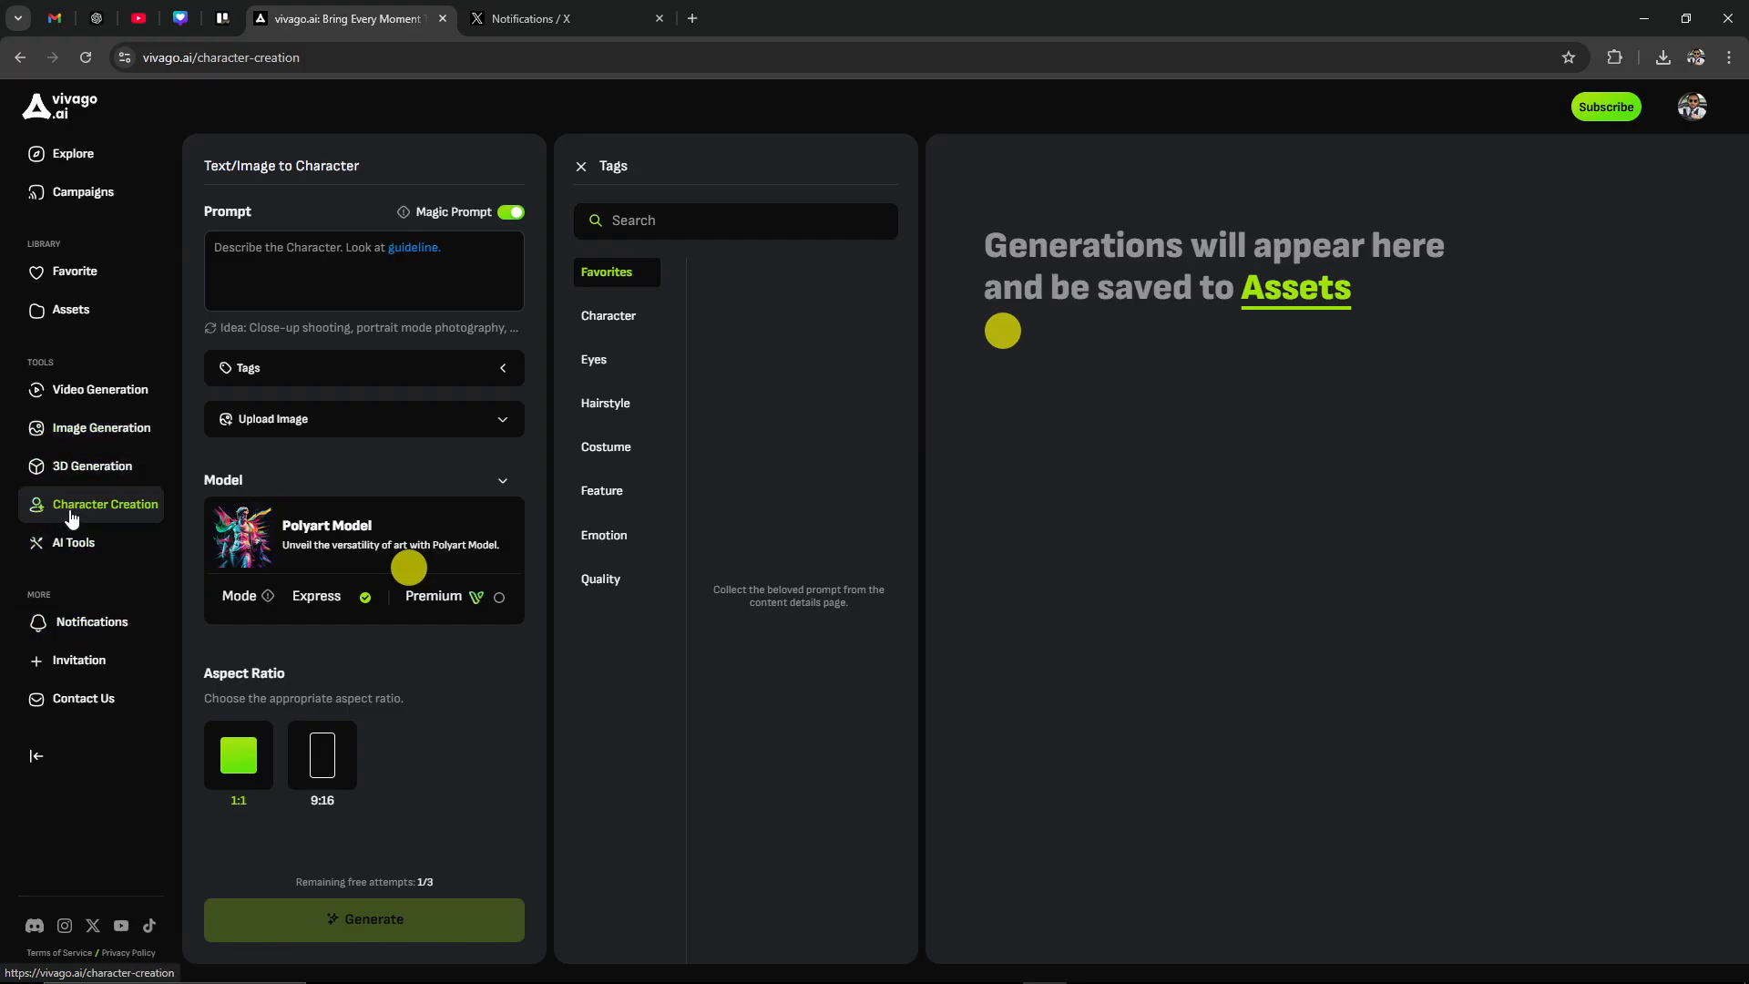
mouse_move(59, 515)
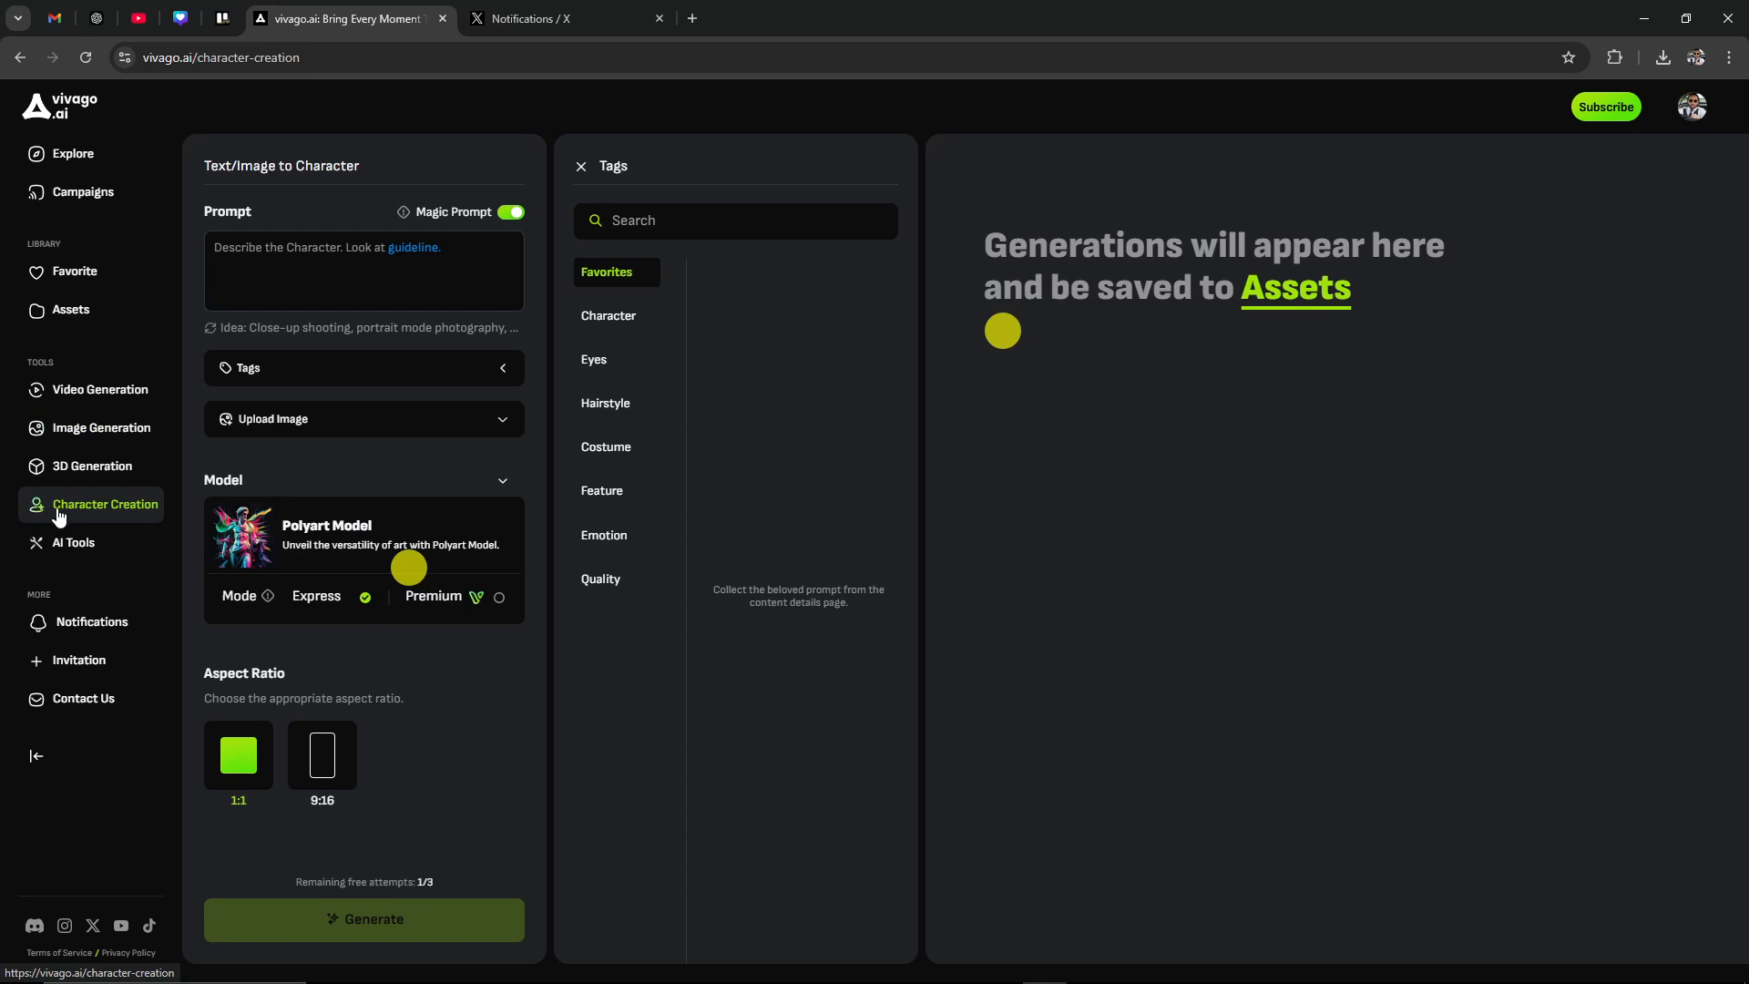
mouse_move(34, 514)
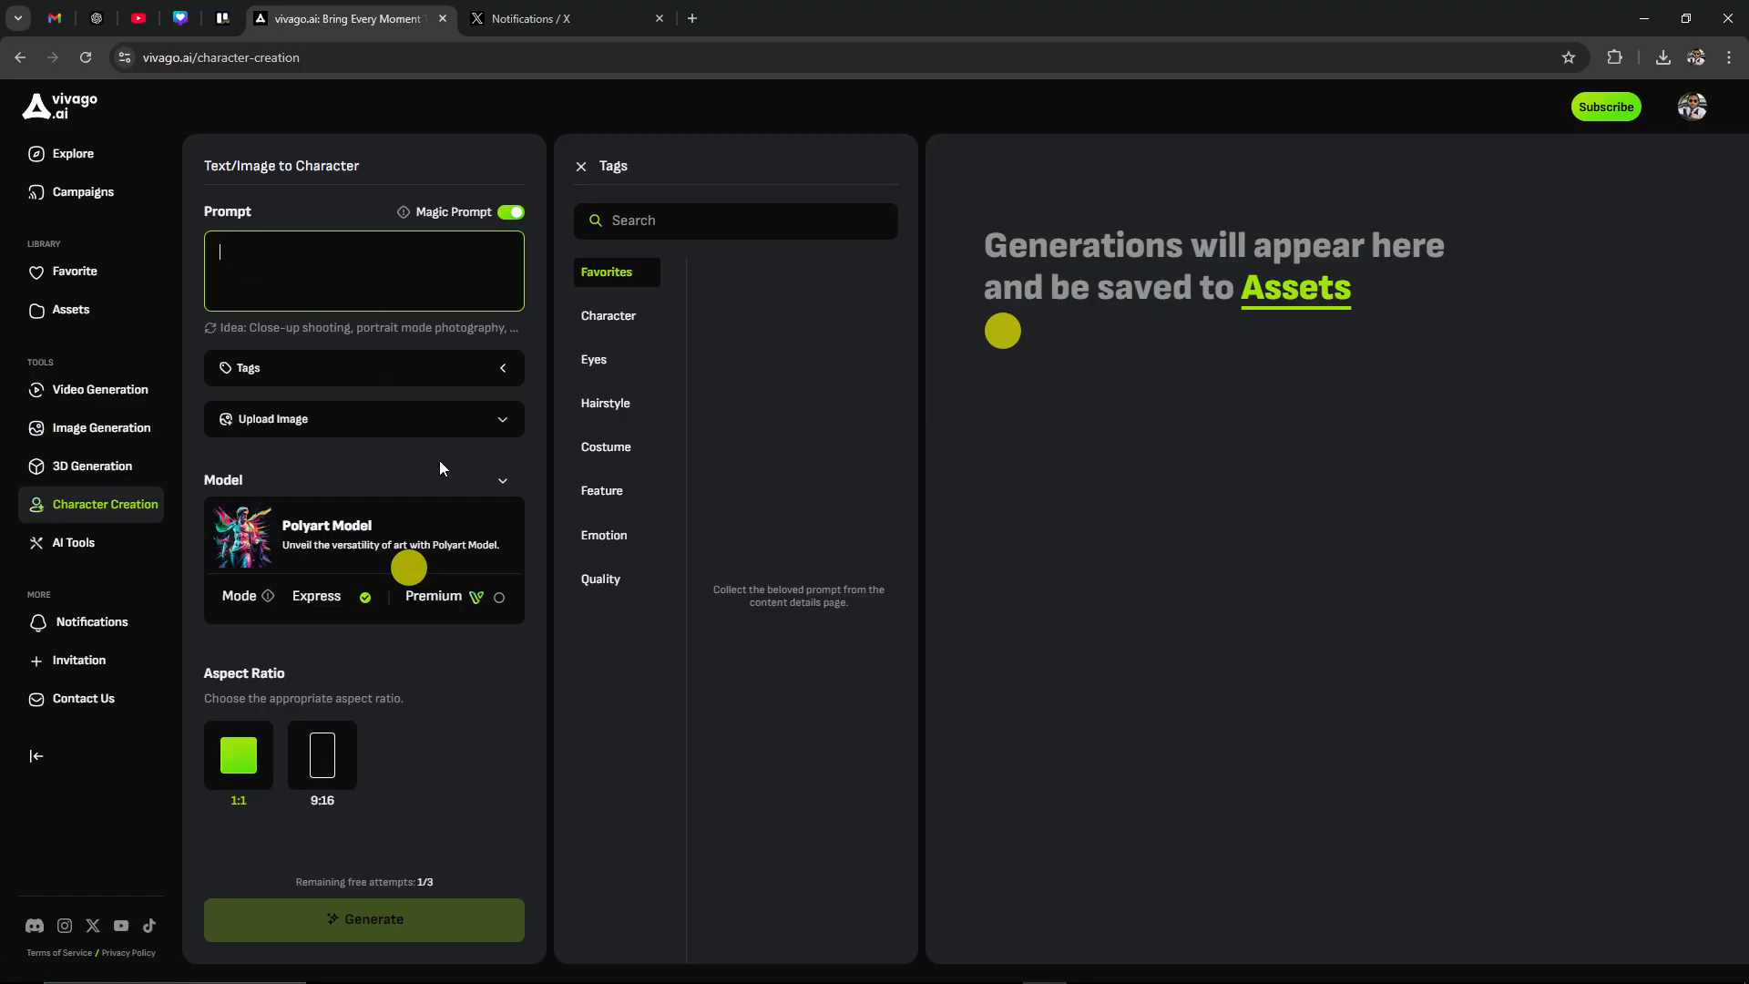
text(a super)
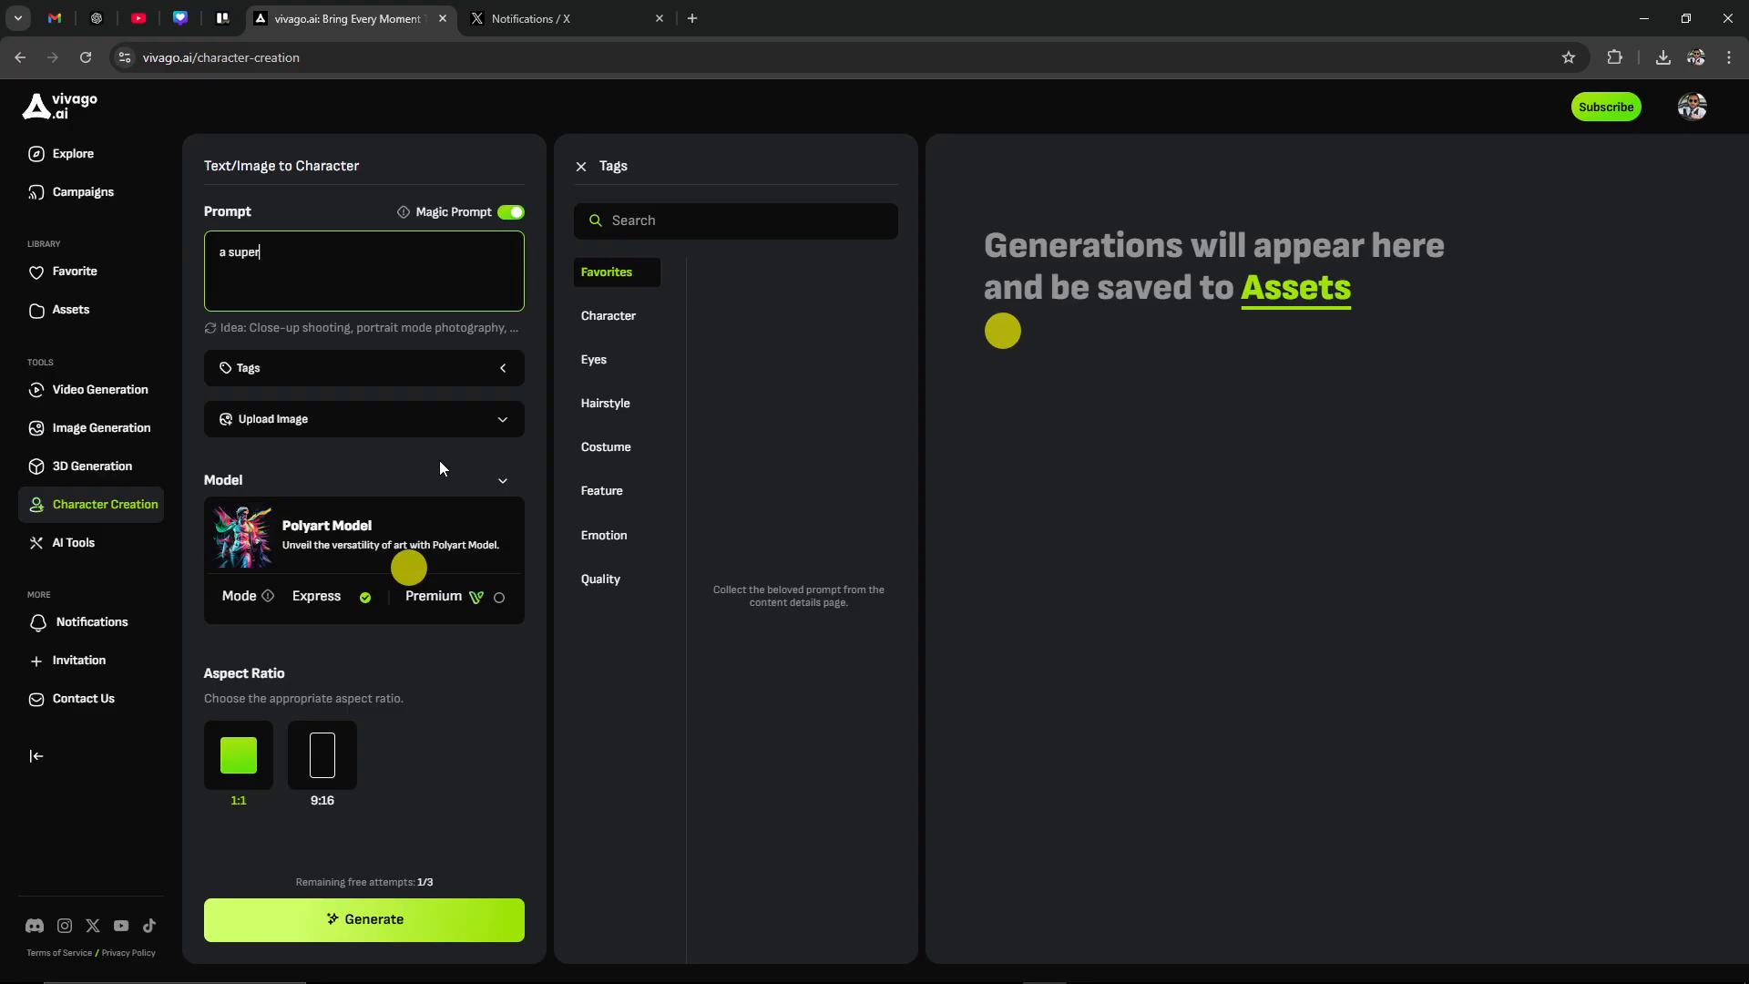
text(her)
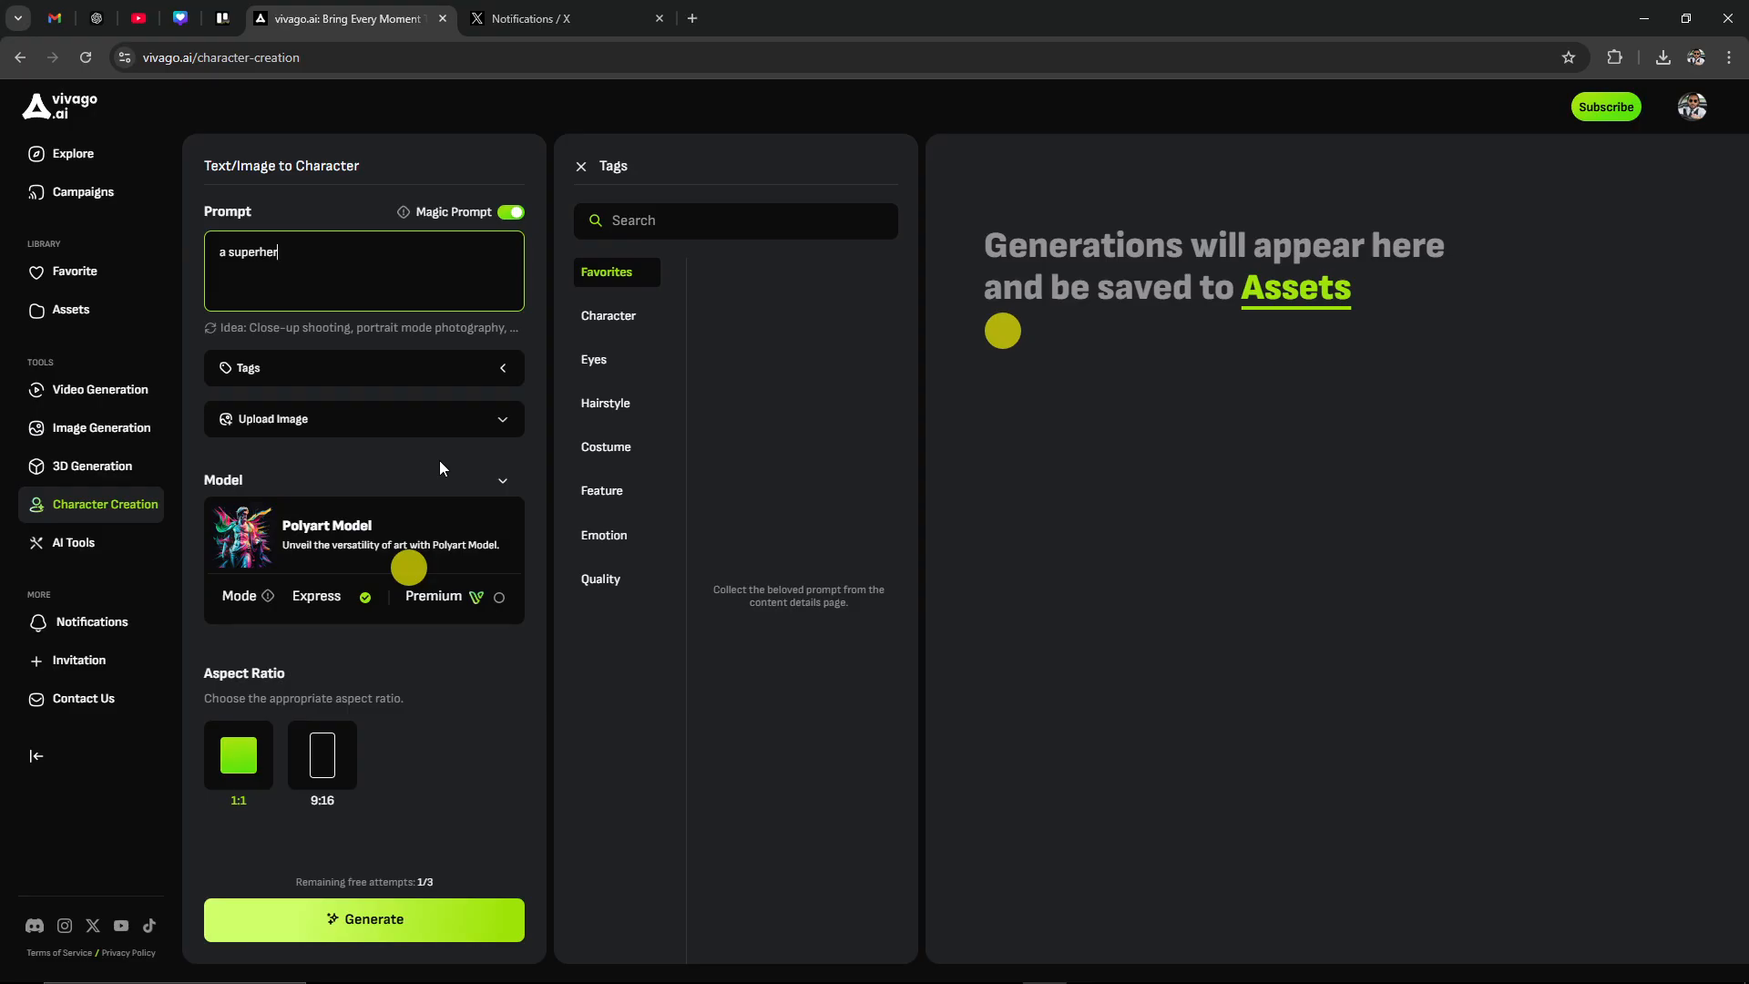
text(o)
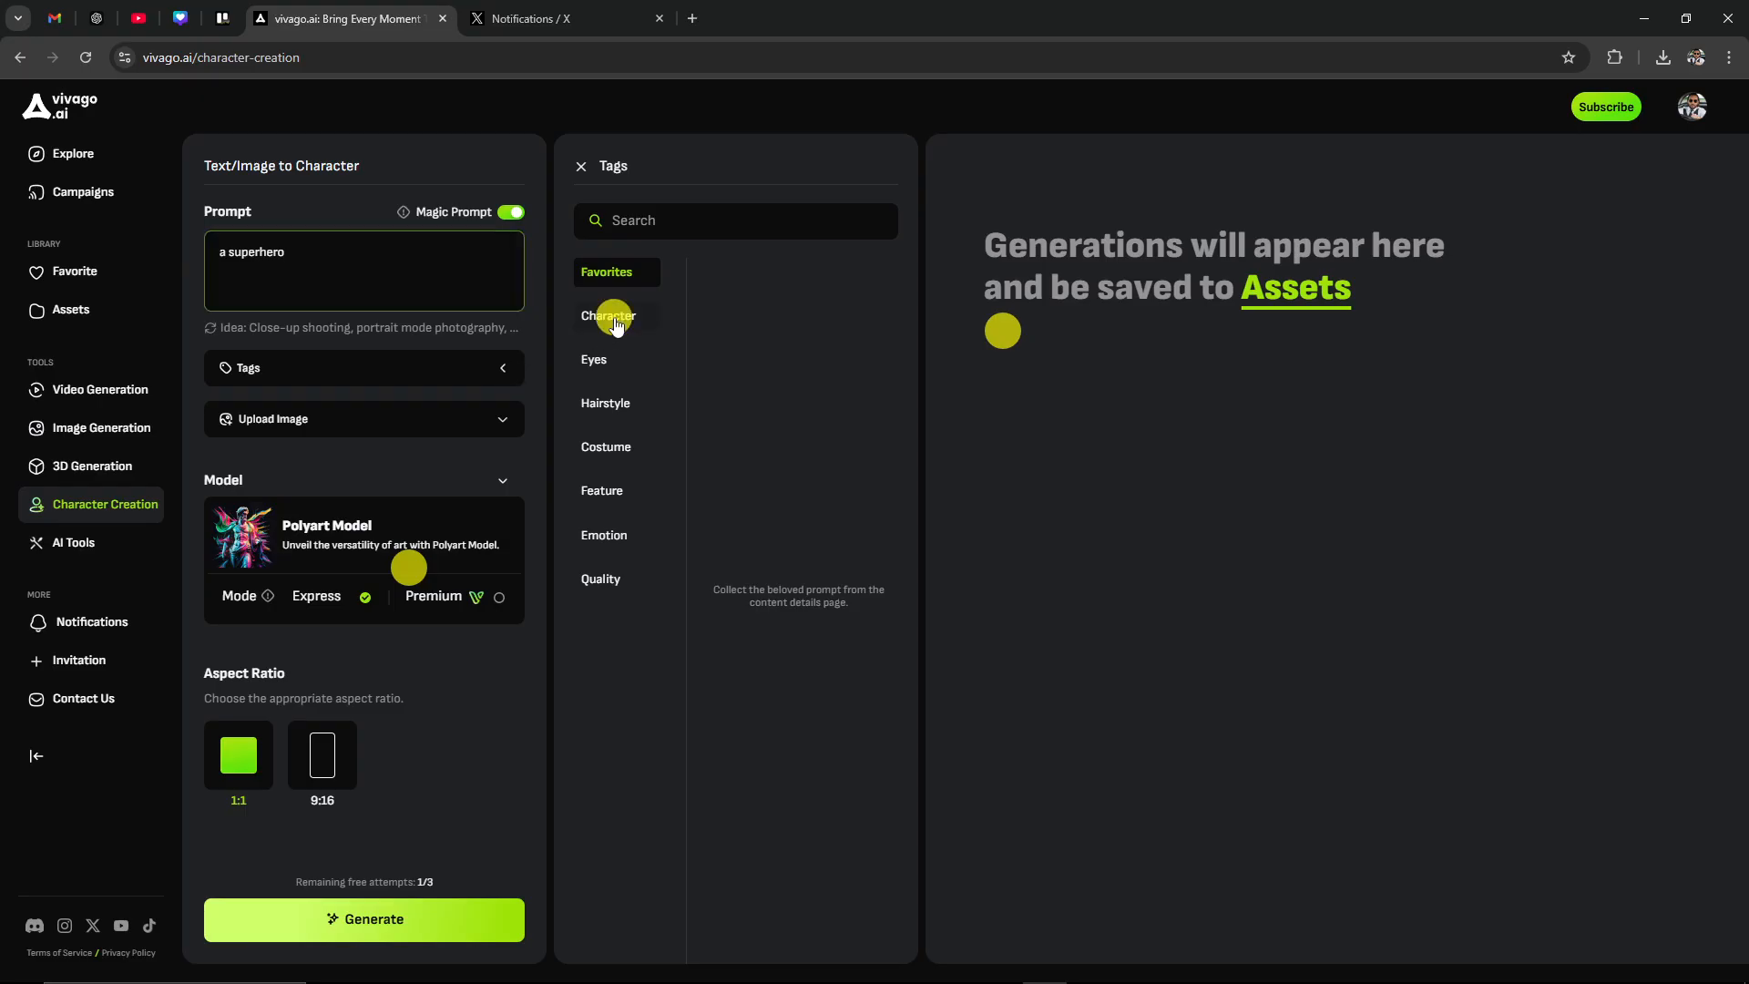
Attach the Man and Hero character tags to the superhero prompt
click(608, 316)
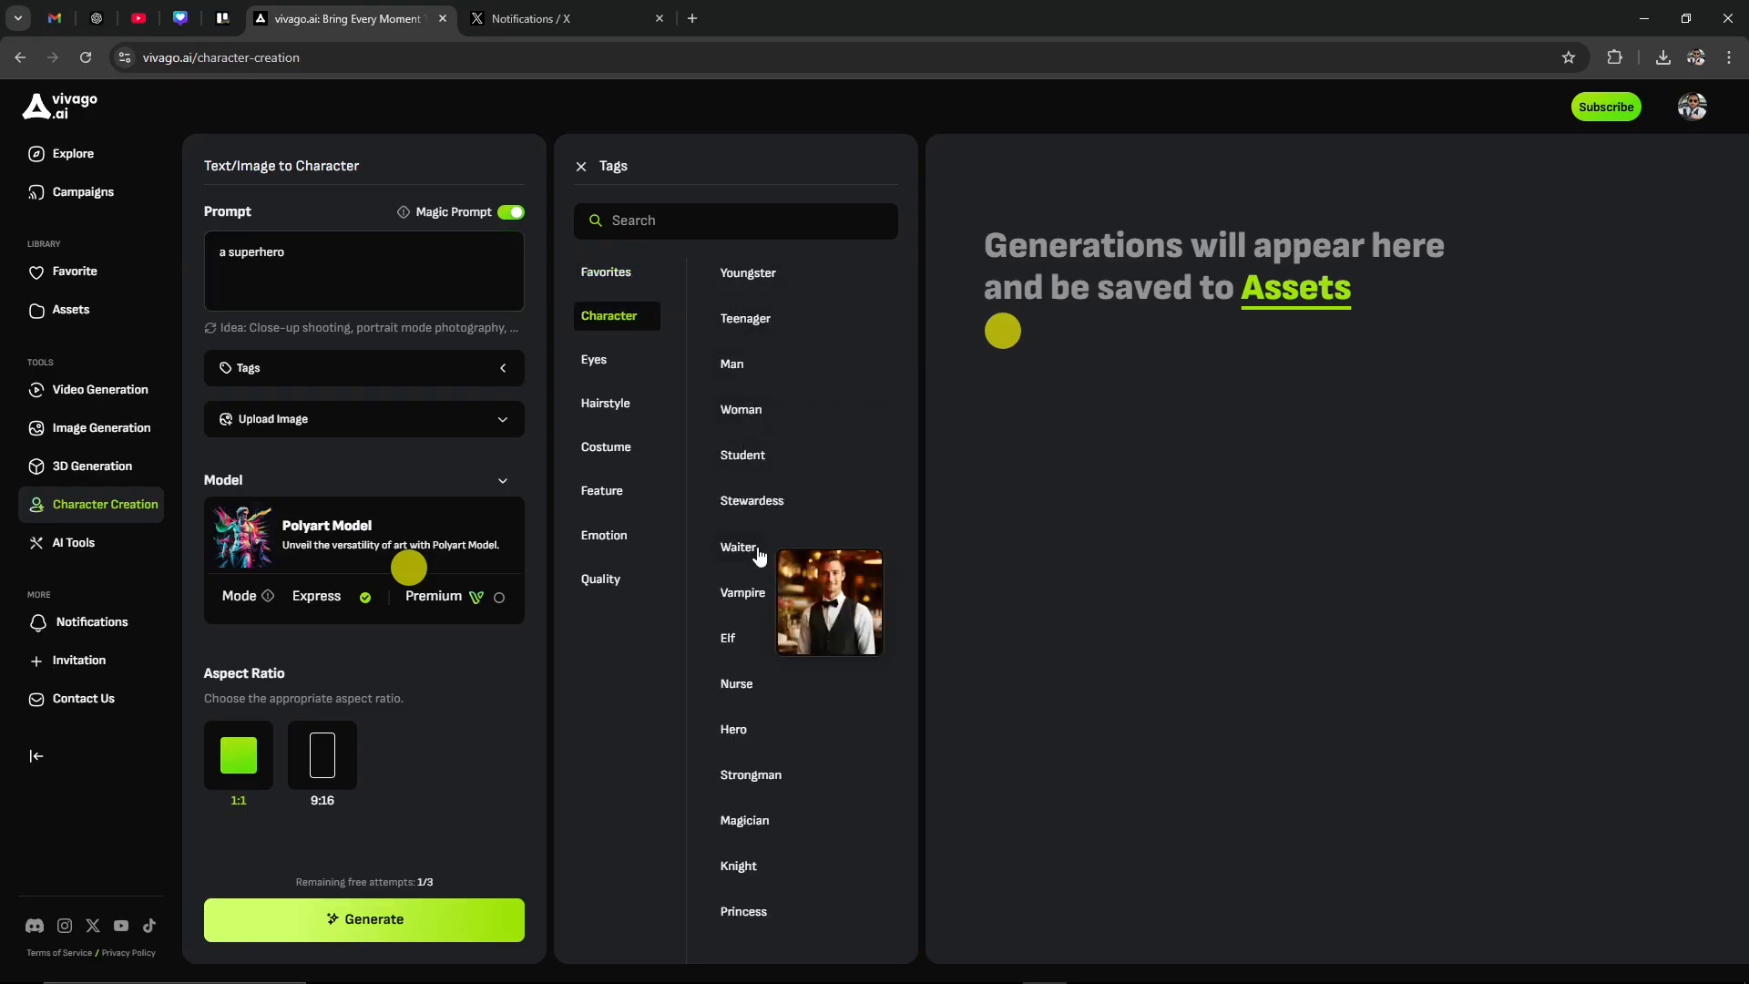
mouse_move(762, 778)
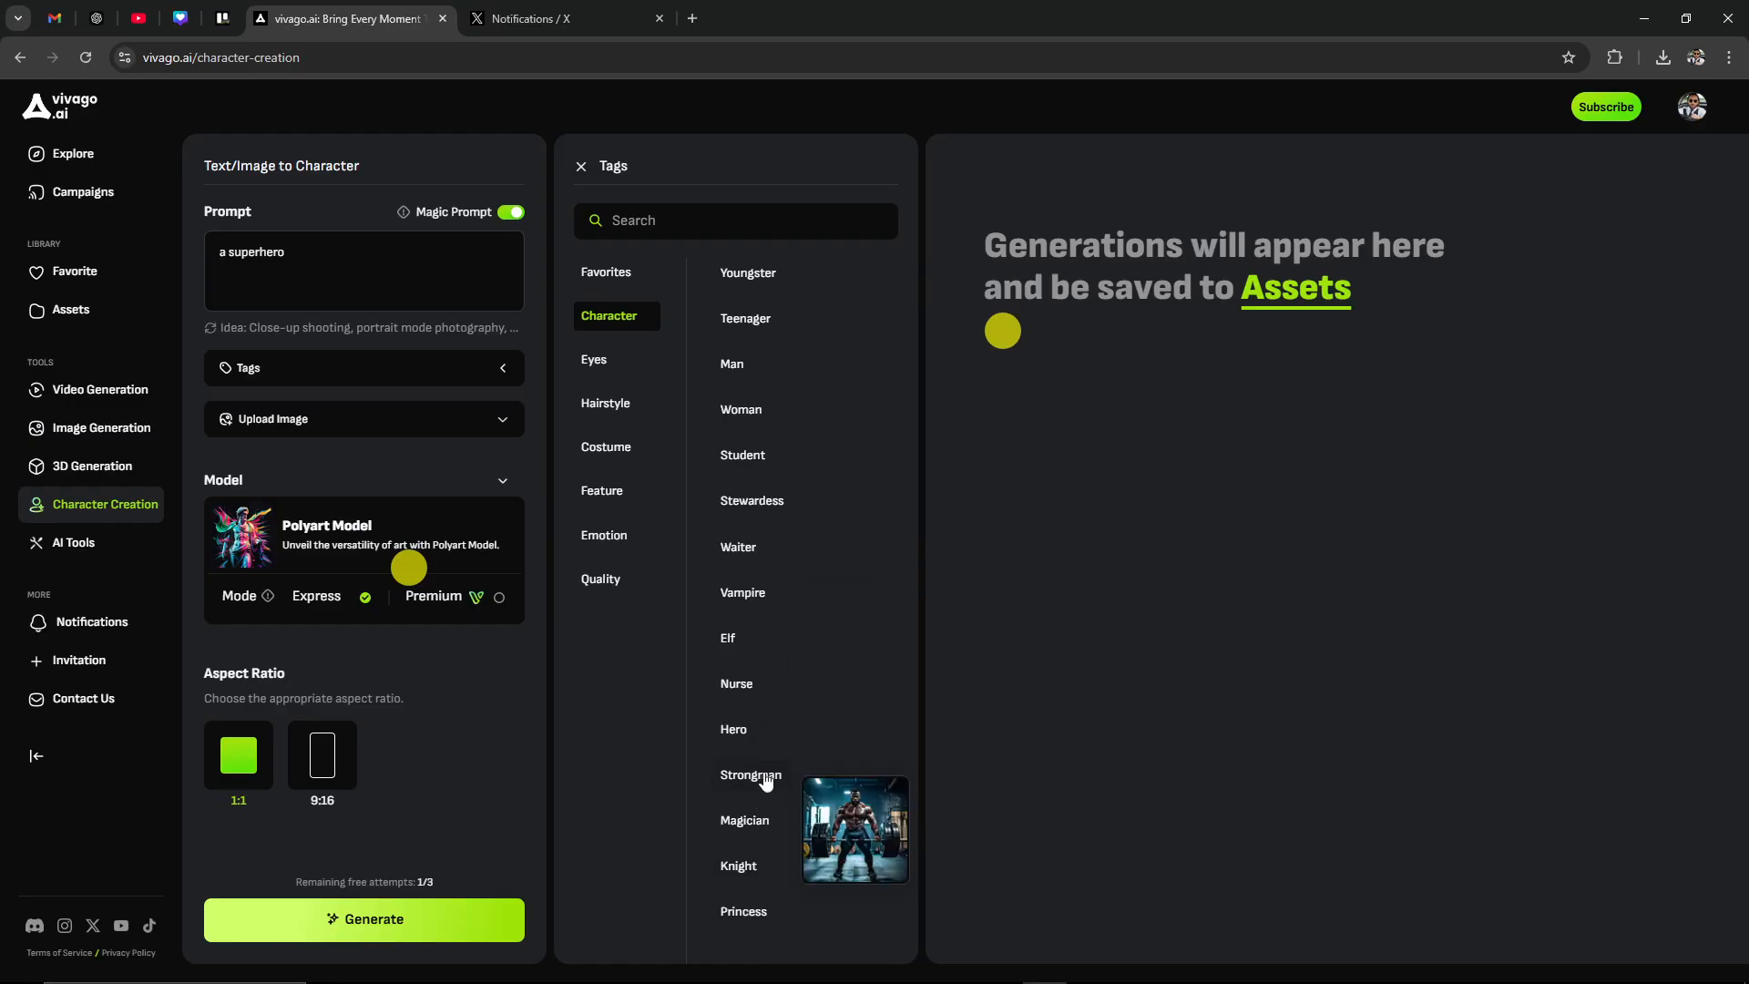
click(732, 363)
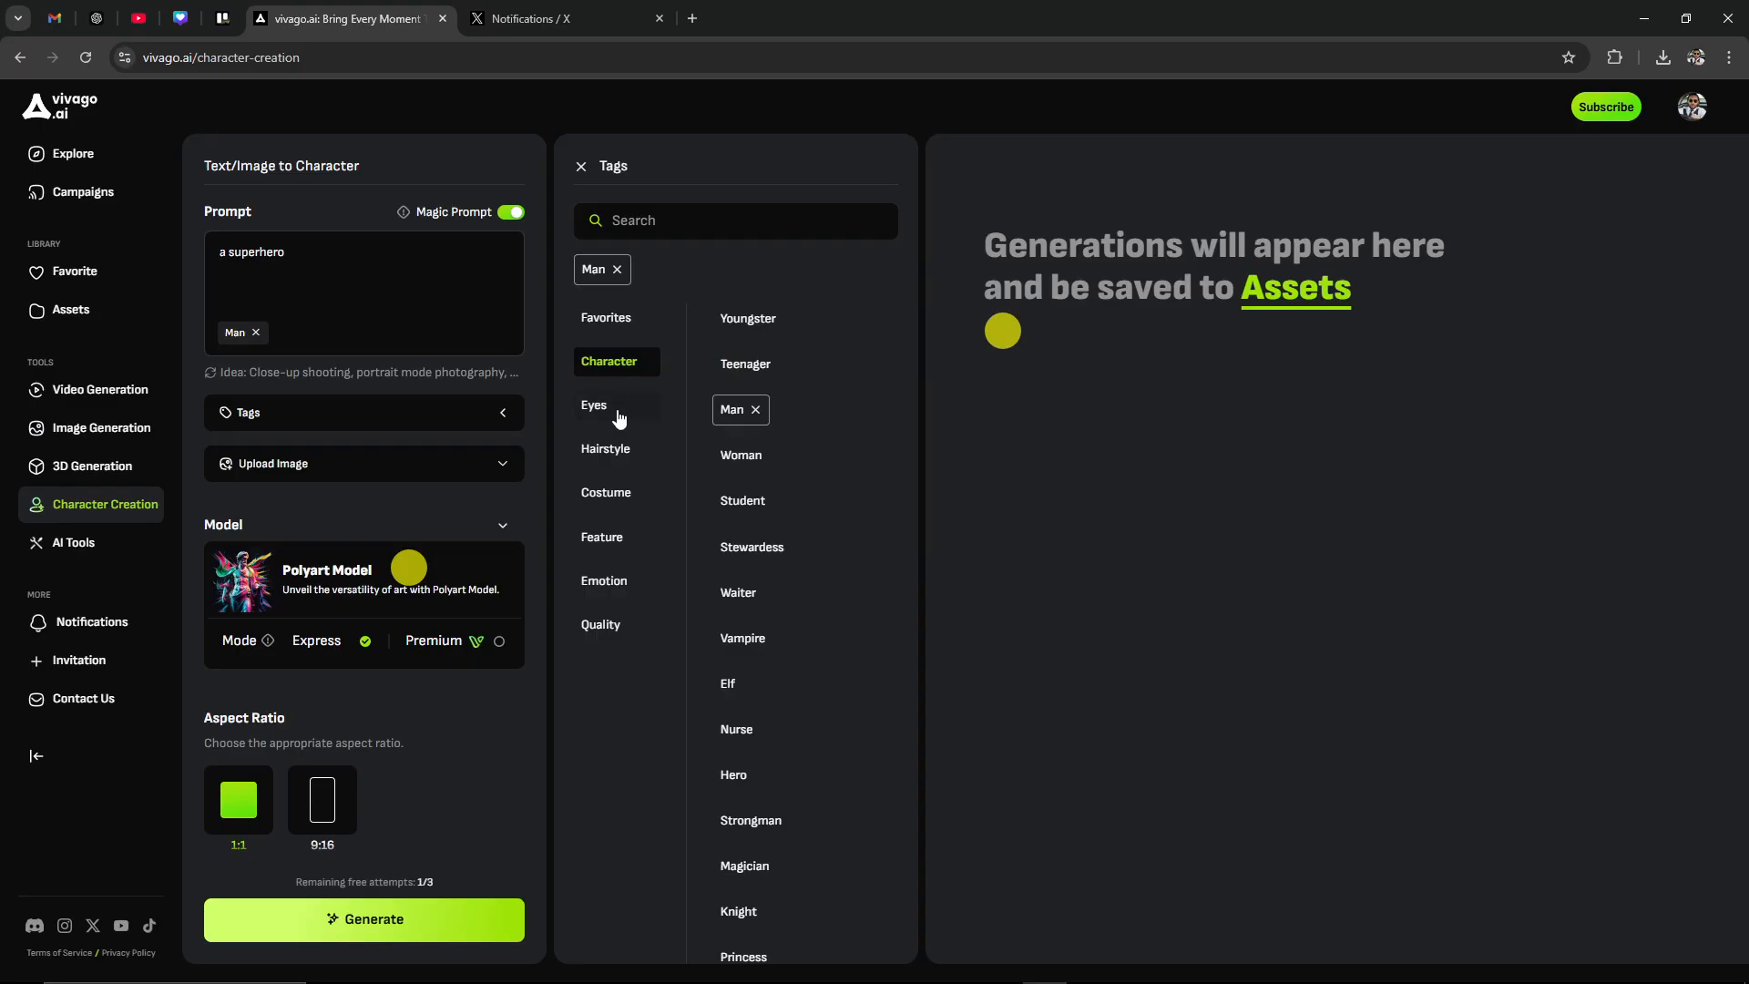
scroll(down, 3)
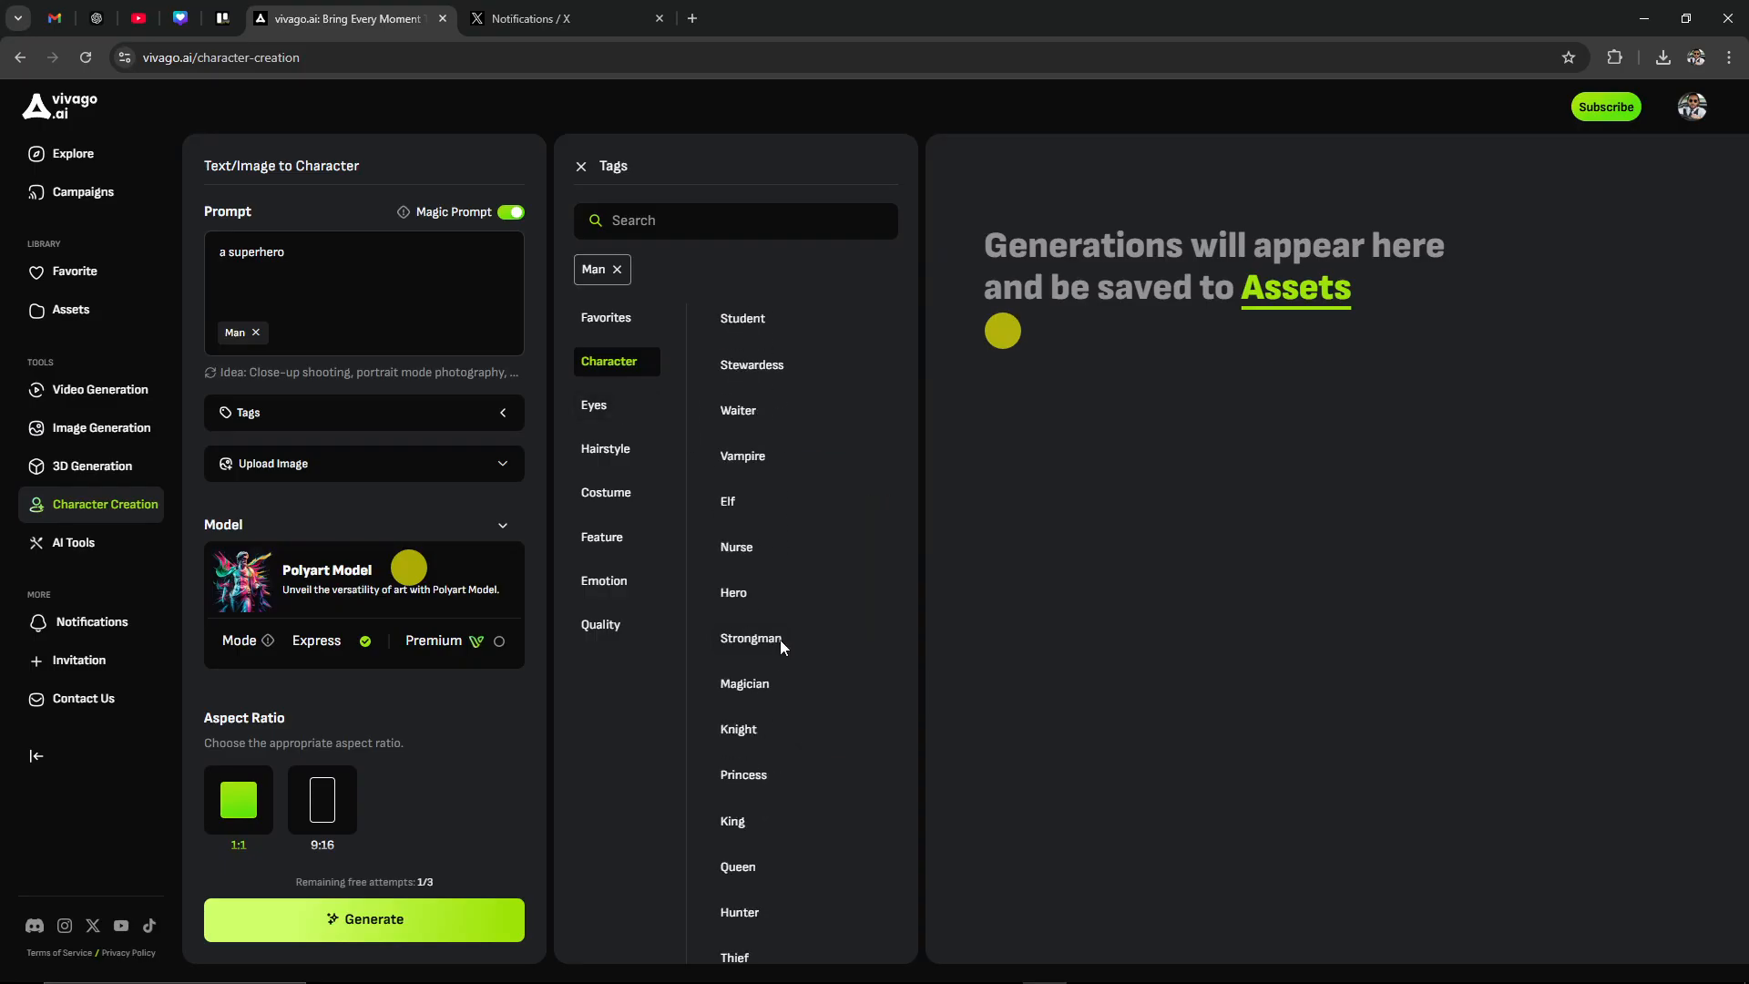
click(733, 592)
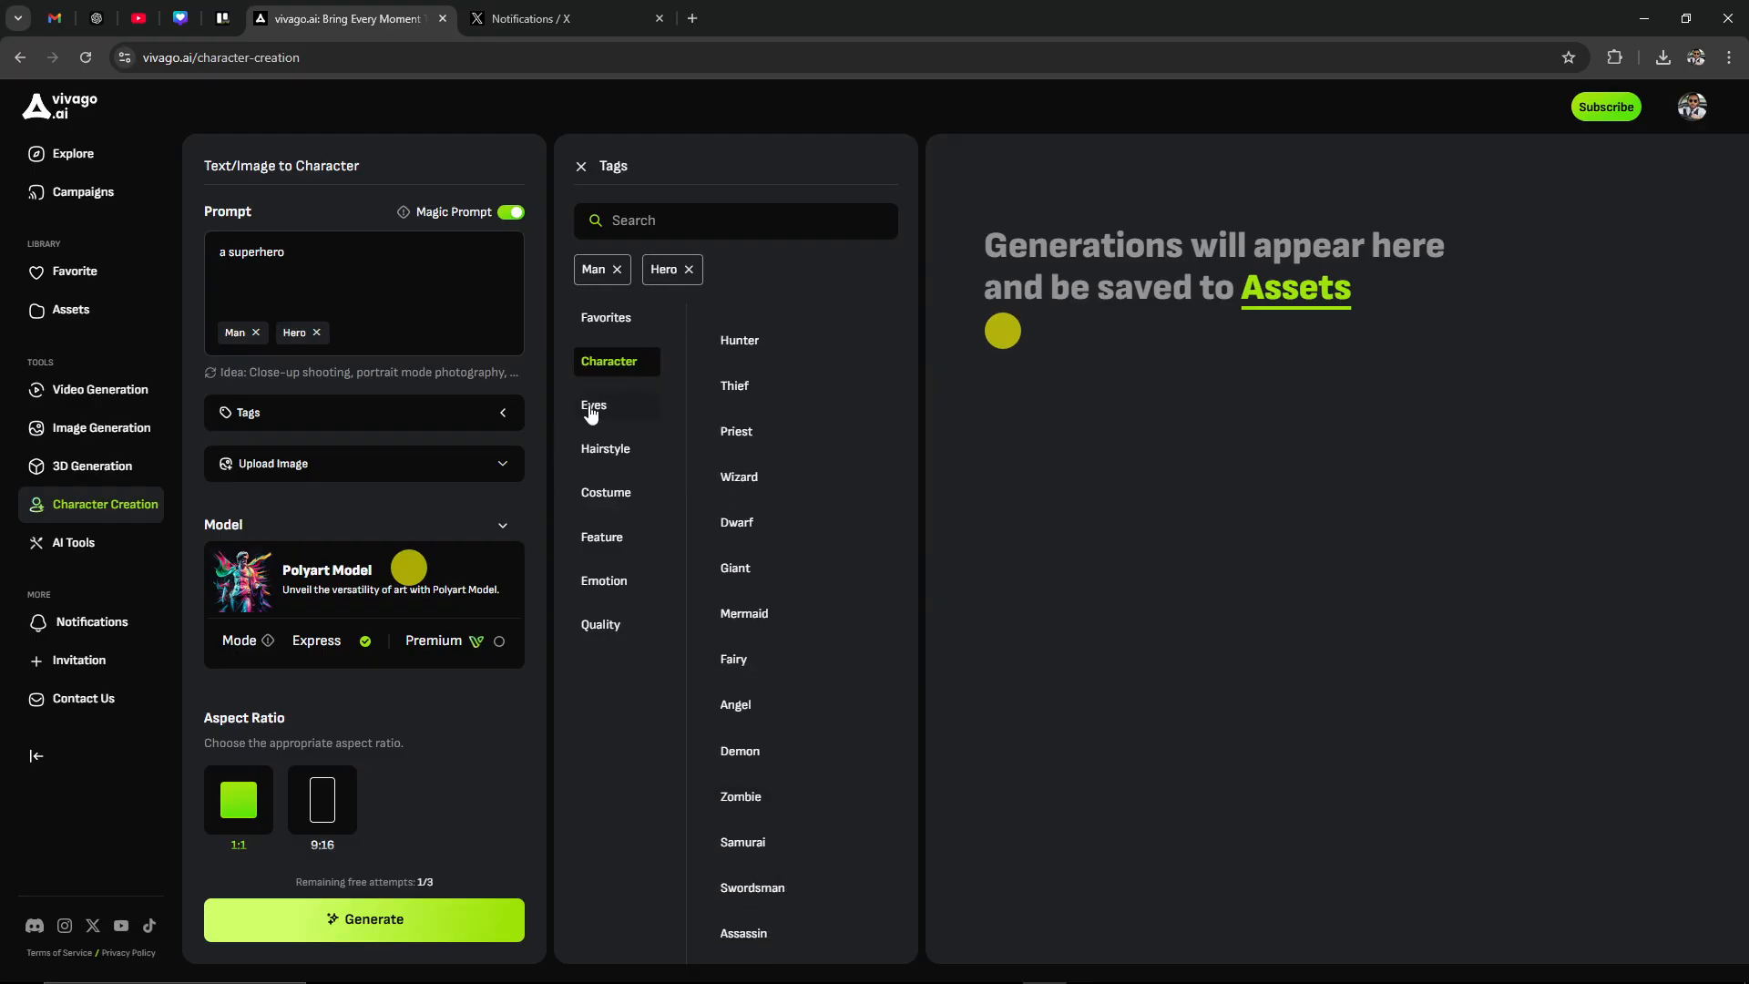
Browse the Eyes, Hairstyle and Costume tag lists
click(593, 405)
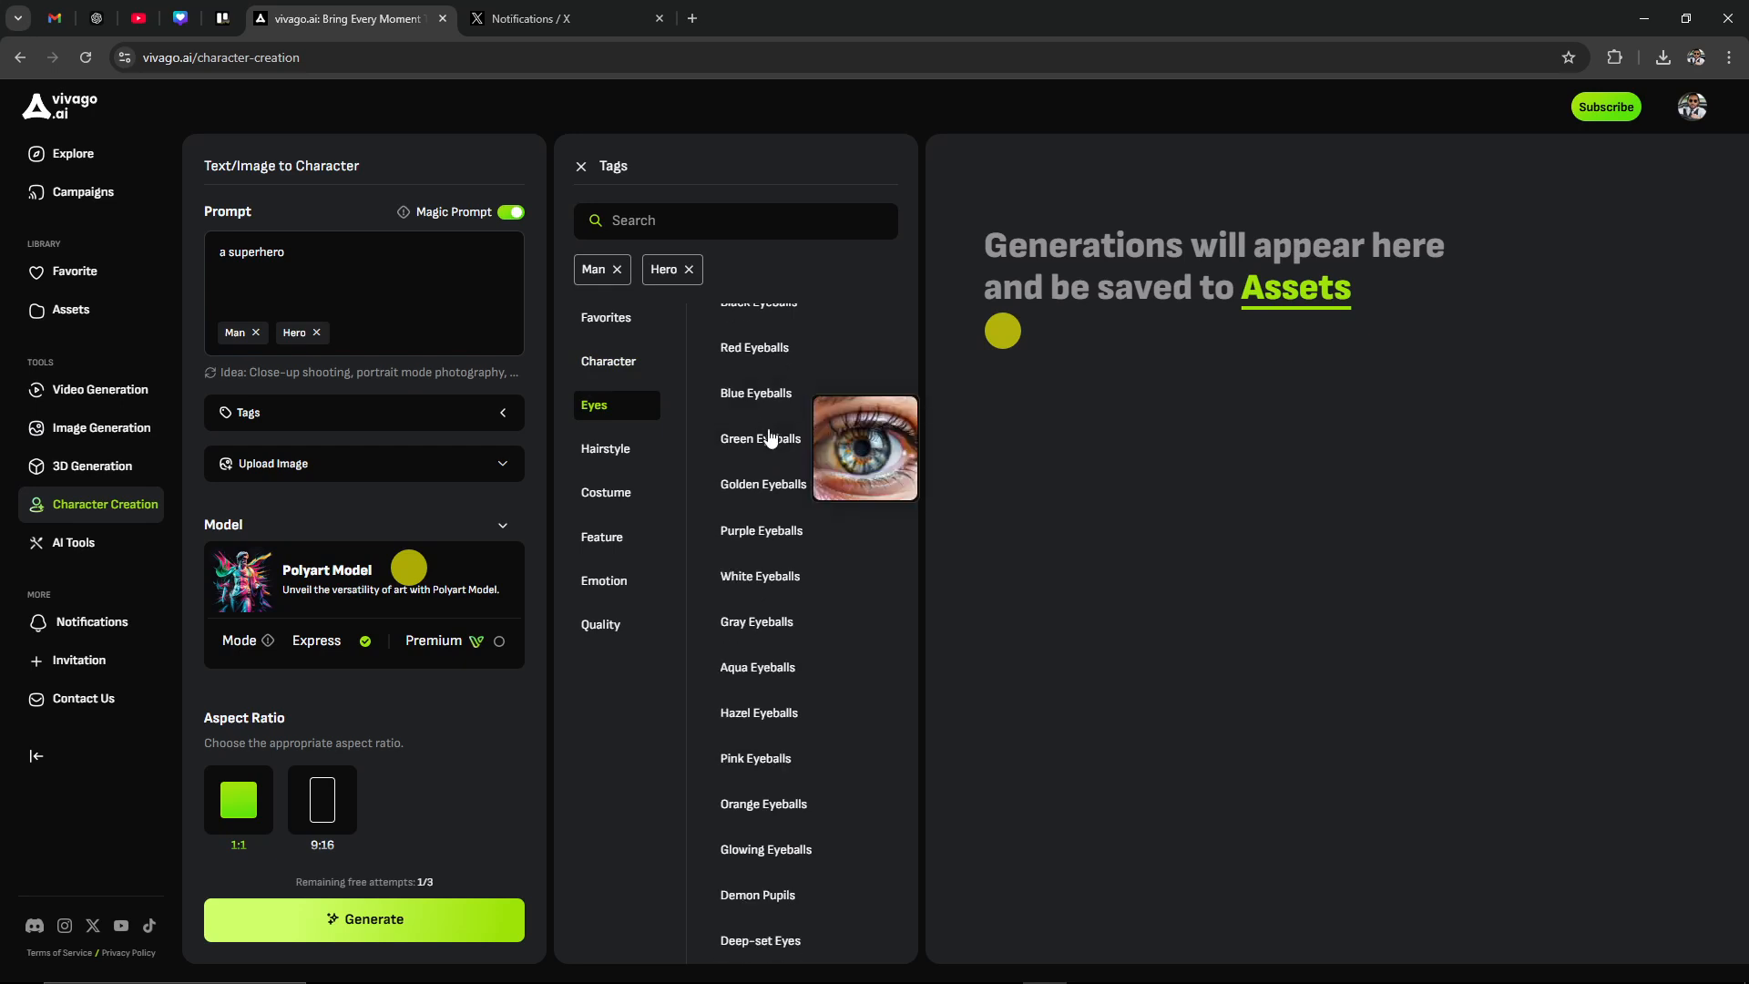
scroll(down, 3)
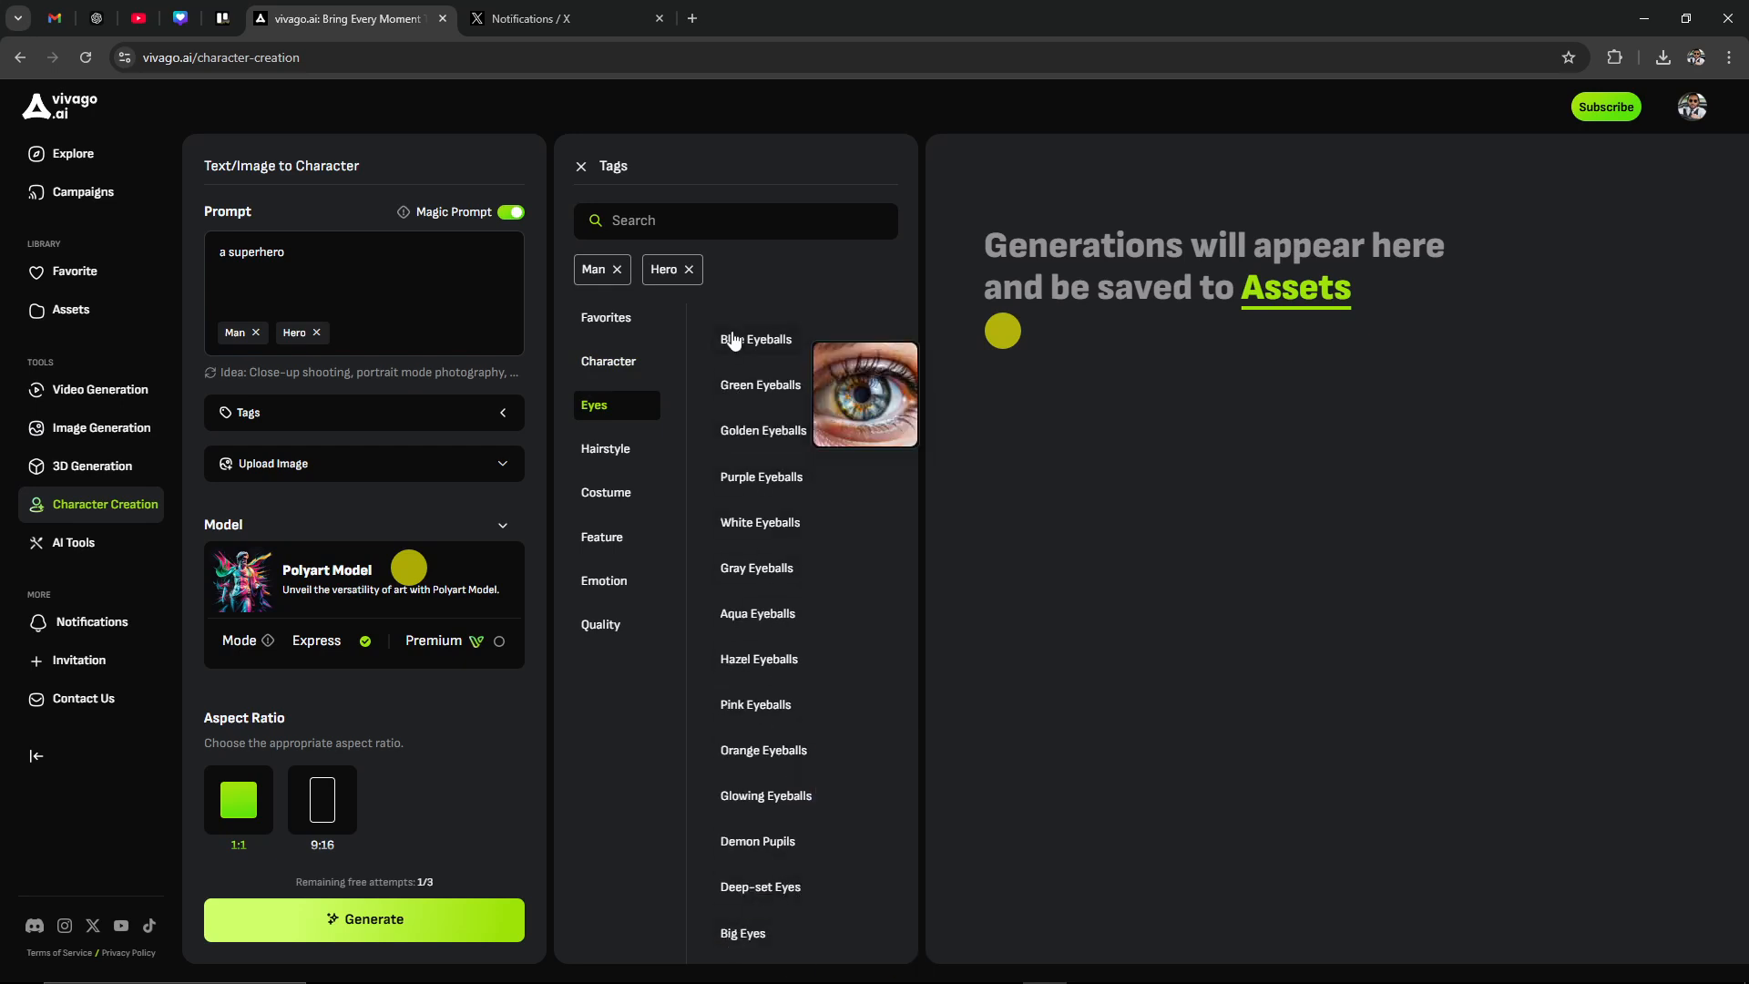
click(605, 448)
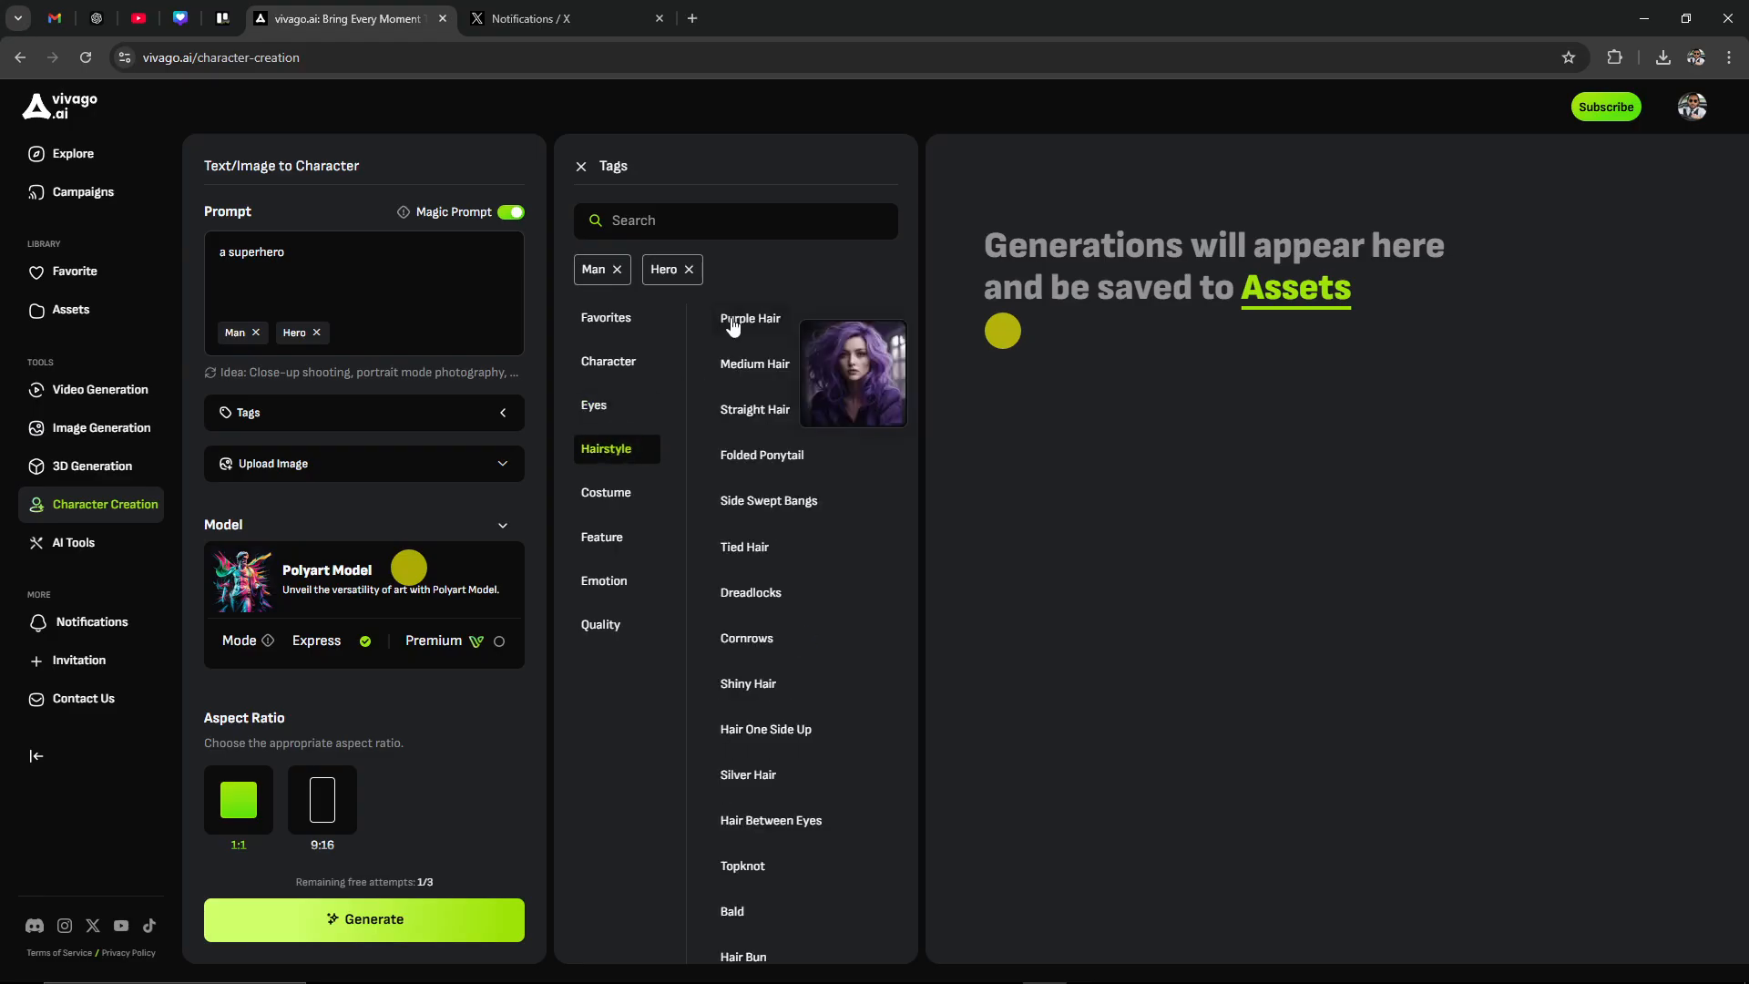
mouse_move(748, 775)
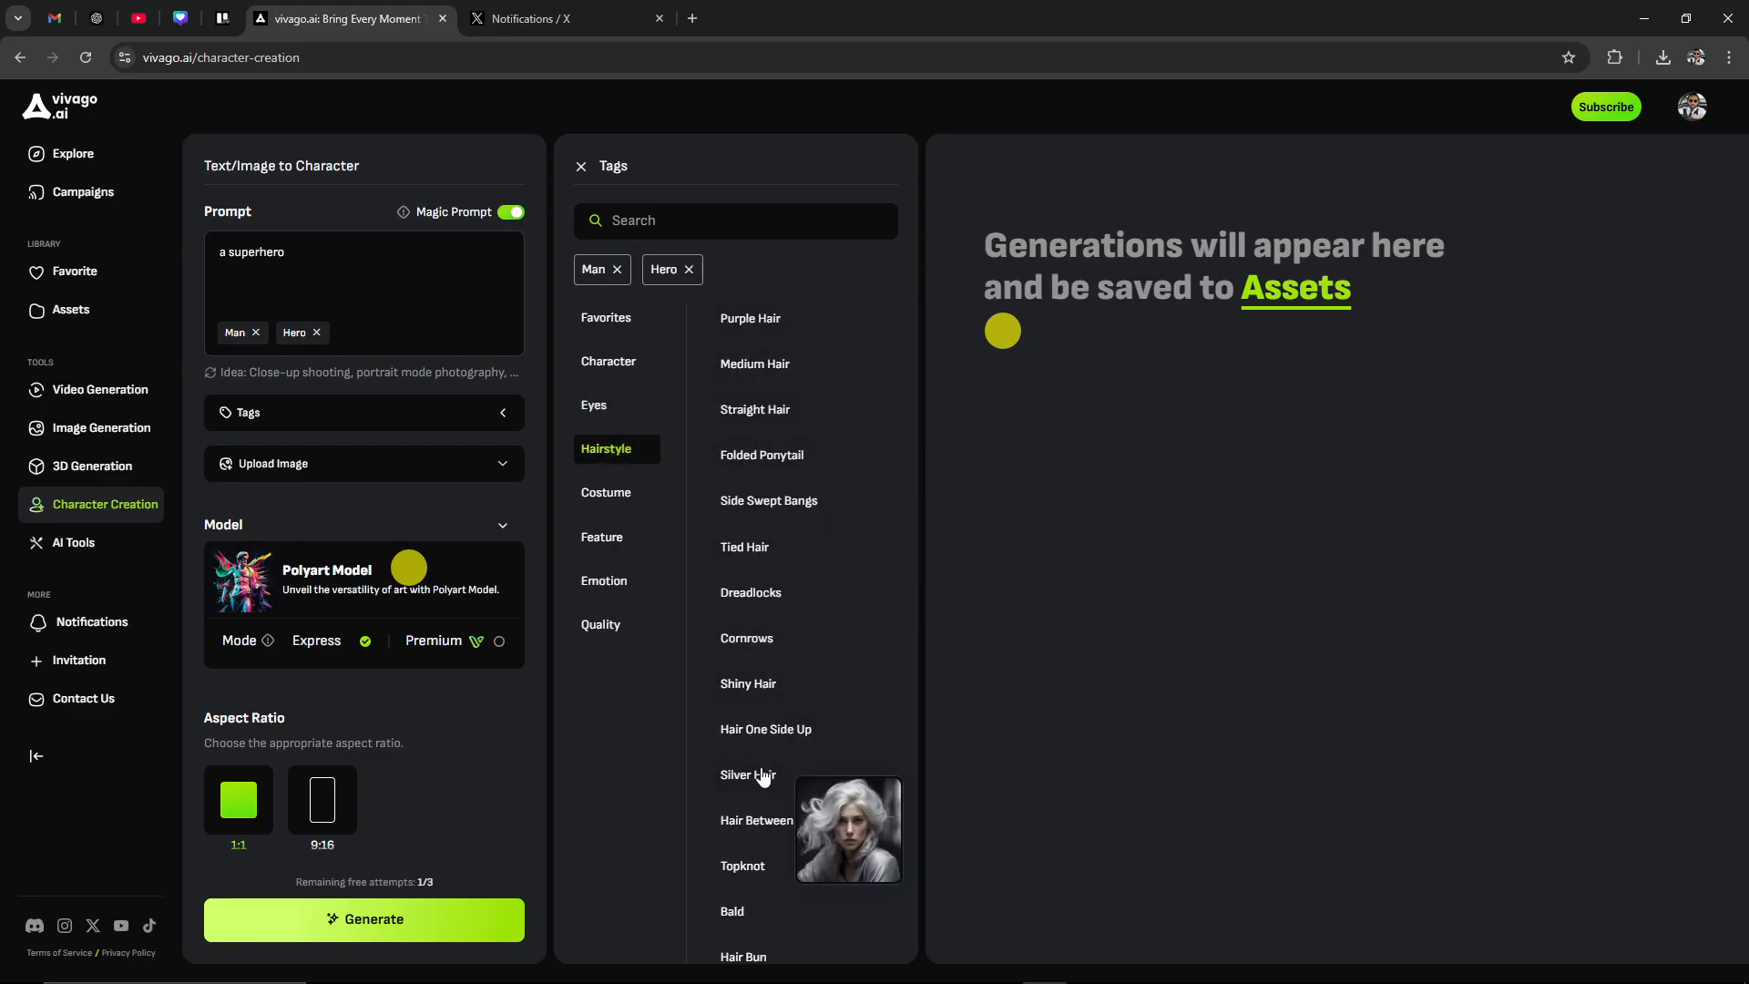
scroll(down, 3)
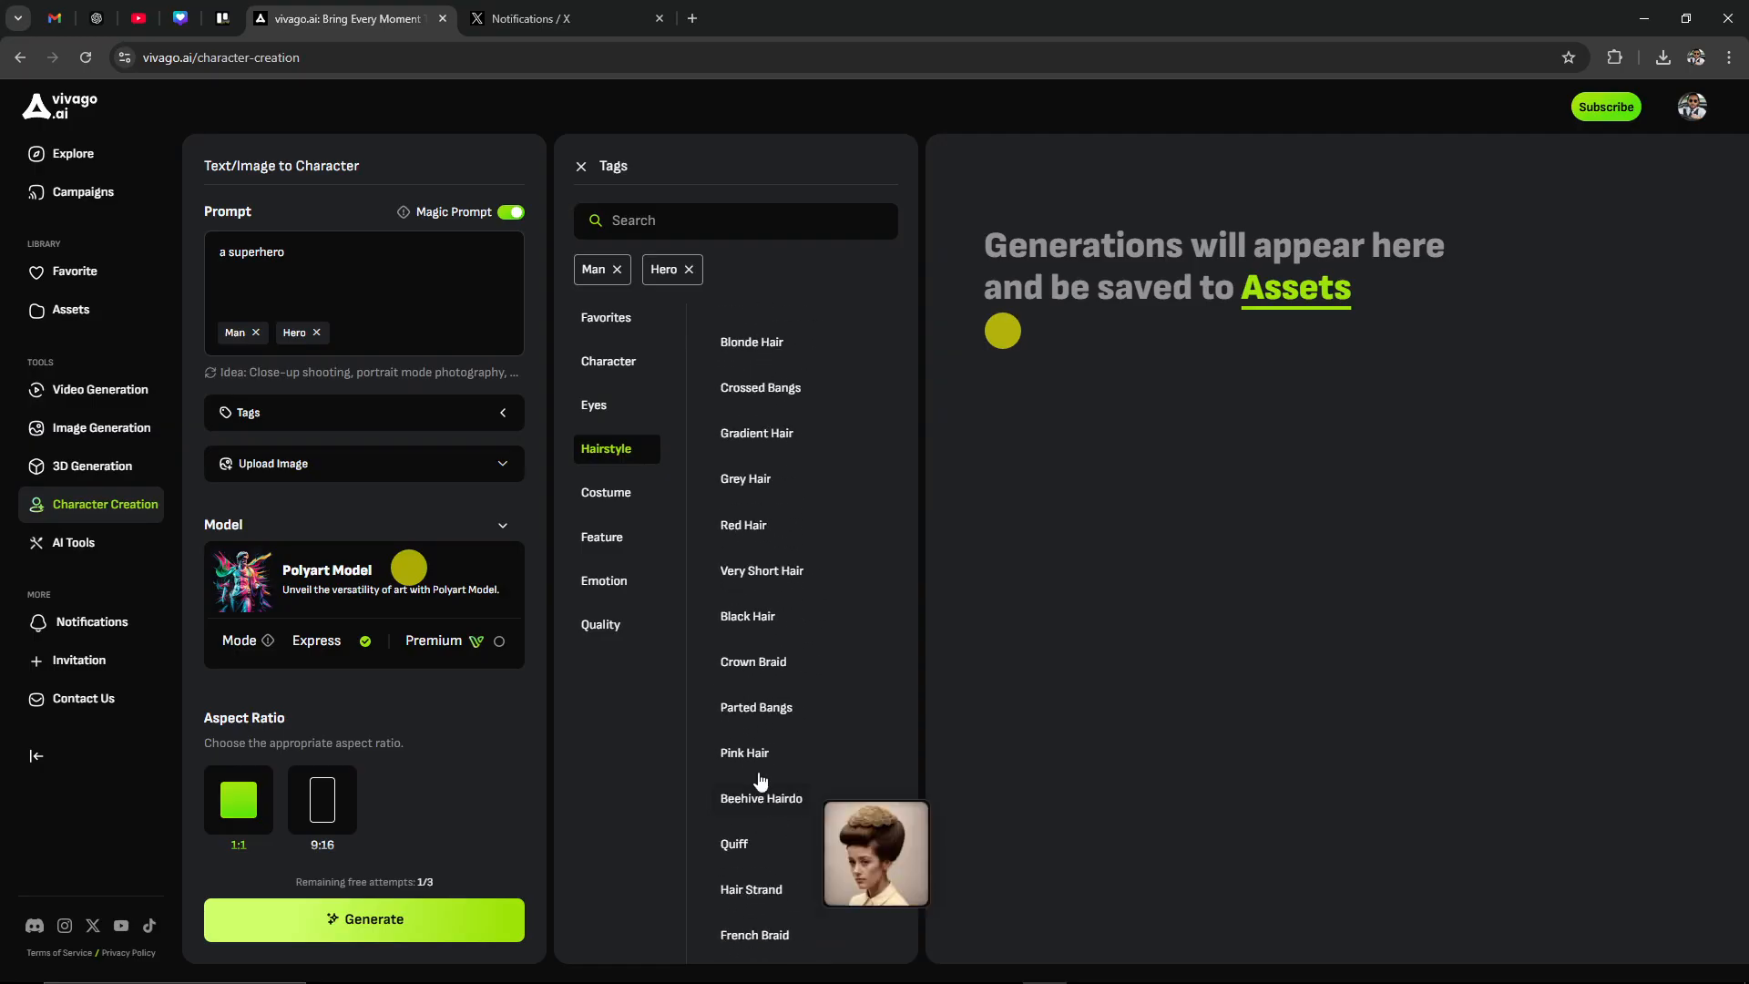
click(606, 492)
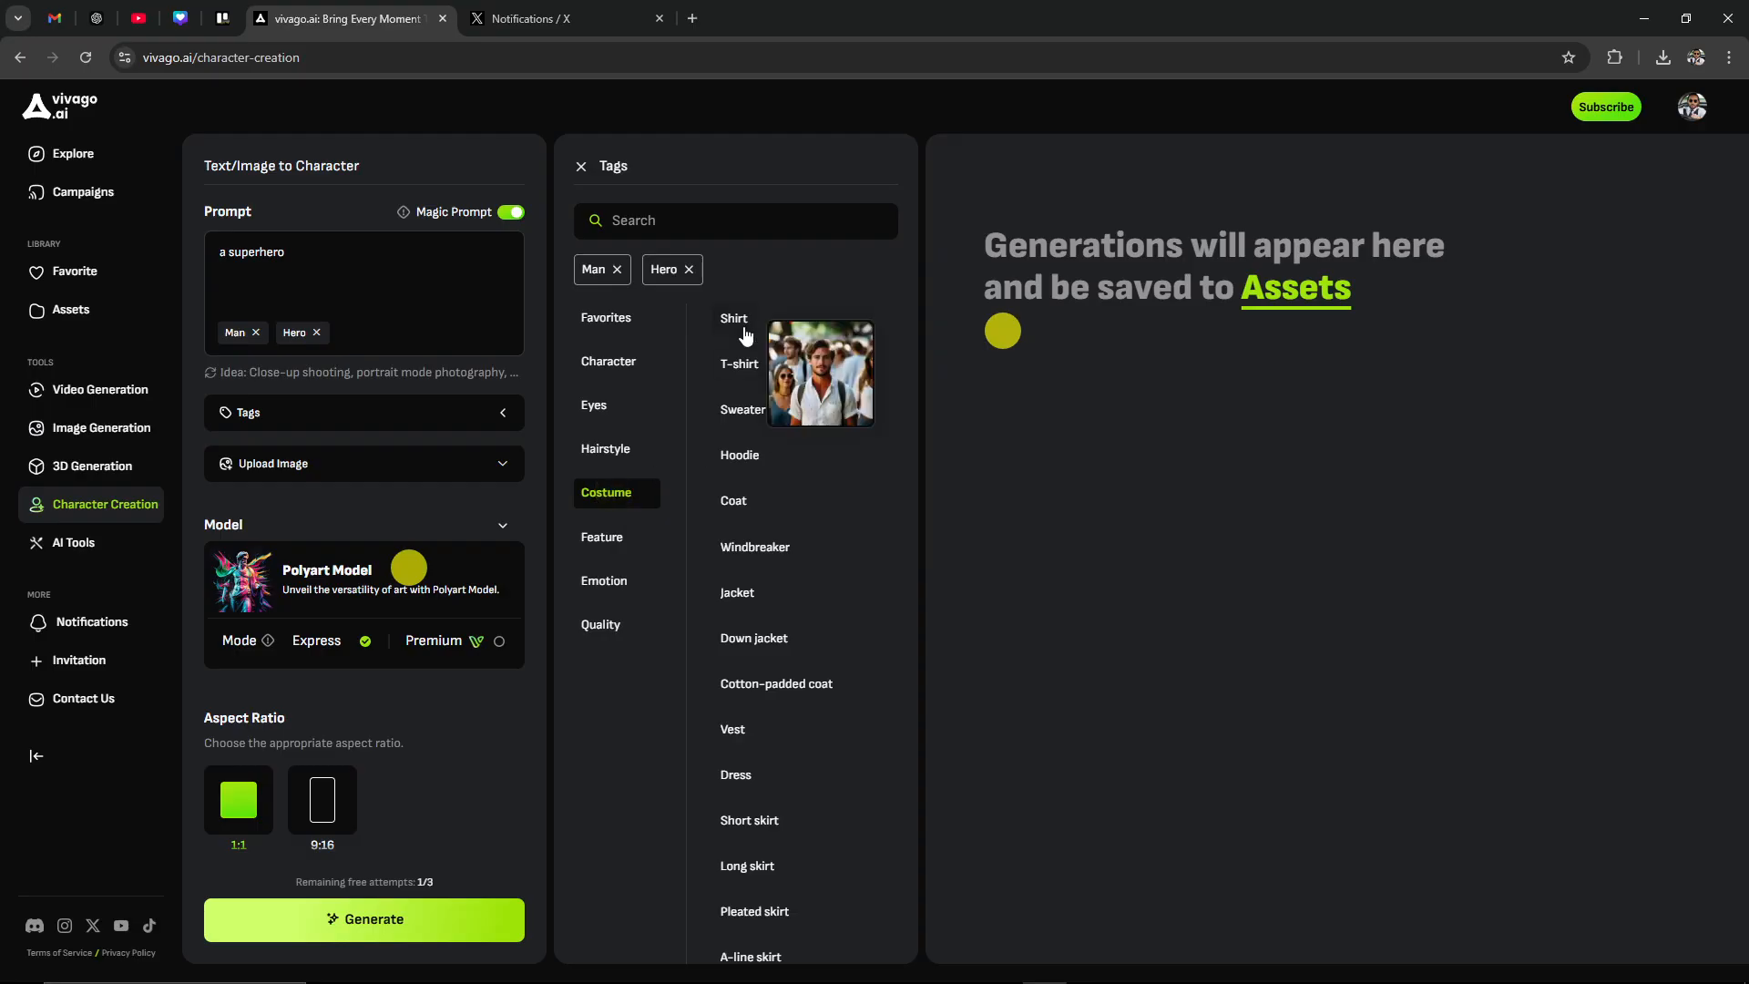
scroll(down, 3)
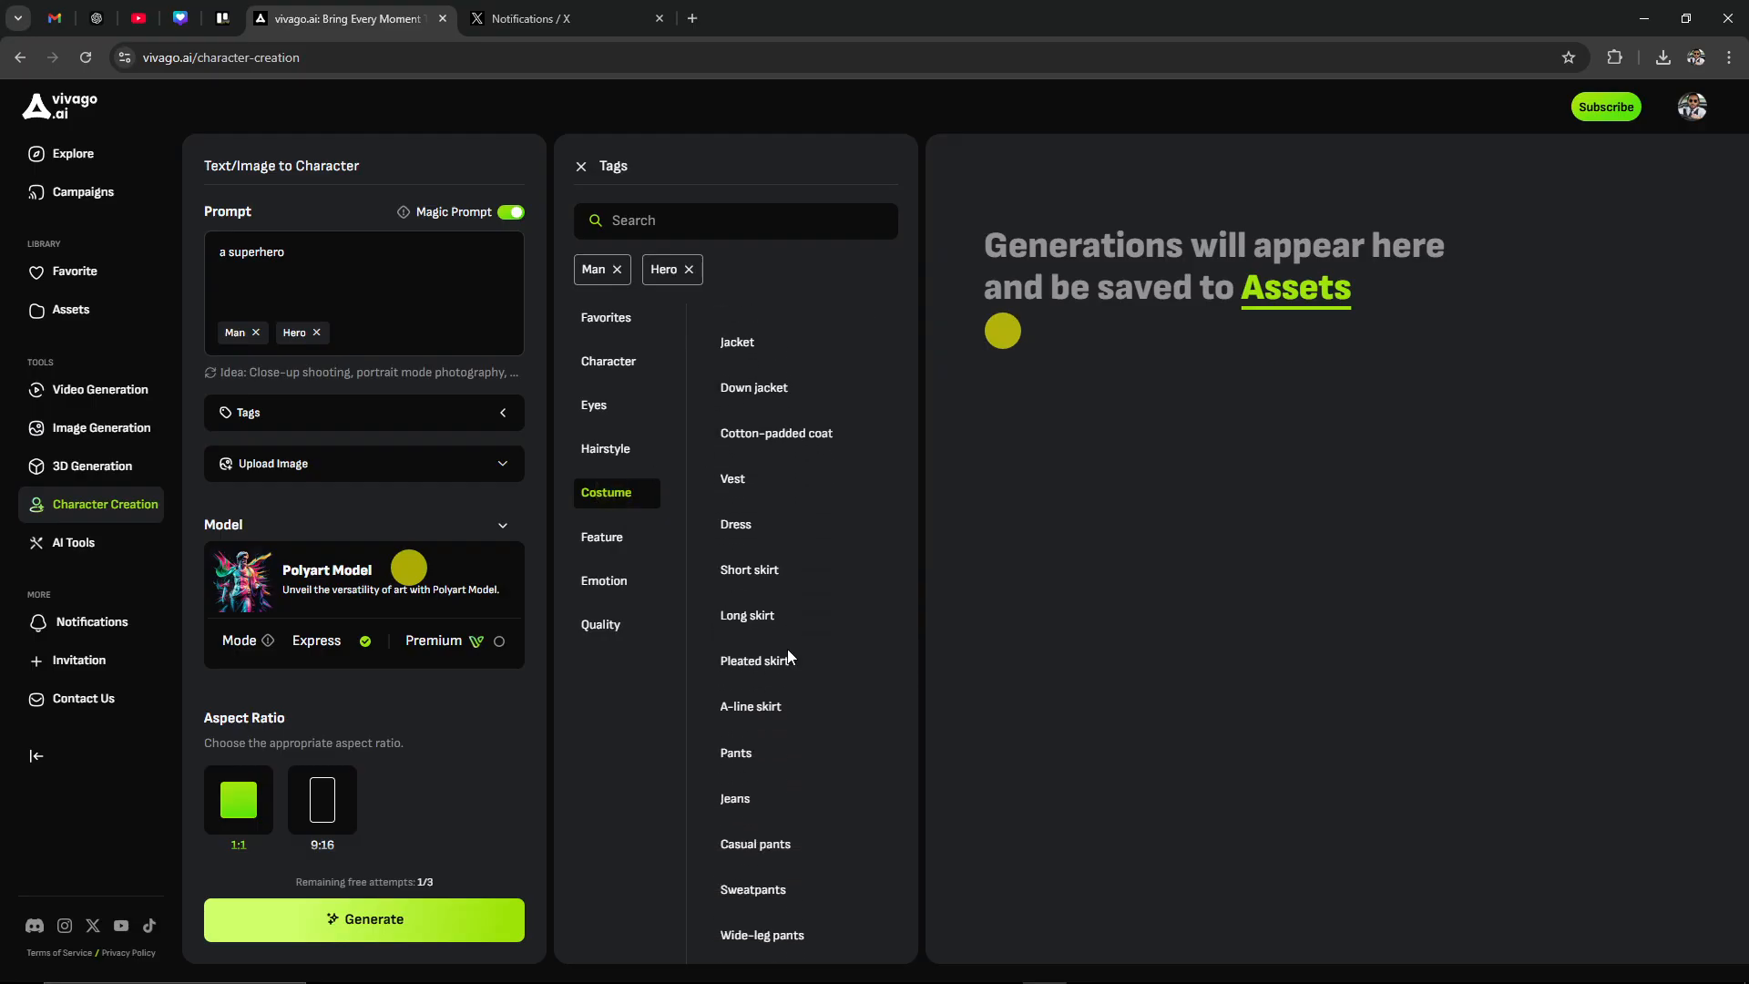
scroll(down, 3)
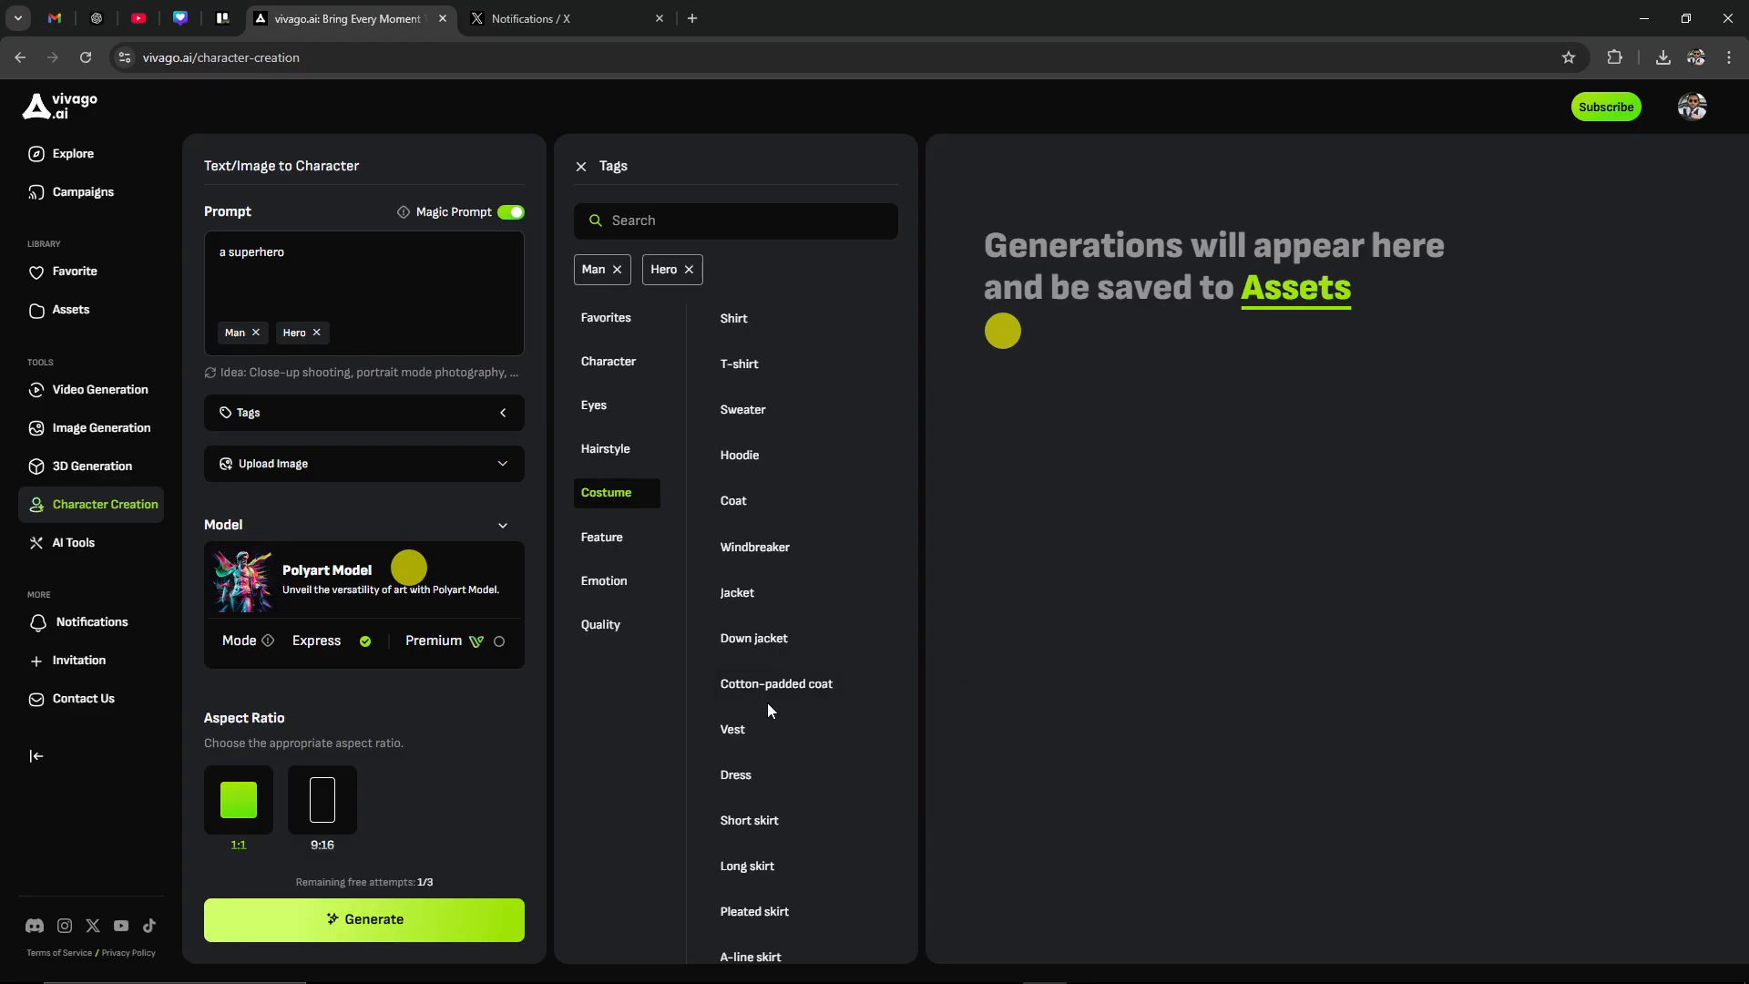
mouse_move(836, 538)
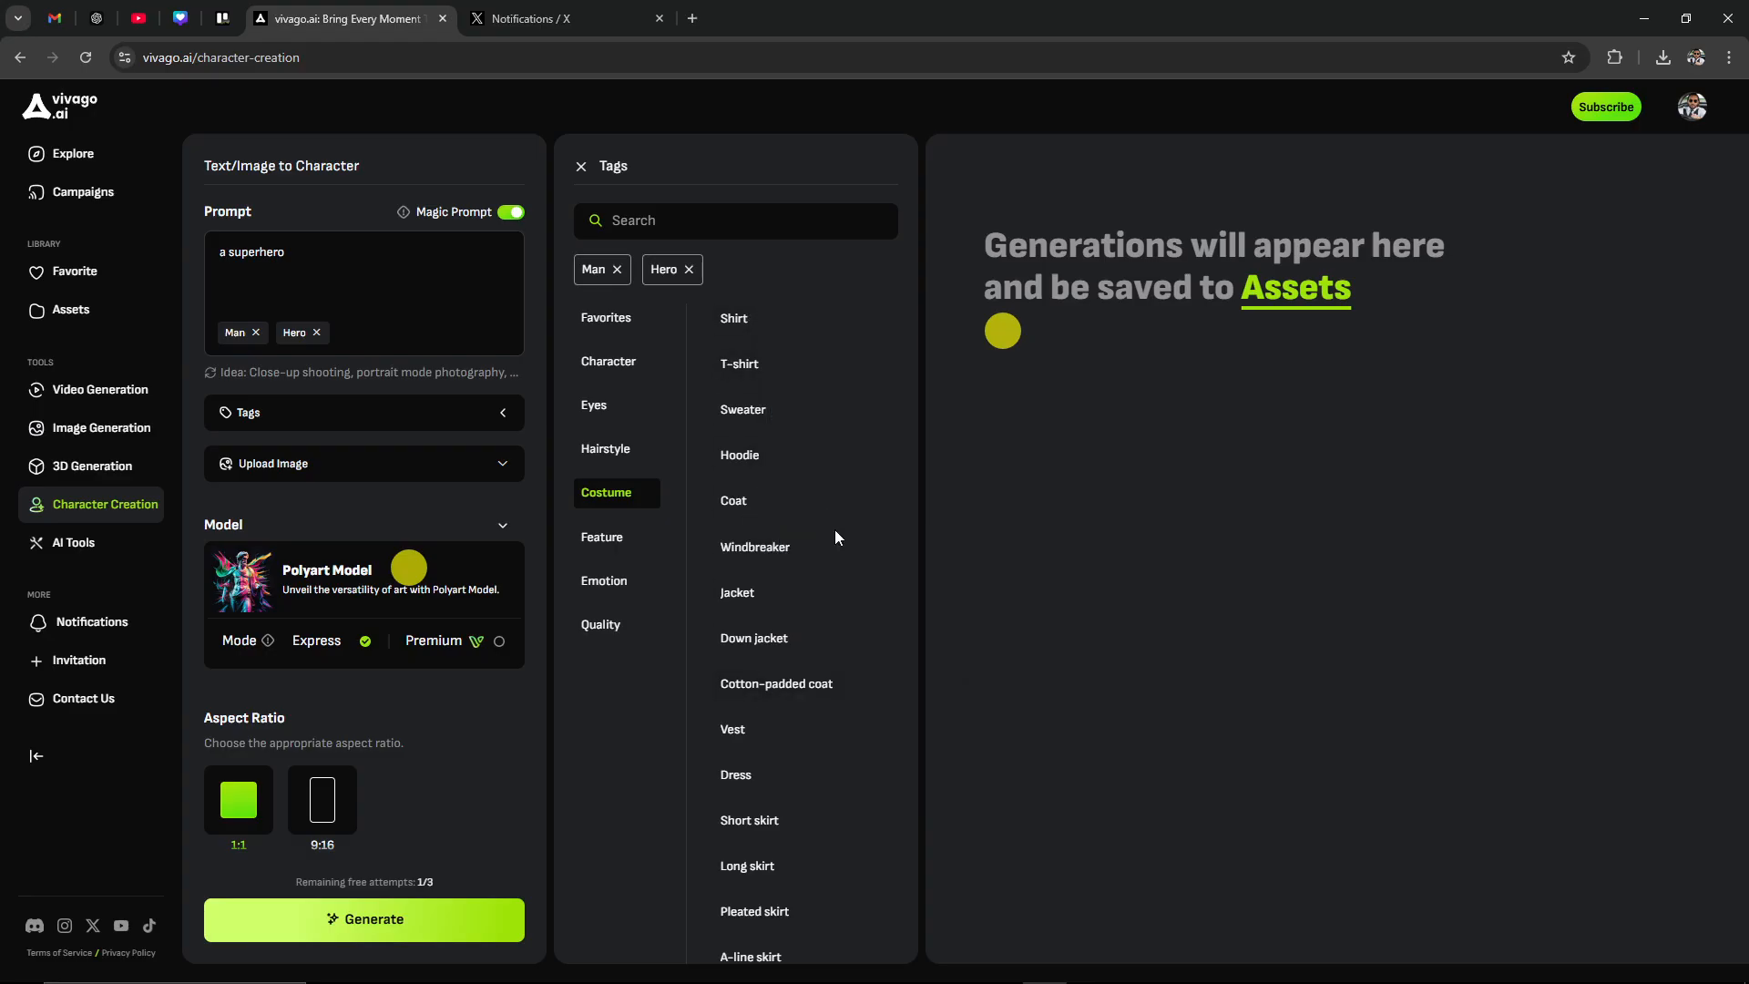
mouse_move(552, 558)
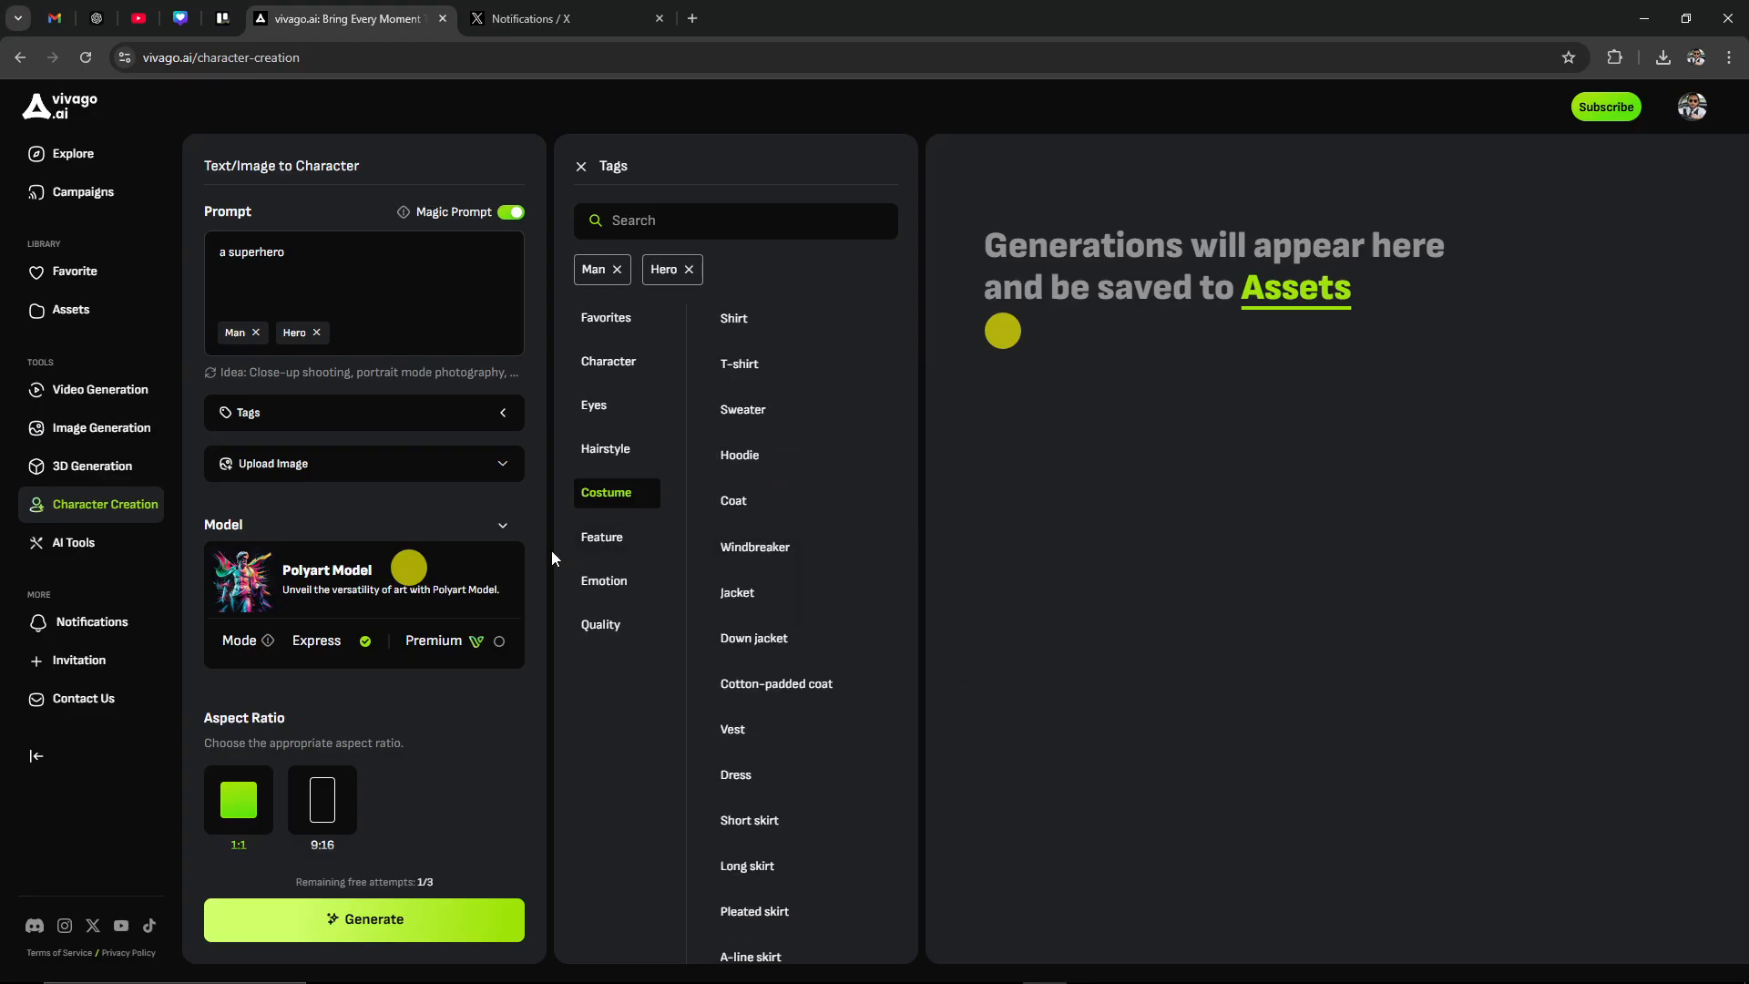
Browse the Feature and Emotion tag lists
click(602, 537)
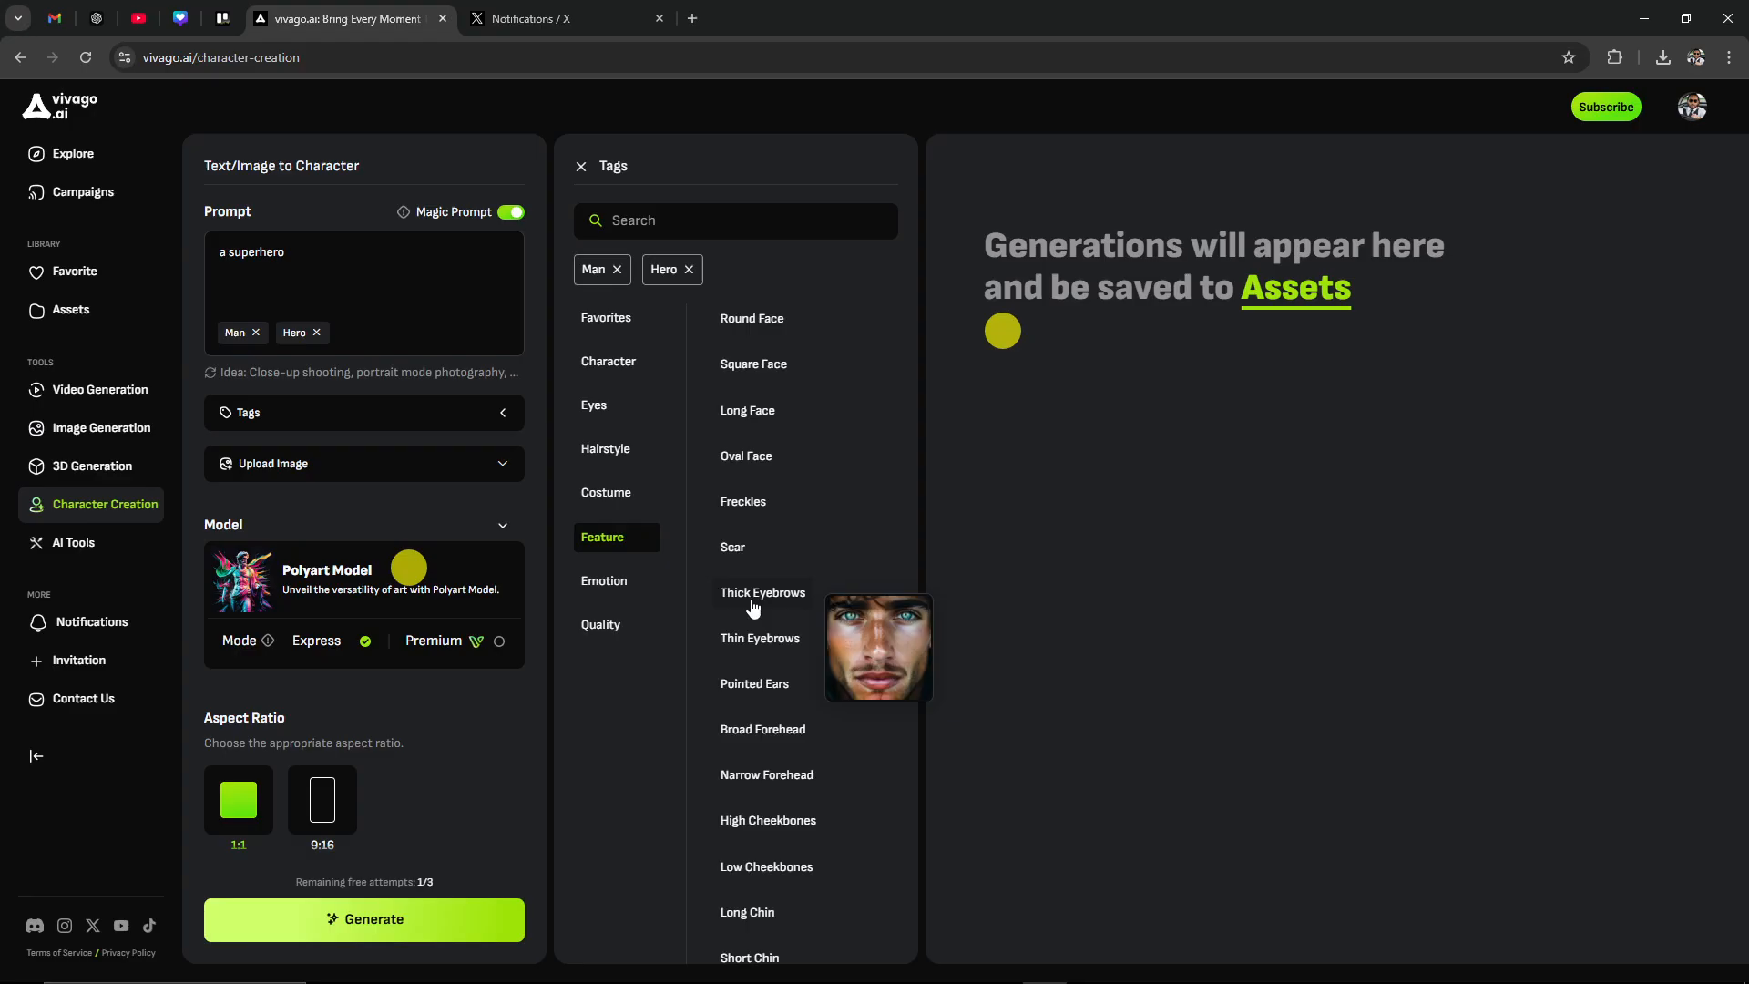
scroll(down, 3)
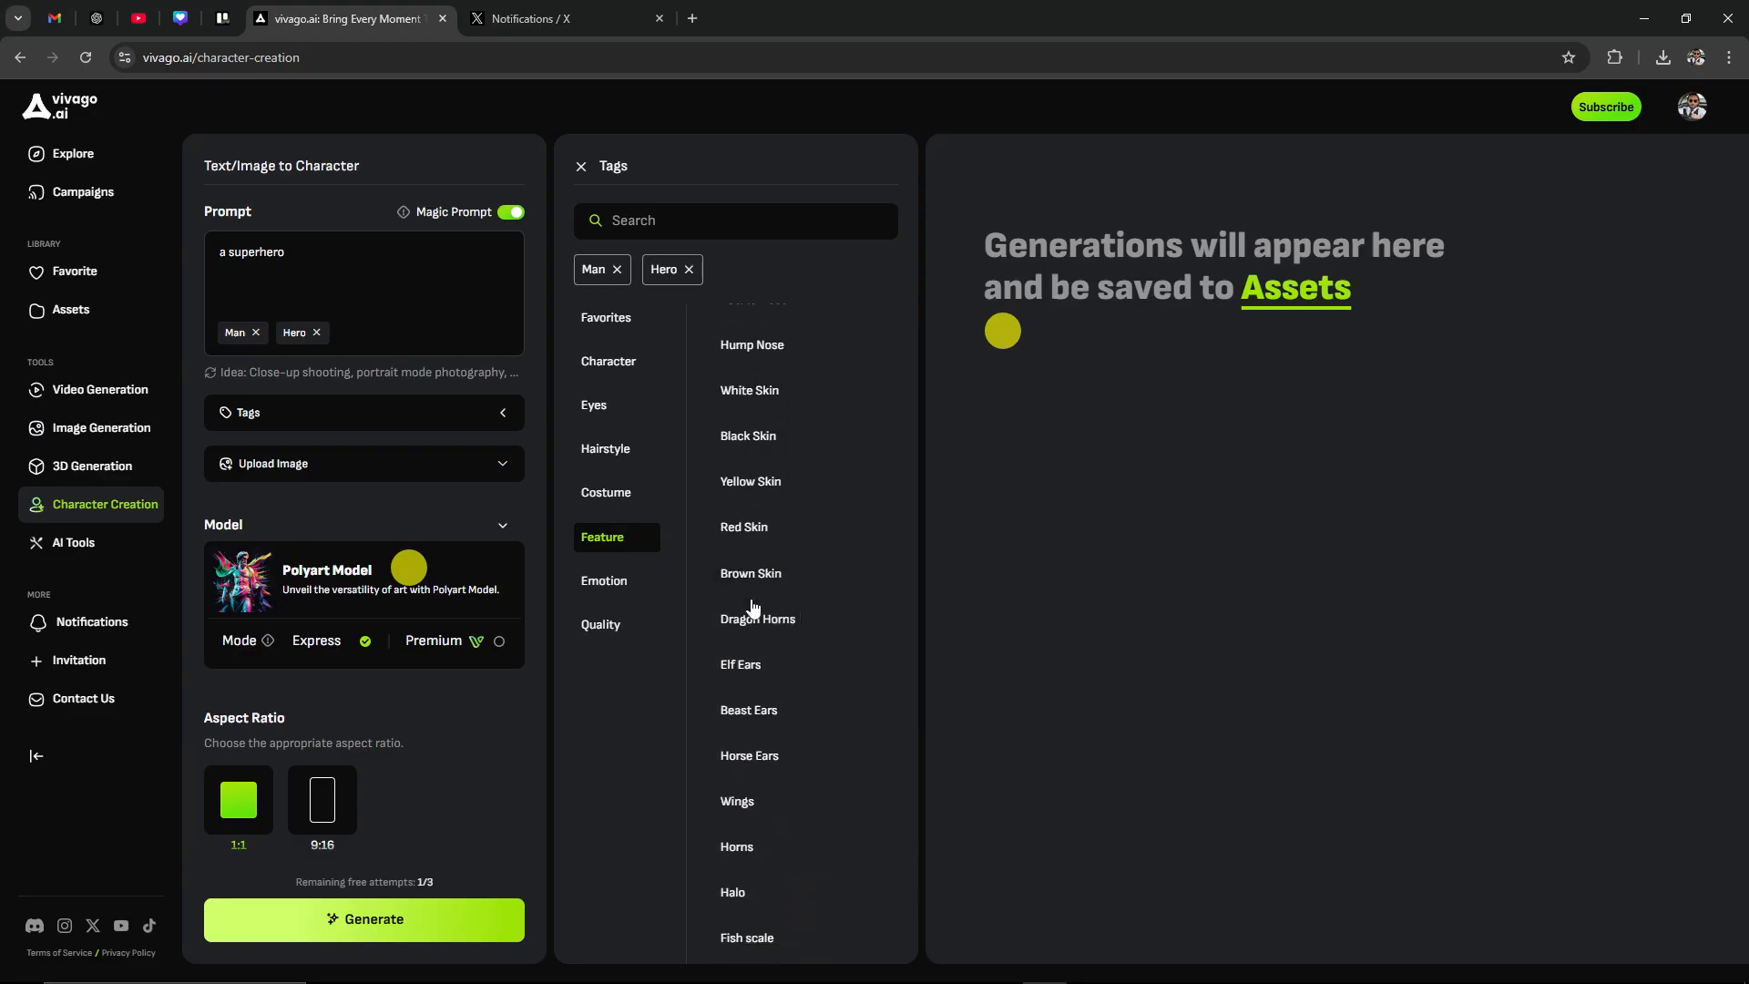
scroll(down, 3)
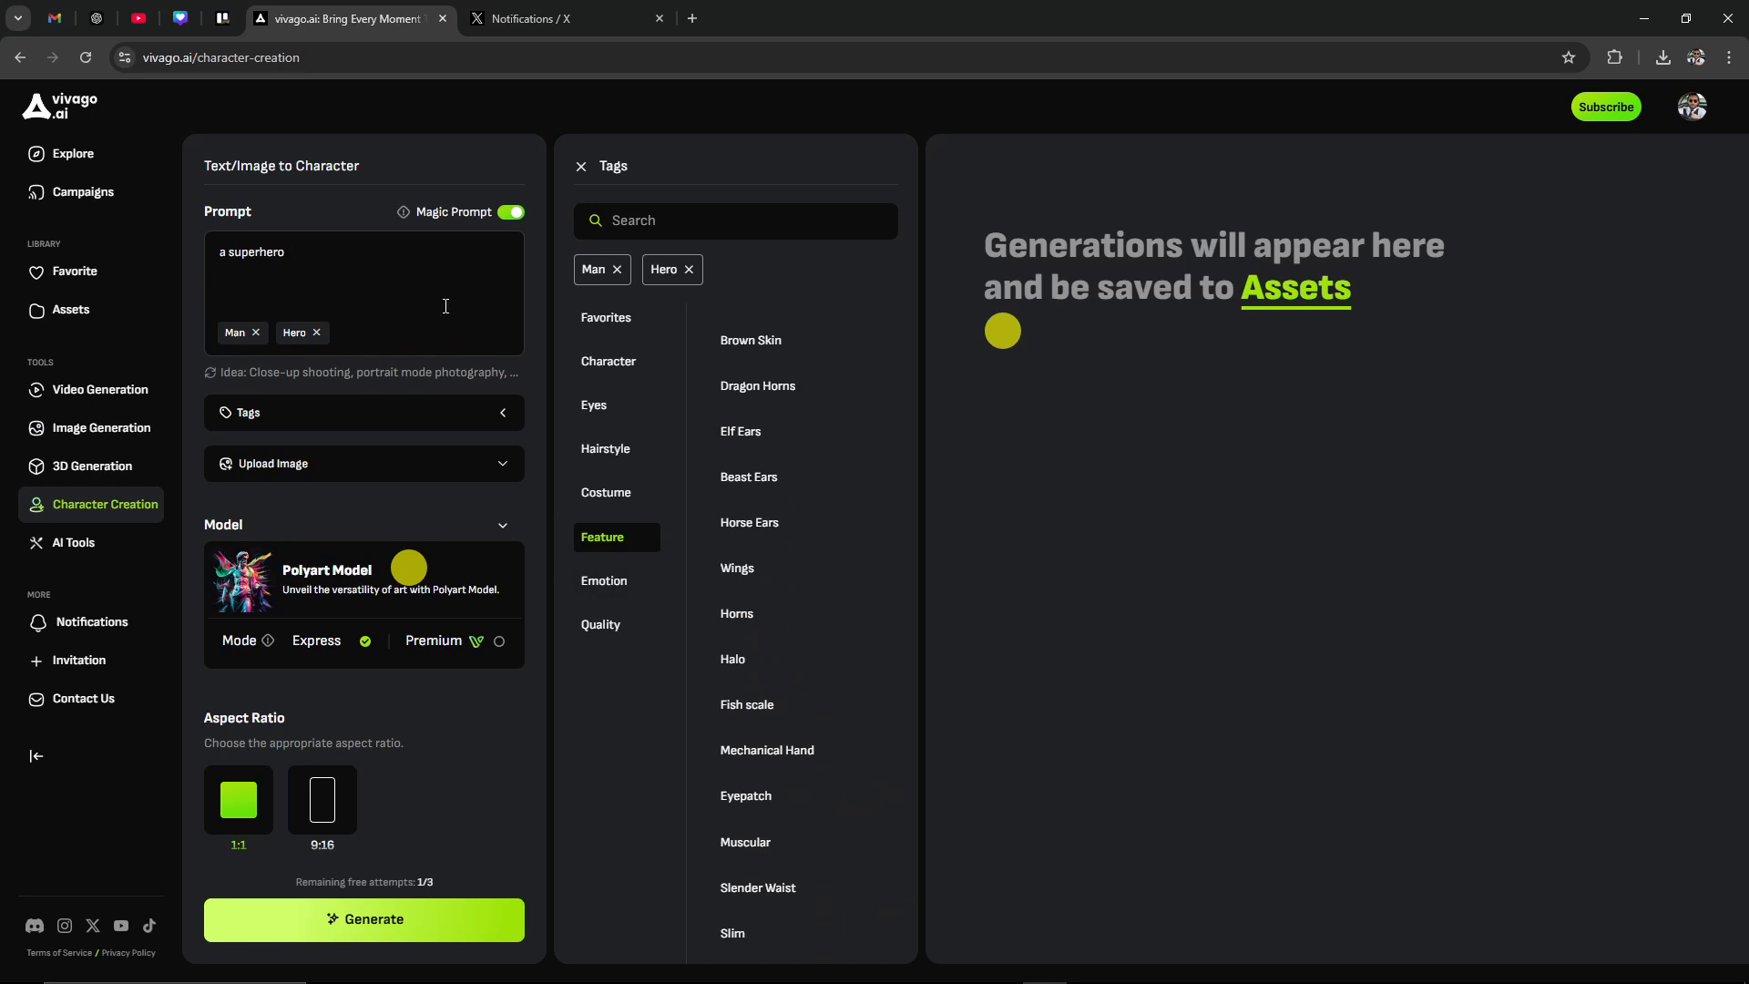
mouse_move(604, 587)
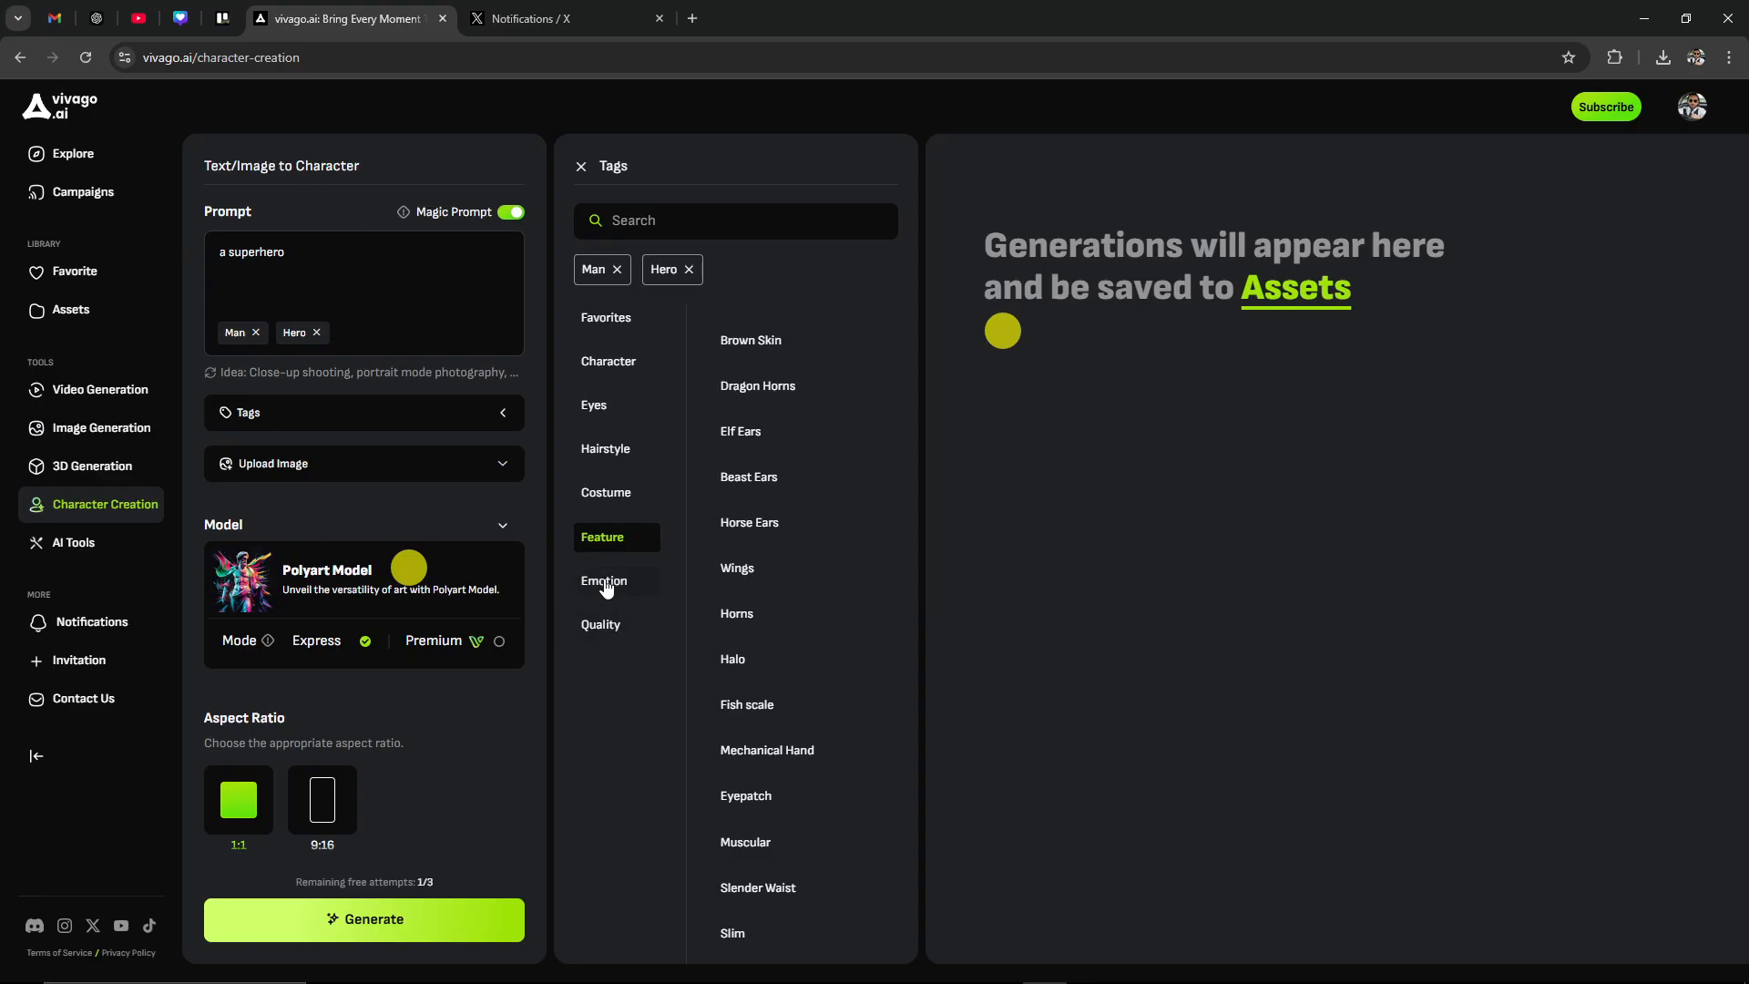
click(604, 581)
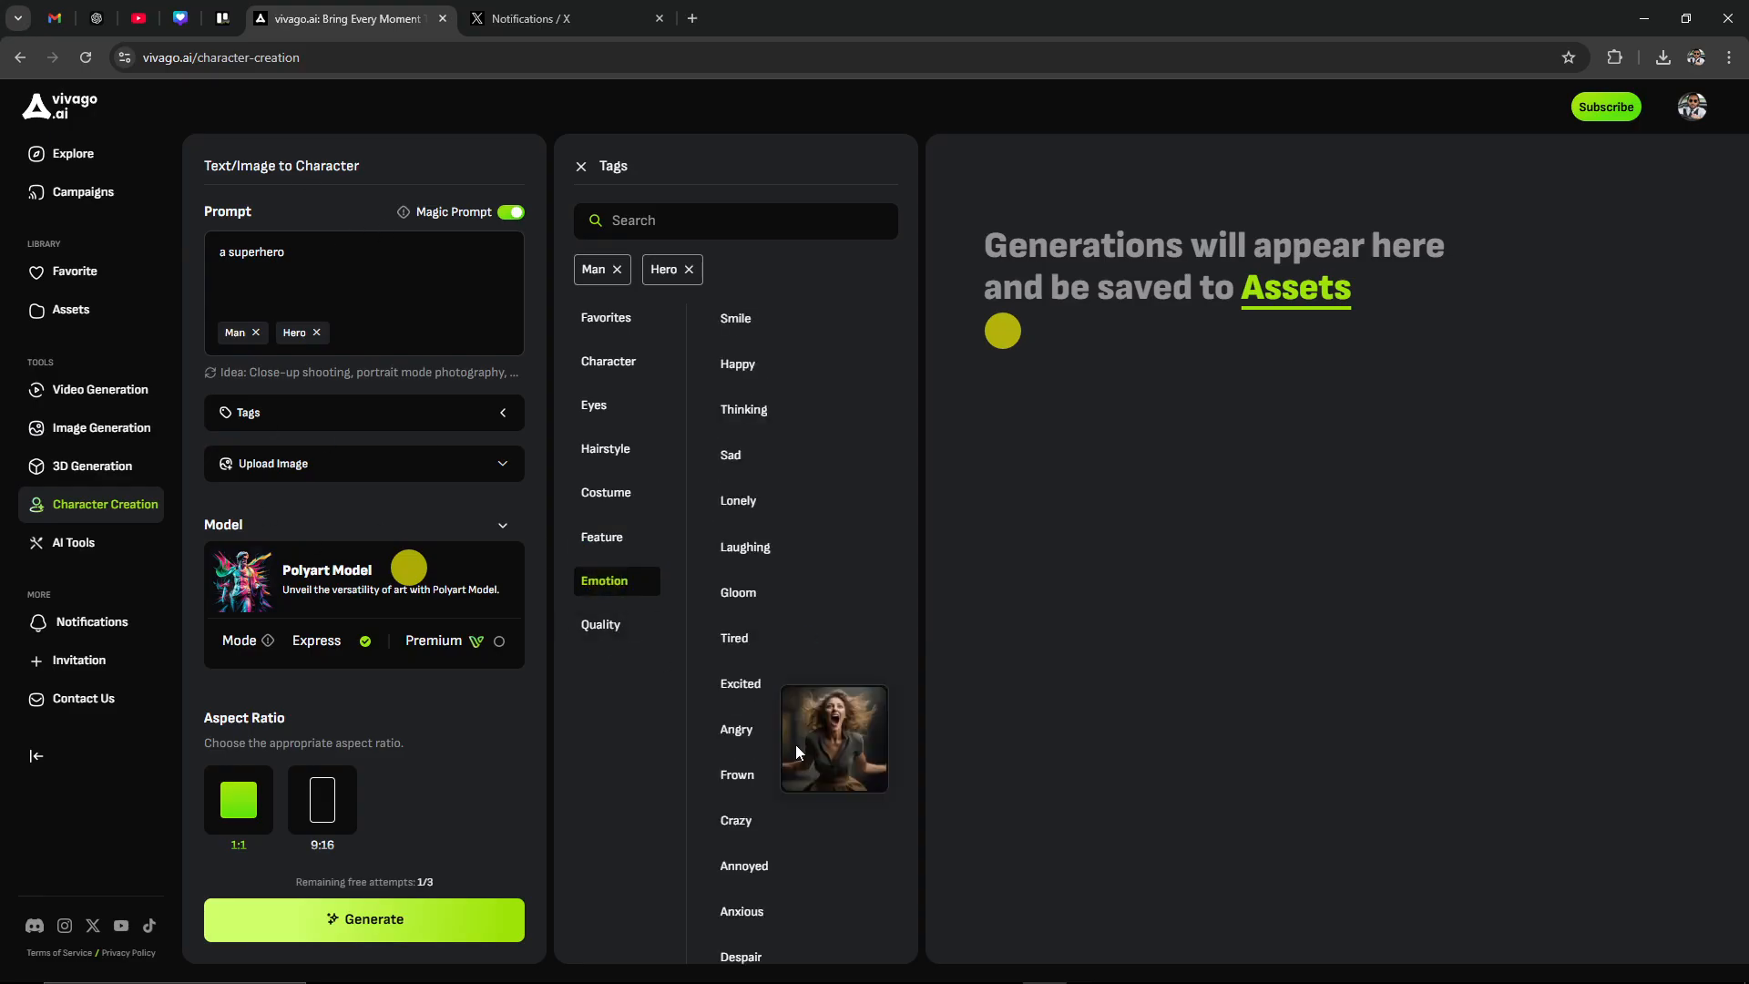
mouse_move(774, 376)
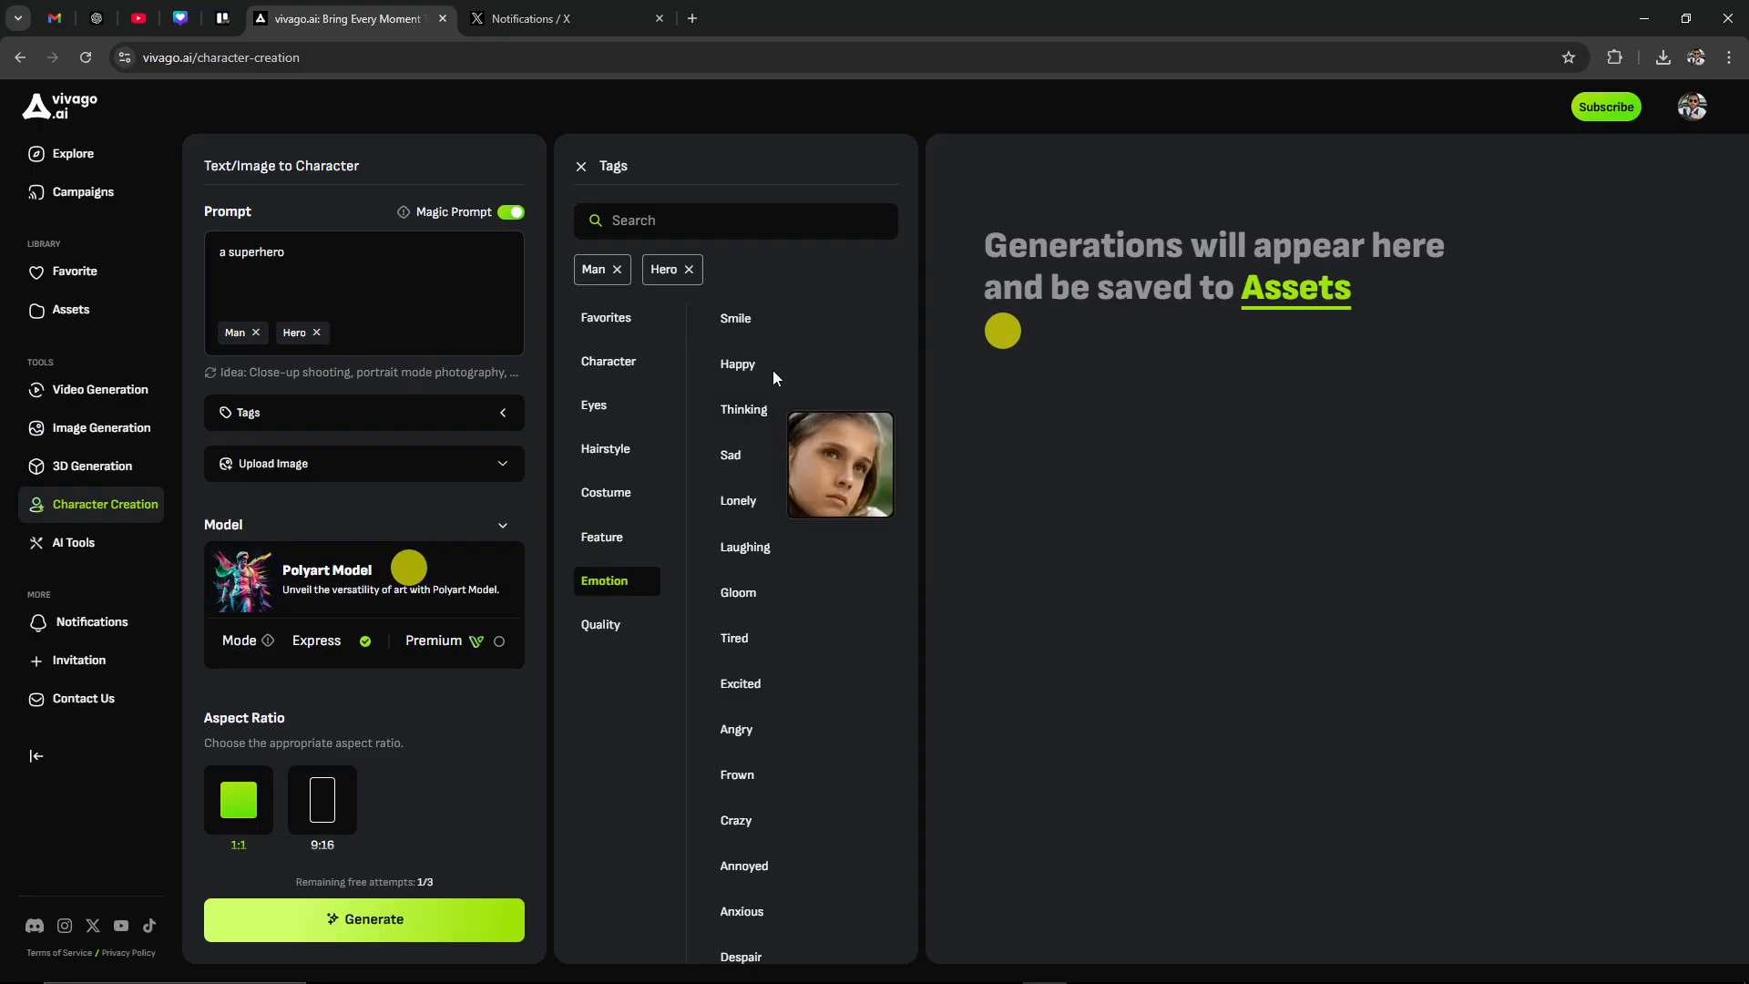
mouse_move(815, 646)
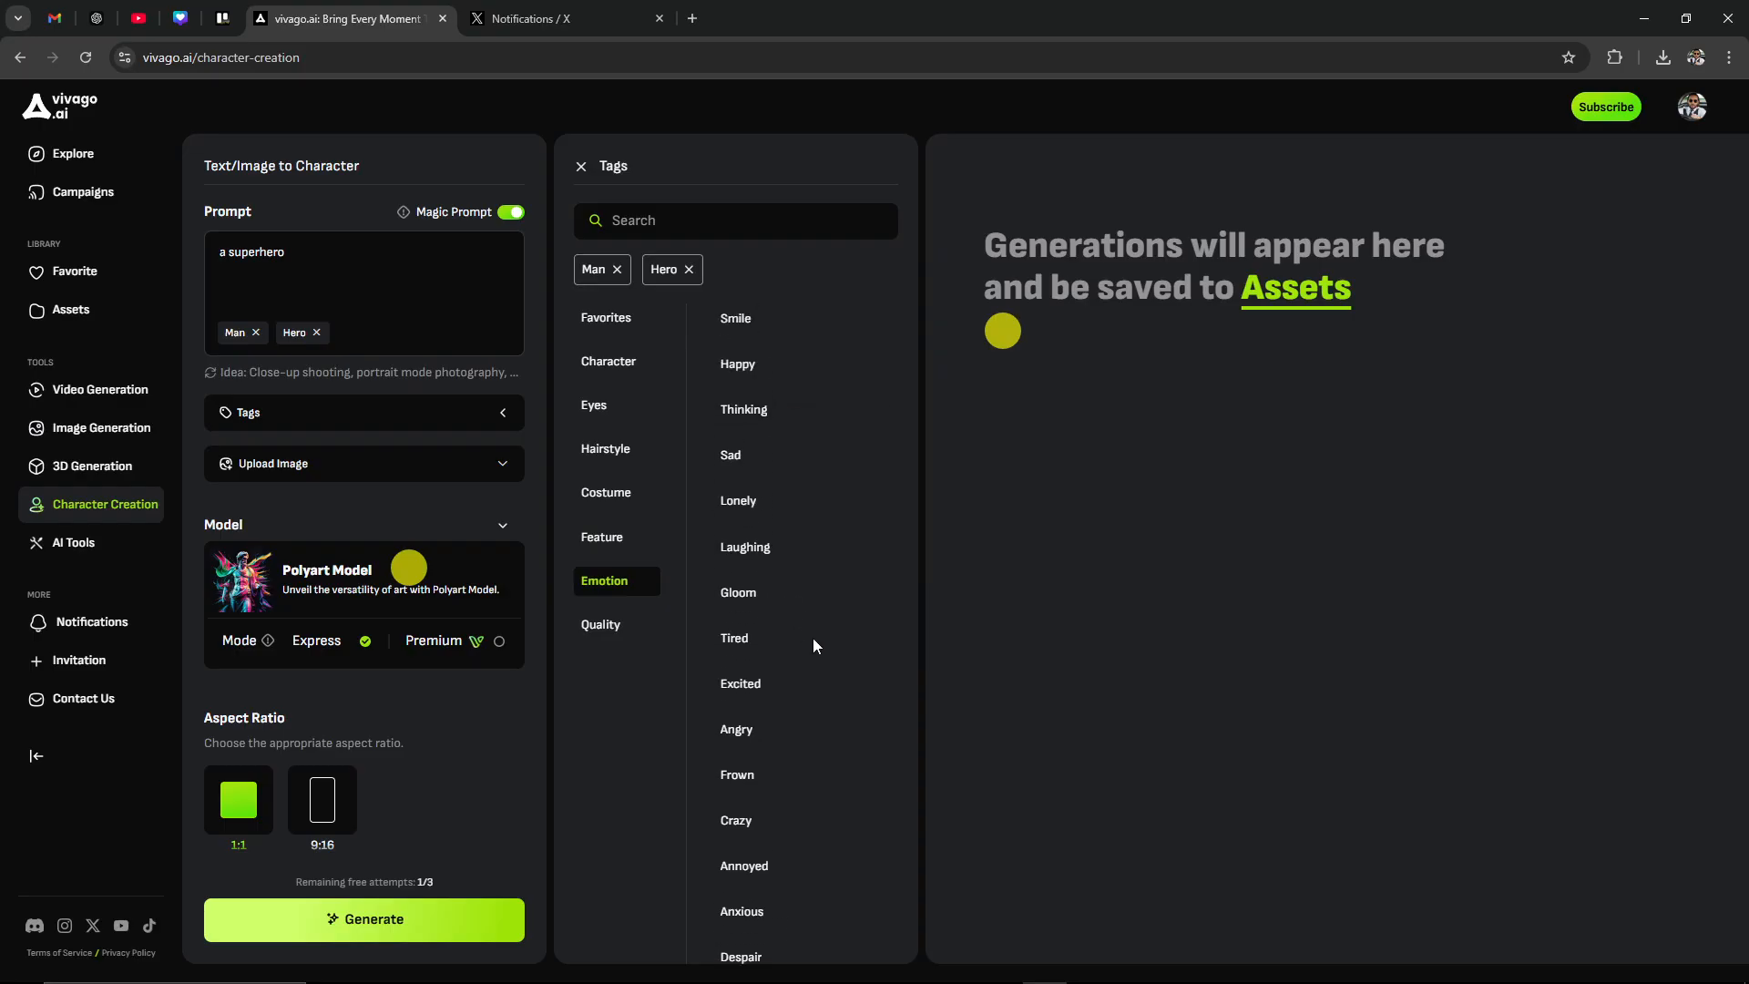
scroll(down, 3)
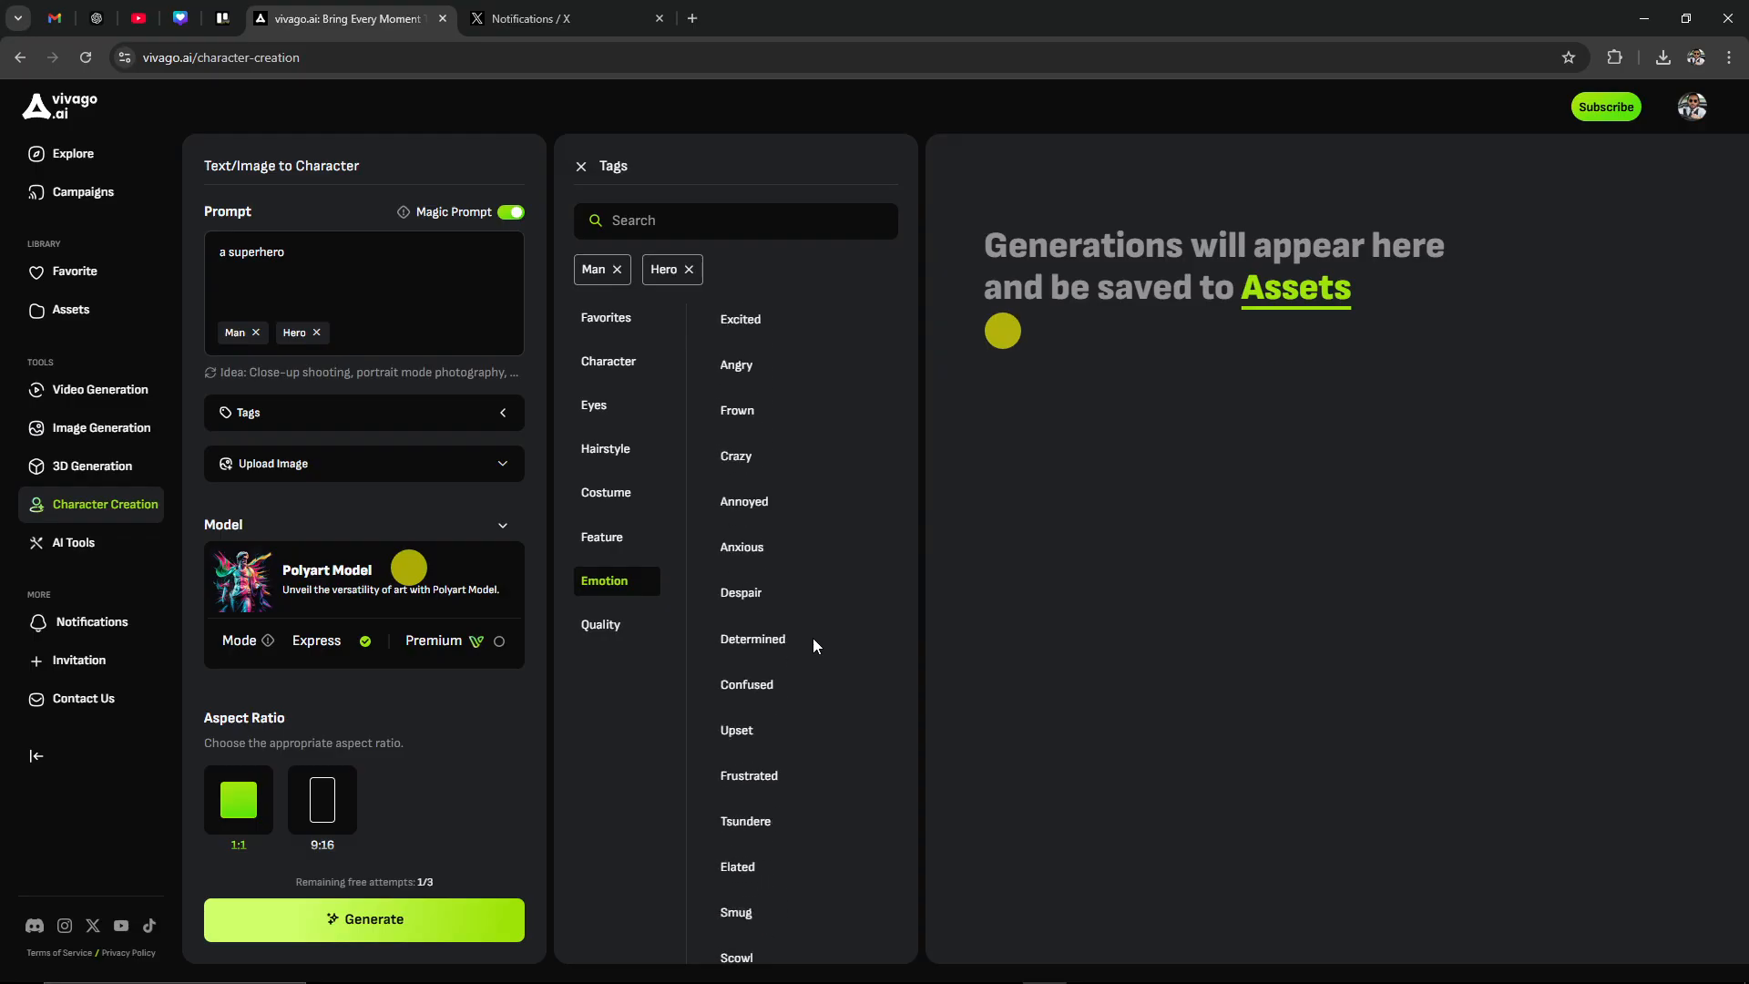
Tag the superhero prompt Determined and Hyper Quality, set 9:16 portrait, and generate
click(753, 639)
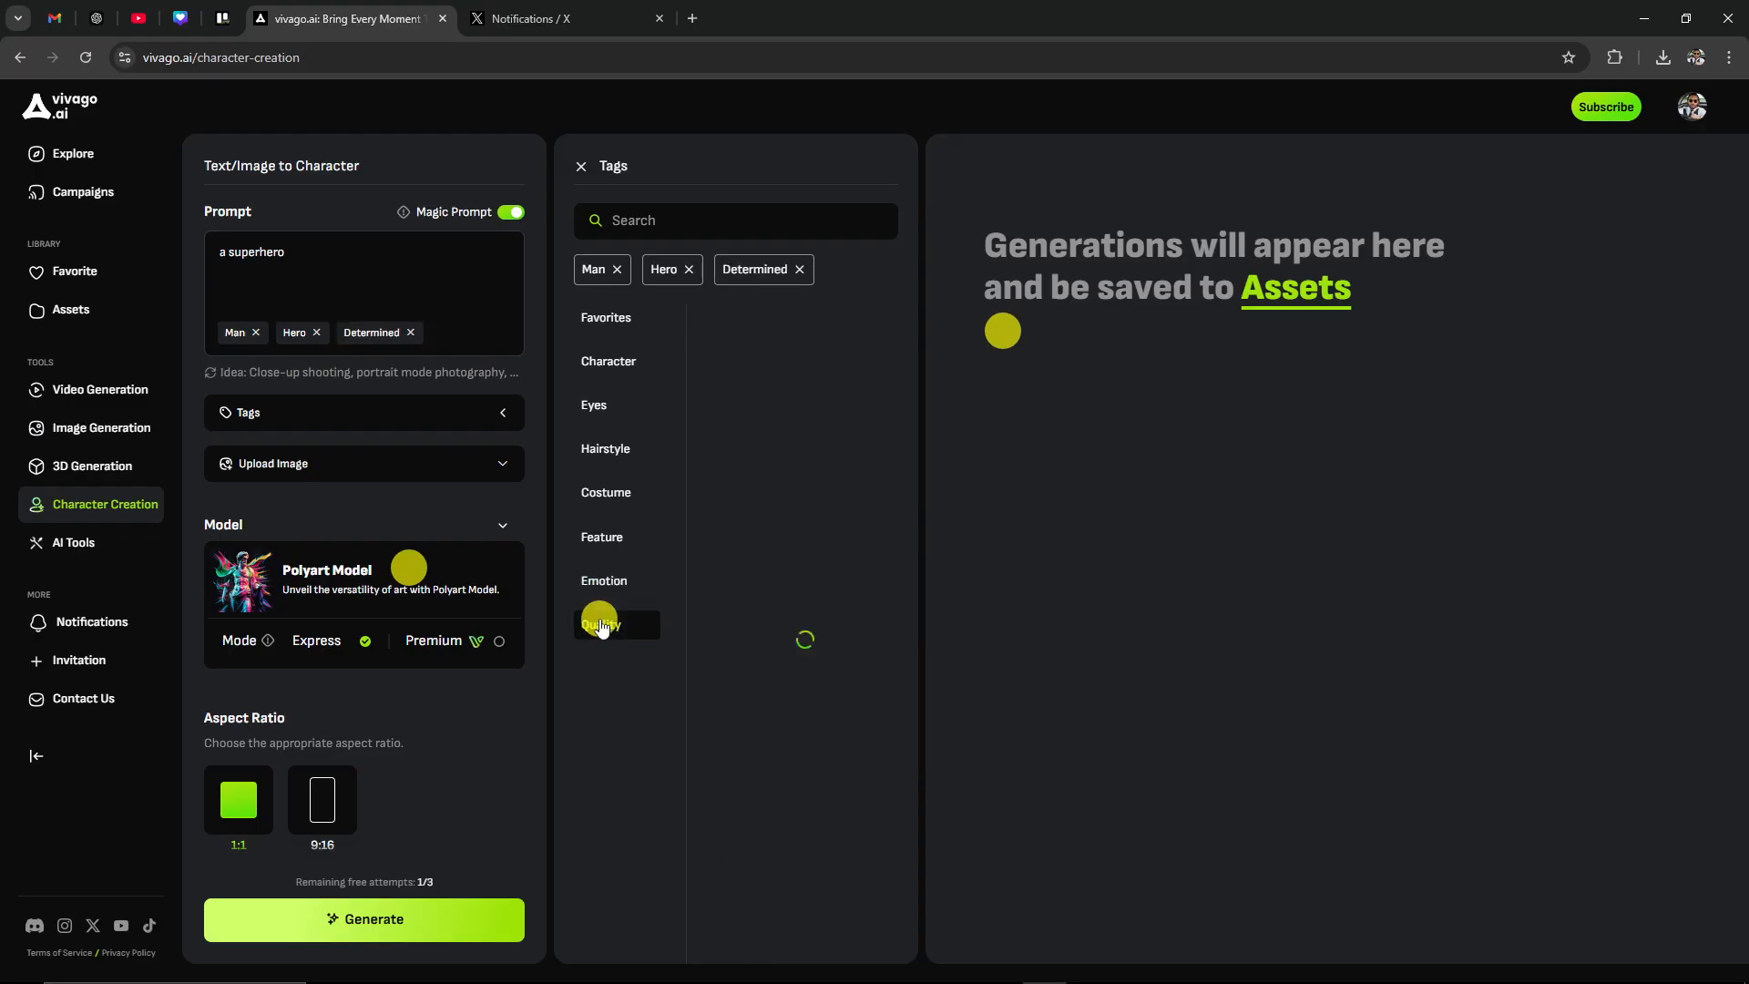
click(601, 624)
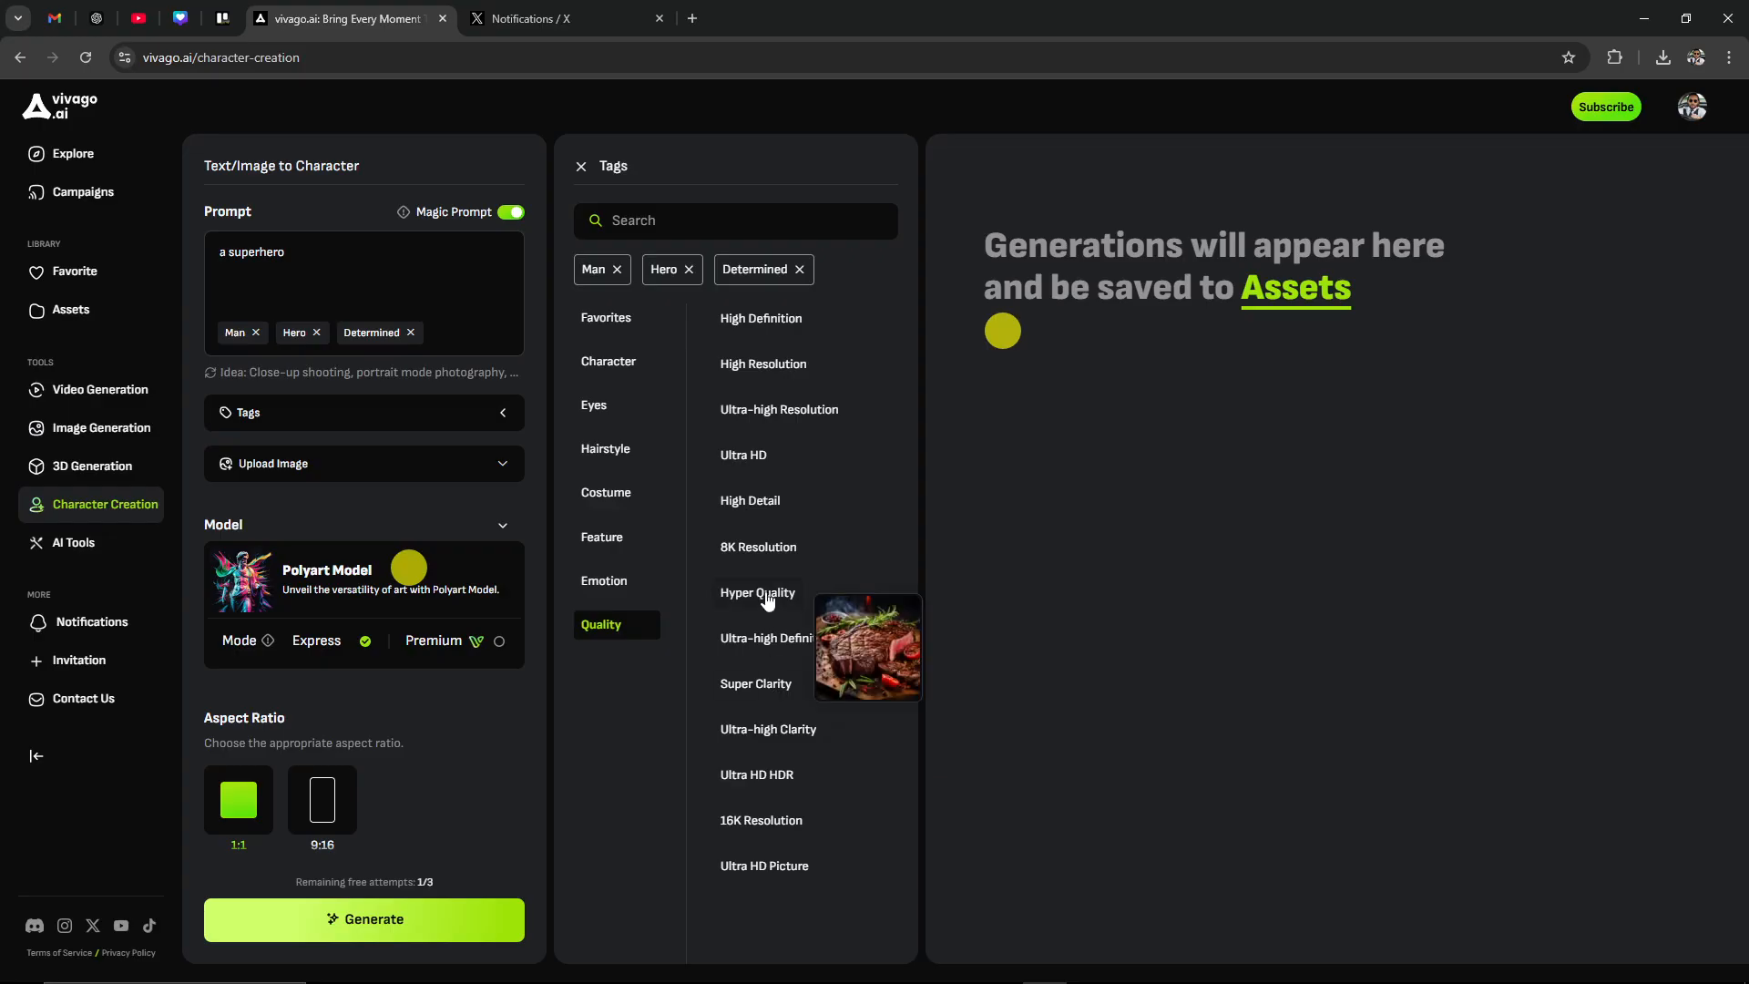
click(758, 593)
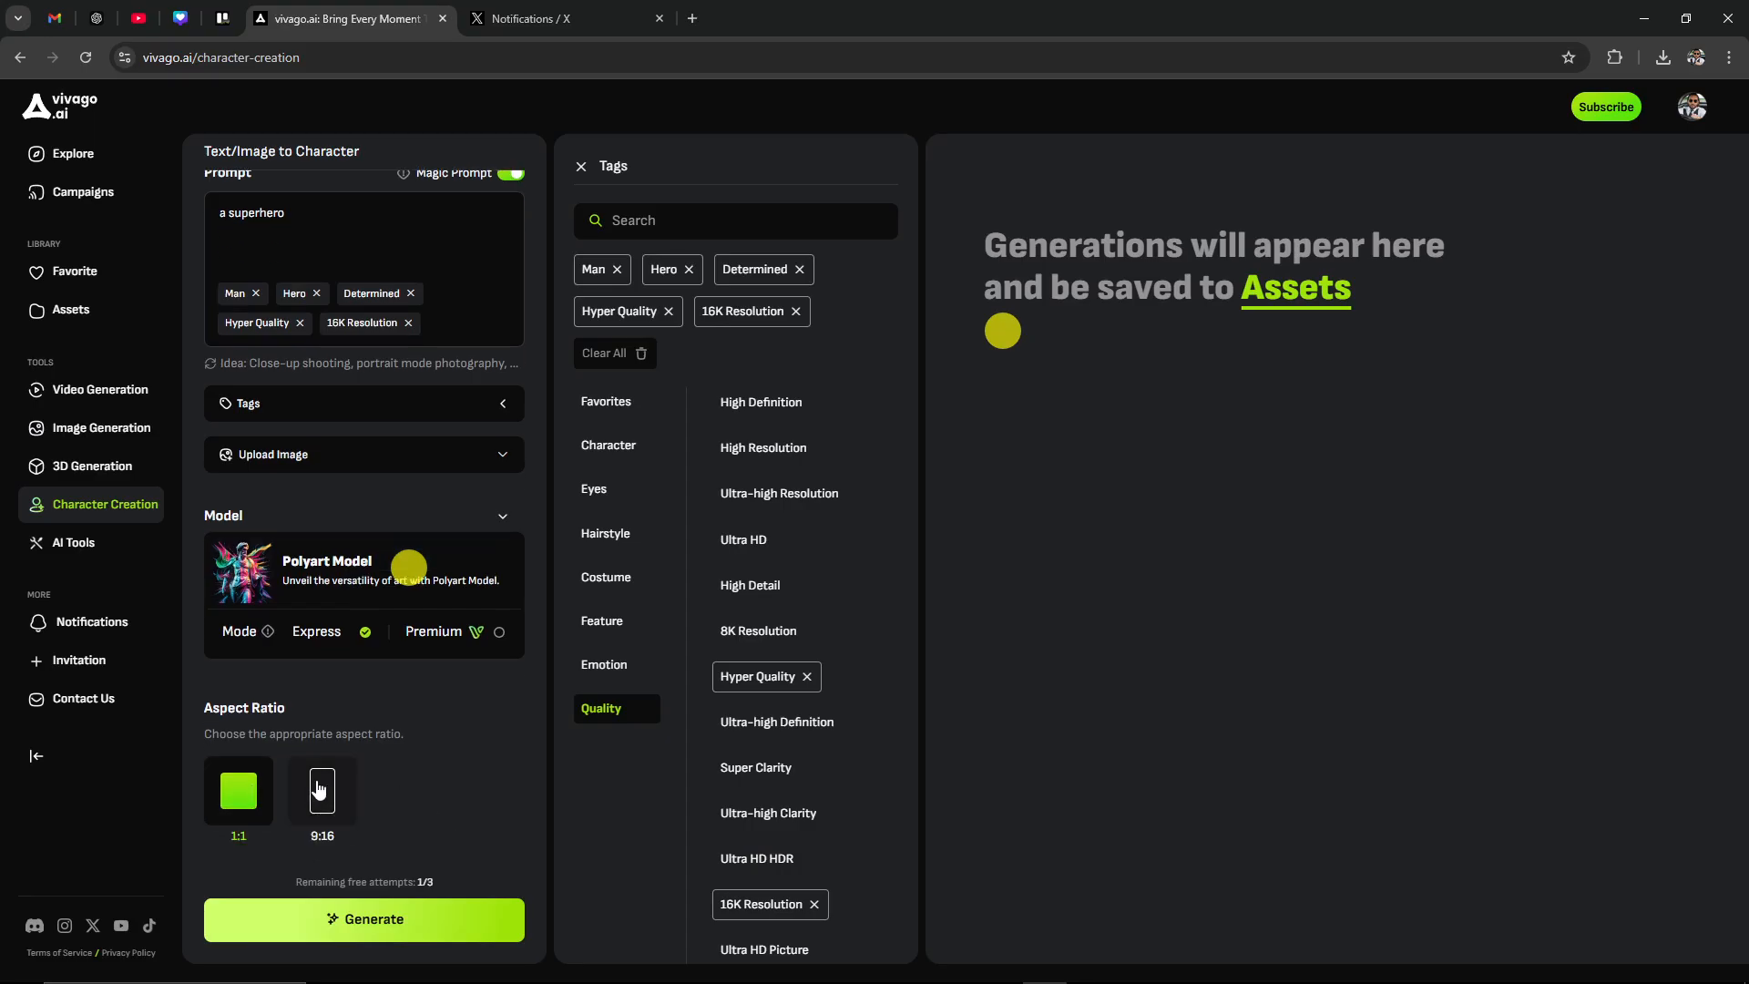
click(322, 791)
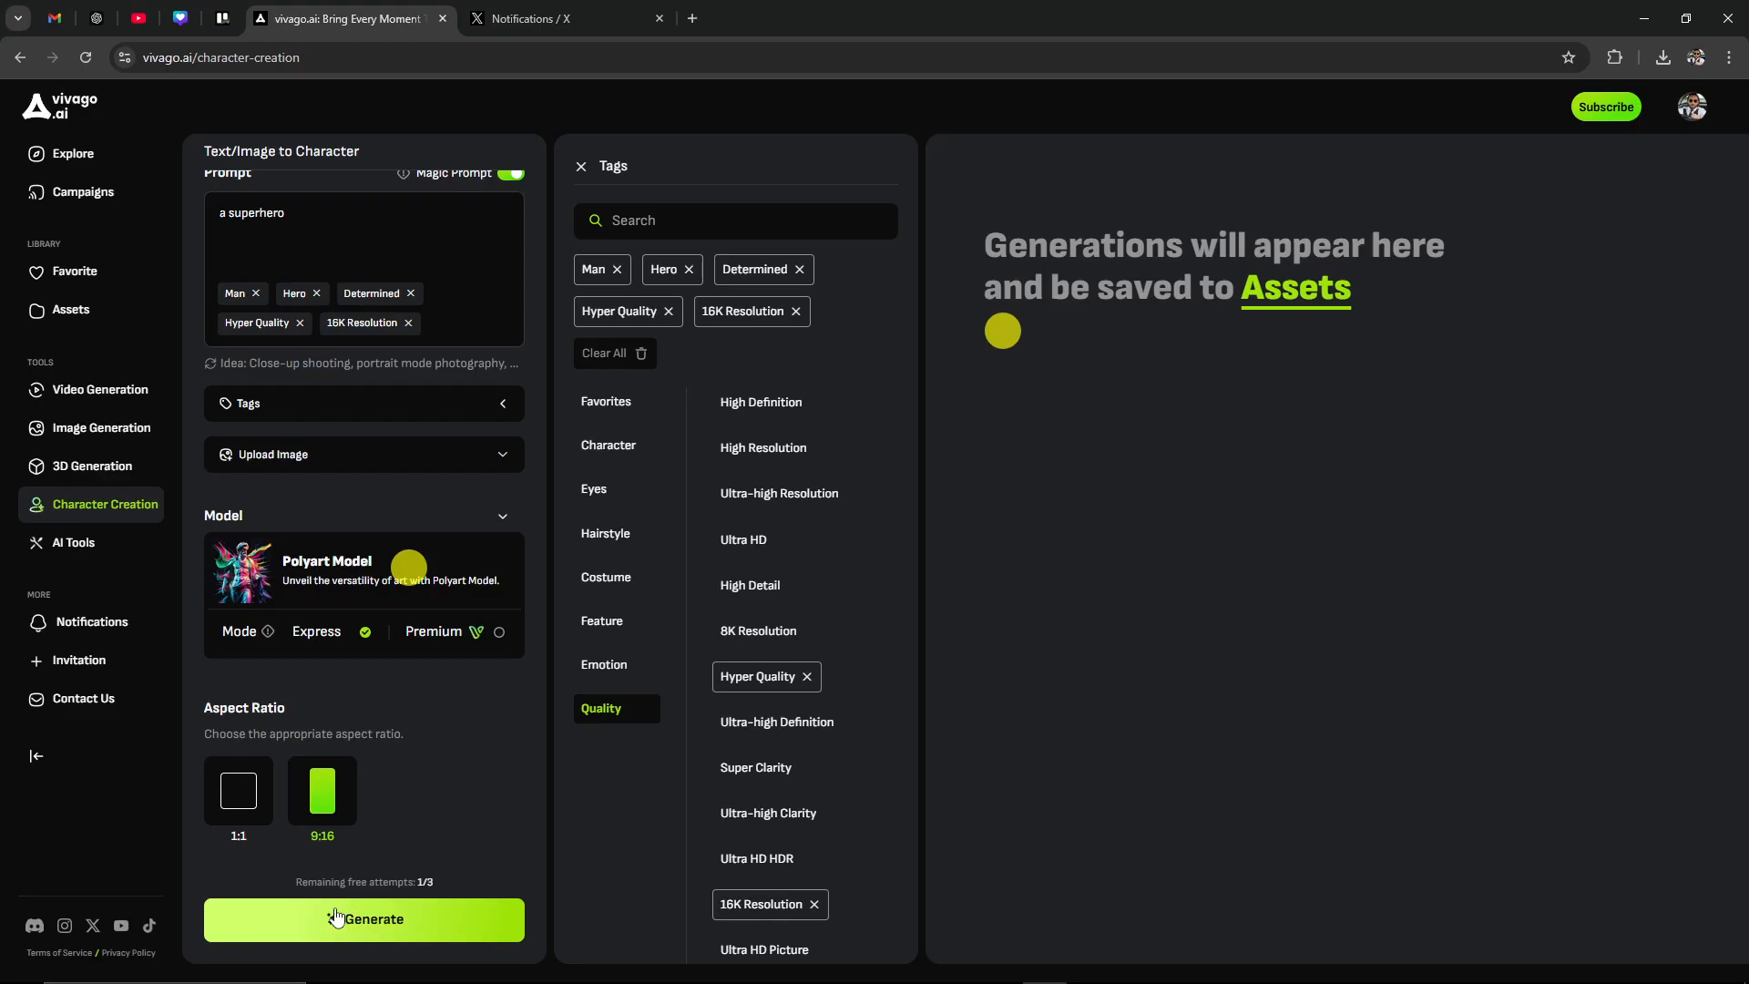
click(363, 919)
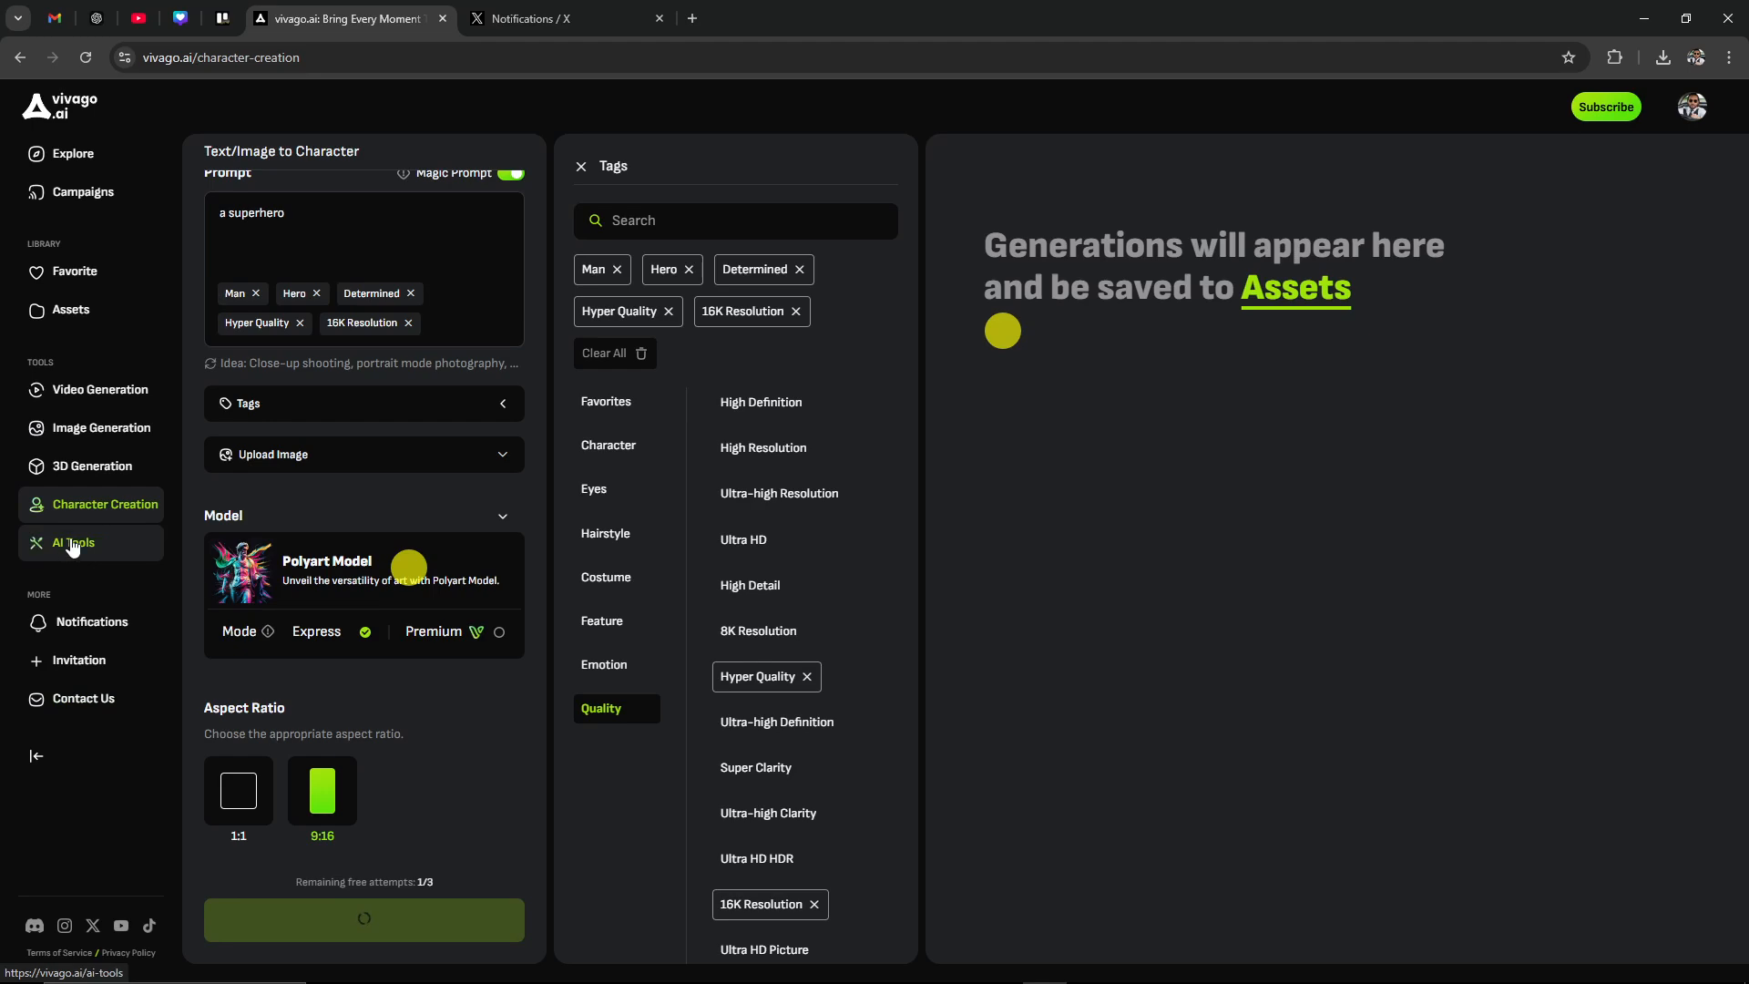
click(73, 542)
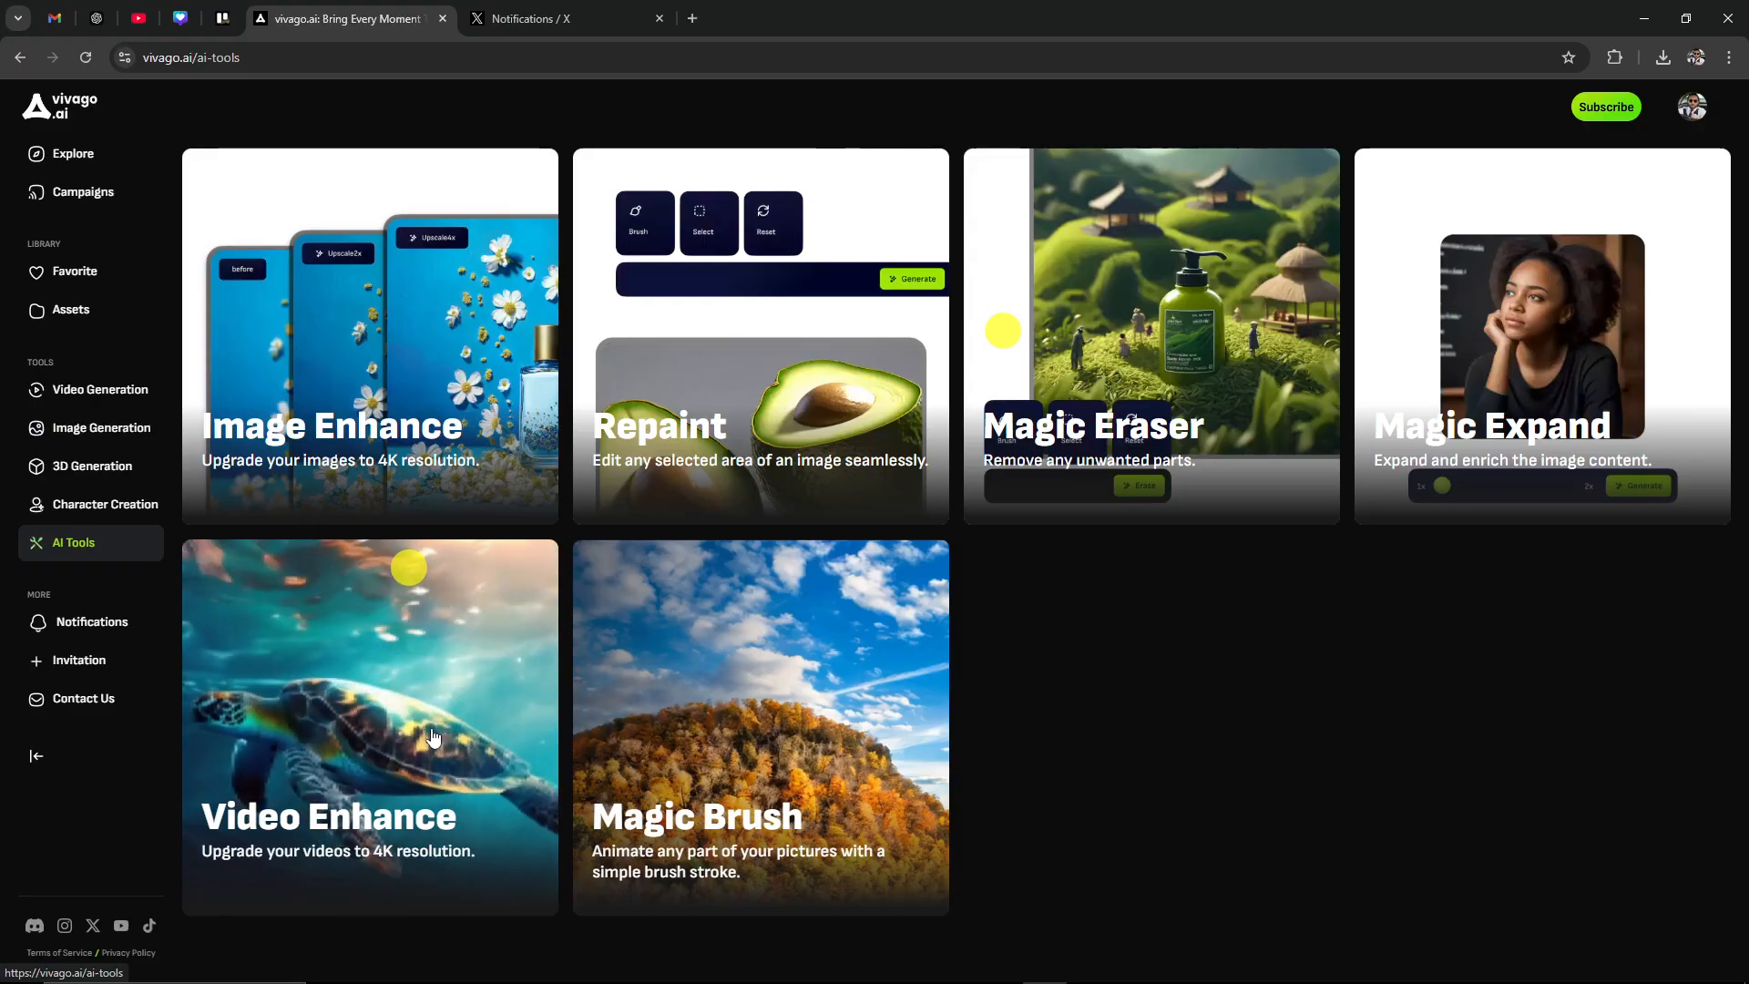
mouse_move(449, 687)
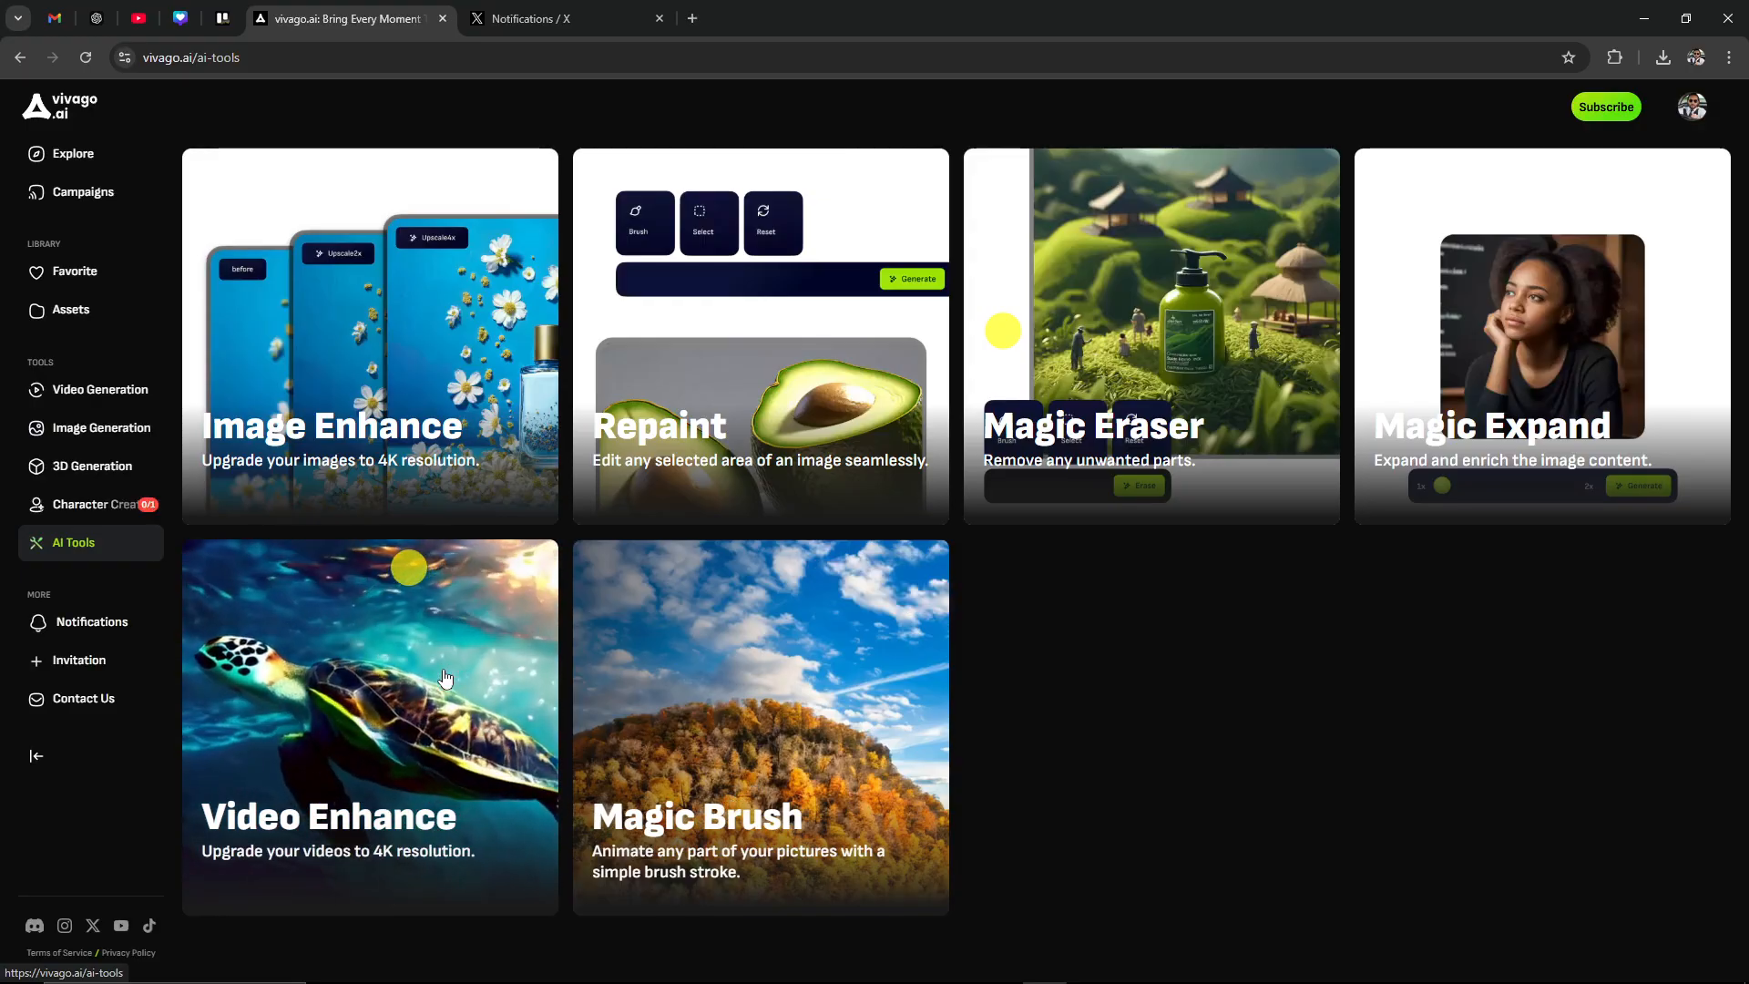
mouse_move(441, 679)
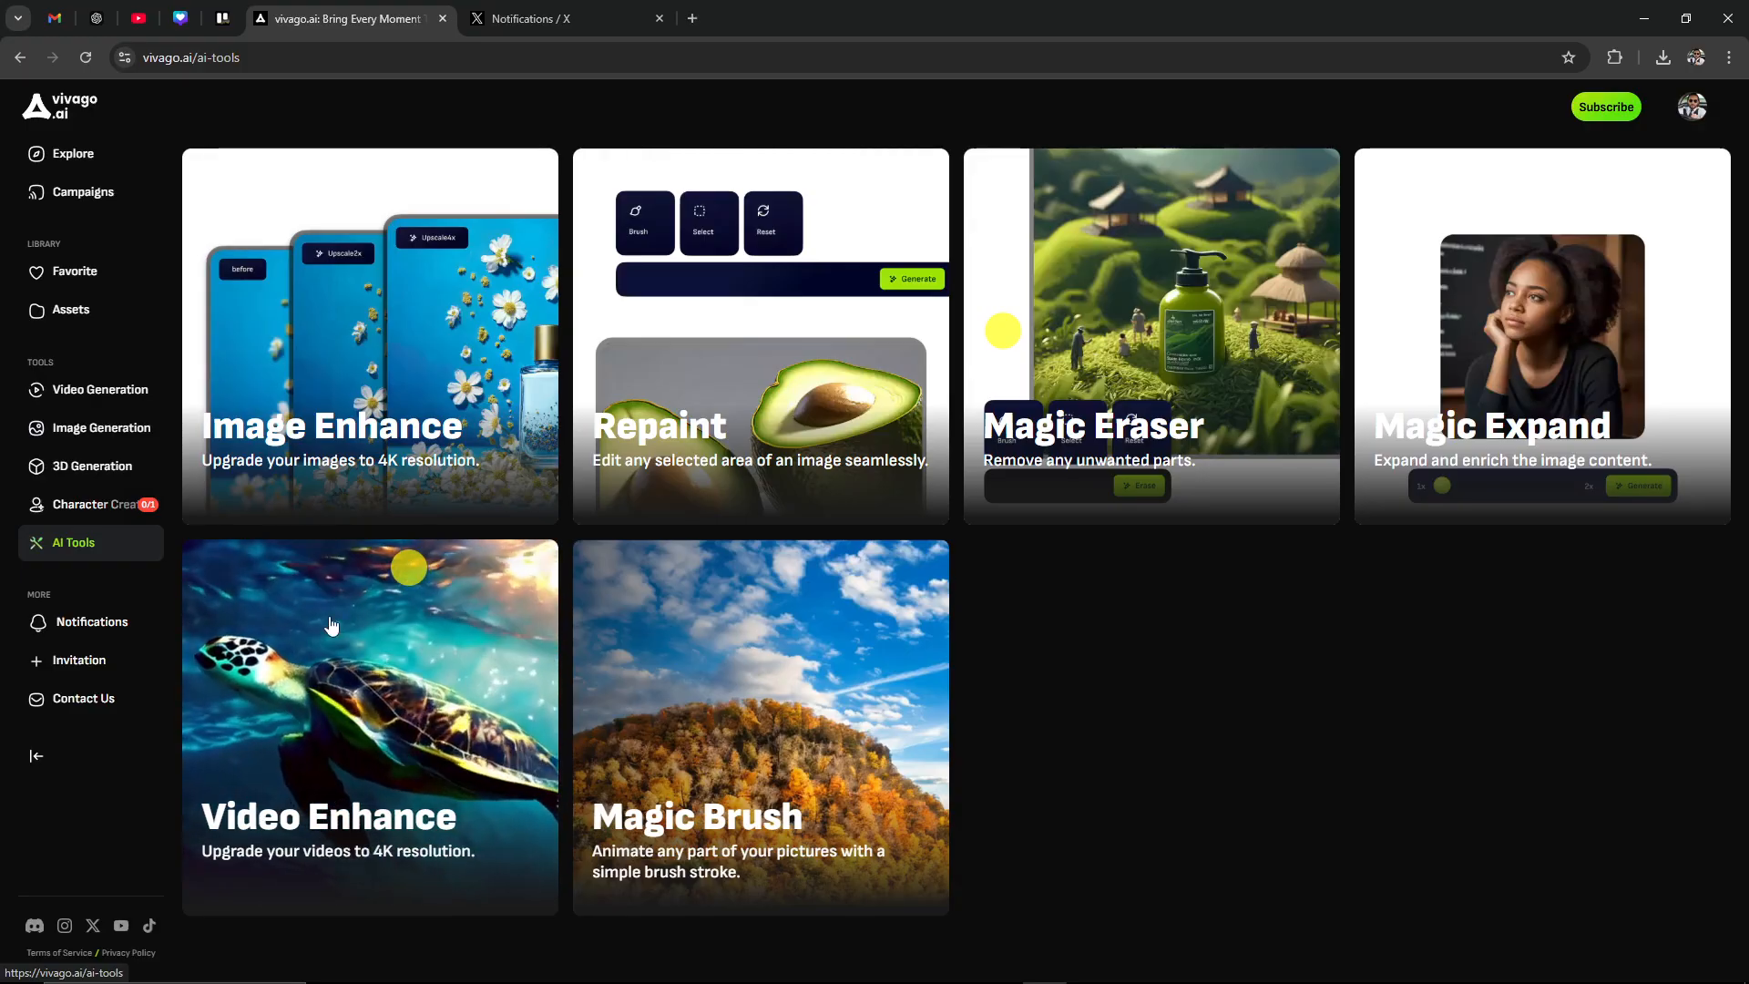
mouse_move(438, 655)
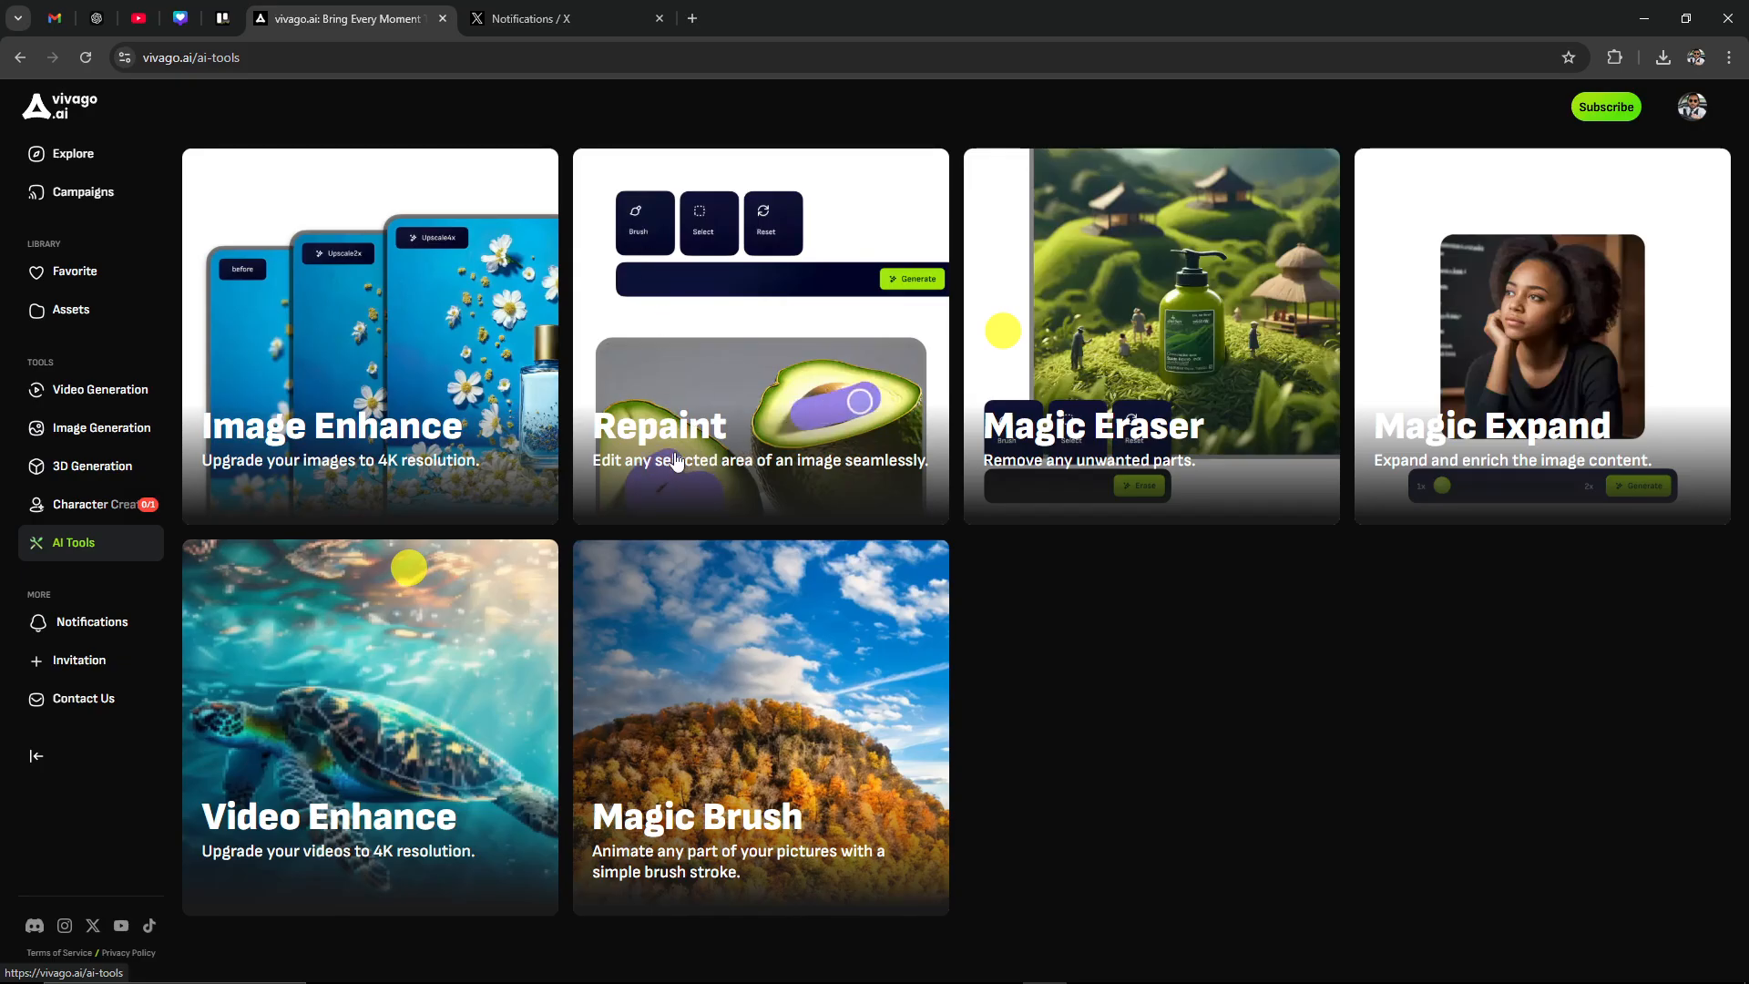
text(gold)
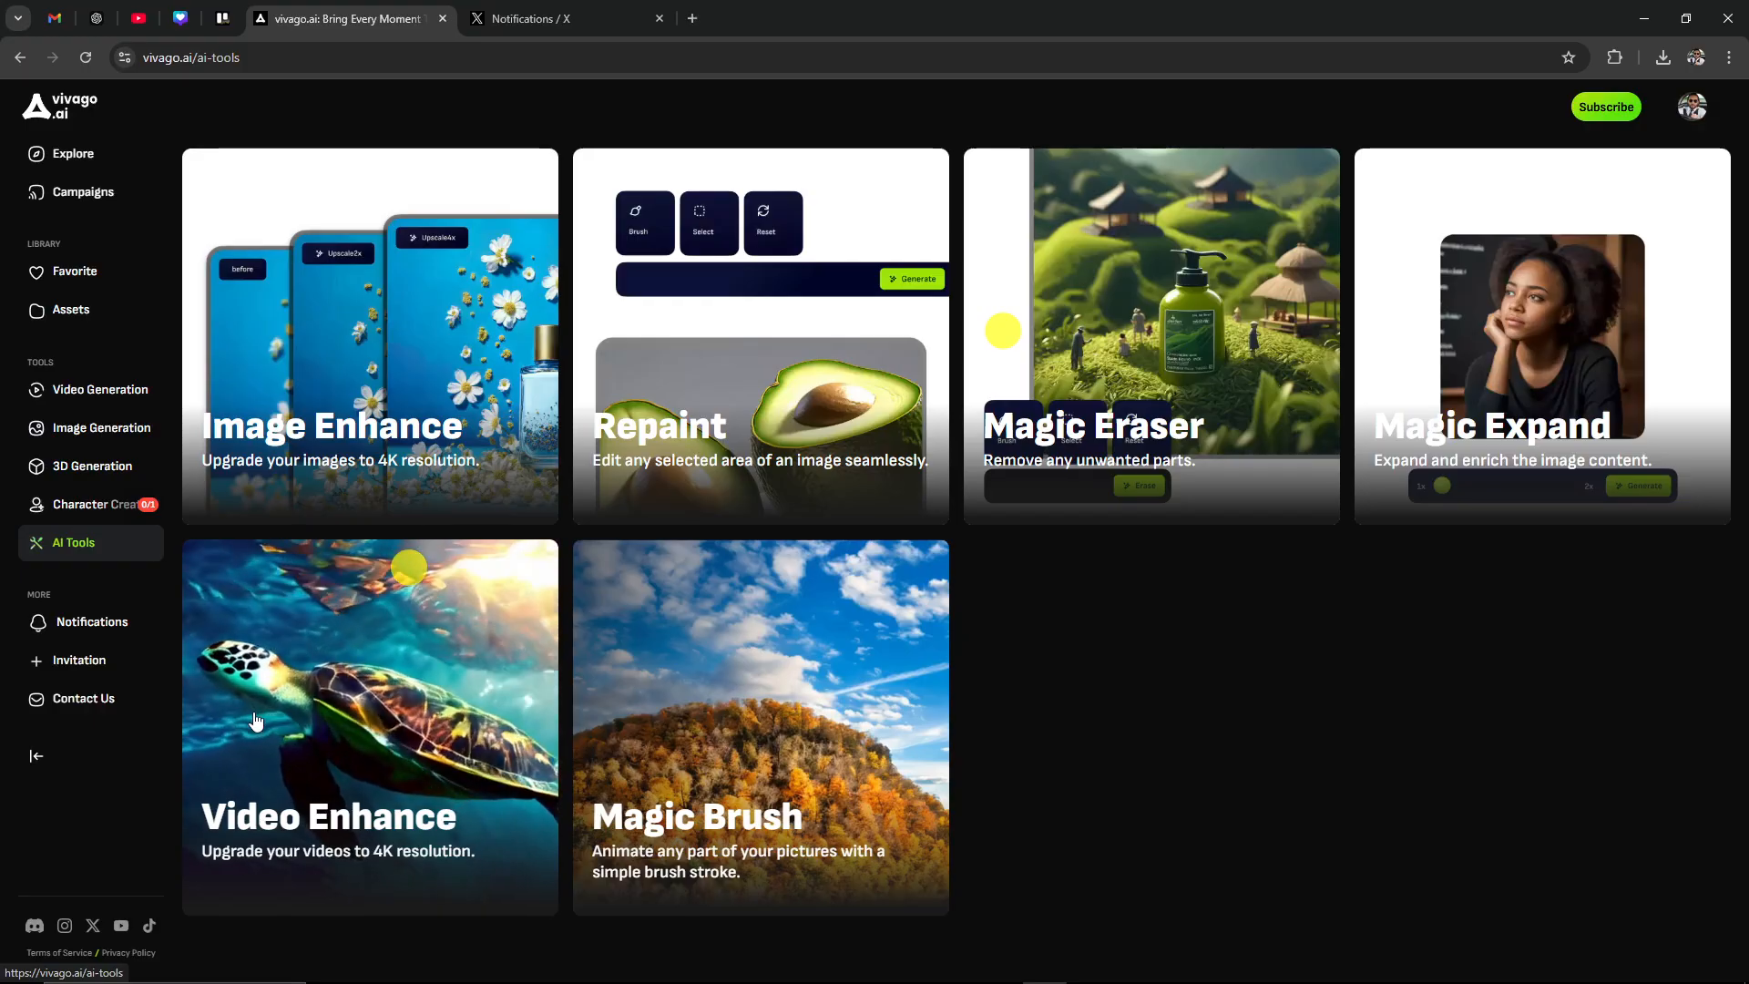
mouse_move(355, 796)
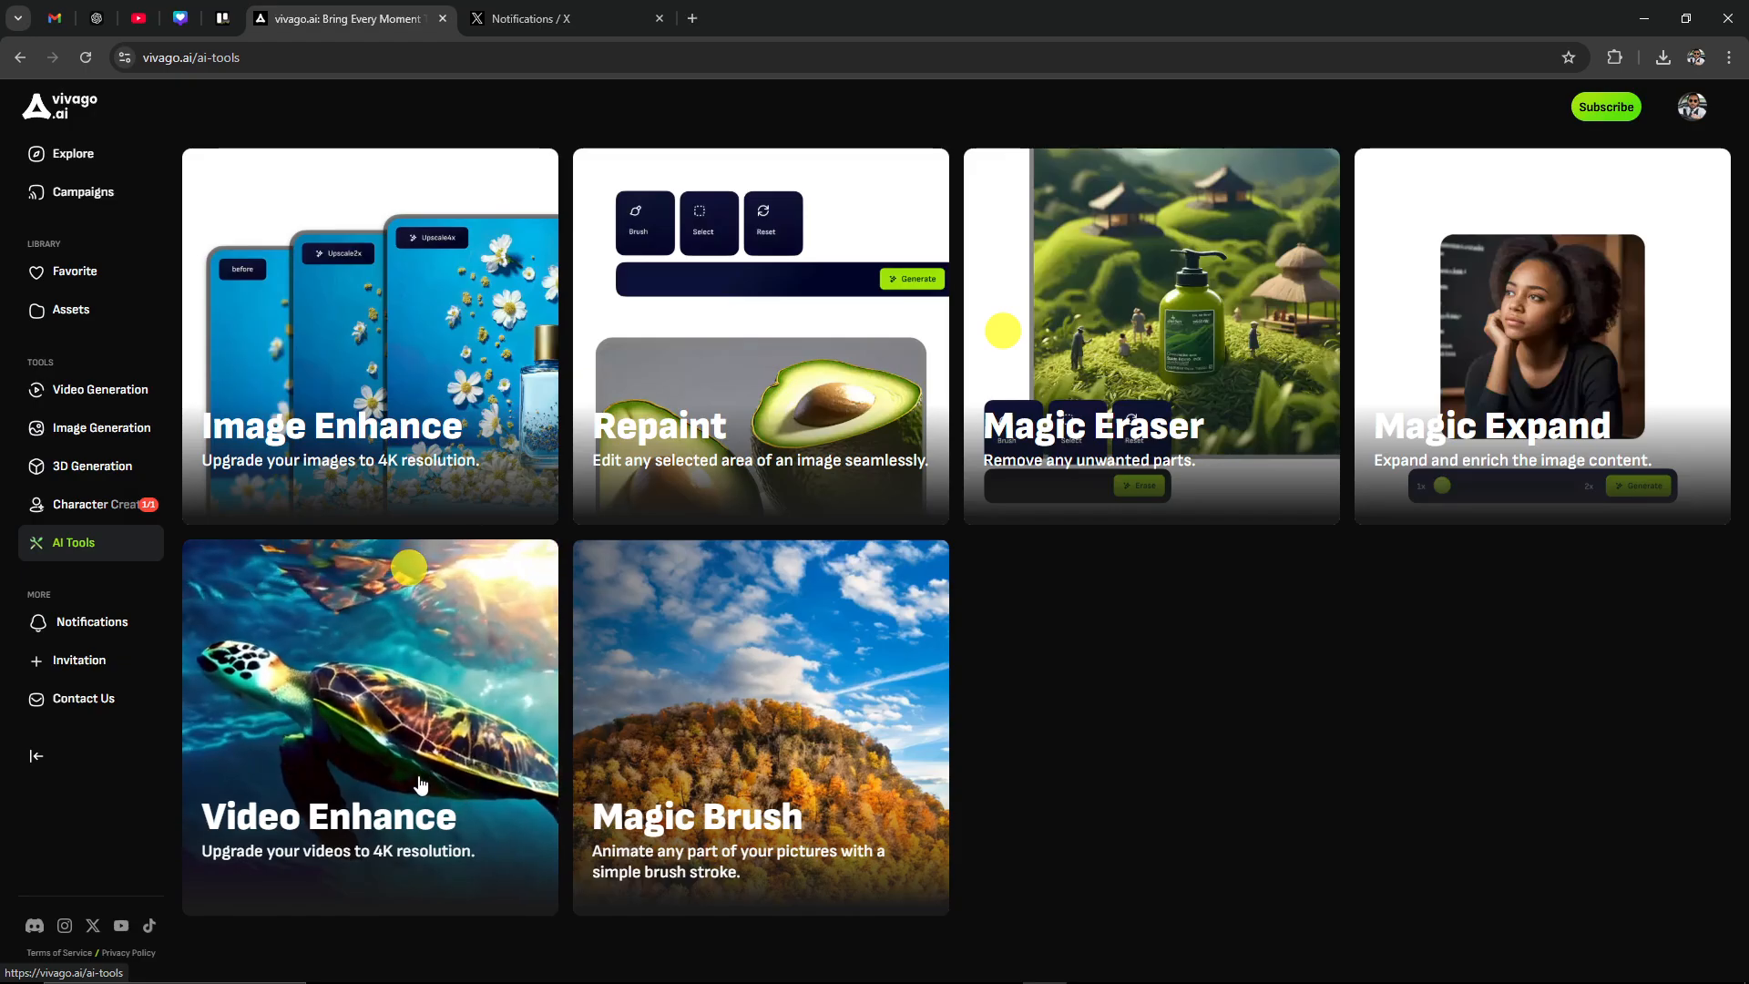
mouse_move(401, 777)
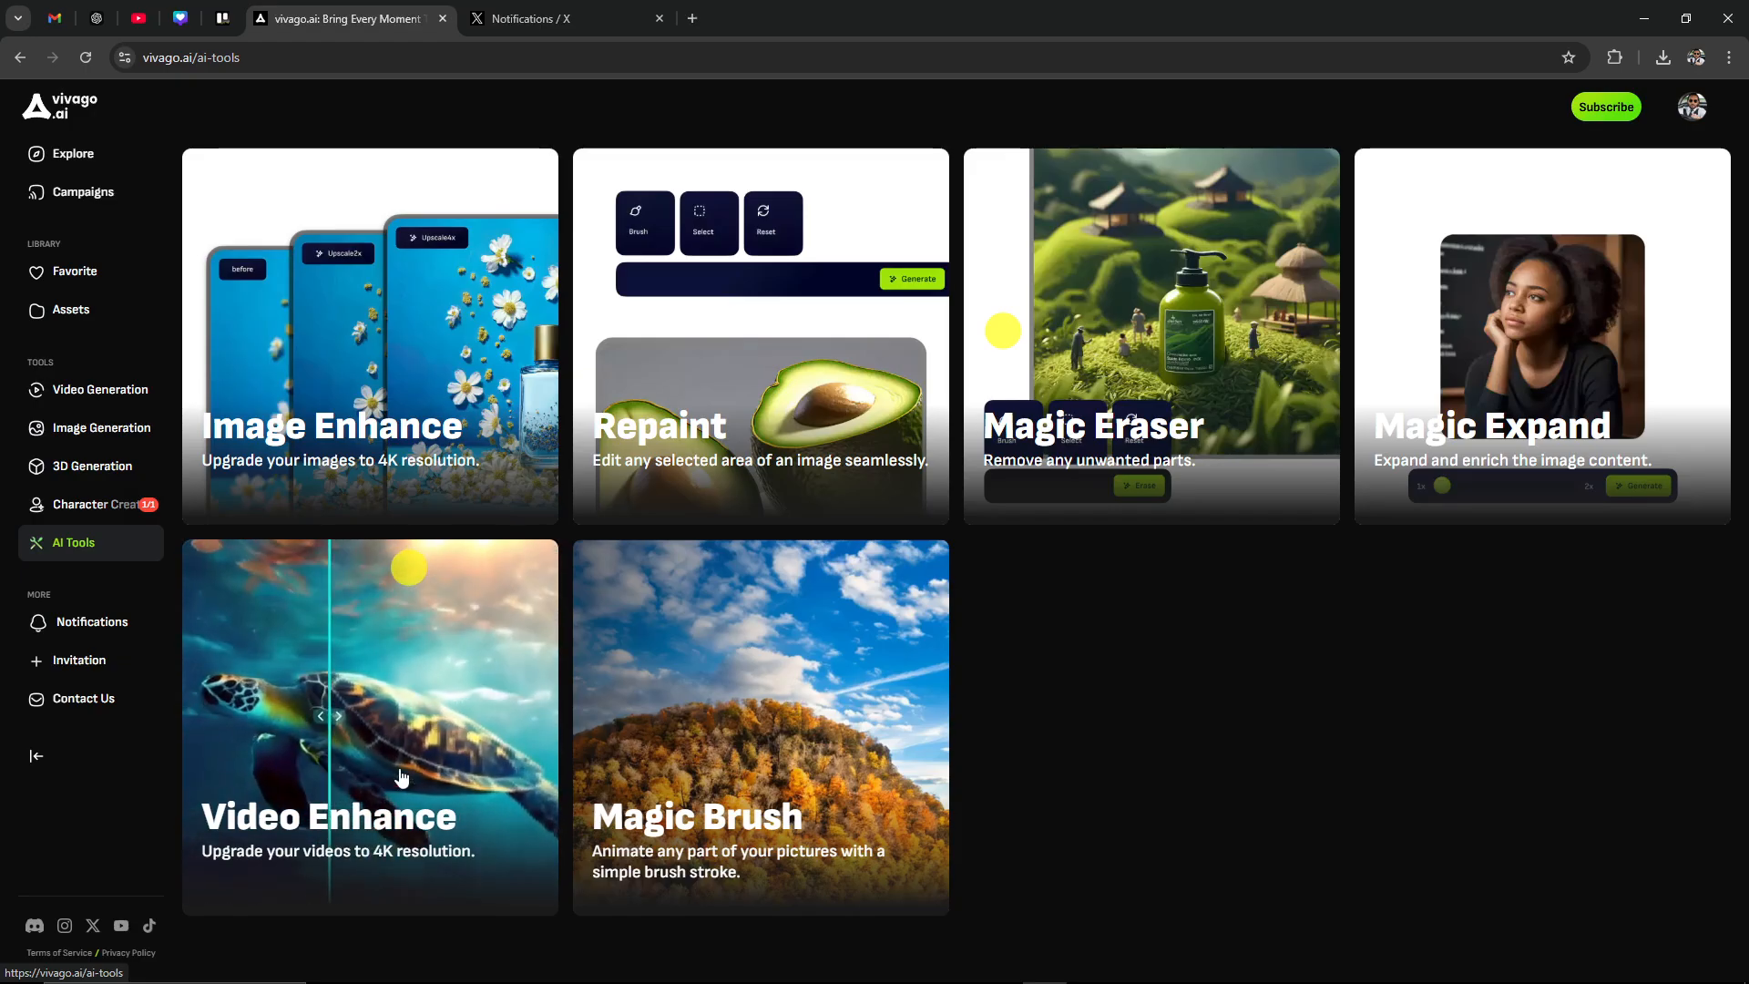
mouse_move(295, 719)
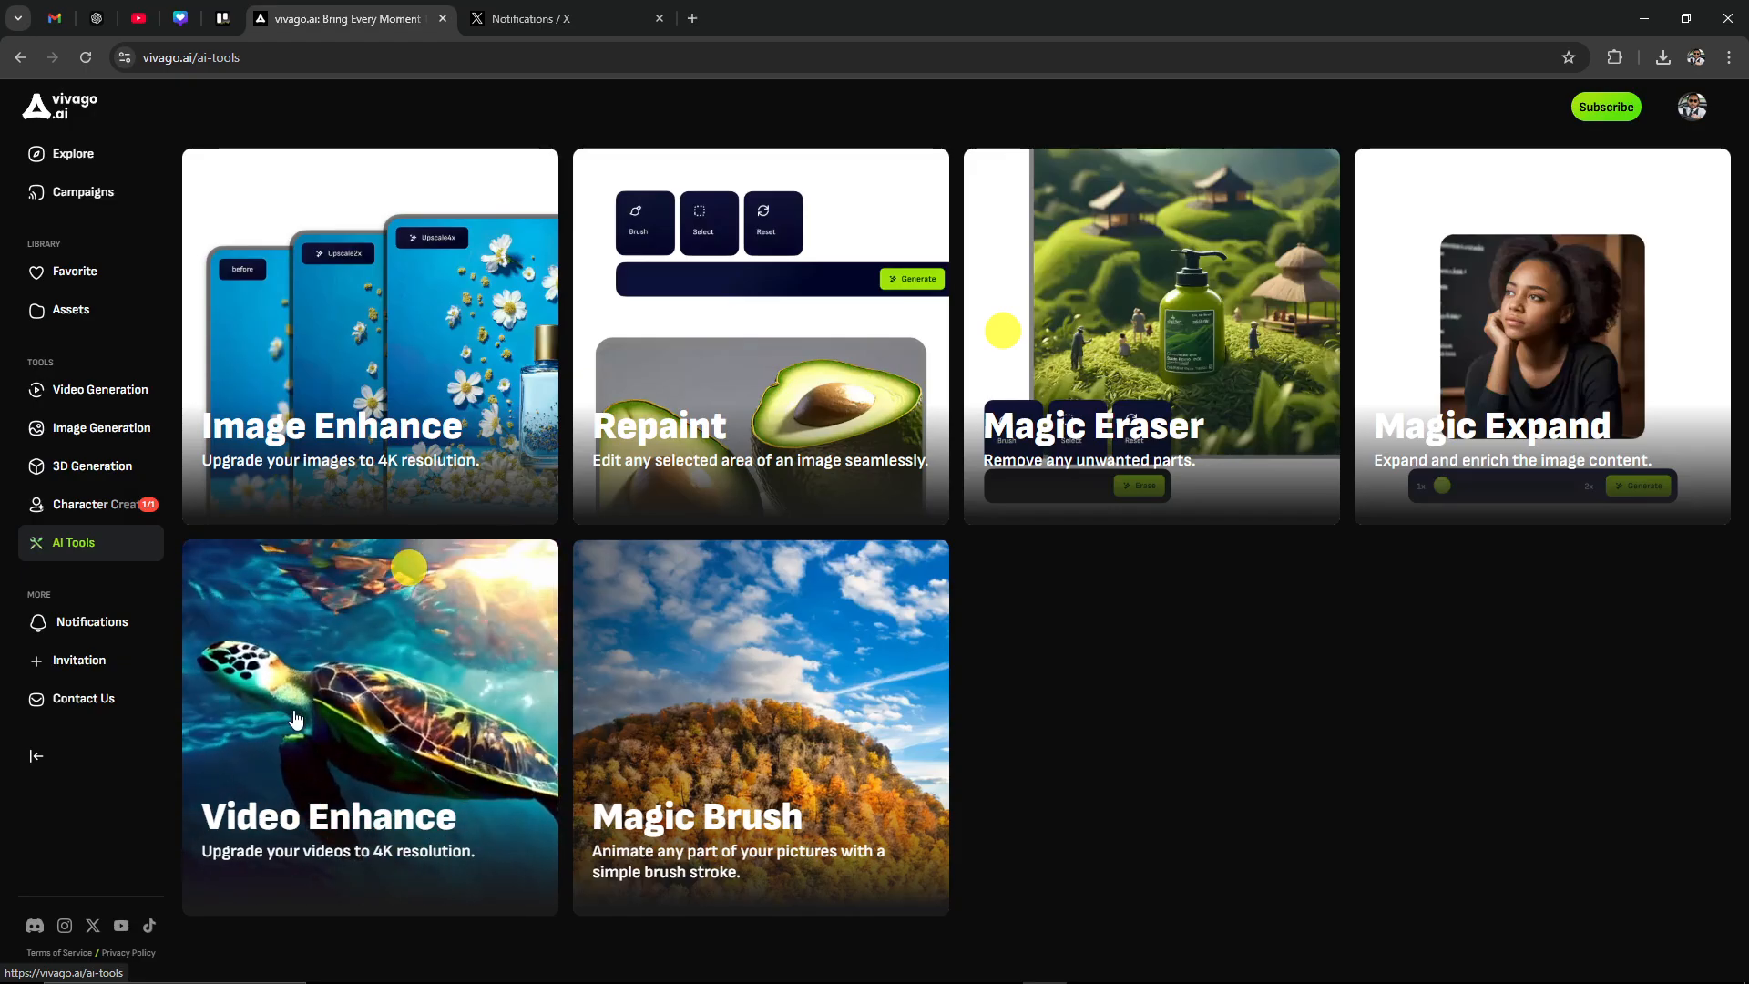
mouse_move(726, 827)
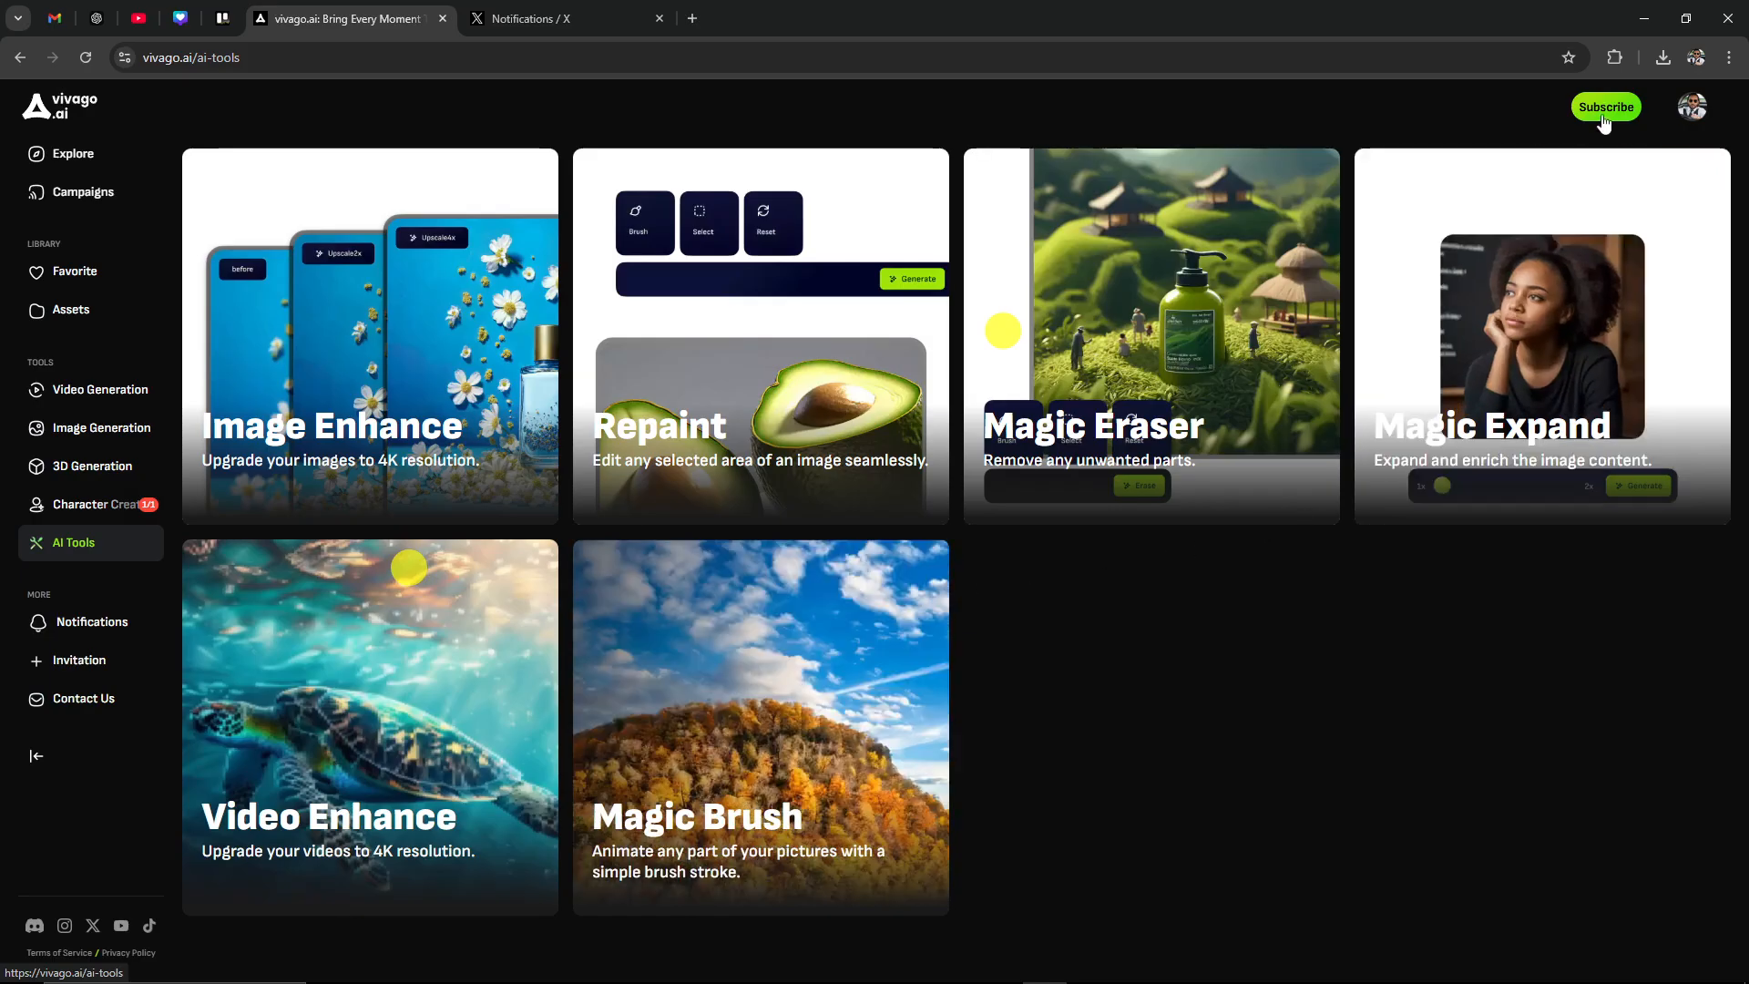
Show subscription plans with monthly pricing: Basic $6, Plus $20, Pro $60
click(1606, 106)
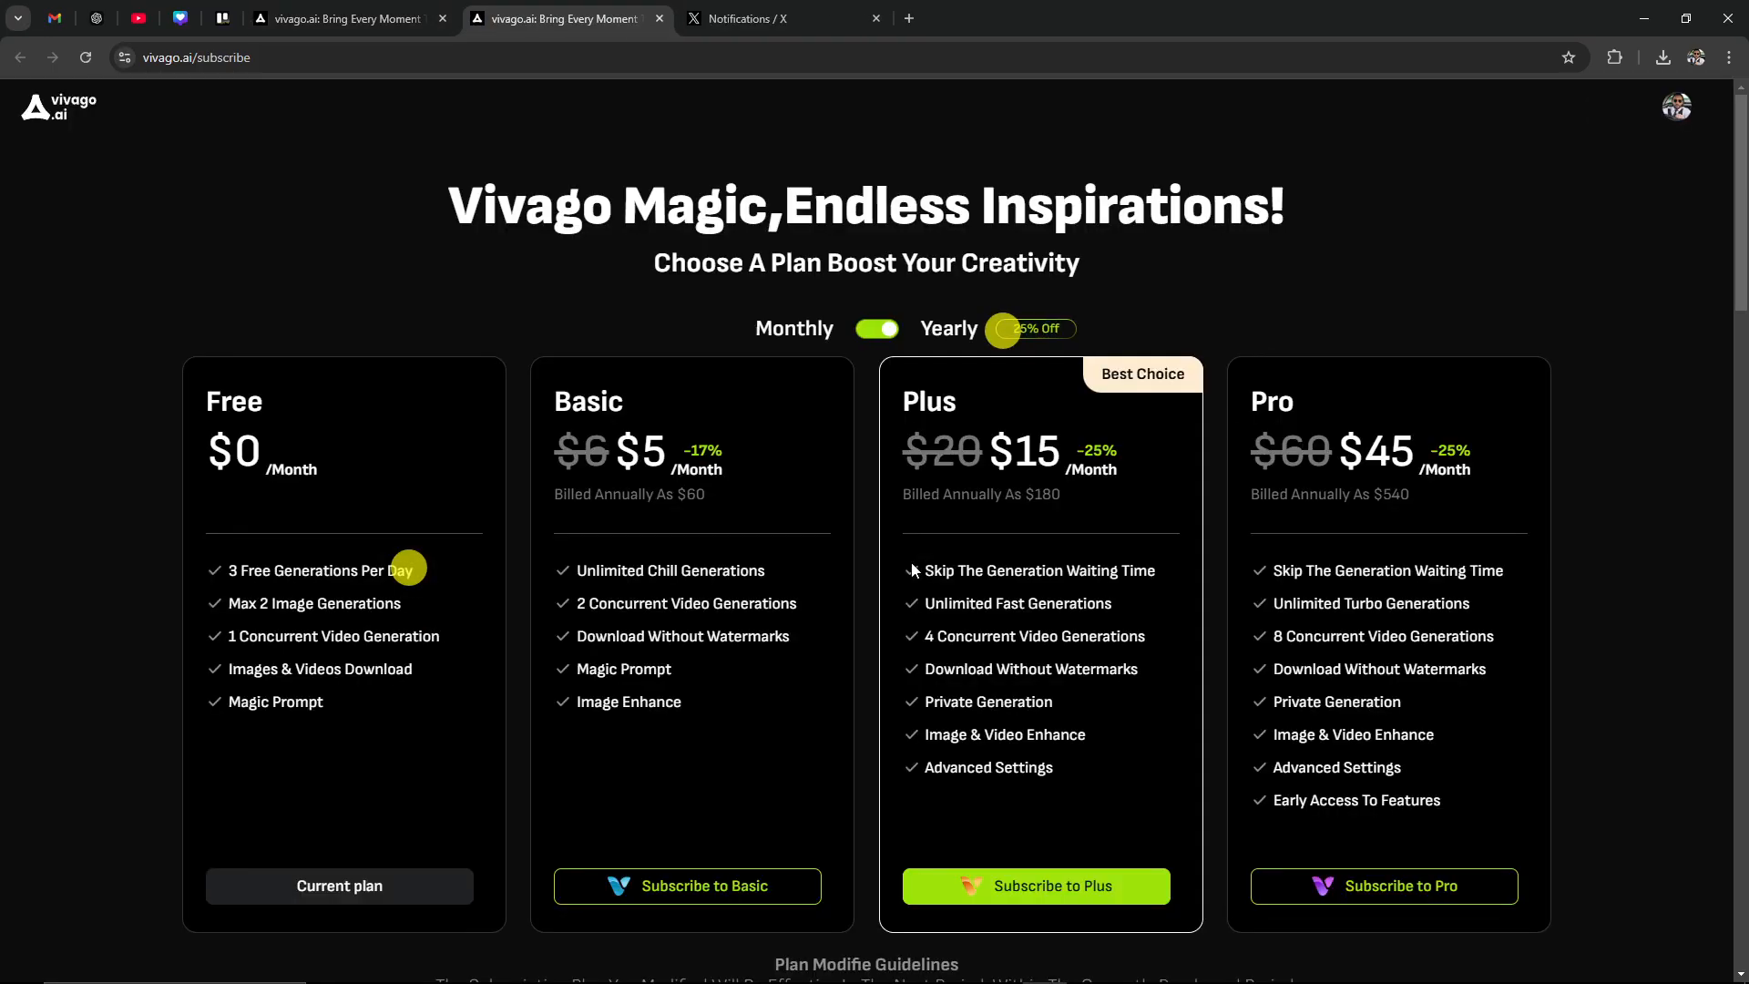
mouse_move(295, 551)
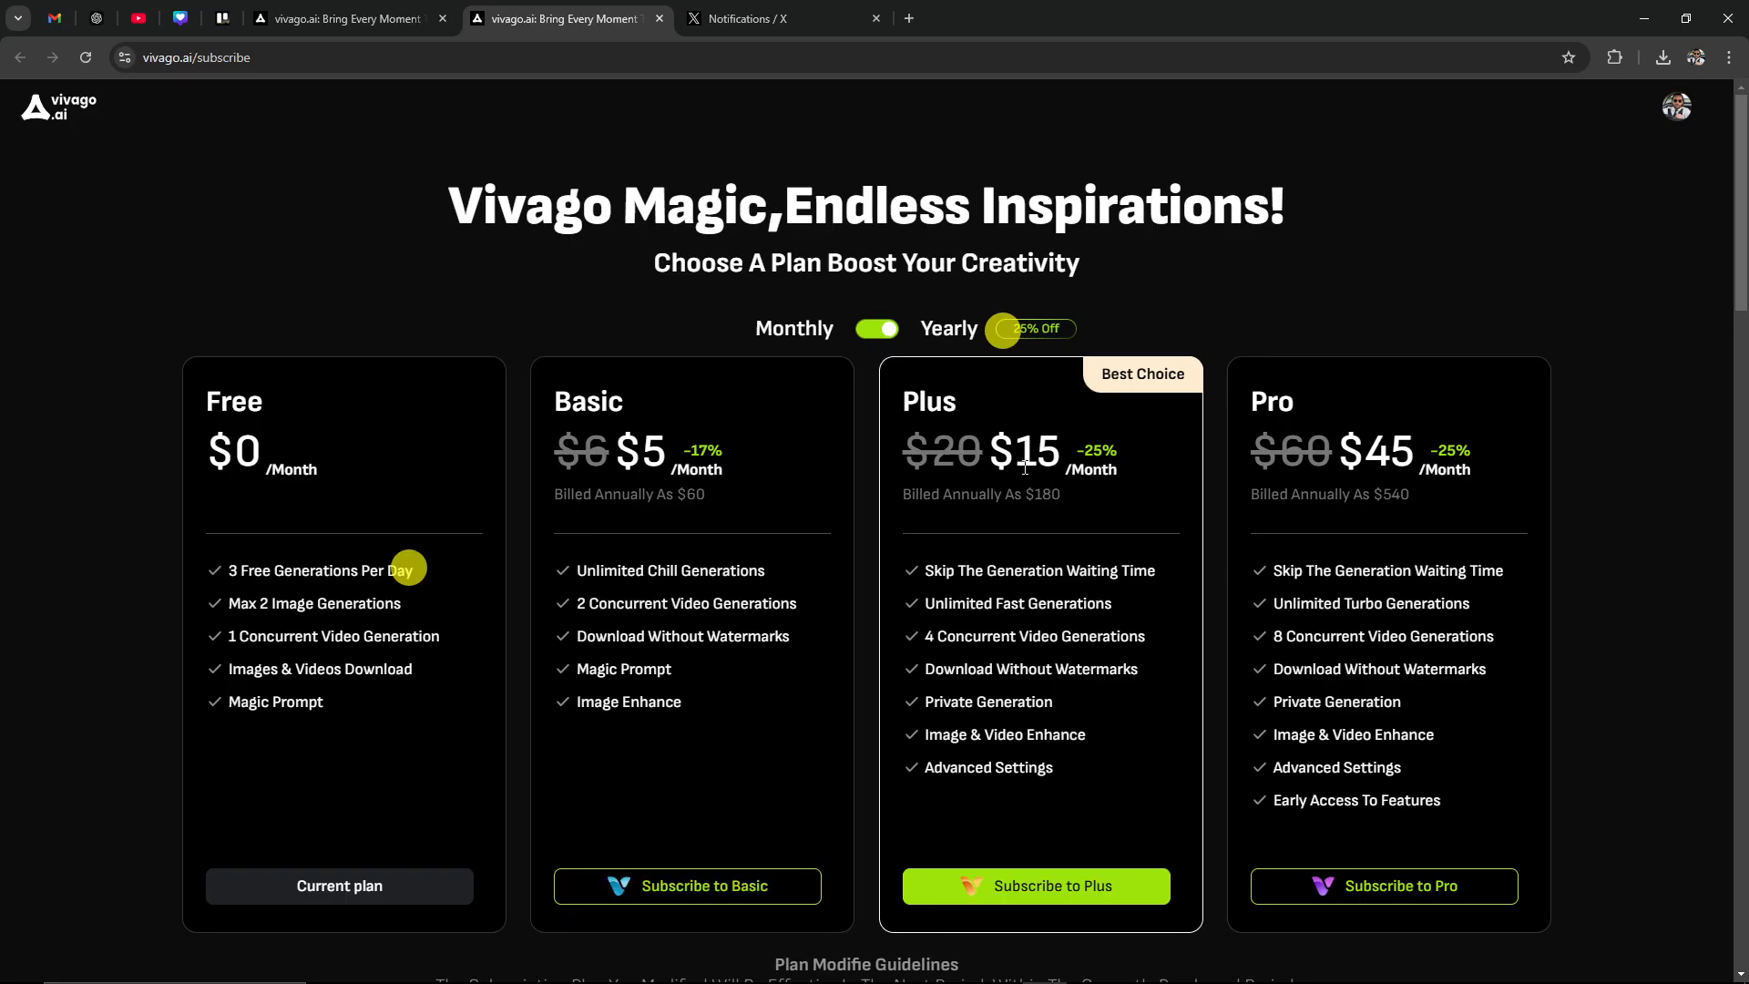
click(877, 329)
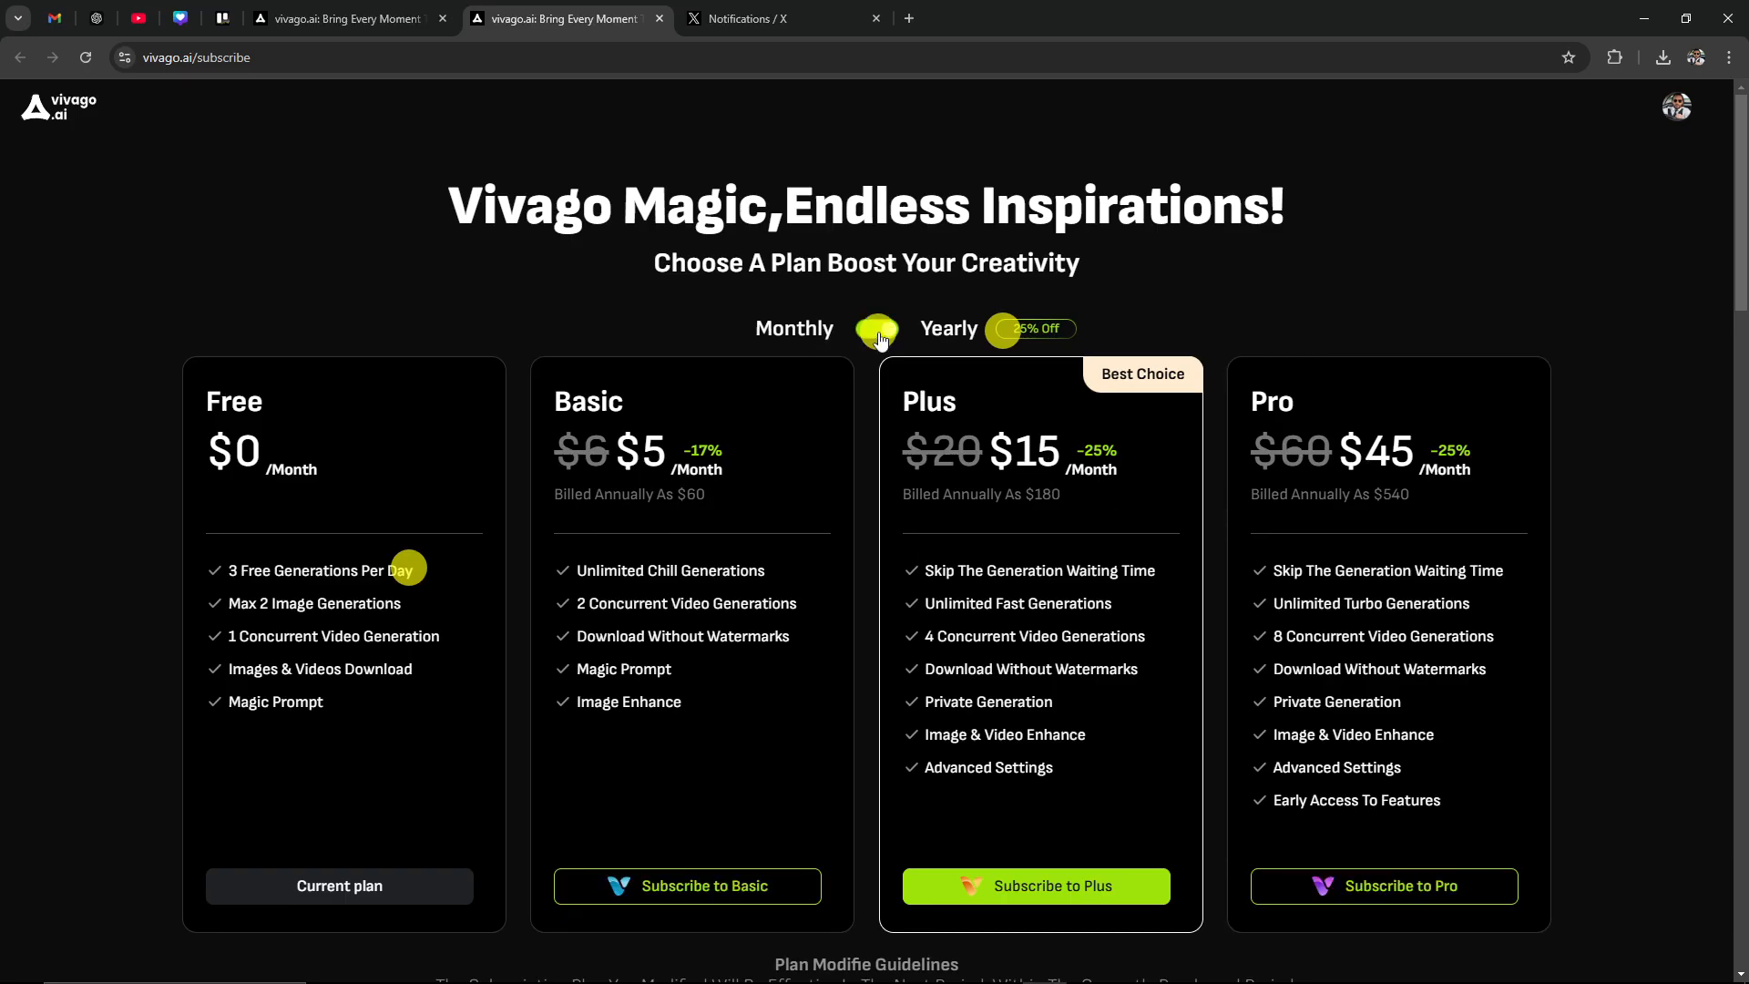
click(876, 329)
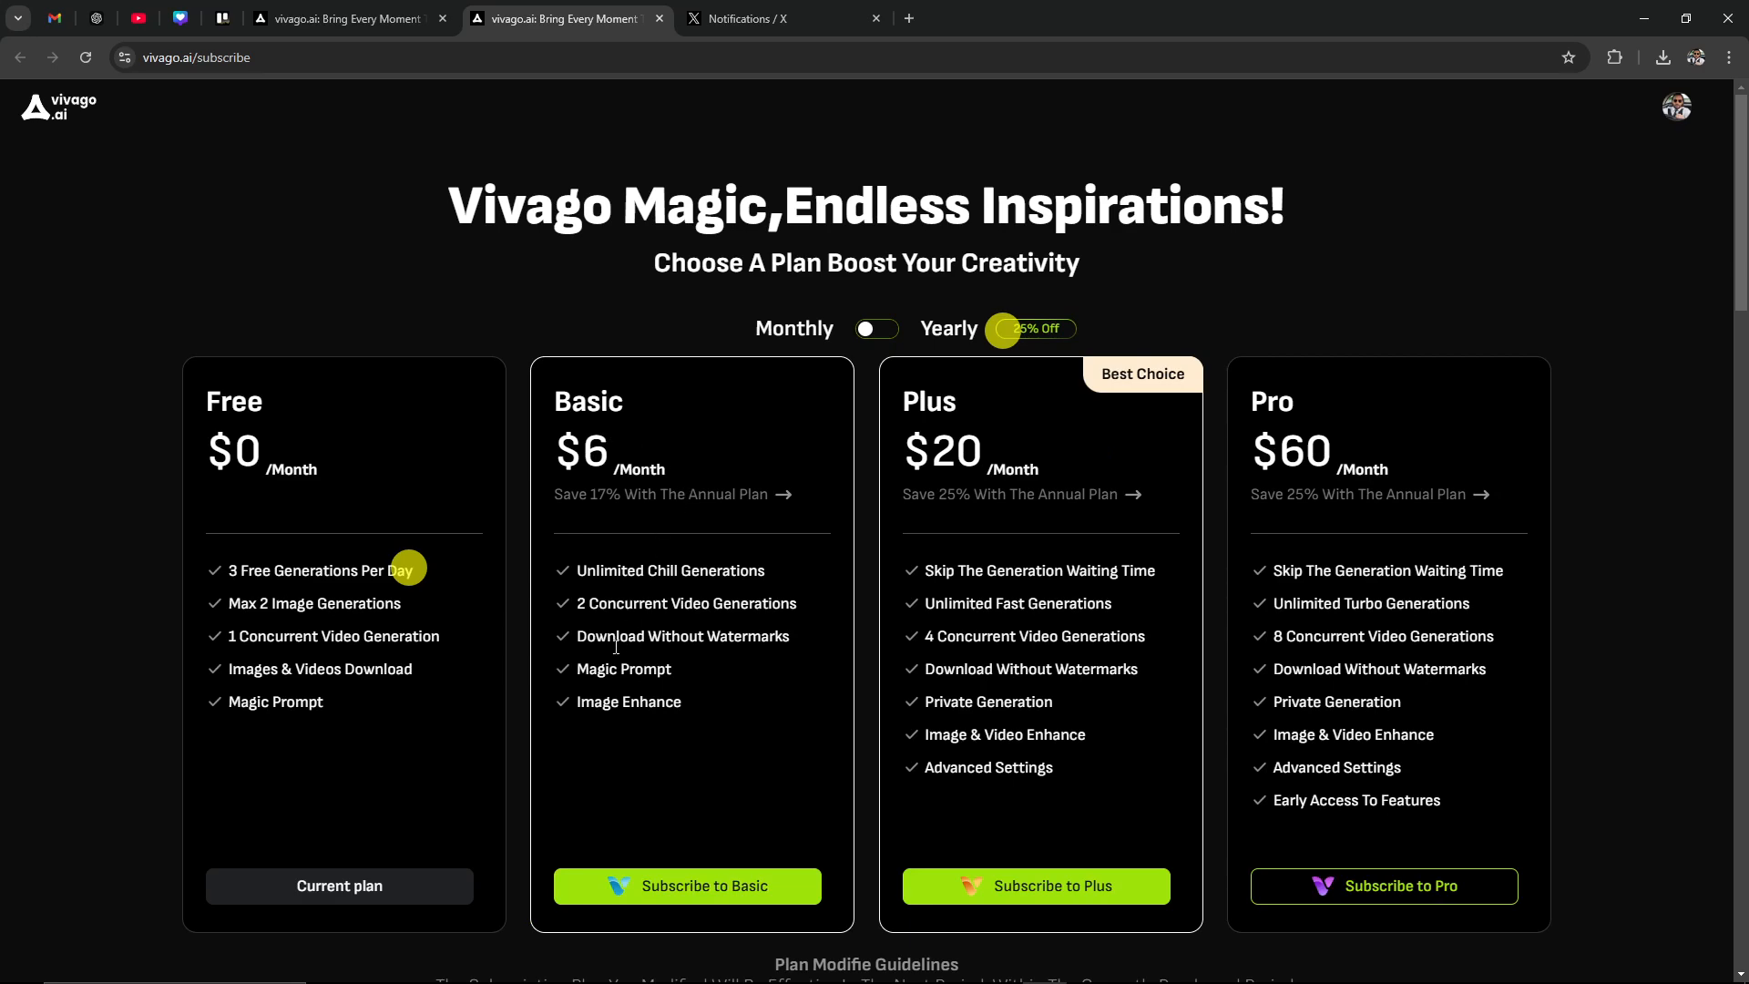
mouse_move(671, 586)
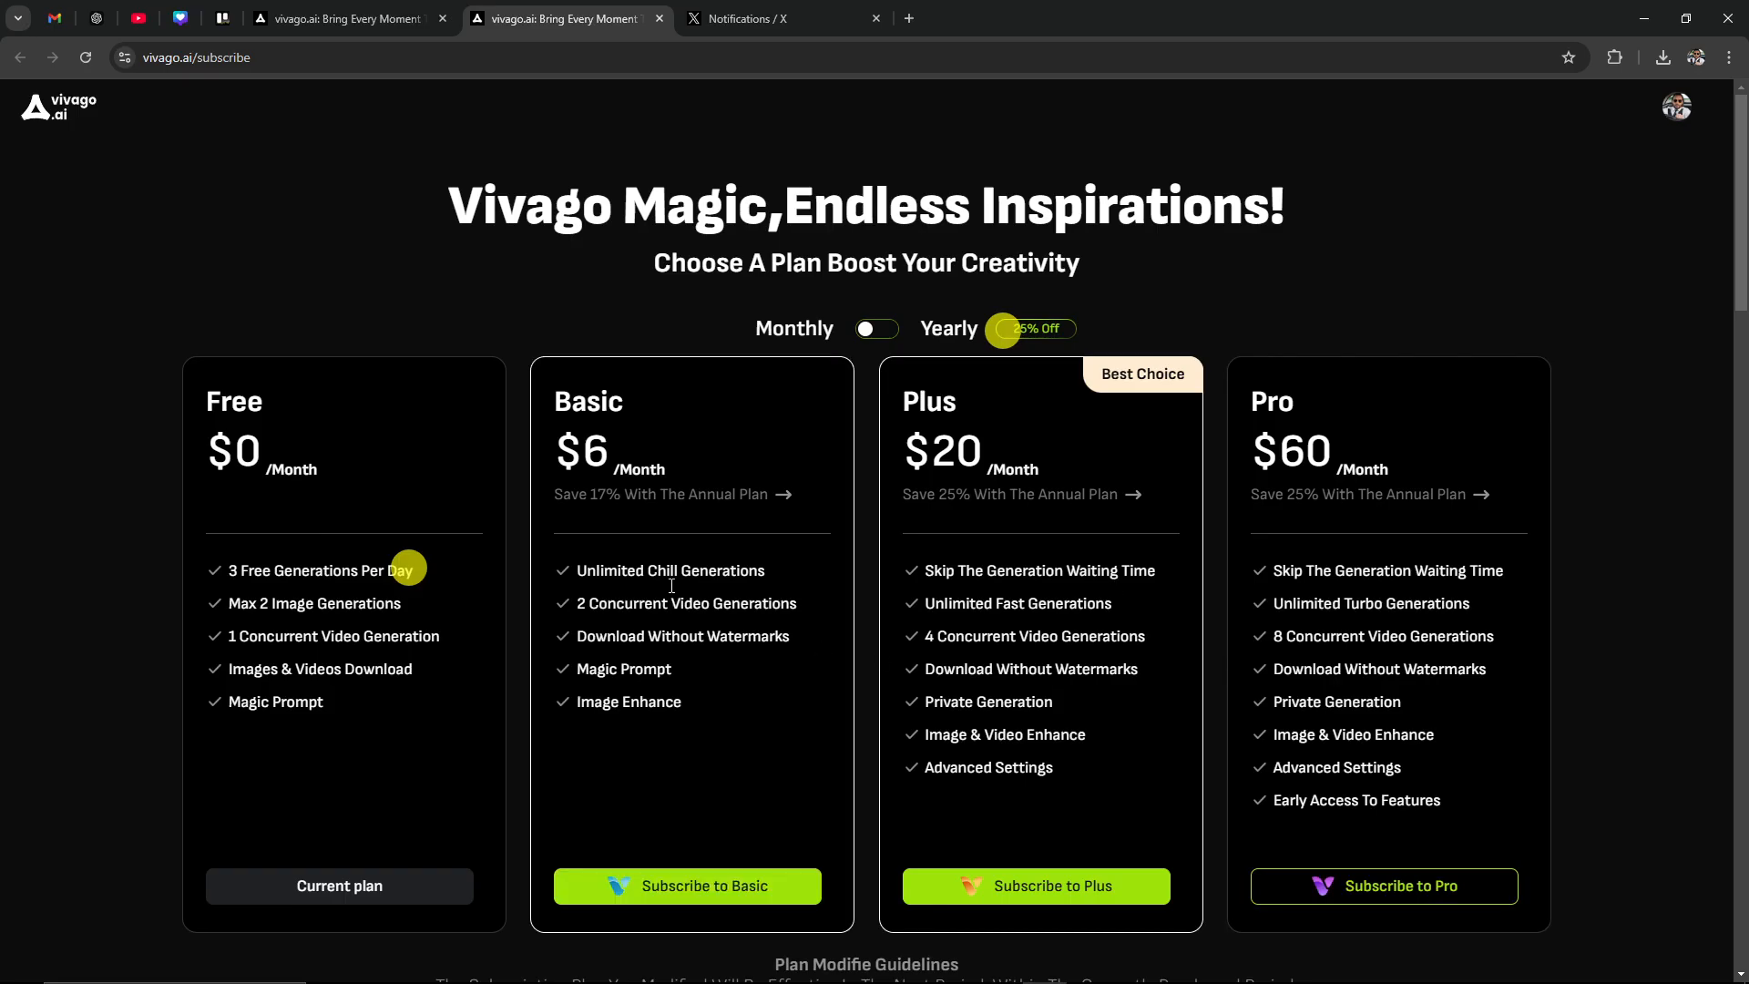
mouse_move(629, 596)
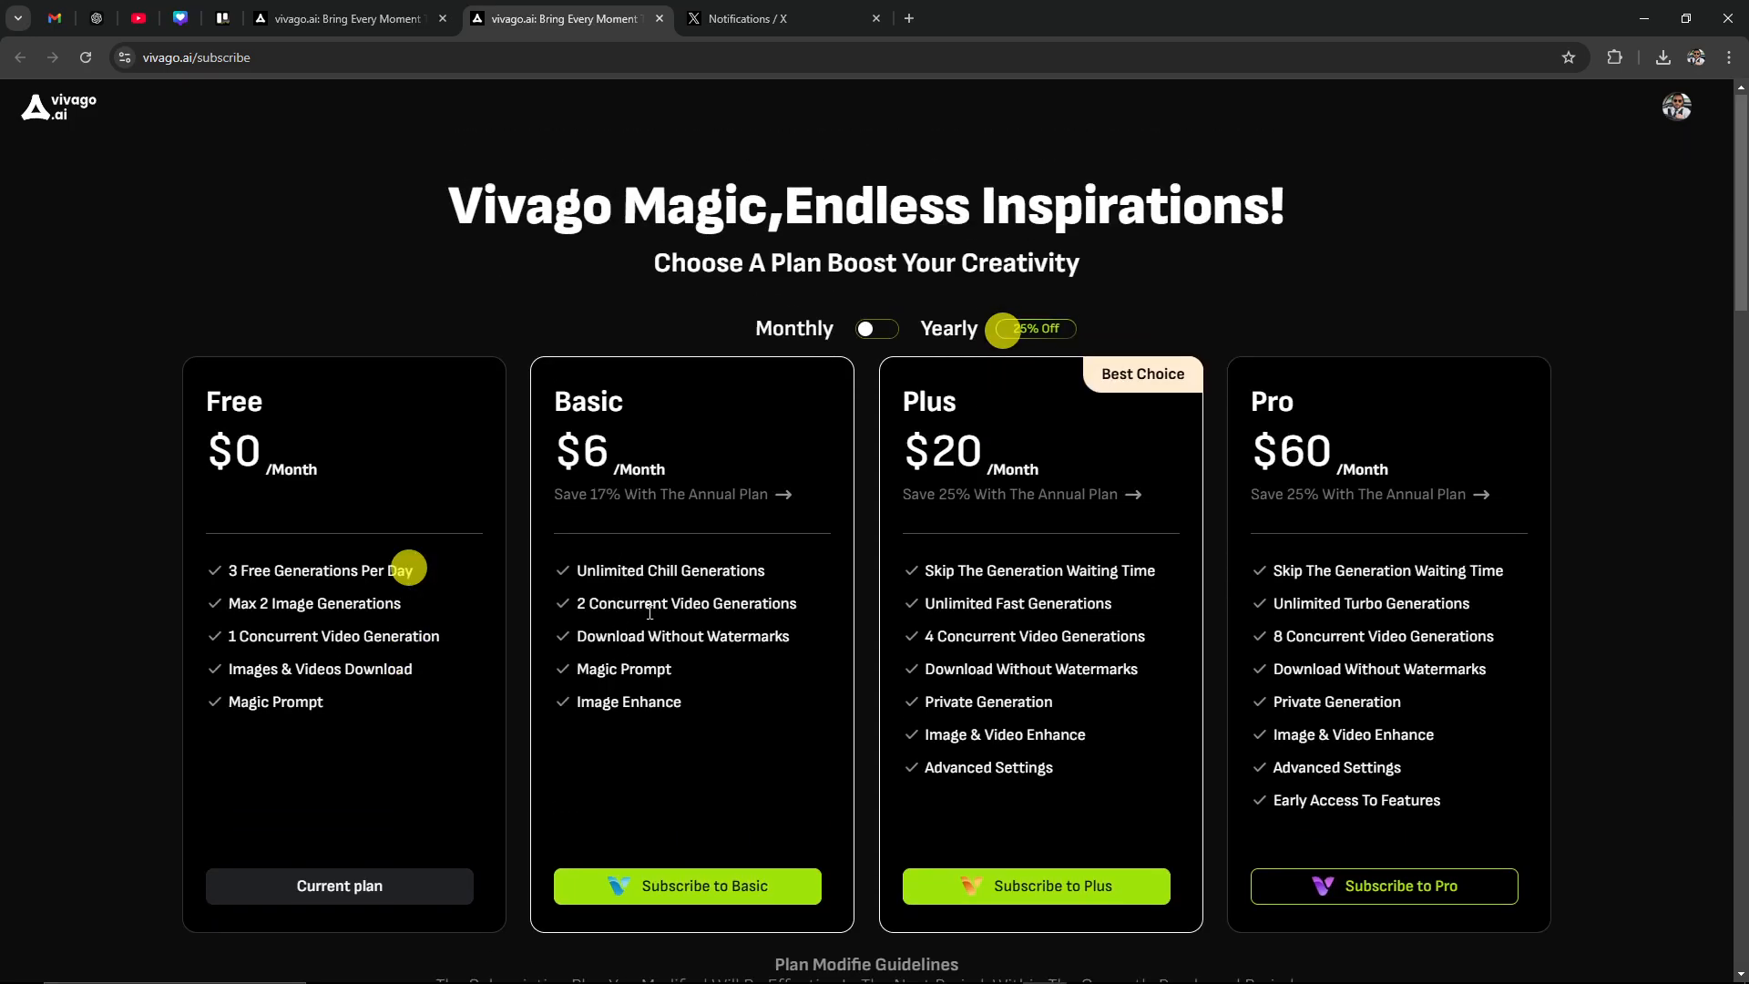
mouse_move(651, 622)
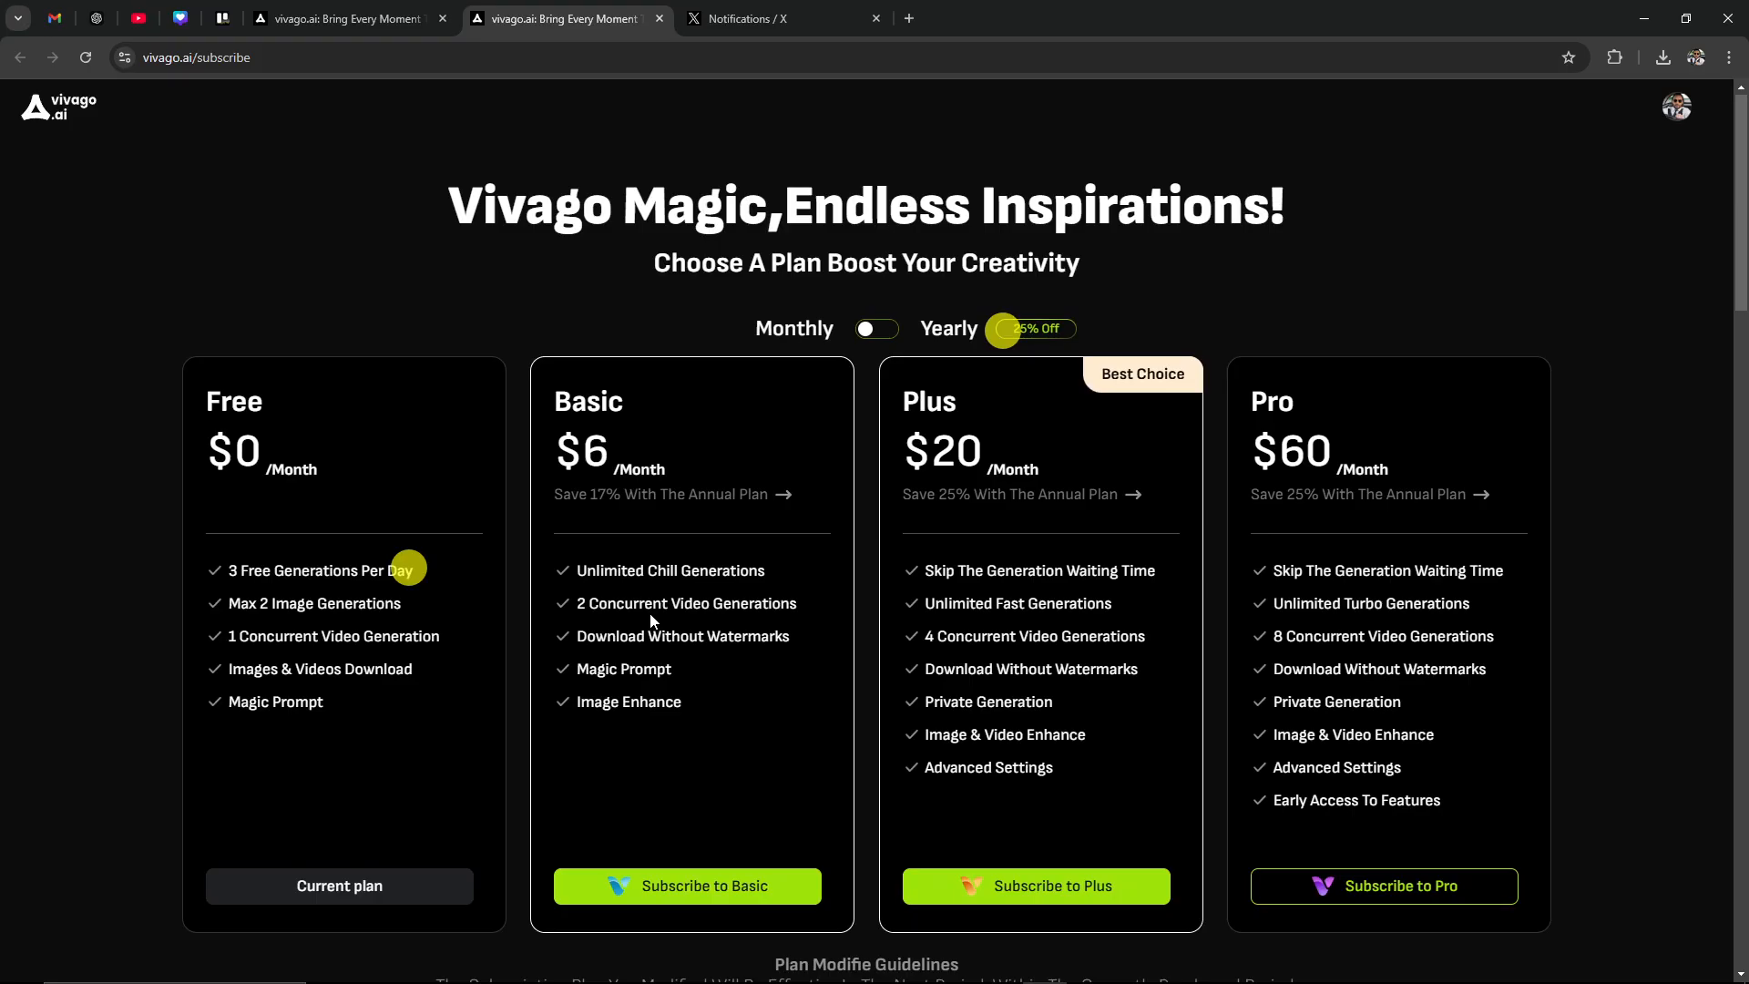
mouse_move(631, 623)
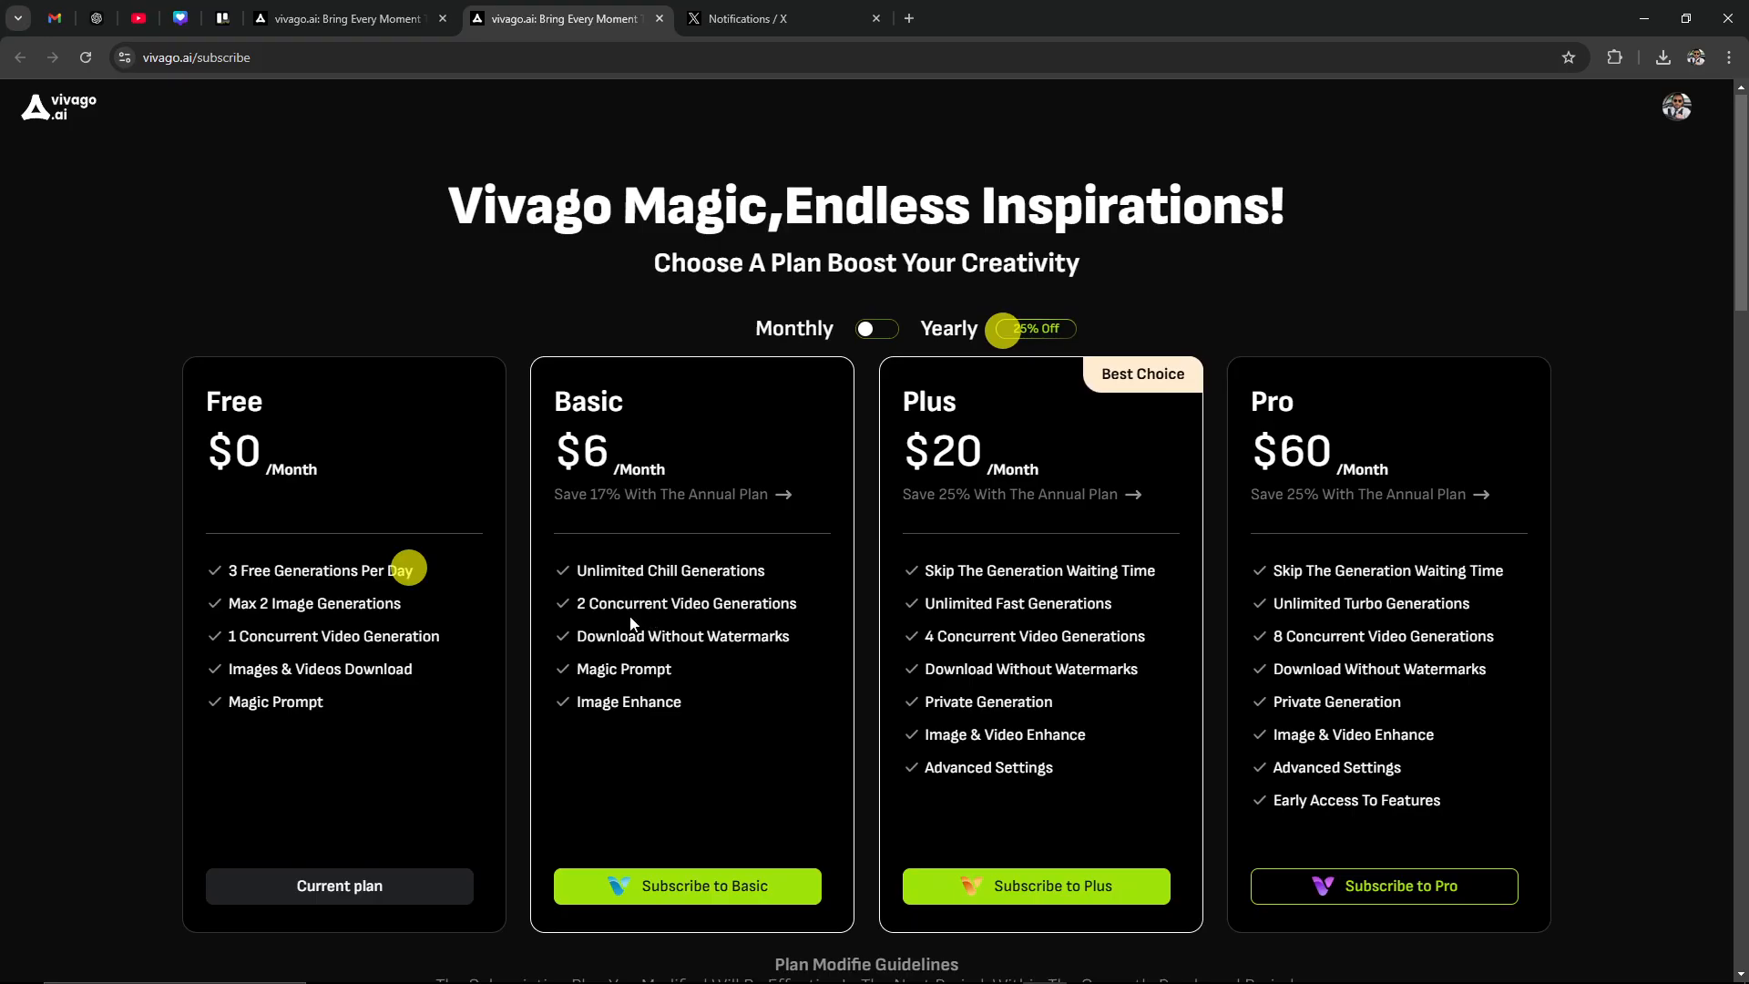
mouse_move(581, 587)
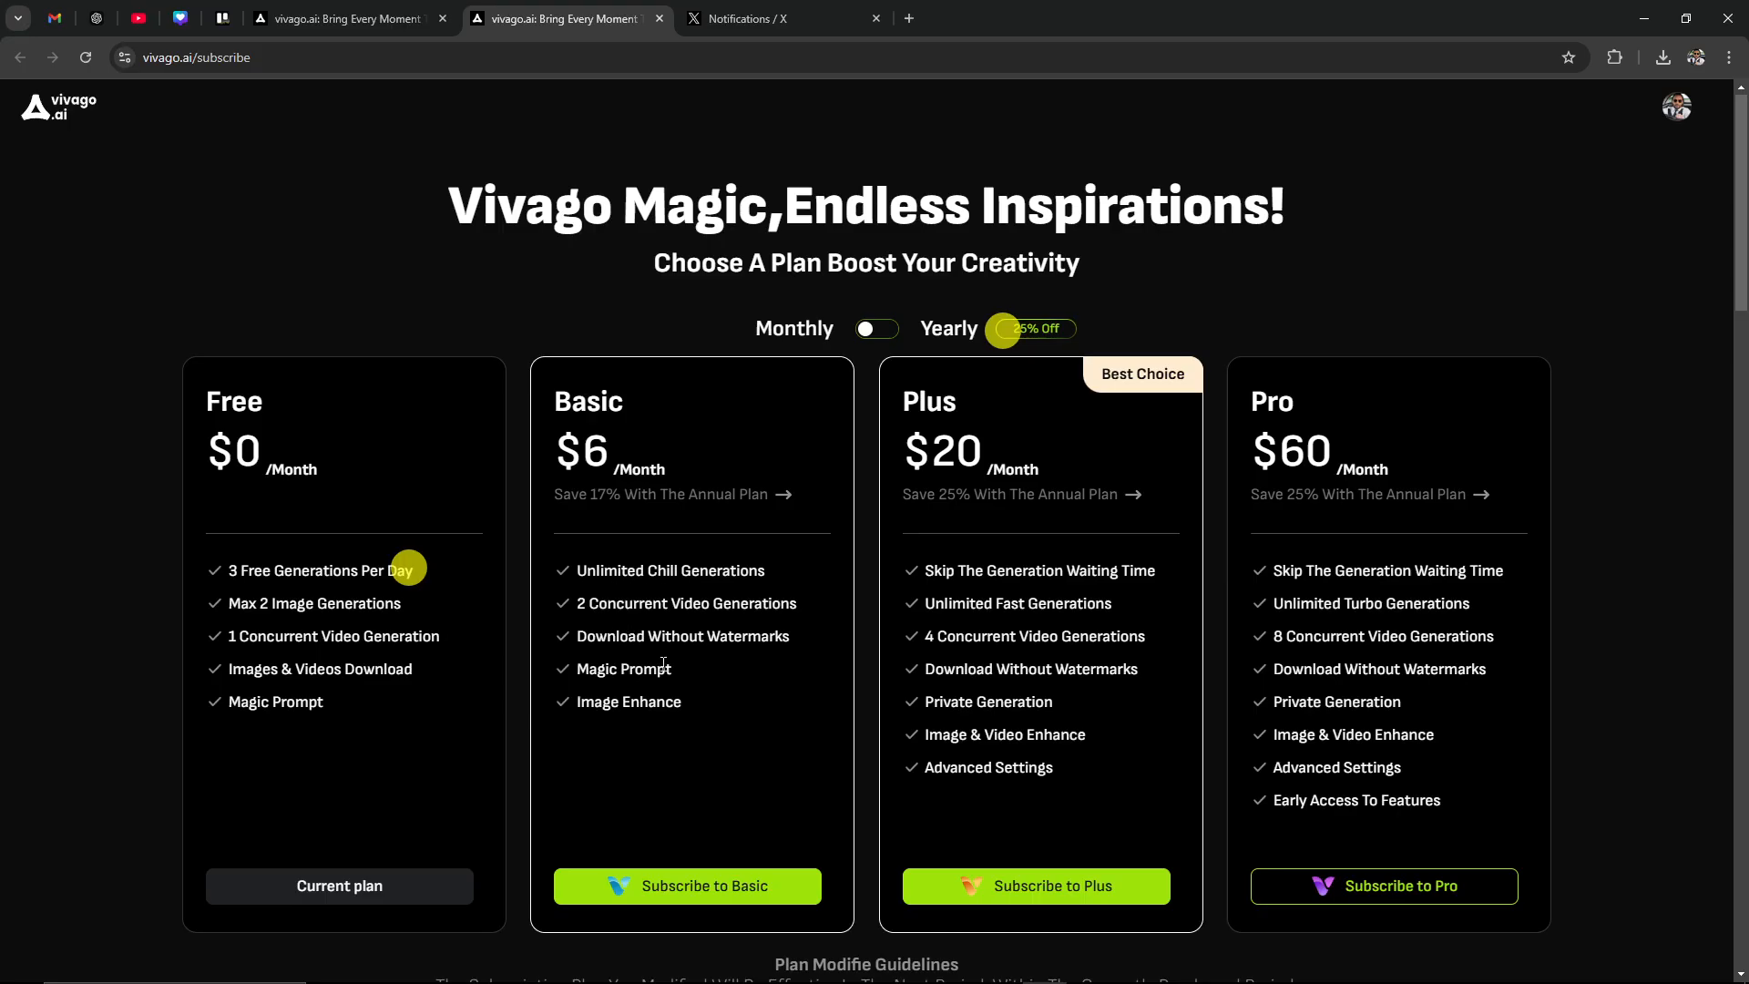
mouse_move(681, 684)
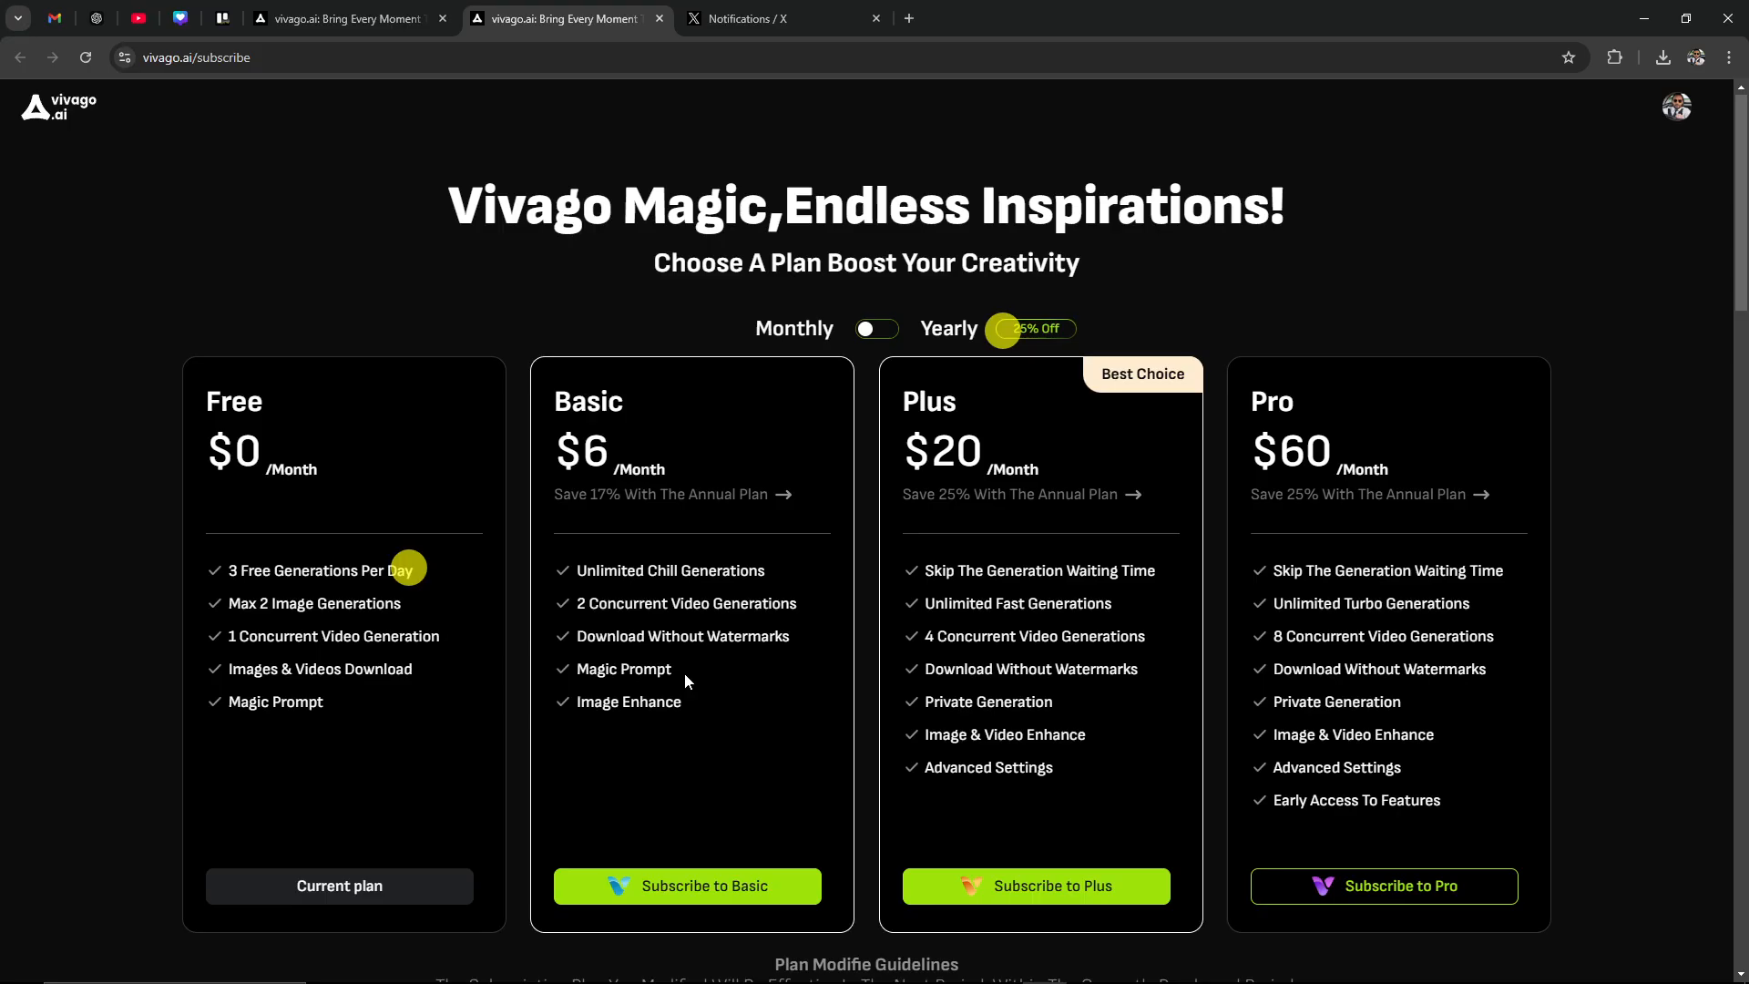
mouse_move(786, 570)
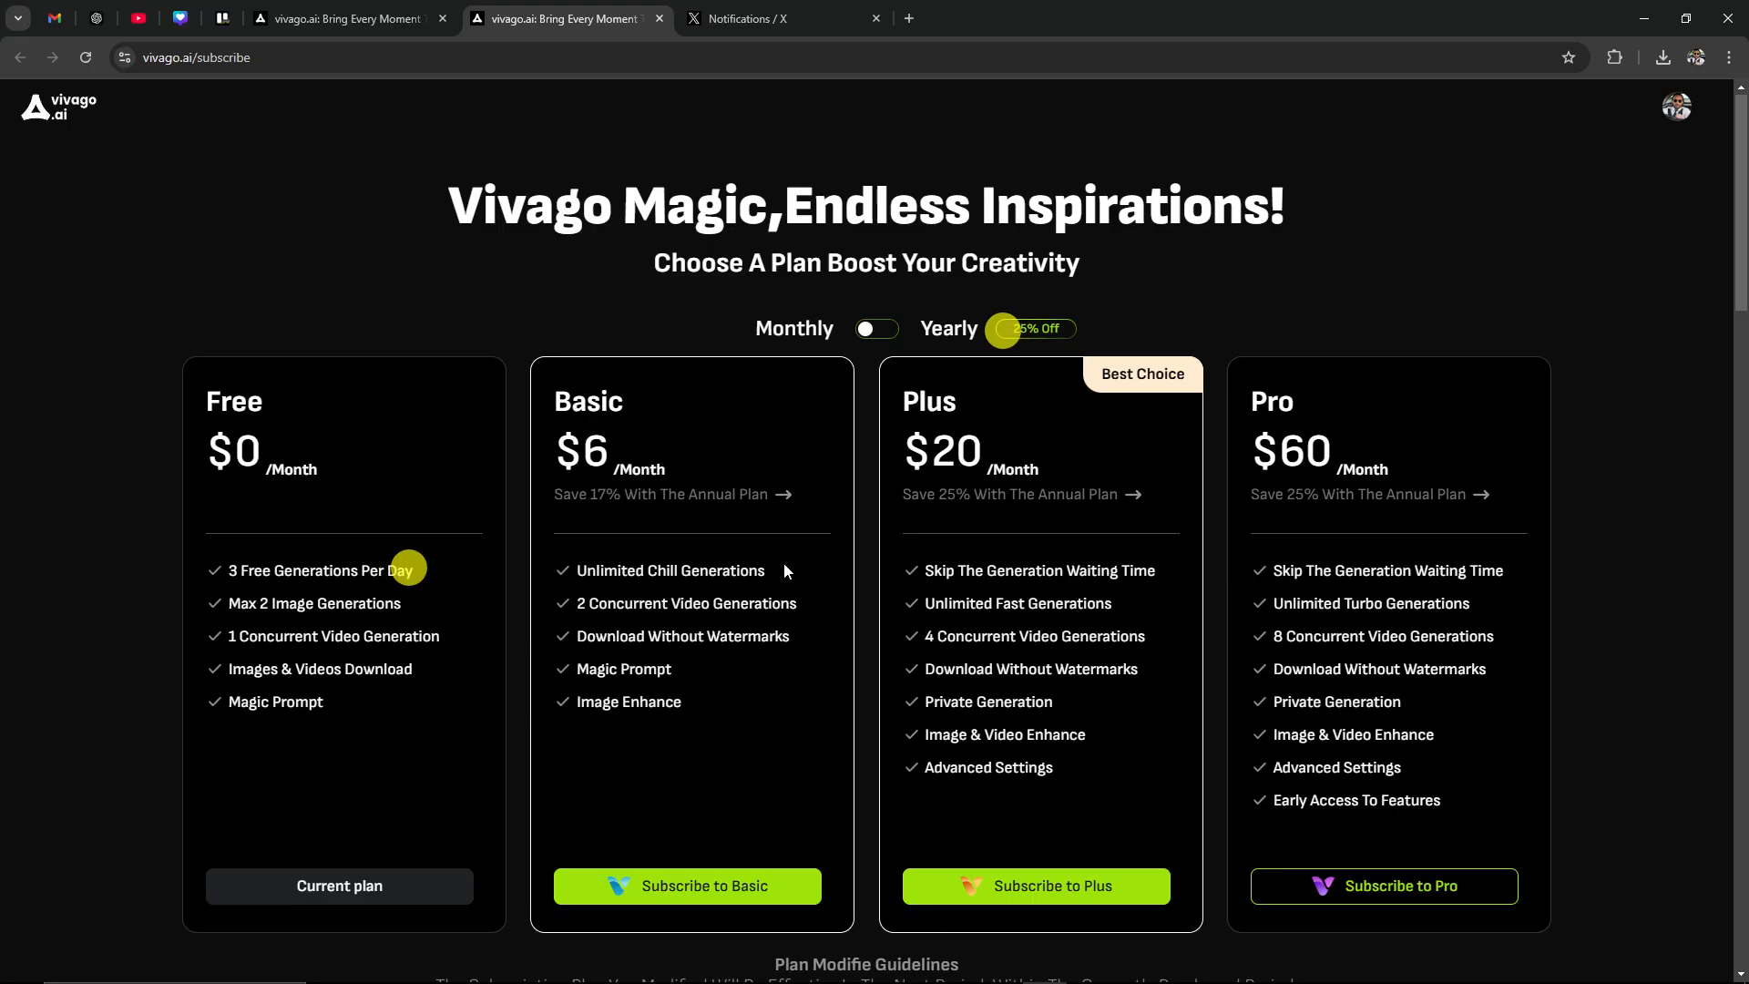
mouse_move(646, 589)
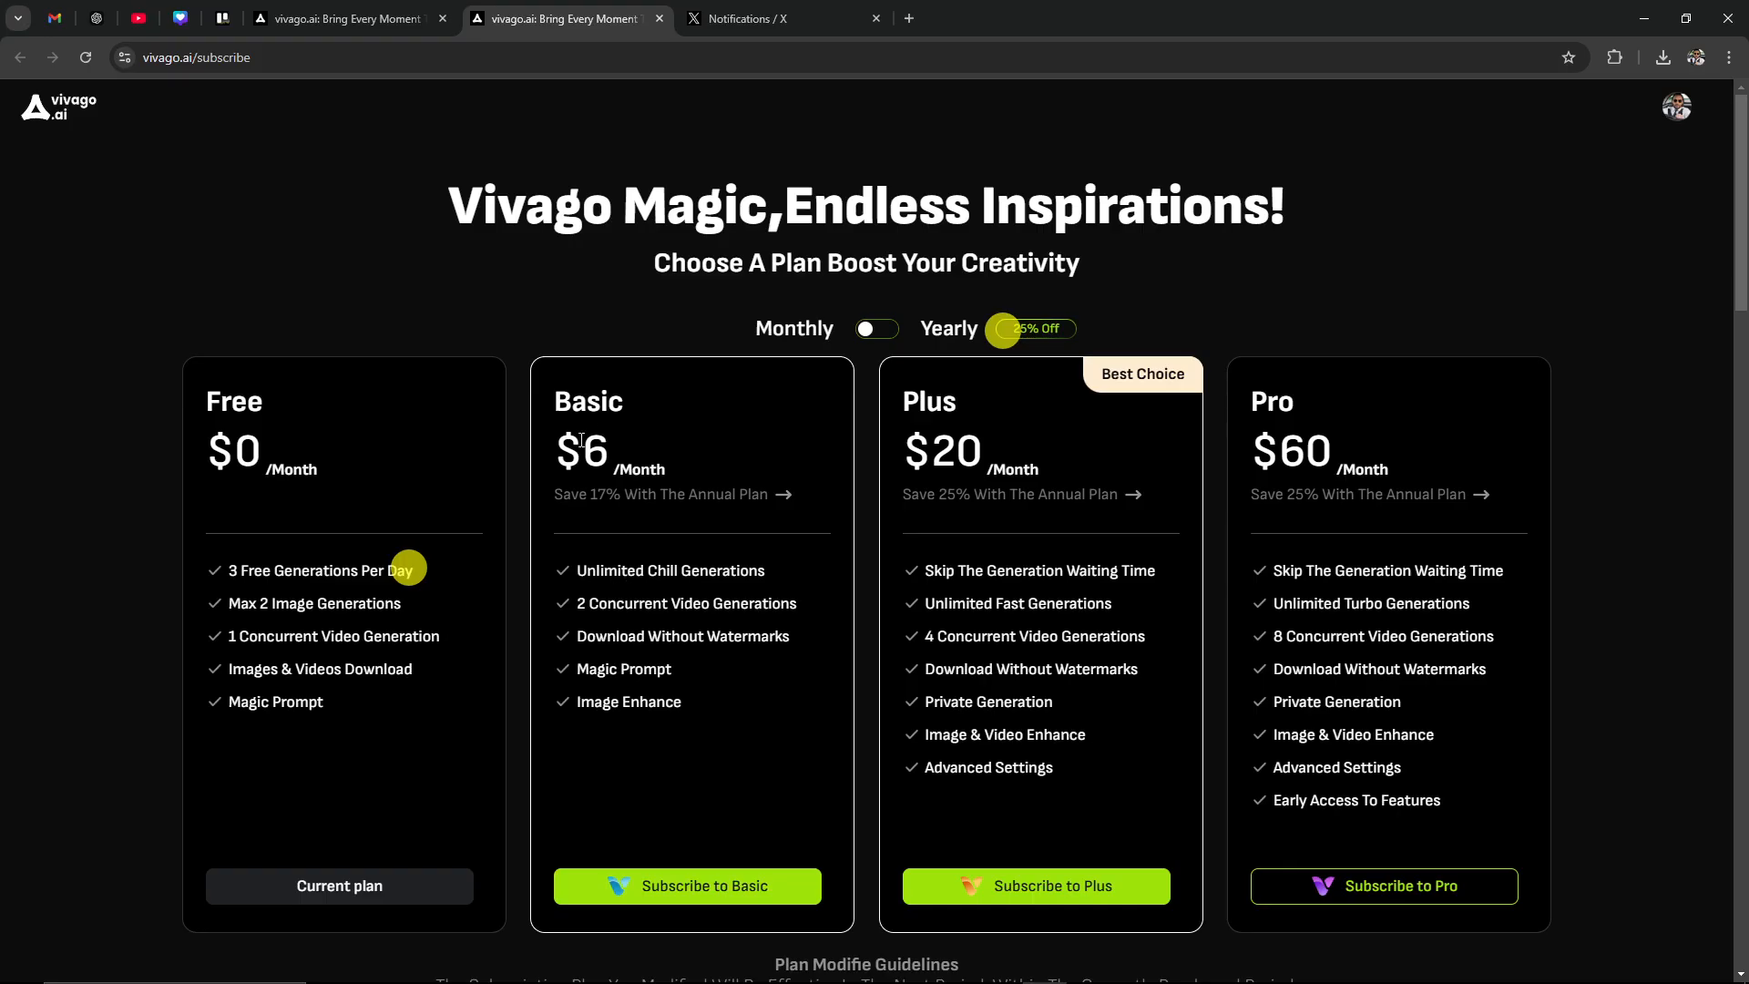
mouse_move(713, 633)
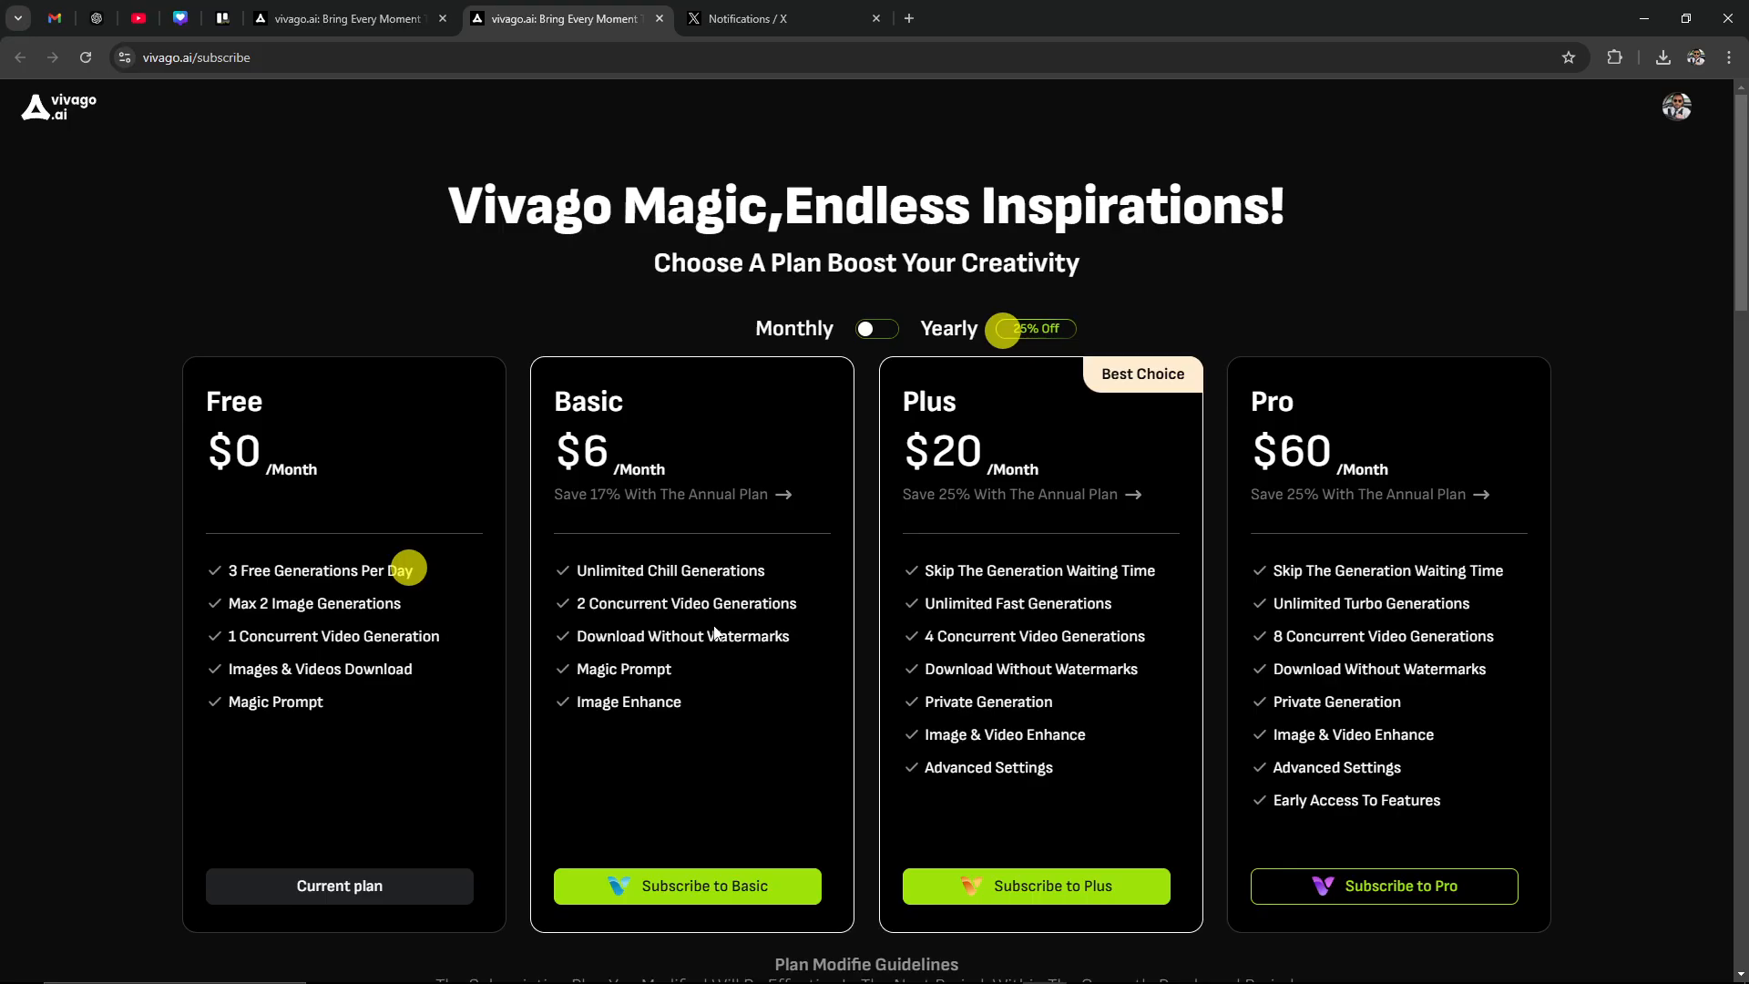
mouse_move(1047, 591)
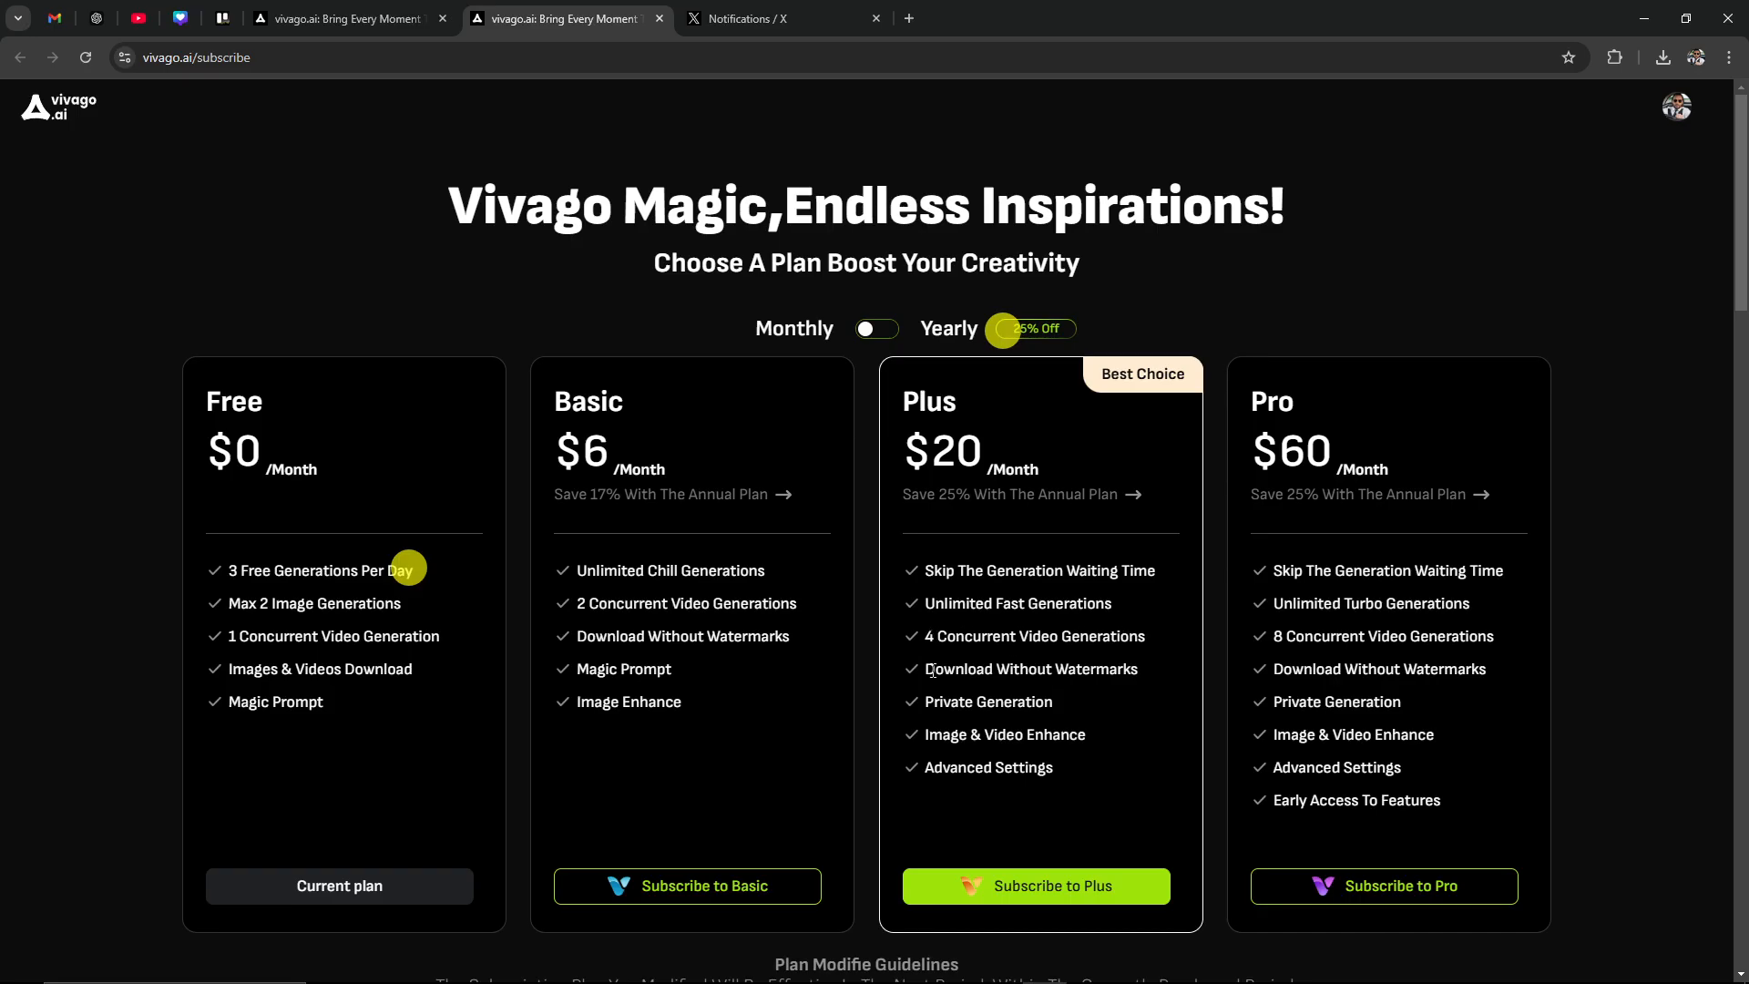
mouse_move(965, 724)
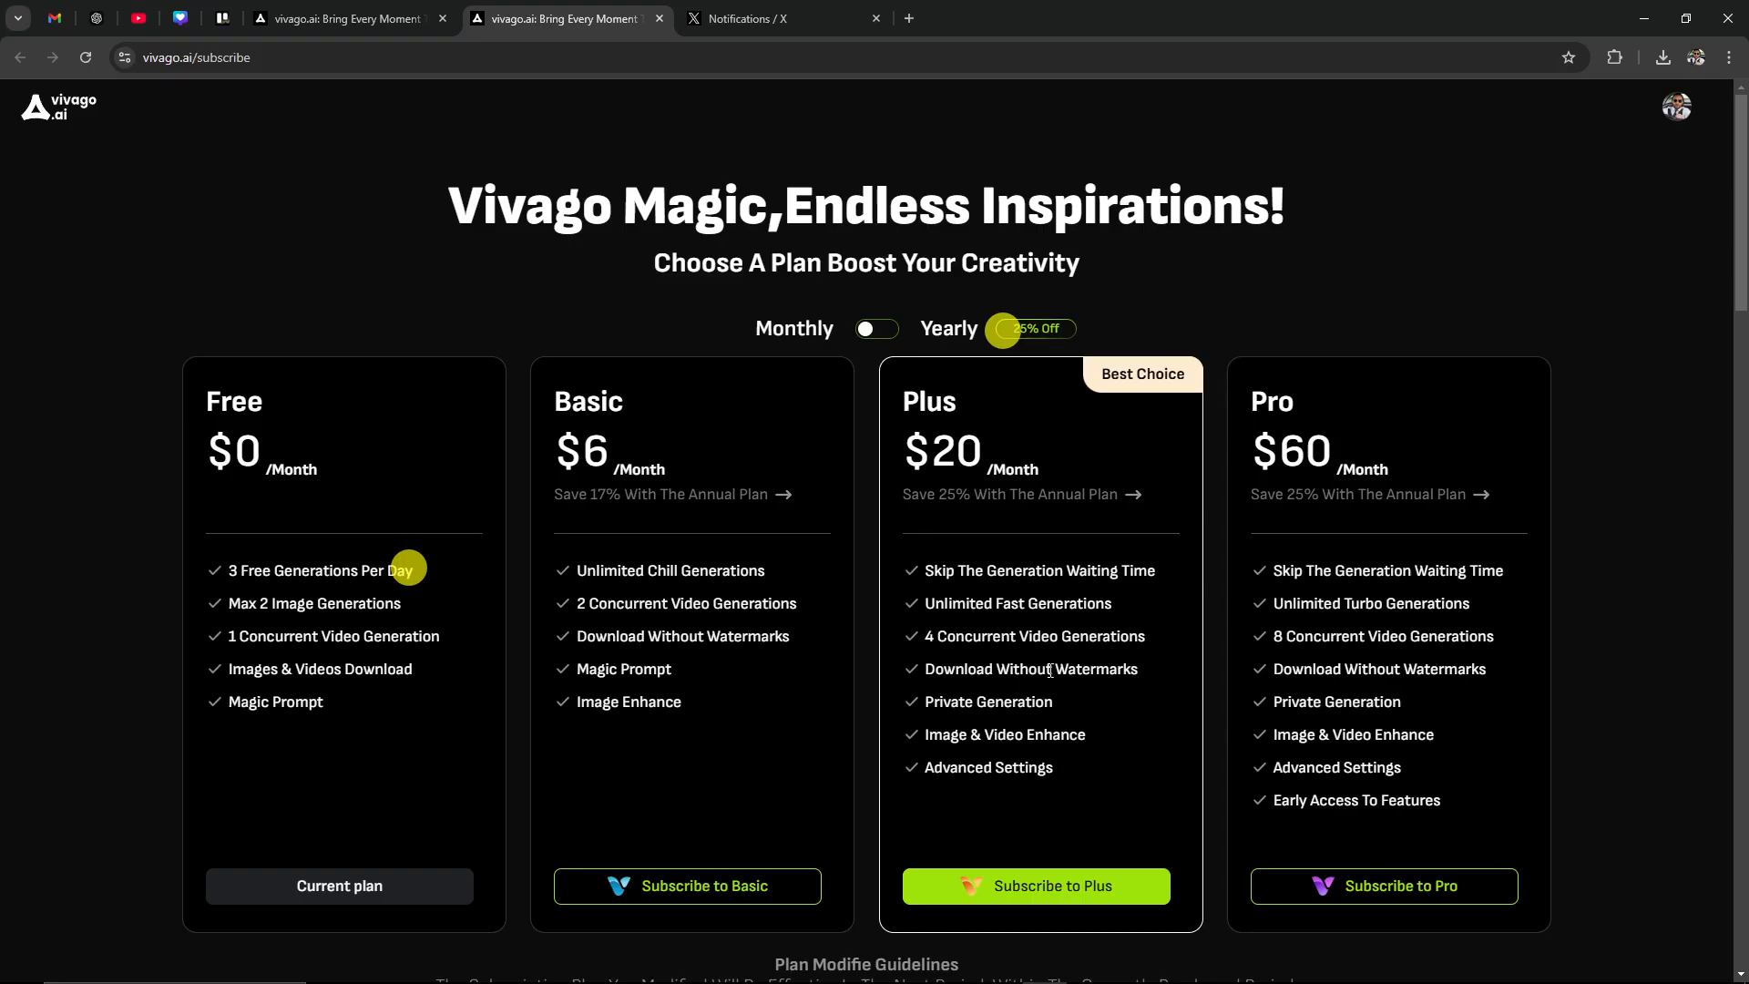
mouse_move(1025, 704)
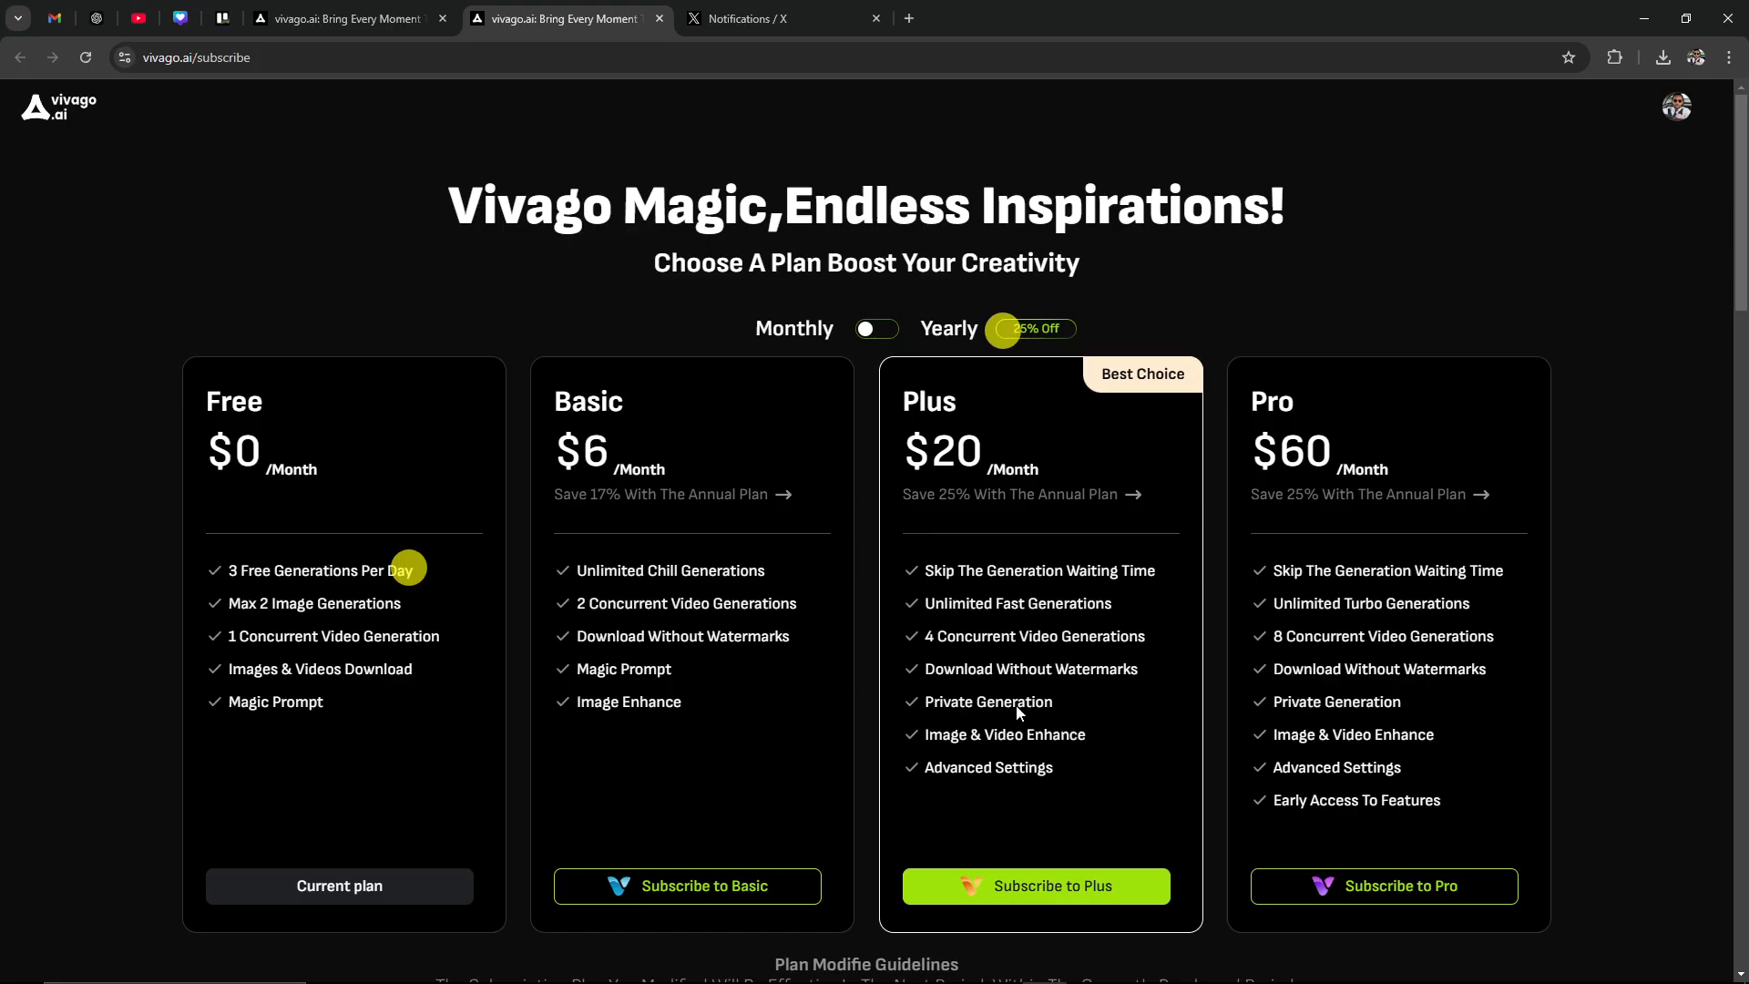
mouse_move(1035, 690)
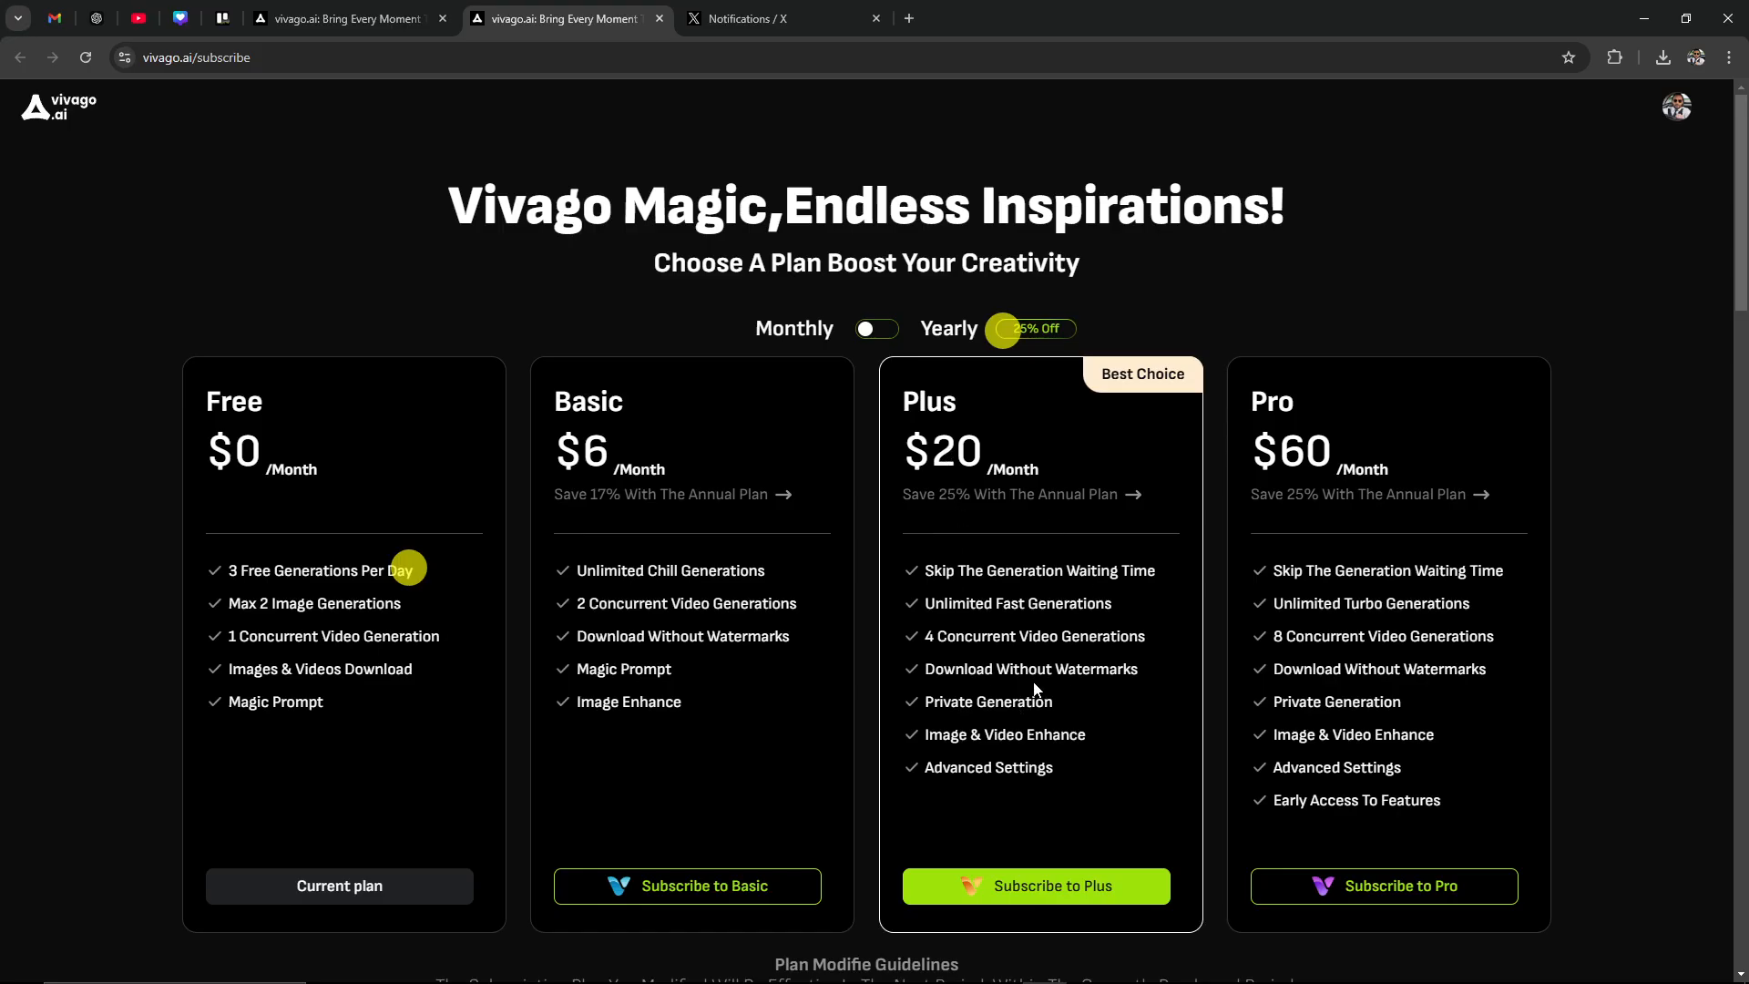
mouse_move(710, 671)
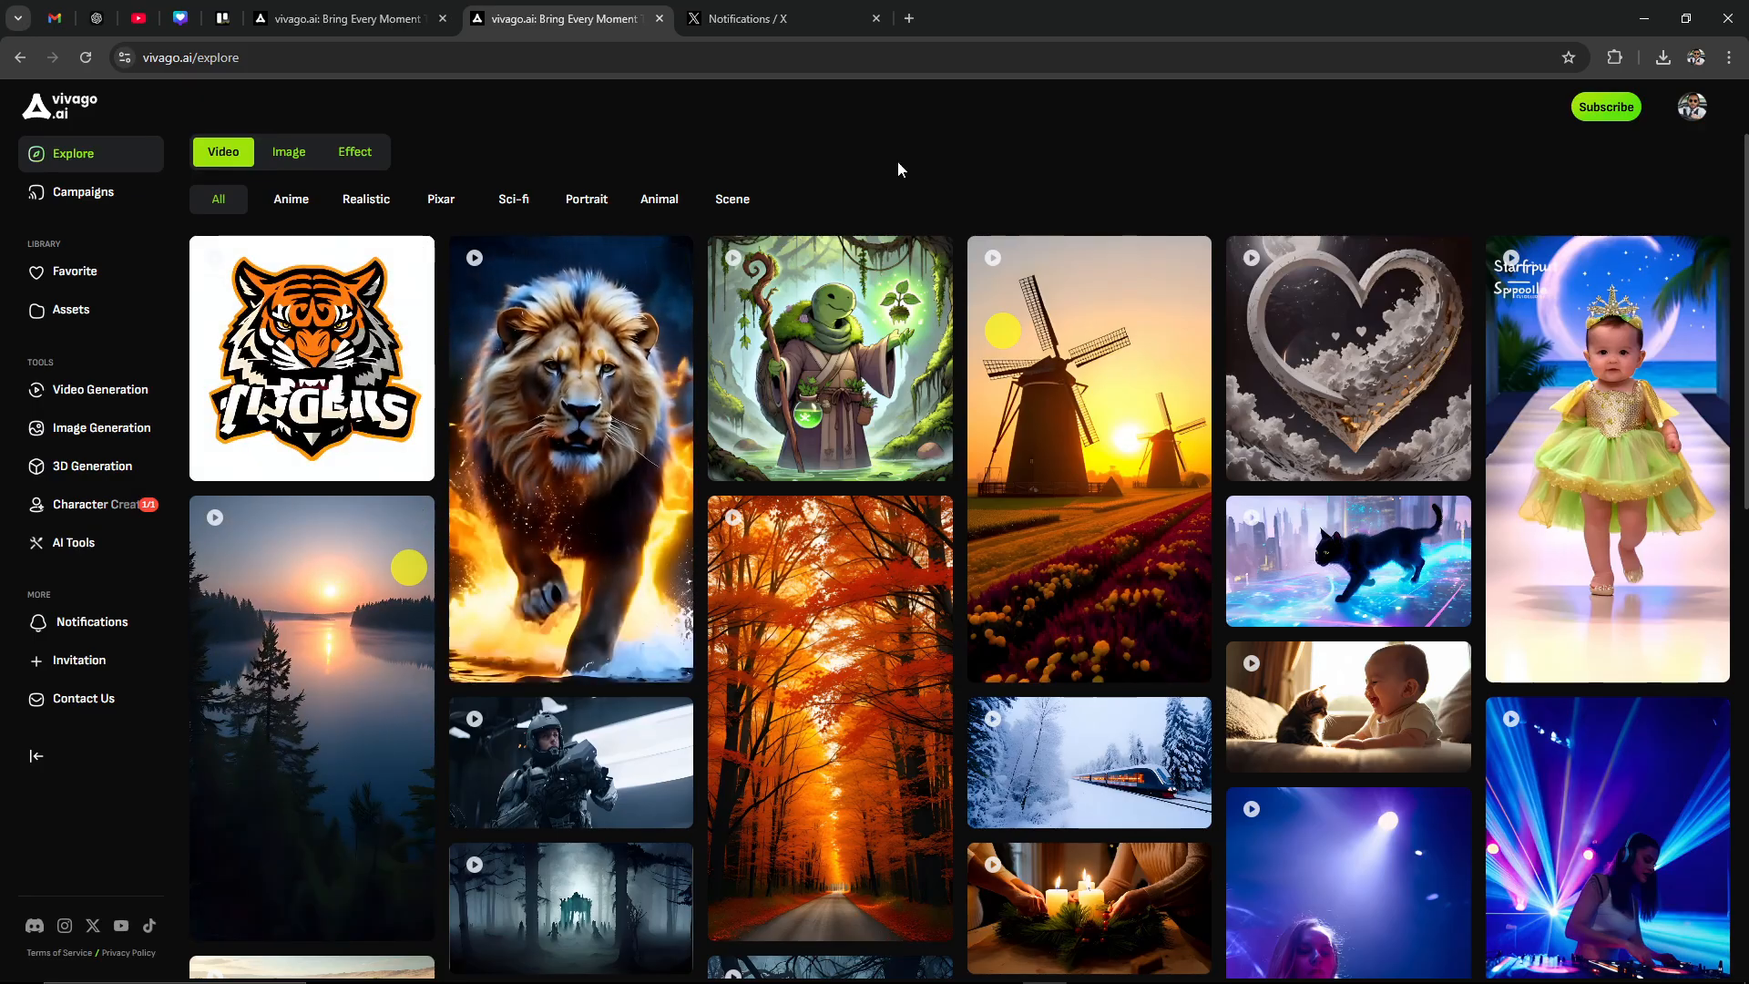
mouse_move(946, 160)
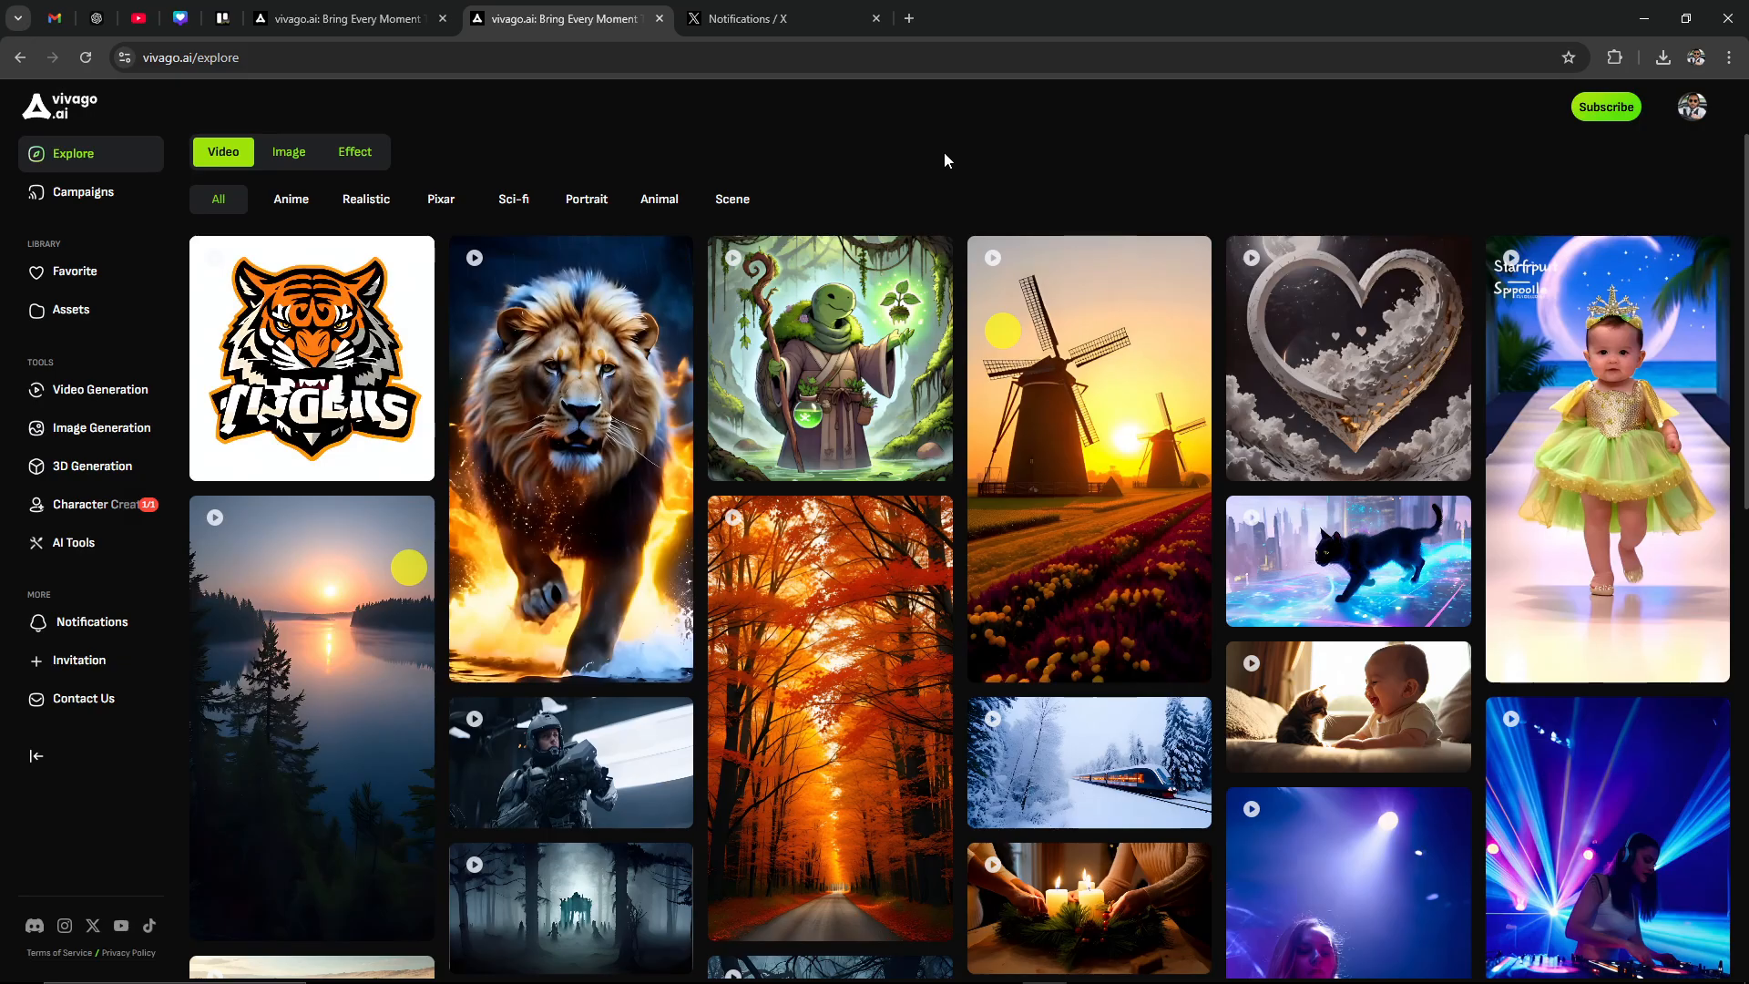